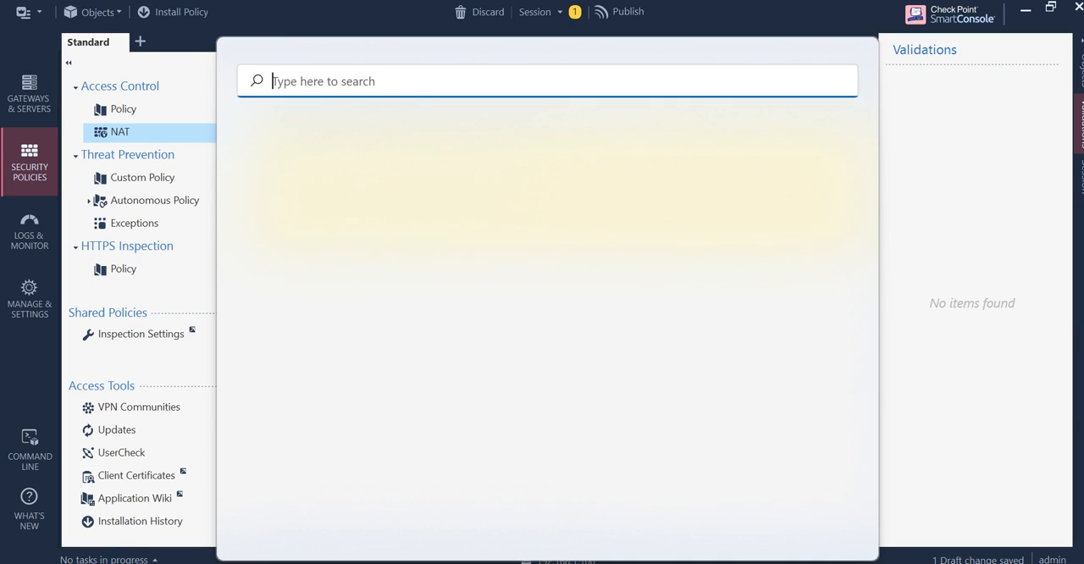
- Launch the pen annotation app from Windows search over the SmartConsole NAT policy
{"action": "type", "text": "pen"}
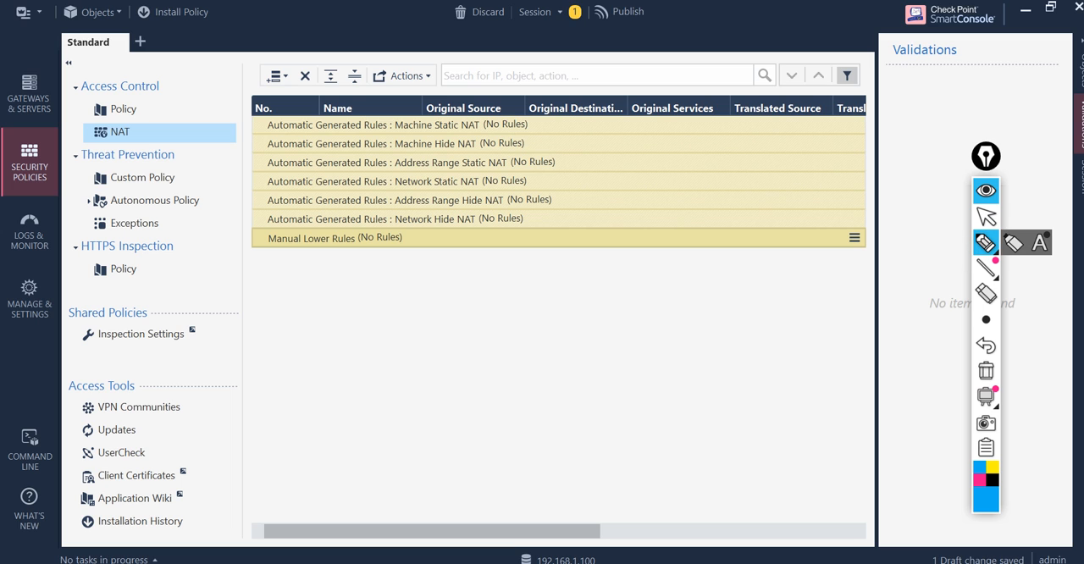
- Handwrite 'Static' and 'Hide', bracket them as Auto NAT, and write 'manual nat' beside them
{"action": "left_click_drag", "start_coordinate": [386, 302], "coordinate": [423, 302]}
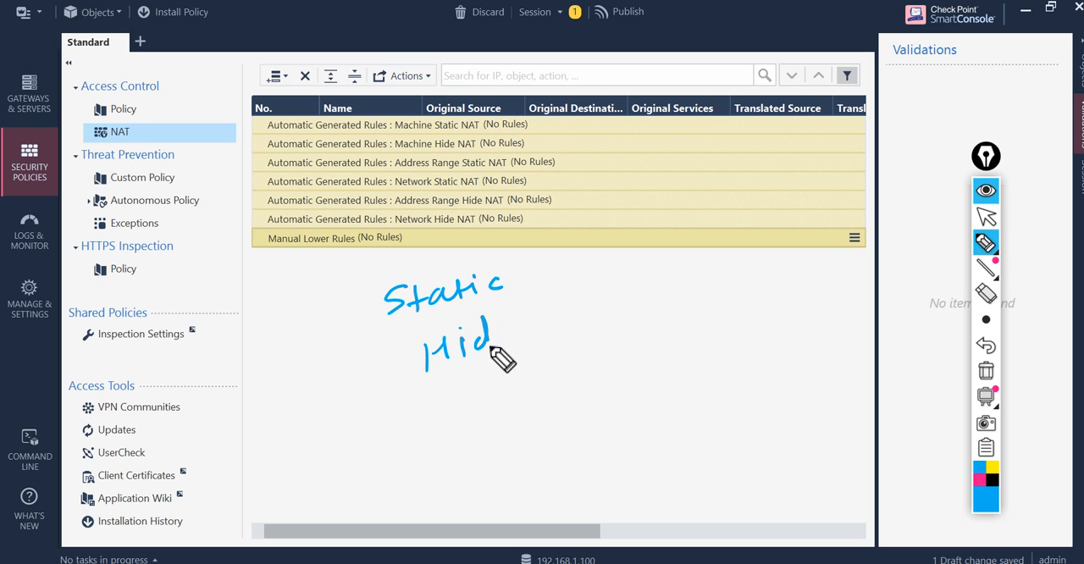
{"action": "left_click_drag", "start_coordinate": [505, 356], "coordinate": [444, 424]}
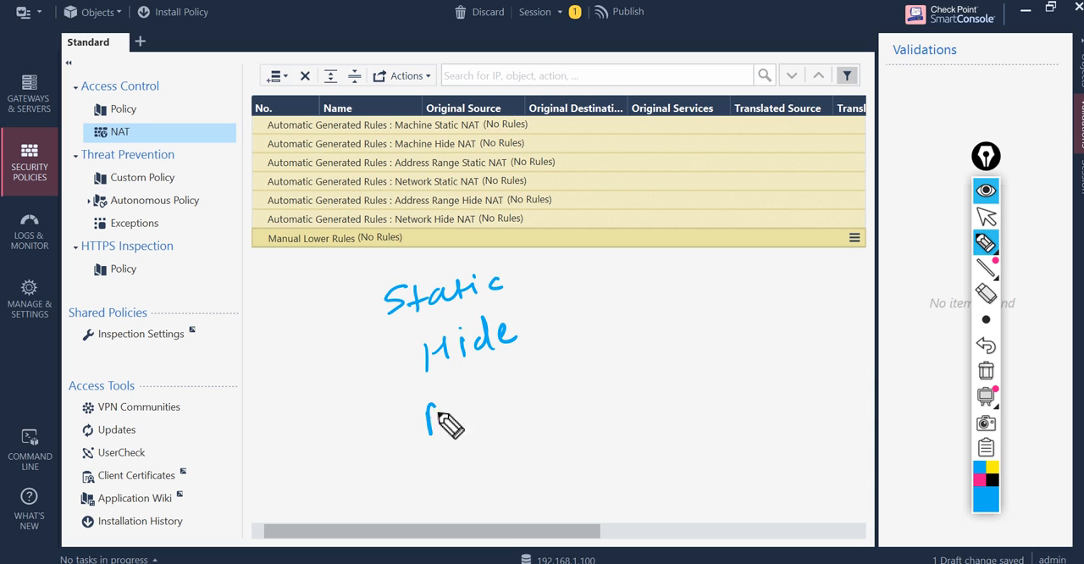
{"action": "left_click_drag", "start_coordinate": [432, 415], "coordinate": [545, 392]}
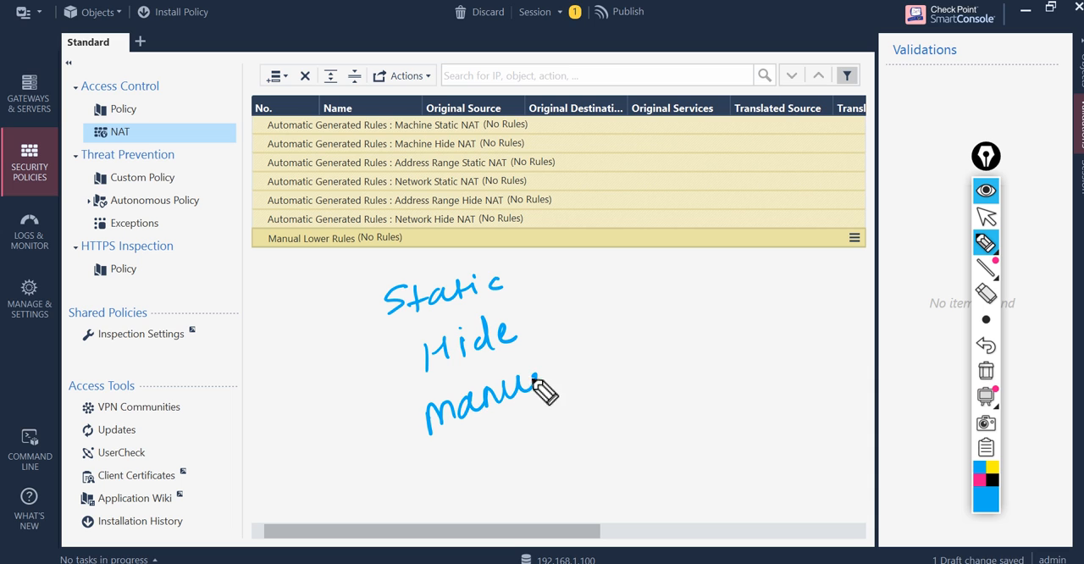
{"action": "left_click_drag", "start_coordinate": [525, 398], "coordinate": [640, 356]}
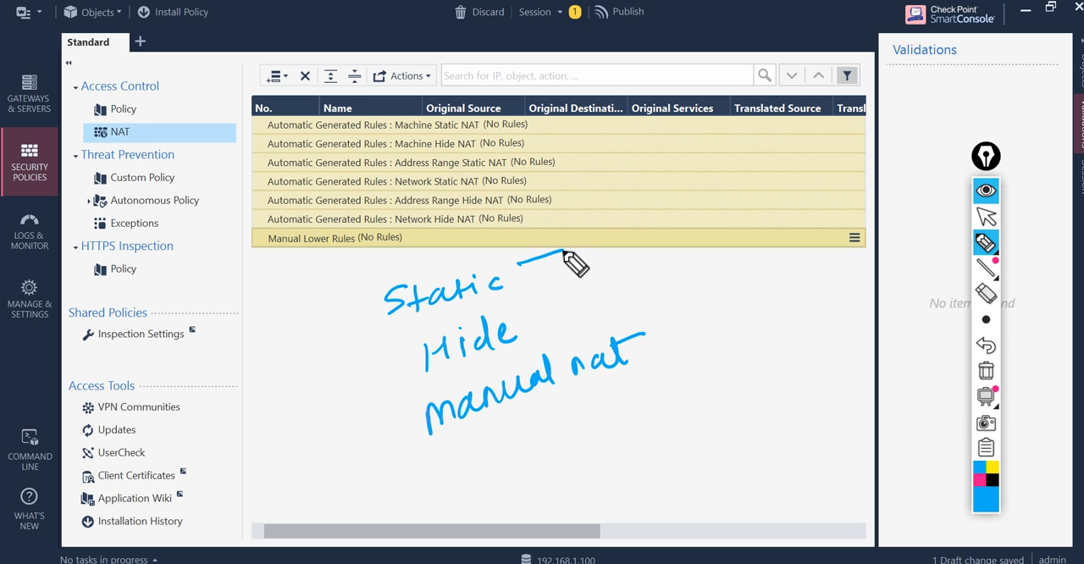
{"action": "left_click_drag", "start_coordinate": [563, 254], "coordinate": [538, 335]}
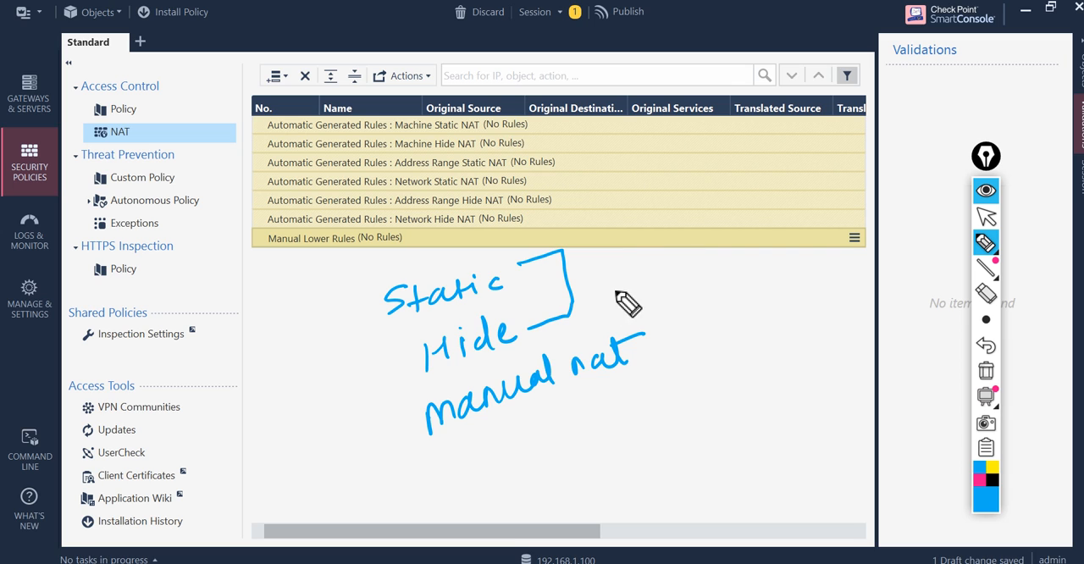
{"action": "mouse_move", "coordinate": [633, 295]}
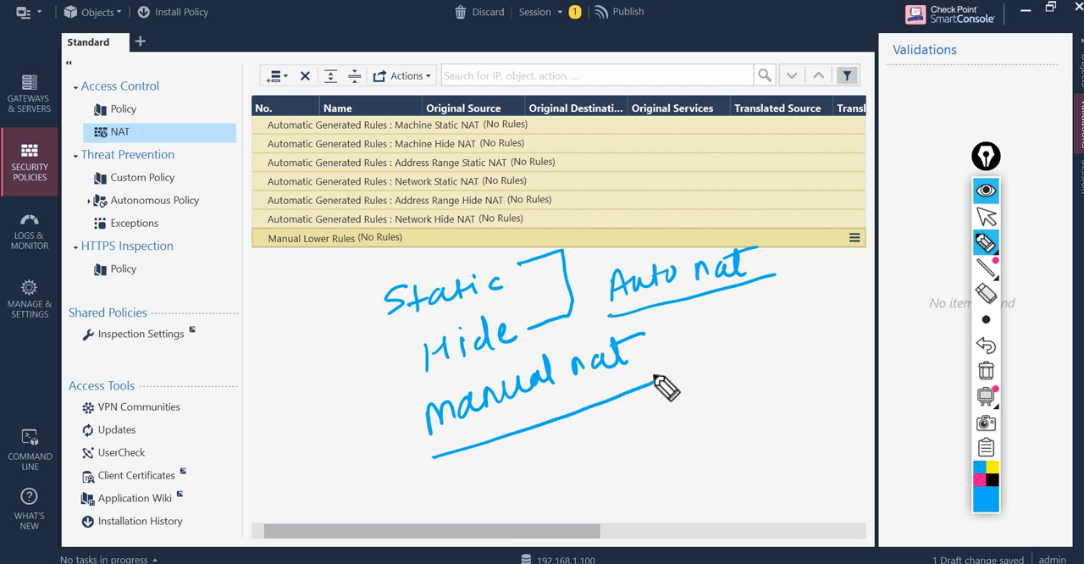
{"action": "mouse_move", "coordinate": [507, 487]}
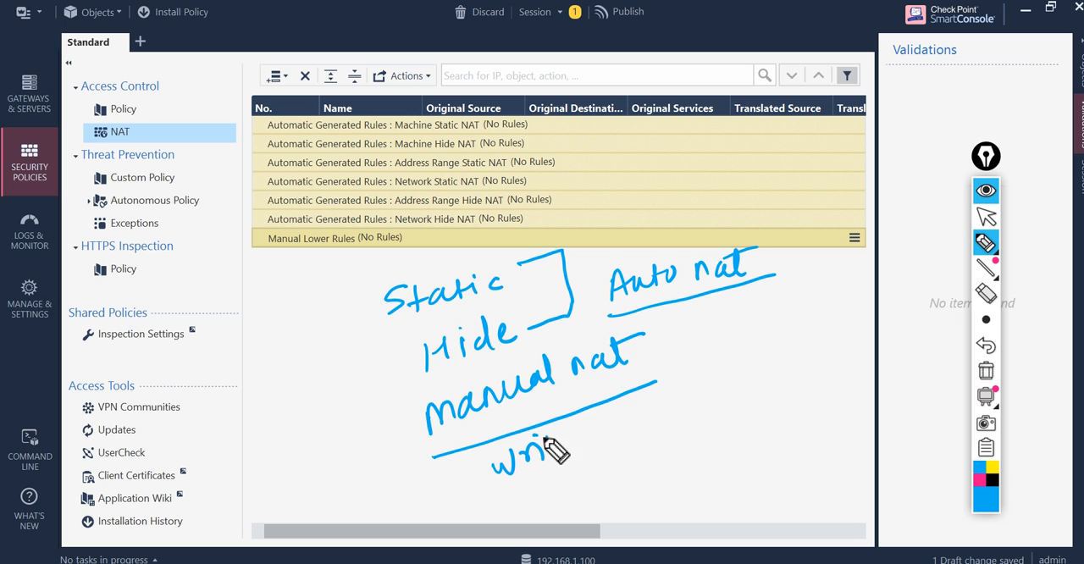
- Add the note 'write policy, define for logic' under manual nat, then clear the annotations
{"action": "left_click_drag", "start_coordinate": [559, 454], "coordinate": [669, 436]}
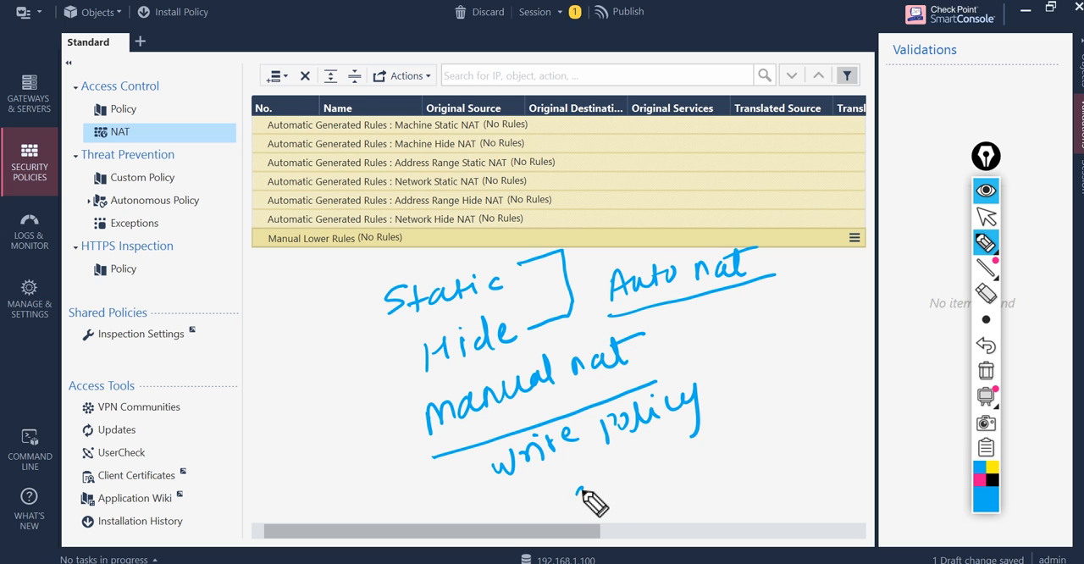
{"action": "left_click_drag", "start_coordinate": [576, 488], "coordinate": [669, 475]}
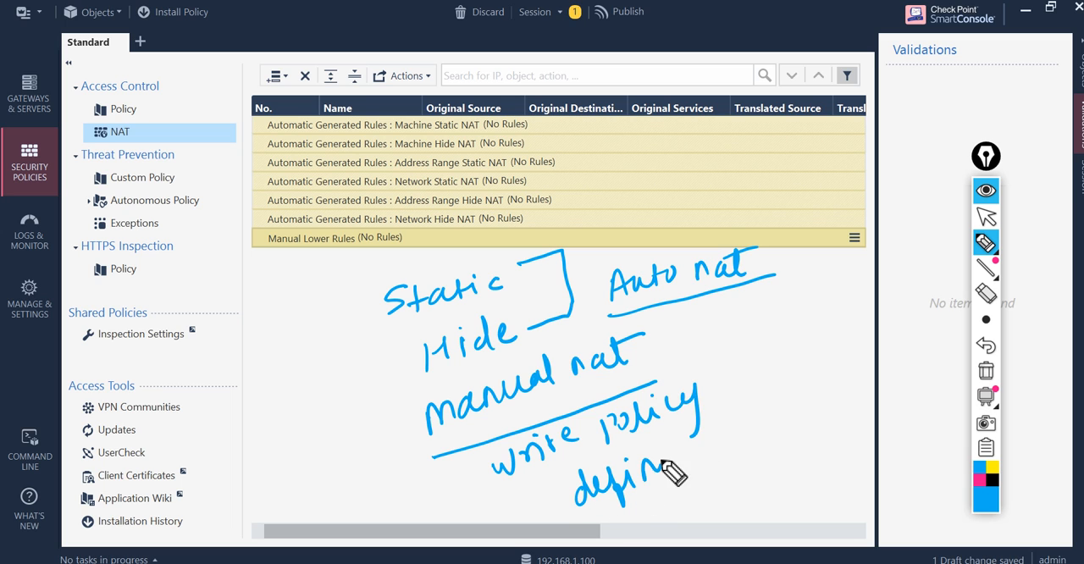
{"action": "left_click_drag", "start_coordinate": [677, 475], "coordinate": [796, 432]}
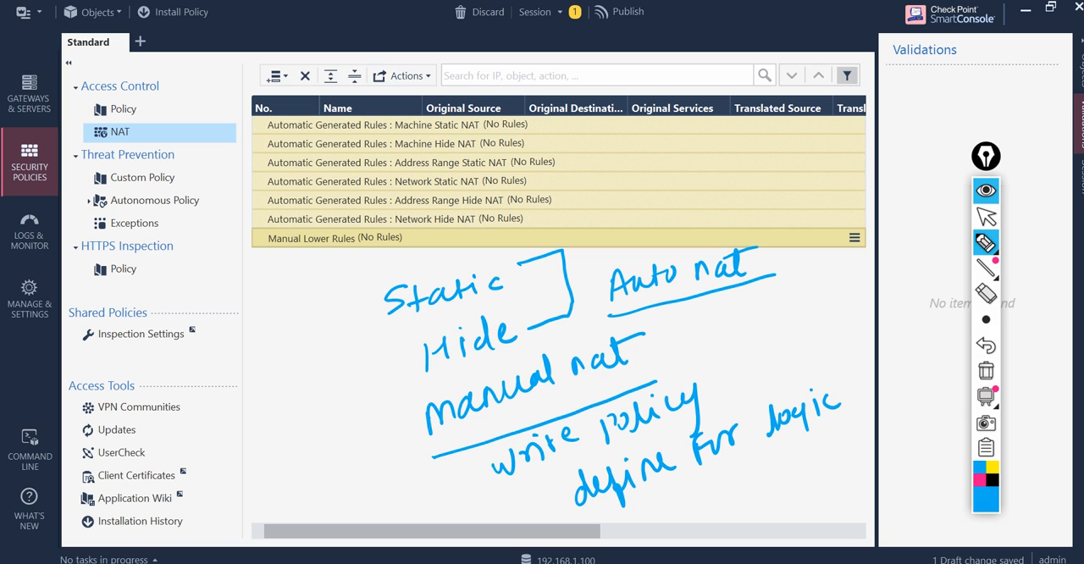
{"action": "left_click", "coordinate": [986, 345]}
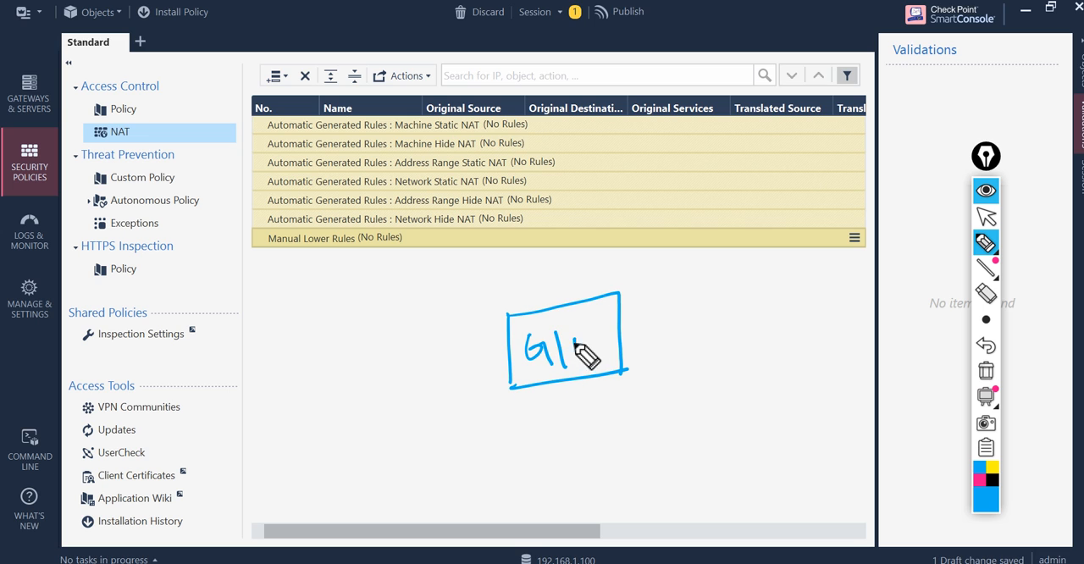
- Sketch a G/W gateway box linked to a second box labelled 8.8.8.8
{"action": "left_click_drag", "start_coordinate": [585, 347], "coordinate": [623, 352]}
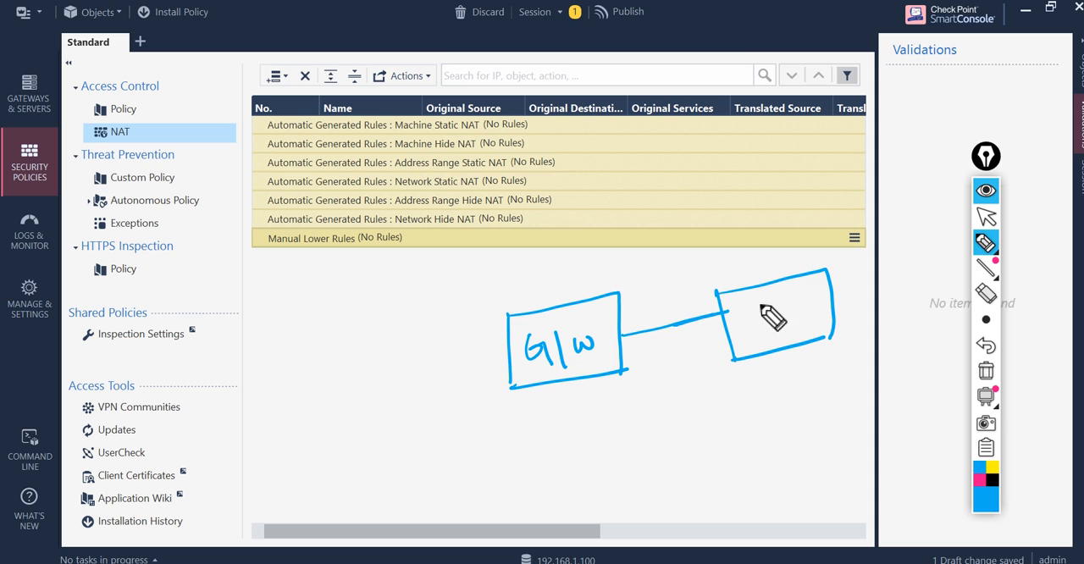
{"action": "left_click_drag", "start_coordinate": [758, 330], "coordinate": [745, 320]}
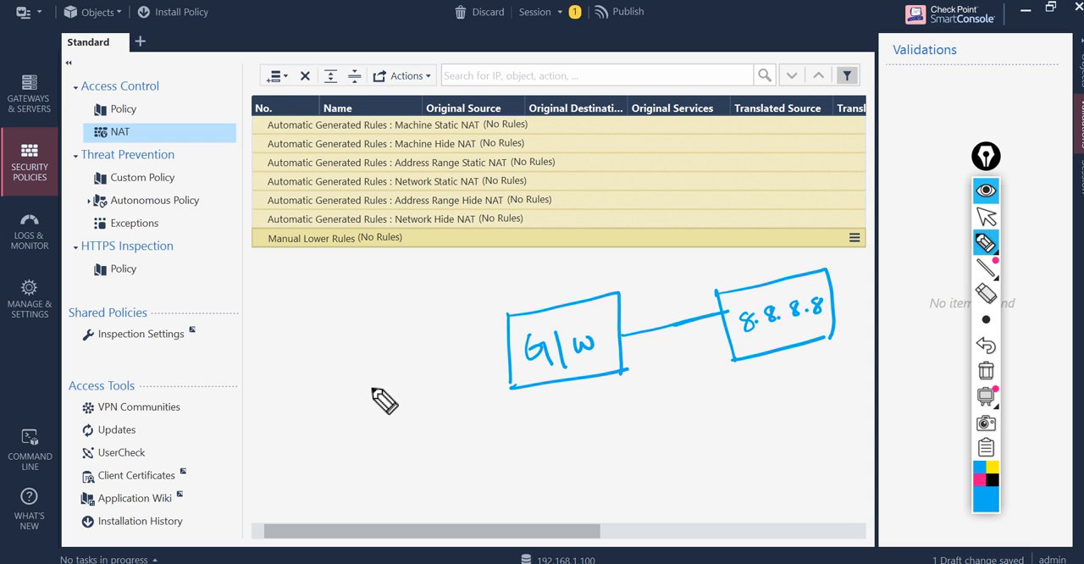
{"action": "left_click_drag", "start_coordinate": [504, 347], "coordinate": [354, 394]}
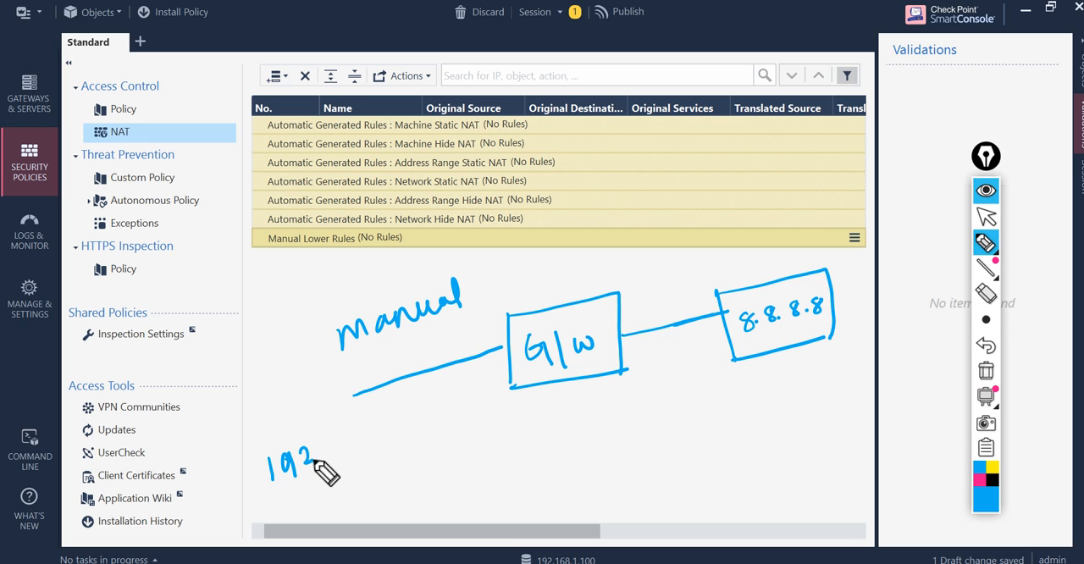
- Label the diagram 'manual' and write the internal range 192.168.1.22–30 with '– 10 public'
{"action": "left_click_drag", "start_coordinate": [309, 457], "coordinate": [386, 444]}
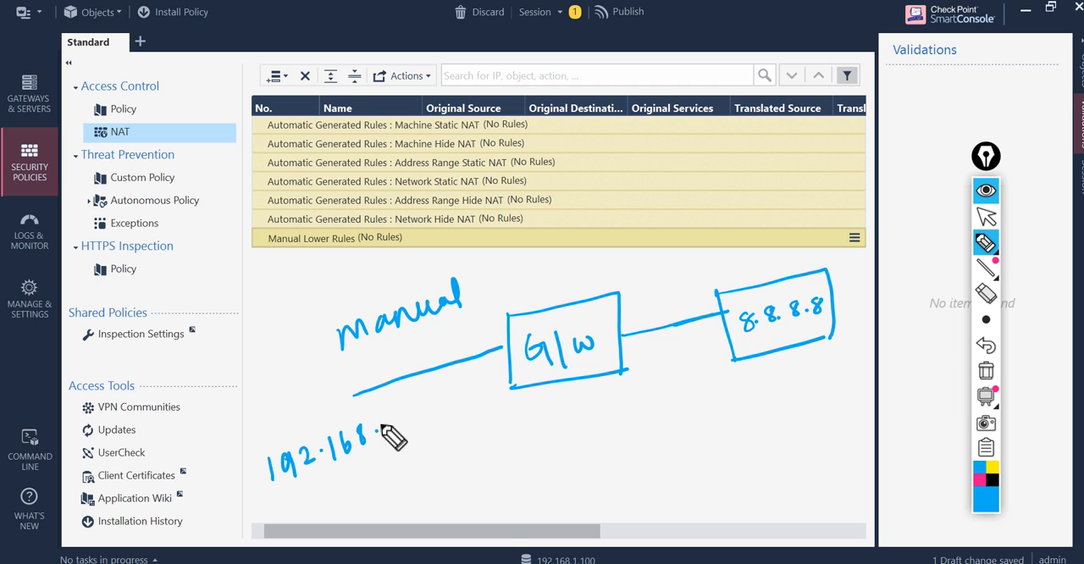
{"action": "left_click_drag", "start_coordinate": [386, 426], "coordinate": [415, 426]}
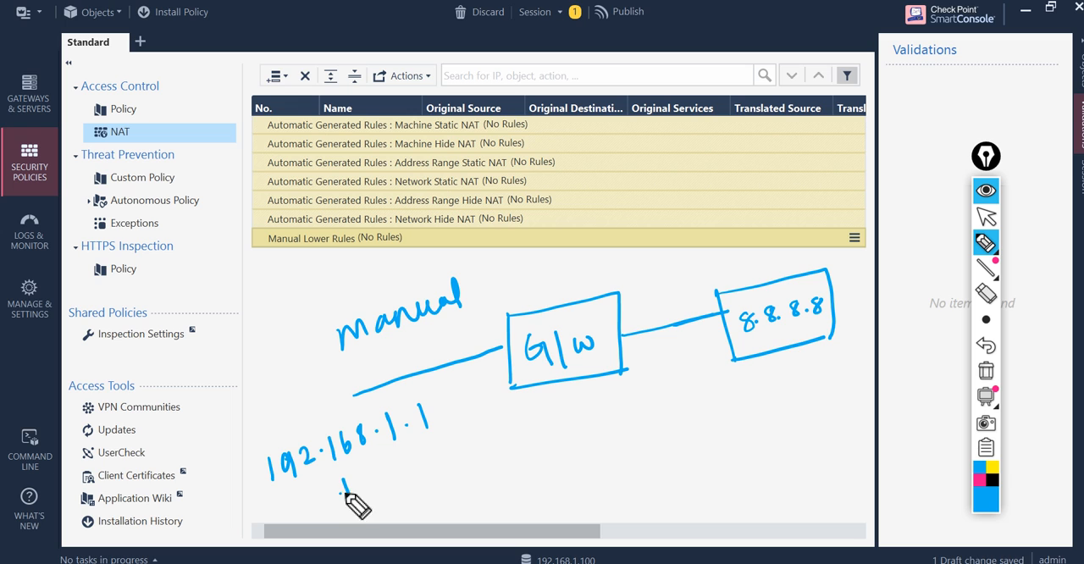
{"action": "left_click_drag", "start_coordinate": [352, 491], "coordinate": [437, 474]}
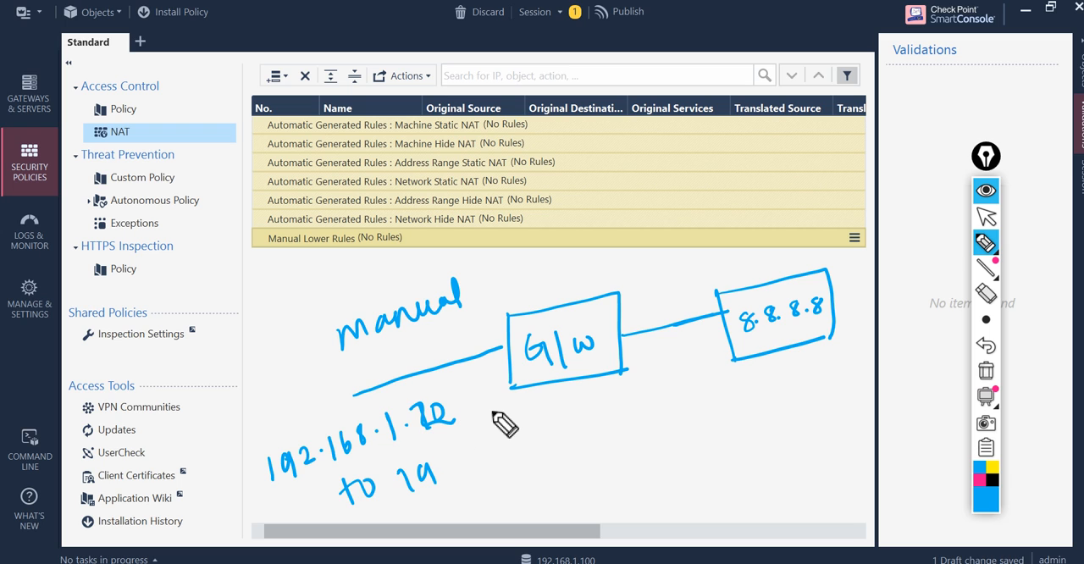
{"action": "mouse_move", "coordinate": [457, 481]}
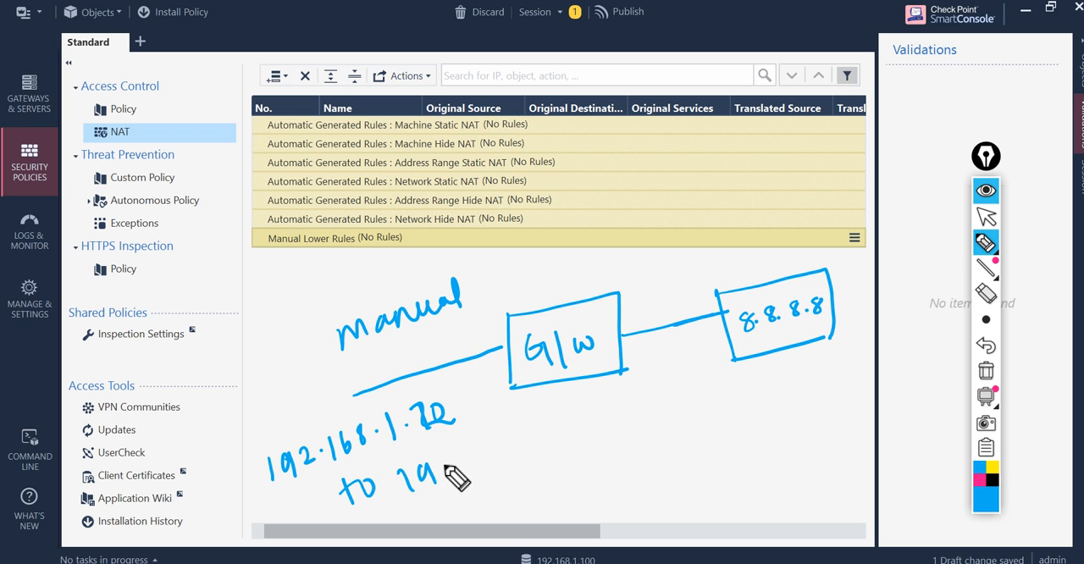
{"action": "left_click_drag", "start_coordinate": [454, 474], "coordinate": [545, 460]}
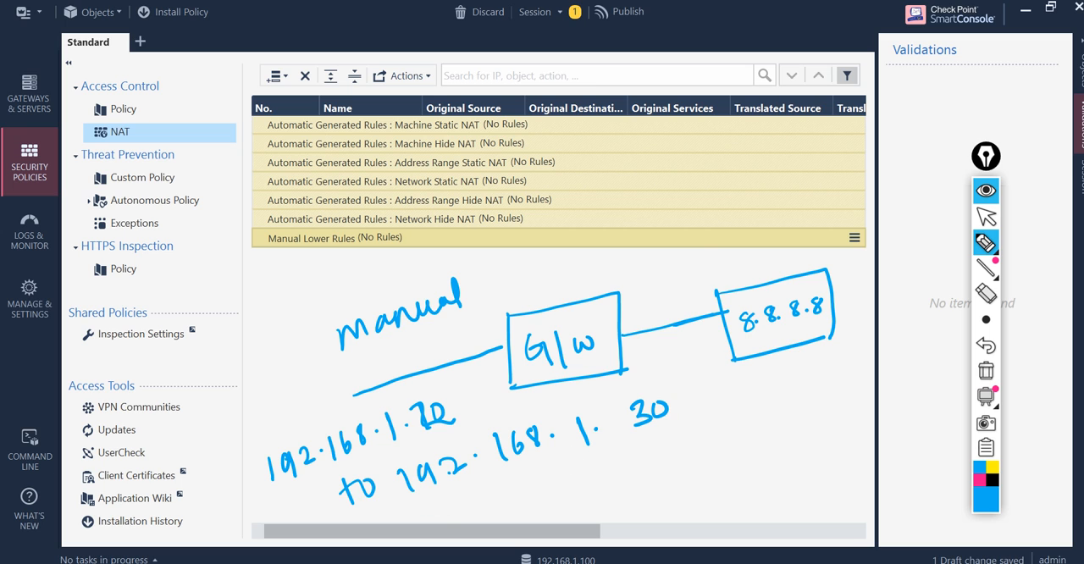
{"action": "mouse_move", "coordinate": [406, 499]}
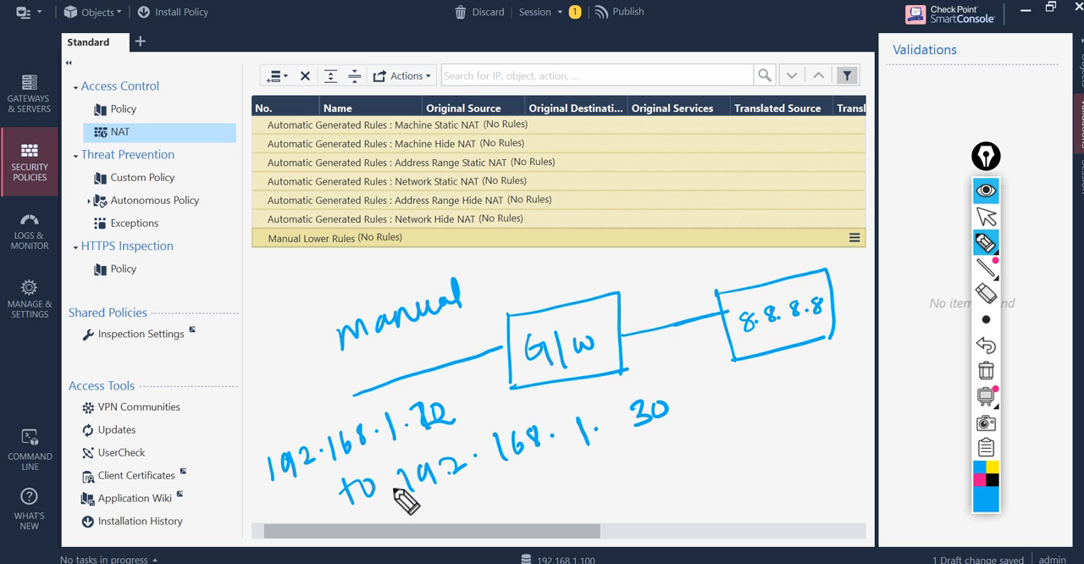
{"action": "mouse_move", "coordinate": [437, 413]}
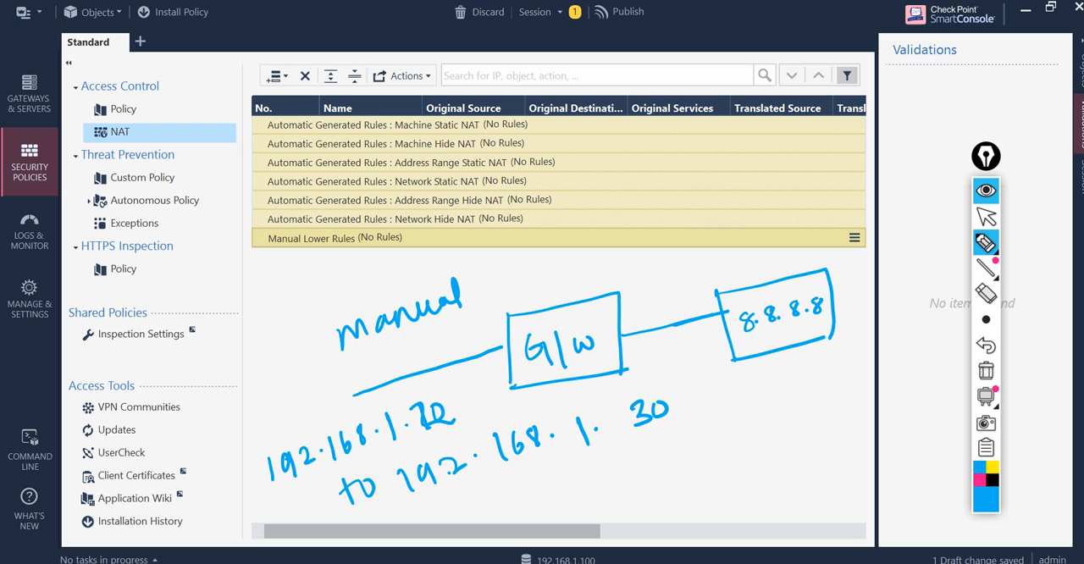
{"action": "mouse_move", "coordinate": [532, 292]}
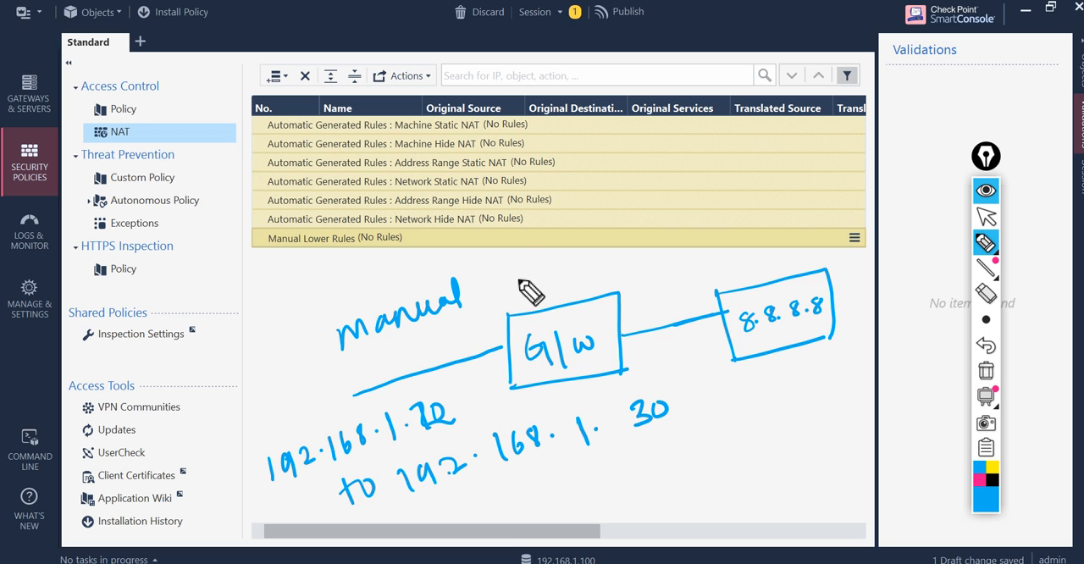
{"action": "mouse_move", "coordinate": [776, 352]}
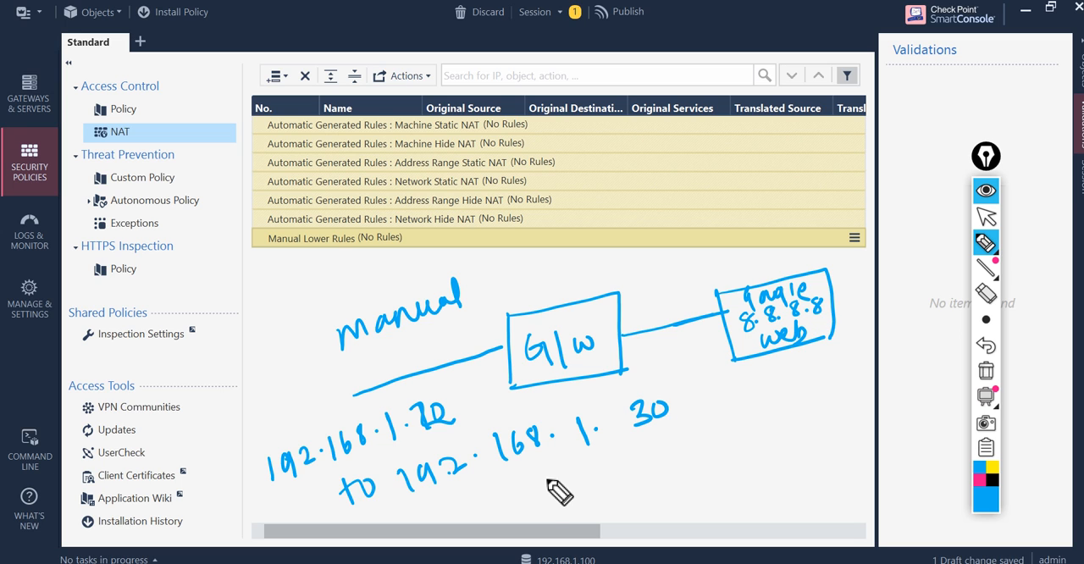
{"action": "mouse_move", "coordinate": [720, 420]}
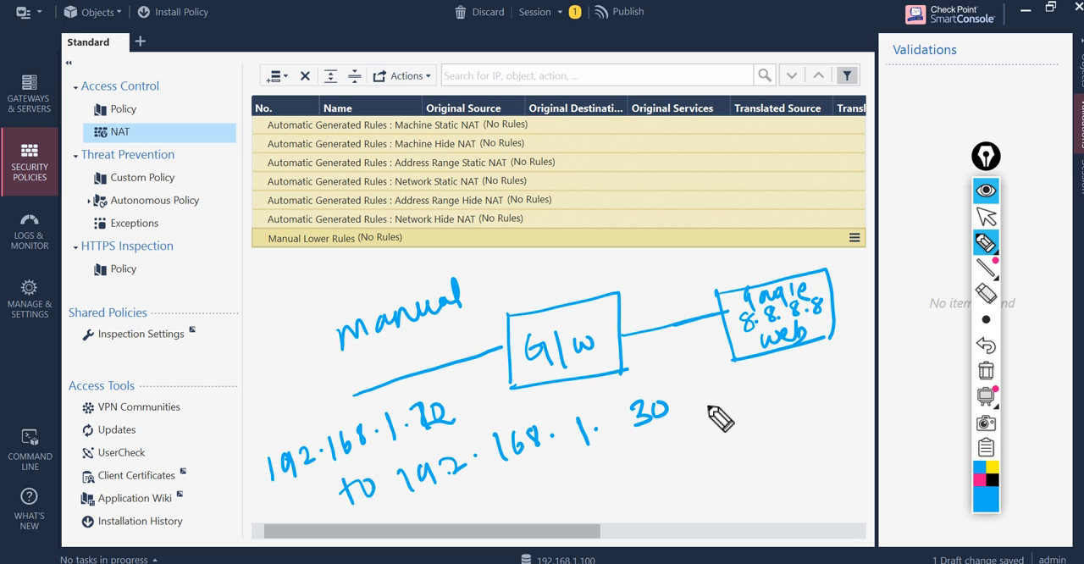
{"action": "mouse_move", "coordinate": [701, 417]}
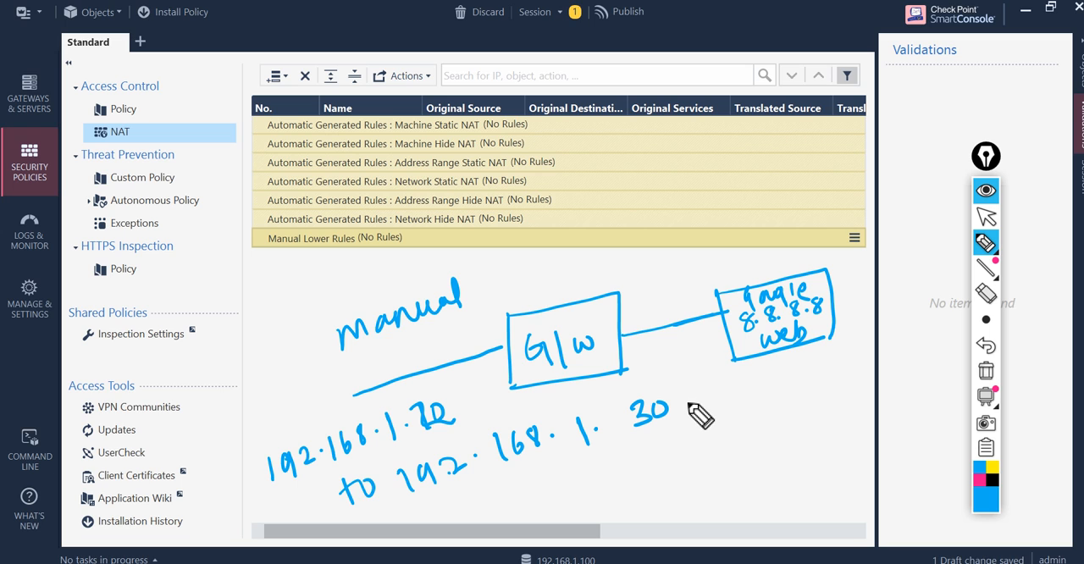
{"action": "left_click_drag", "start_coordinate": [686, 403], "coordinate": [745, 398]}
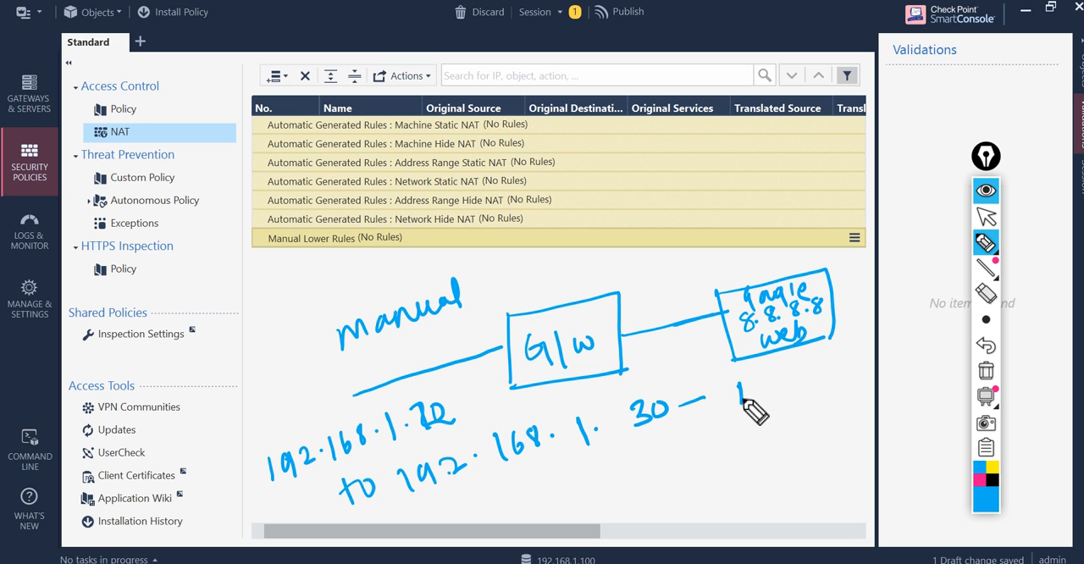
{"action": "left_click_drag", "start_coordinate": [714, 407], "coordinate": [813, 398]}
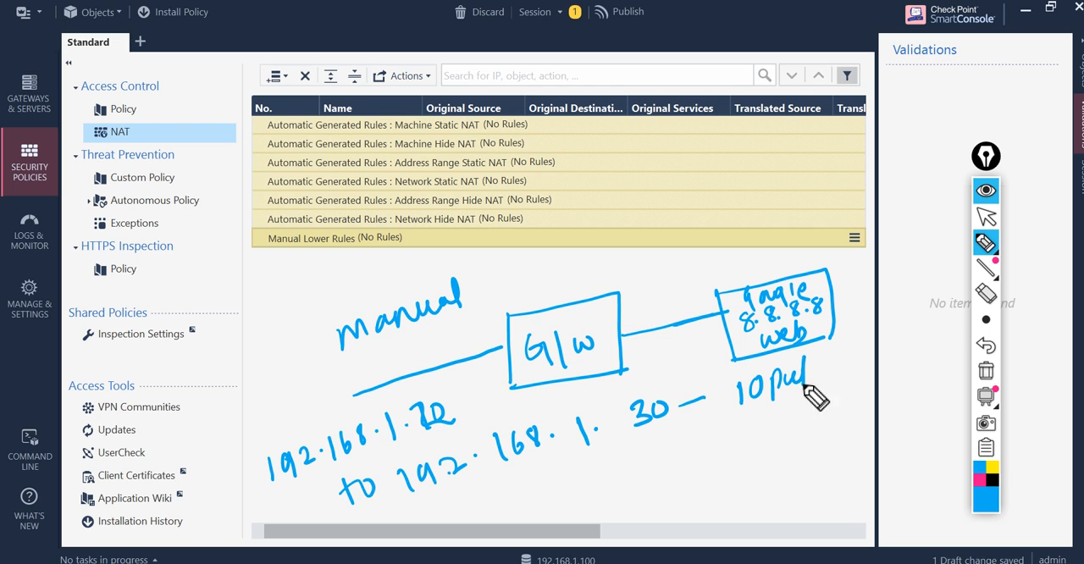
{"action": "left_click_drag", "start_coordinate": [788, 381], "coordinate": [860, 373]}
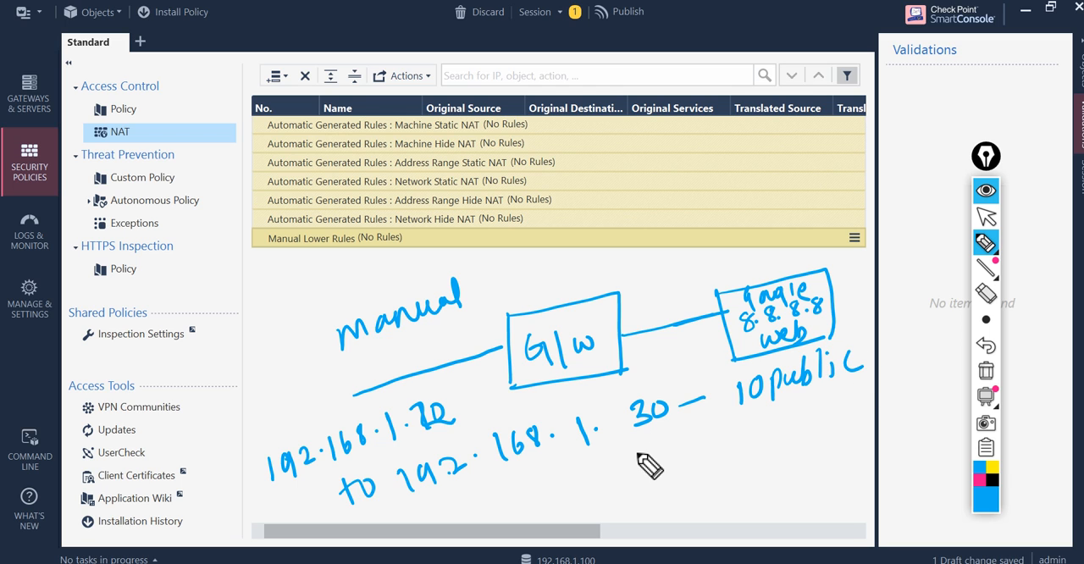
{"action": "mouse_move", "coordinate": [665, 464]}
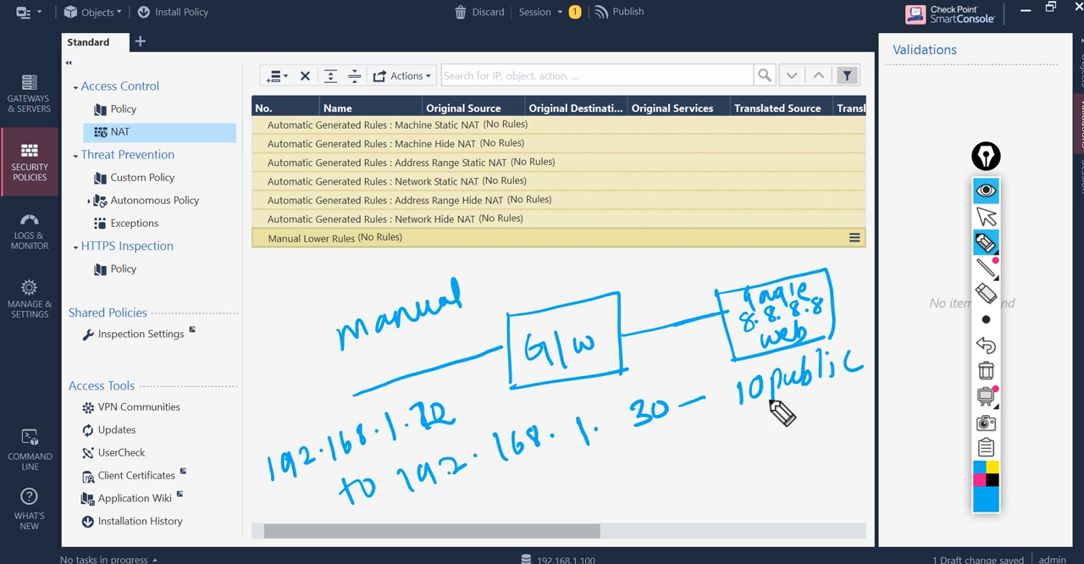
{"action": "mouse_move", "coordinate": [781, 415]}
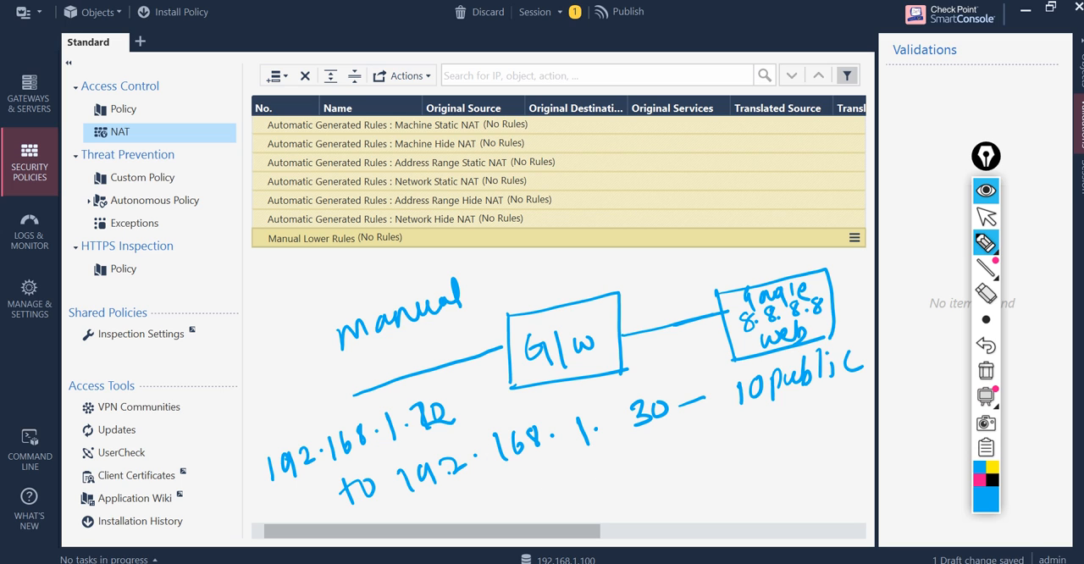
{"action": "mouse_move", "coordinate": [592, 505]}
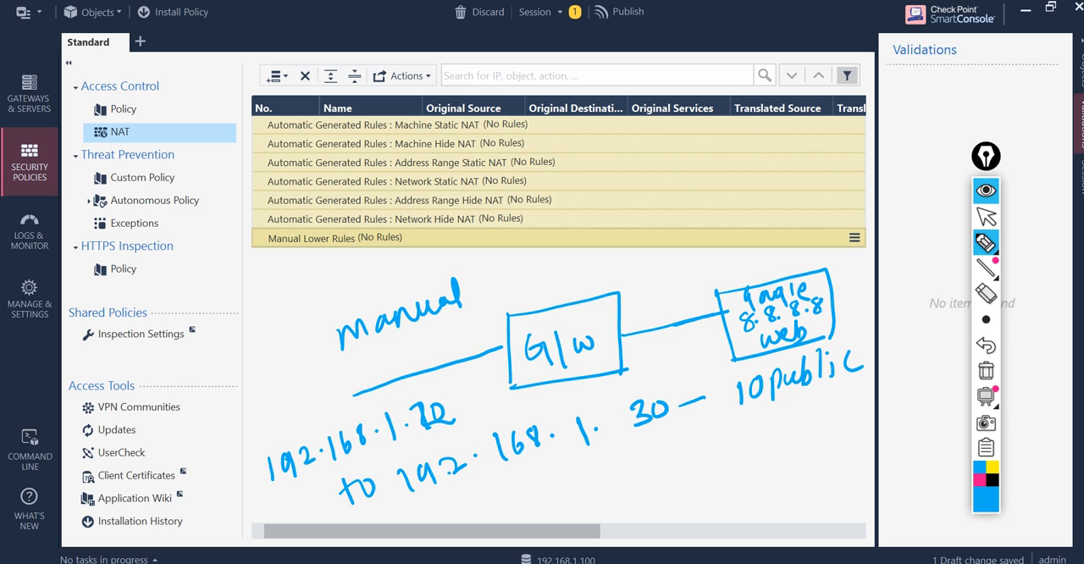
{"action": "mouse_move", "coordinate": [520, 505]}
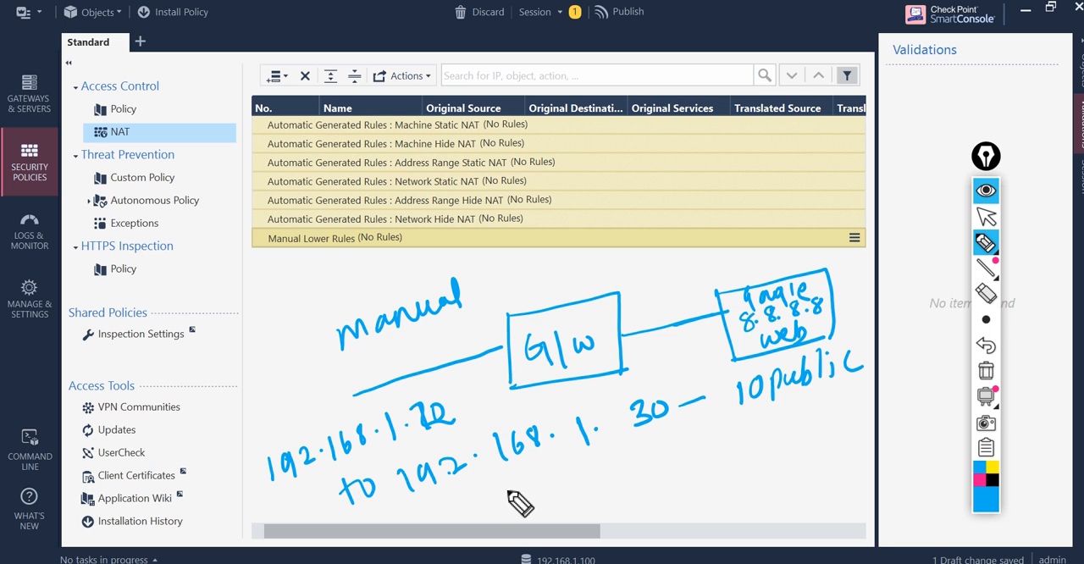
{"action": "mouse_move", "coordinate": [494, 494]}
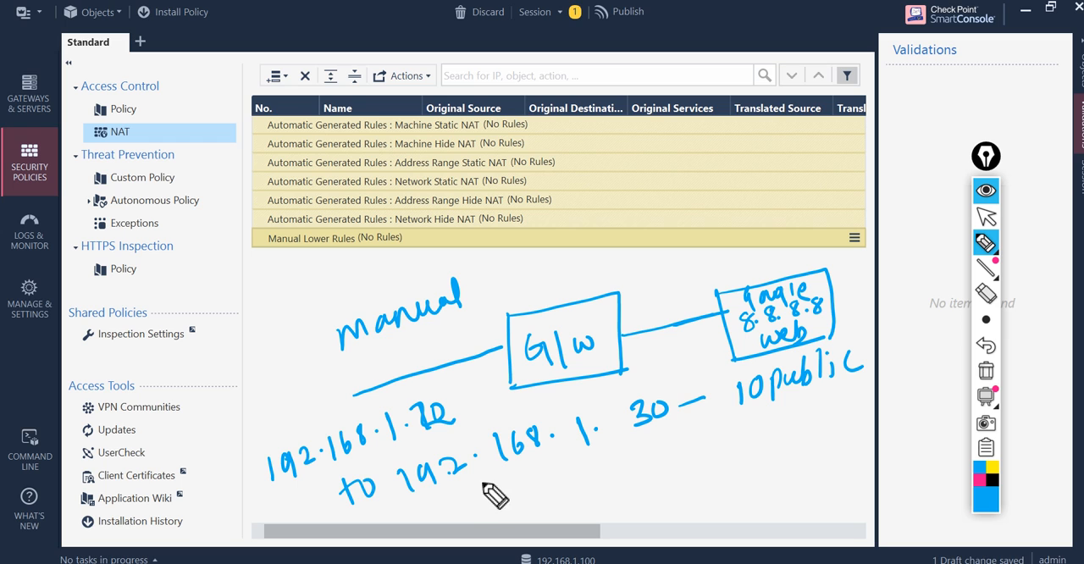
- Write 'Range' and a new range starting at 192.168.1.40, striking out a wrong address
{"action": "left_click_drag", "start_coordinate": [460, 508], "coordinate": [508, 500]}
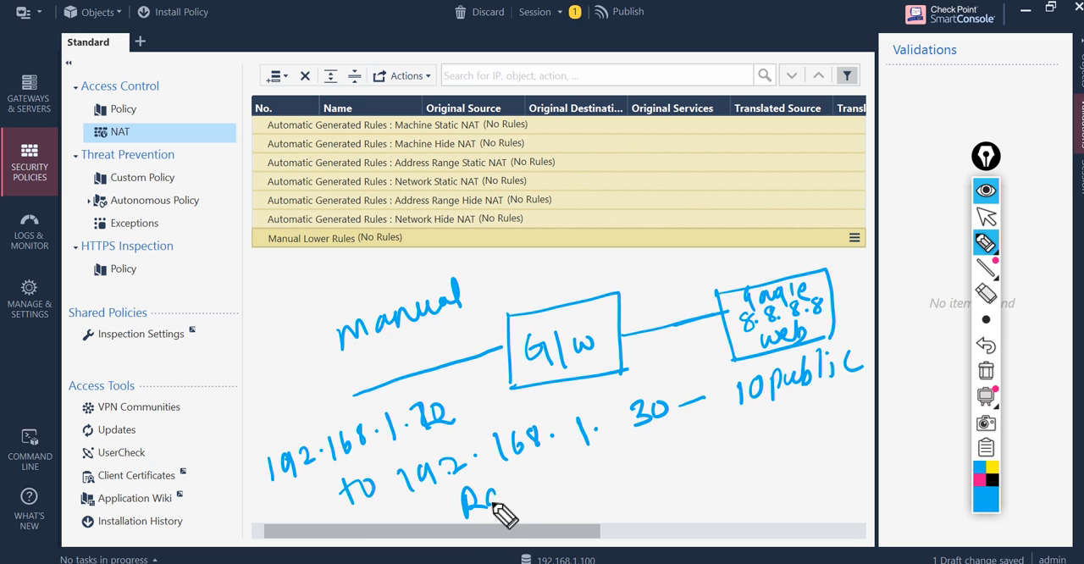
{"action": "left_click_drag", "start_coordinate": [500, 491], "coordinate": [559, 491]}
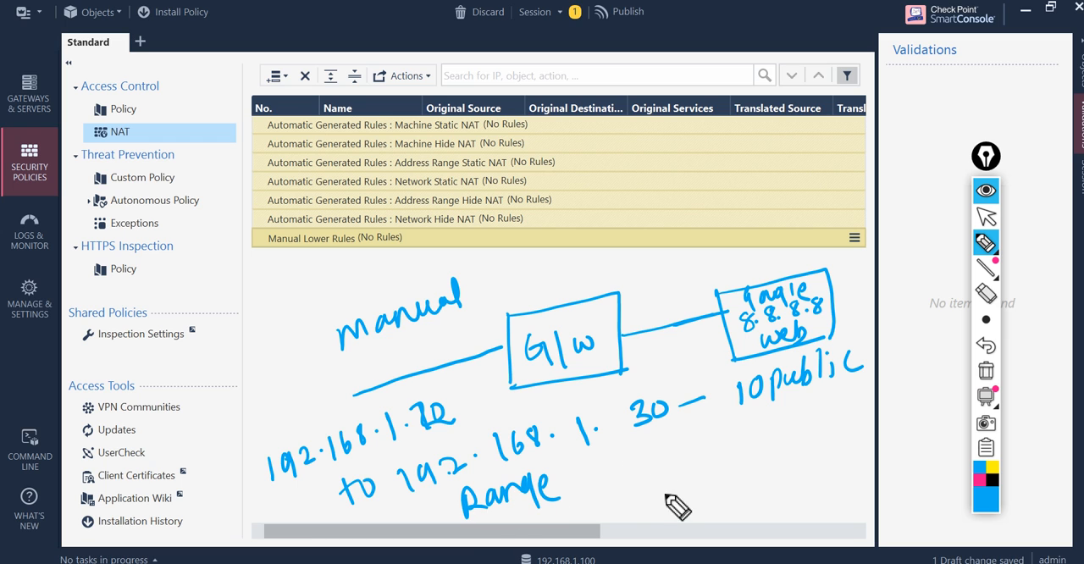
{"action": "mouse_move", "coordinate": [618, 481]}
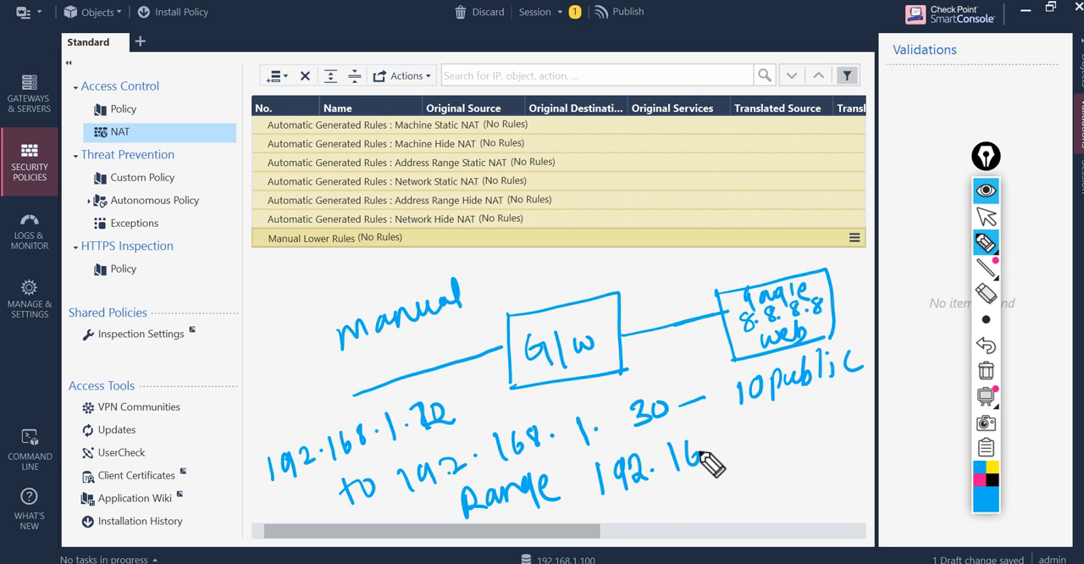
{"action": "left_click_drag", "start_coordinate": [711, 465], "coordinate": [759, 447]}
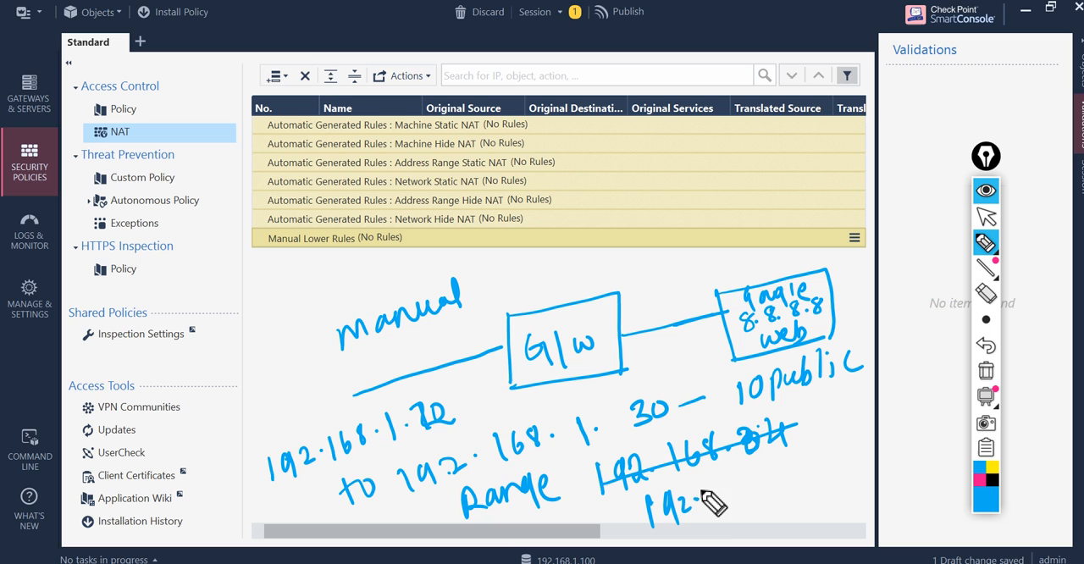
{"action": "left_click_drag", "start_coordinate": [698, 499], "coordinate": [787, 500]}
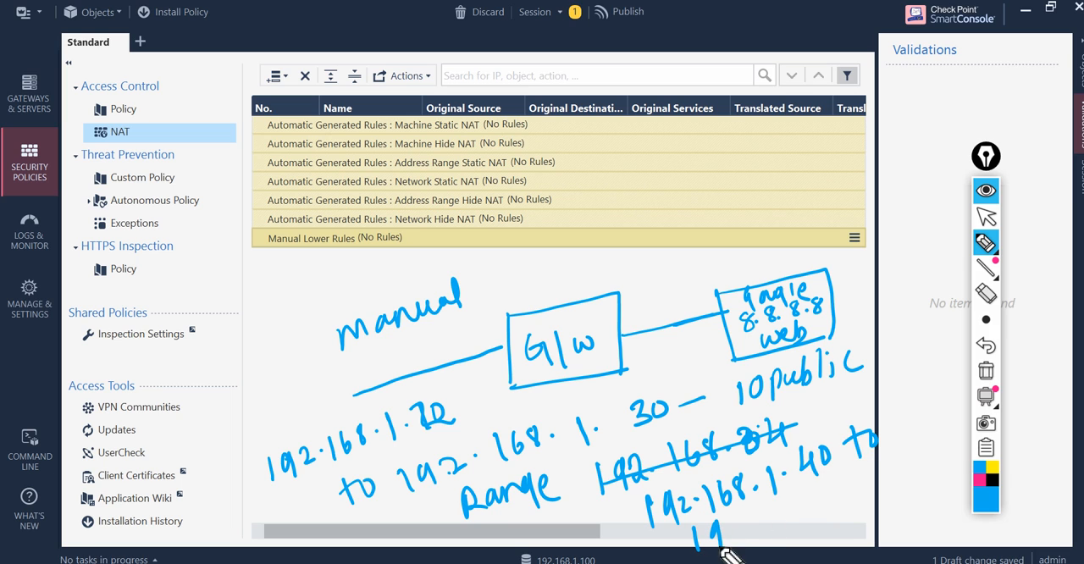
{"action": "left_click_drag", "start_coordinate": [703, 550], "coordinate": [796, 522]}
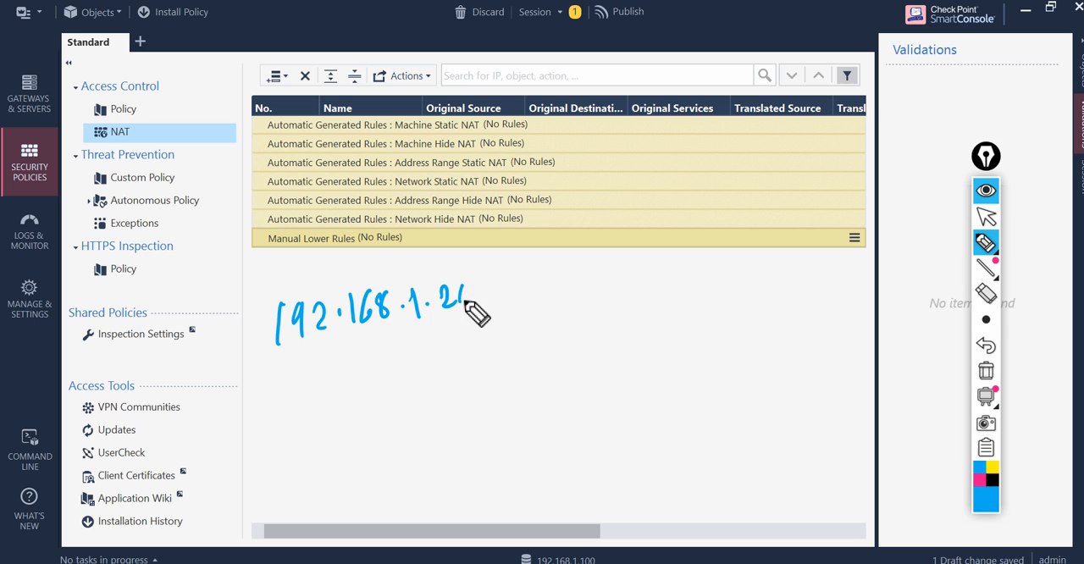
{"action": "left_click_drag", "start_coordinate": [474, 313], "coordinate": [542, 305]}
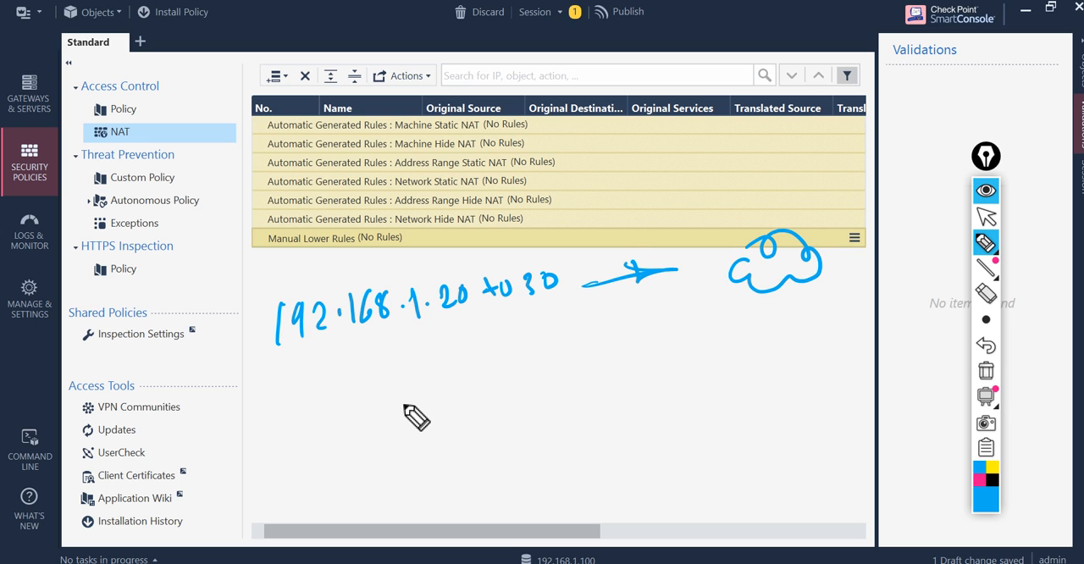
{"action": "left_click_drag", "start_coordinate": [372, 389], "coordinate": [407, 423]}
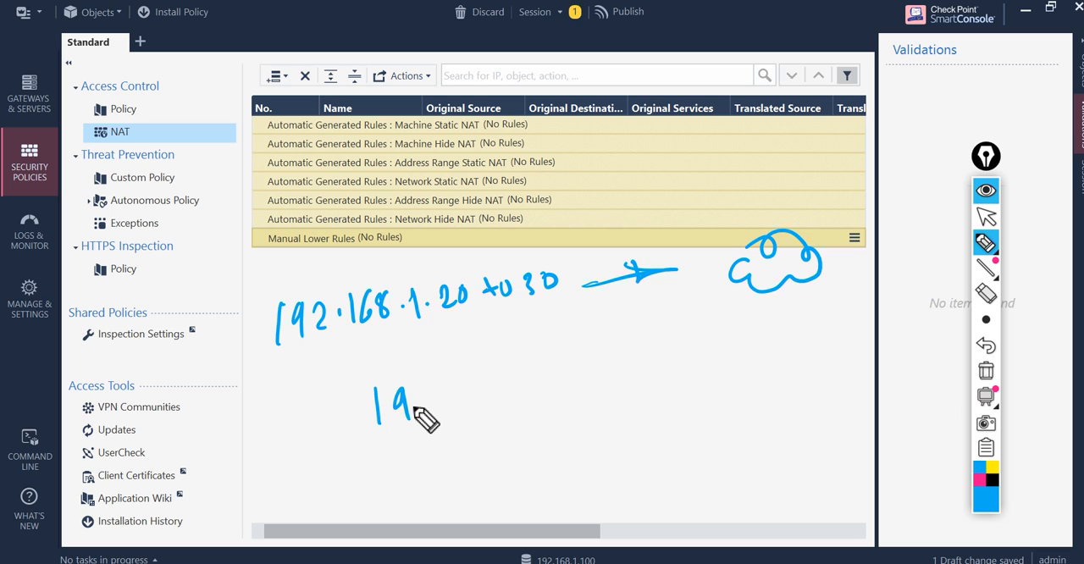
{"action": "left_click_drag", "start_coordinate": [415, 403], "coordinate": [525, 403]}
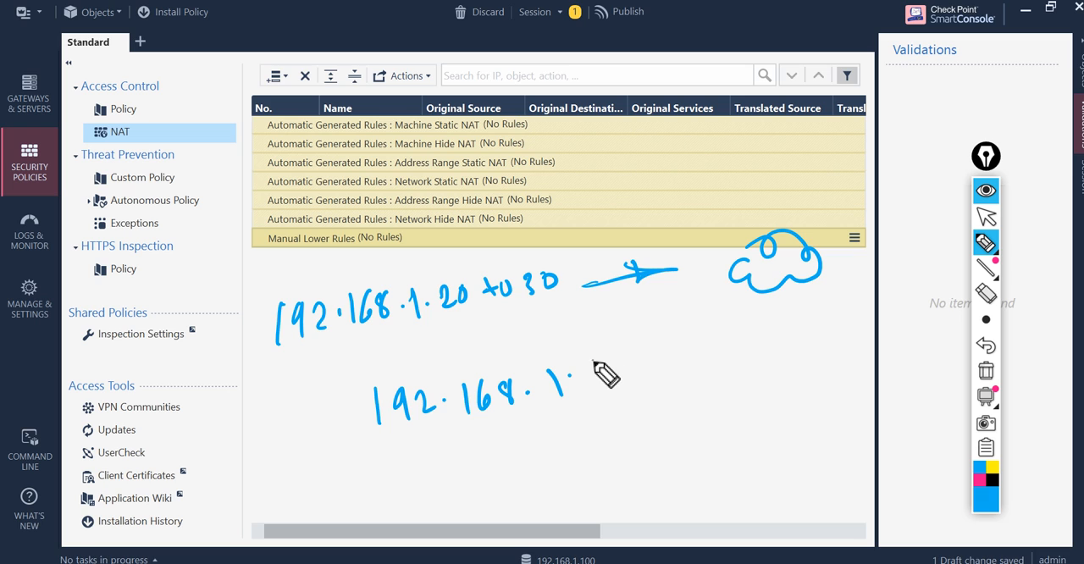
{"action": "left_click_drag", "start_coordinate": [579, 398], "coordinate": [627, 372]}
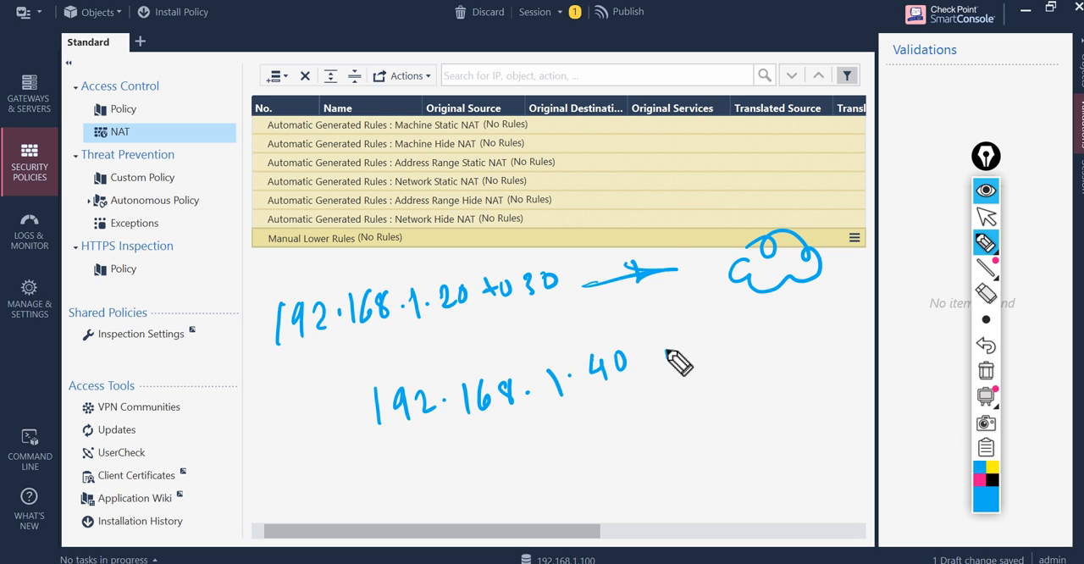
{"action": "left_click_drag", "start_coordinate": [669, 355], "coordinate": [748, 356]}
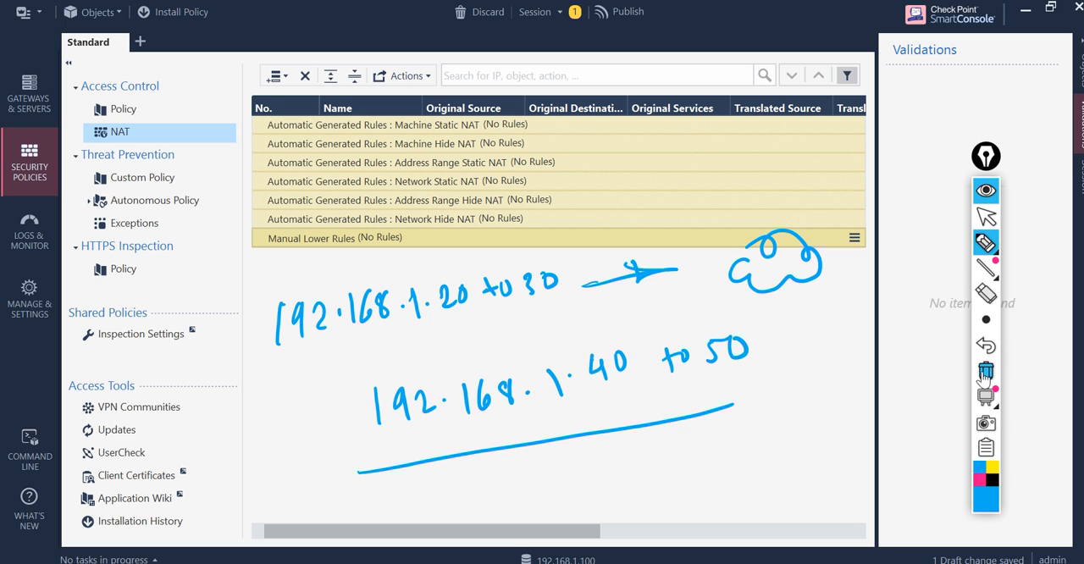
{"action": "left_click", "coordinate": [986, 369]}
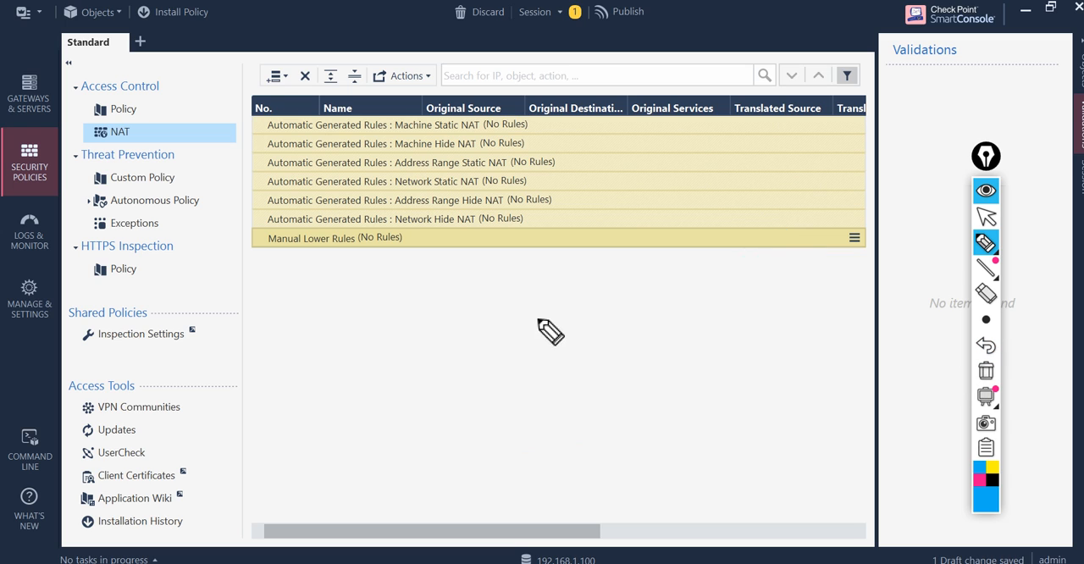
{"action": "mouse_move", "coordinate": [427, 332]}
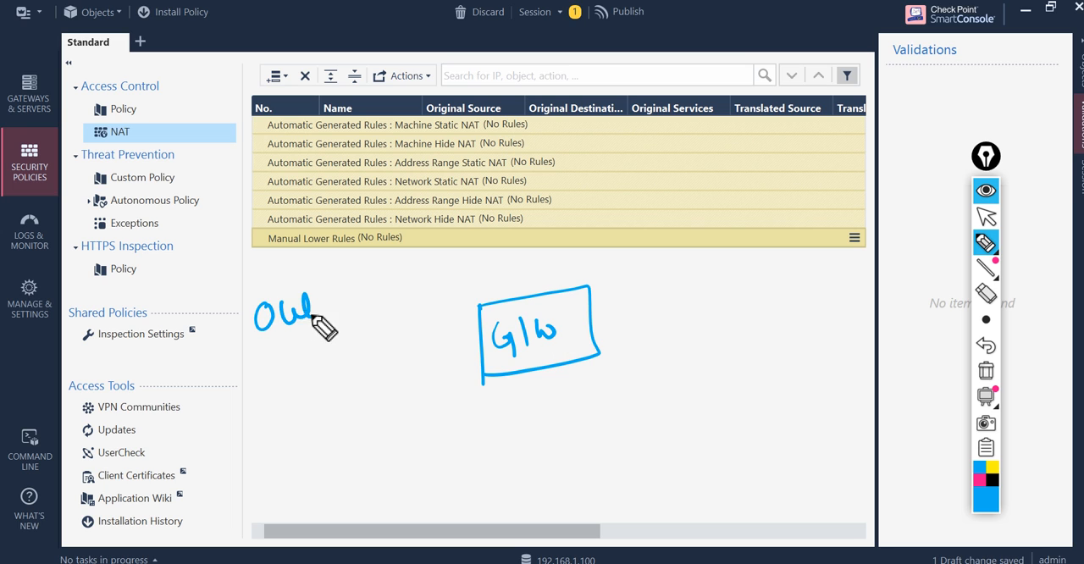
- Label the Outside network and draw the outside and right-hand inside hosts
{"action": "left_click_drag", "start_coordinate": [319, 305], "coordinate": [393, 305]}
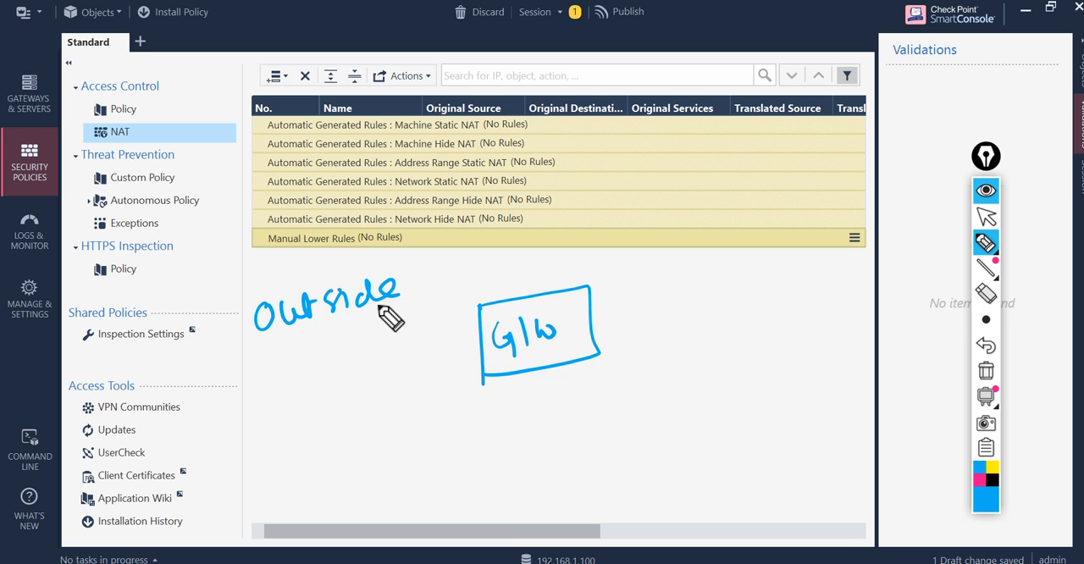
{"action": "left_click_drag", "start_coordinate": [279, 369], "coordinate": [292, 423]}
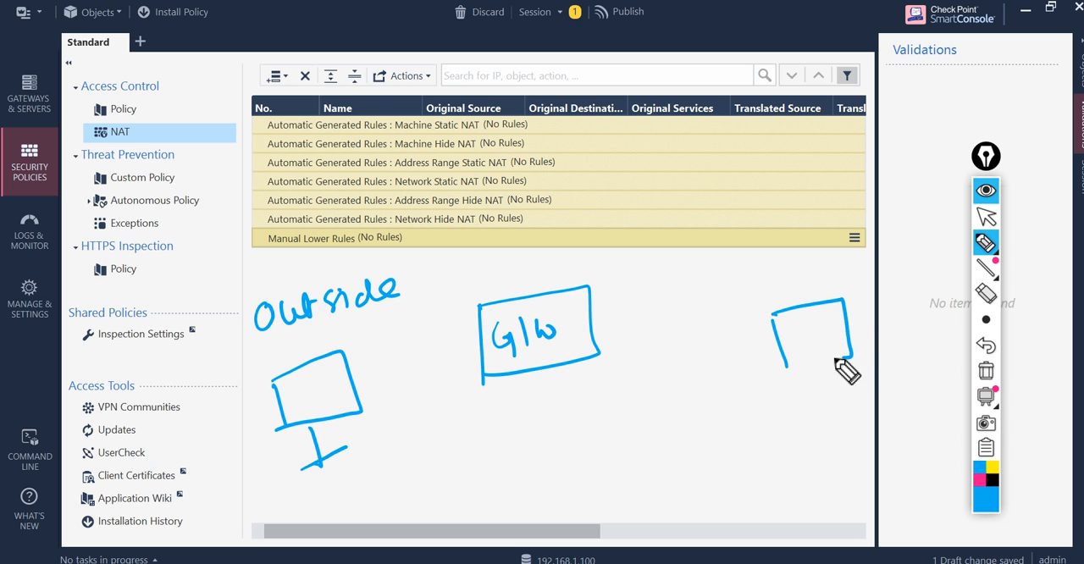
{"action": "left_click_drag", "start_coordinate": [796, 359], "coordinate": [833, 406]}
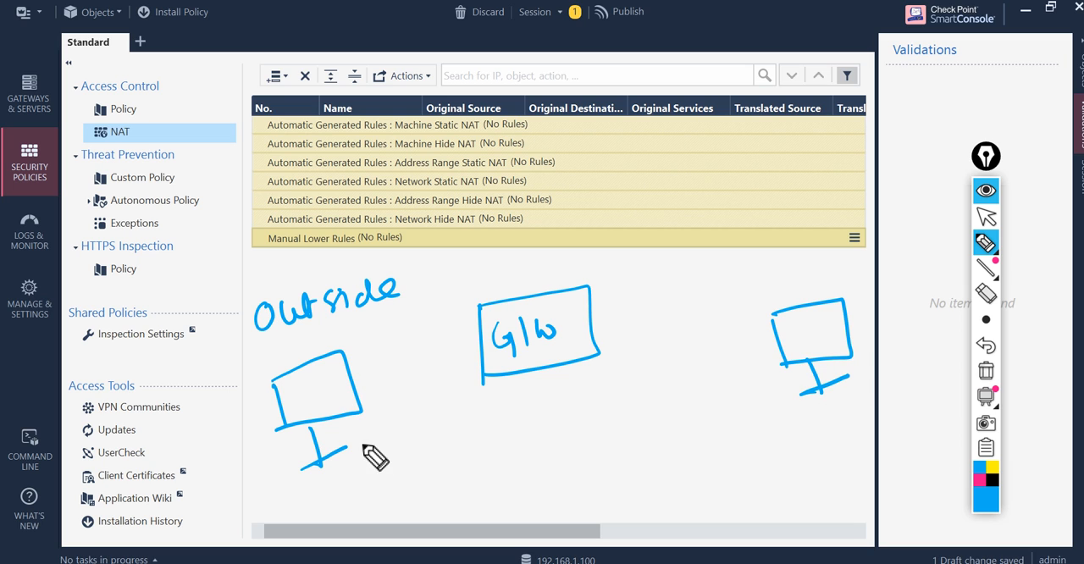
{"action": "left_click_drag", "start_coordinate": [359, 449], "coordinate": [432, 454]}
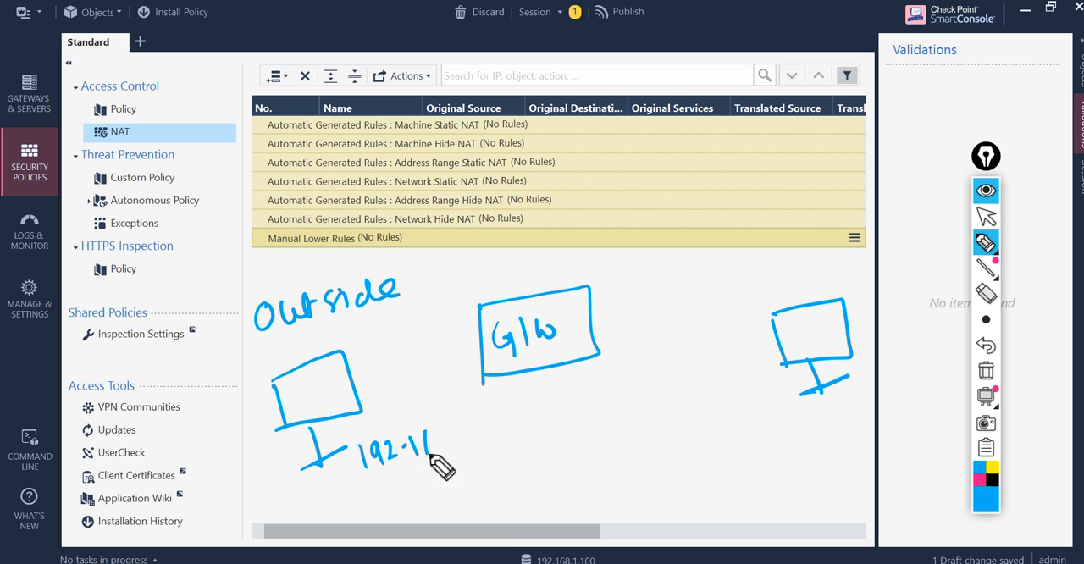
- Write 192.168.1.21 and 192.168.1.100 under the hosts and connect them through the gateway with arrows
{"action": "left_click_drag", "start_coordinate": [432, 457], "coordinate": [499, 437]}
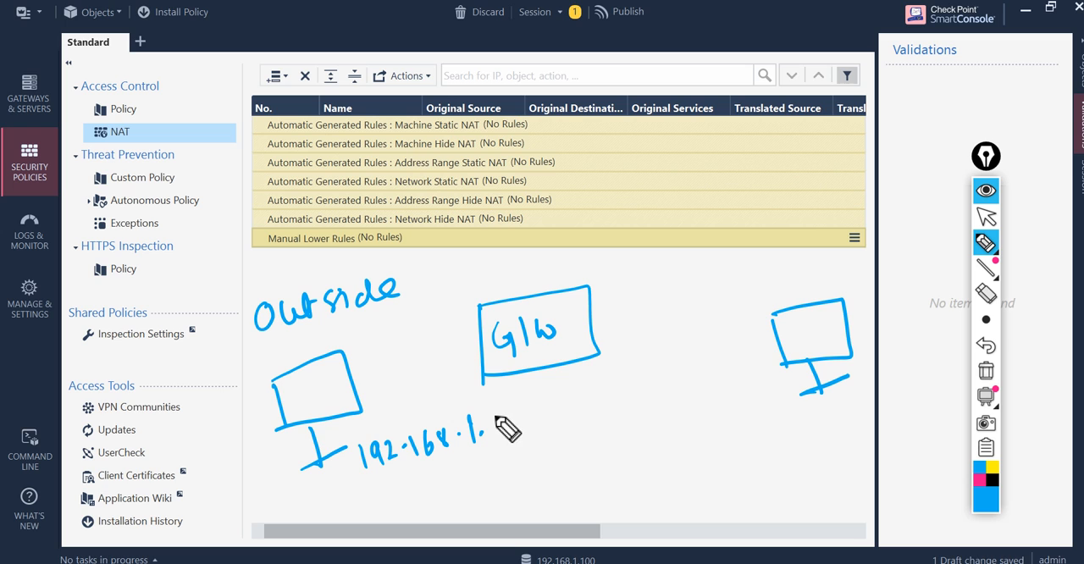
{"action": "left_click_drag", "start_coordinate": [491, 427], "coordinate": [517, 420]}
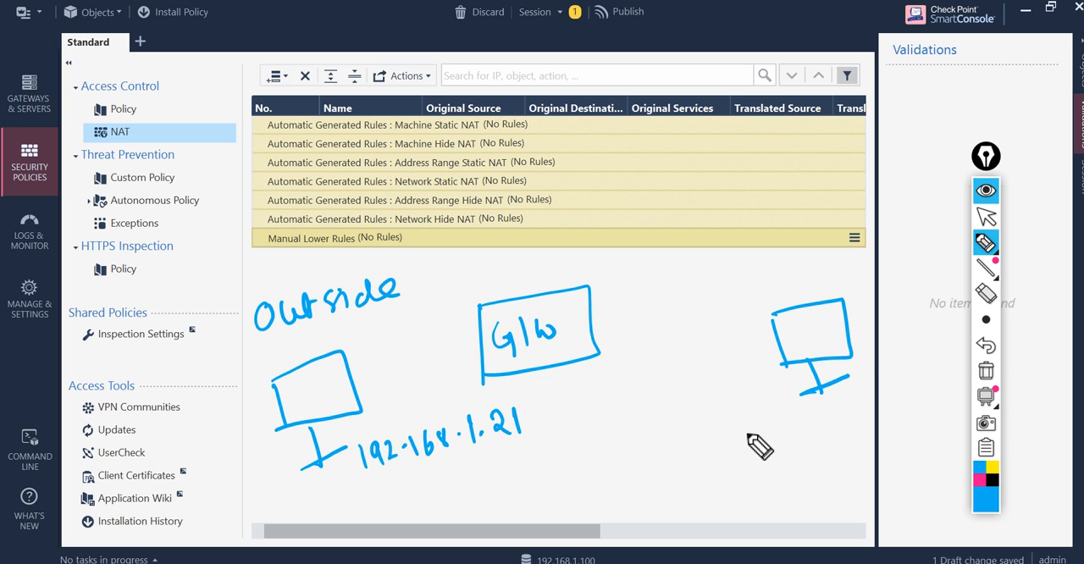
{"action": "left_click_drag", "start_coordinate": [746, 456], "coordinate": [813, 454]}
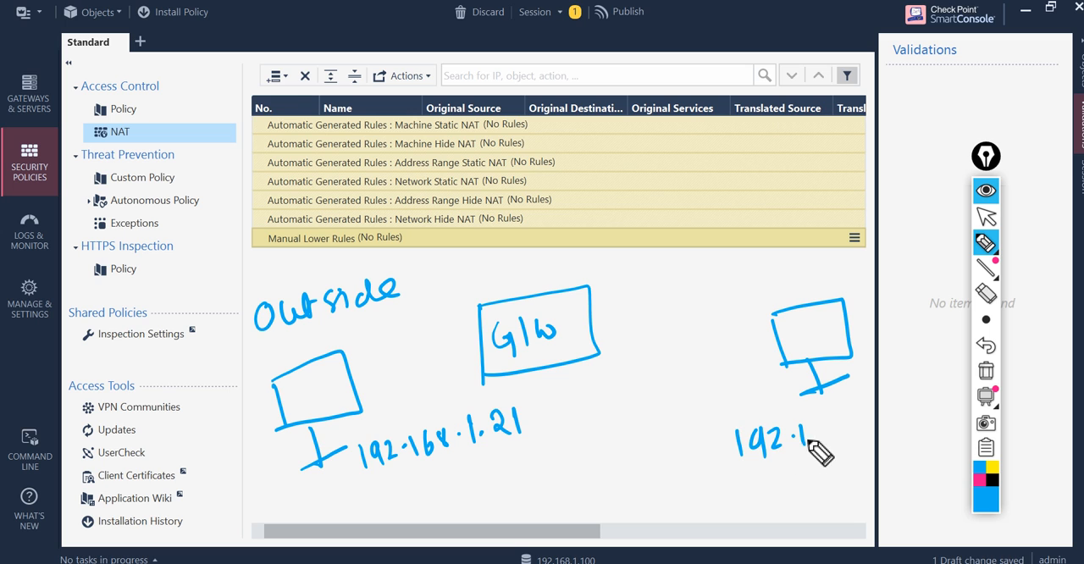
{"action": "left_click_drag", "start_coordinate": [809, 454], "coordinate": [873, 444]}
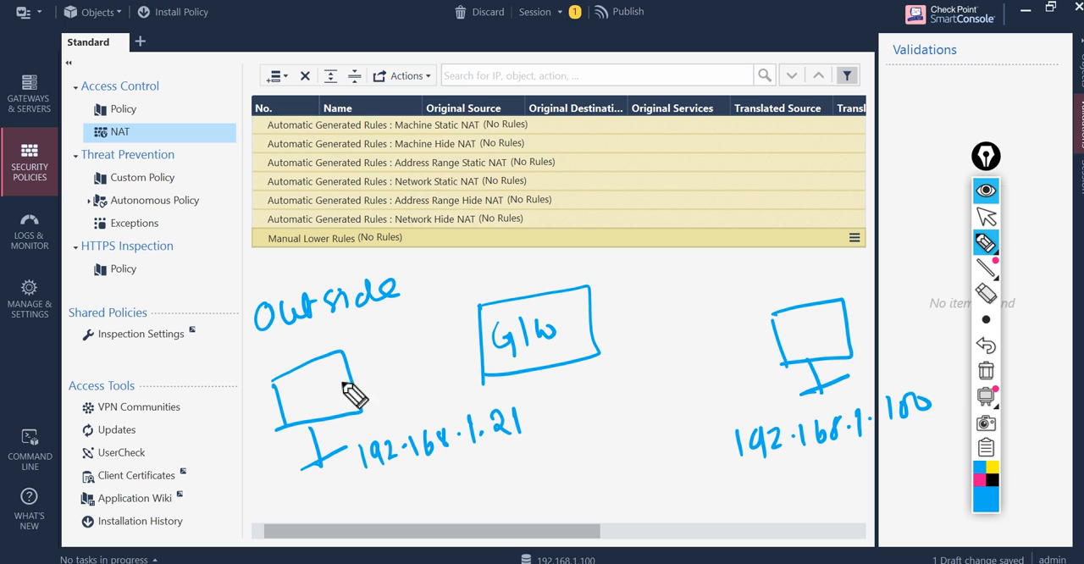
{"action": "left_click_drag", "start_coordinate": [352, 398], "coordinate": [474, 347]}
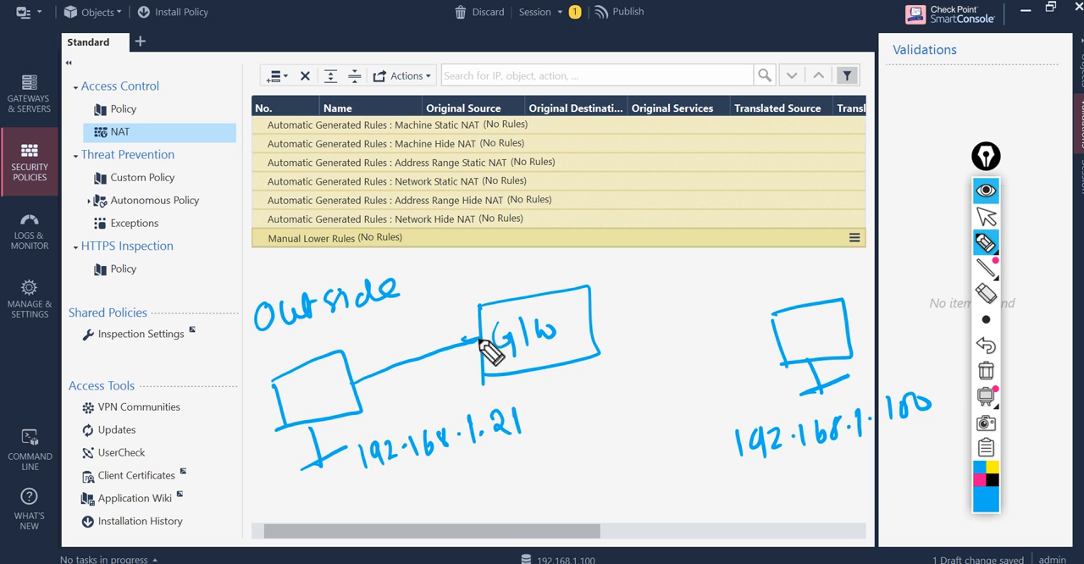
{"action": "left_click_drag", "start_coordinate": [601, 338], "coordinate": [737, 330]}
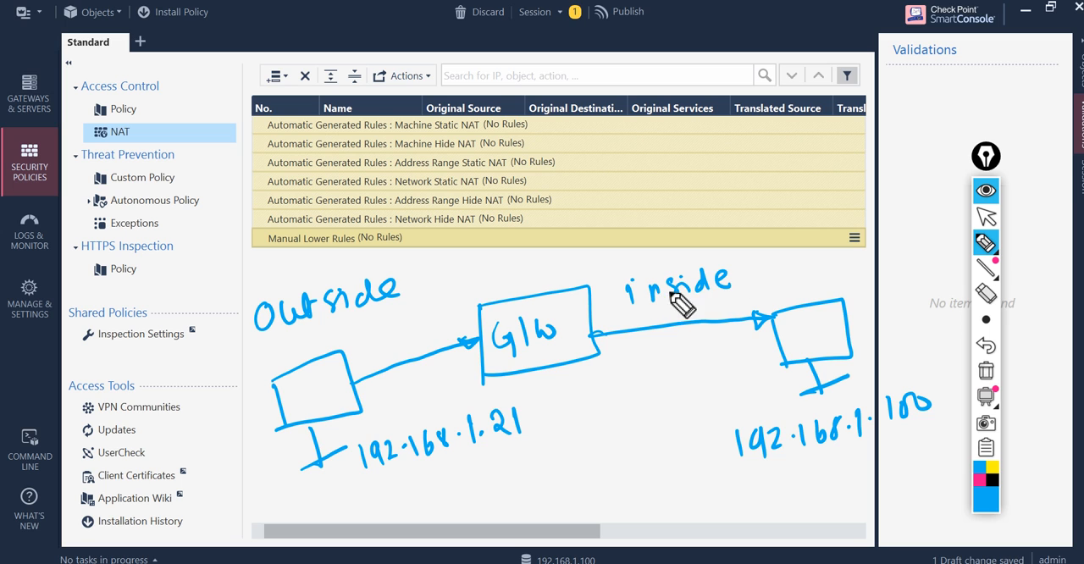
{"action": "mouse_move", "coordinate": [393, 420]}
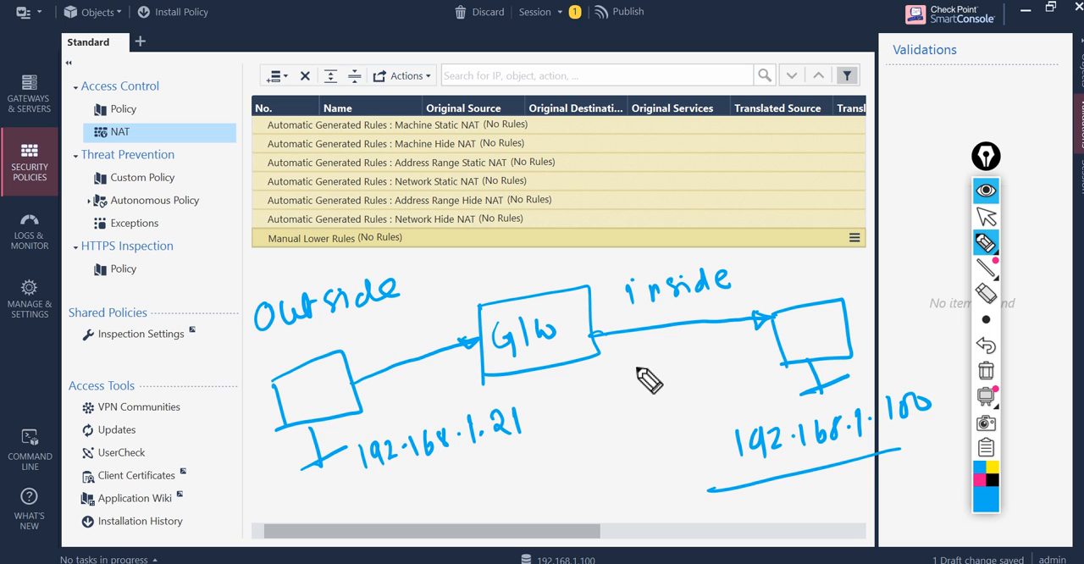
{"action": "mouse_move", "coordinate": [390, 284]}
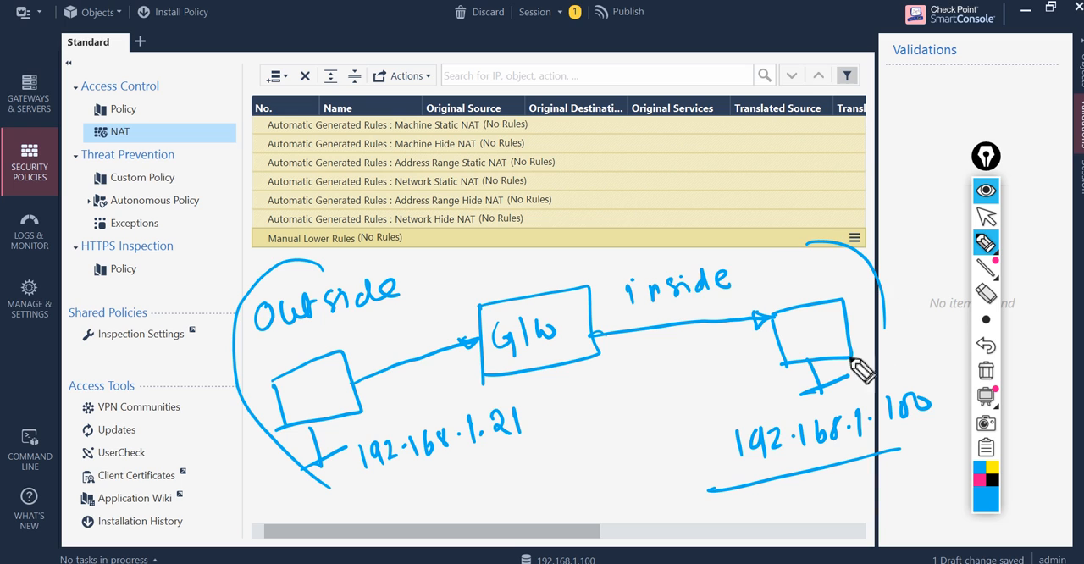
{"action": "mouse_move", "coordinate": [607, 398]}
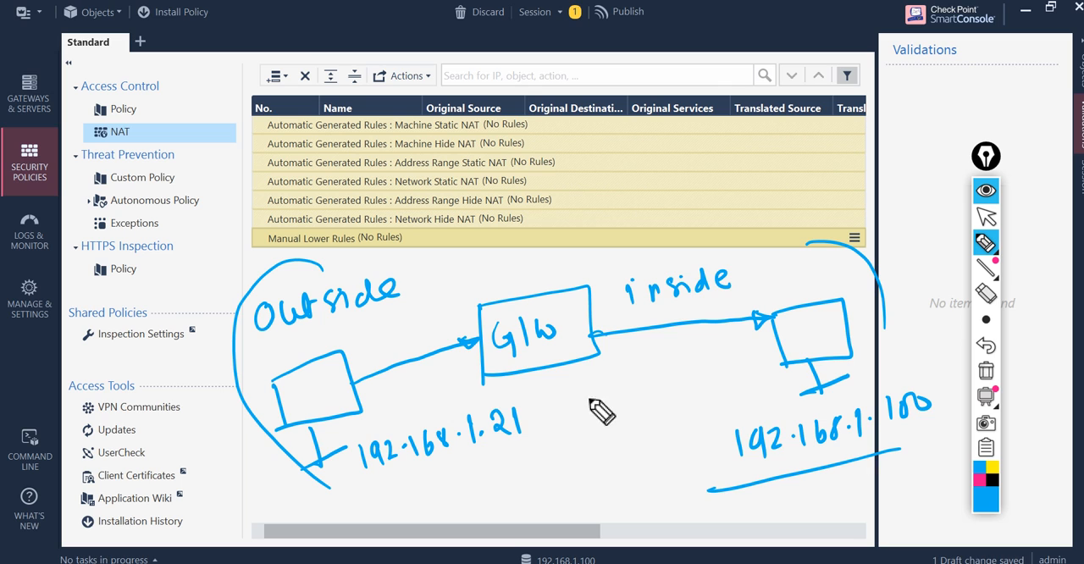
{"action": "mouse_move", "coordinate": [532, 474]}
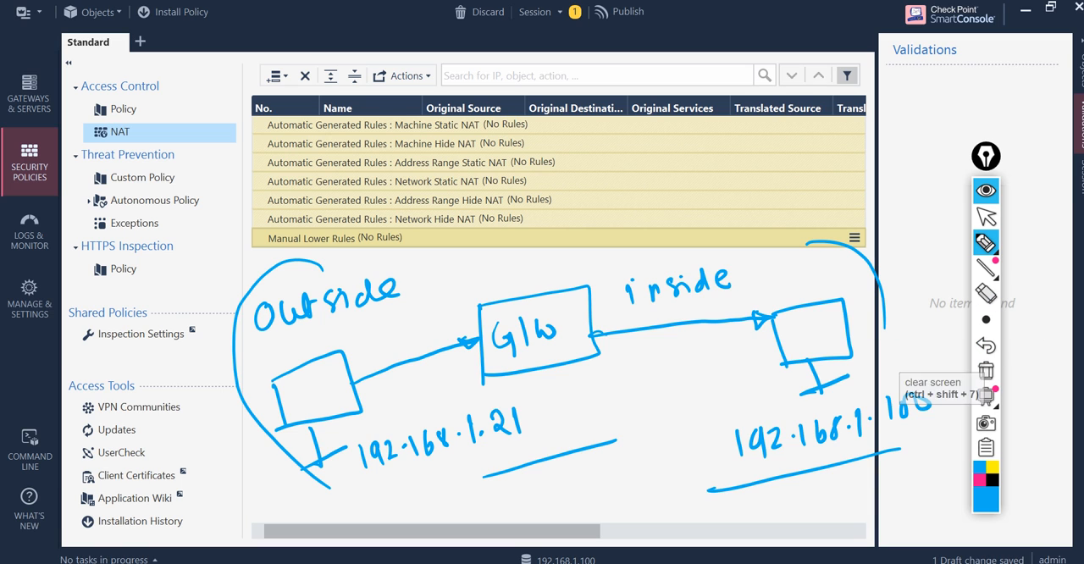
{"action": "left_click", "coordinate": [985, 369]}
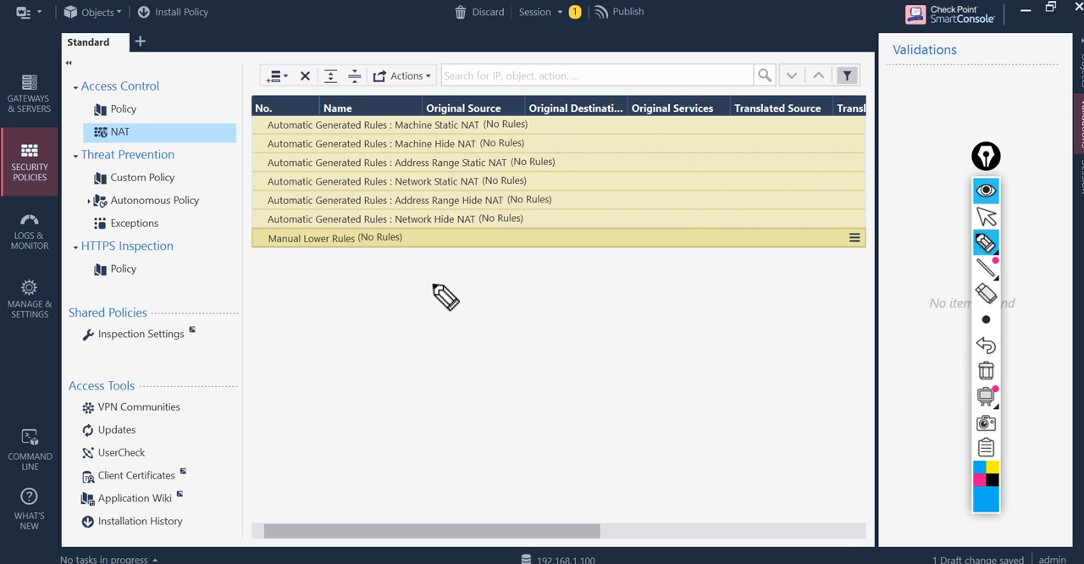
{"action": "mouse_move", "coordinate": [424, 320]}
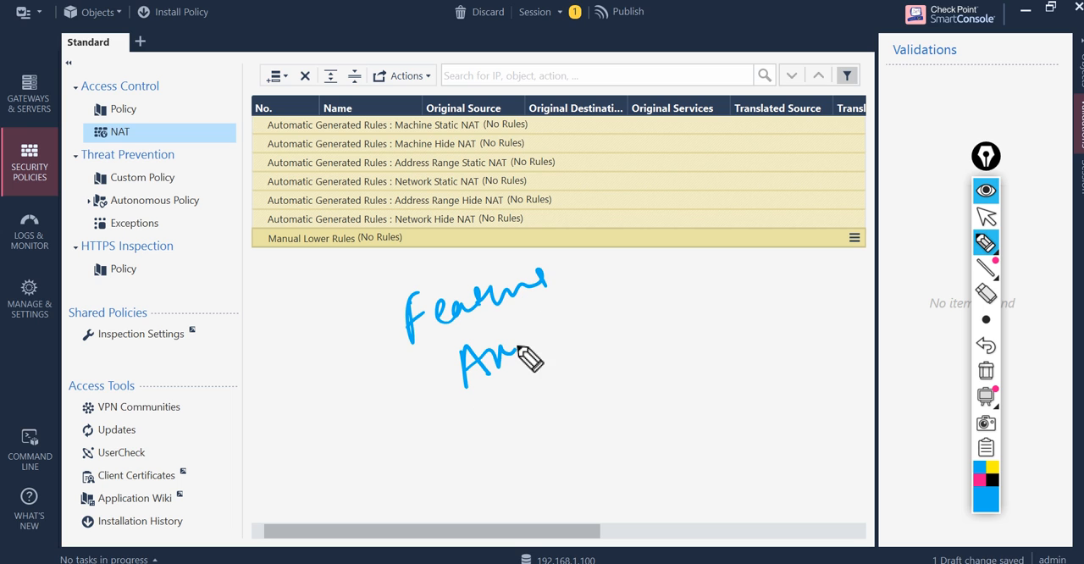
{"action": "left_click_drag", "start_coordinate": [529, 359], "coordinate": [610, 309]}
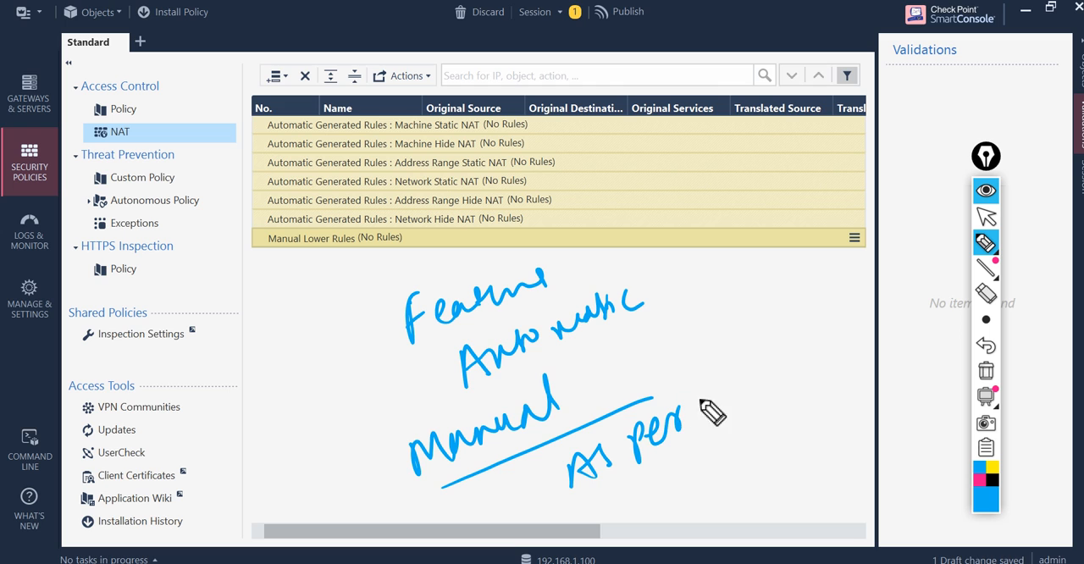
{"action": "left_click_drag", "start_coordinate": [711, 415], "coordinate": [792, 372]}
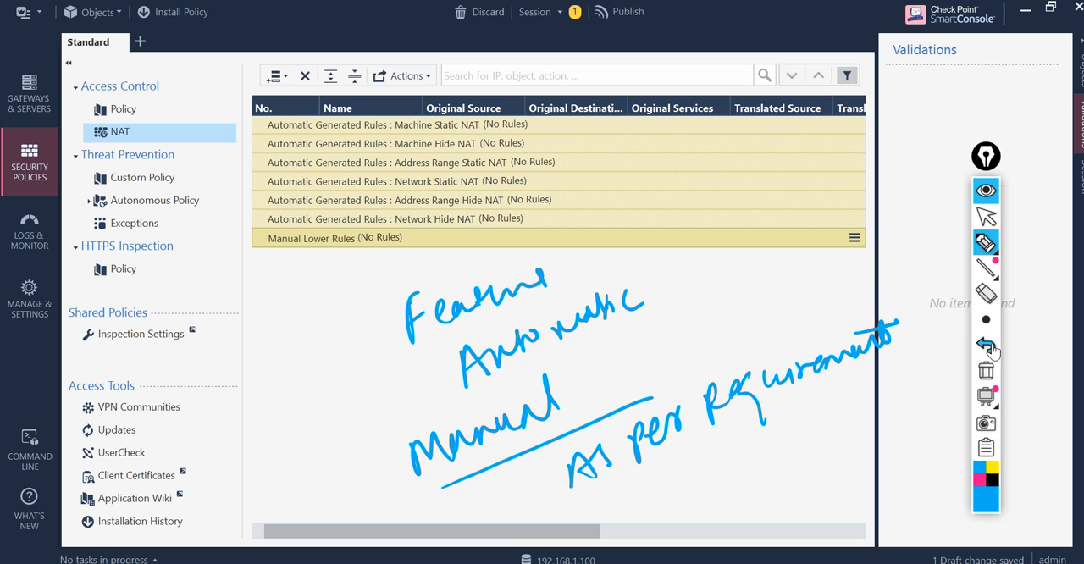
{"action": "mouse_move", "coordinate": [986, 370]}
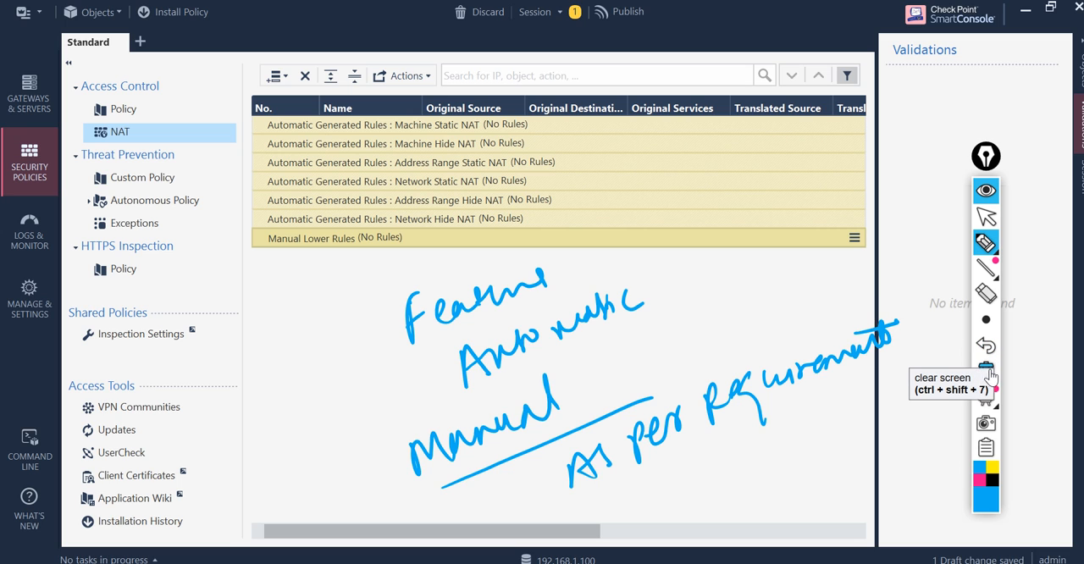
- Clear the pen notes, return to the cursor and open Object Explorer from the Objects menu
{"action": "left_click", "coordinate": [986, 362]}
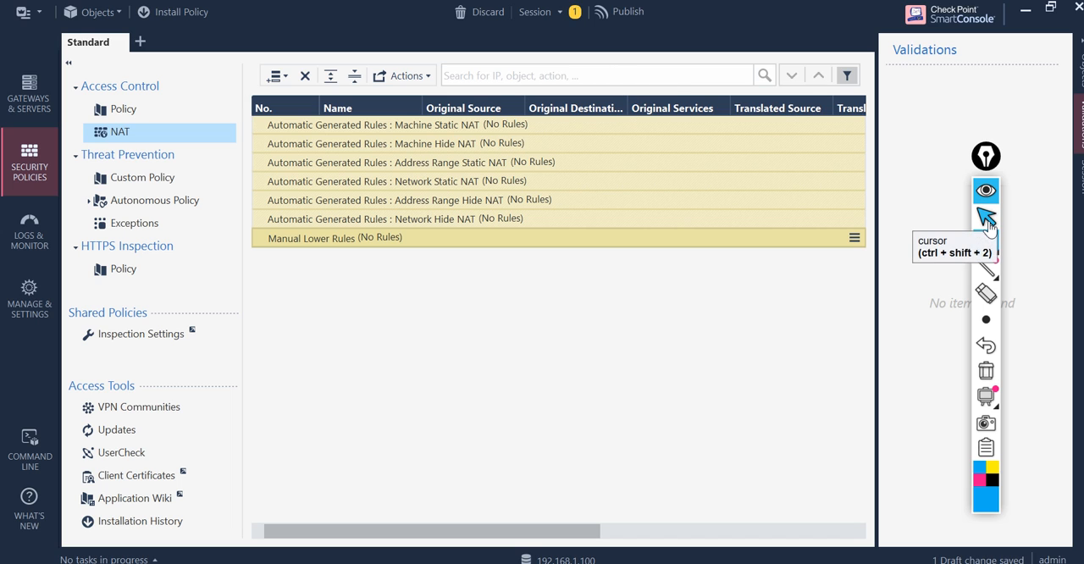
{"action": "mouse_move", "coordinate": [169, 81]}
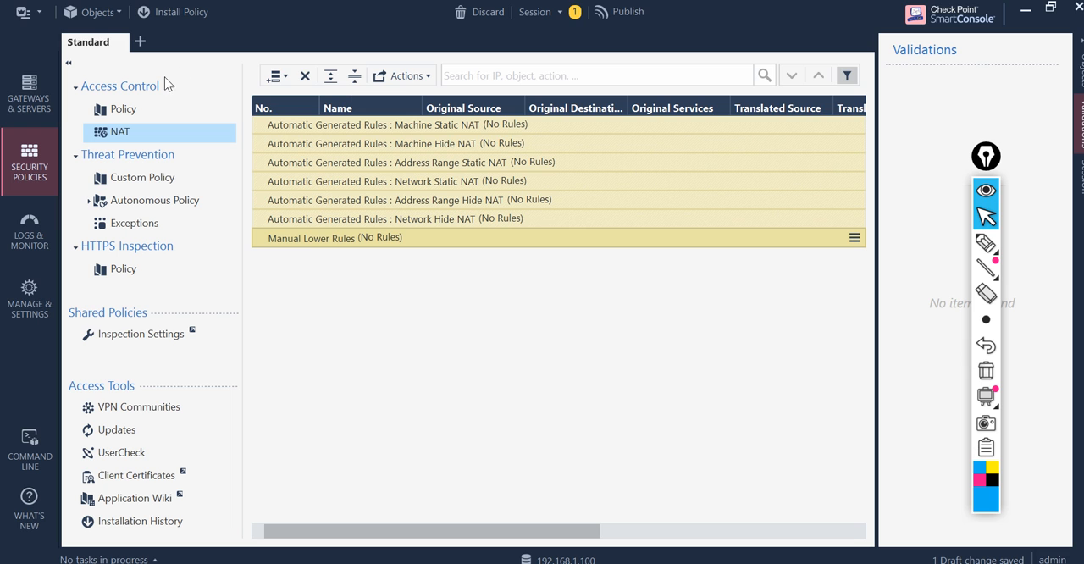
{"action": "left_click", "coordinate": [20, 12]}
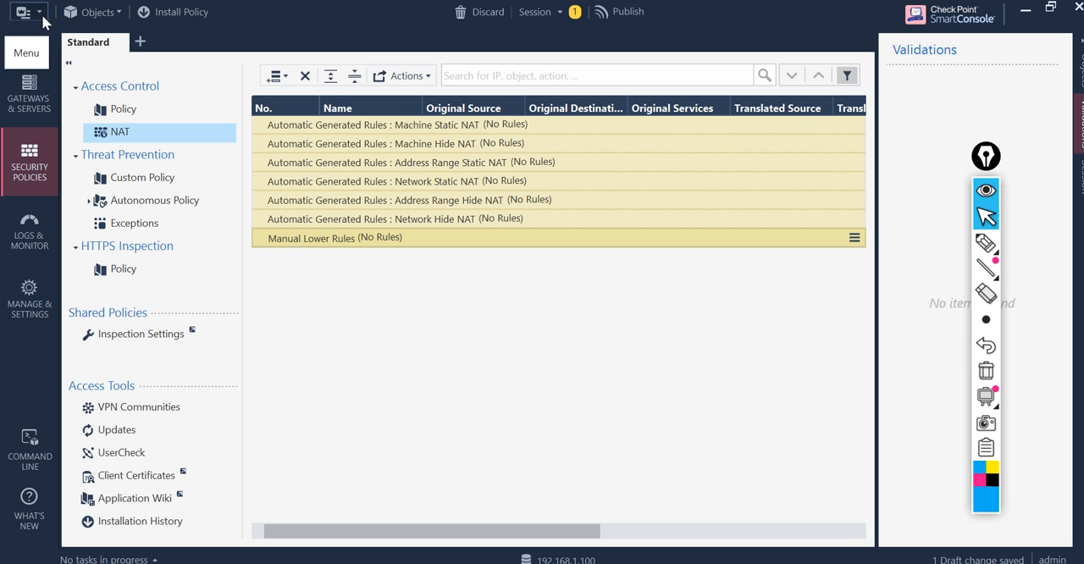
{"action": "left_click", "coordinate": [94, 12]}
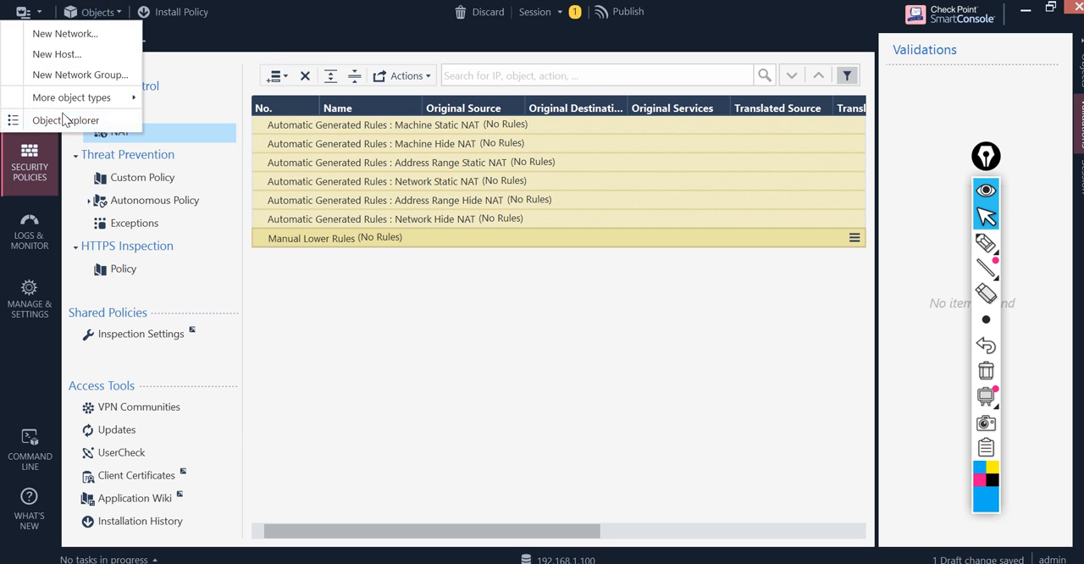
{"action": "left_click", "coordinate": [64, 119]}
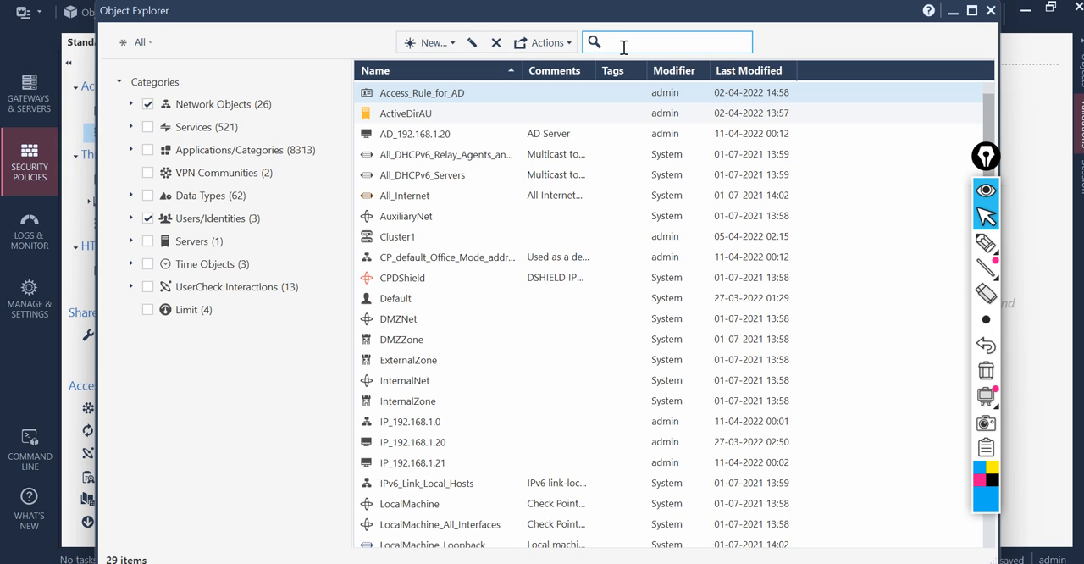
- Filter Object Explorer by searching for 192.168.1.20
{"action": "type", "text": "192.168."}
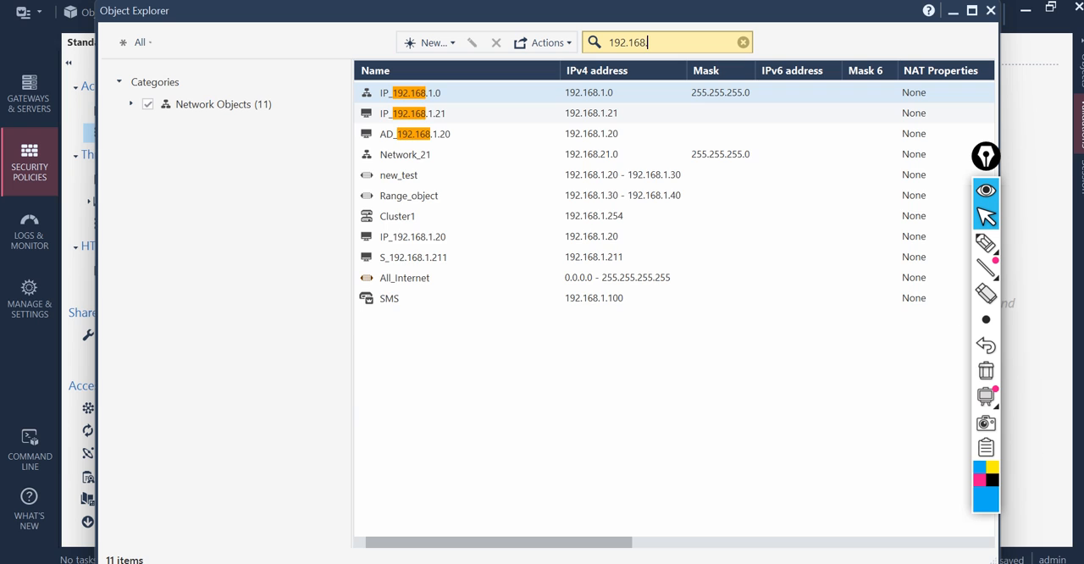
{"action": "type", "text": "1.20"}
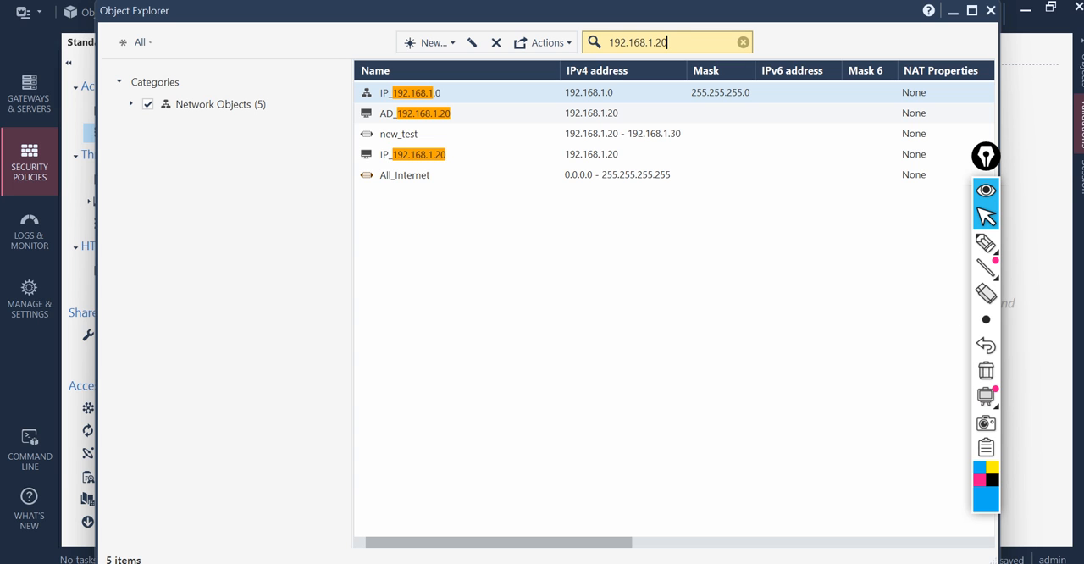
{"action": "mouse_move", "coordinate": [523, 144]}
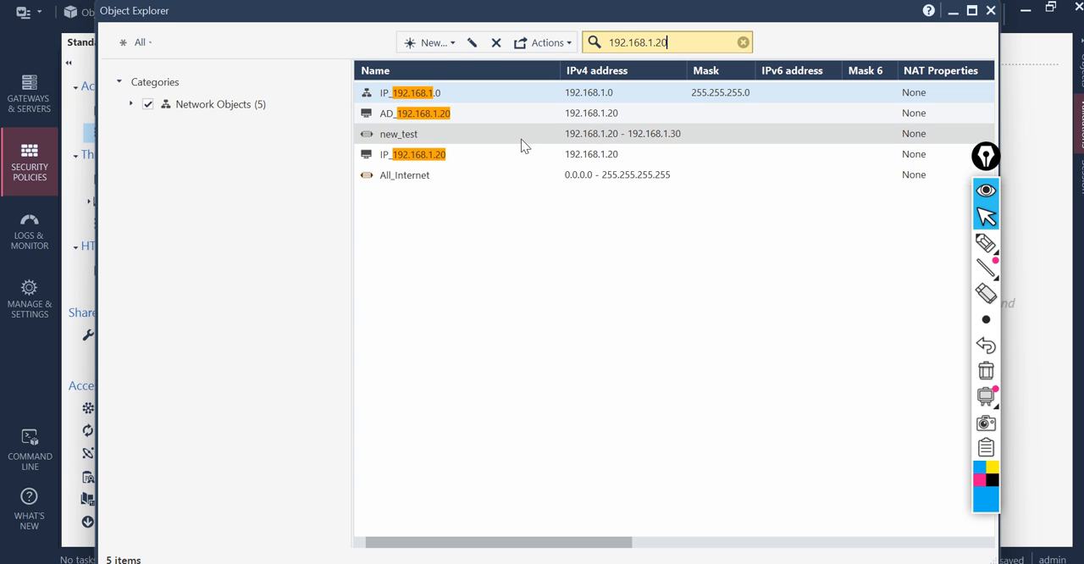
- Rename the new_test address range to IPRange_20-30, review its NAT page and save it
{"action": "double_click", "coordinate": [400, 133]}
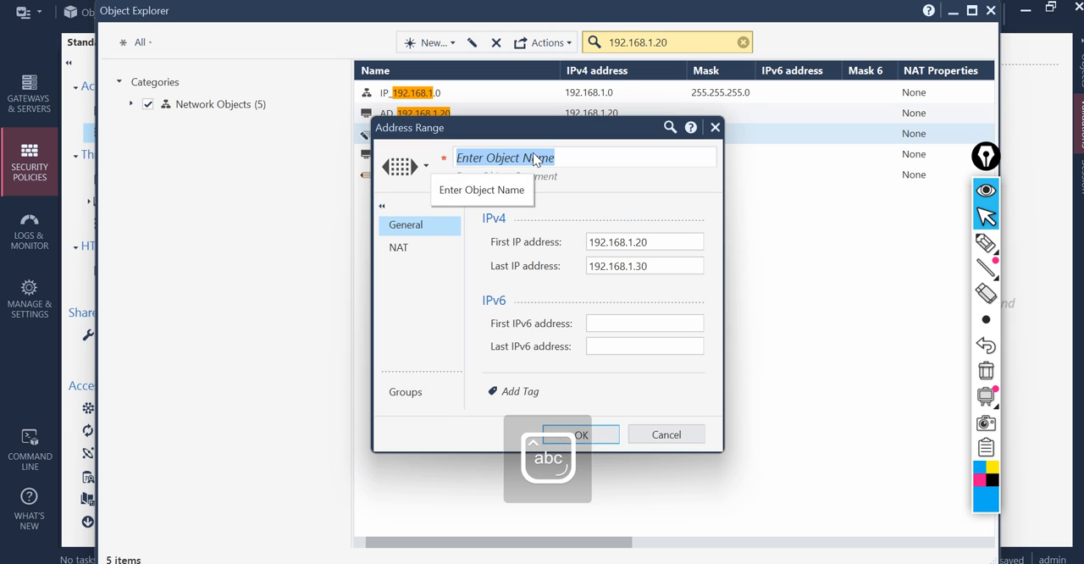
{"action": "type", "text": "IPRa"}
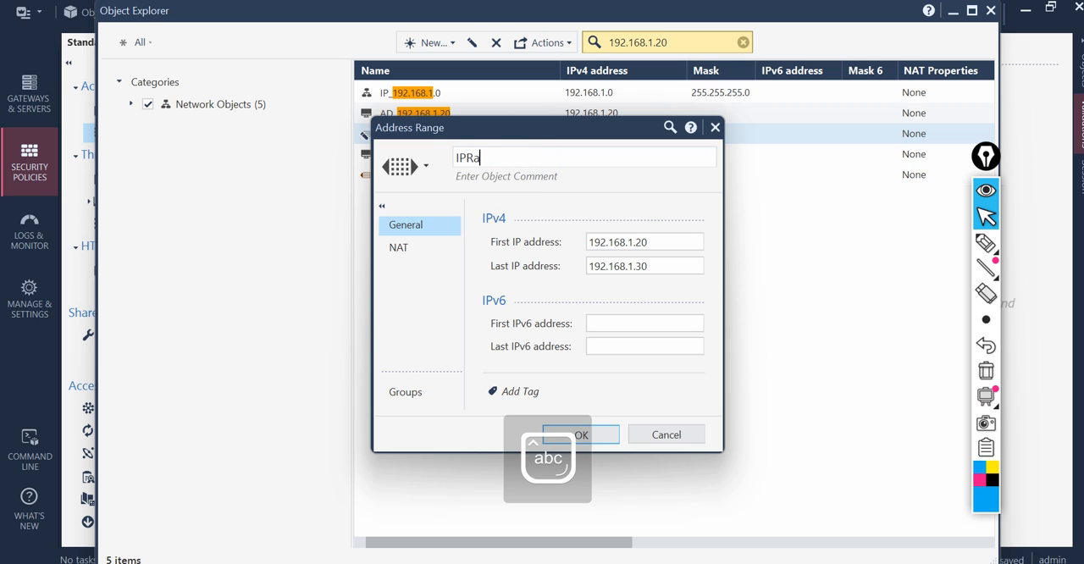
{"action": "type", "text": "nge_"}
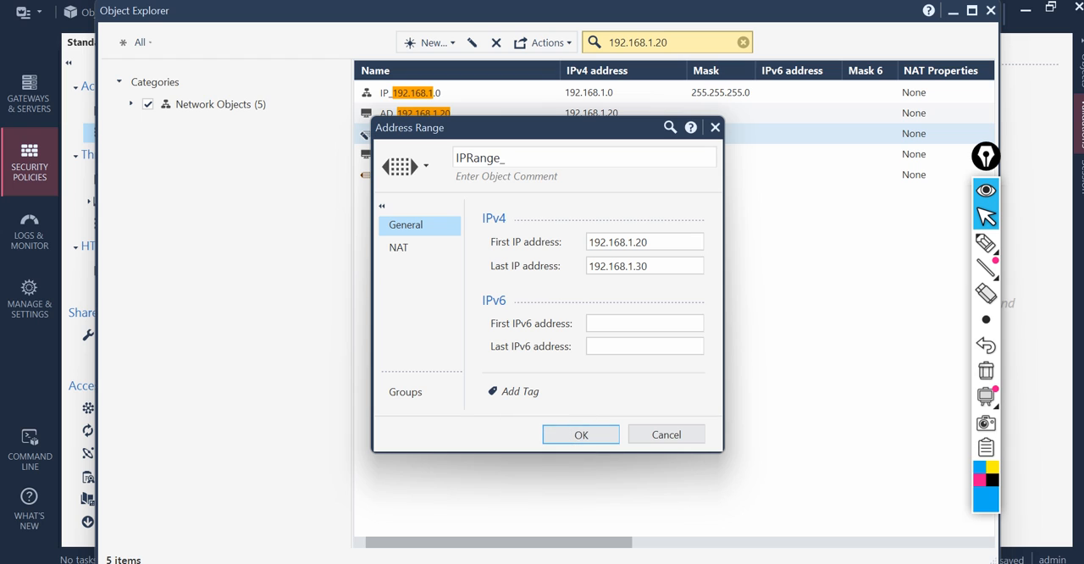
{"action": "type", "text": "20-"}
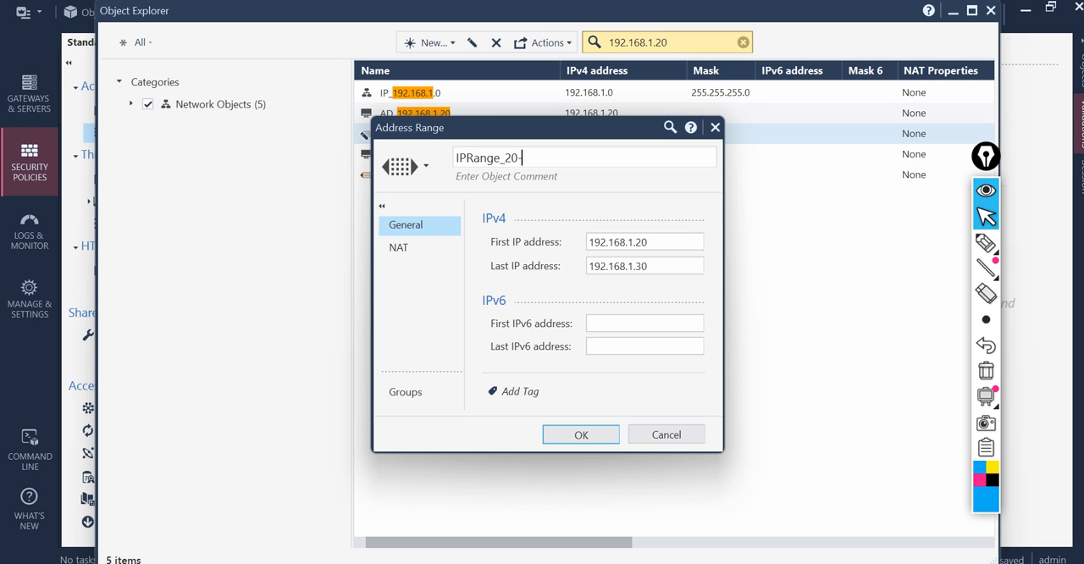
{"action": "type", "text": "30"}
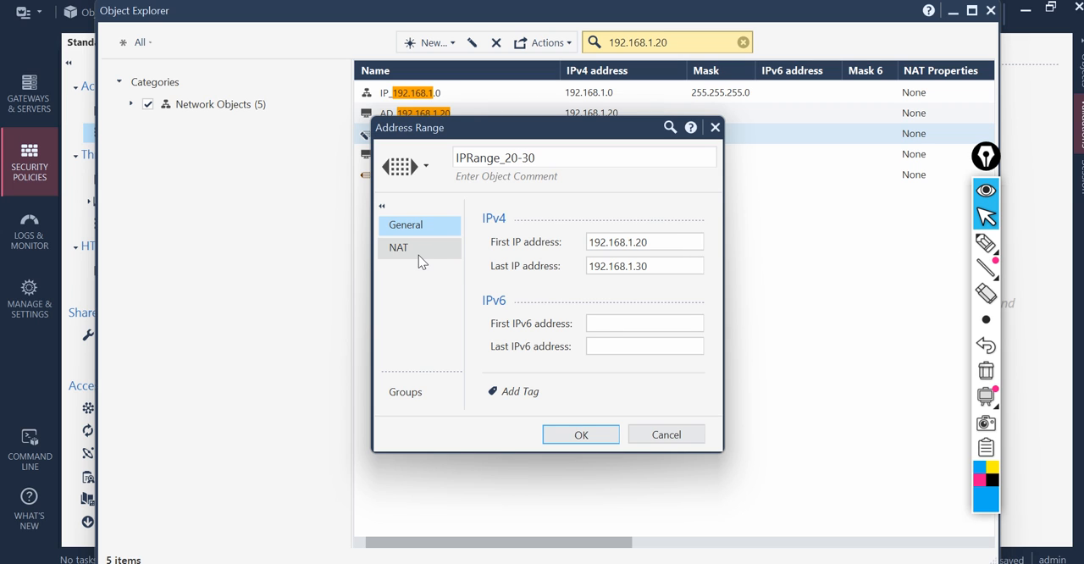
{"action": "left_click", "coordinate": [398, 248]}
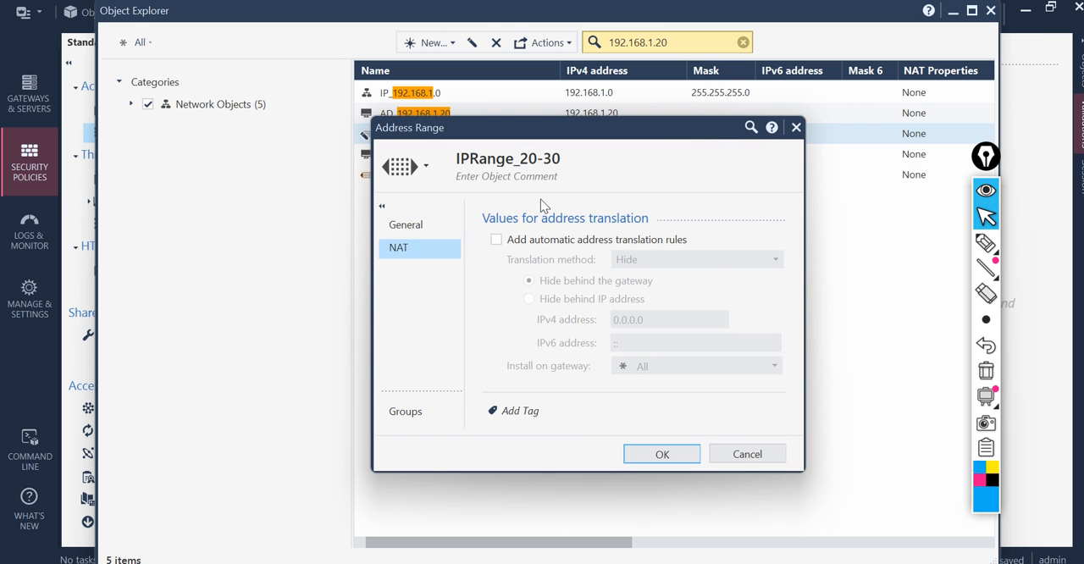
{"action": "mouse_move", "coordinate": [613, 220]}
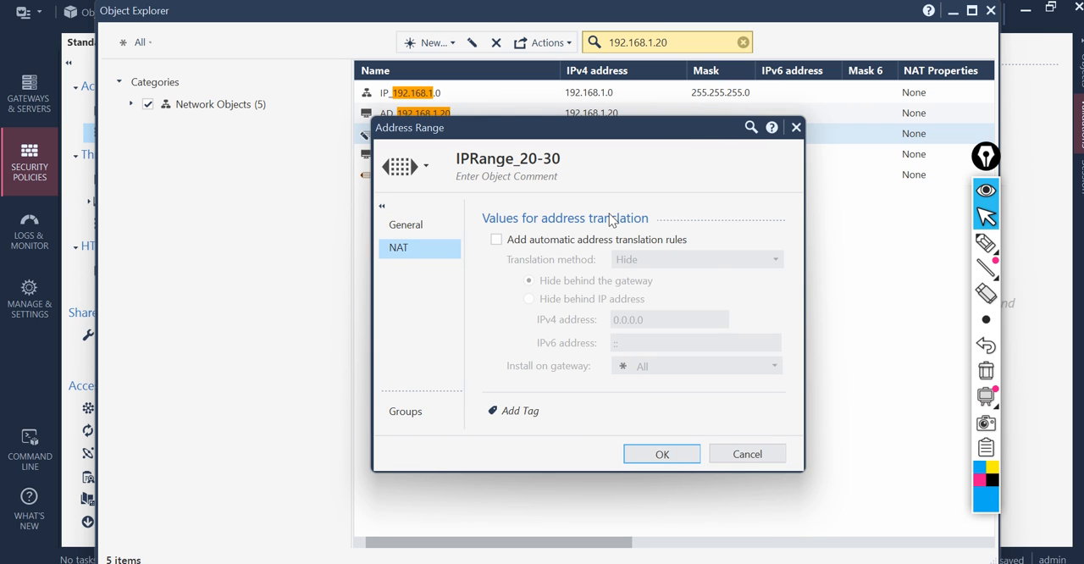
{"action": "mouse_move", "coordinate": [572, 267]}
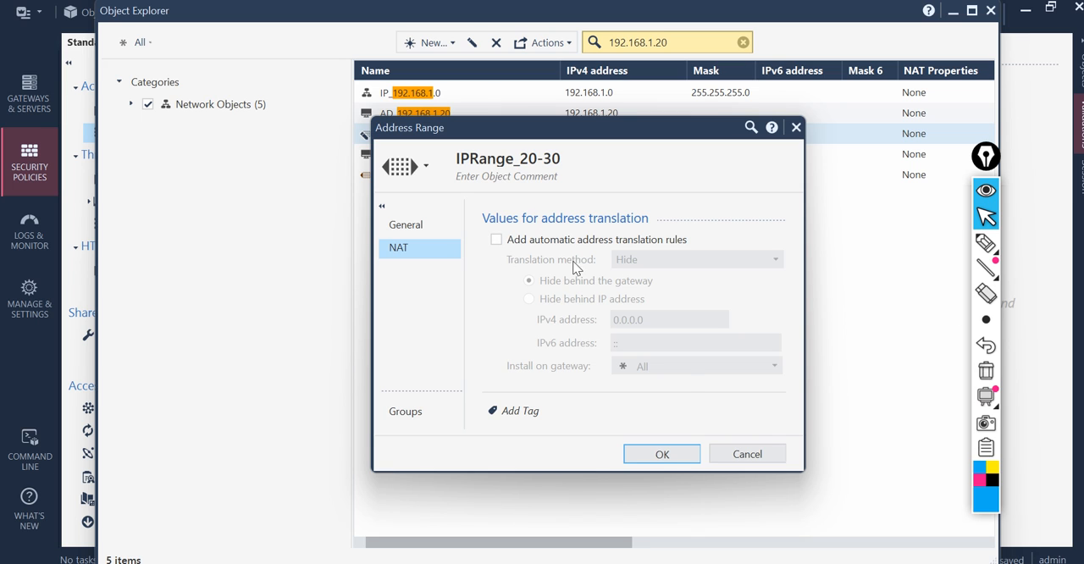
{"action": "left_click", "coordinate": [661, 454]}
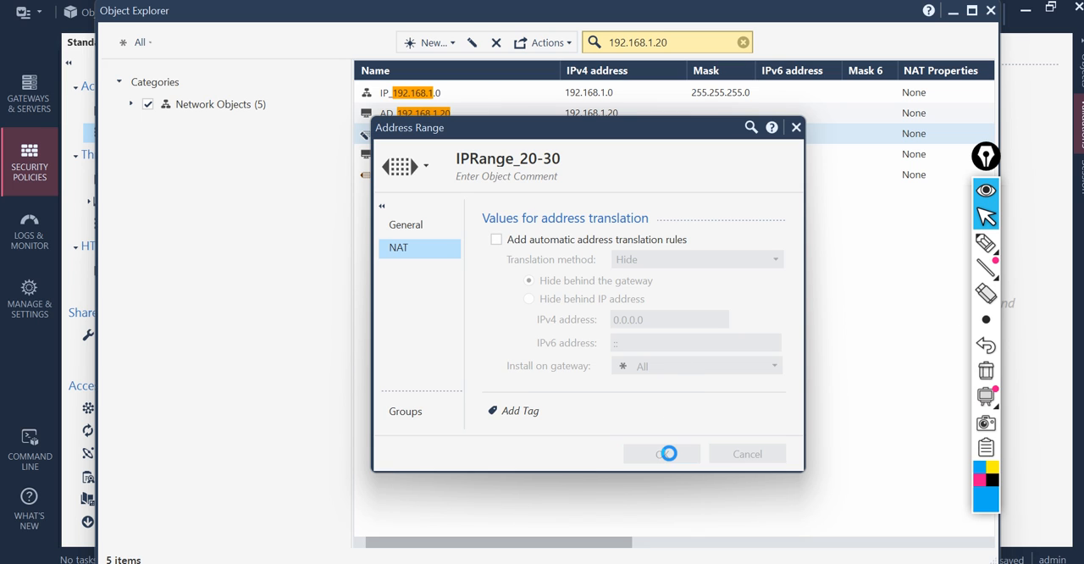
{"action": "left_click", "coordinate": [662, 454]}
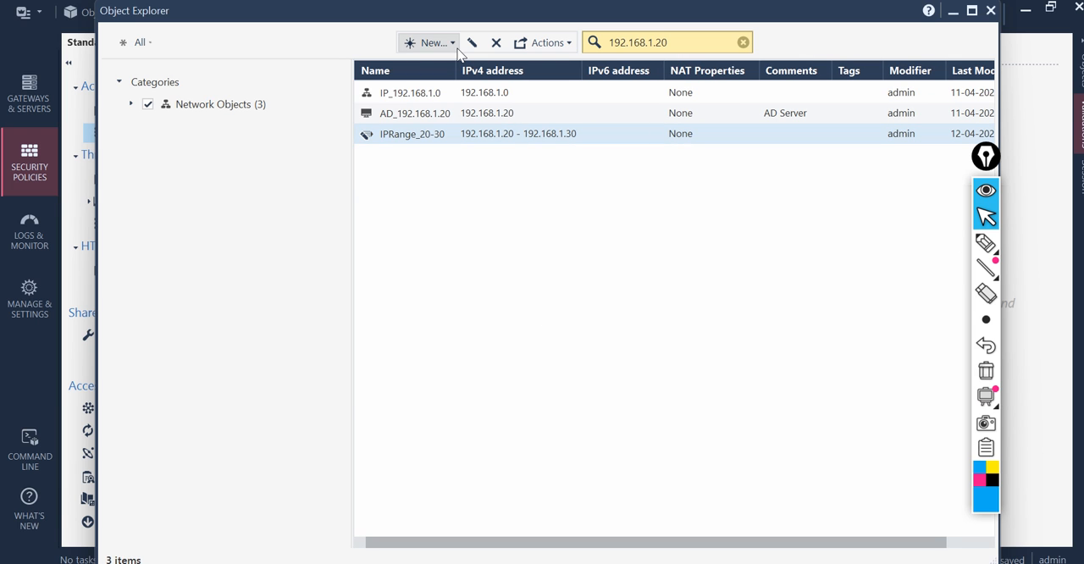
- Create a new network object named PublicRange_40-50
{"action": "left_click", "coordinate": [426, 43]}
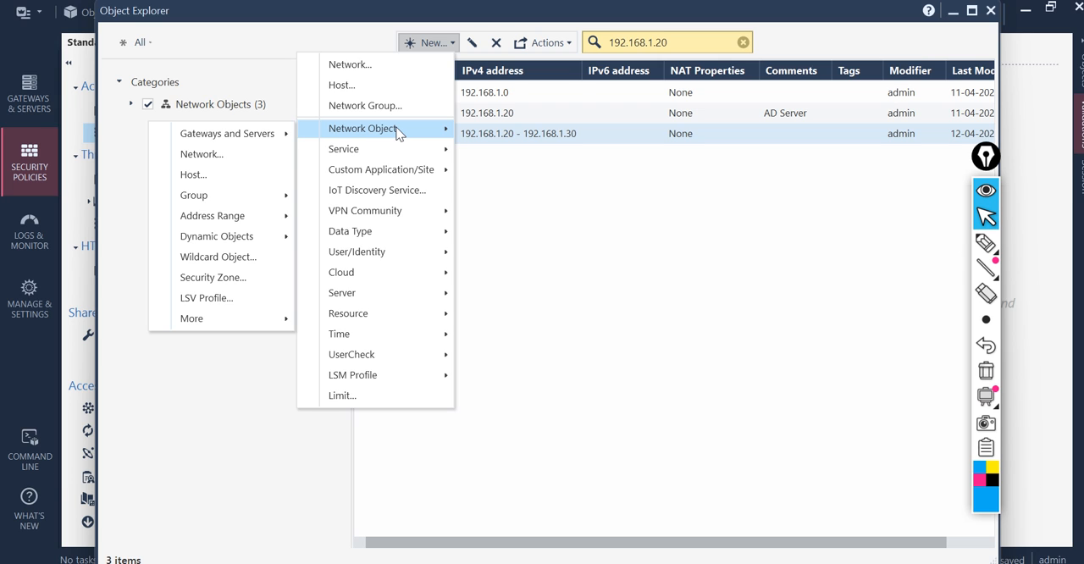
{"action": "mouse_move", "coordinate": [202, 154]}
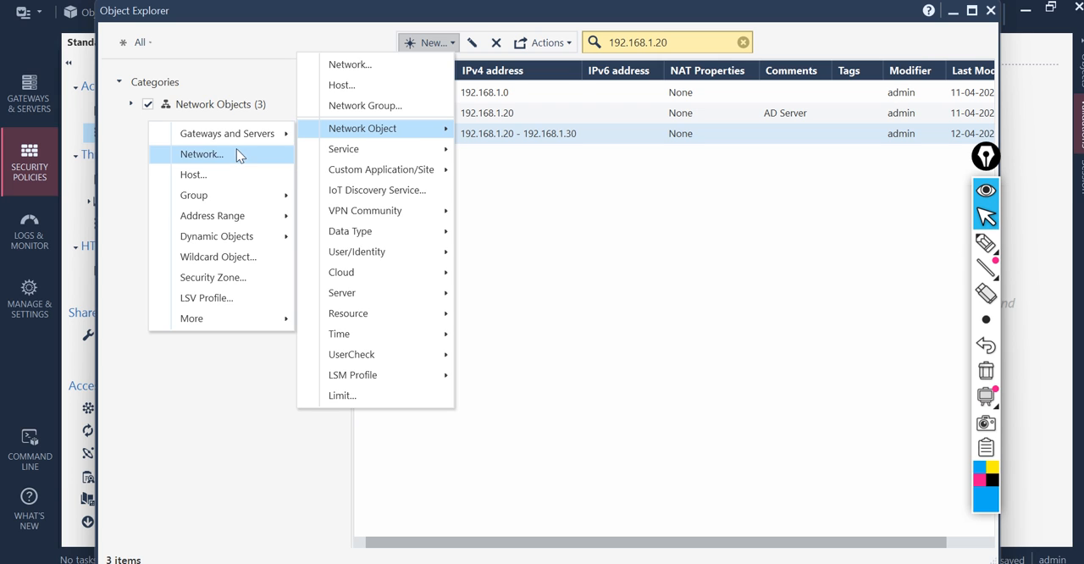
{"action": "left_click", "coordinate": [202, 154]}
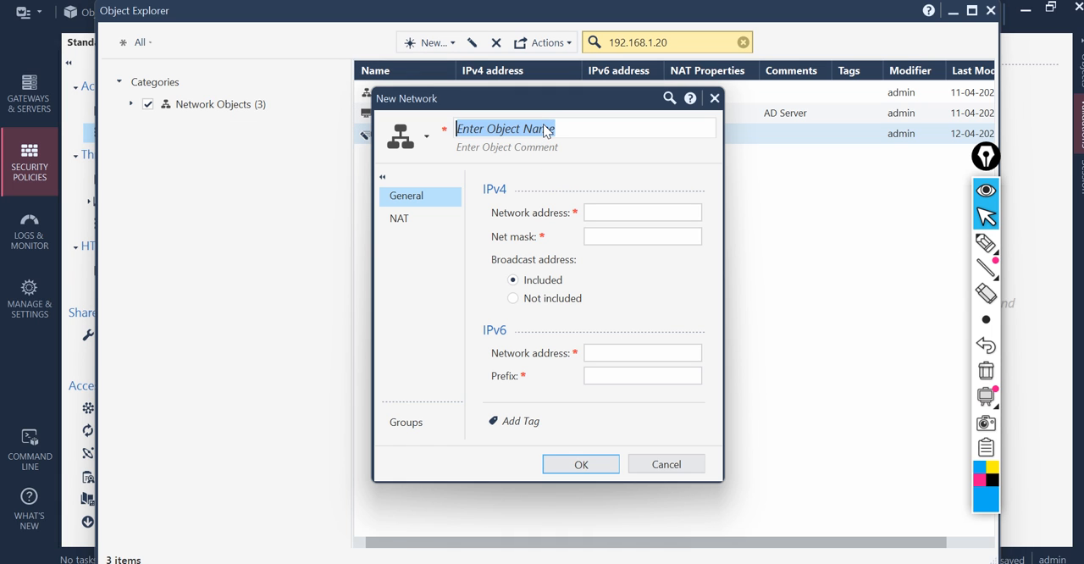
{"action": "type", "text": "Pub"}
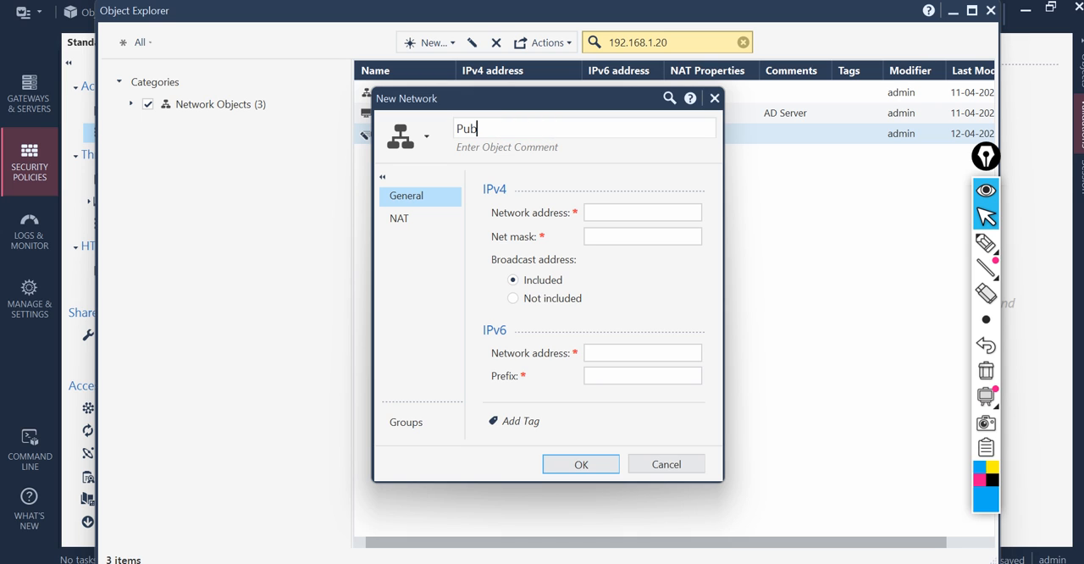
{"action": "type", "text": "licR"}
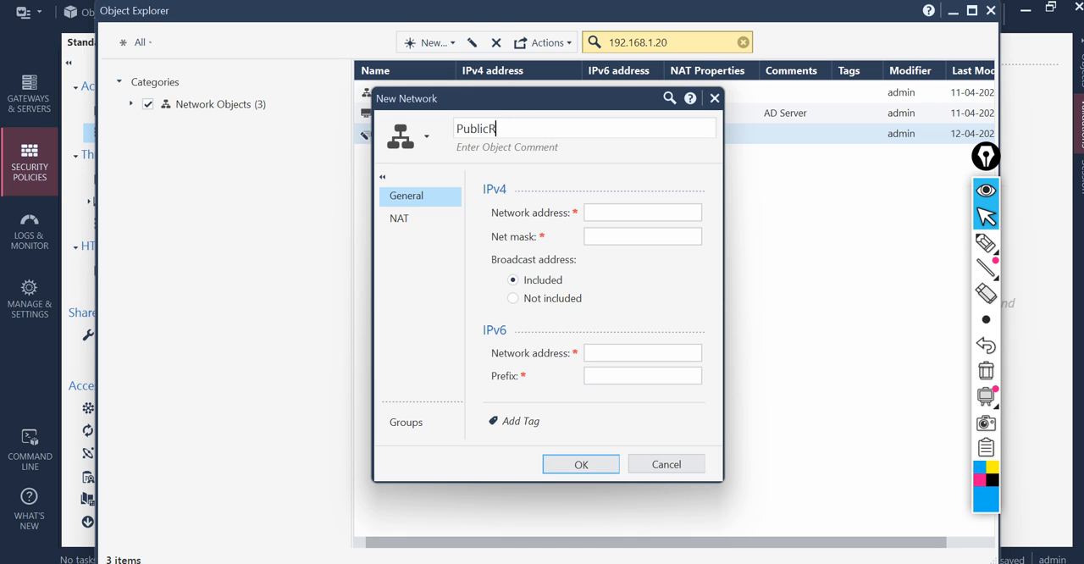
{"action": "type", "text": "ange"}
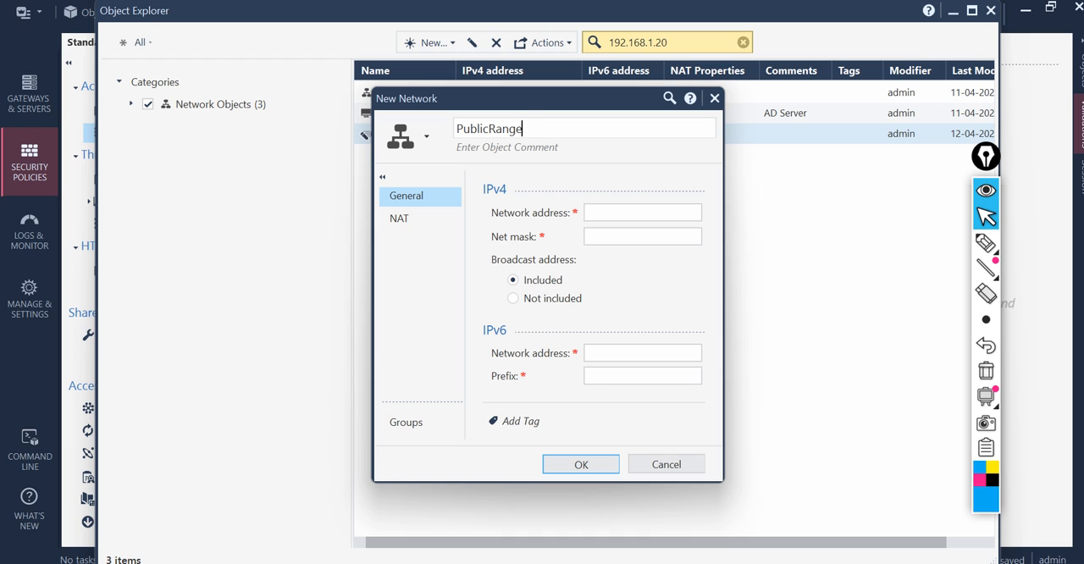
{"action": "type", "text": "_40"}
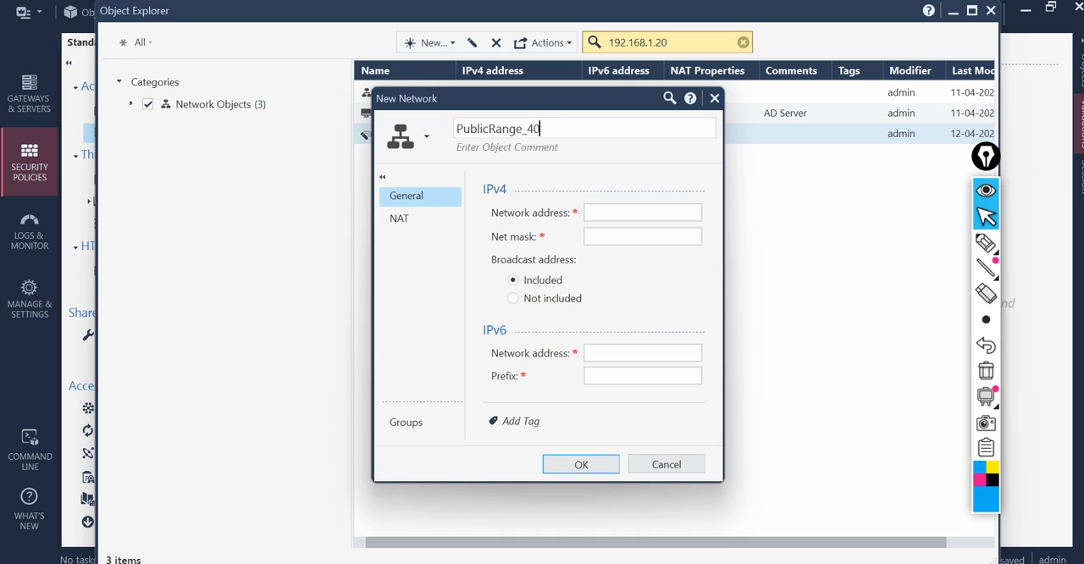
{"action": "type", "text": "-50"}
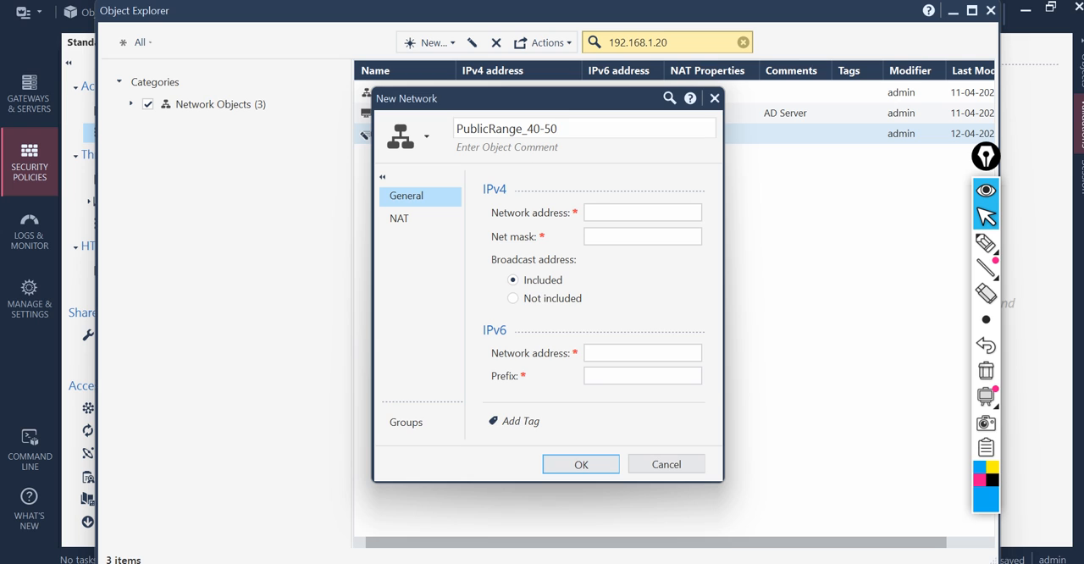
- Enter network 192.168.1.40 with mask 192.168.1.50 and review its NAT page
{"action": "left_click", "coordinate": [642, 213]}
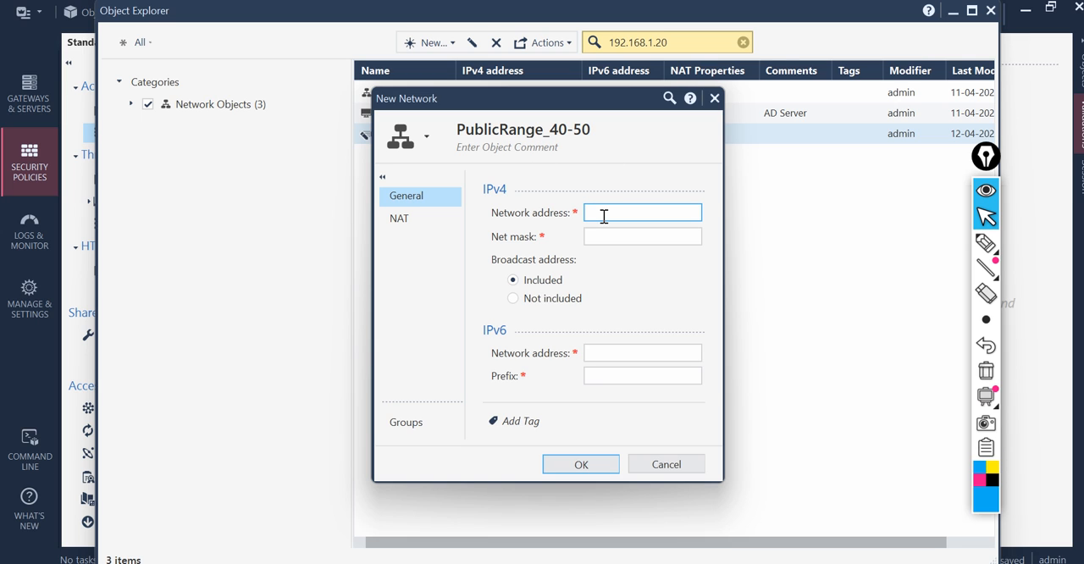
{"action": "type", "text": "192.168"}
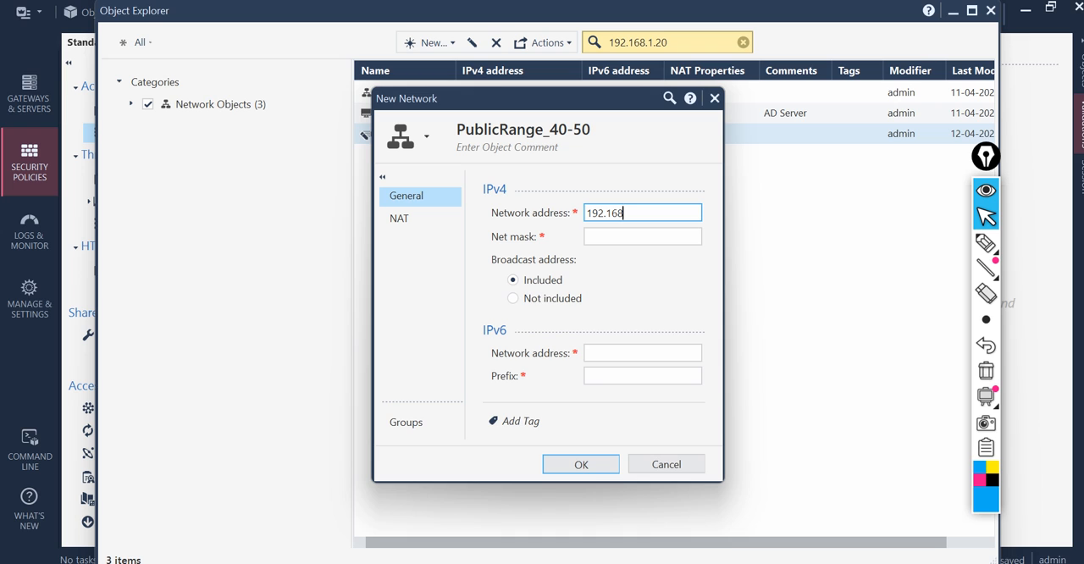
{"action": "type", "text": ".1.4"}
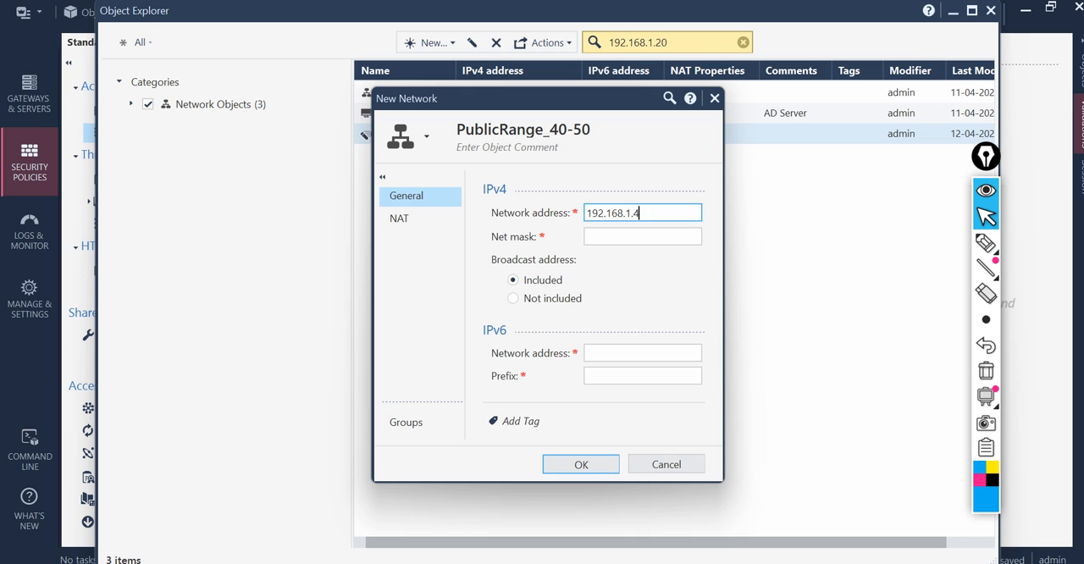
{"action": "mouse_move", "coordinate": [654, 256]}
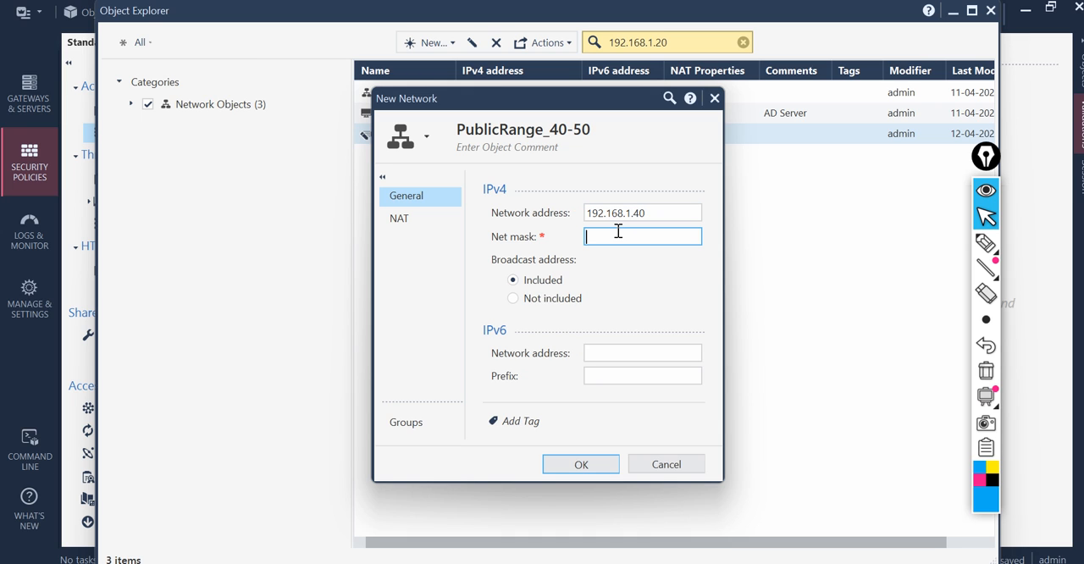
{"action": "type", "text": "192.168.1."}
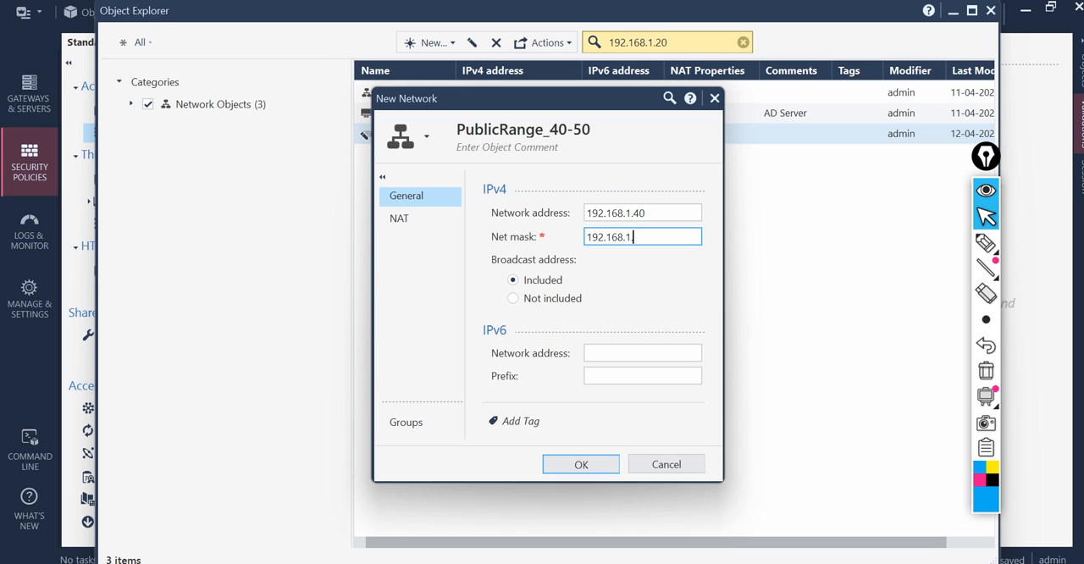
{"action": "type", "text": "50"}
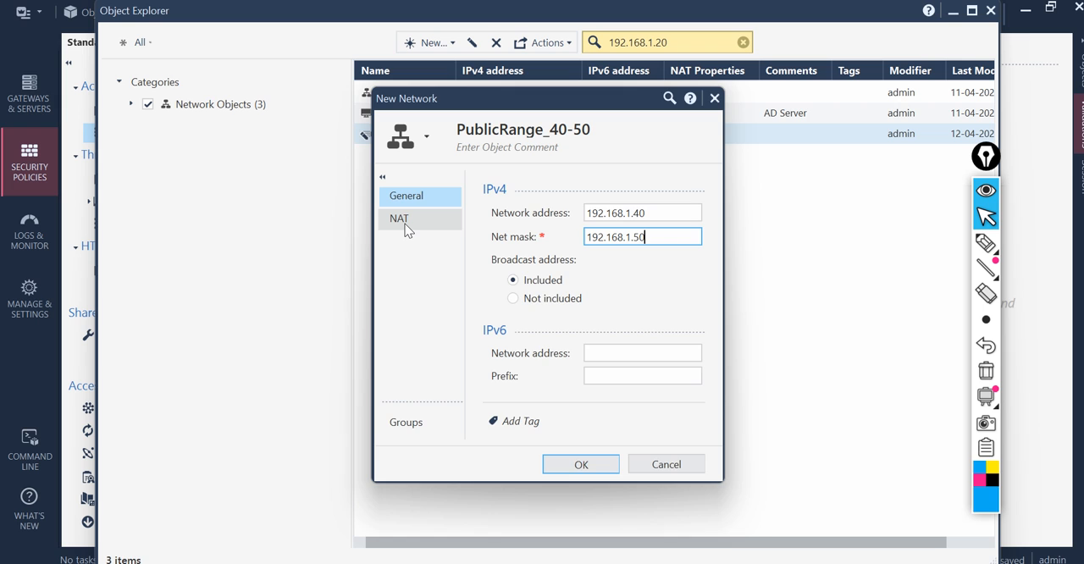
{"action": "left_click", "coordinate": [399, 218]}
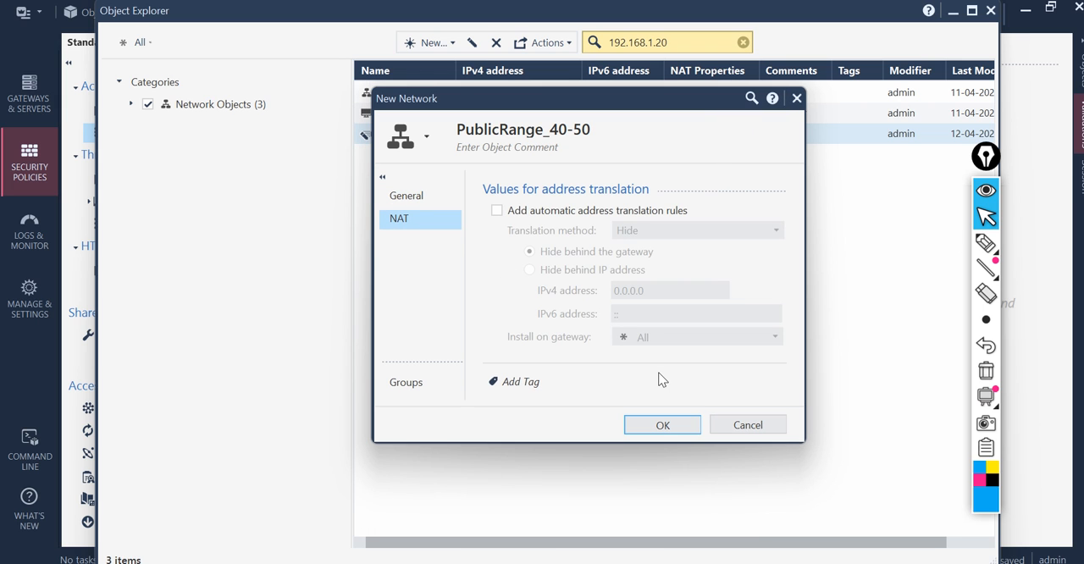
- Attempt to save the network twice, dismissing the invalid net mask error each time
{"action": "left_click", "coordinate": [662, 423]}
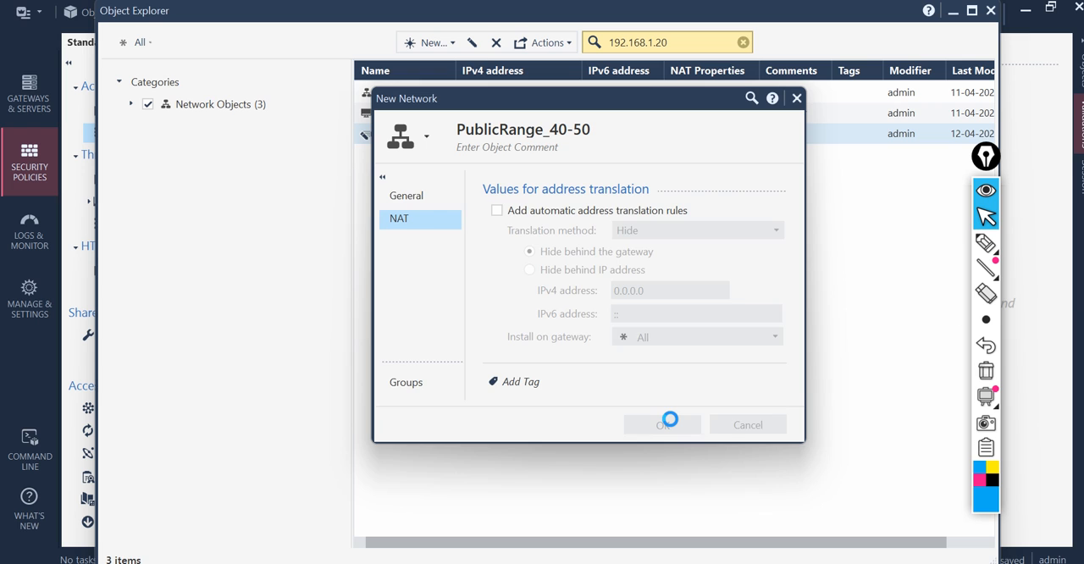
{"action": "left_click", "coordinate": [661, 424]}
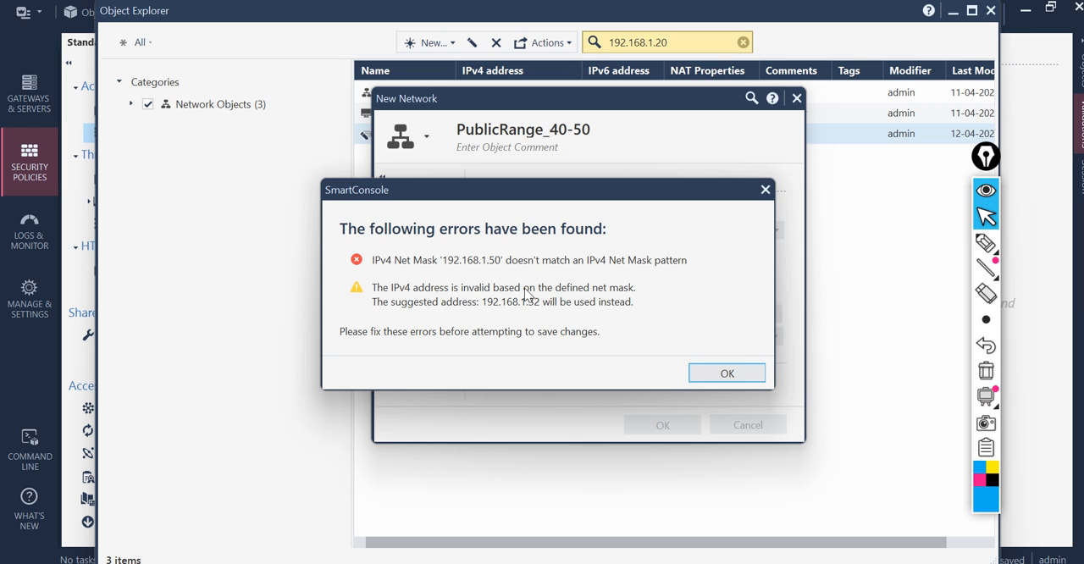
{"action": "left_click", "coordinate": [725, 373]}
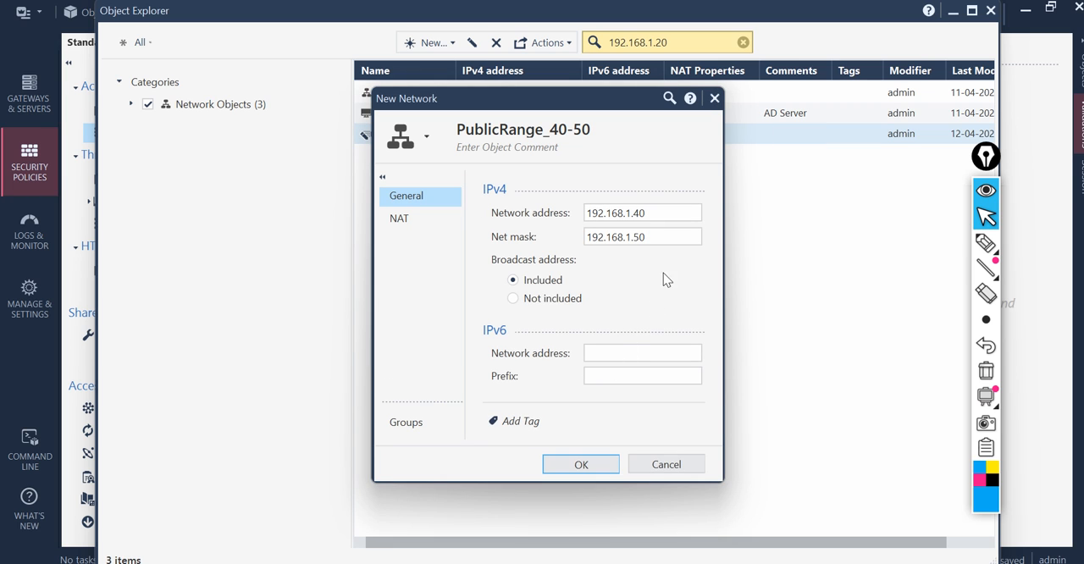
{"action": "mouse_move", "coordinate": [447, 248]}
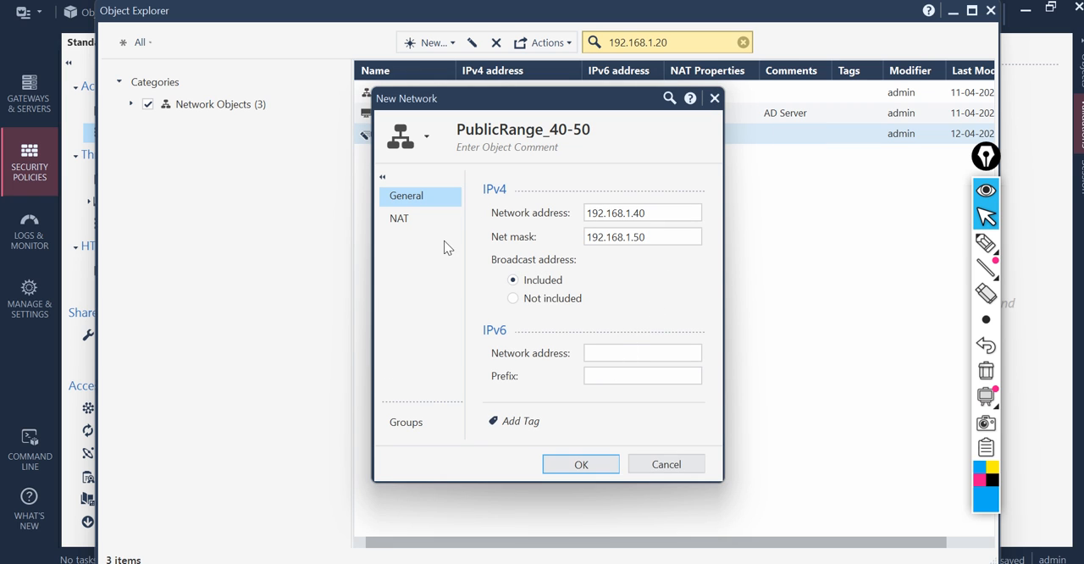
{"action": "left_click", "coordinate": [580, 464]}
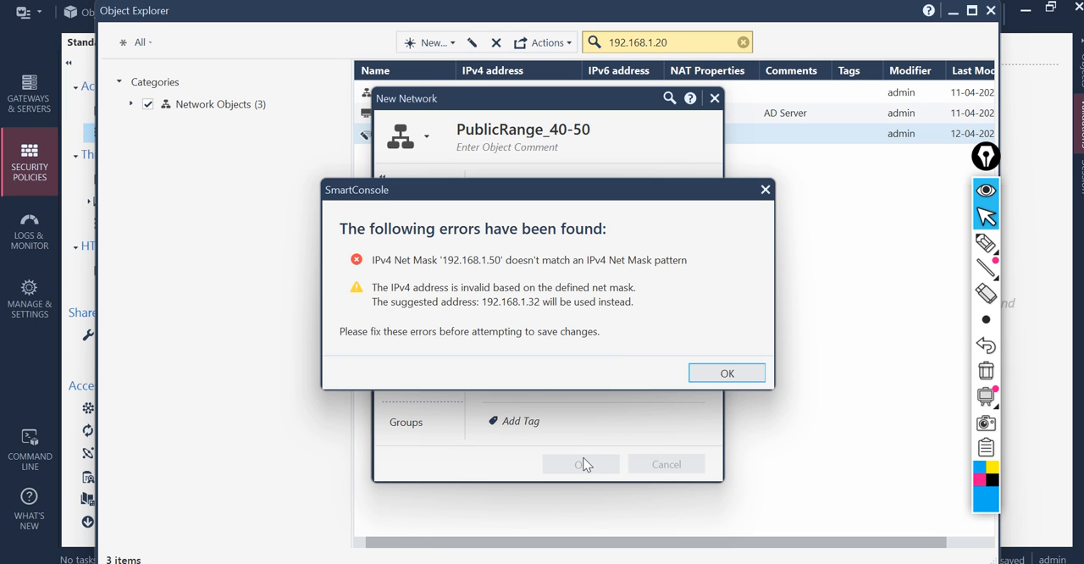
{"action": "mouse_move", "coordinate": [584, 277]}
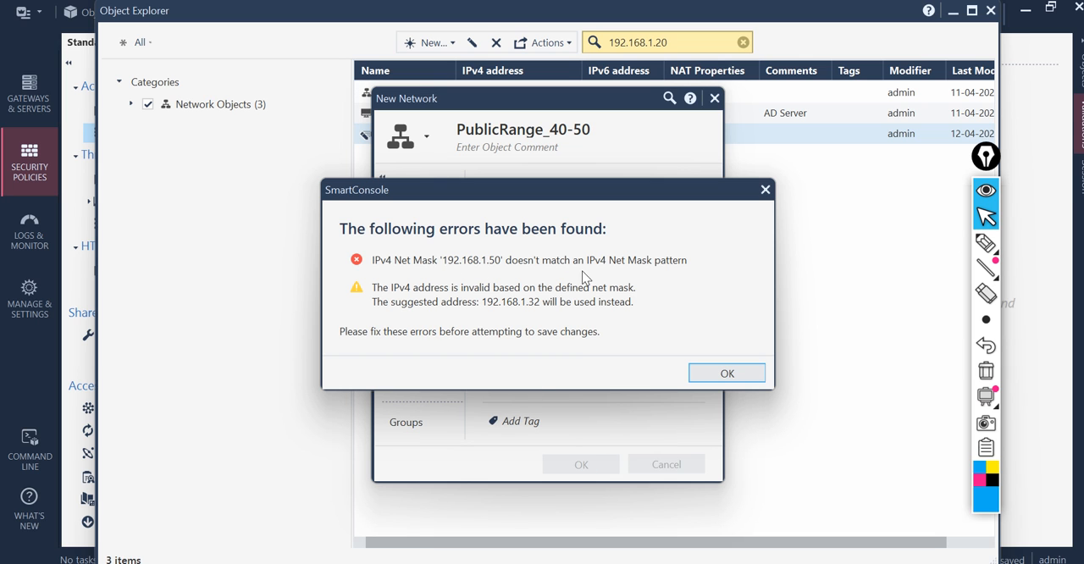
{"action": "mouse_move", "coordinate": [727, 372]}
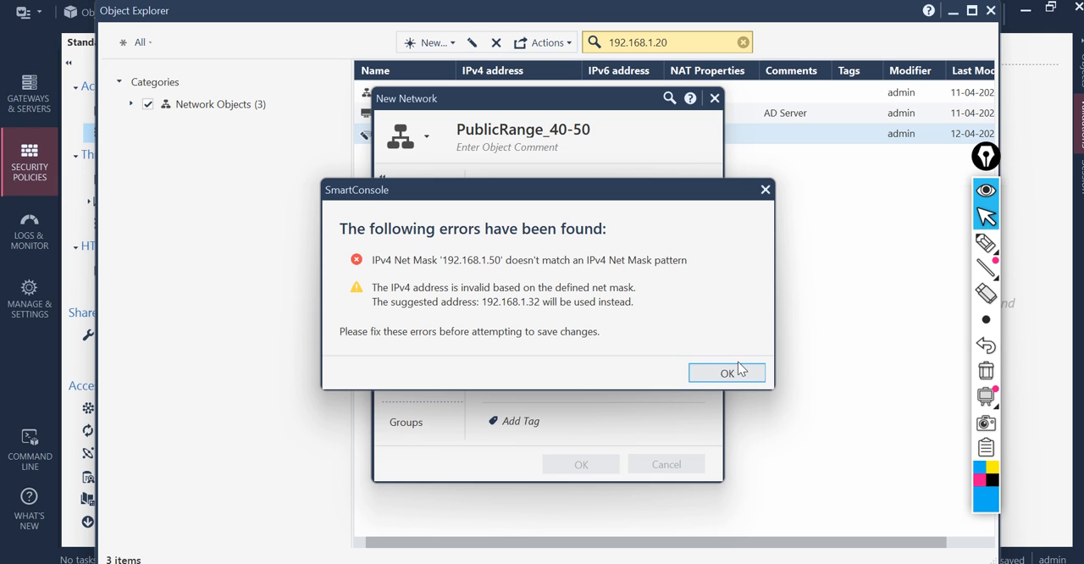
{"action": "left_click", "coordinate": [726, 372]}
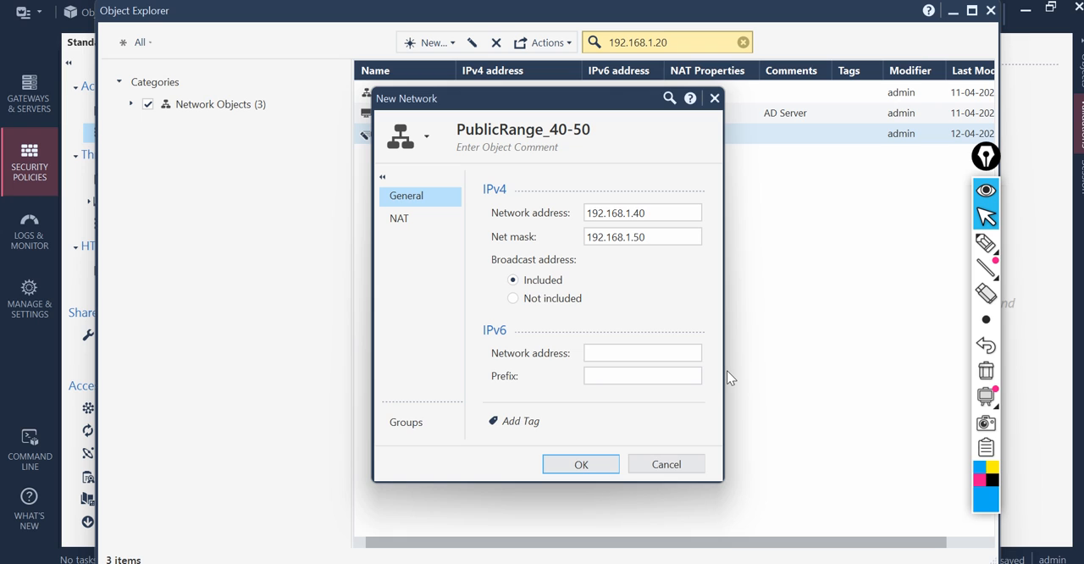
{"action": "mouse_move", "coordinate": [614, 418]}
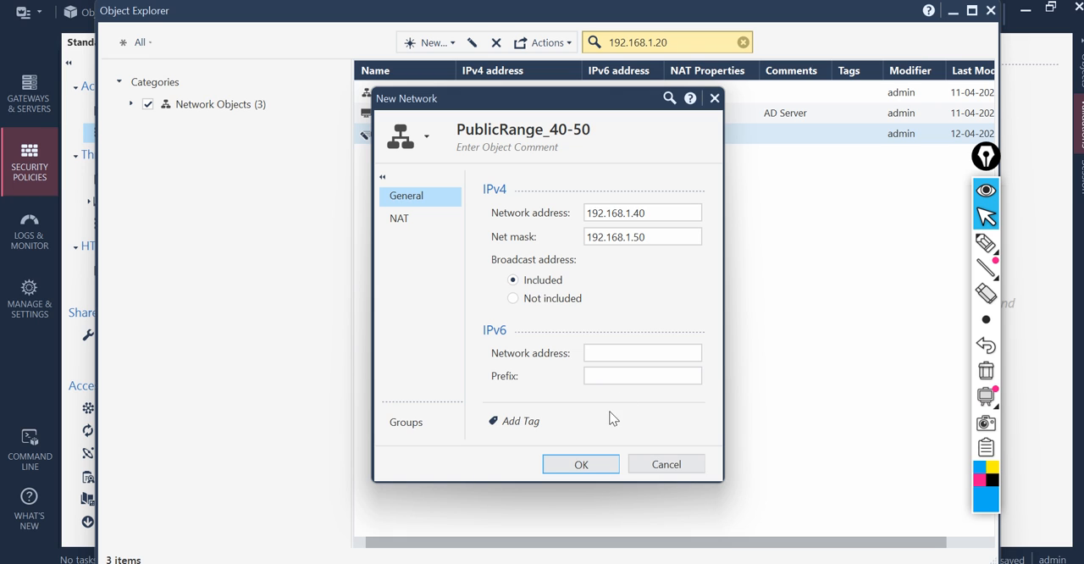
{"action": "mouse_move", "coordinate": [665, 464]}
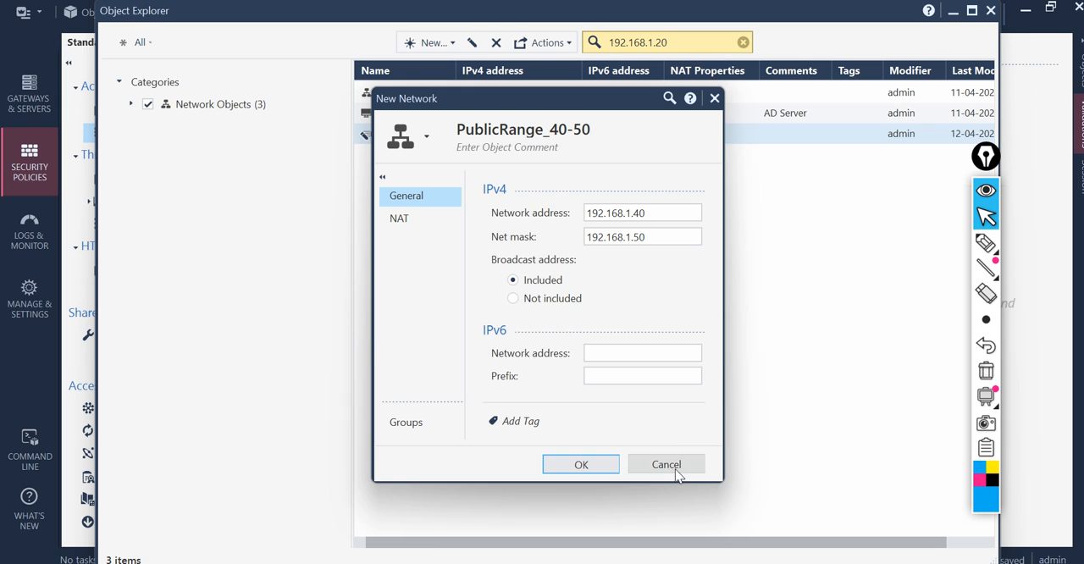
- Discard the invalid network and start a new address range object named PublicRange_40-50
{"action": "left_click", "coordinate": [666, 464]}
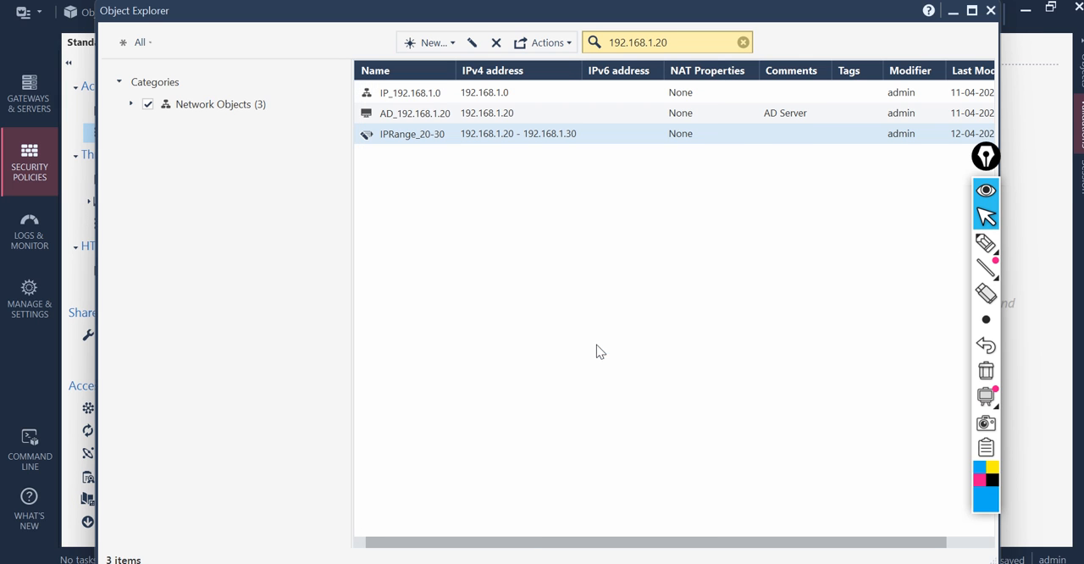
{"action": "mouse_move", "coordinate": [430, 43]}
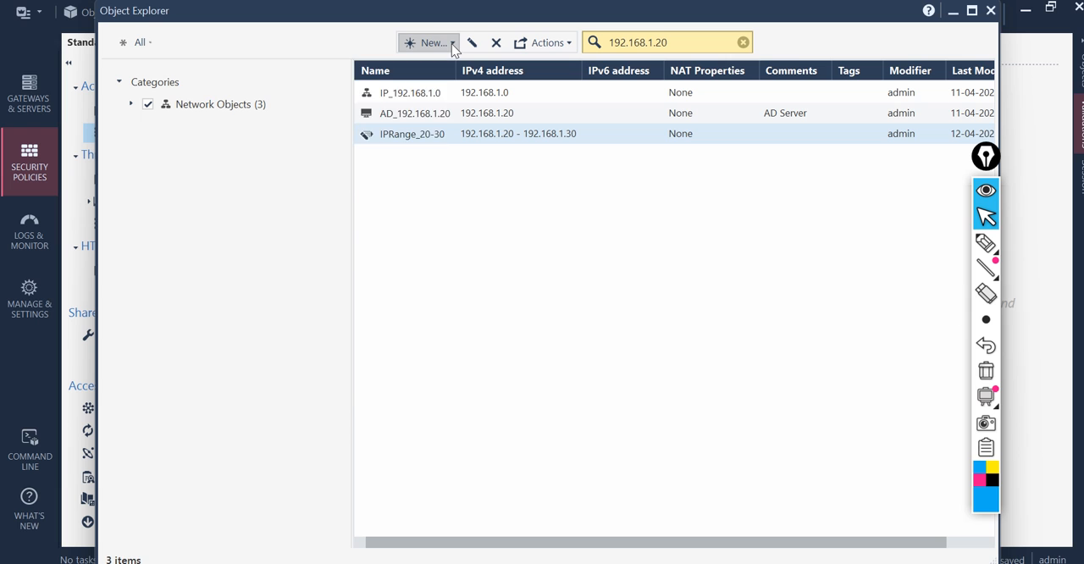
{"action": "left_click", "coordinate": [430, 43]}
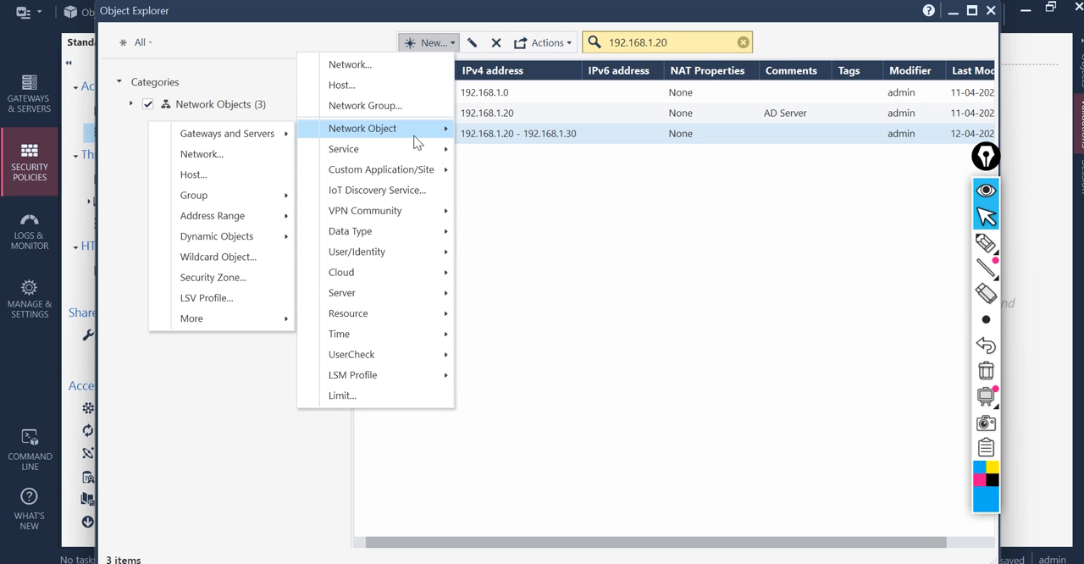
{"action": "mouse_move", "coordinate": [212, 215]}
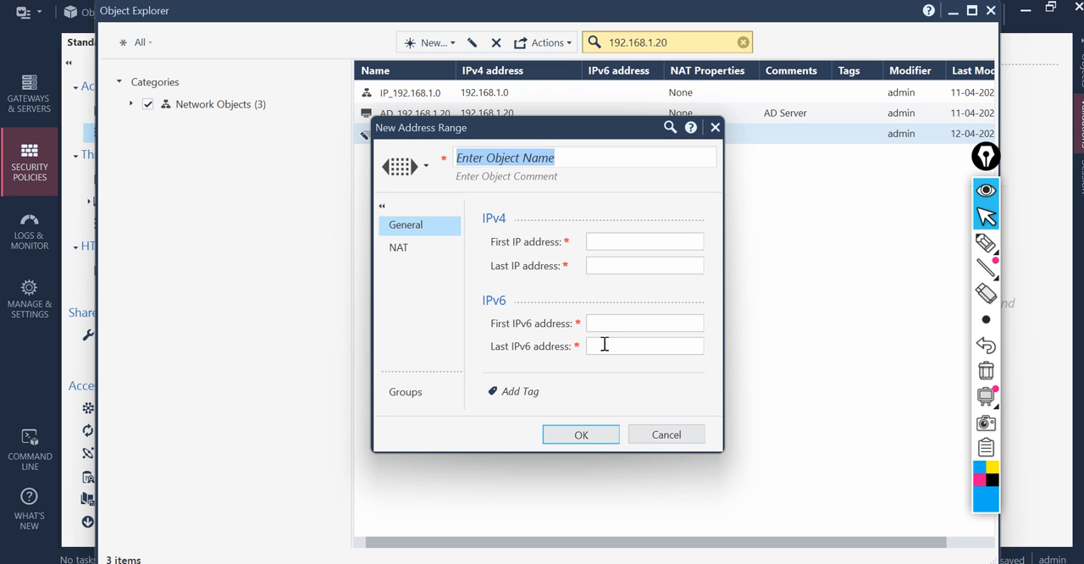
{"action": "type", "text": "Publ"}
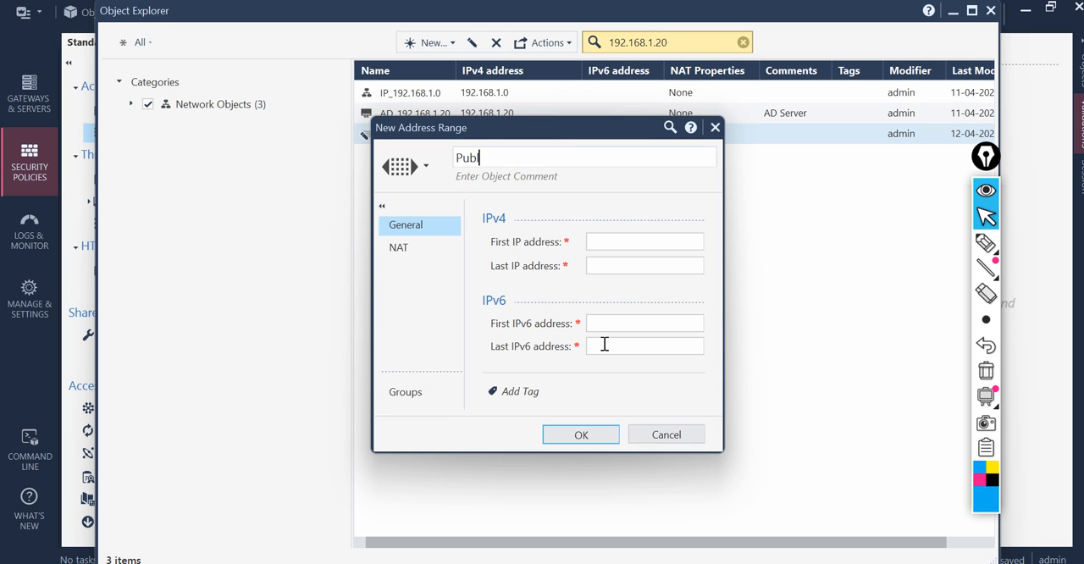
{"action": "type", "text": "icRa"}
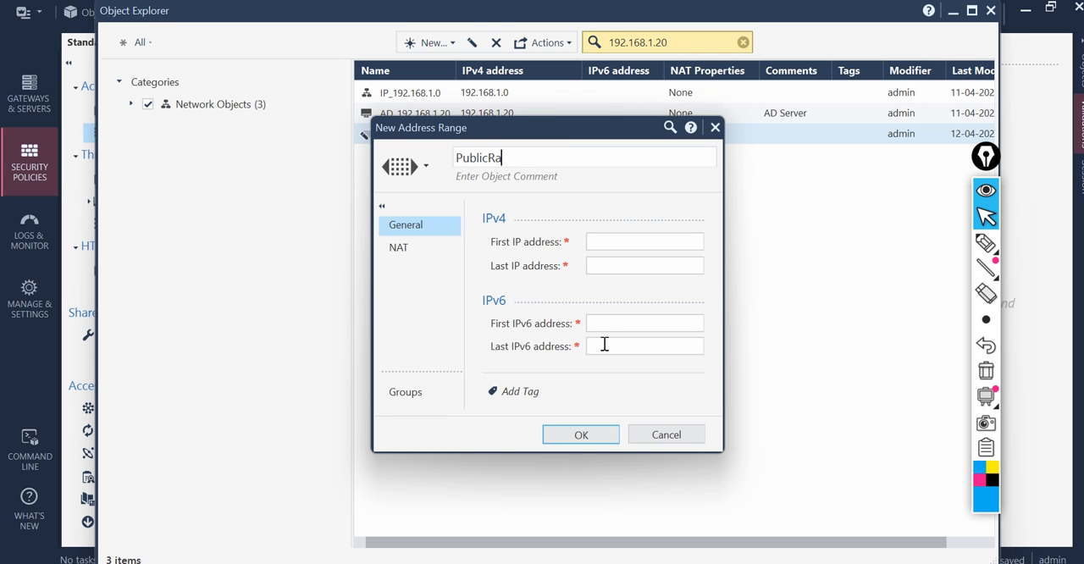
{"action": "type", "text": "nge_"}
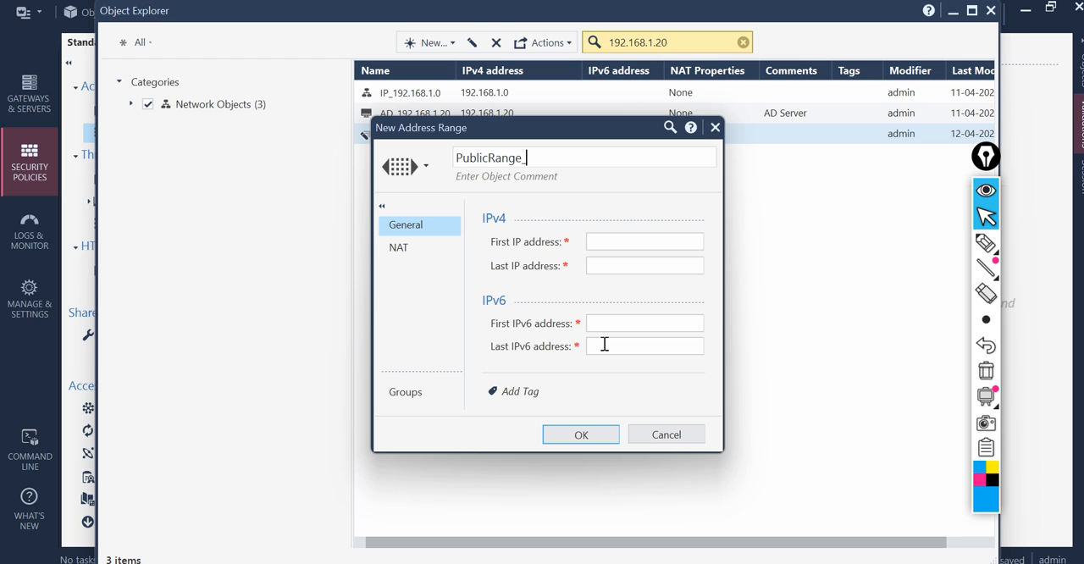
{"action": "type", "text": "4"}
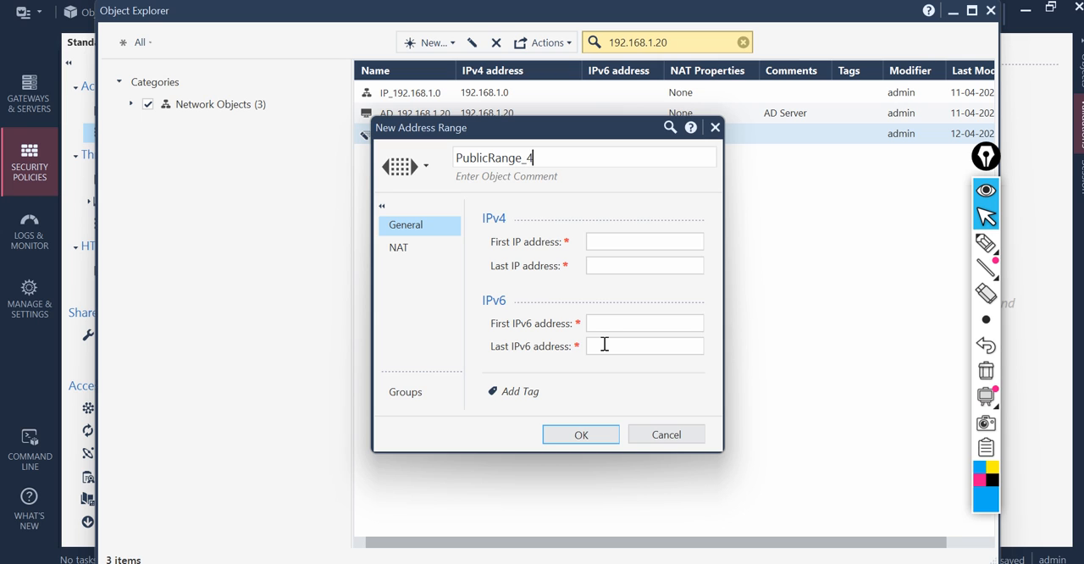
{"action": "type", "text": "0-50"}
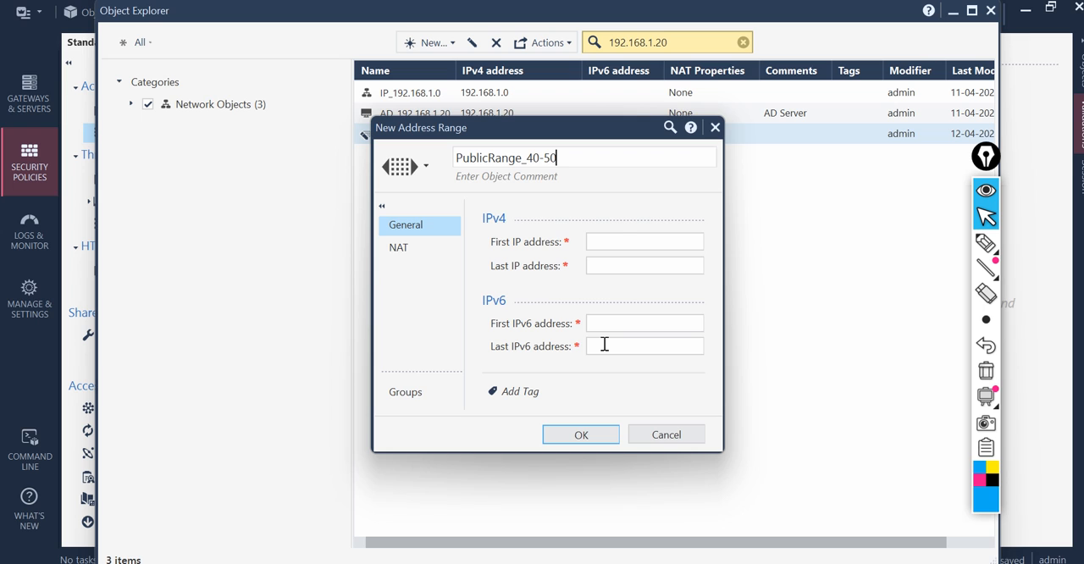
- Set the range to 192.168.1.40–192.168.1.50 and save the PublicRange_40-50 object
{"action": "left_click", "coordinate": [644, 240]}
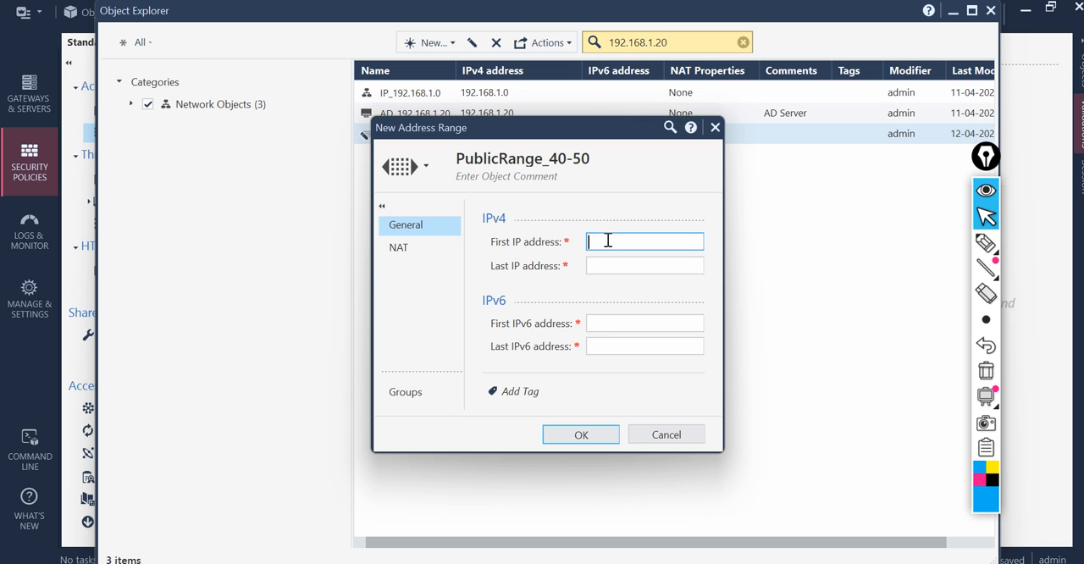
{"action": "type", "text": "192.168.1."}
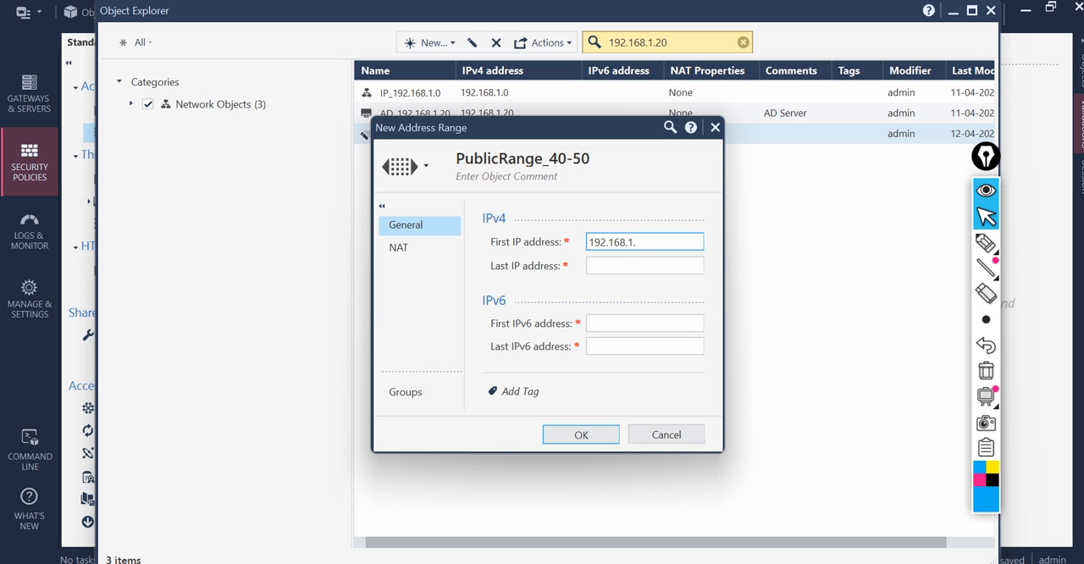
{"action": "type", "text": "40"}
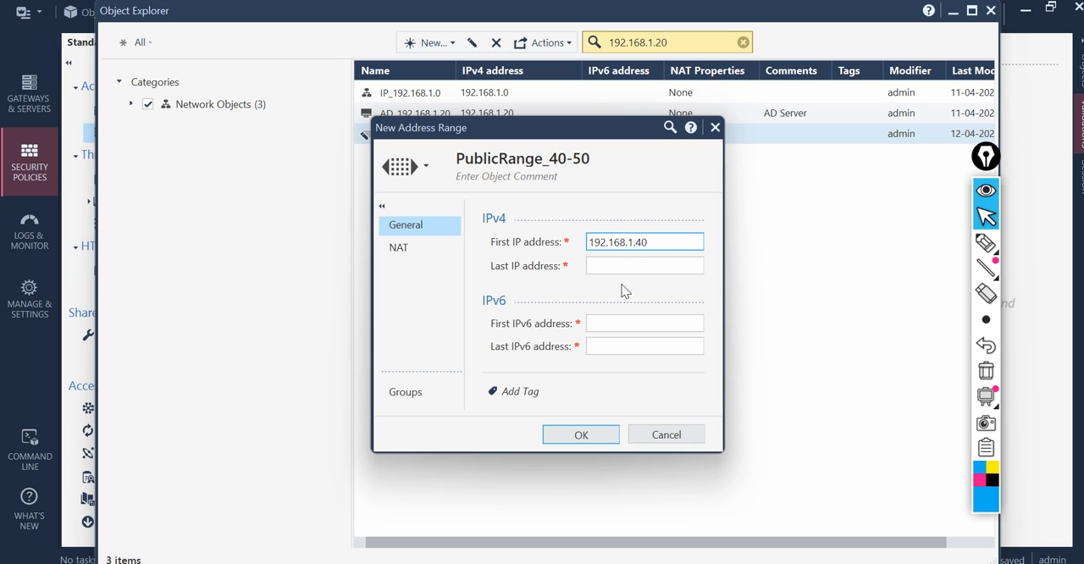
{"action": "type", "text": "192"}
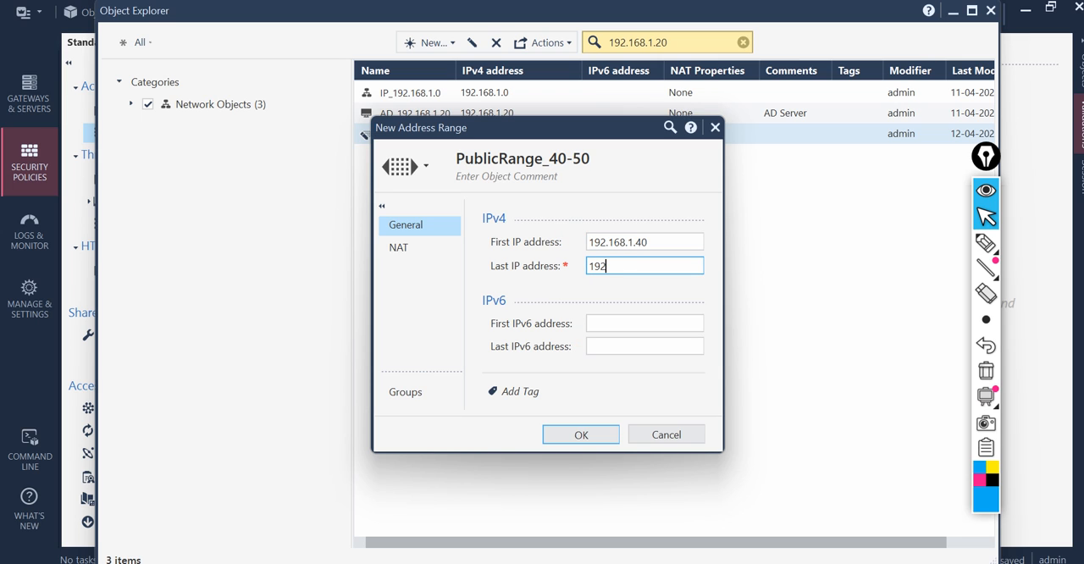
{"action": "type", "text": ".168.1.50"}
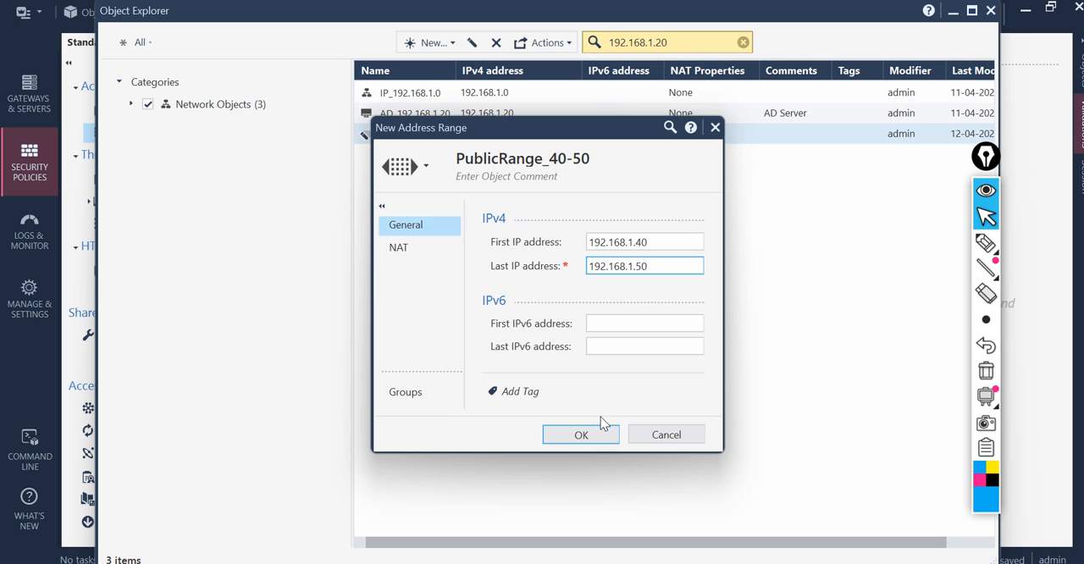
{"action": "left_click", "coordinate": [579, 434]}
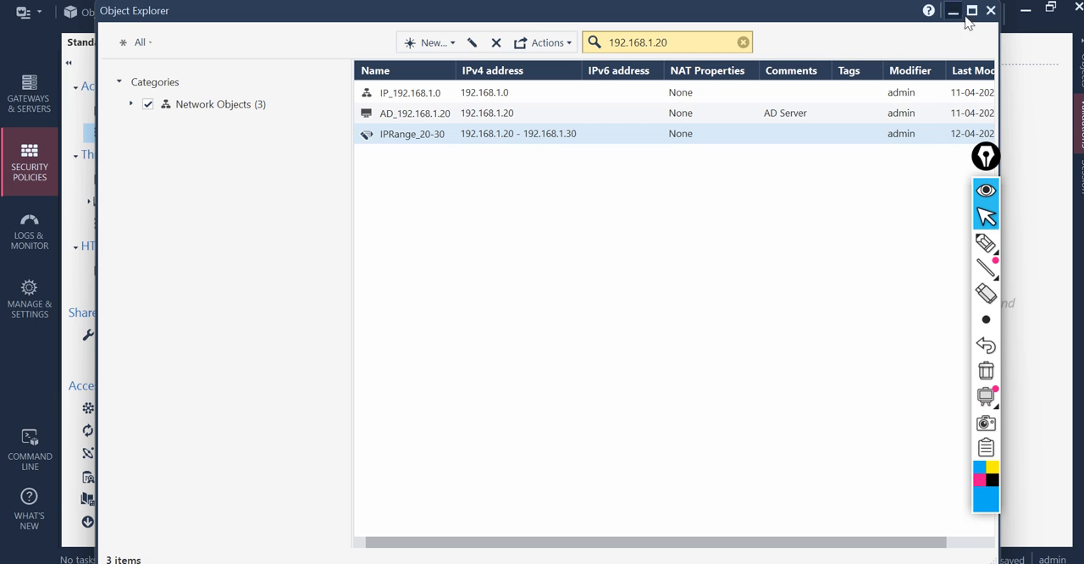
- Close Object Explorer and add a manual NAT rule named 'Public Access to Internal Server'
{"action": "left_click", "coordinate": [991, 10]}
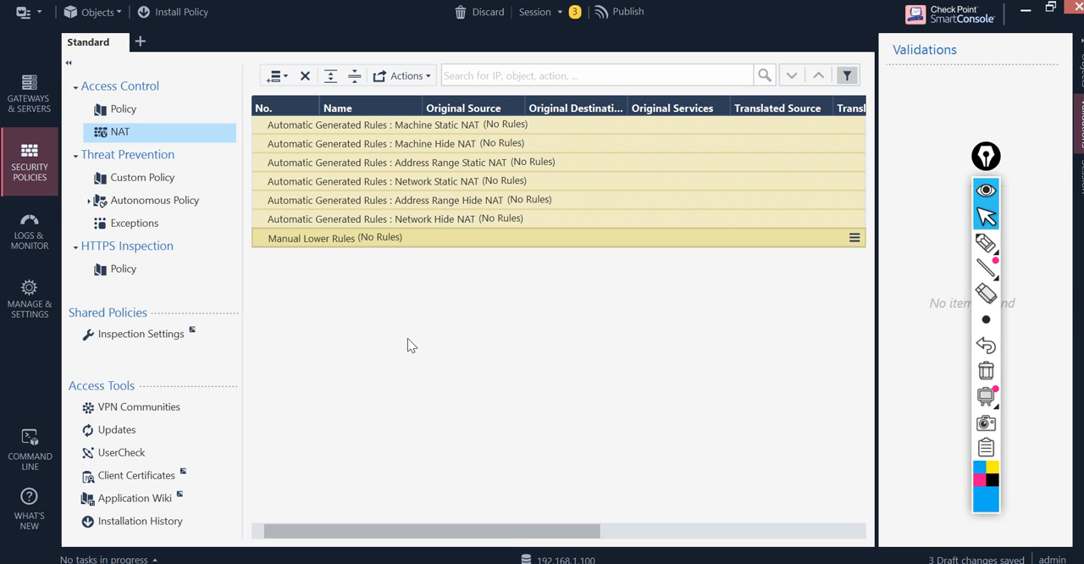
{"action": "mouse_move", "coordinate": [388, 379]}
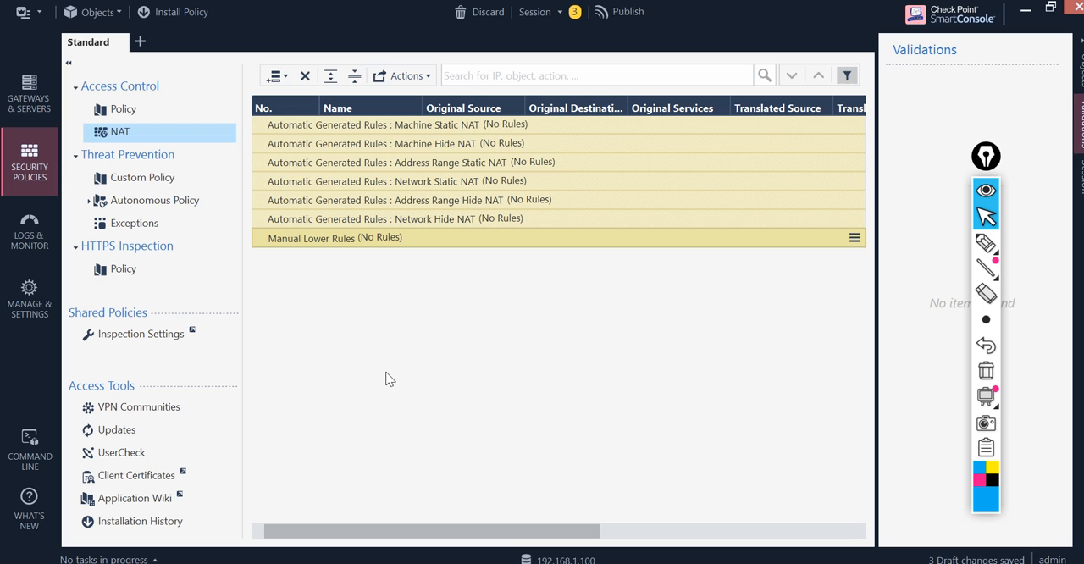
{"action": "mouse_move", "coordinate": [285, 251]}
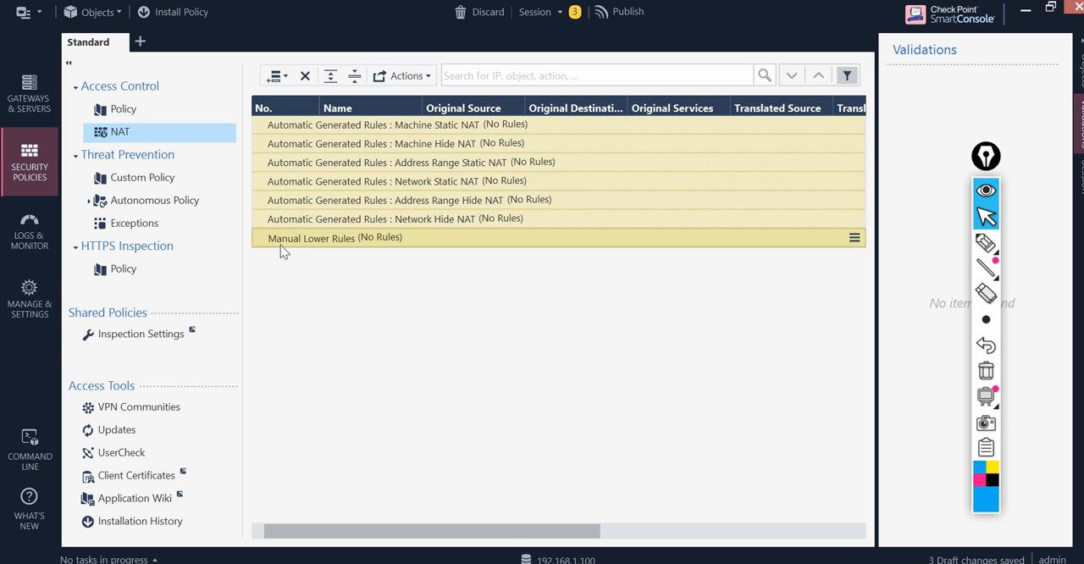
{"action": "mouse_move", "coordinate": [277, 251]}
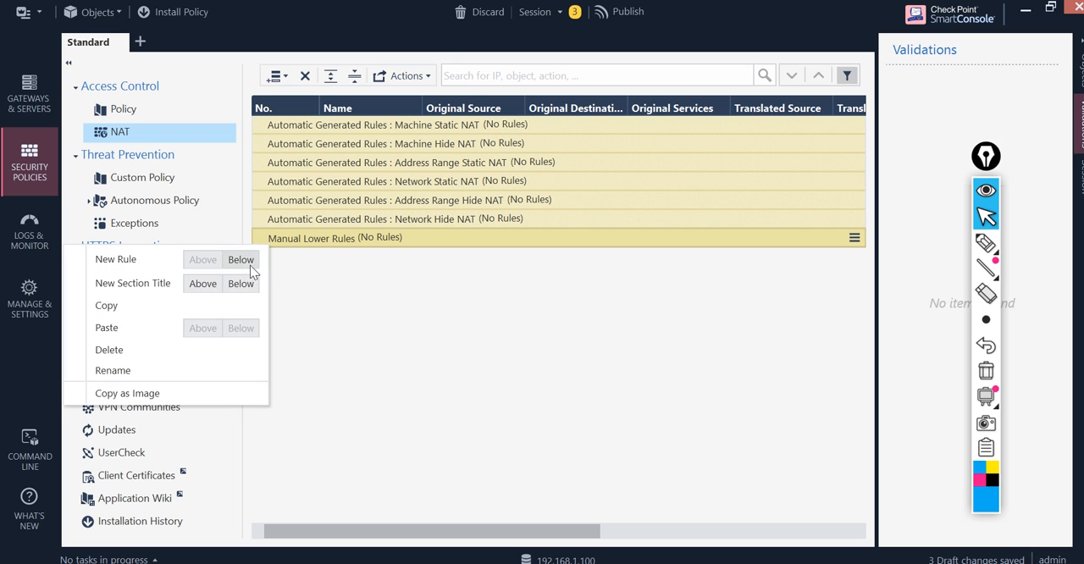
{"action": "left_click", "coordinate": [240, 259]}
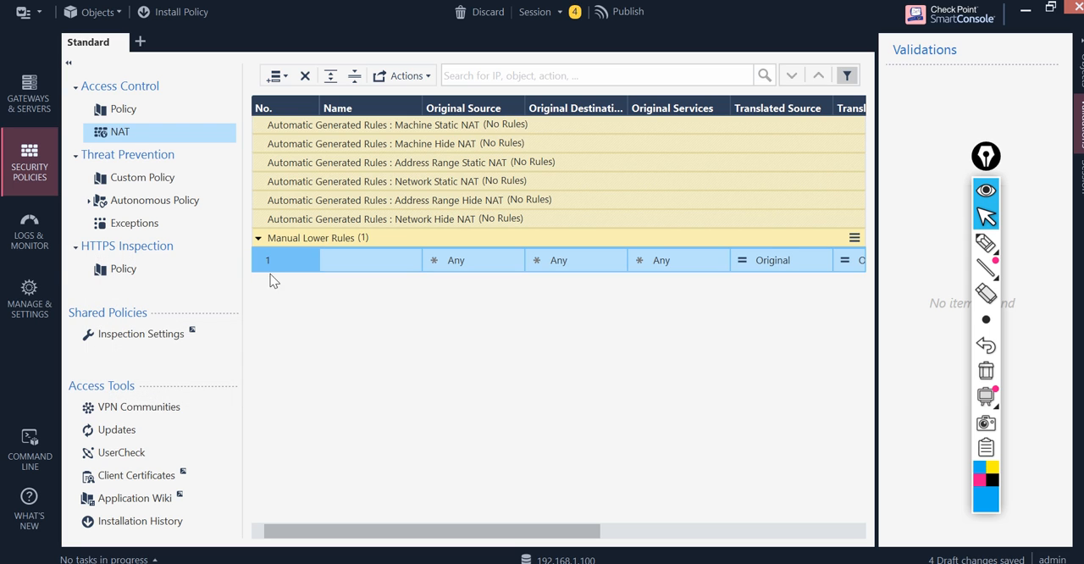
{"action": "double_click", "coordinate": [370, 261]}
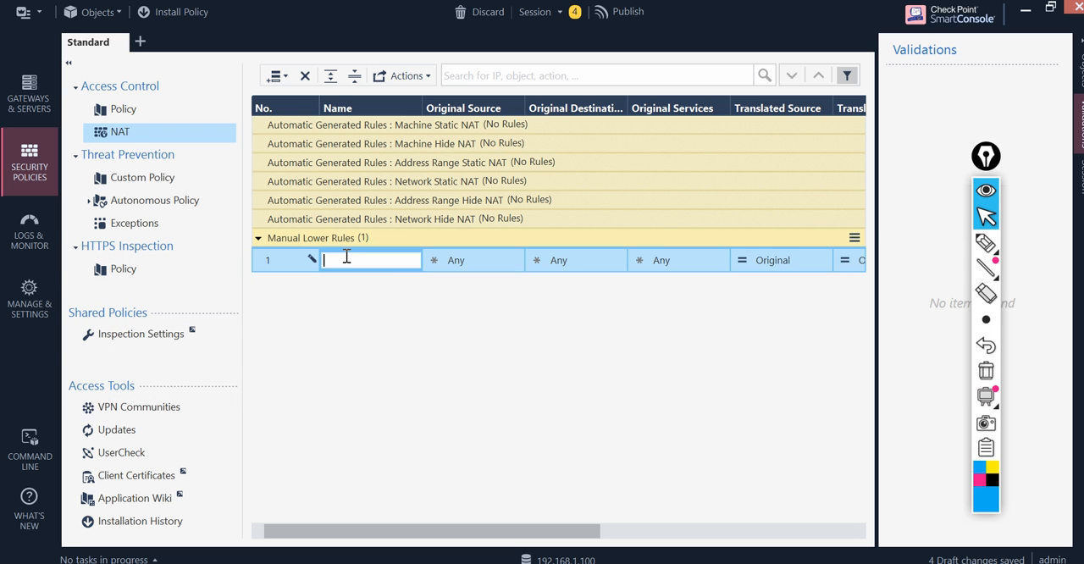
{"action": "type", "text": "Pub"}
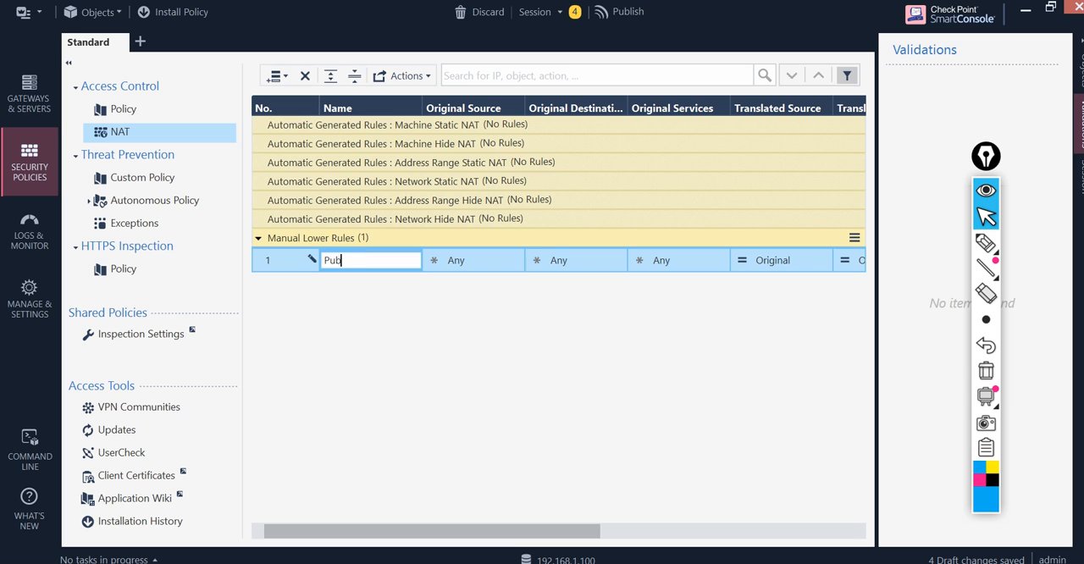
{"action": "type", "text": "lic Acce"}
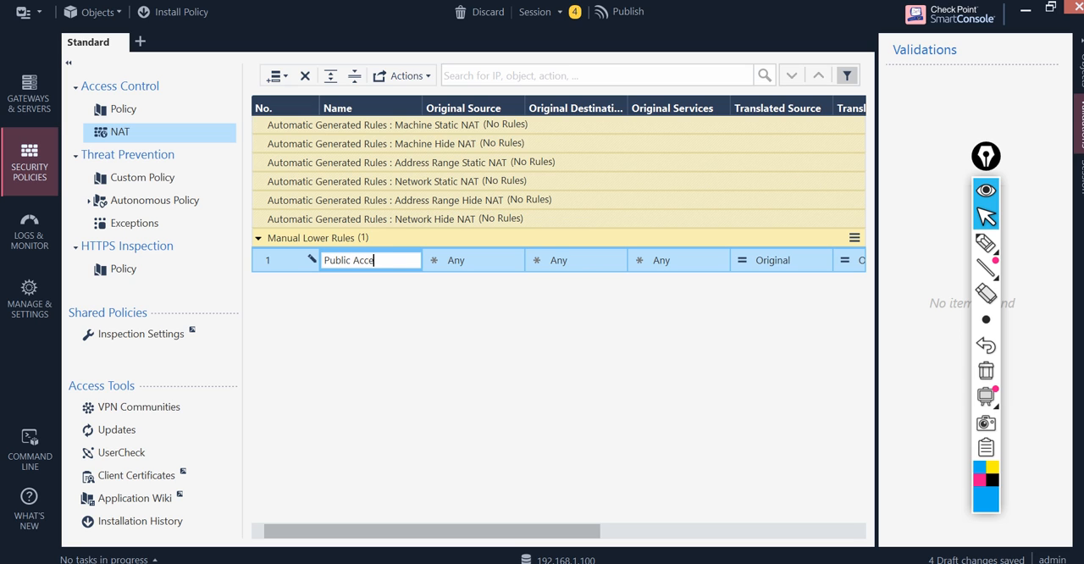
{"action": "type", "text": "ss to"}
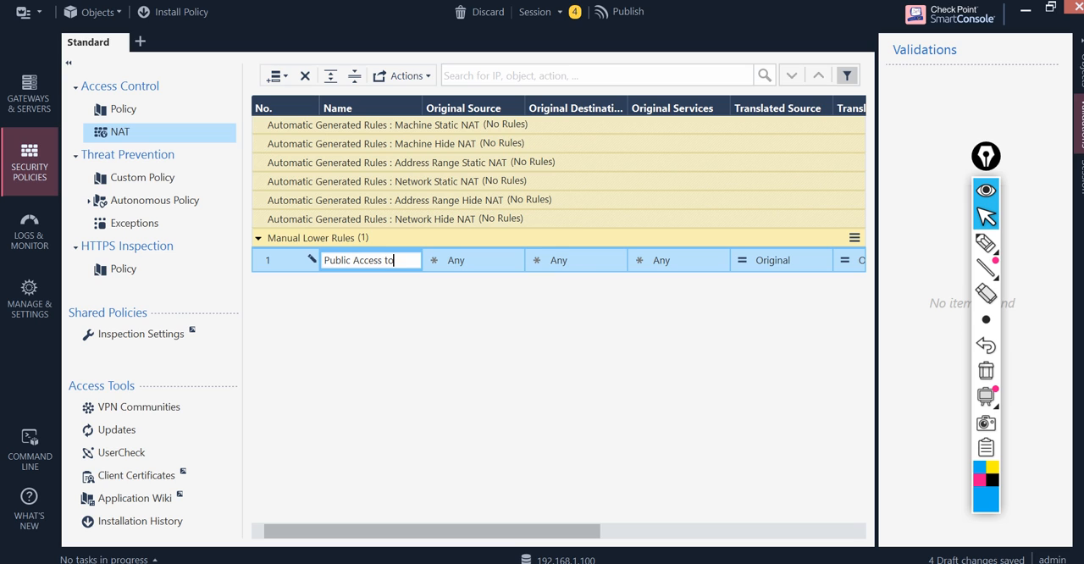
{"action": "type", "text": "Internal"}
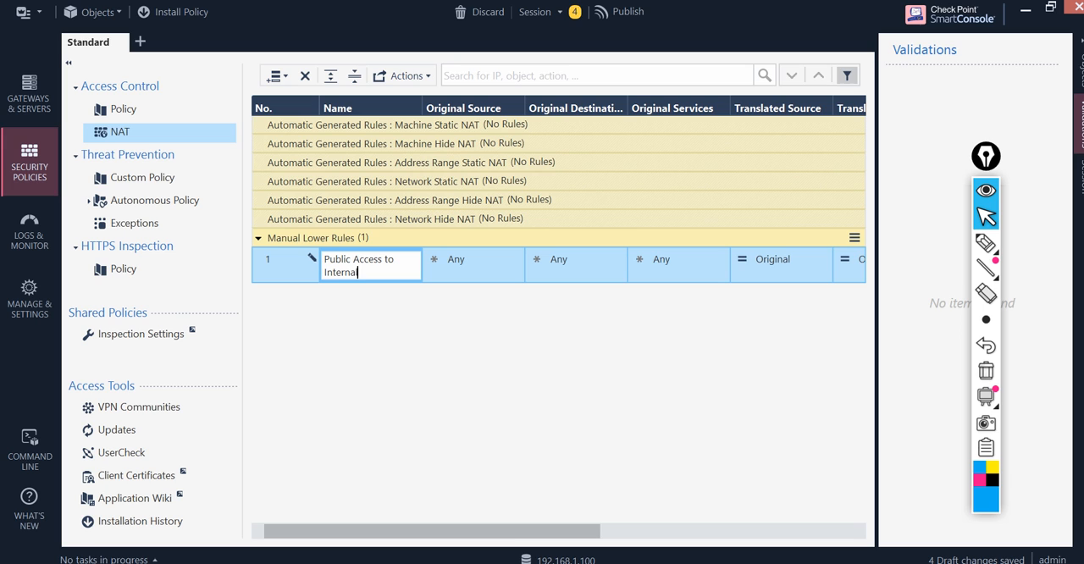
{"action": "type", "text": "Server"}
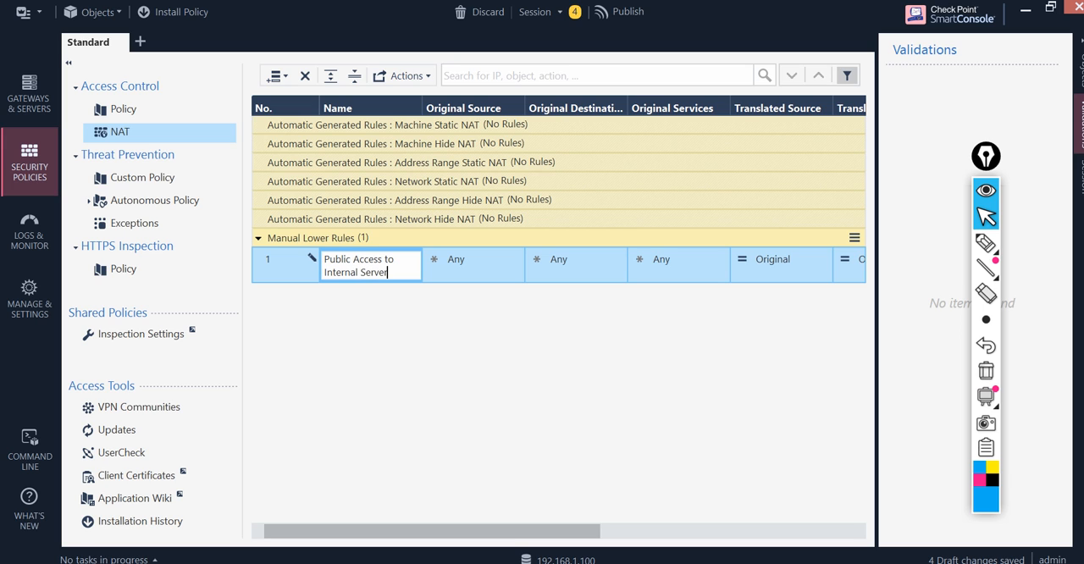
{"action": "mouse_move", "coordinate": [367, 352]}
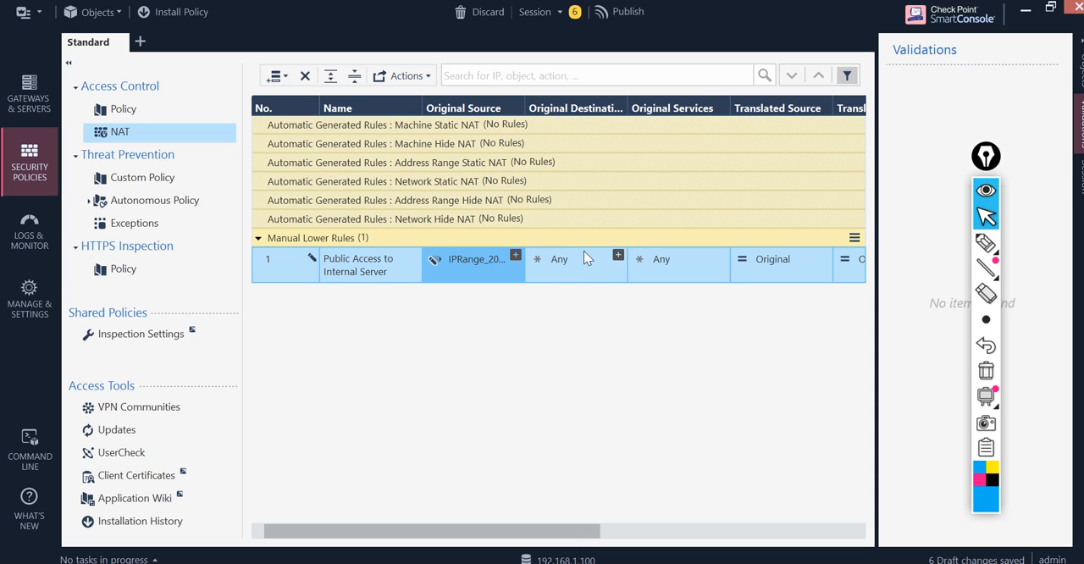
{"action": "mouse_move", "coordinate": [574, 262]}
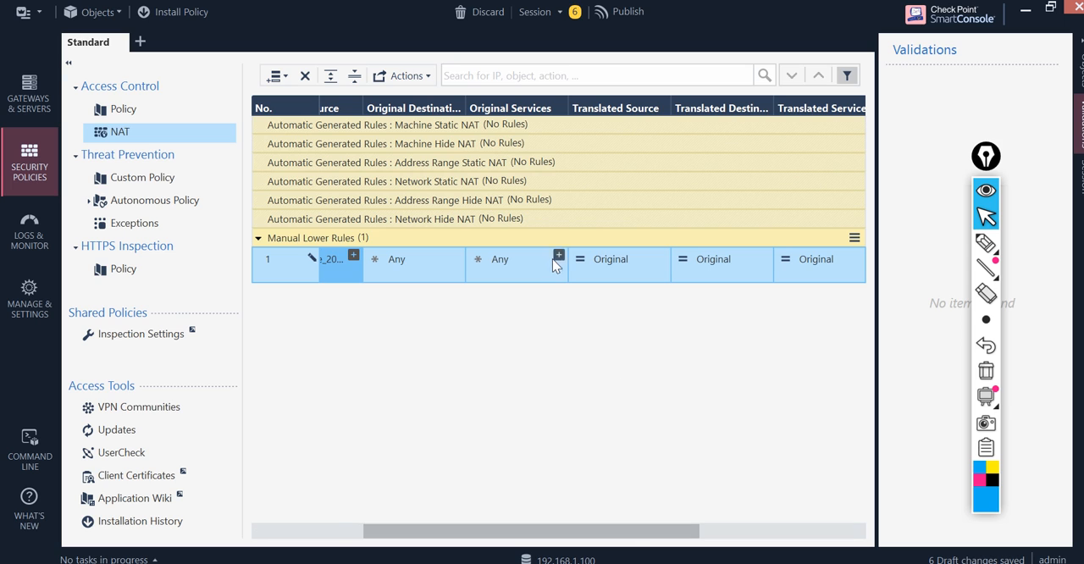
- Set IPRange_20-30 as original source and PublicRange_40-50 as translated destination in NAT rule 1
{"action": "left_click", "coordinate": [559, 256]}
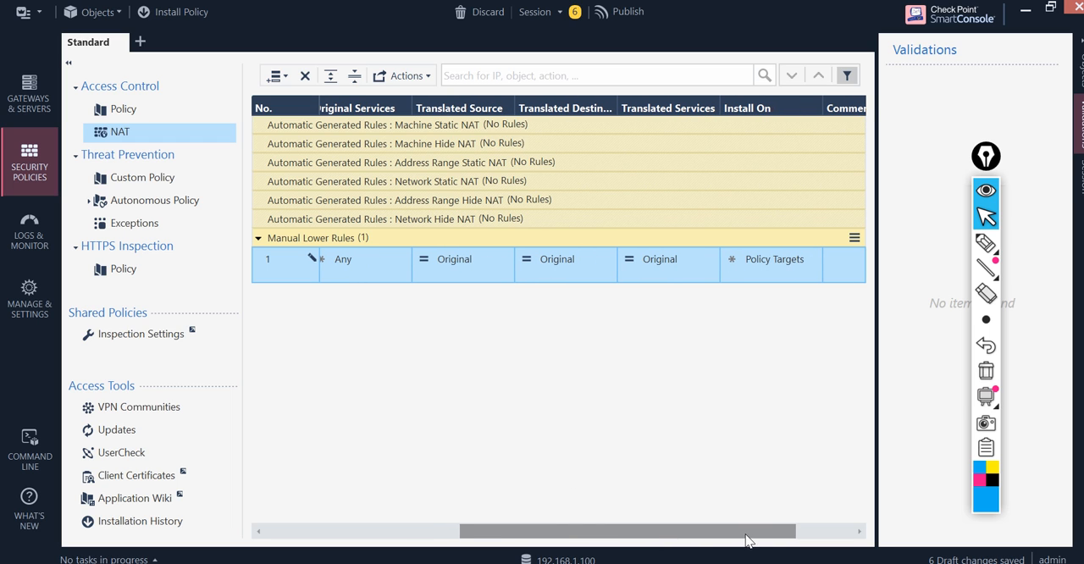
{"action": "mouse_move", "coordinate": [600, 283]}
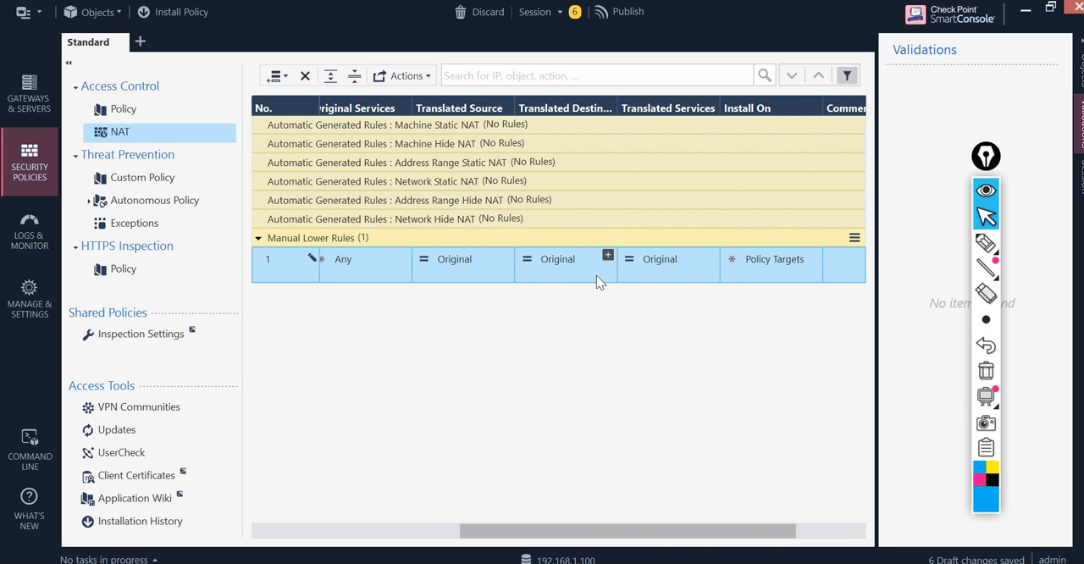
{"action": "left_click", "coordinate": [606, 254]}
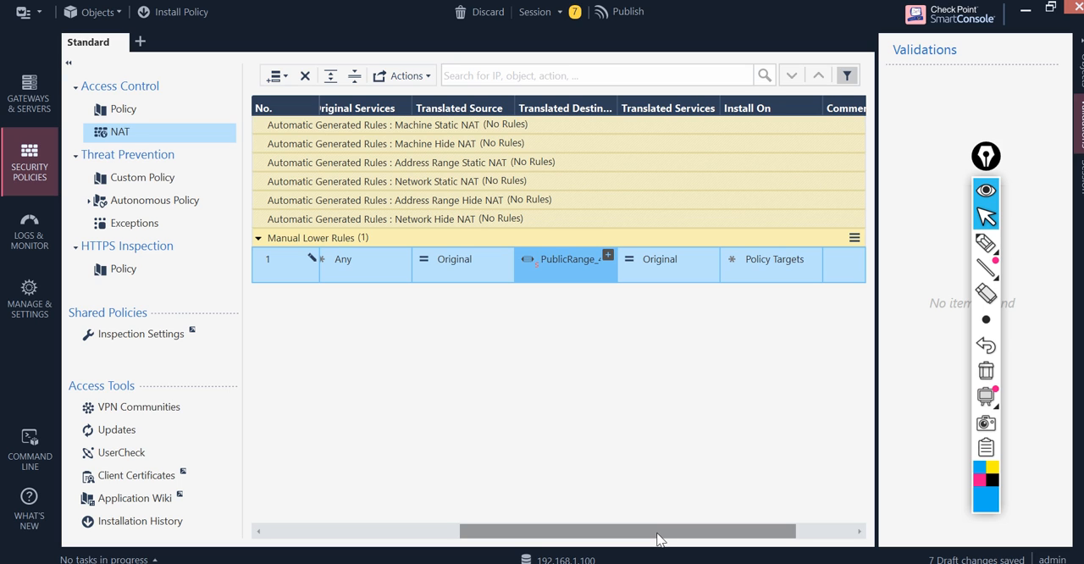
{"action": "scroll", "scroll_direction": "left", "scroll_amount": 3}
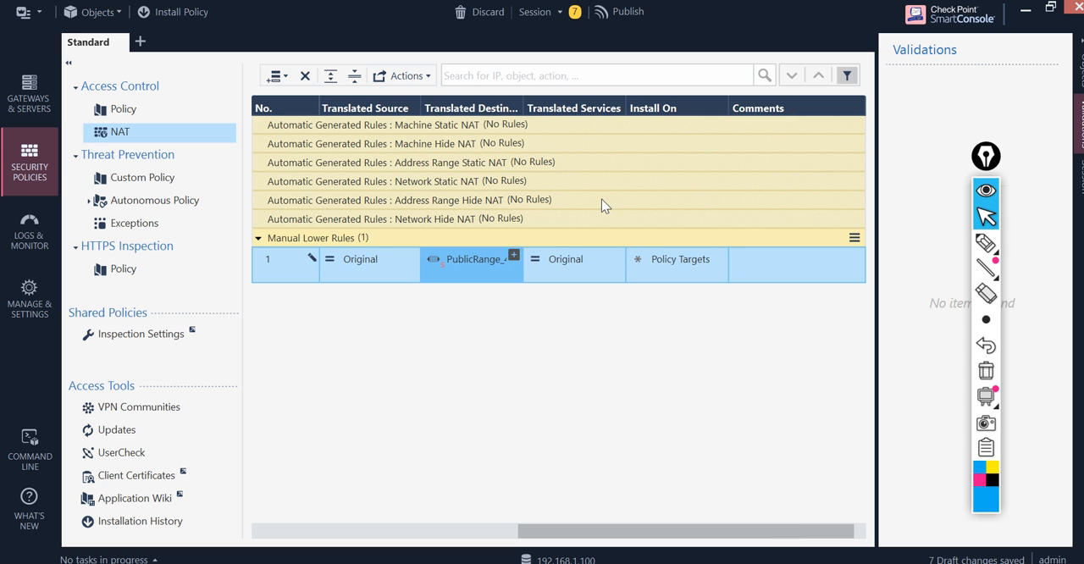
- Publish the session's seven draft changes, including the new manual NAT rule
{"action": "left_click", "coordinate": [627, 10]}
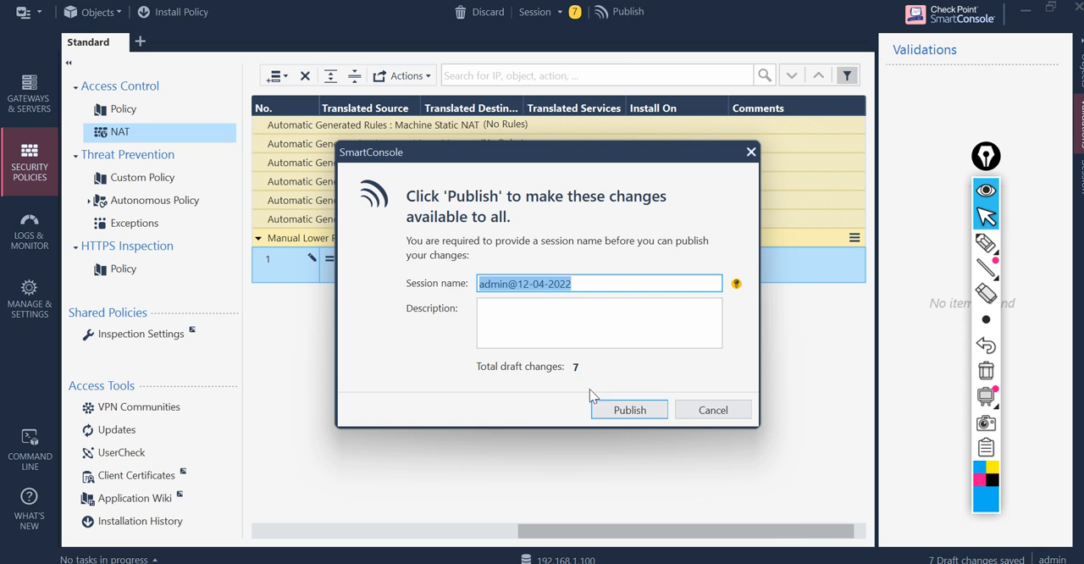
{"action": "left_click", "coordinate": [629, 410]}
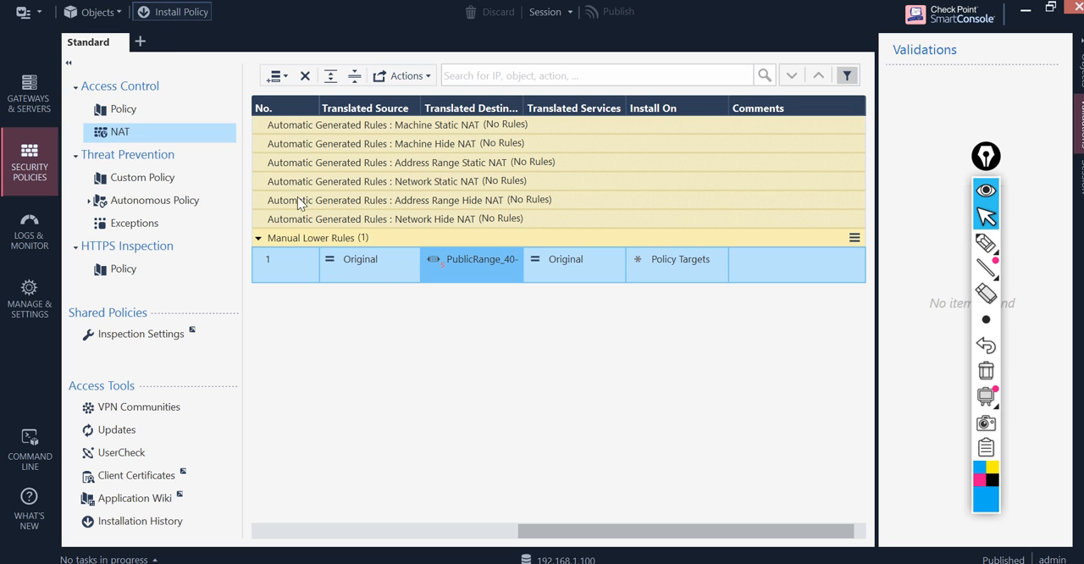
{"action": "mouse_move", "coordinate": [661, 413]}
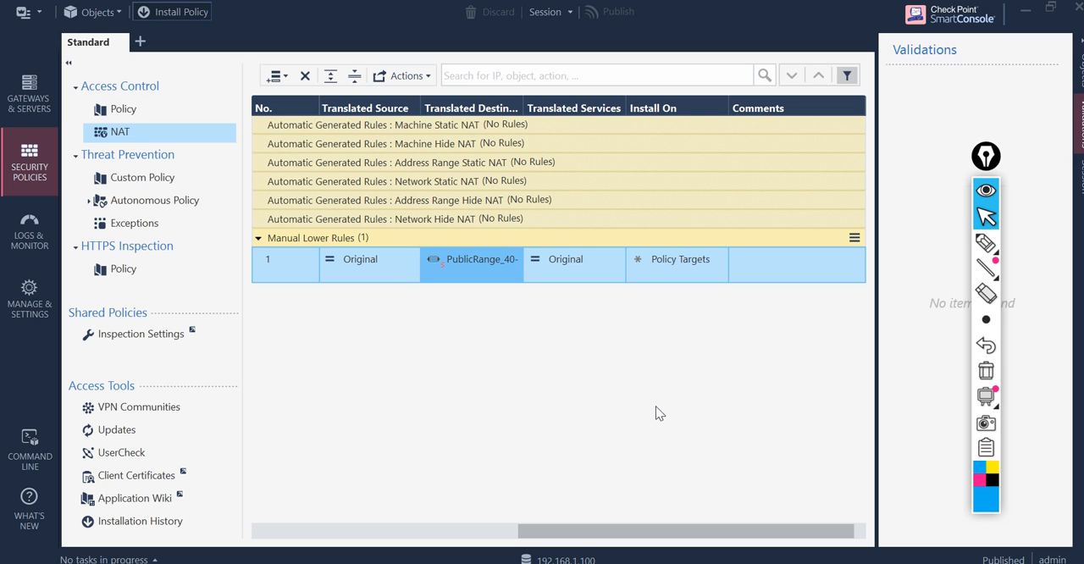
- Launch installation of the Standard policy on Cluster1 and switch to the VM workstation
{"action": "left_click", "coordinate": [172, 10]}
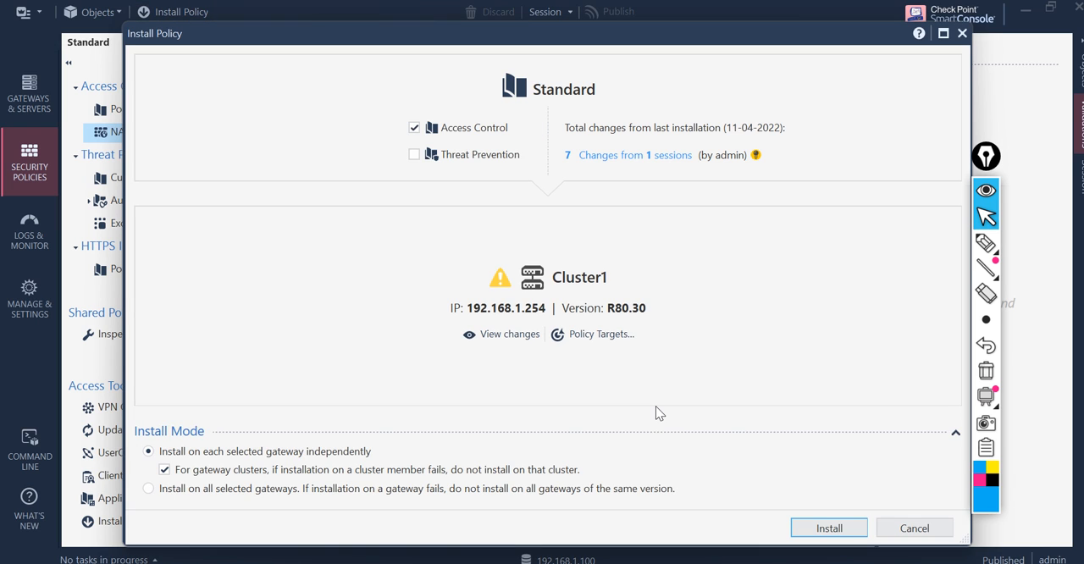
{"action": "mouse_move", "coordinate": [828, 528]}
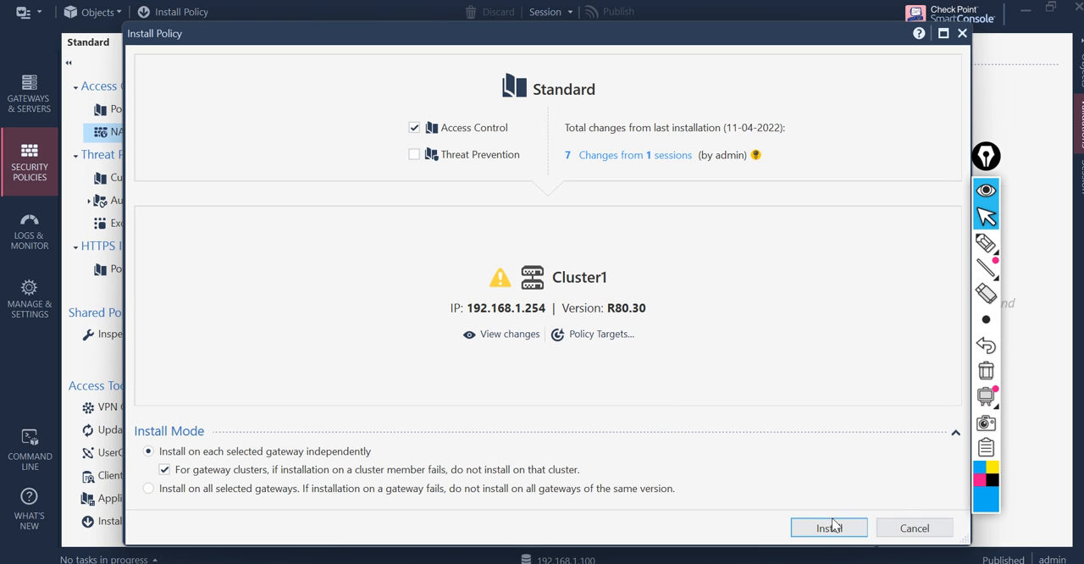
{"action": "left_click", "coordinate": [828, 529]}
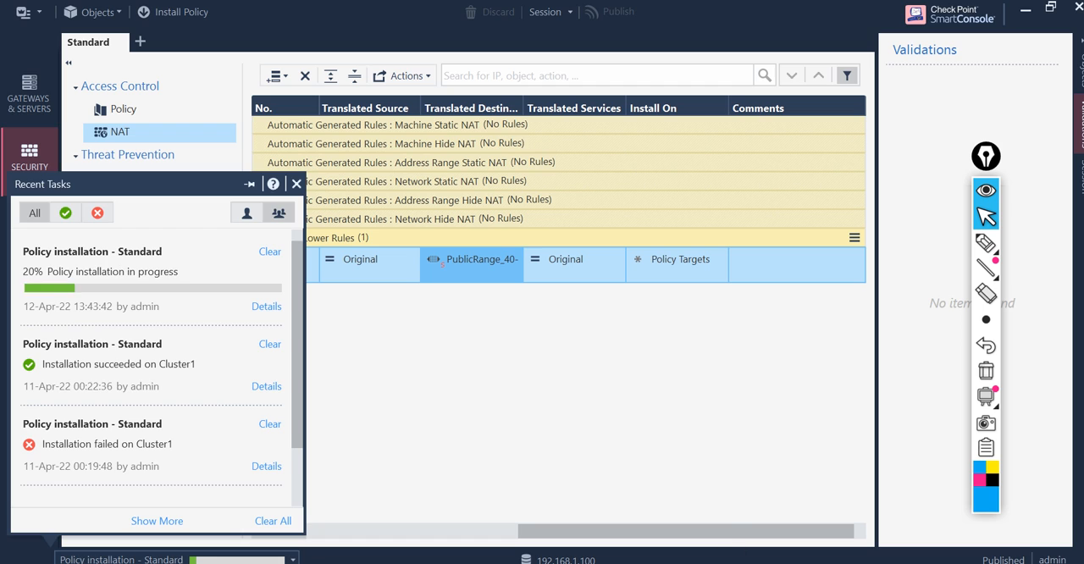
{"action": "left_click", "coordinate": [297, 182]}
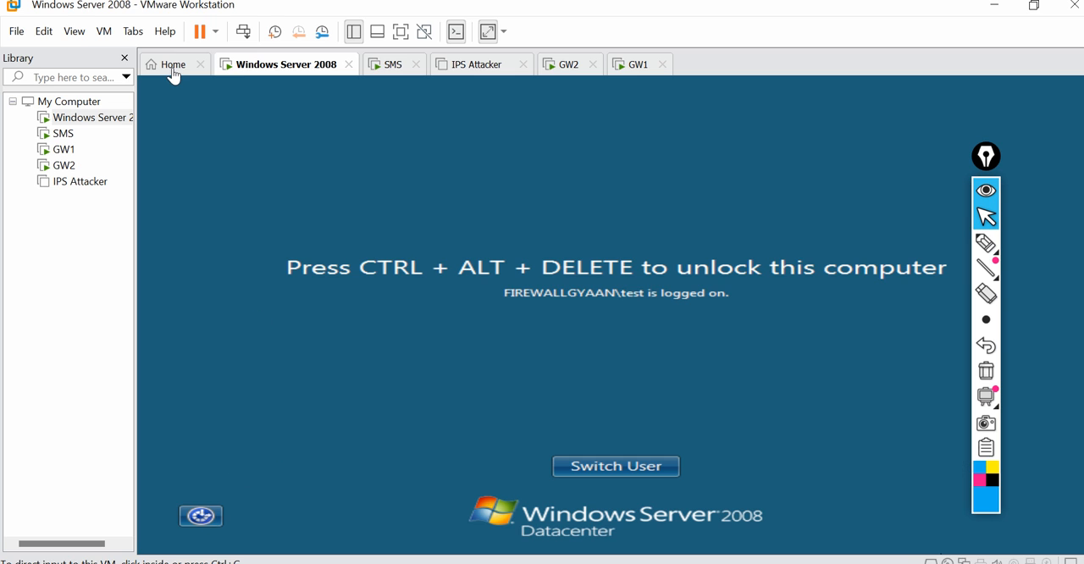
- Unlock the Windows Server 2008 VM by sending Ctrl+Alt+Del and entering the password
{"action": "left_click", "coordinate": [104, 30]}
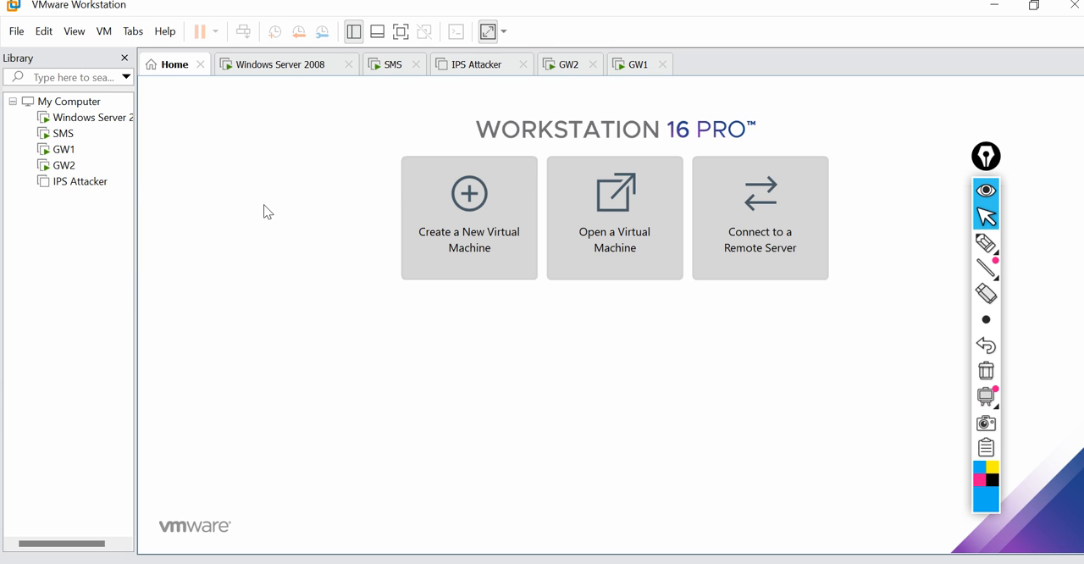
{"action": "left_click", "coordinate": [286, 64]}
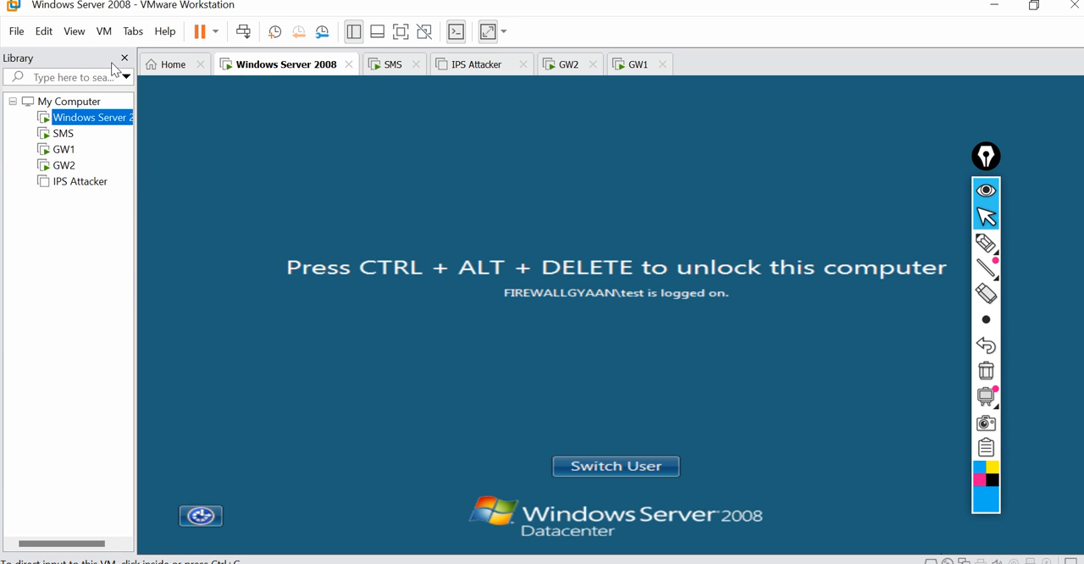
{"action": "left_click", "coordinate": [103, 31]}
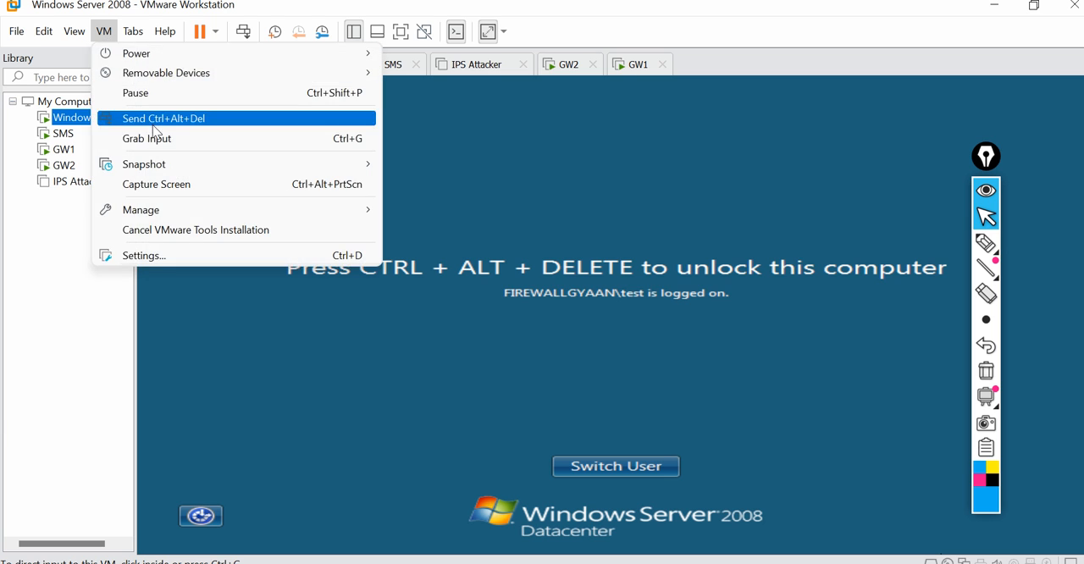
{"action": "left_click", "coordinate": [162, 119]}
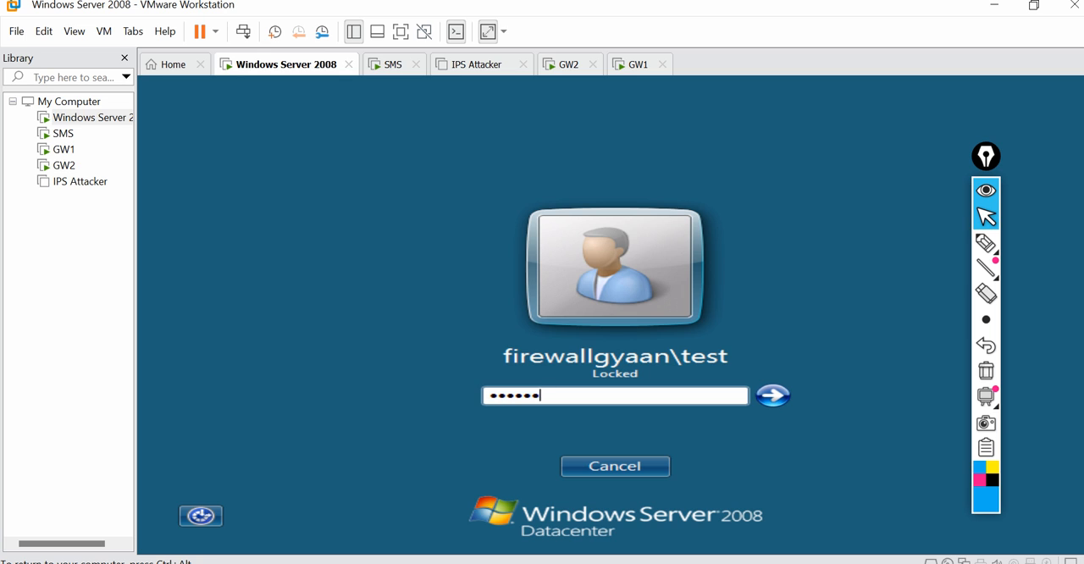
{"action": "type", "text": "password"}
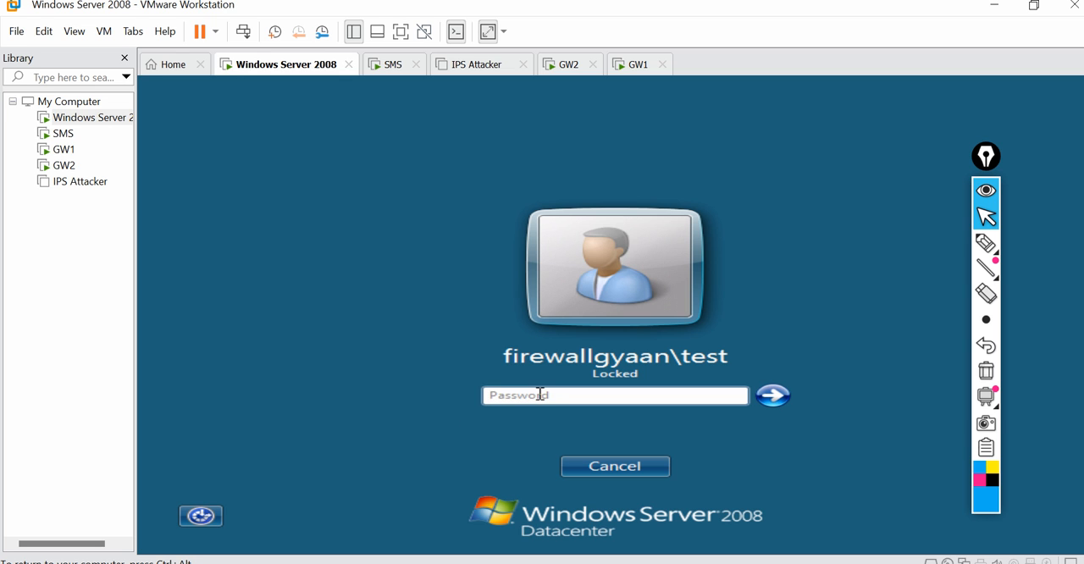
{"action": "left_click", "coordinate": [615, 395]}
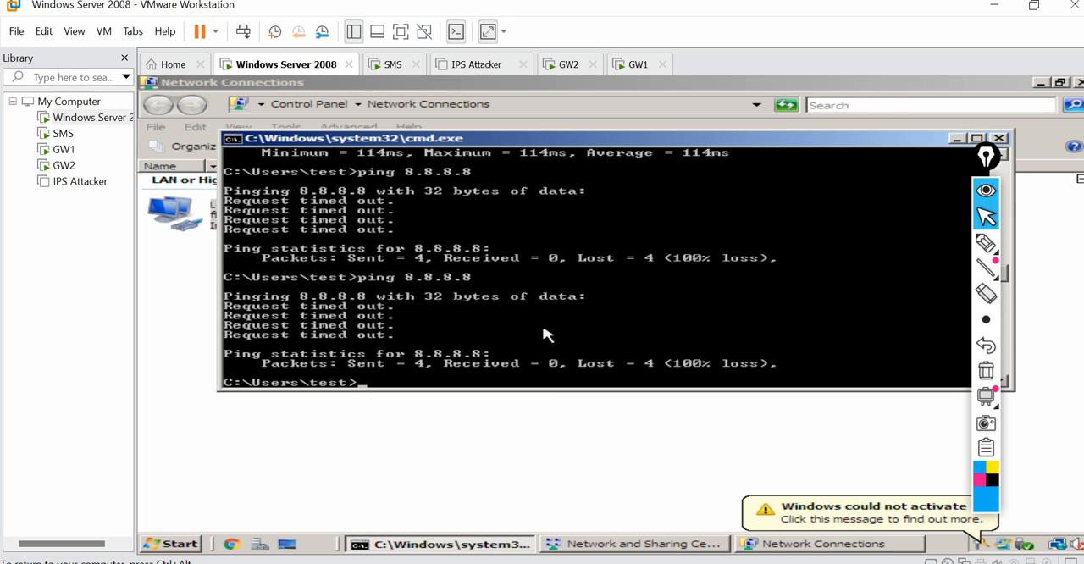
{"action": "mouse_move", "coordinate": [417, 379]}
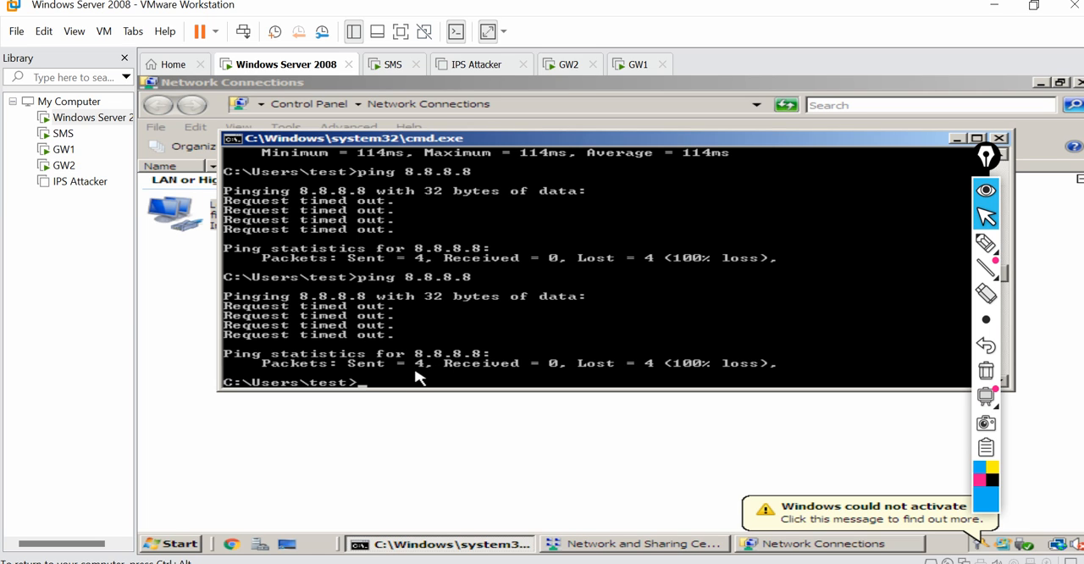
- Run ipconfig in the VM, showing IPv4 192.168.1.21 with gateway 192.168.1.254
{"action": "type", "text": "ipconfig"}
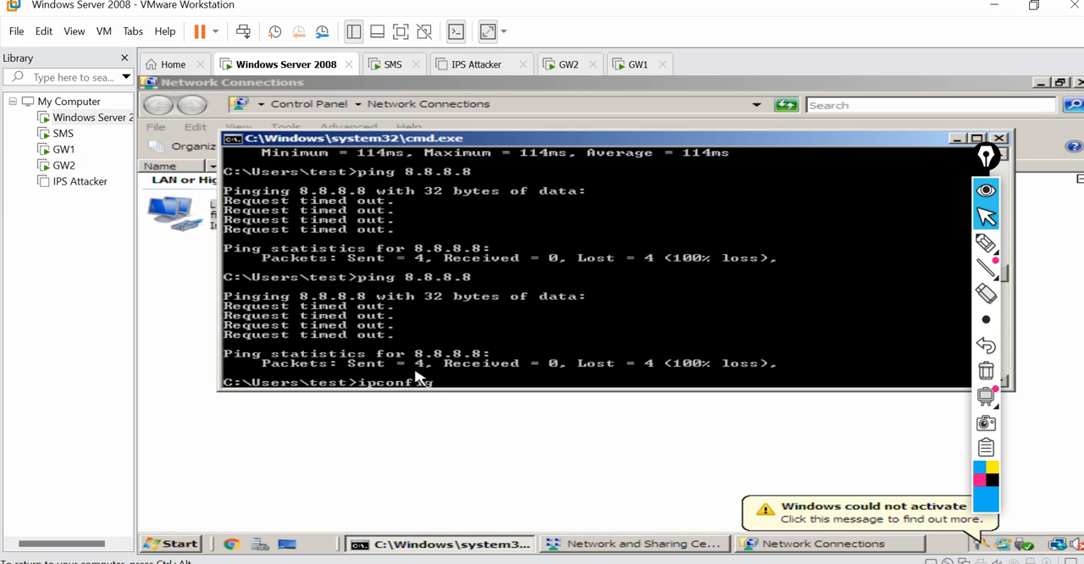
{"action": "key", "text": "Return"}
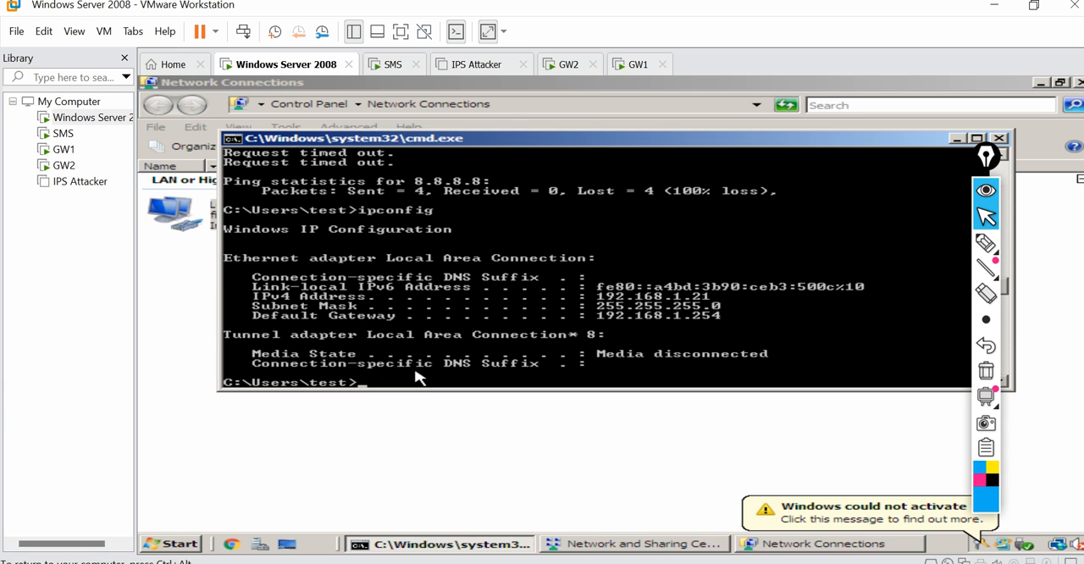
{"action": "mouse_move", "coordinate": [609, 298]}
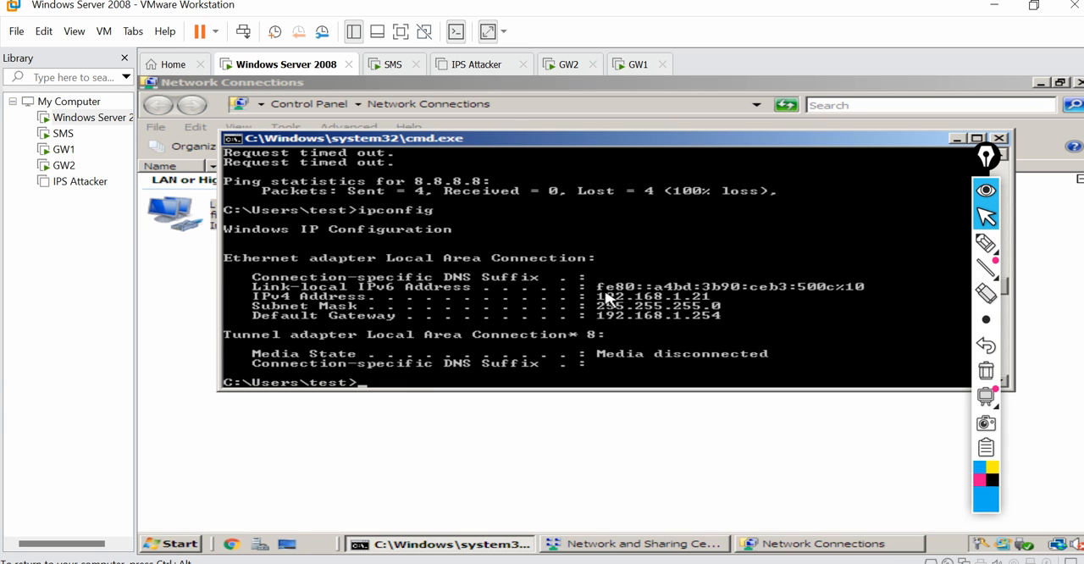
{"action": "mouse_move", "coordinate": [730, 308]}
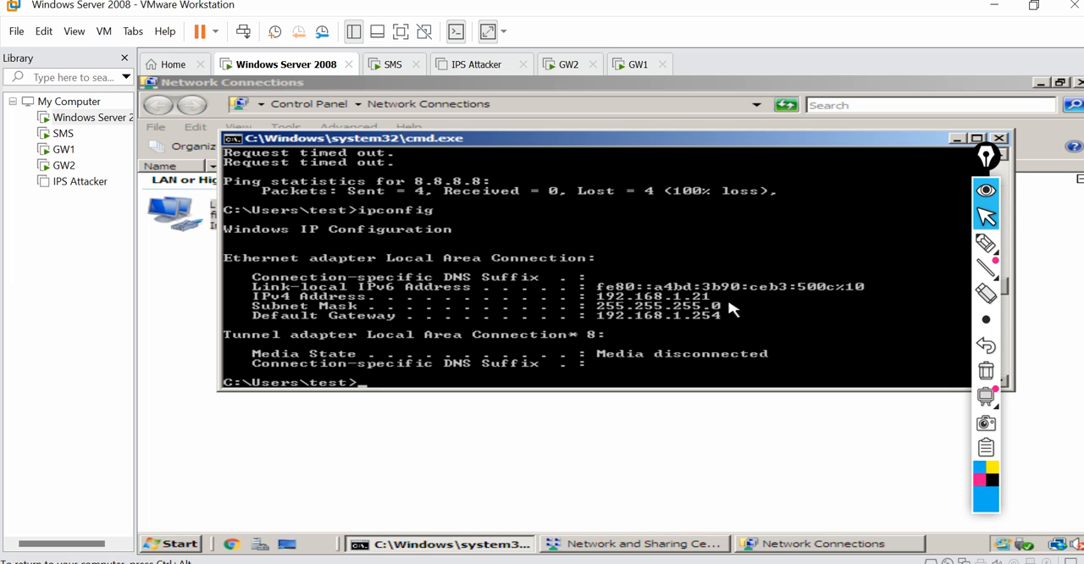
{"action": "mouse_move", "coordinate": [607, 506]}
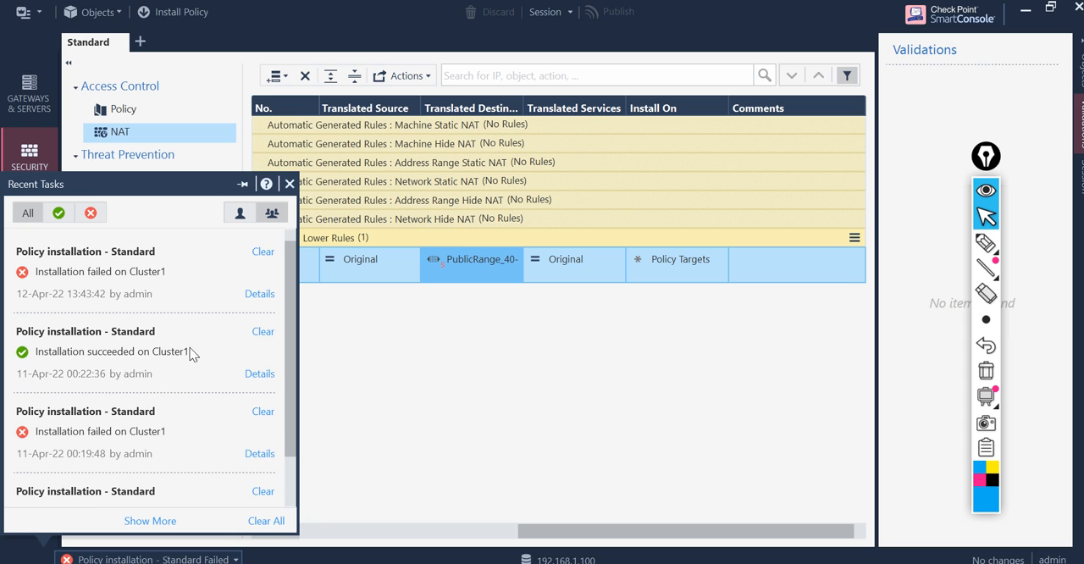
- Read the failed Cluster1 installation details—invalid Any in NAT rule 1's original destination—and close them
{"action": "left_click", "coordinate": [259, 293]}
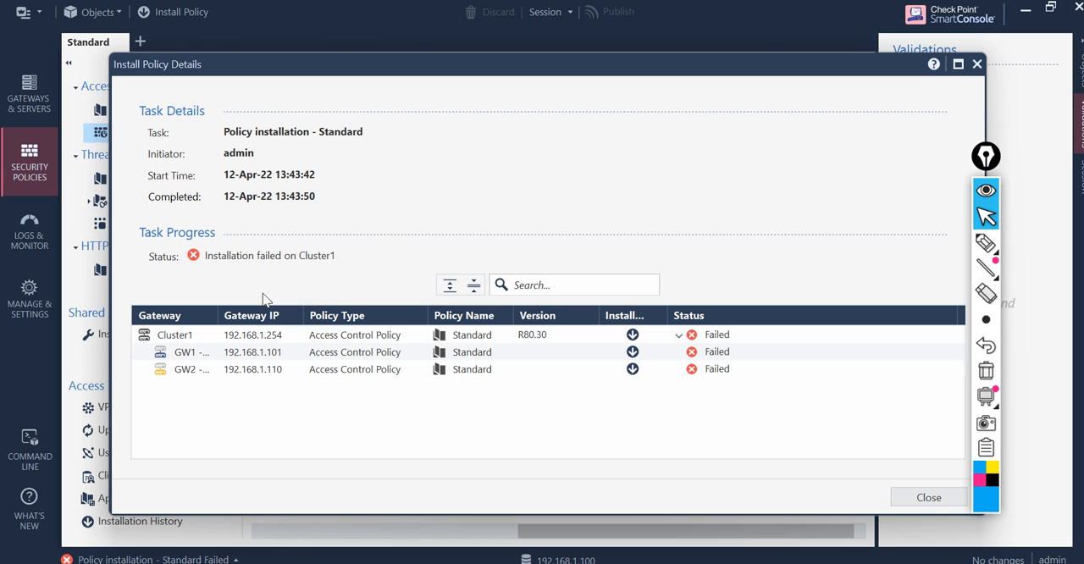
{"action": "left_click", "coordinate": [678, 335]}
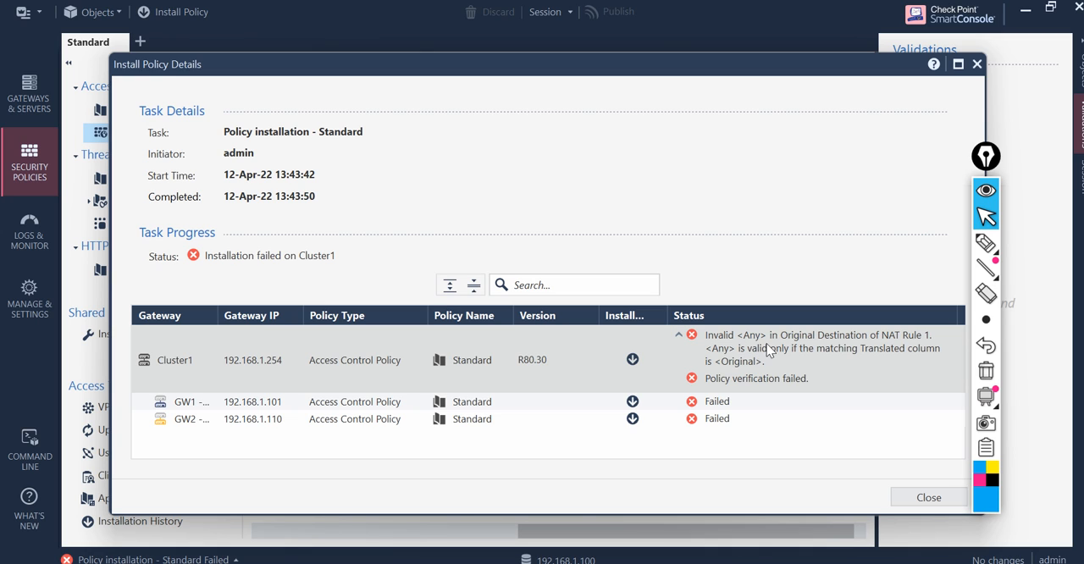
{"action": "mouse_move", "coordinate": [906, 349]}
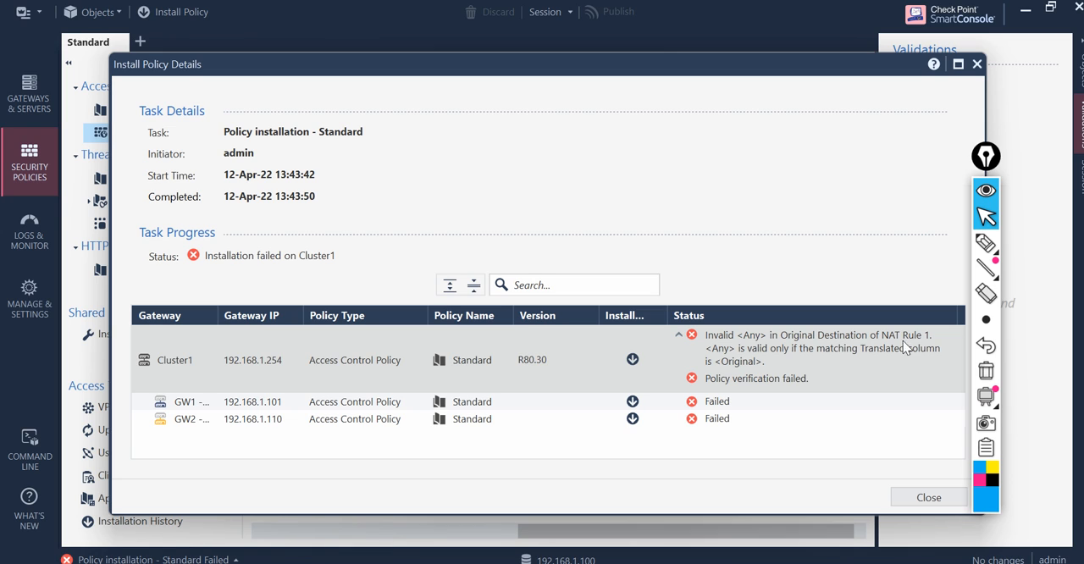
{"action": "mouse_move", "coordinate": [695, 366]}
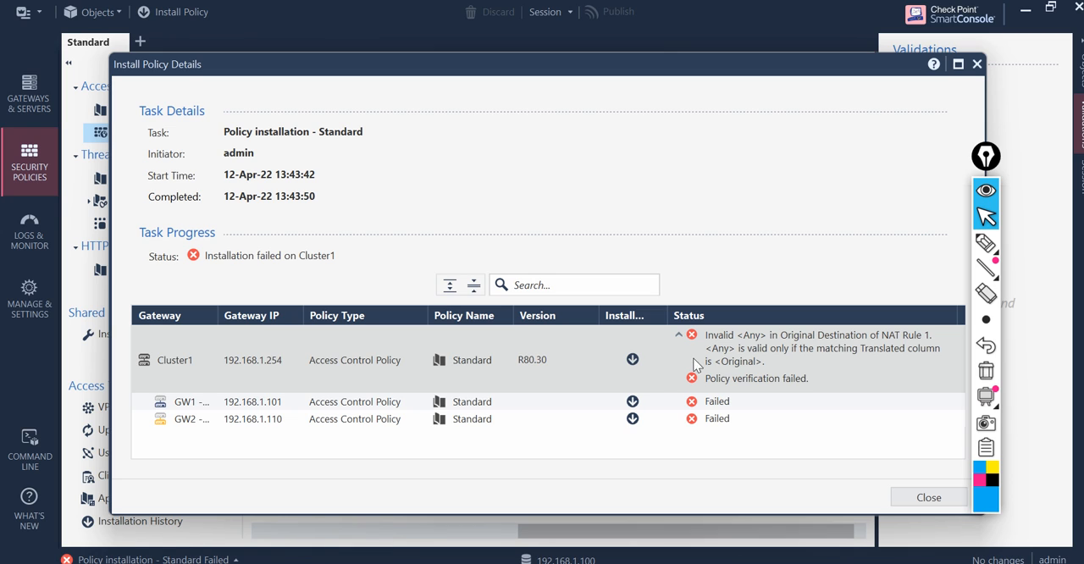
{"action": "mouse_move", "coordinate": [855, 364]}
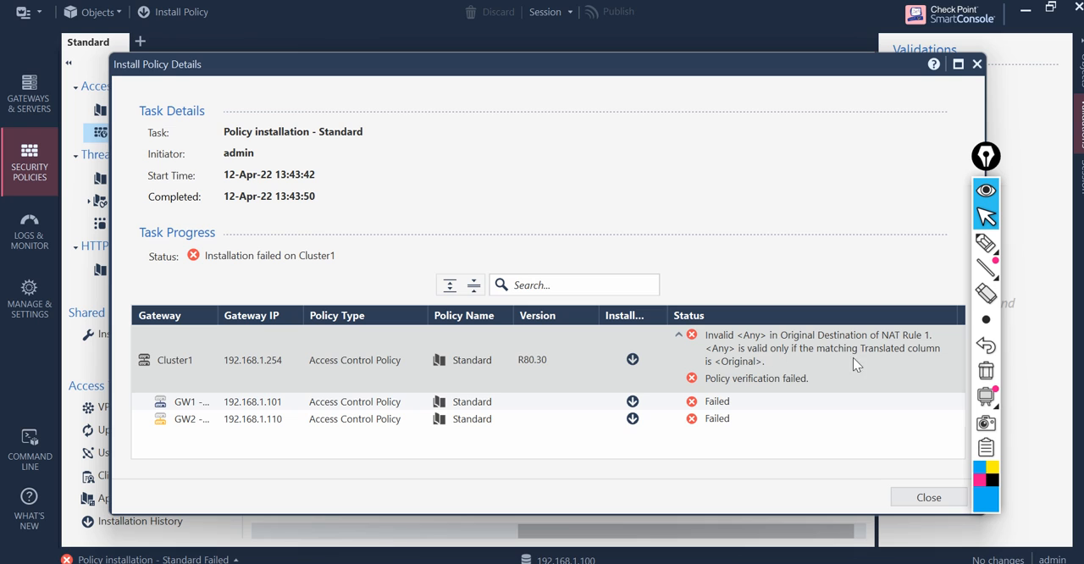
{"action": "mouse_move", "coordinate": [822, 366]}
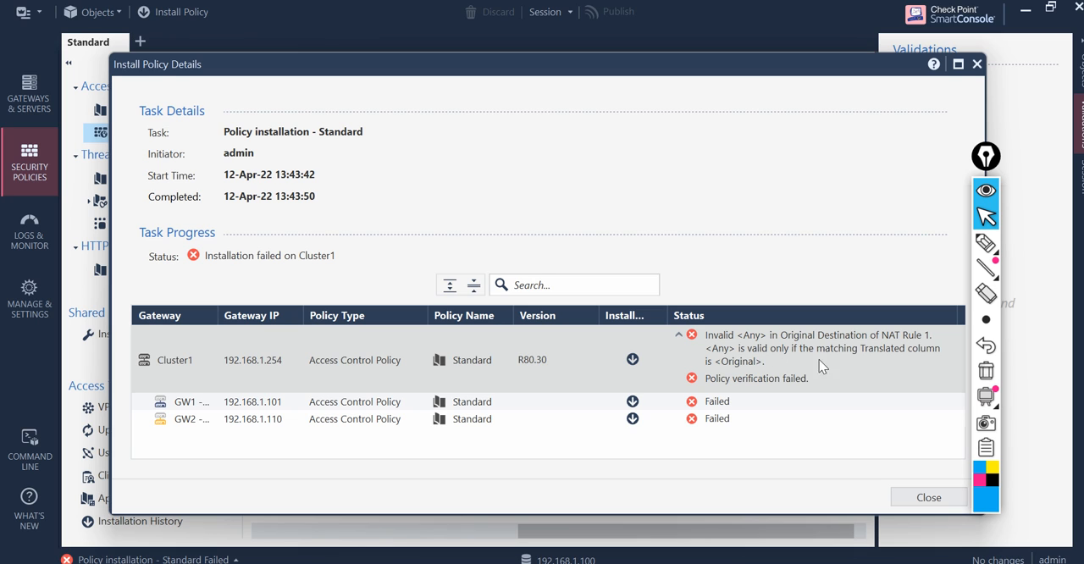
{"action": "left_click", "coordinate": [928, 498]}
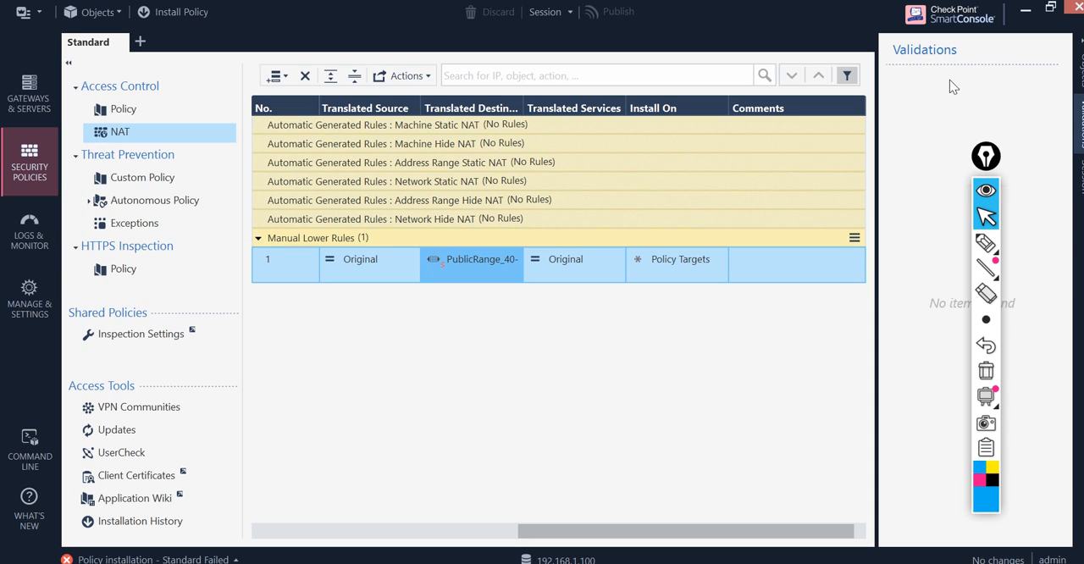
{"action": "mouse_move", "coordinate": [440, 379]}
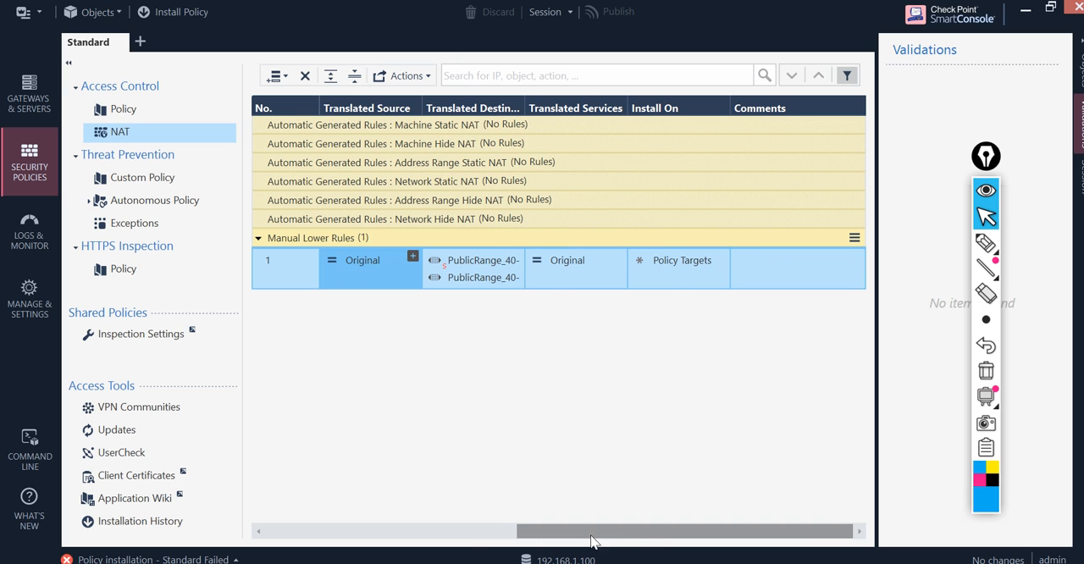
- Move PublicRange_40-50 from translated destination to translated source in NAT rule 1 and publish
{"action": "scroll", "scroll_direction": "left", "scroll_amount": 3}
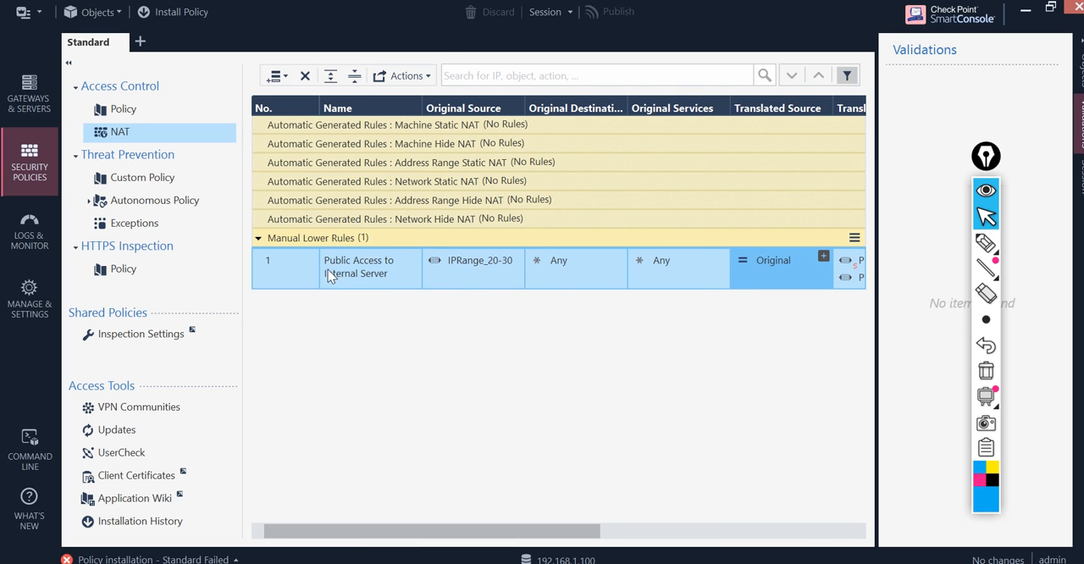
{"action": "mouse_move", "coordinate": [464, 288]}
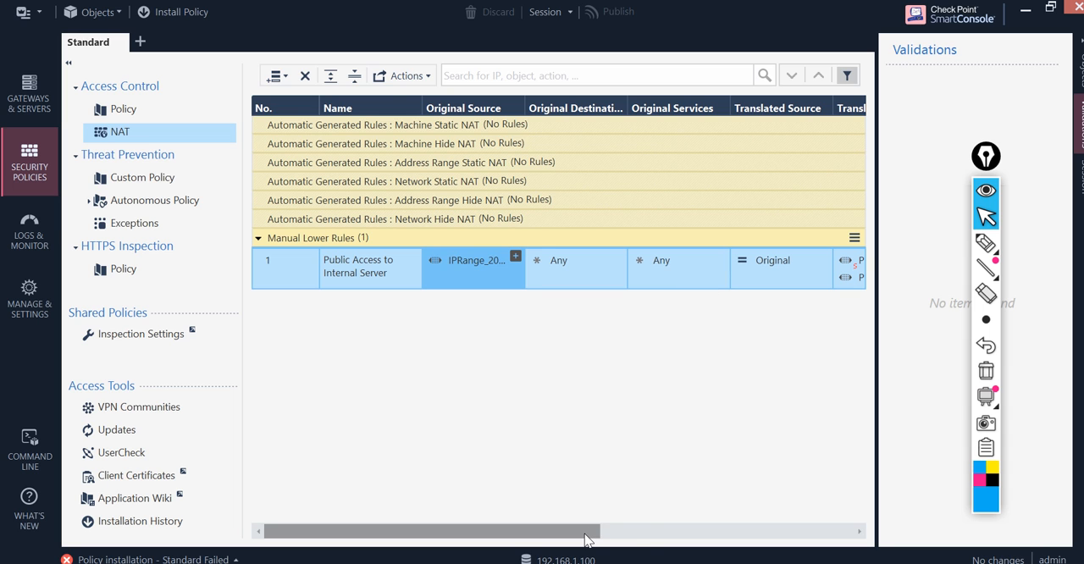
{"action": "scroll", "scroll_direction": "right", "scroll_amount": 3}
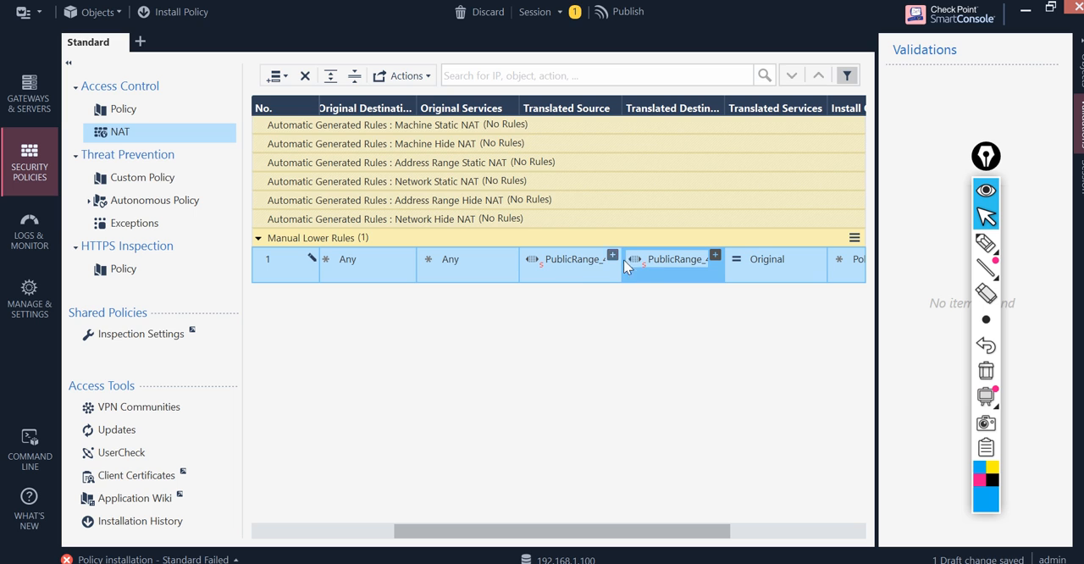
{"action": "left_click", "coordinate": [569, 260]}
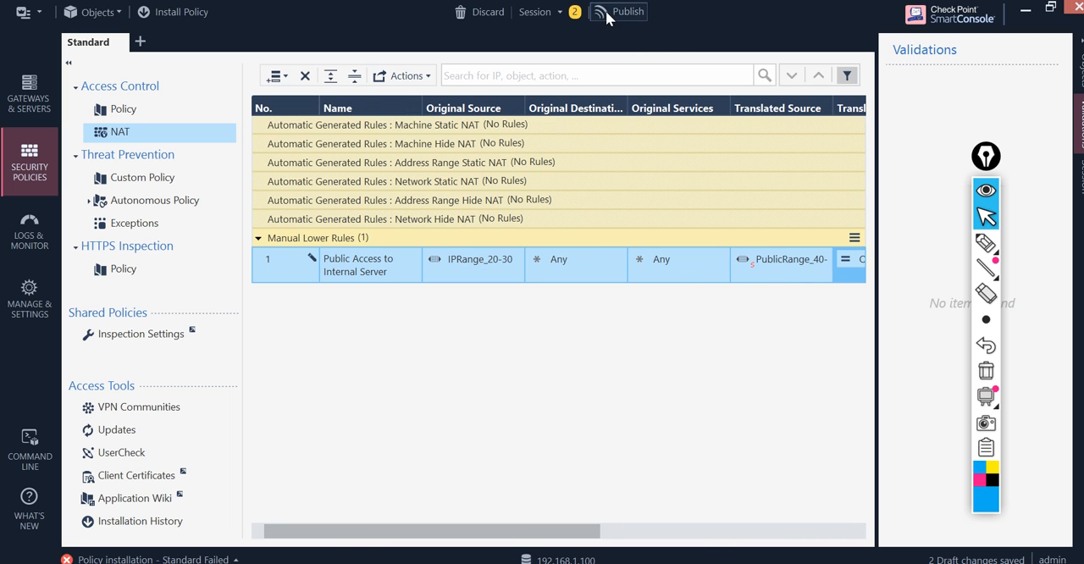
{"action": "left_click", "coordinate": [627, 10]}
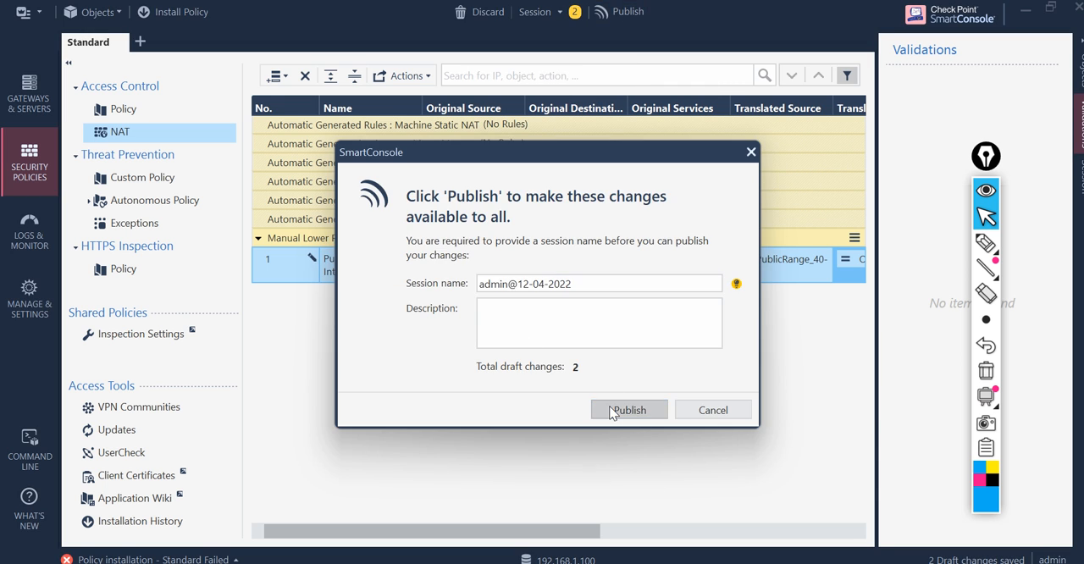
{"action": "left_click", "coordinate": [628, 410]}
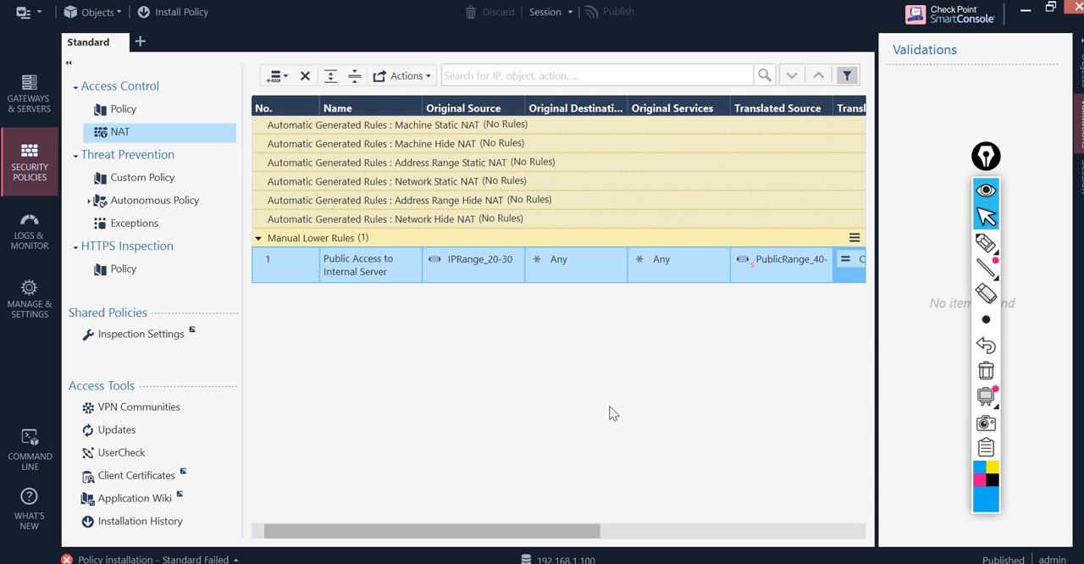
{"action": "mouse_move", "coordinate": [178, 12]}
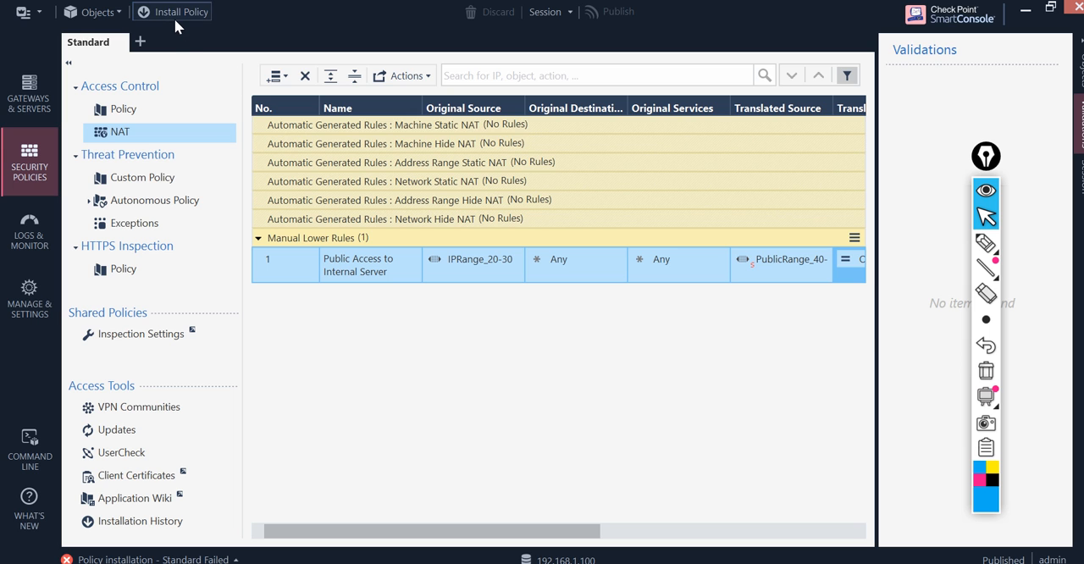
- Relaunch Standard policy installation on Cluster1 and dismiss the Recent Tasks list
{"action": "left_click", "coordinate": [179, 10]}
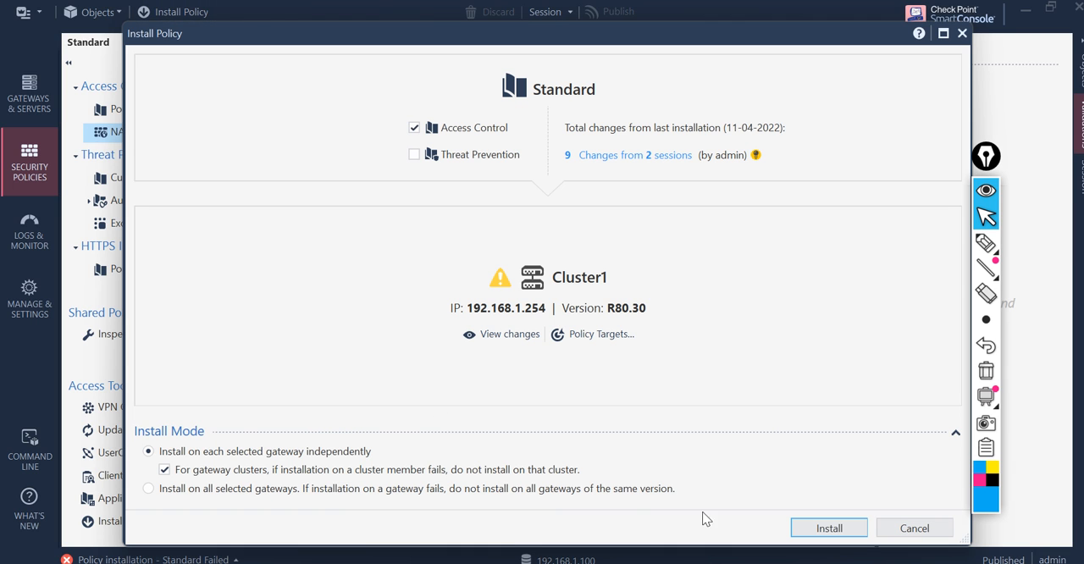
{"action": "left_click", "coordinate": [914, 529]}
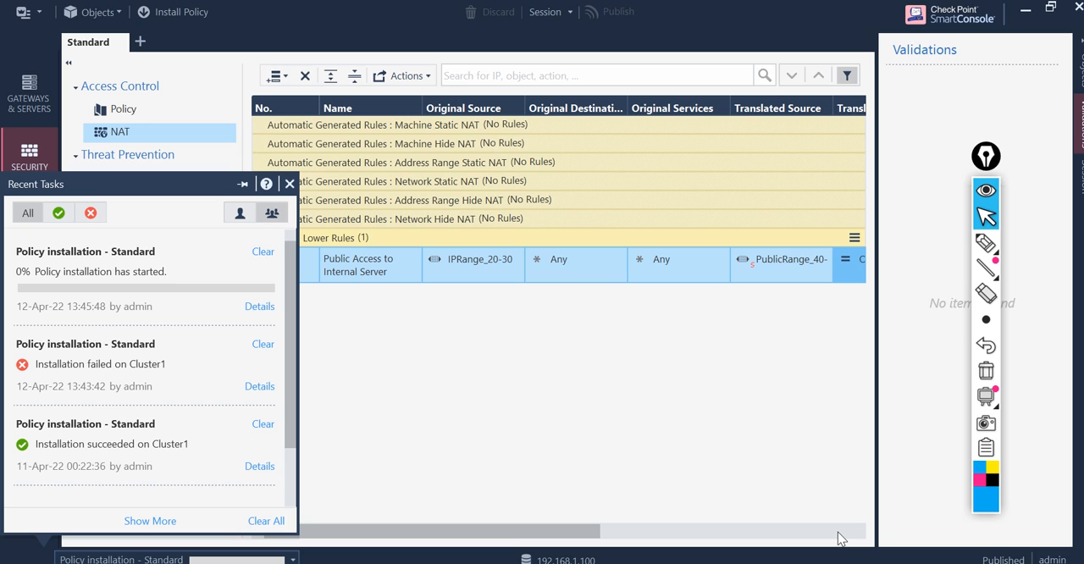
{"action": "left_click", "coordinate": [290, 183]}
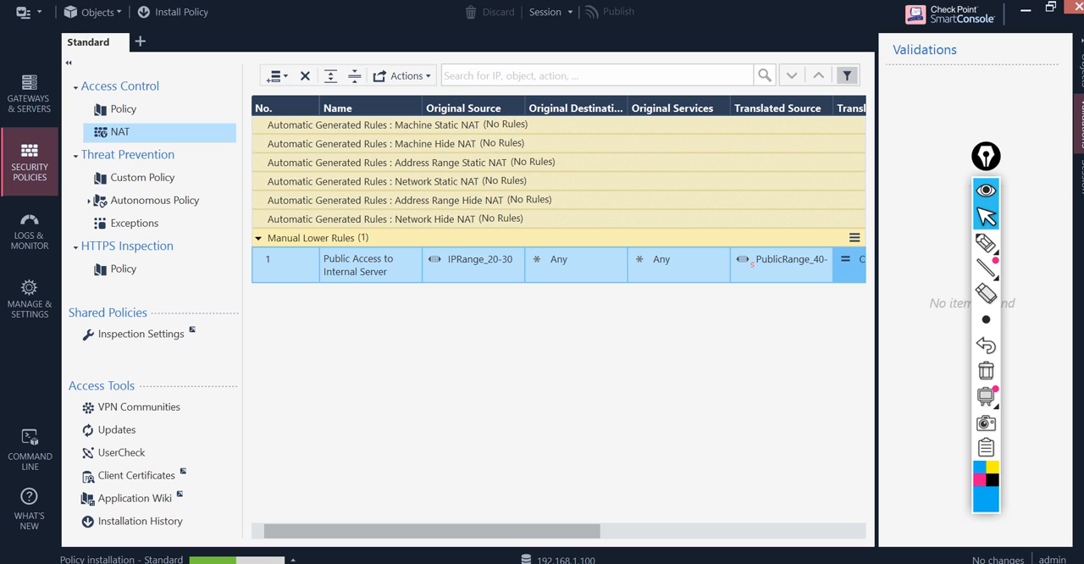
{"action": "mouse_move", "coordinate": [333, 325]}
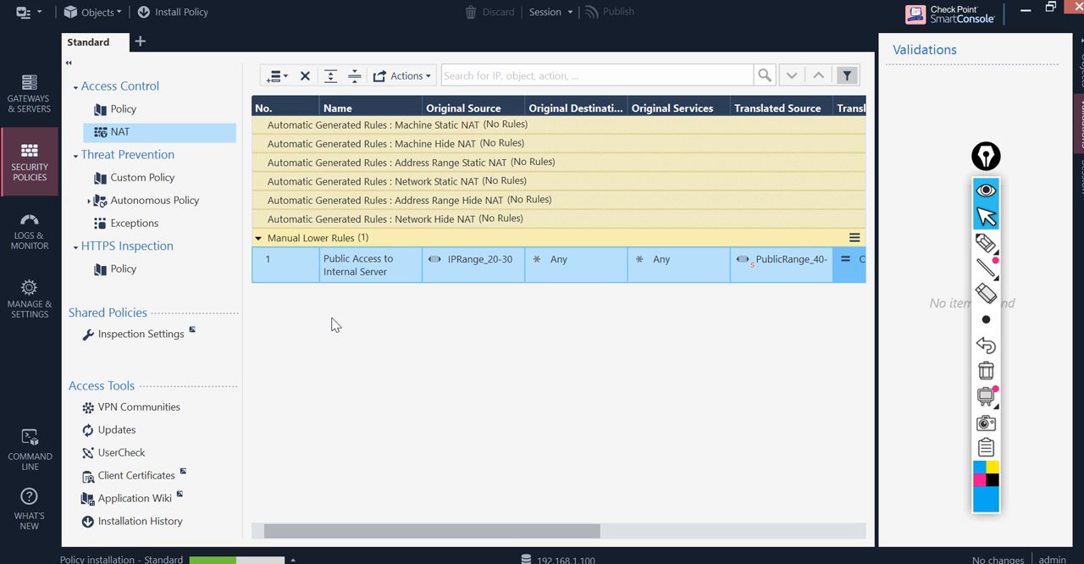
{"action": "mouse_move", "coordinate": [125, 132]}
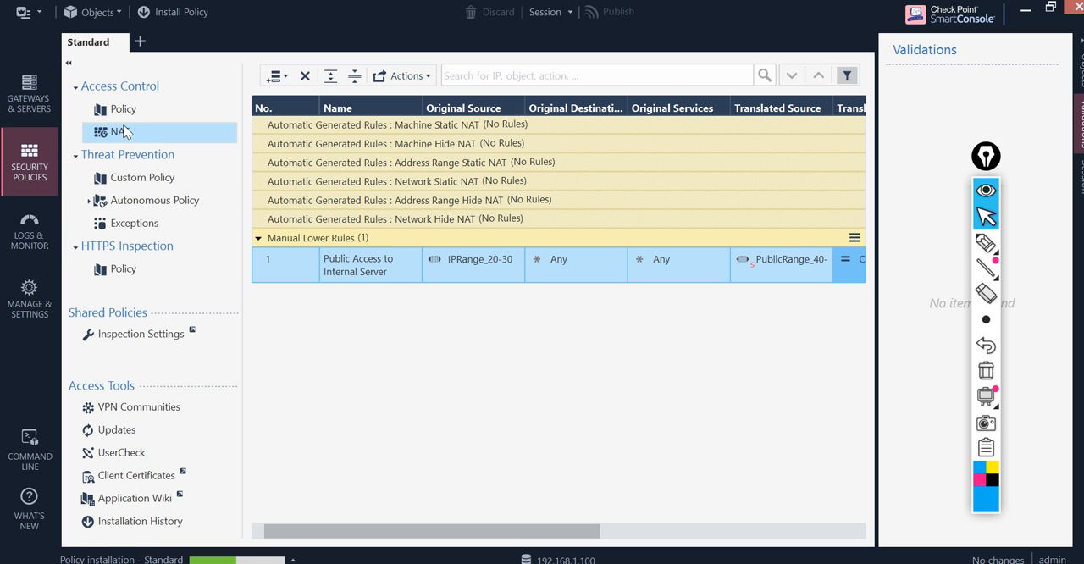
- Browse the Access Control policy rulebase from SMS Access through the Cleanup rule
{"action": "left_click", "coordinate": [124, 109]}
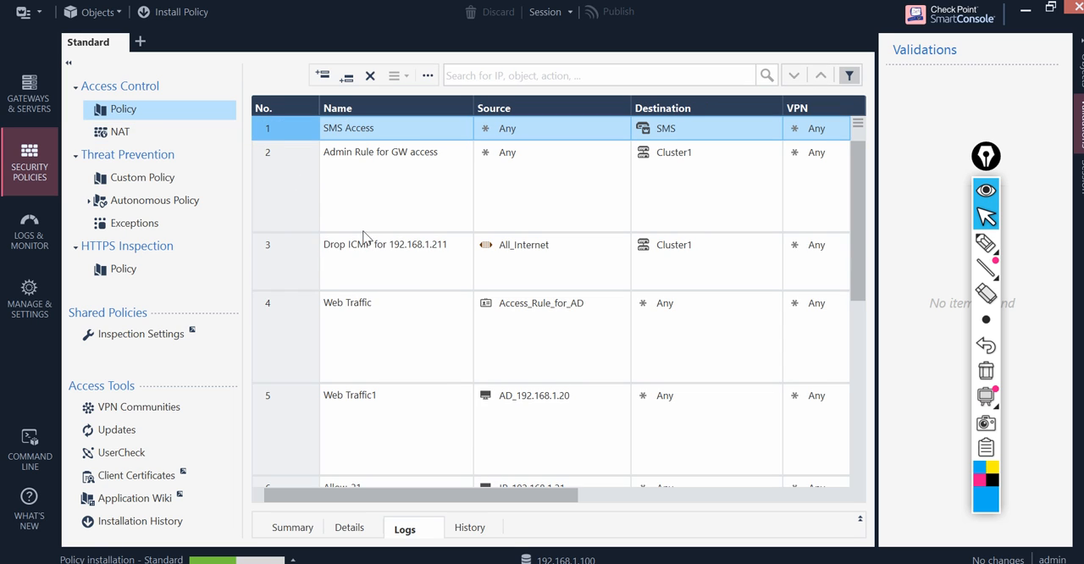
{"action": "mouse_move", "coordinate": [470, 311]}
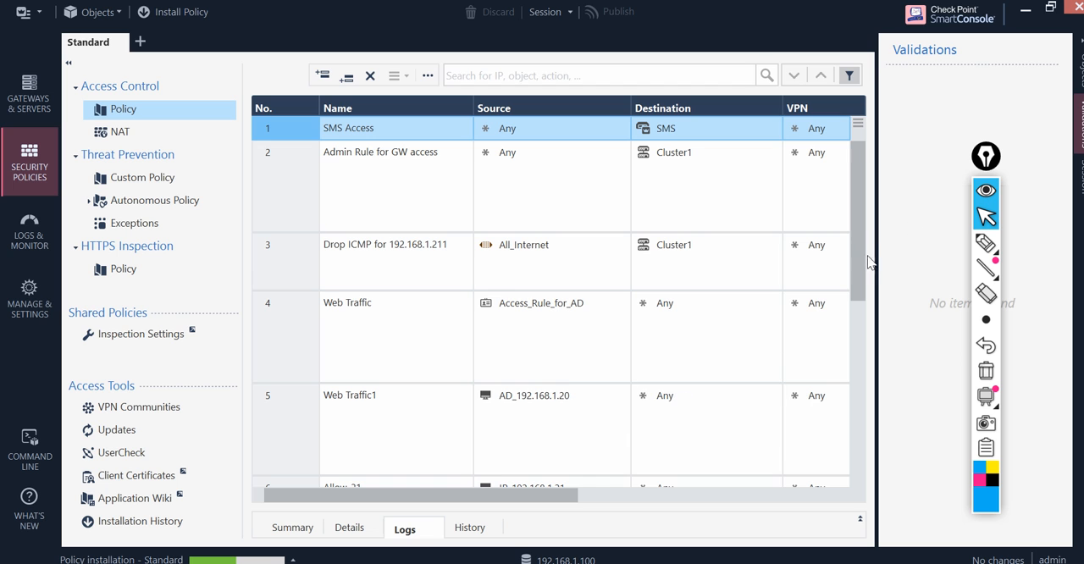
{"action": "scroll", "scroll_direction": "down", "scroll_amount": 3}
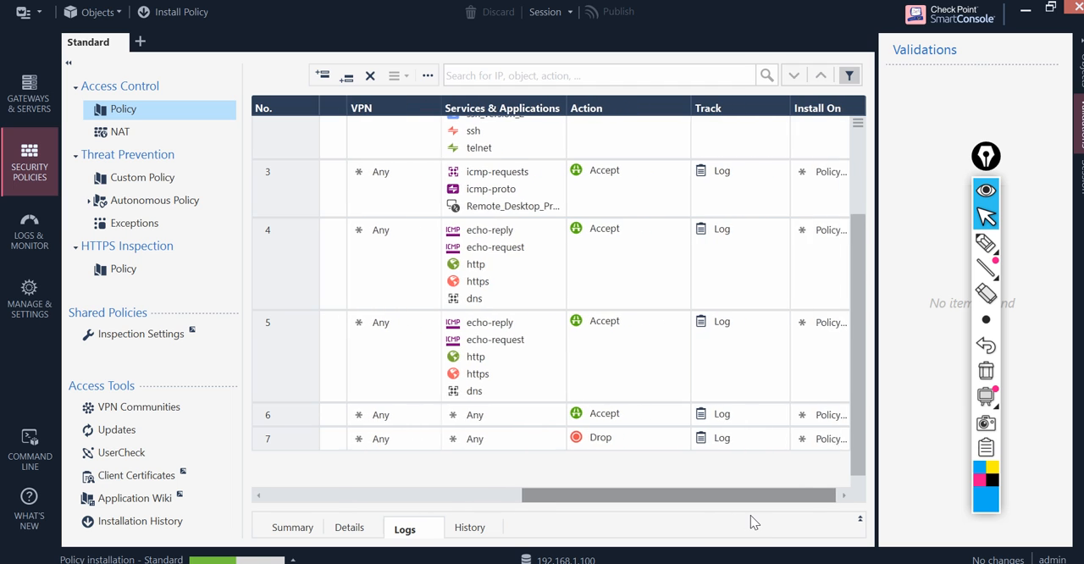
{"action": "scroll", "scroll_direction": "left", "scroll_amount": 3}
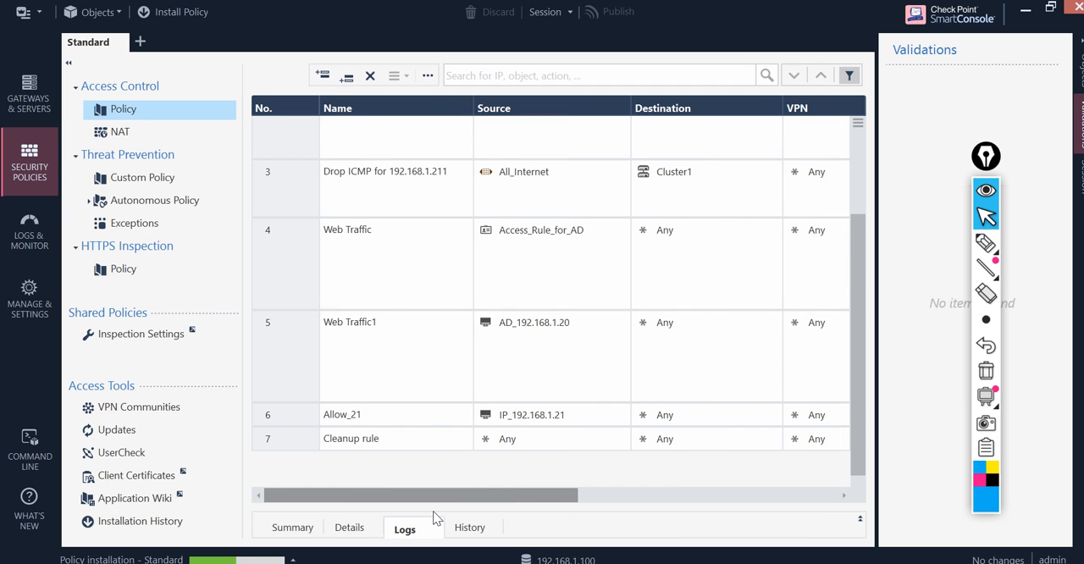
{"action": "mouse_move", "coordinate": [312, 498]}
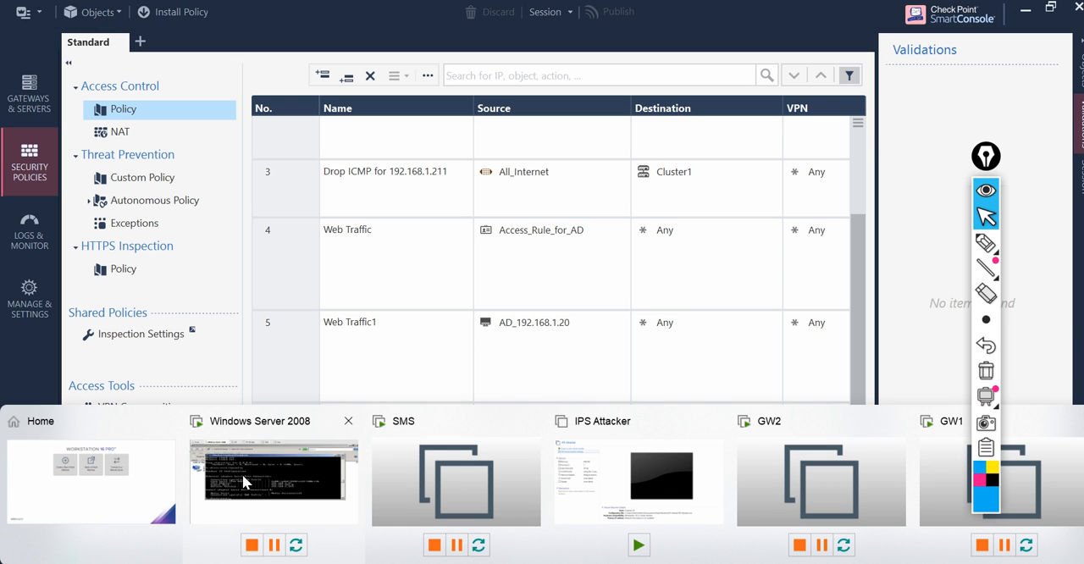
- Return to the Windows Server 2008 VM and close its command prompt window
{"action": "left_click", "coordinate": [273, 480]}
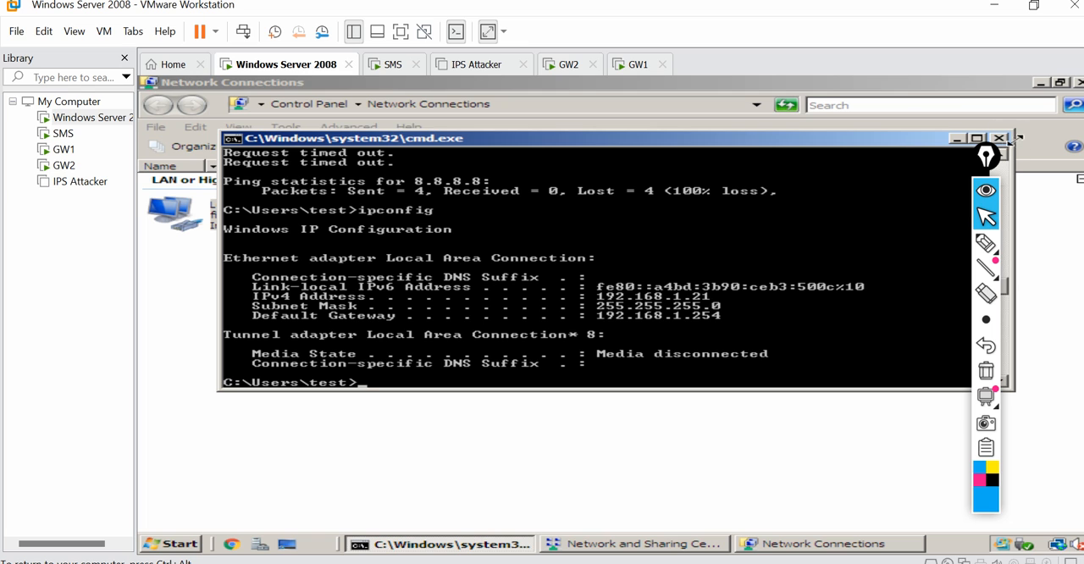
{"action": "left_click", "coordinate": [999, 139]}
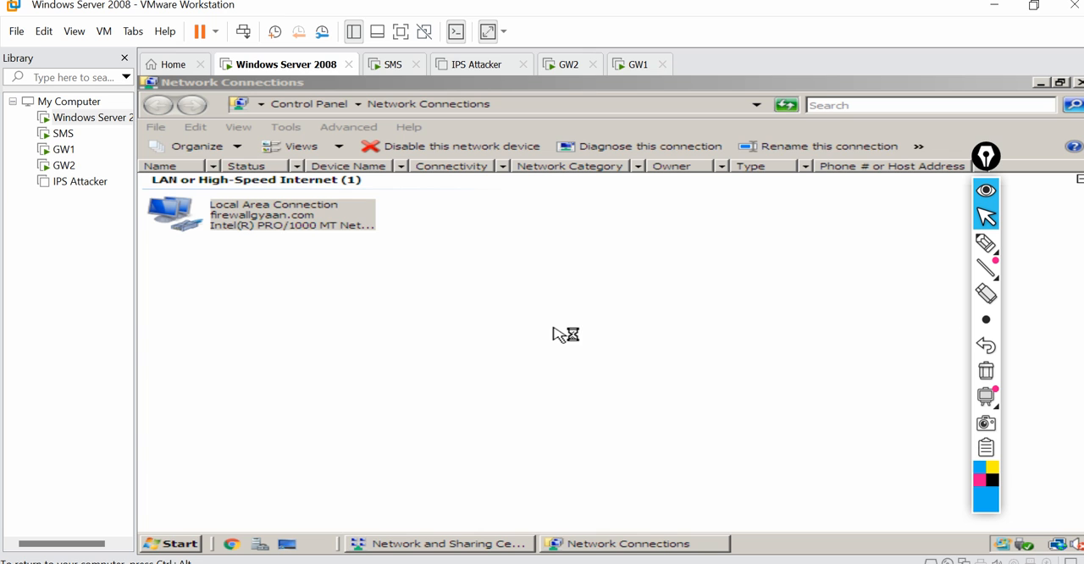
{"action": "mouse_move", "coordinate": [1048, 88]}
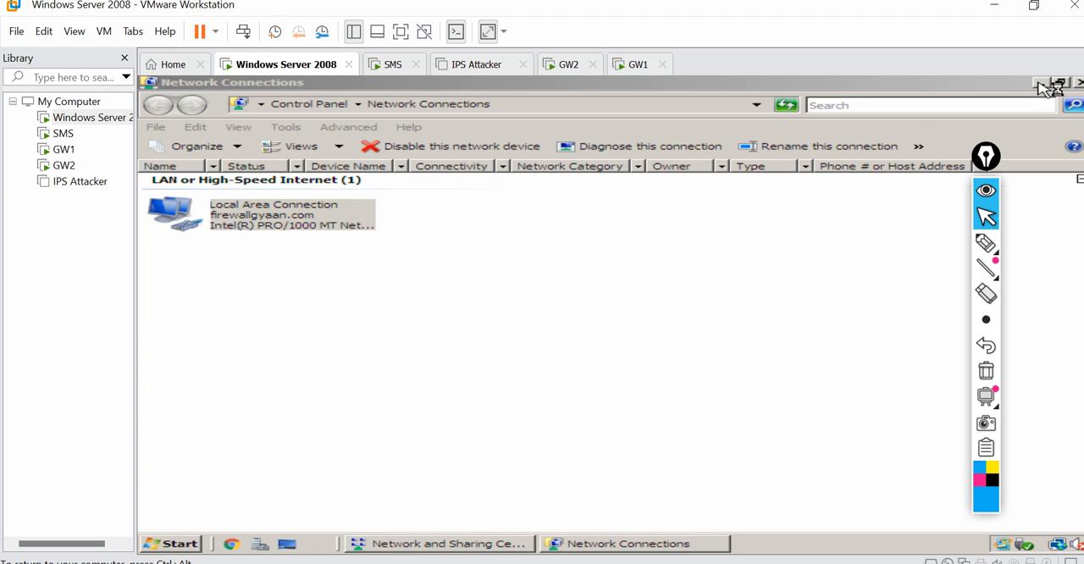
{"action": "left_click", "coordinate": [437, 544]}
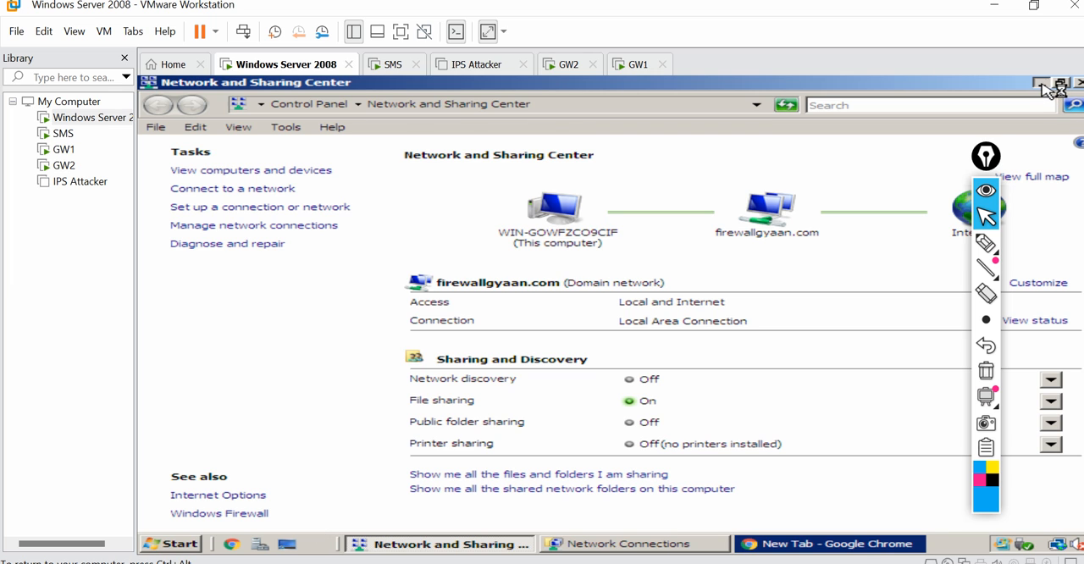
{"action": "left_click", "coordinate": [827, 544]}
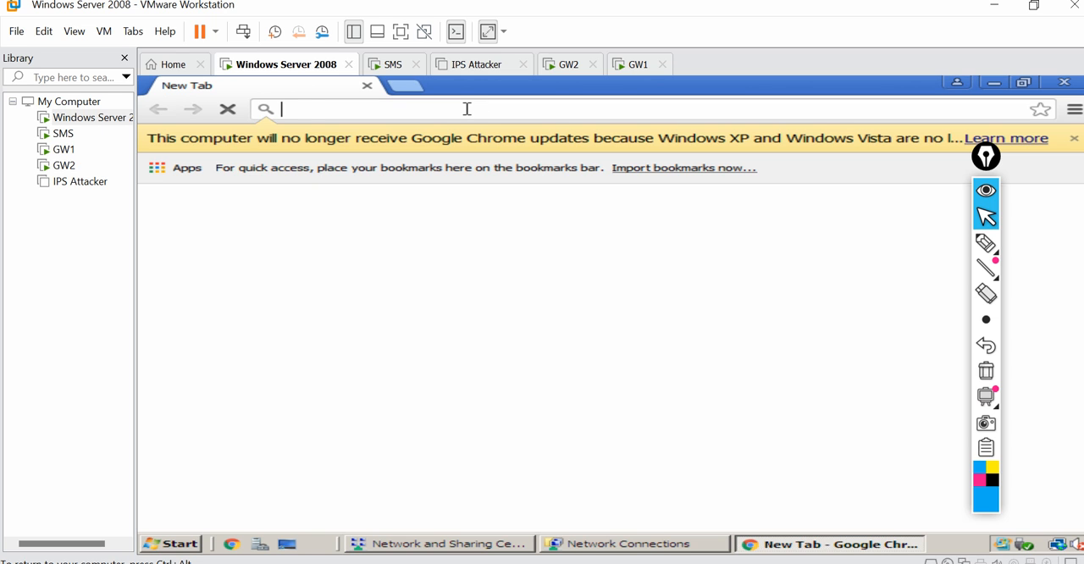
{"action": "type", "text": "www"}
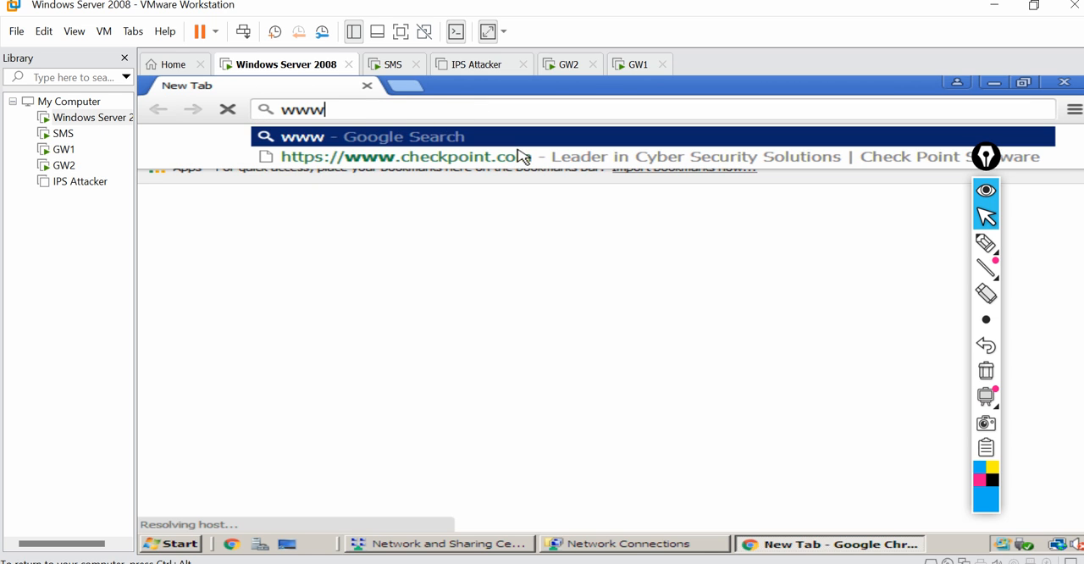
{"action": "type", "text": "."}
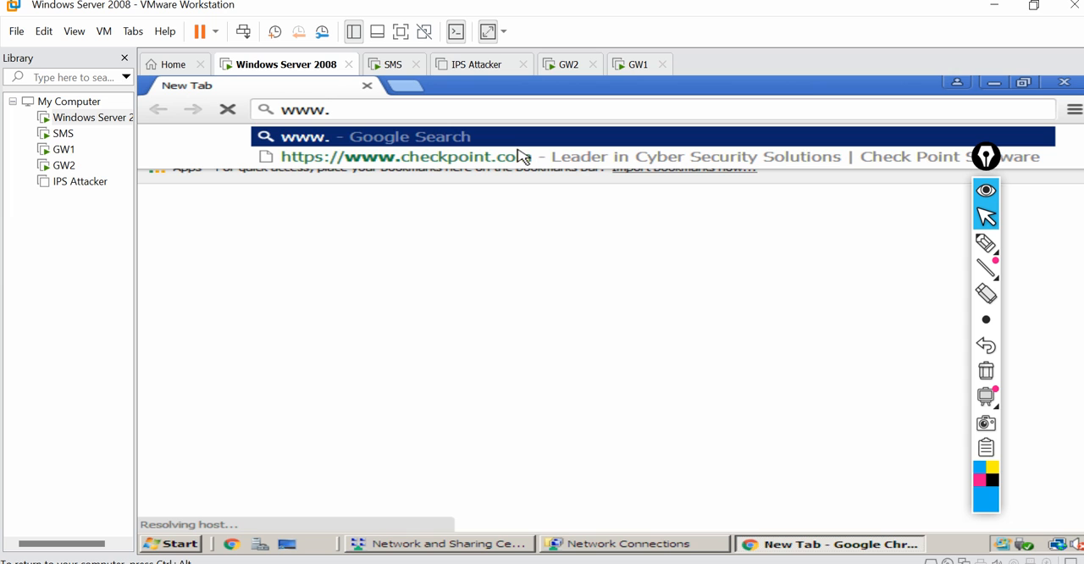
{"action": "type", "text": "check"}
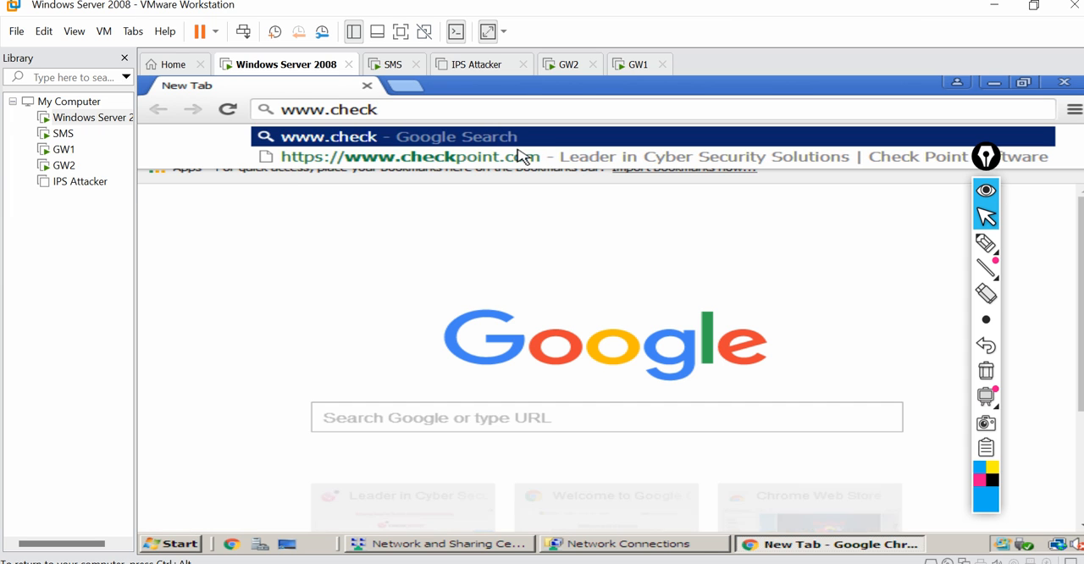
{"action": "type", "text": "point.com"}
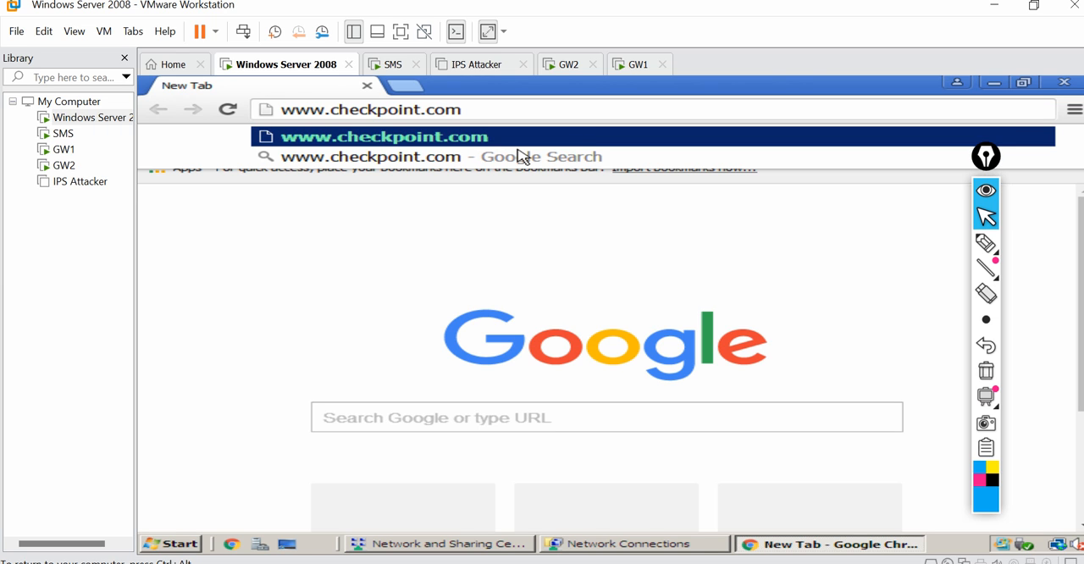
{"action": "left_click", "coordinate": [382, 135]}
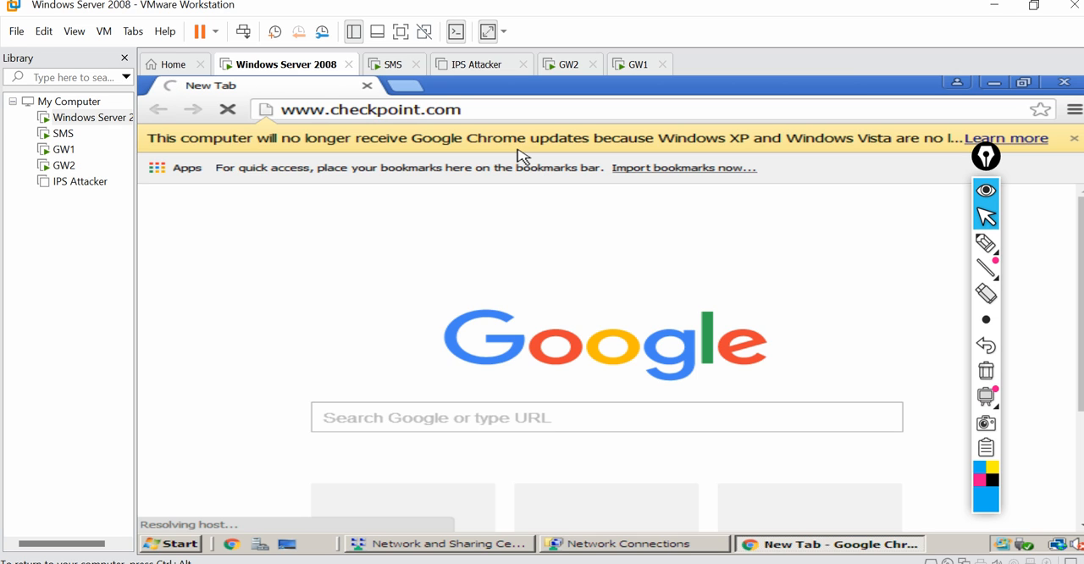
{"action": "mouse_move", "coordinate": [968, 51]}
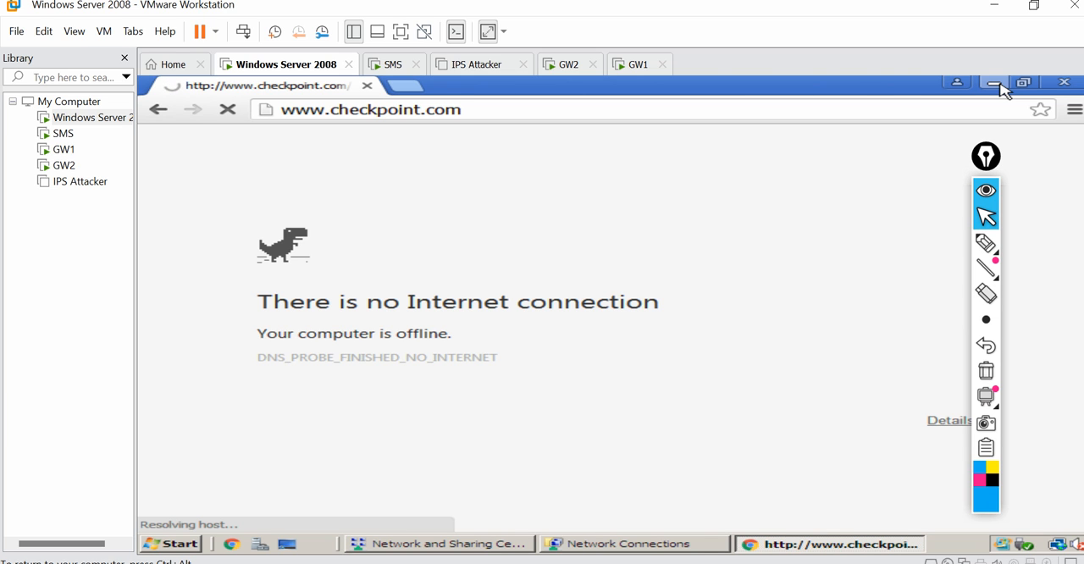
{"action": "mouse_move", "coordinate": [601, 346]}
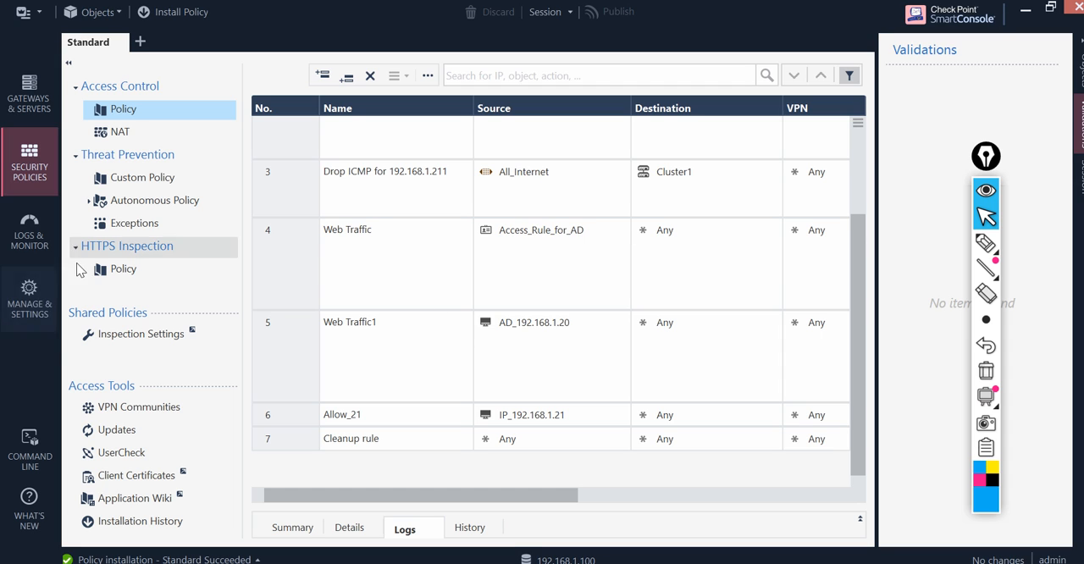
- Show today's logs for 192.168.1.21 in Logs & Monitor and scan across the columns
{"action": "left_click", "coordinate": [29, 230]}
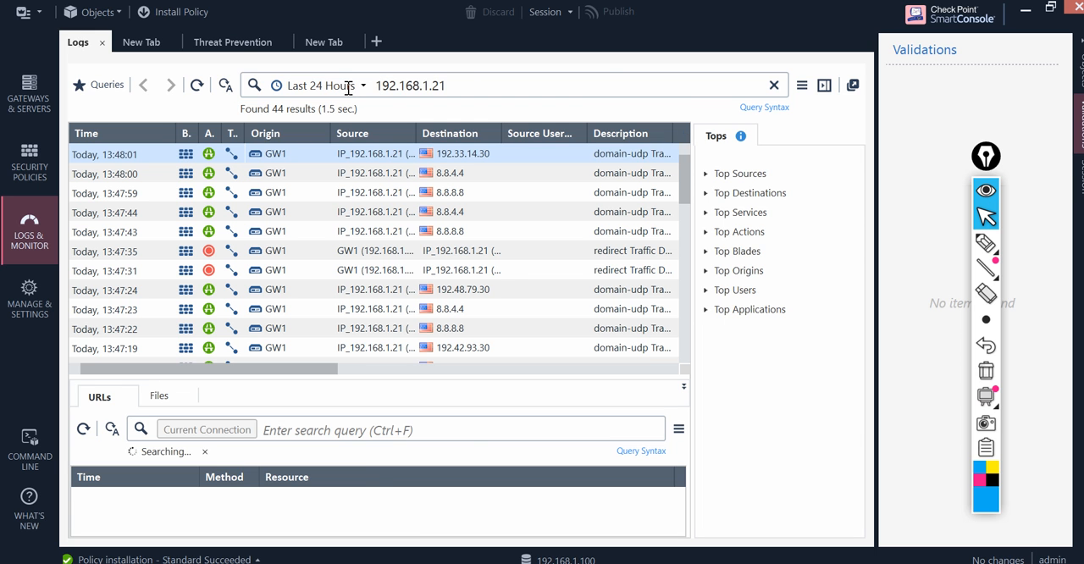
{"action": "left_click", "coordinate": [362, 85]}
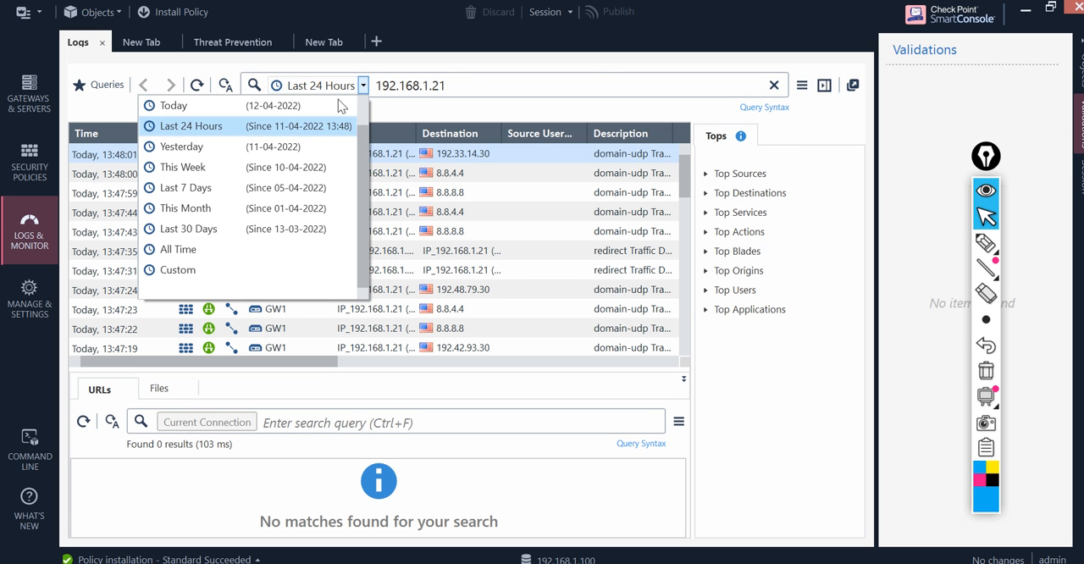
{"action": "left_click", "coordinate": [173, 105]}
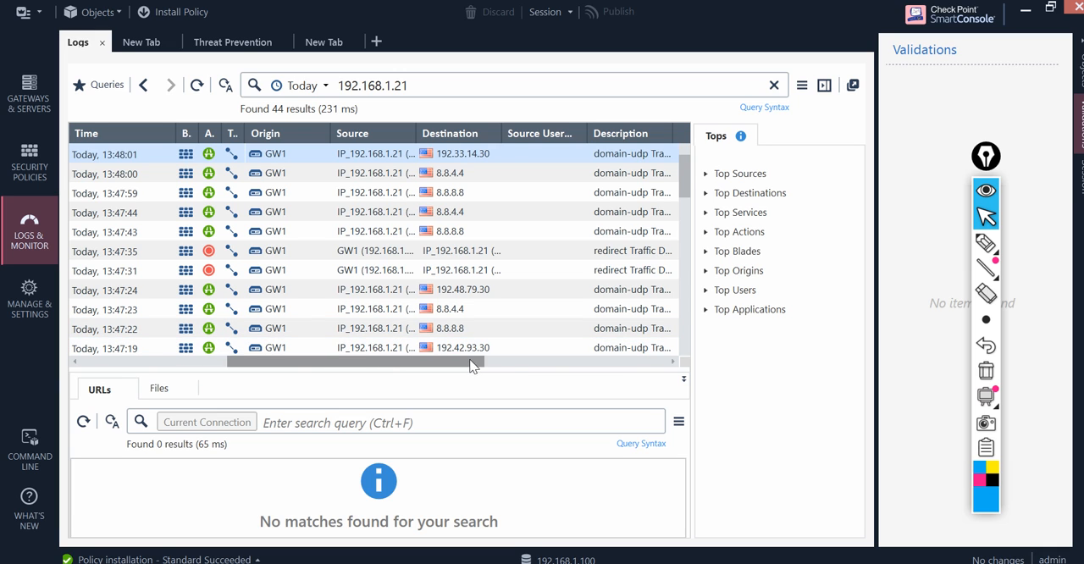
{"action": "left_click_drag", "start_coordinate": [474, 359], "coordinate": [563, 359]}
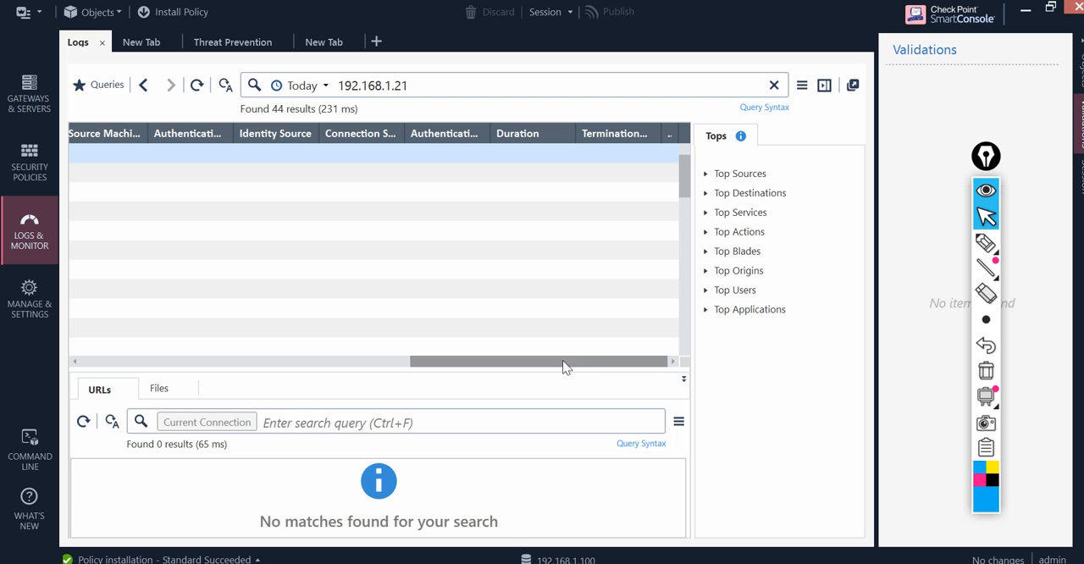
{"action": "left_click_drag", "start_coordinate": [566, 363], "coordinate": [115, 362]}
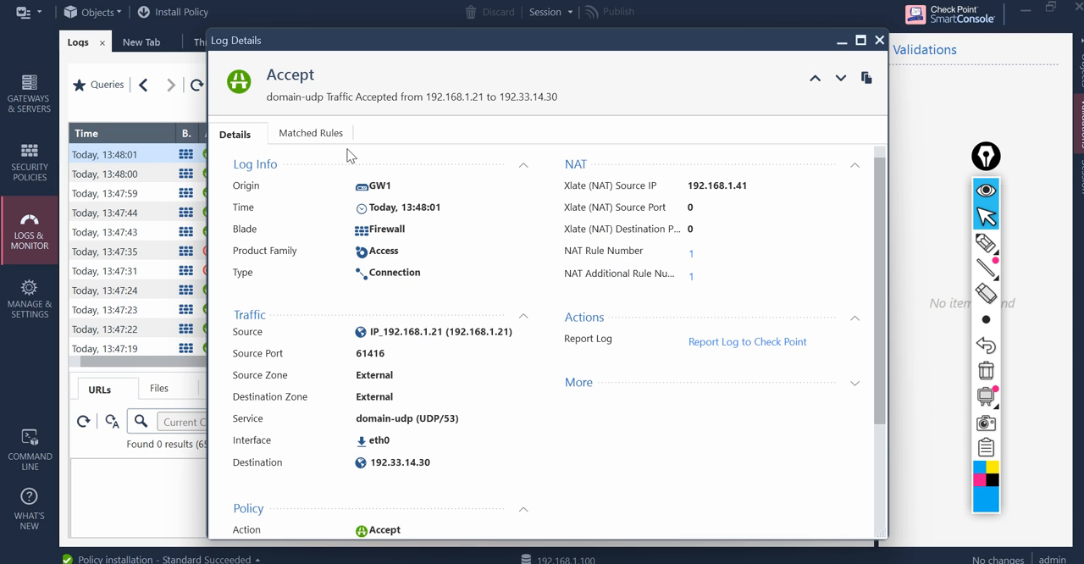
{"action": "mouse_move", "coordinate": [574, 372]}
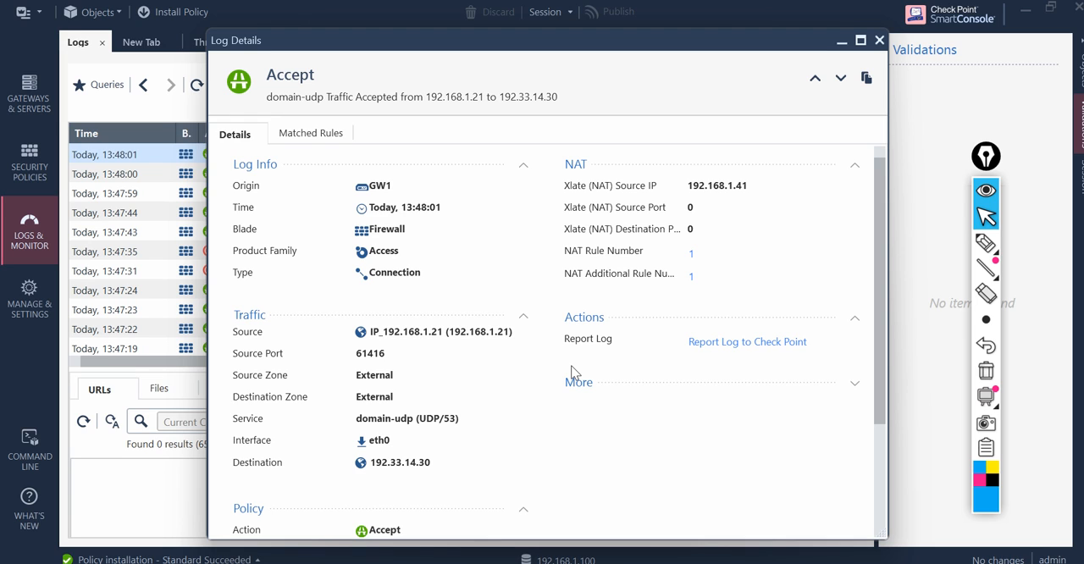
{"action": "mouse_move", "coordinate": [985, 244]}
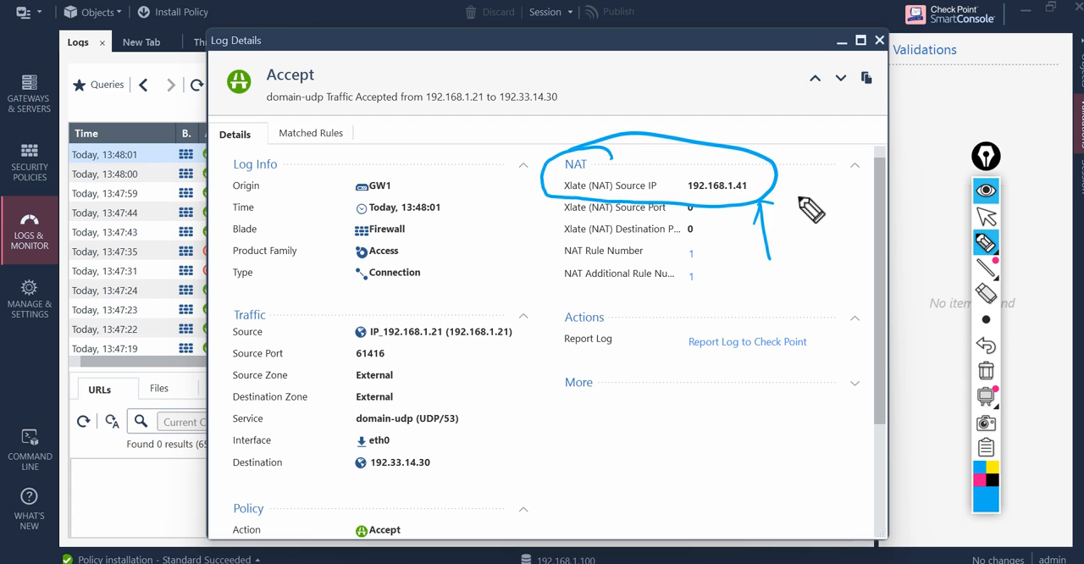
{"action": "mouse_move", "coordinate": [743, 200]}
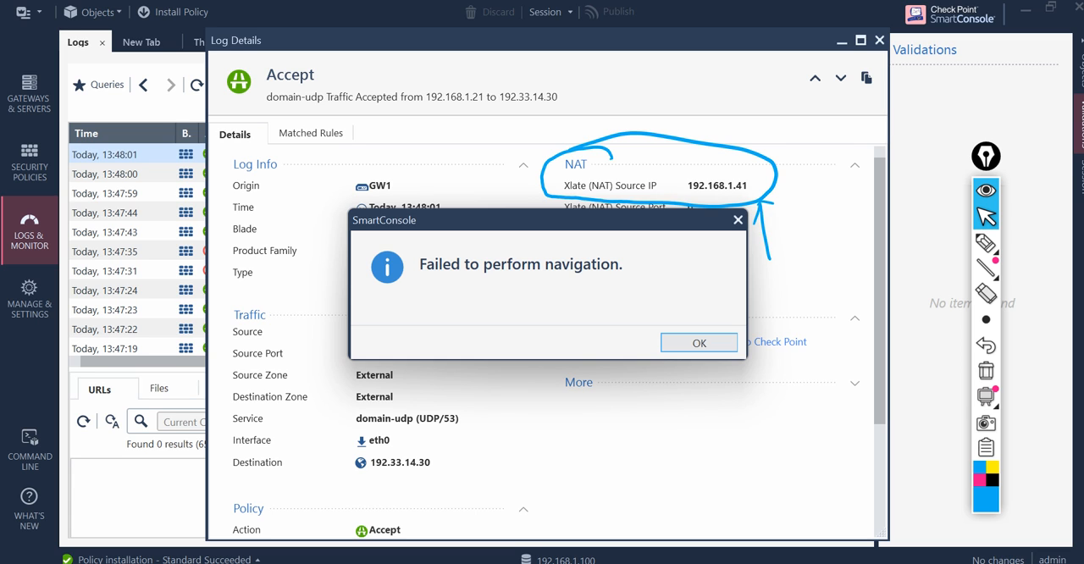
- Review the 13:48:01 DNS entry's NAT source 192.168.1.41, dismiss the error and close Log Details
{"action": "left_click", "coordinate": [698, 342]}
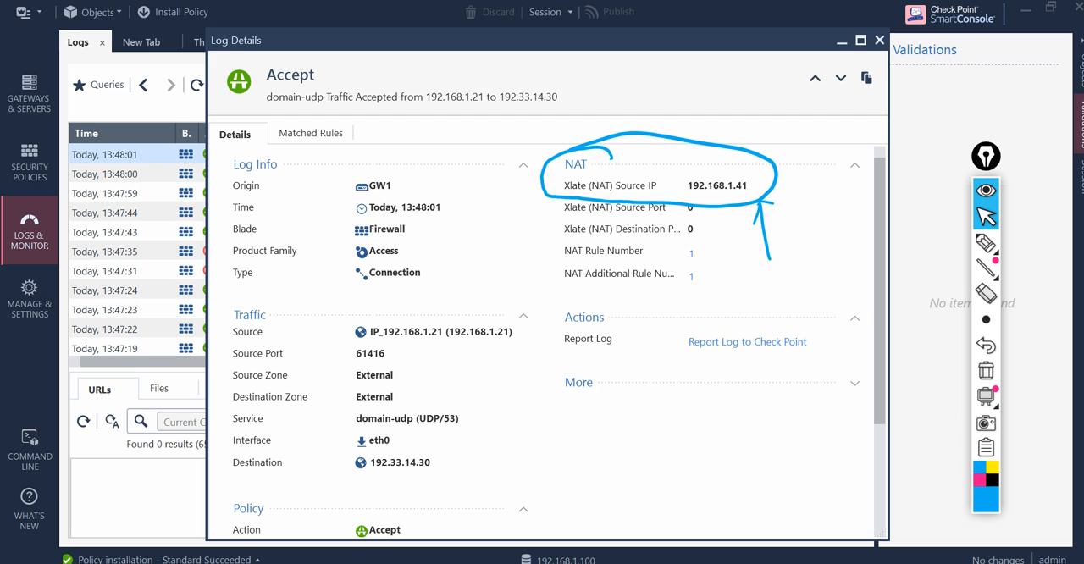
{"action": "mouse_move", "coordinate": [986, 244]}
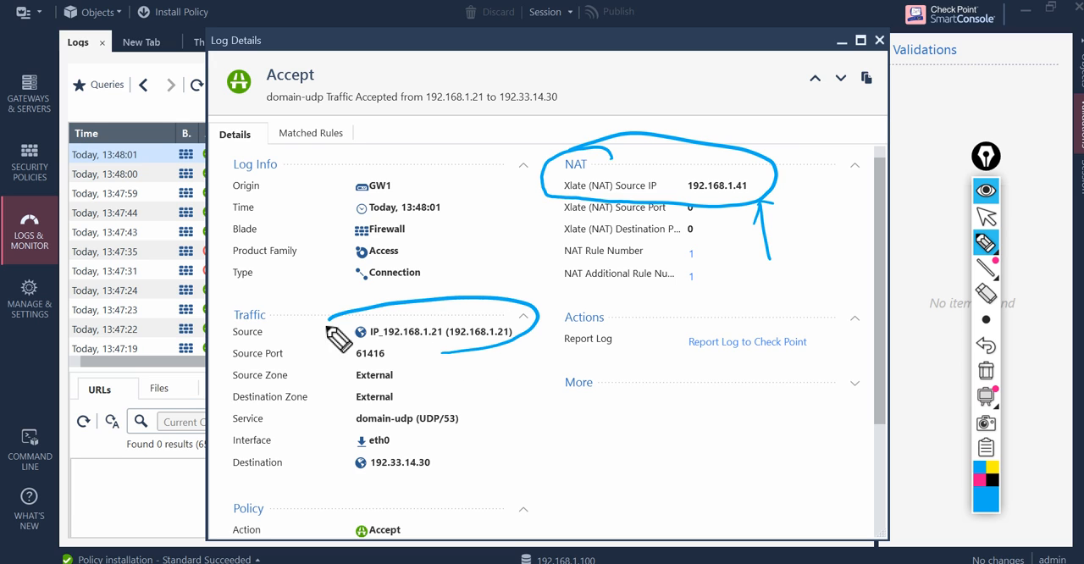
{"action": "mouse_move", "coordinate": [439, 450]}
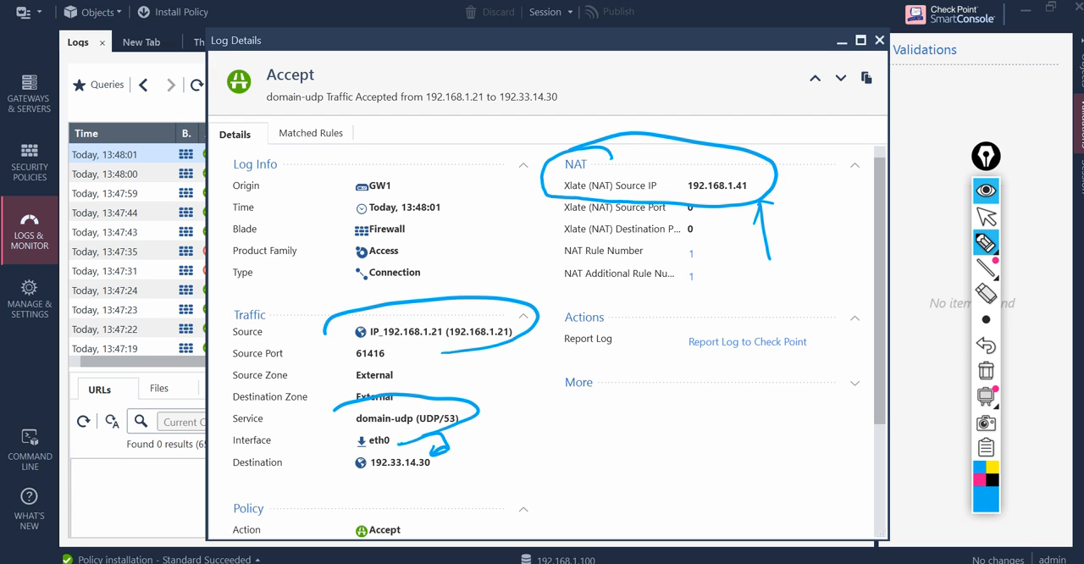
{"action": "mouse_move", "coordinate": [366, 491]}
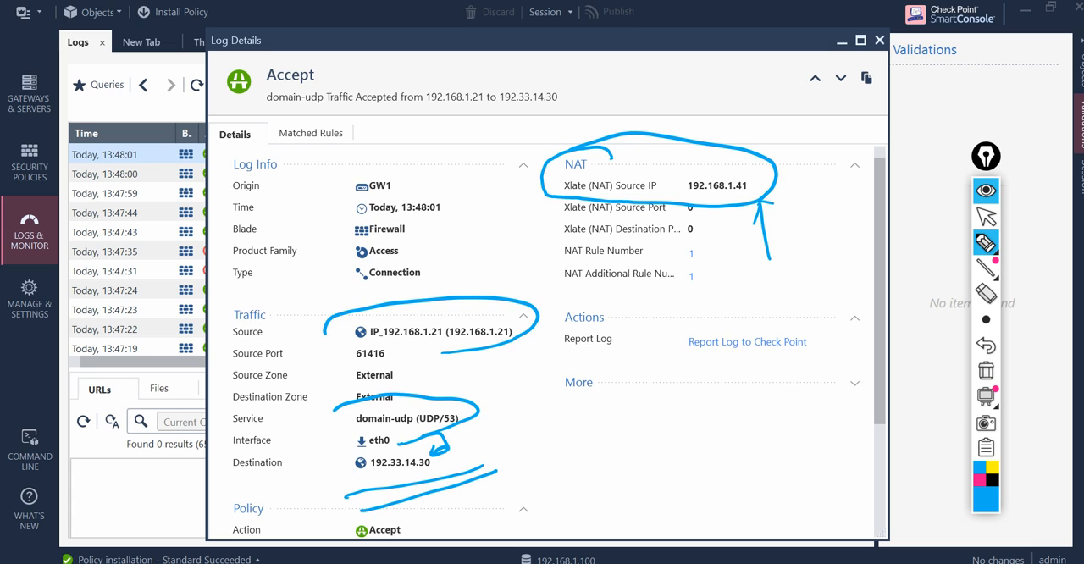
{"action": "mouse_move", "coordinate": [746, 226]}
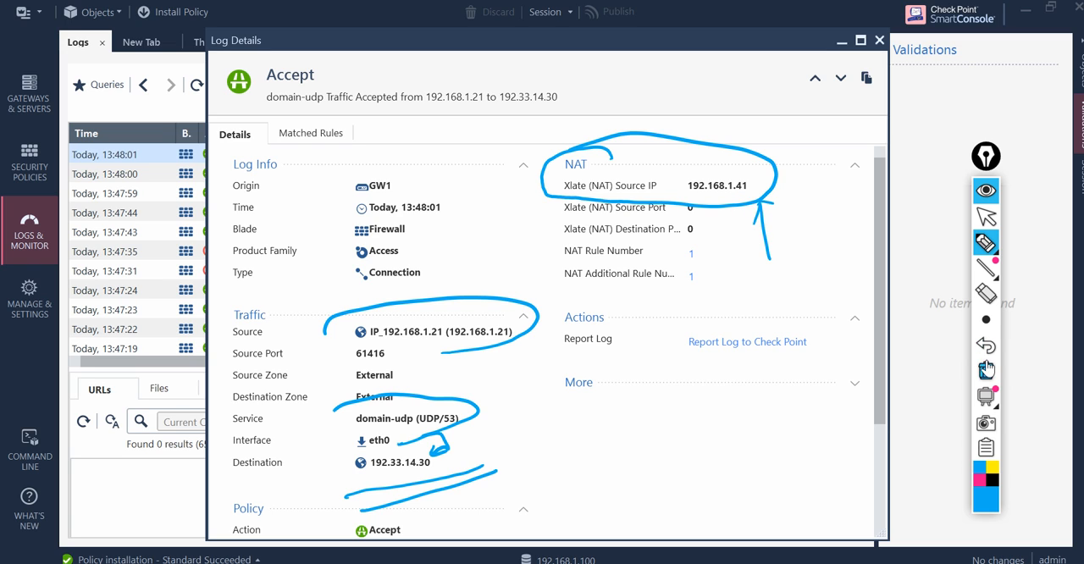
{"action": "left_click", "coordinate": [985, 344]}
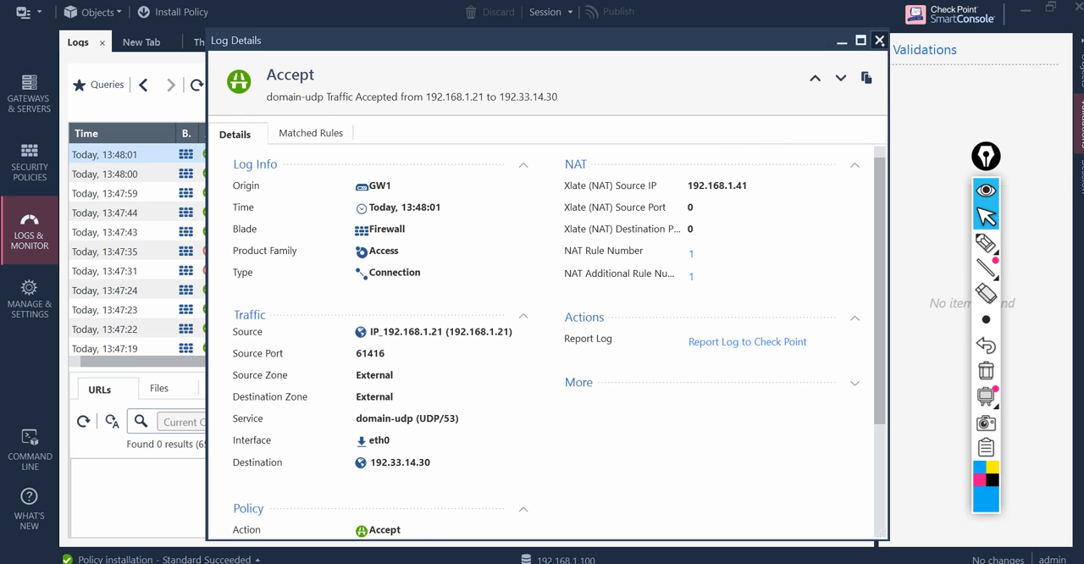
{"action": "left_click", "coordinate": [879, 41]}
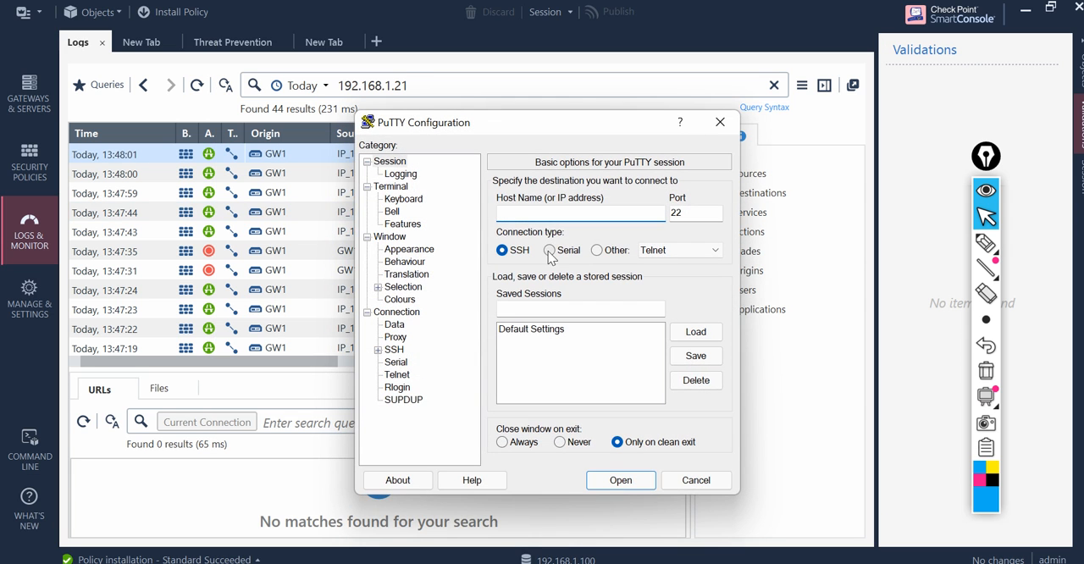
- Start a PuTTY SSH session to GW1 and log in as admin
{"action": "type", "text": "192.168.1.10"}
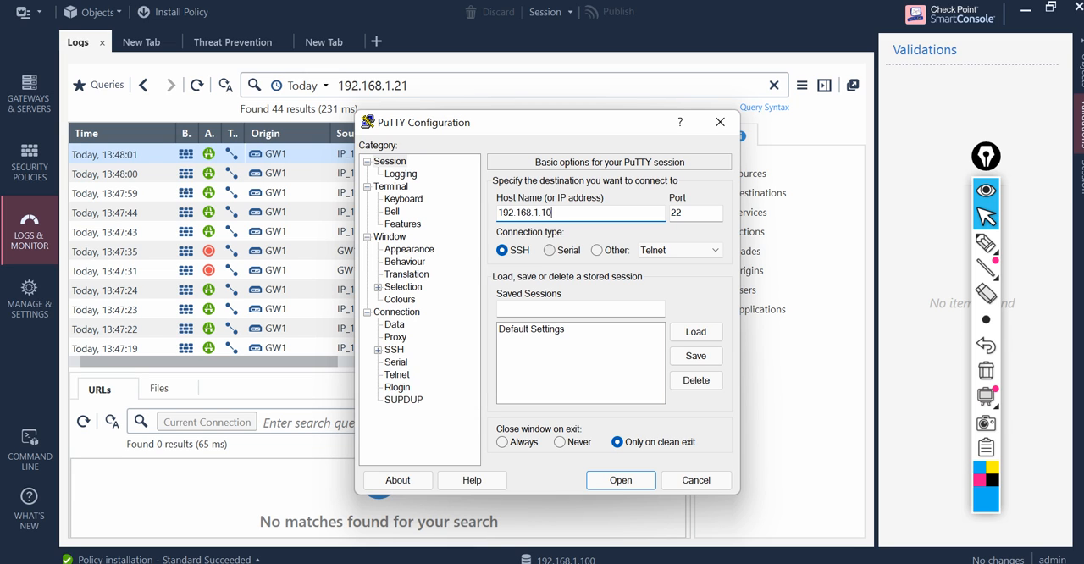
{"action": "left_click", "coordinate": [620, 479]}
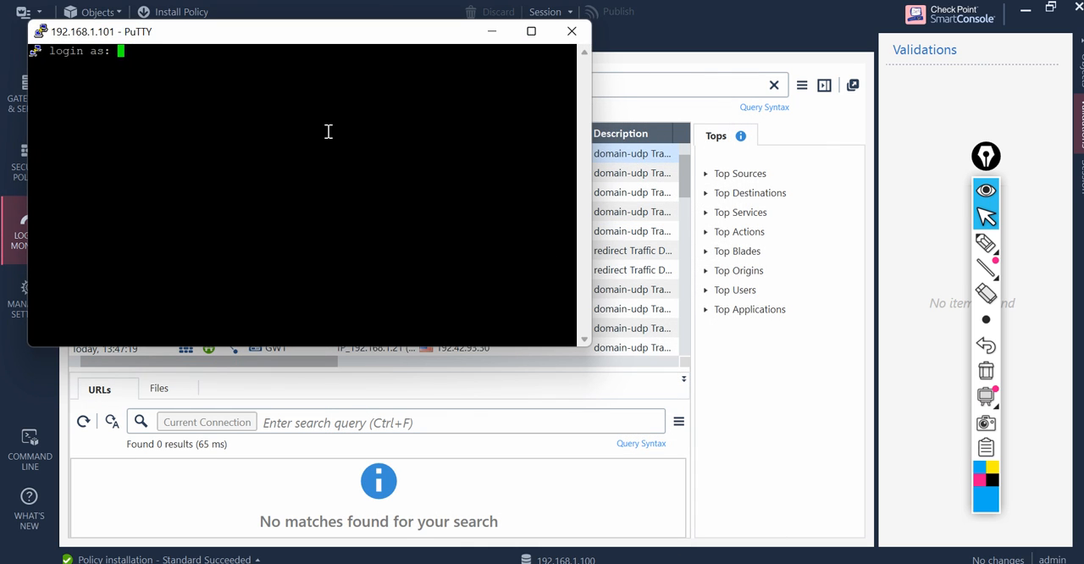
{"action": "type", "text": "admin"}
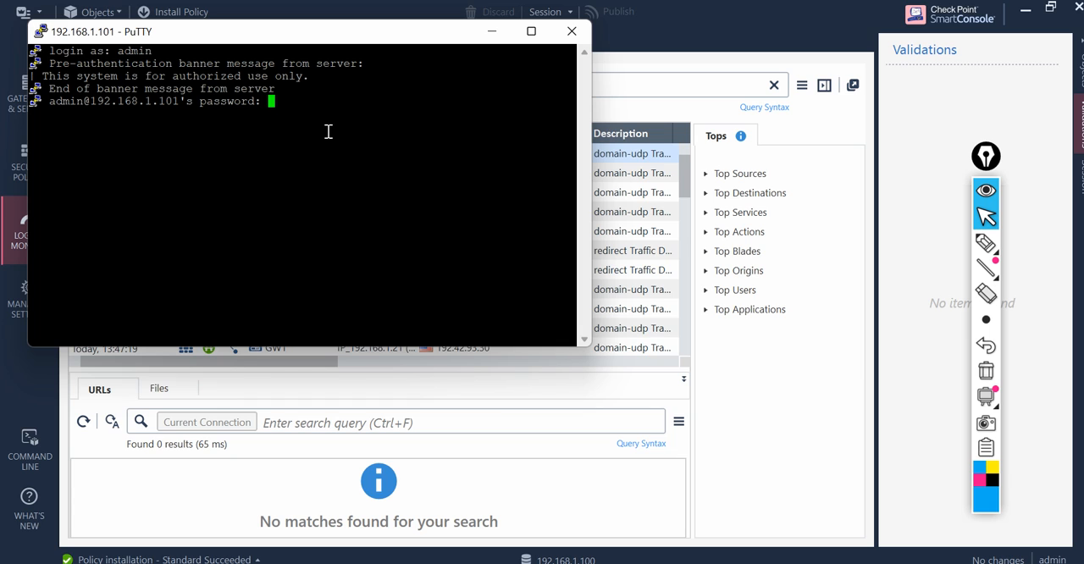
{"action": "key", "text": "Return"}
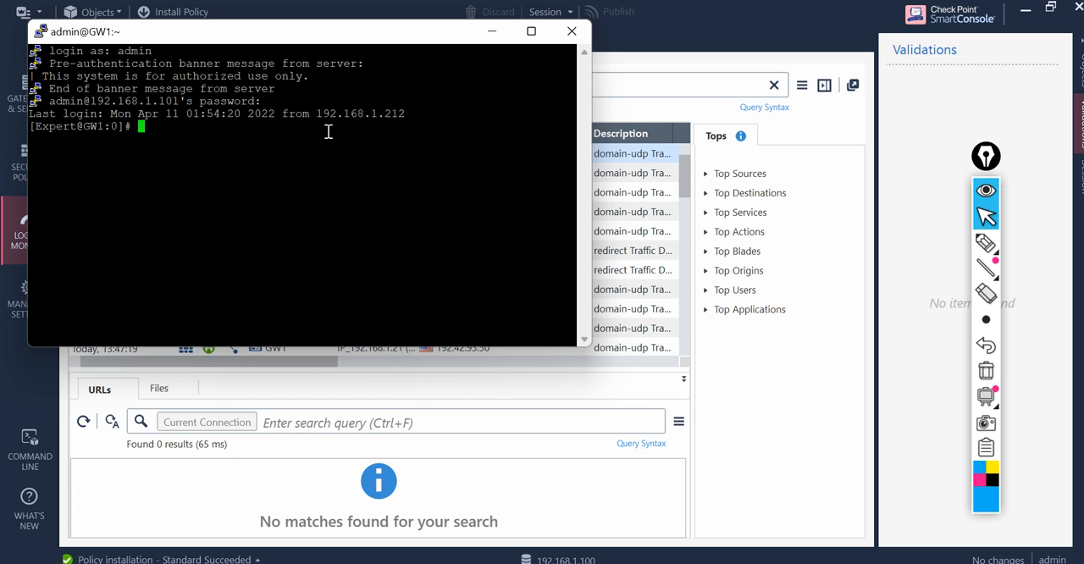
- Run cphaprob stat showing GW1 active and GW2 standby, with the terminal maximized
{"action": "type", "text": "cphaprob s"}
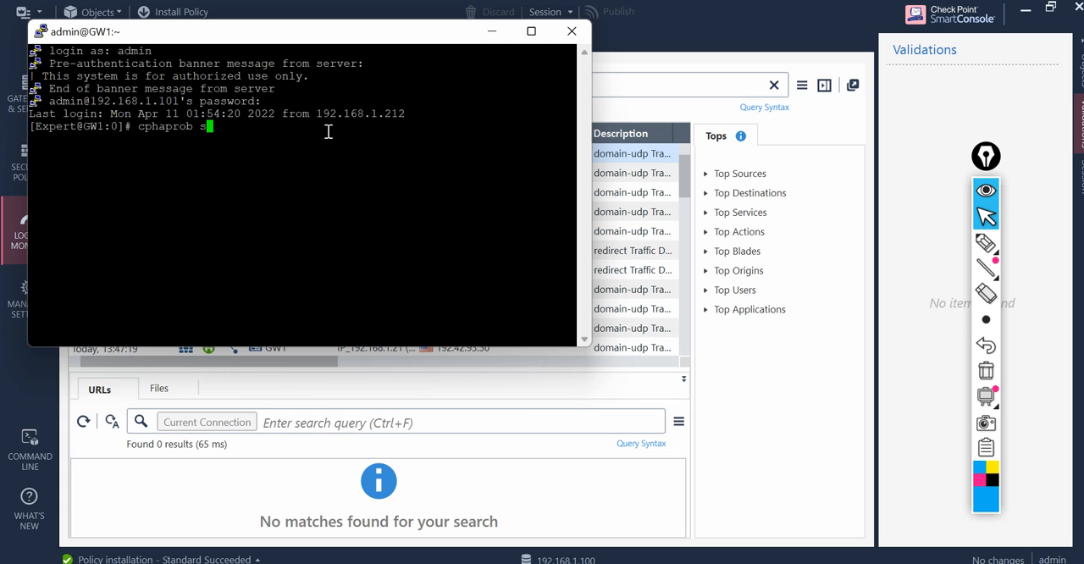
{"action": "key", "text": "Return"}
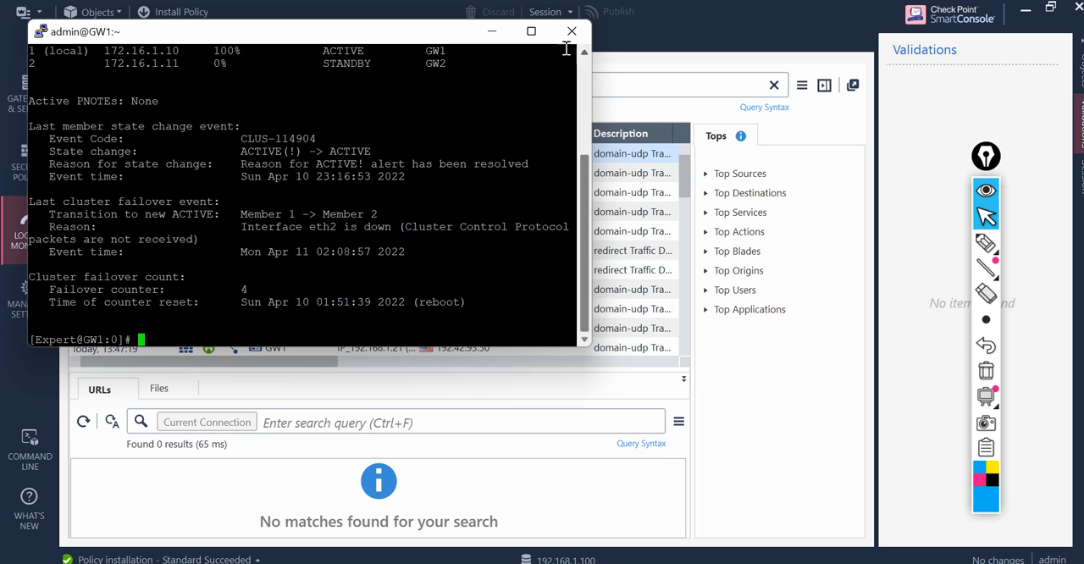
{"action": "left_click", "coordinate": [532, 31]}
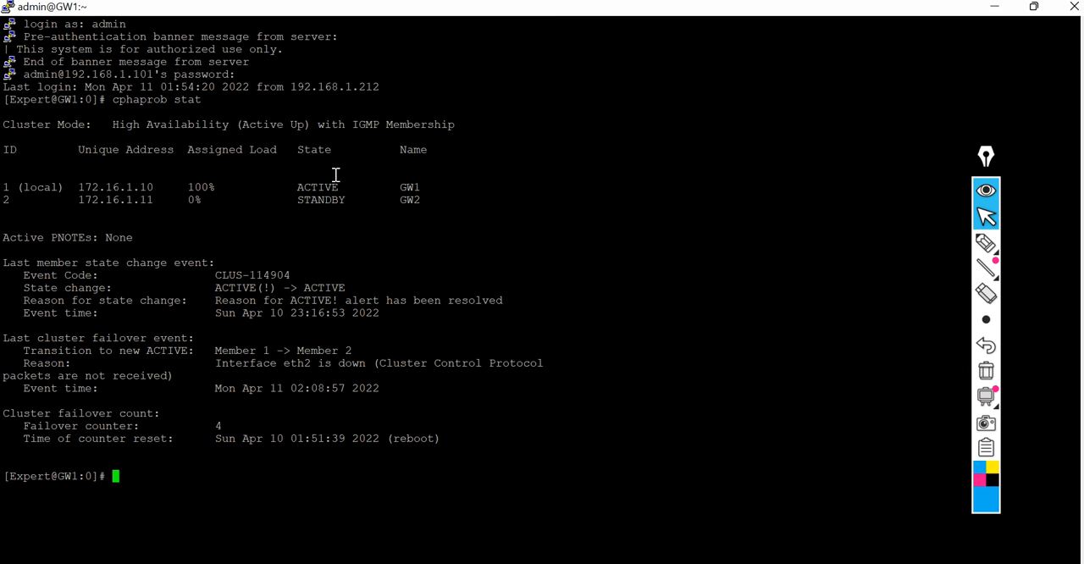
{"action": "mouse_move", "coordinate": [203, 481]}
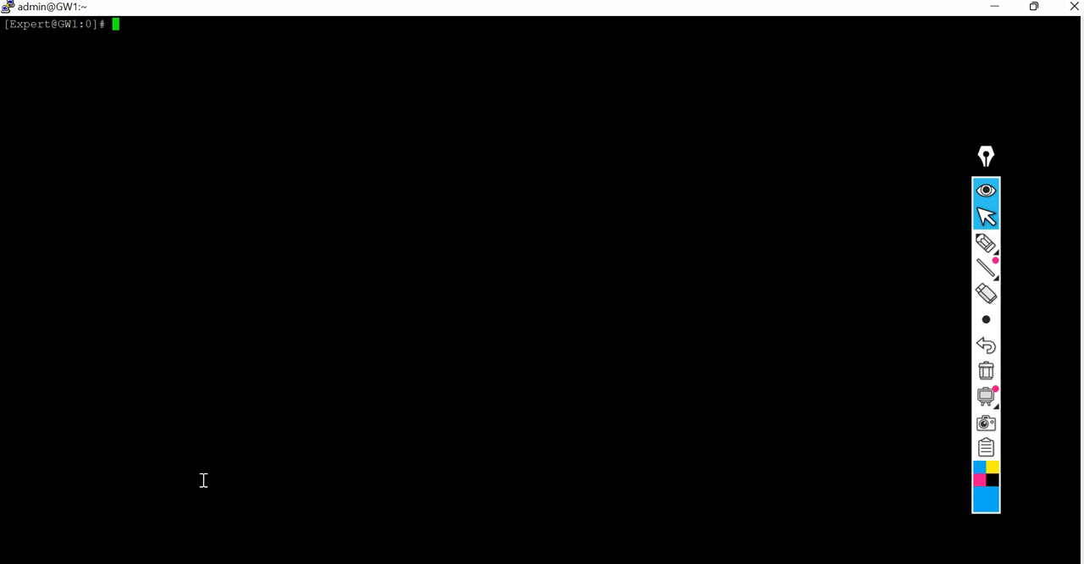
- Abandon a half-typed fw monitor command and run fwaccel stat to check SecureXL and template status
{"action": "type", "text": "fw"}
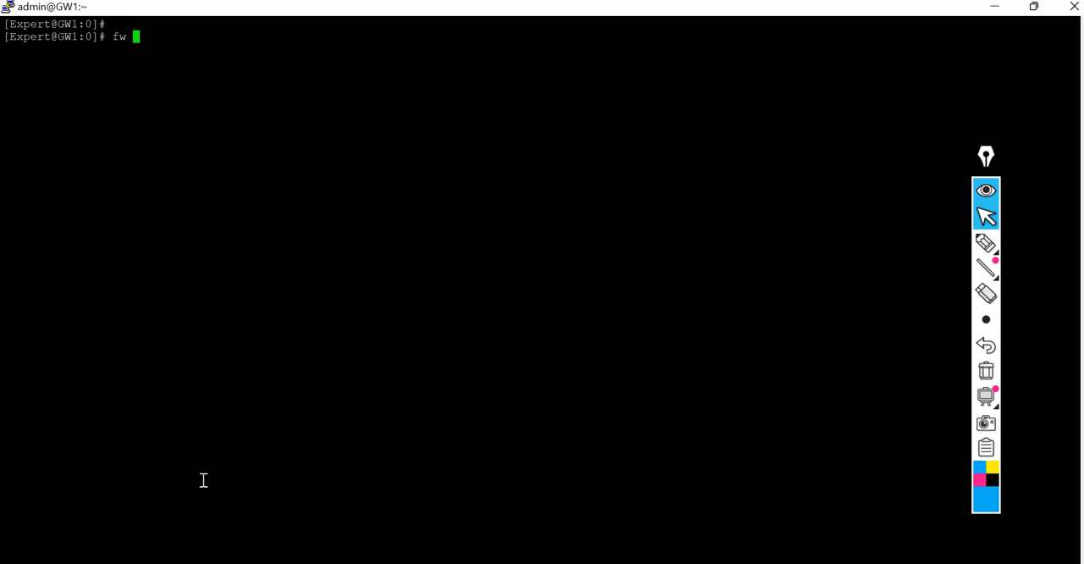
{"action": "type", "text": "monit"}
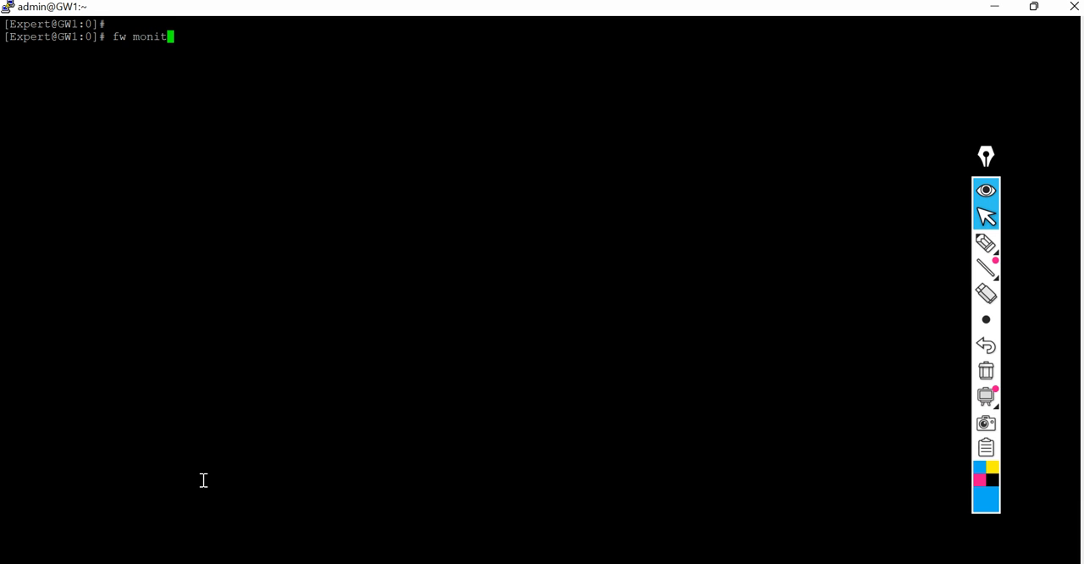
{"action": "type", "text": "or -e"}
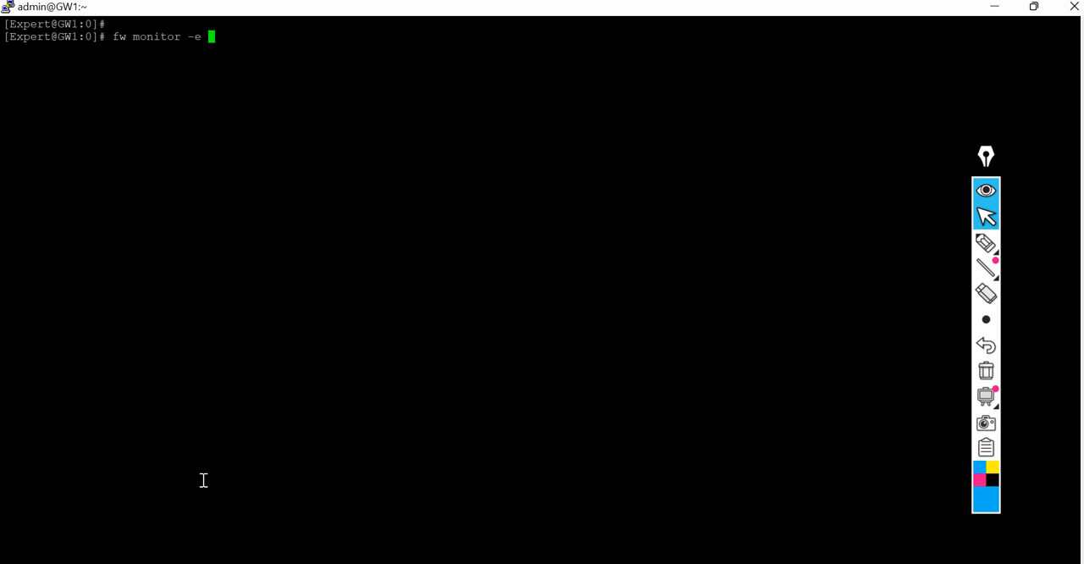
{"action": "key", "text": "BackSpace"}
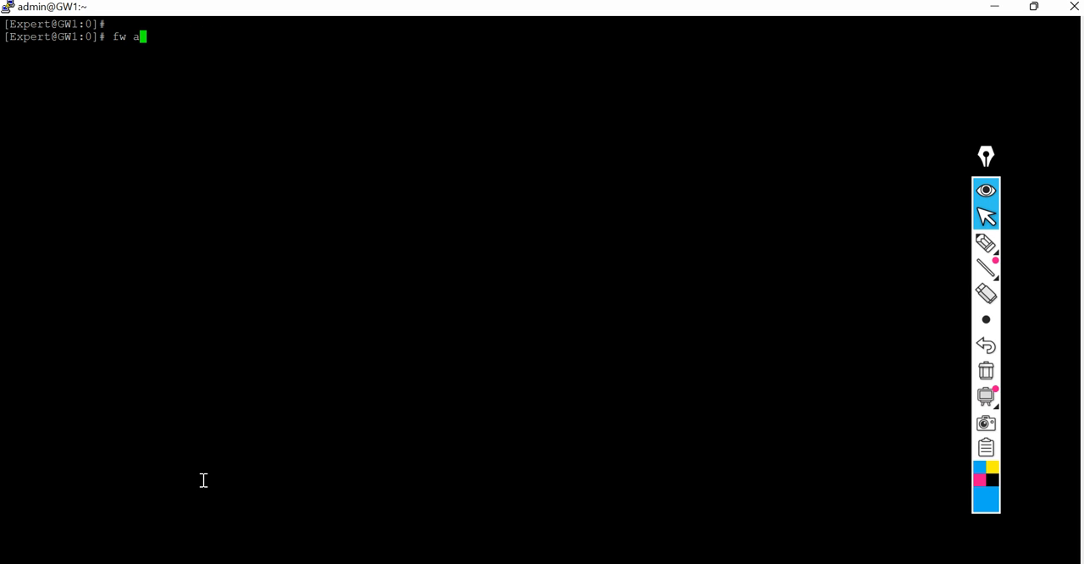
{"action": "type", "text": "cce"}
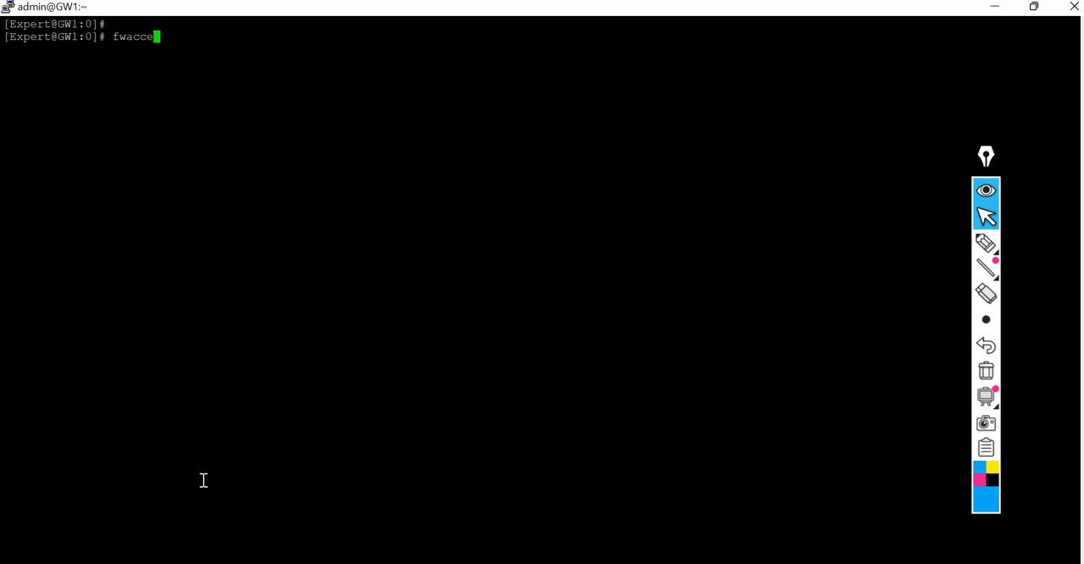
{"action": "key", "text": "Return"}
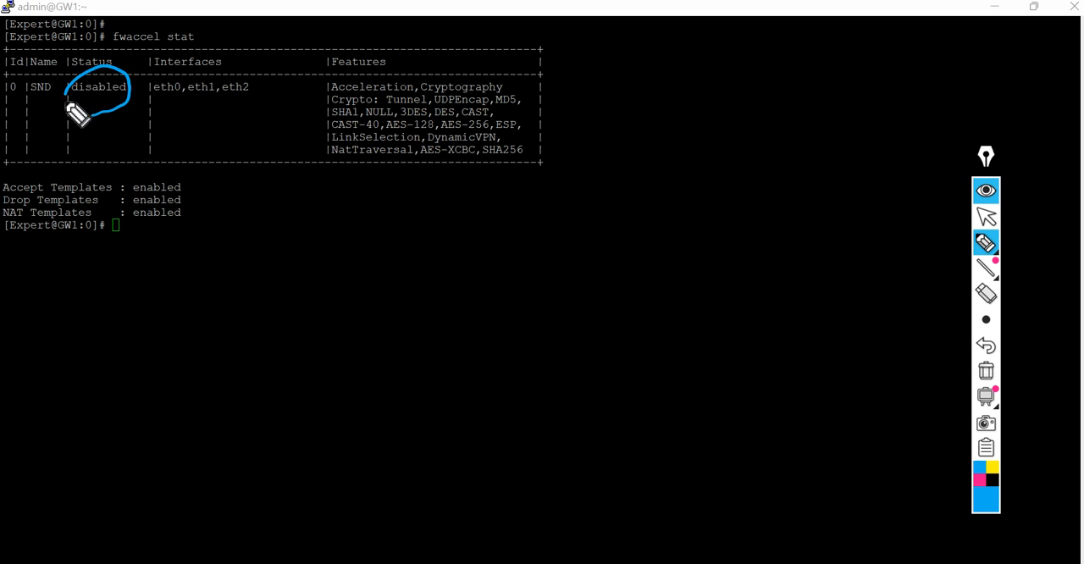
{"action": "left_click", "coordinate": [986, 346]}
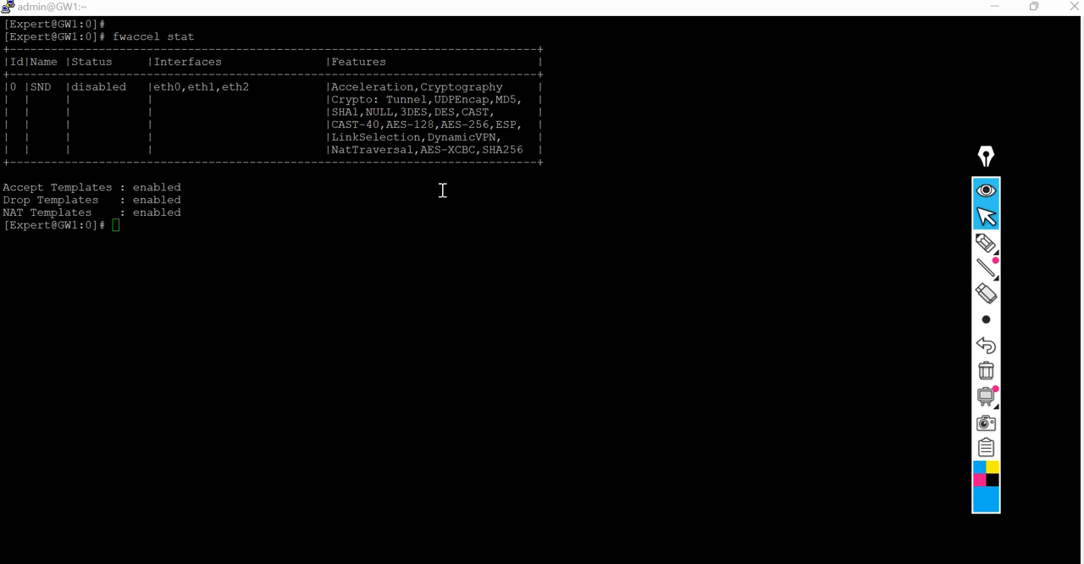
{"action": "type", "text": "cle"}
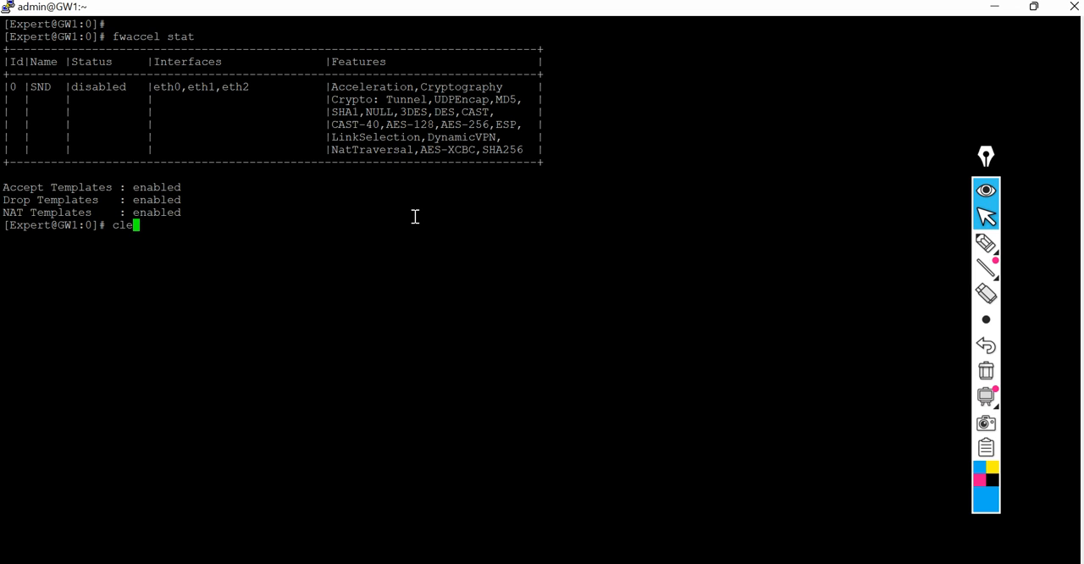
- Clear the shell and compose fw monitor -e "accept host(192.168.1.21) and port = 53"
{"action": "key", "text": "Return"}
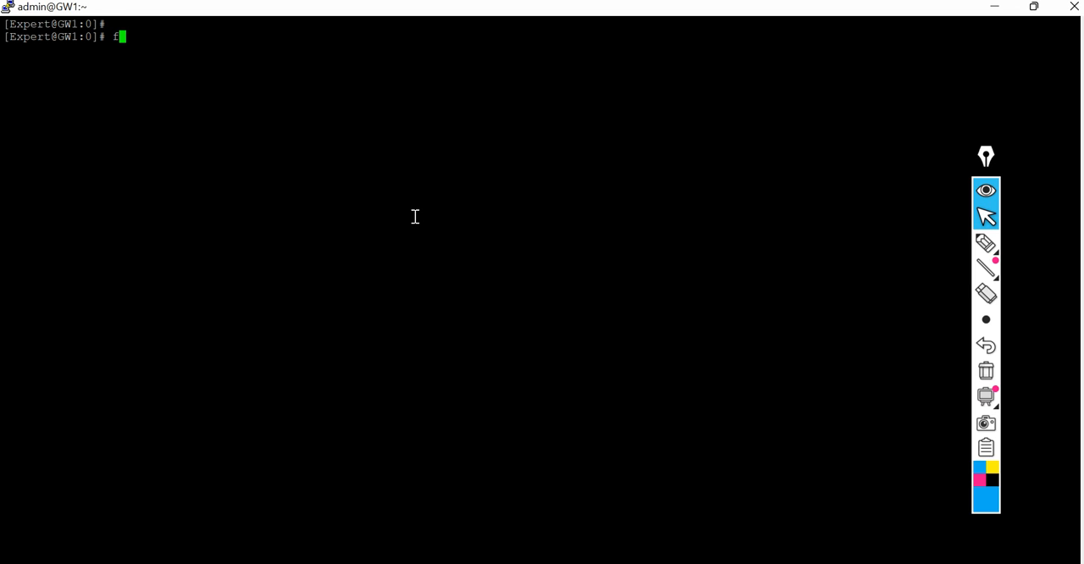
{"action": "type", "text": "w monit"}
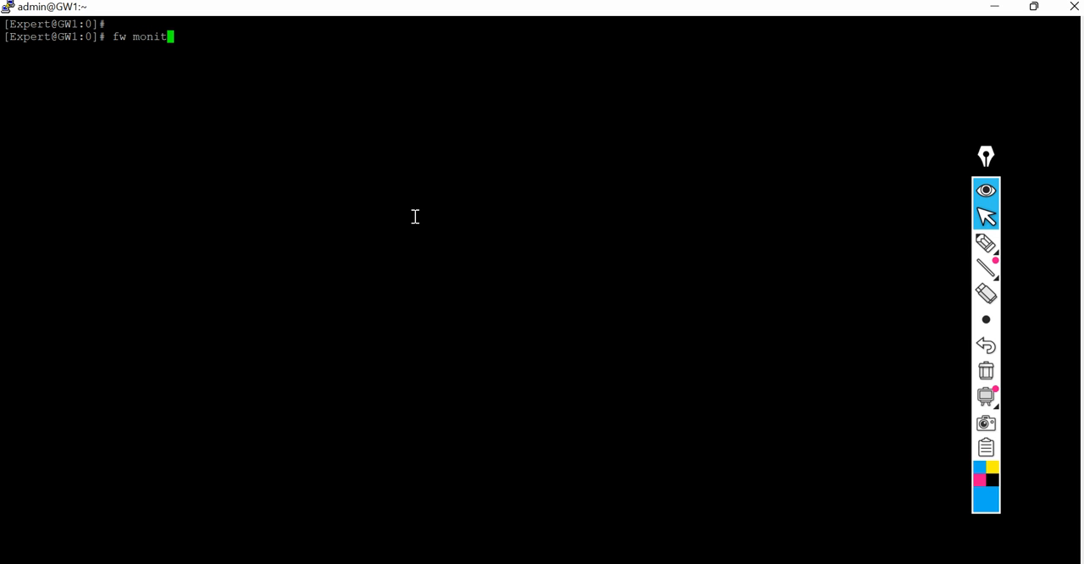
{"action": "type", "text": "or -e"}
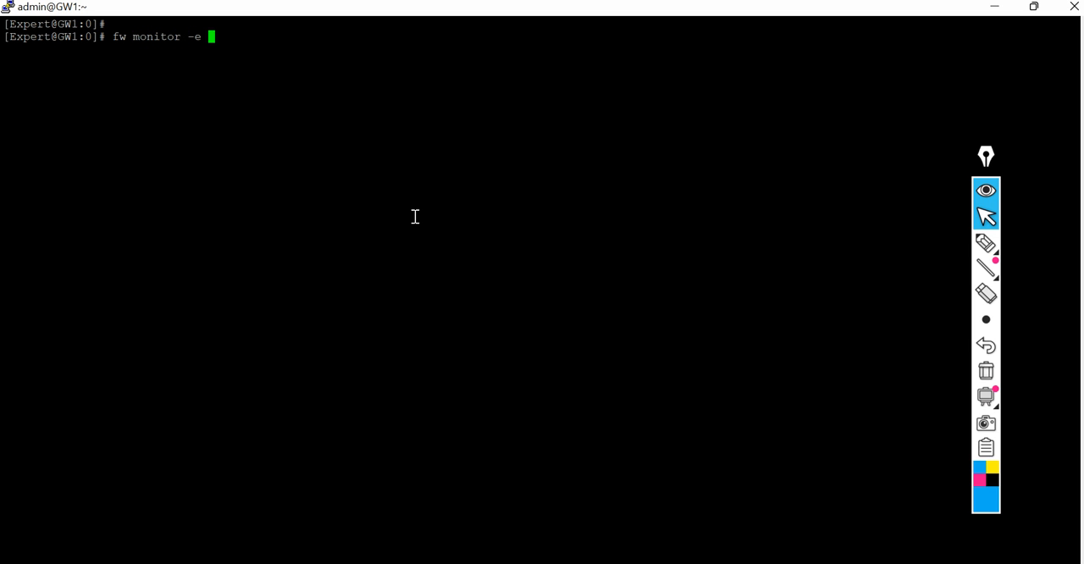
{"action": "type", "text": "\"\""}
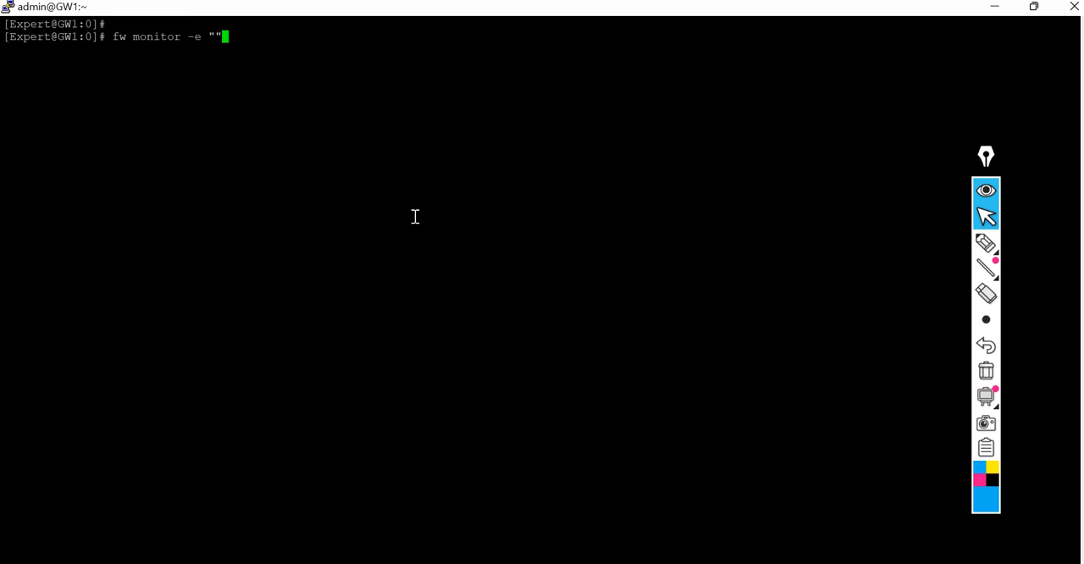
{"action": "type", "text": "acce"}
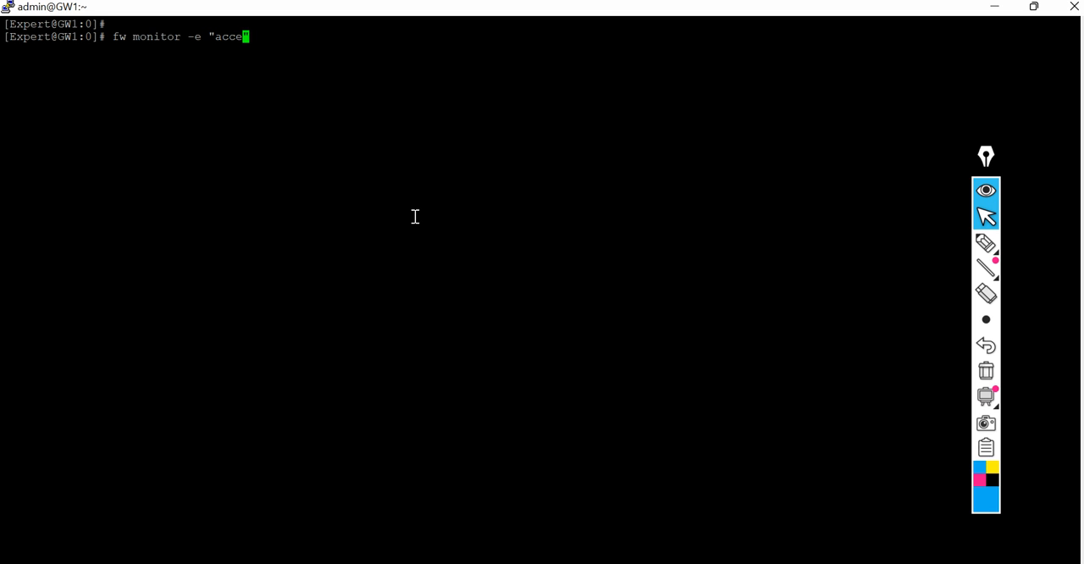
{"action": "type", "text": "pt"}
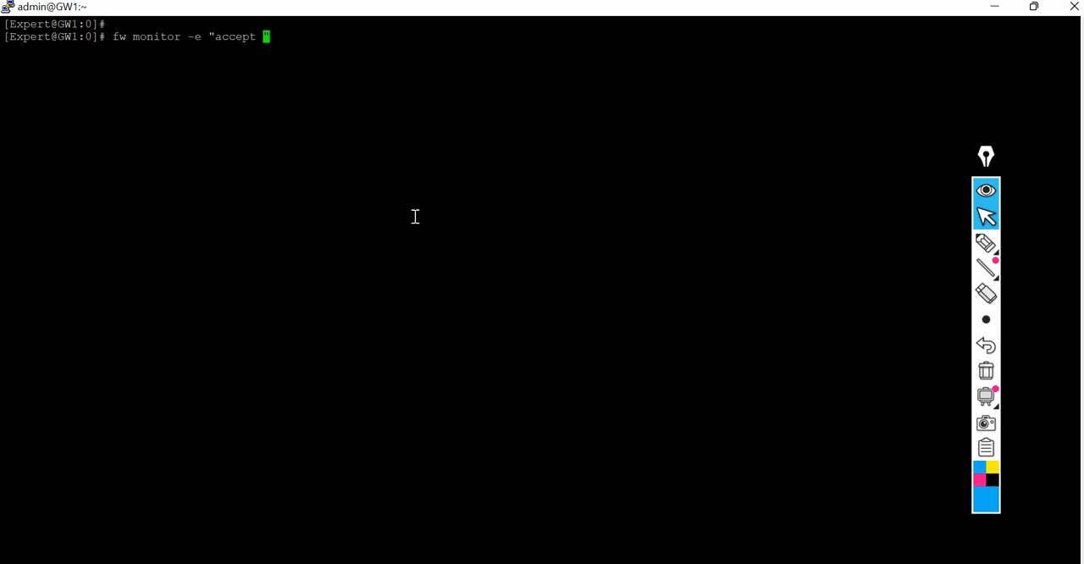
{"action": "type", "text": "hos"}
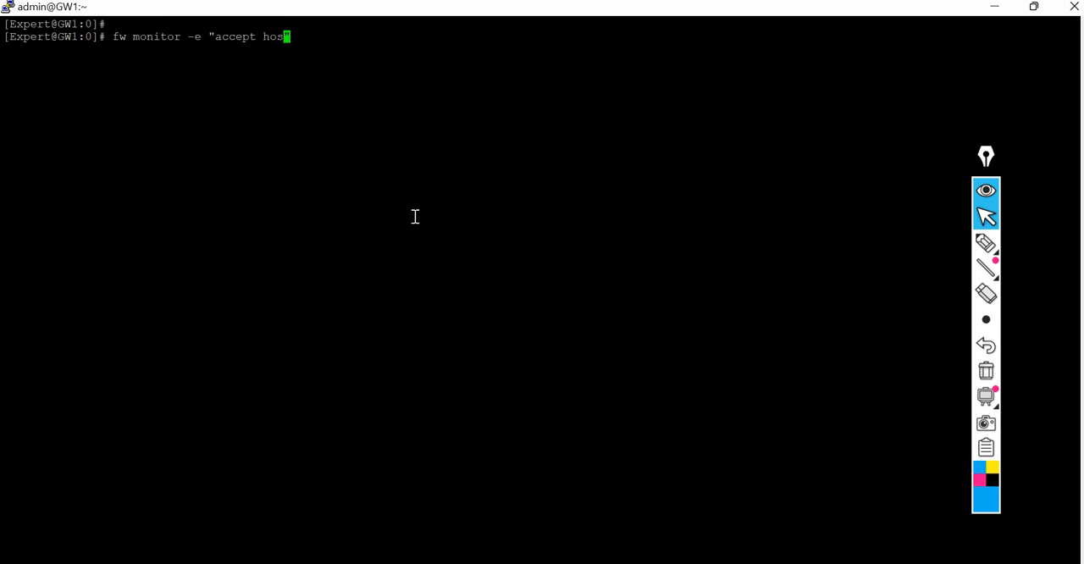
{"action": "type", "text": "t"}
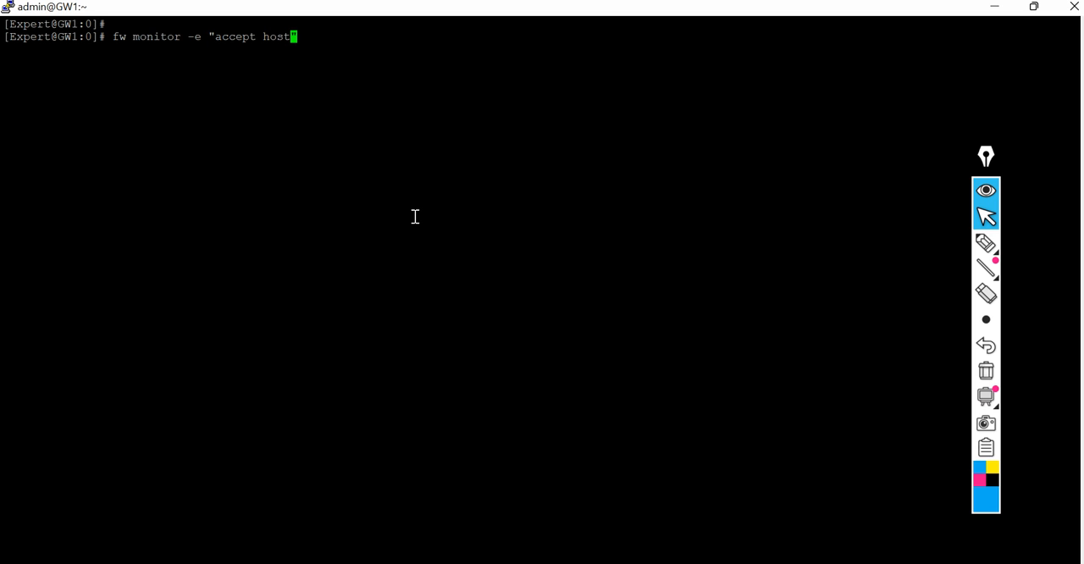
{"action": "type", "text": "(192"}
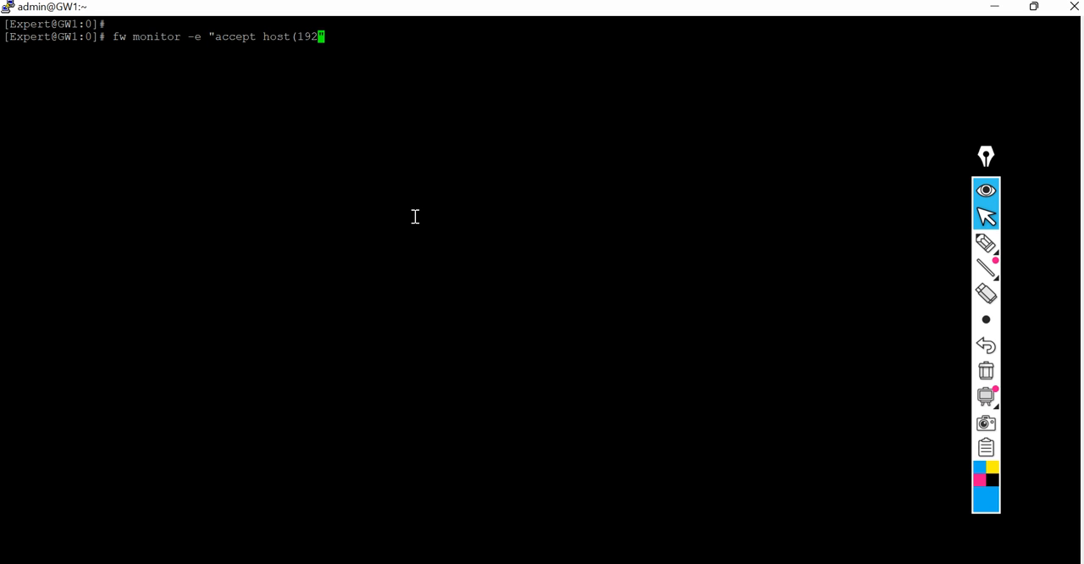
{"action": "type", "text": ".168.1"}
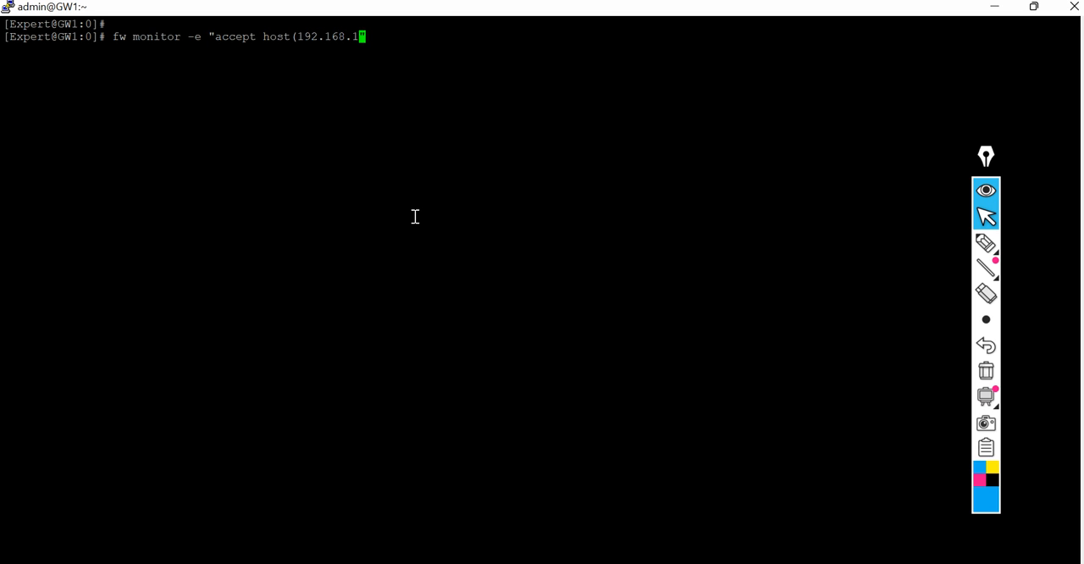
{"action": "type", "text": "21"}
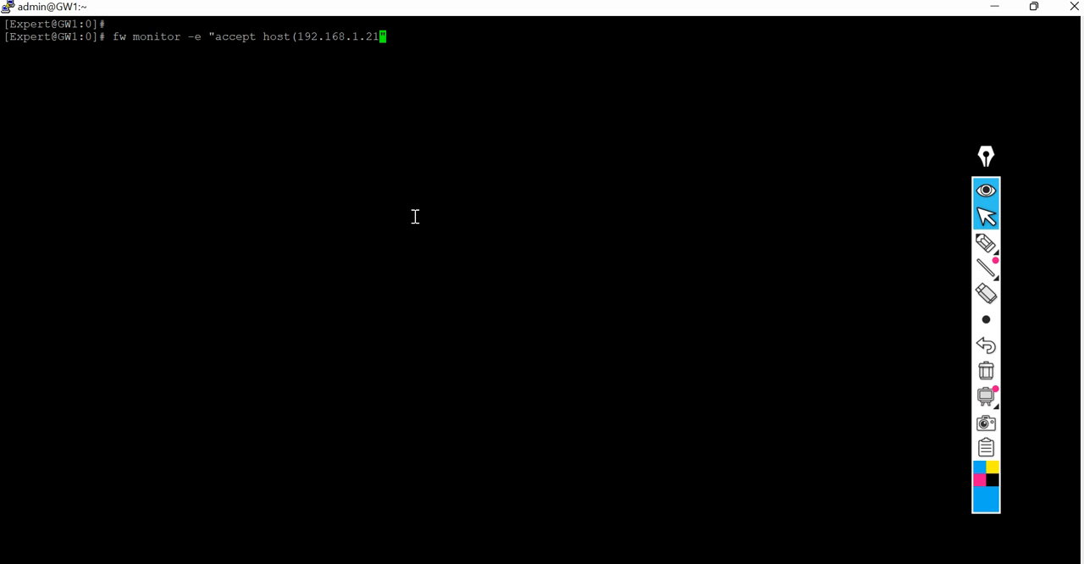
{"action": "type", "text": ")"}
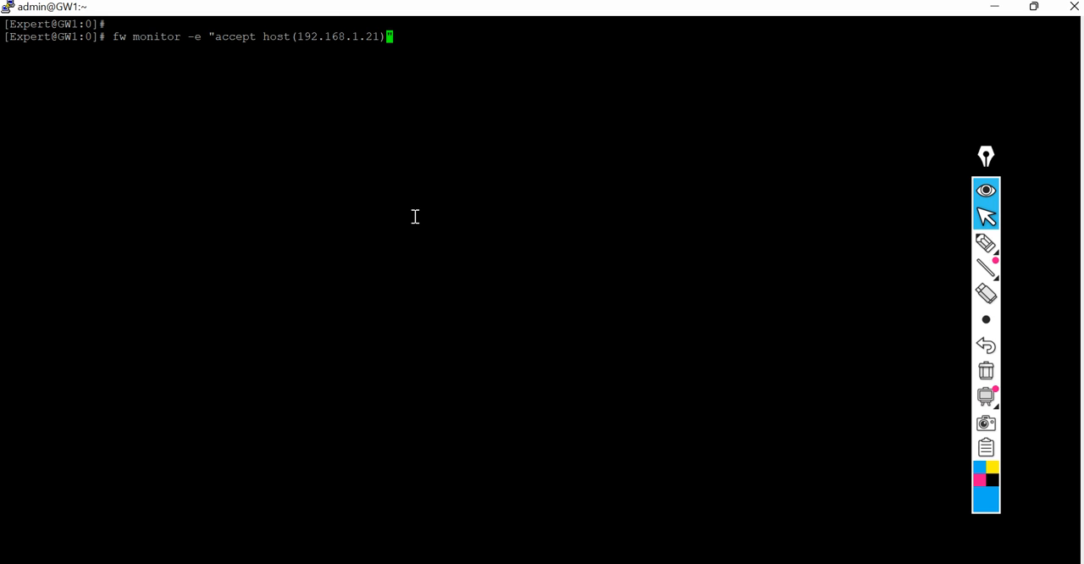
{"action": "type", "text": "and po"}
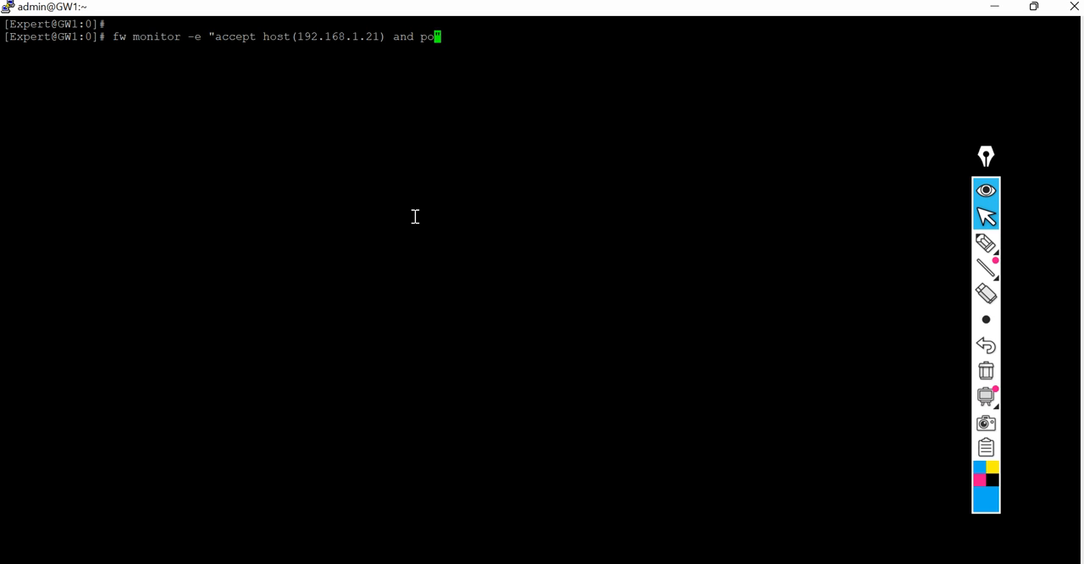
{"action": "type", "text": "rt"}
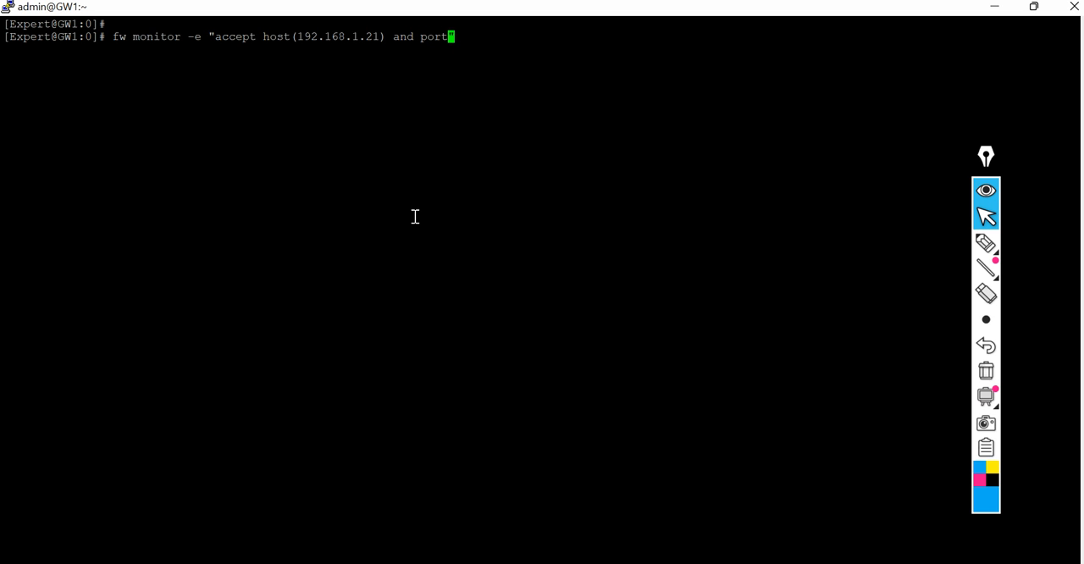
{"action": "type", "text": "= 53\""}
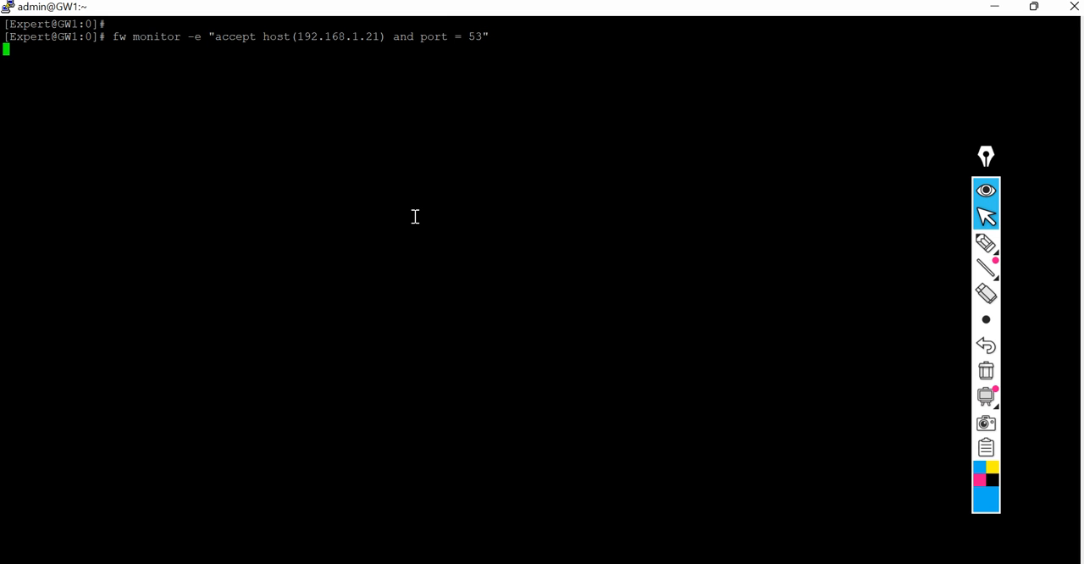
- Submit the port 53 capture, which fails to compile, then recall, rerun and interrupt it
{"action": "key", "text": "Return"}
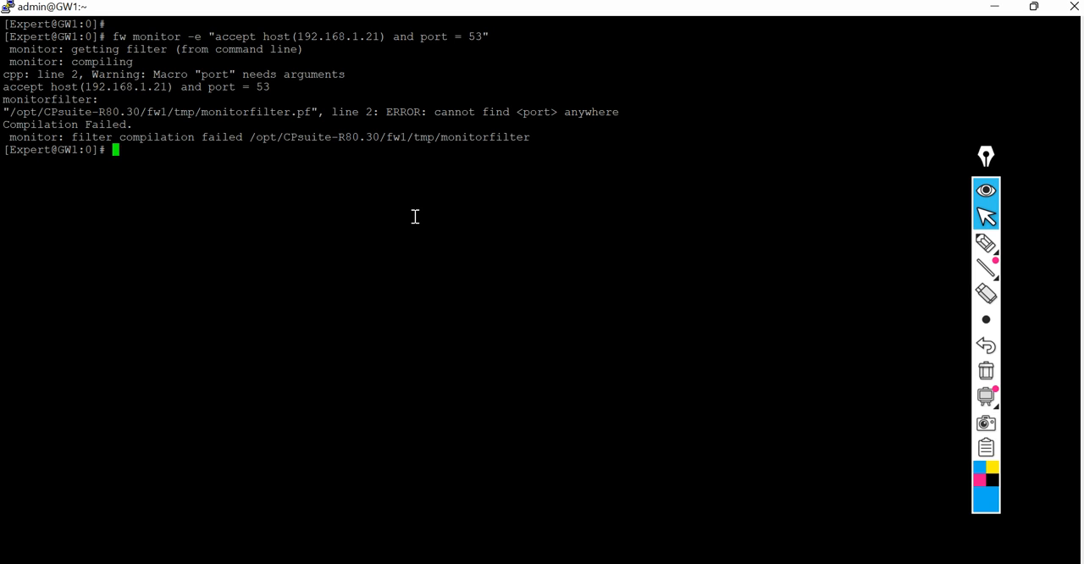
{"action": "type", "text": "clear"}
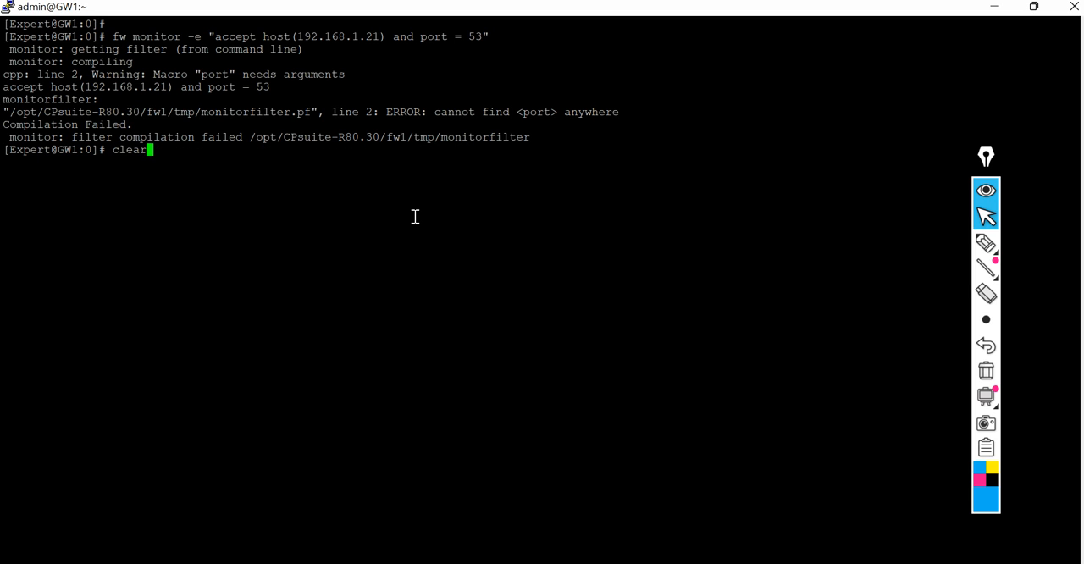
{"action": "key", "text": "Up"}
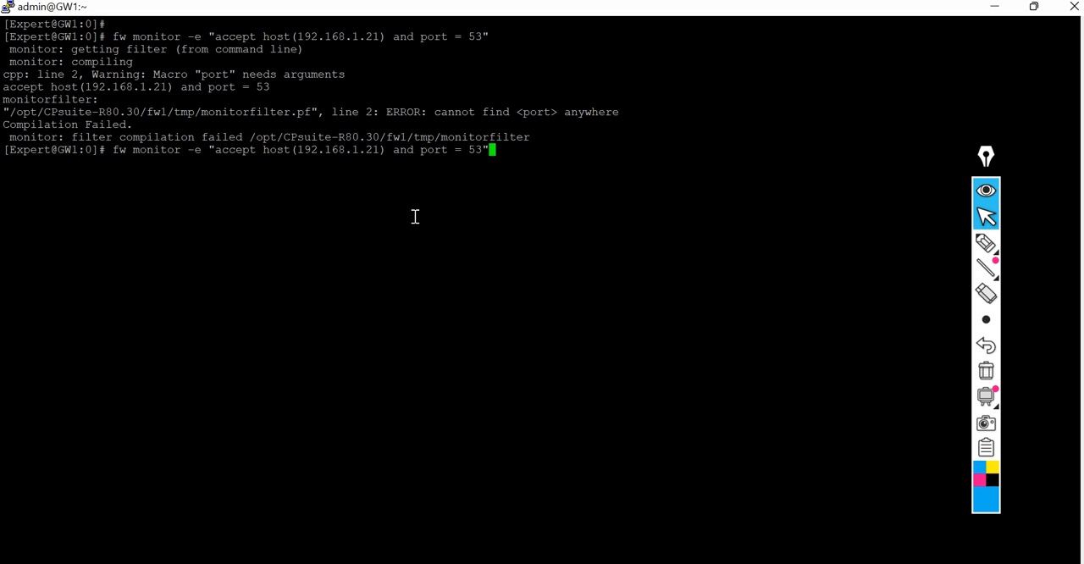
{"action": "key", "text": "Return"}
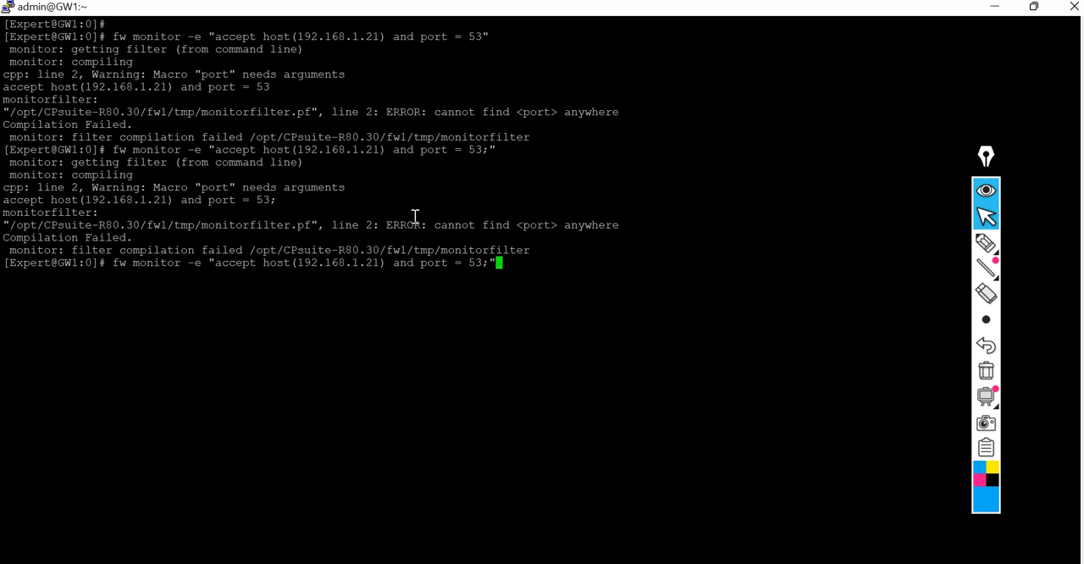
{"action": "key", "text": "ctrl+c"}
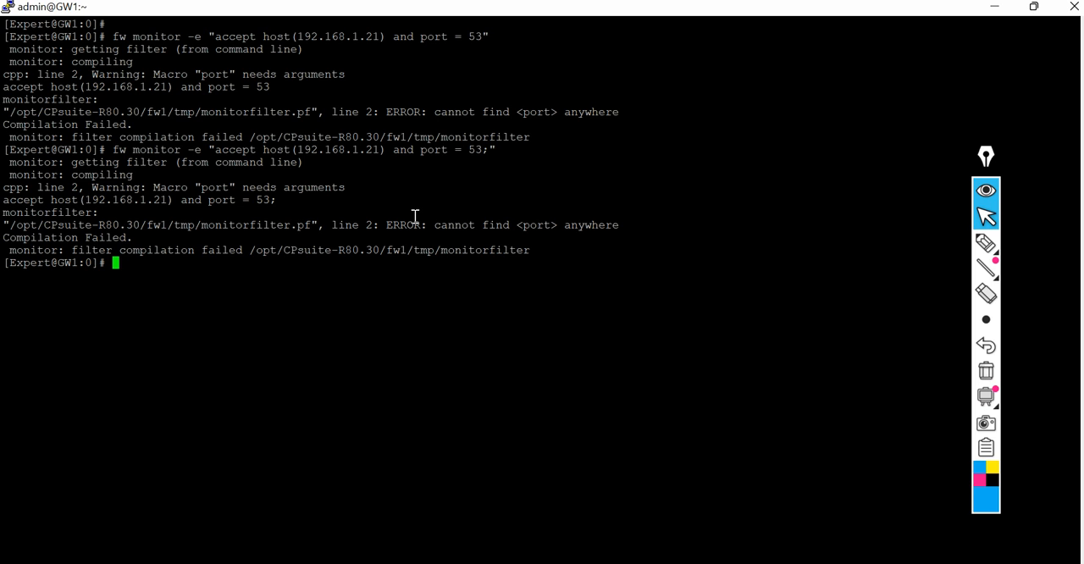
- Rerun fw monitor with "accept host(192.168.1.21) and port = 53;" until DNS packets are captured, then clear
{"action": "type", "text": "fw monitor -e \"accept host(192.168.1.21) and port = 53;\""}
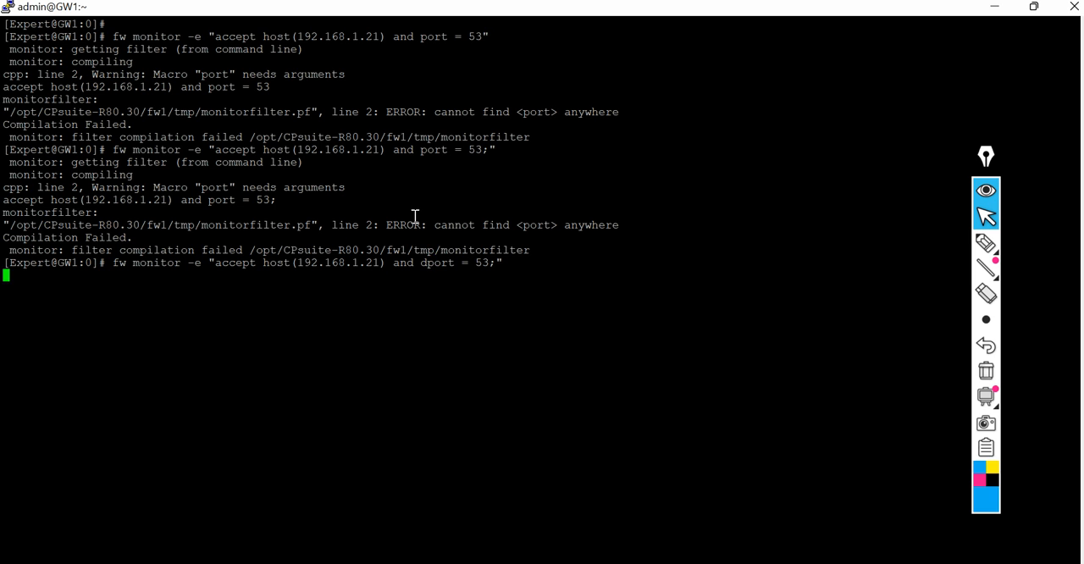
{"action": "key", "text": "Return"}
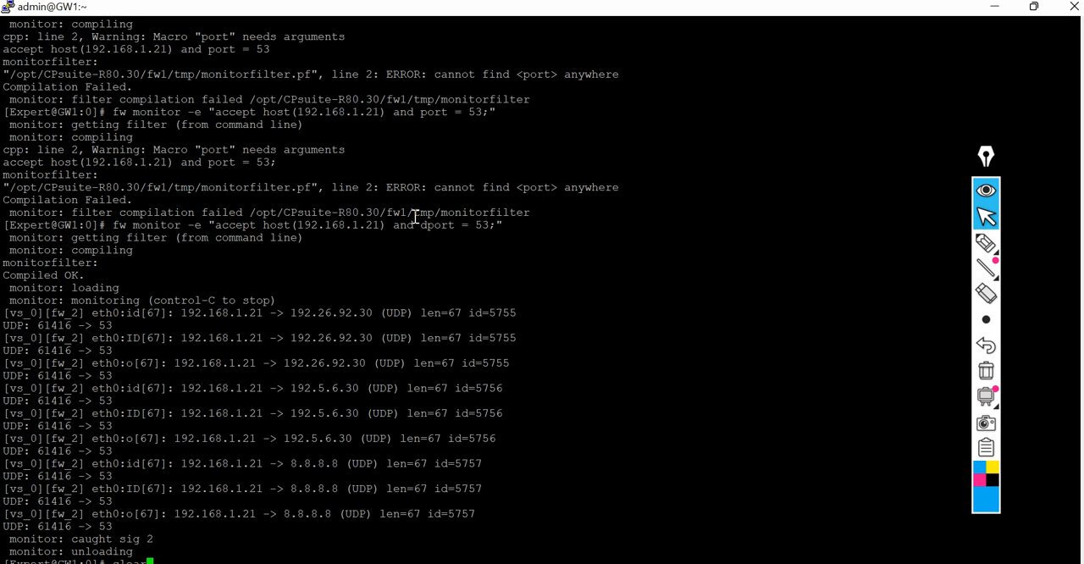
{"action": "type", "text": "clear"}
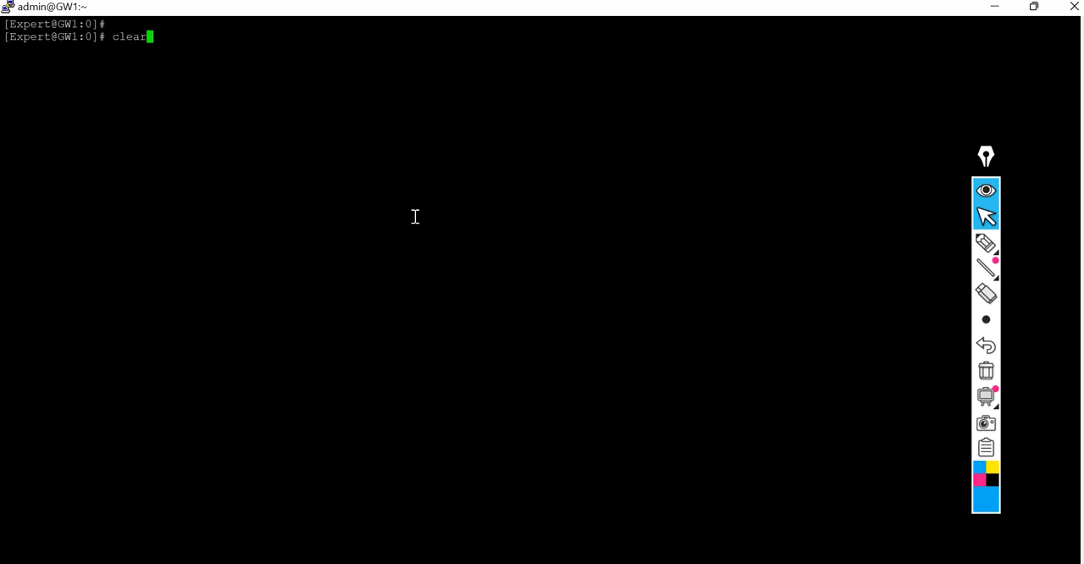
- Launch fw monitor -e "accept host(192.168.1.21) and dport = 53;" on GW1, awaiting packets
{"action": "type", "text": "fw monitor -e \"accept host(192.168.1.21) and dport = 53;\""}
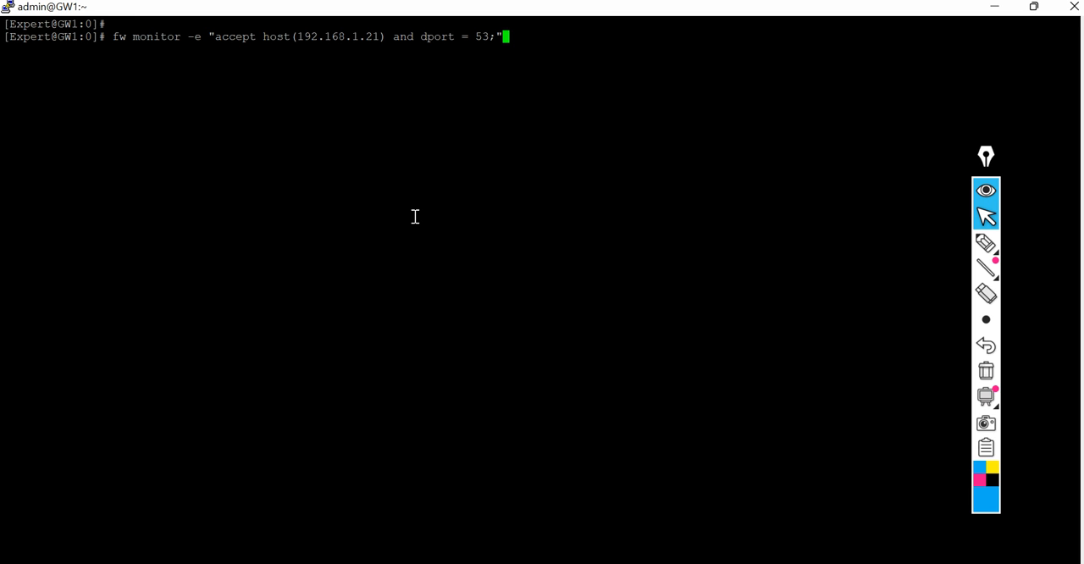
{"action": "mouse_move", "coordinate": [684, 375]}
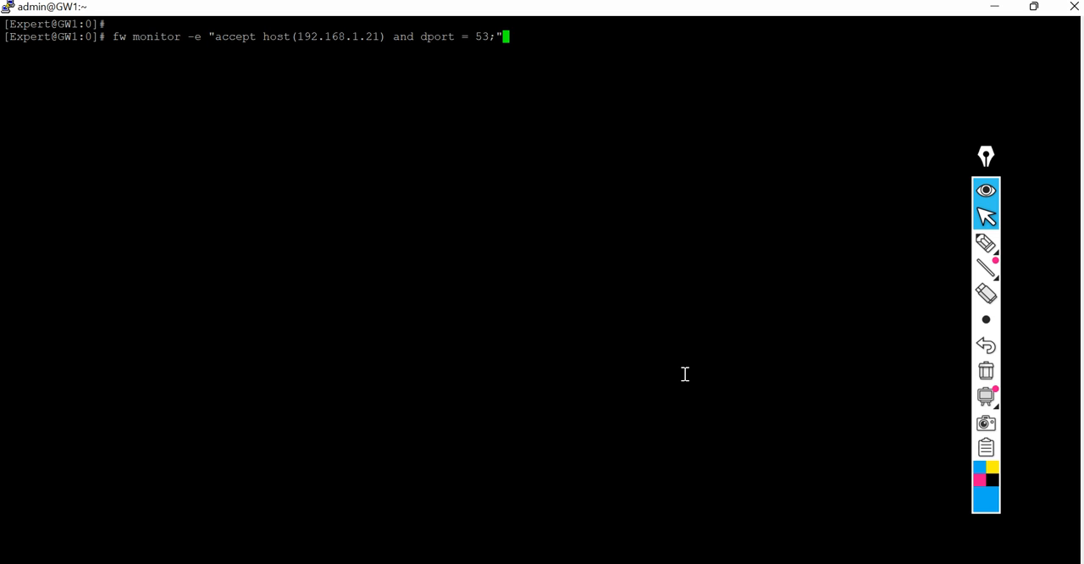
{"action": "key", "text": "Return"}
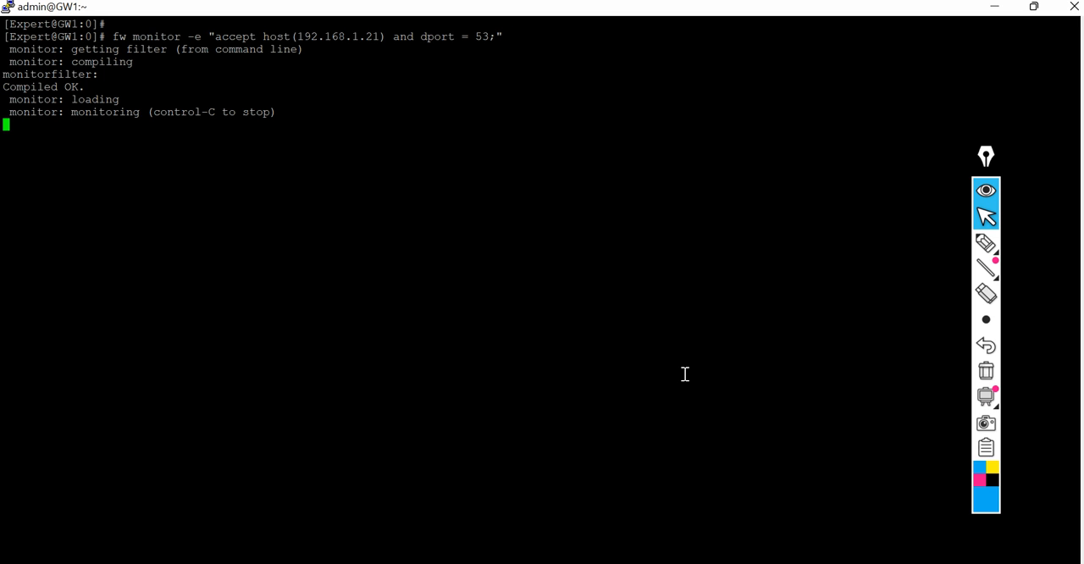
{"action": "mouse_move", "coordinate": [677, 511]}
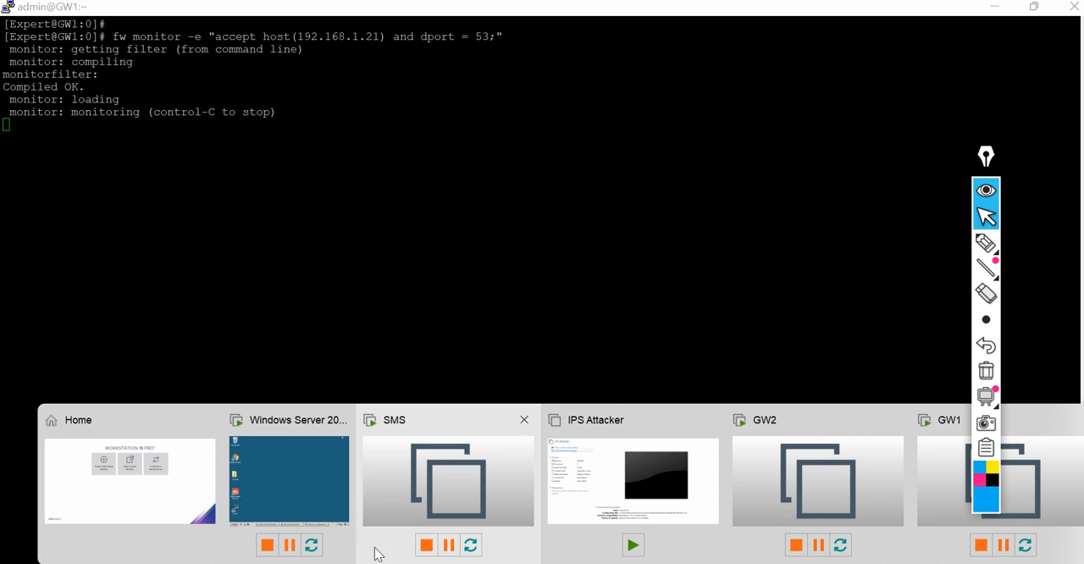
{"action": "left_click", "coordinate": [288, 481]}
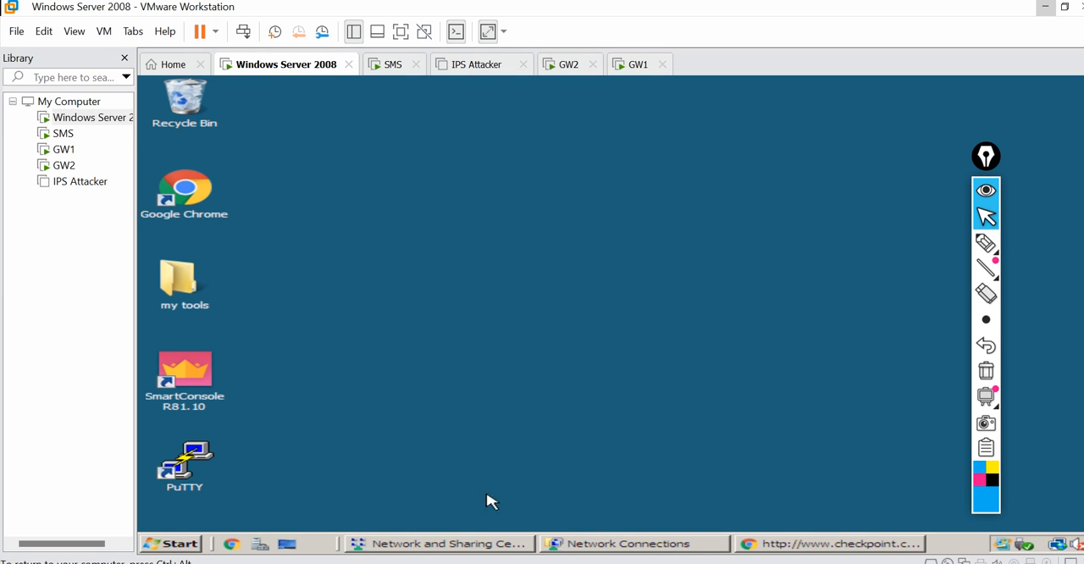
{"action": "left_click", "coordinate": [830, 544]}
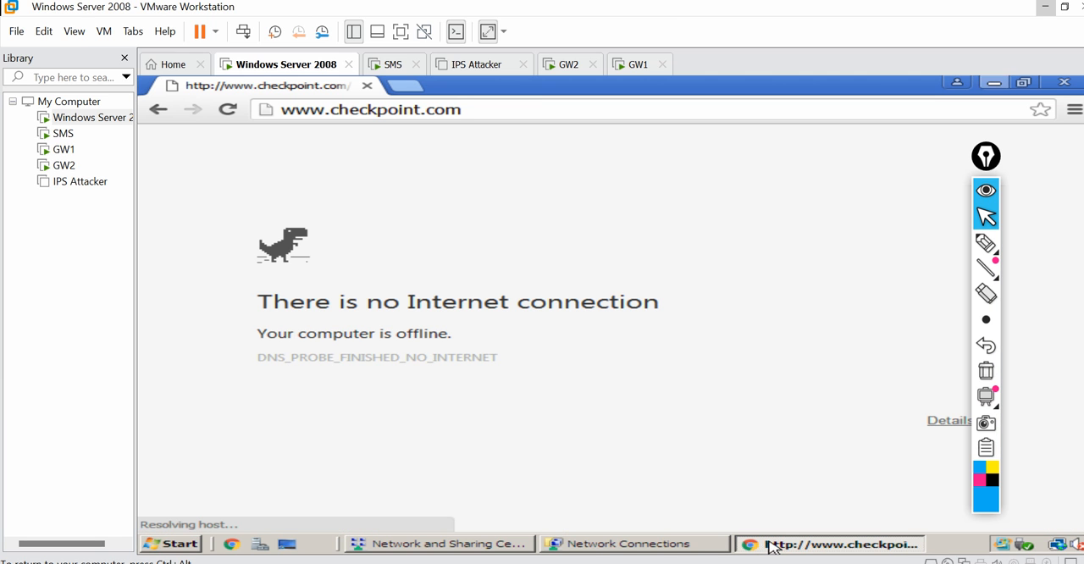
{"action": "left_click", "coordinate": [227, 108]}
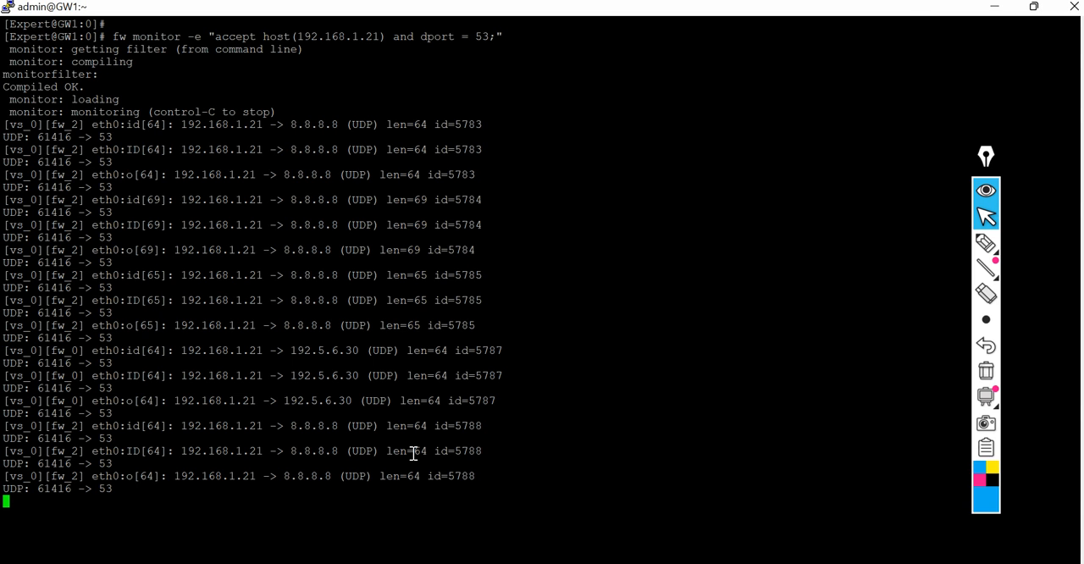
- Scroll through the captured DNS queries from 192.168.1.21 in the fw monitor output
{"action": "scroll", "scroll_direction": "down", "scroll_amount": 3}
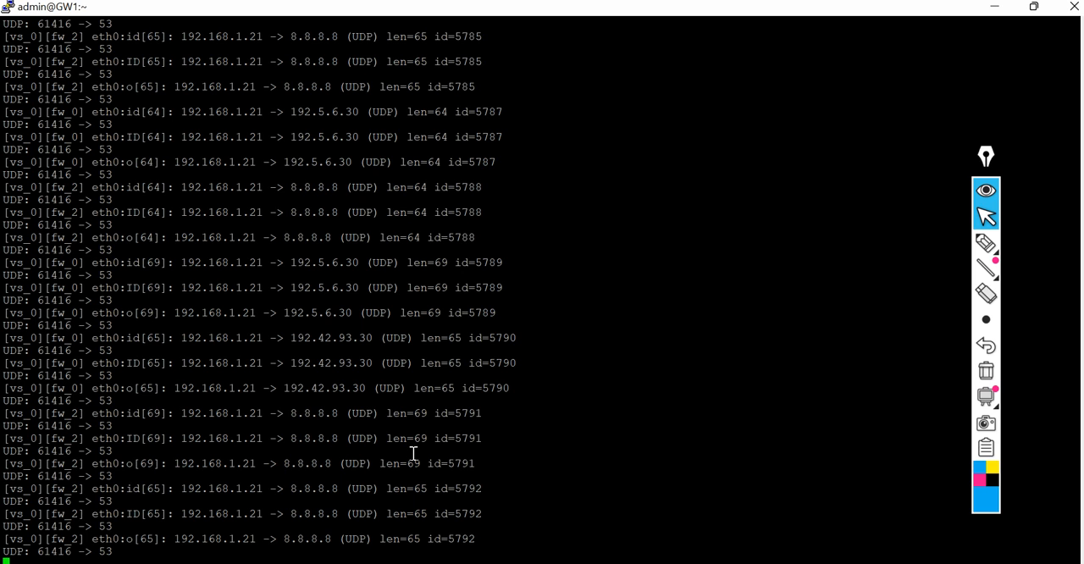
{"action": "scroll", "scroll_direction": "down", "scroll_amount": 3}
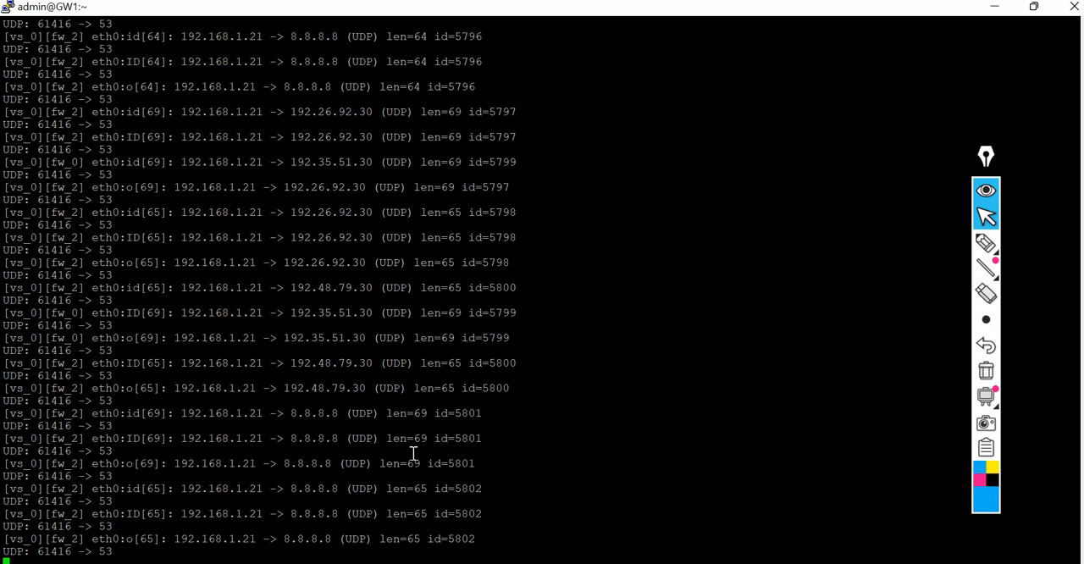
{"action": "scroll", "scroll_direction": "down", "scroll_amount": 3}
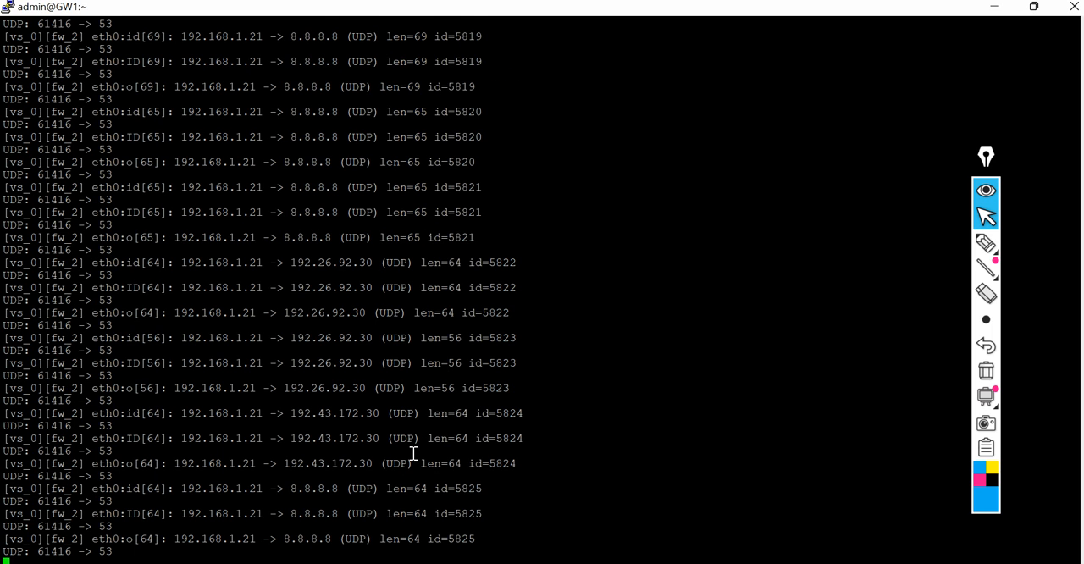
{"action": "scroll", "scroll_direction": "down", "scroll_amount": 3}
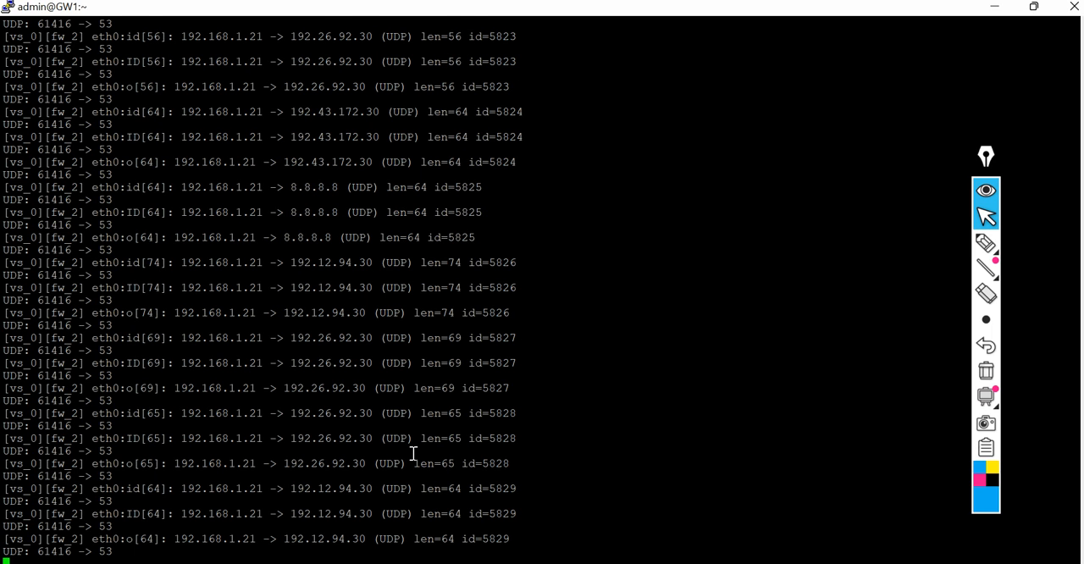
{"action": "scroll", "scroll_direction": "down", "scroll_amount": 3}
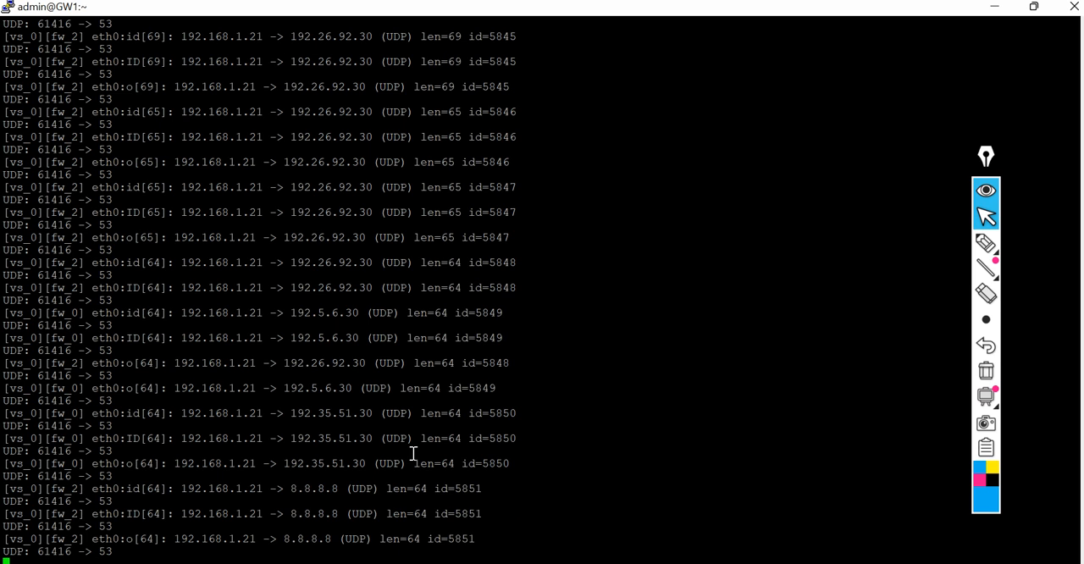
{"action": "scroll", "scroll_direction": "down", "scroll_amount": 3}
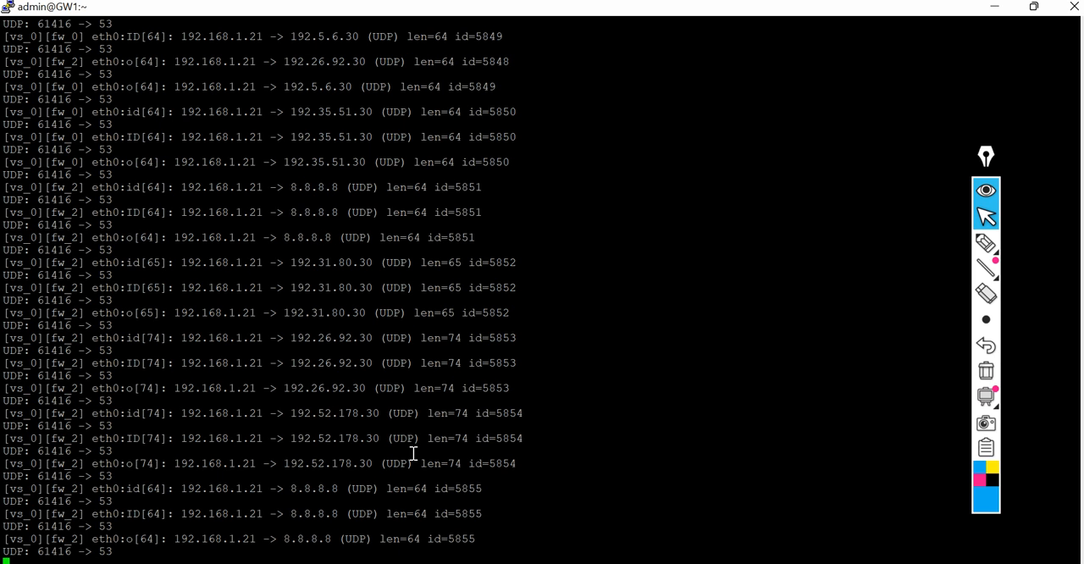
{"action": "scroll", "scroll_direction": "down", "scroll_amount": 3}
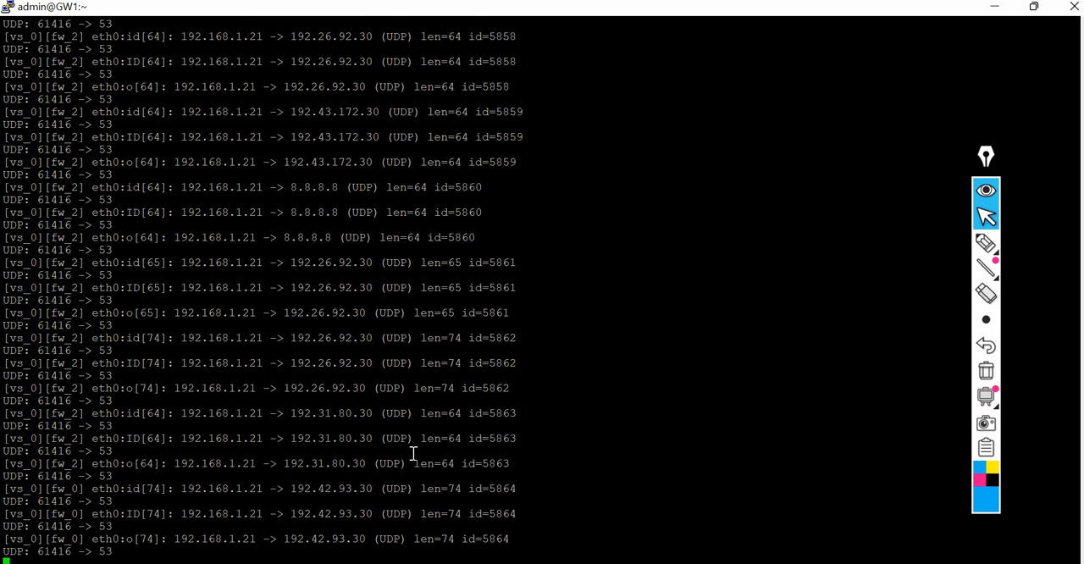
{"action": "scroll", "scroll_direction": "down", "scroll_amount": 3}
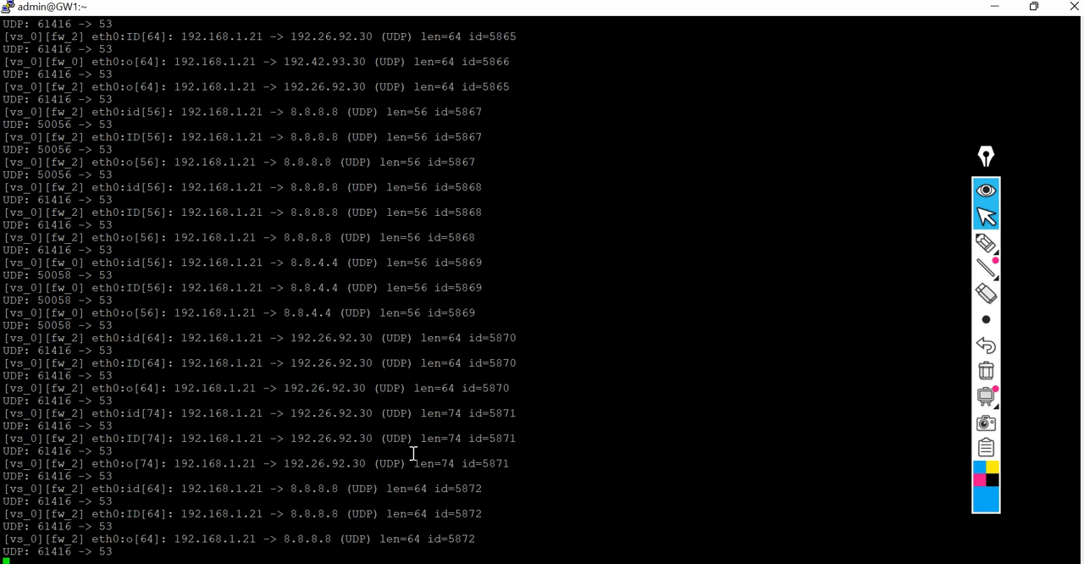
{"action": "scroll", "scroll_direction": "down", "scroll_amount": 3}
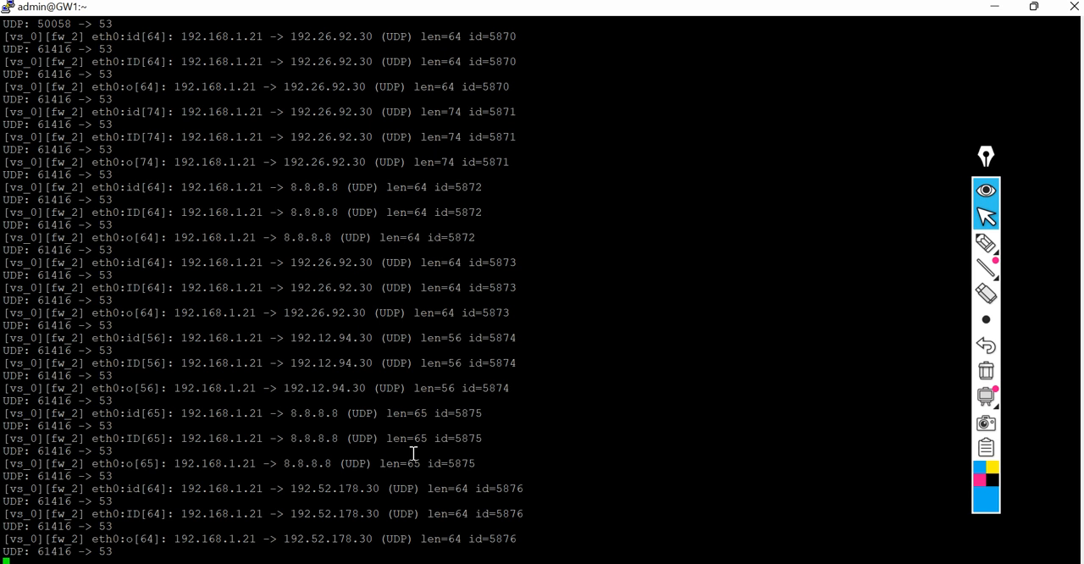
{"action": "scroll", "scroll_direction": "down", "scroll_amount": 3}
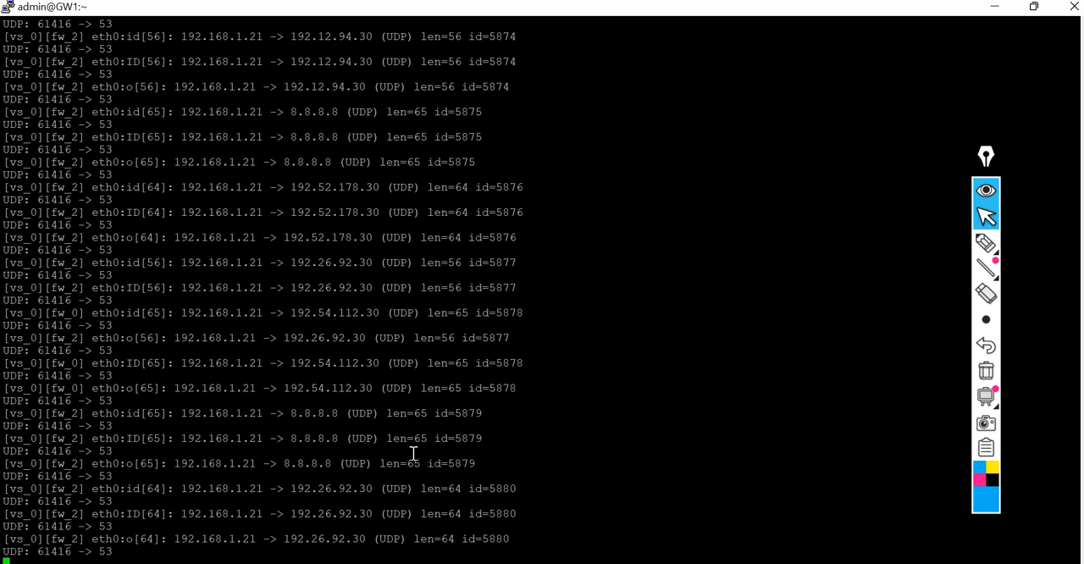
{"action": "scroll", "scroll_direction": "down", "scroll_amount": 3}
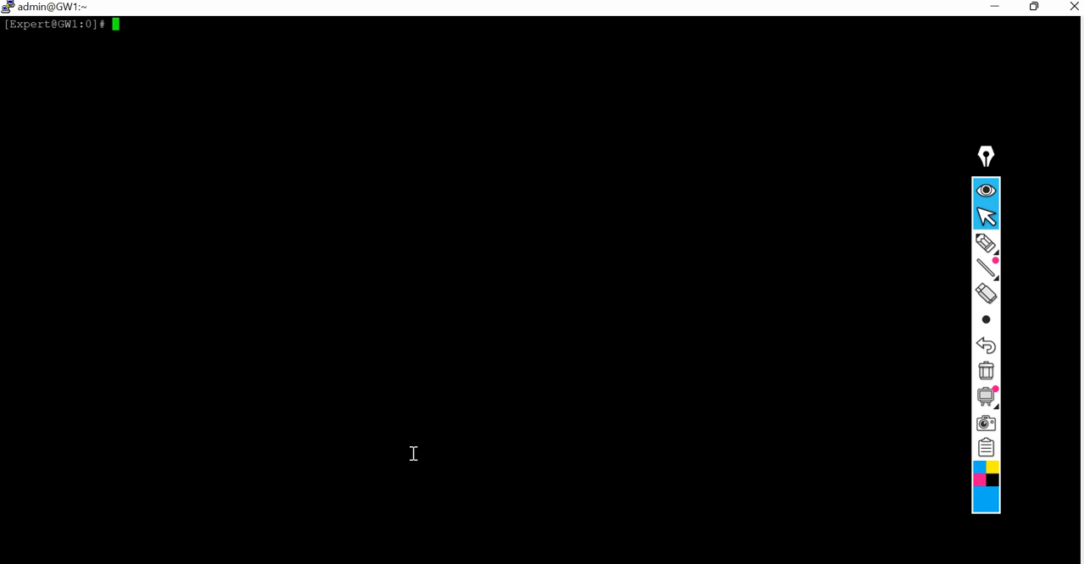
- Run tcpdump -i eth0 src host = 192.168.1.21 and dport= 53, which fails with a syntax error
{"action": "type", "text": "tc"}
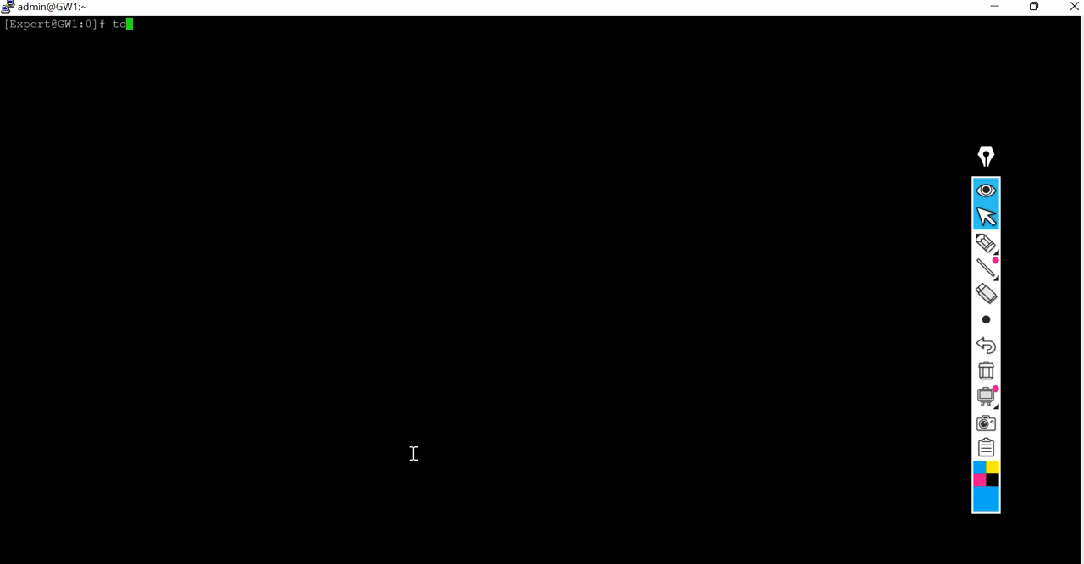
{"action": "type", "text": "pd"}
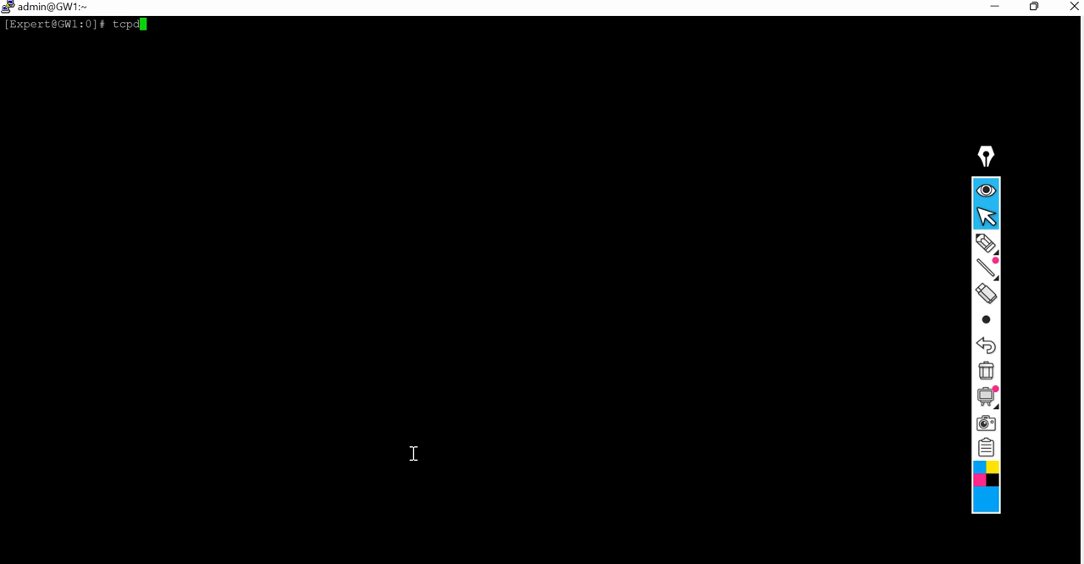
{"action": "type", "text": "ump"}
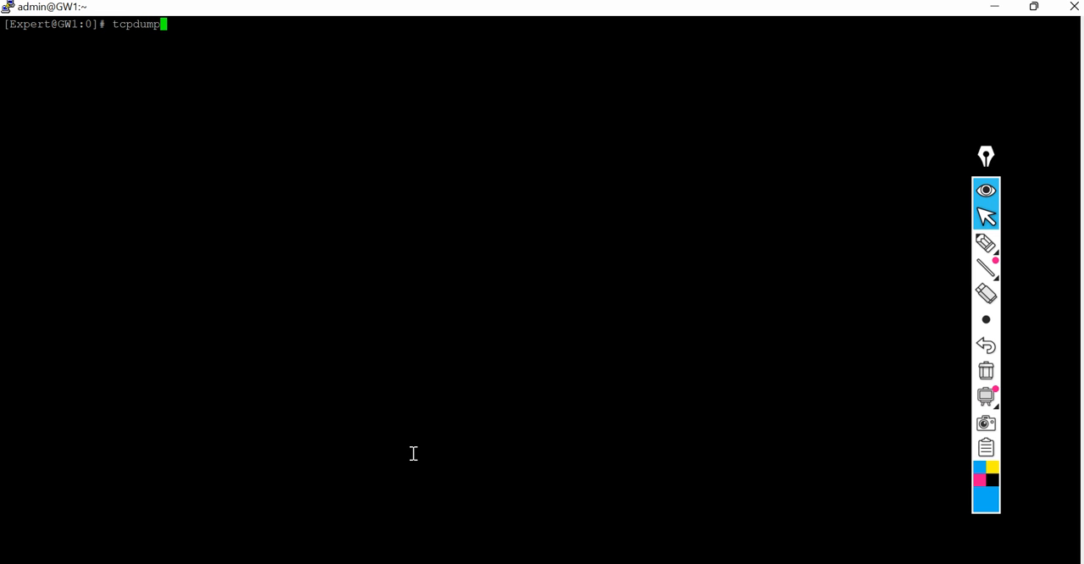
{"action": "type", "text": "-i et"}
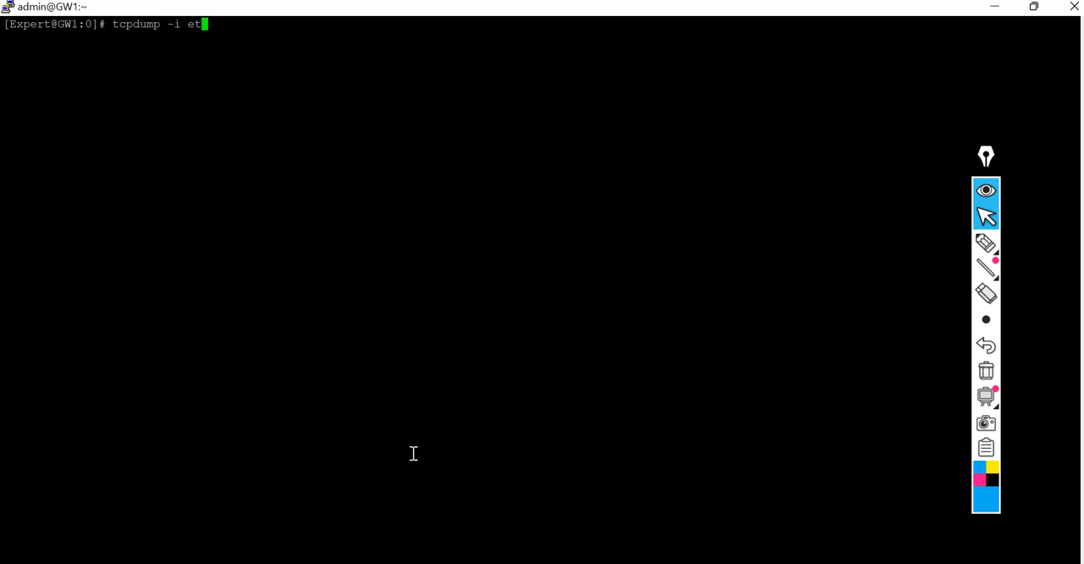
{"action": "type", "text": "h0"}
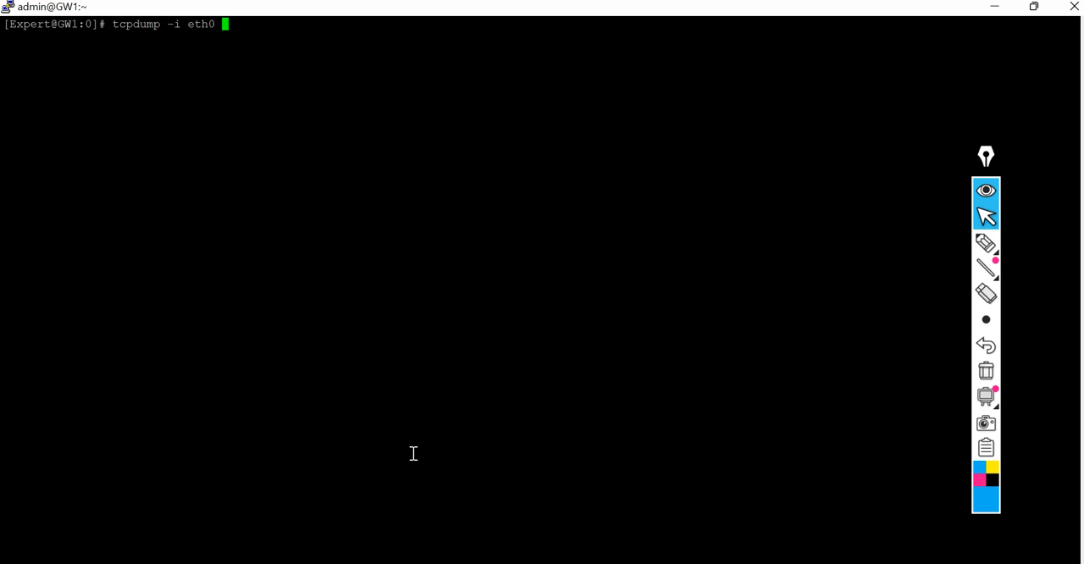
{"action": "type", "text": "src"}
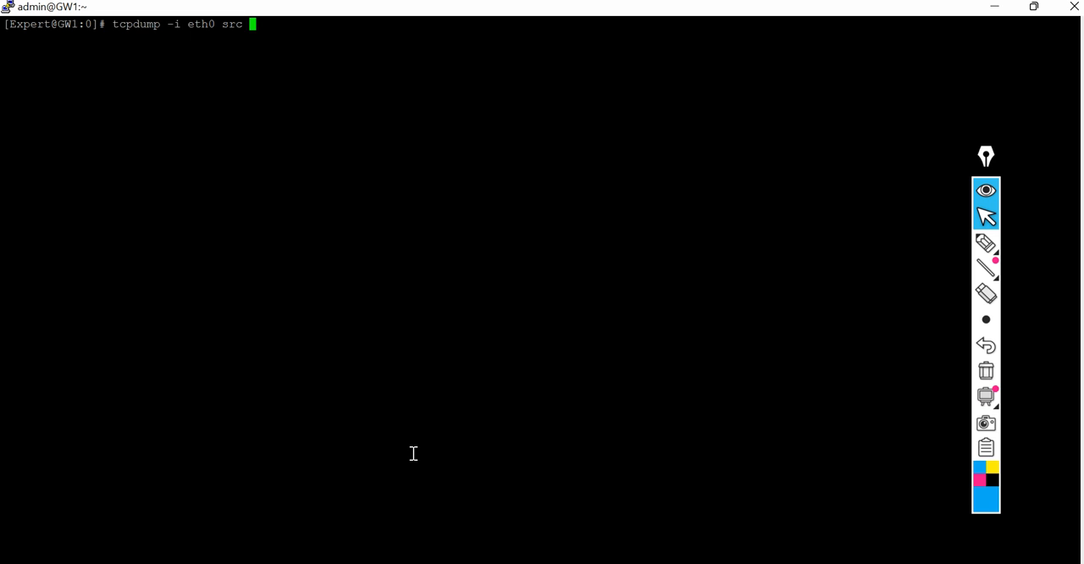
{"action": "type", "text": "host"}
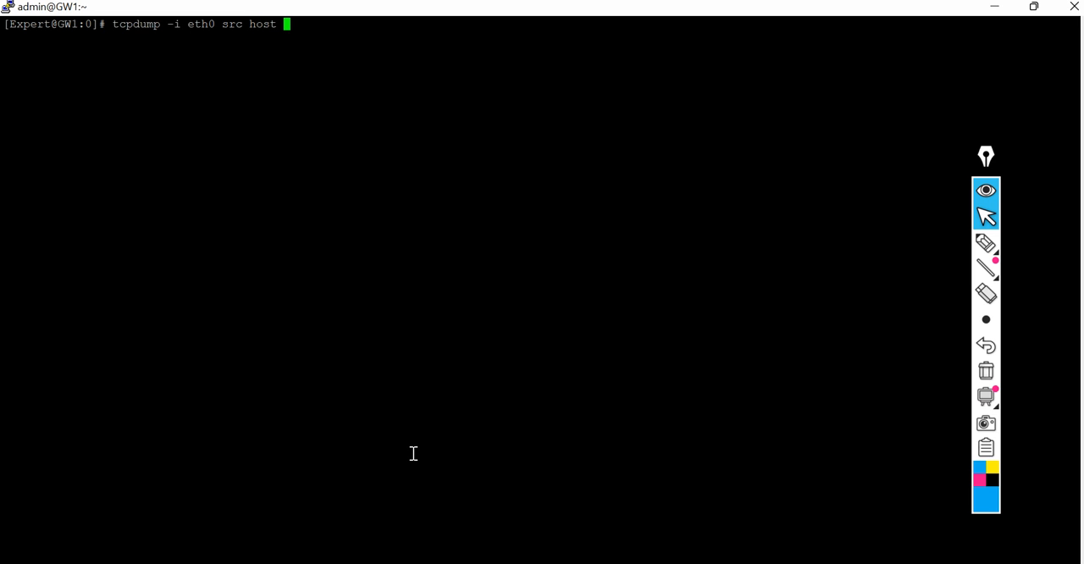
{"action": "type", "text": "= 192"}
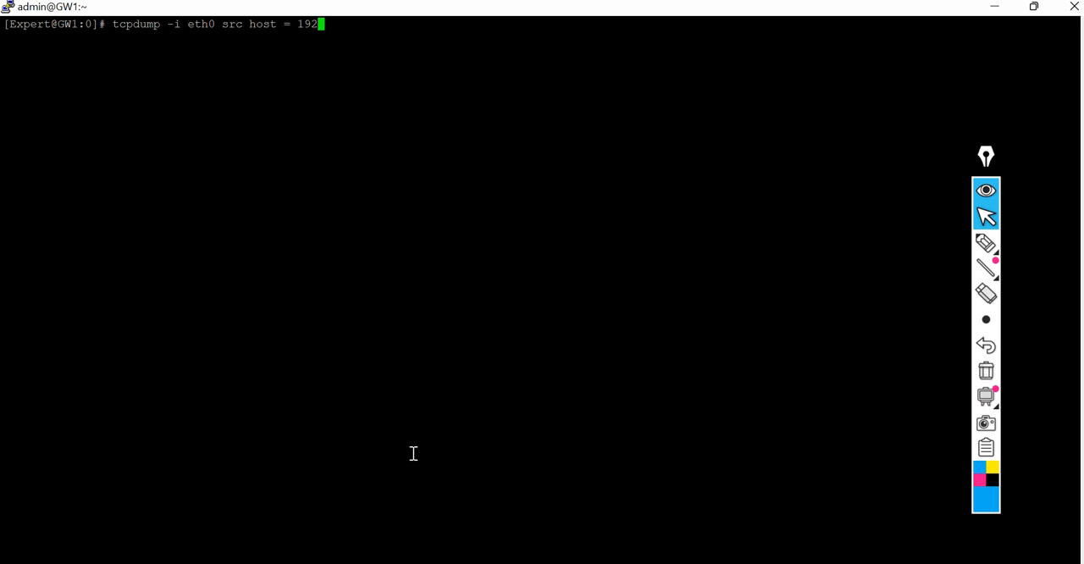
{"action": "type", "text": ".168."}
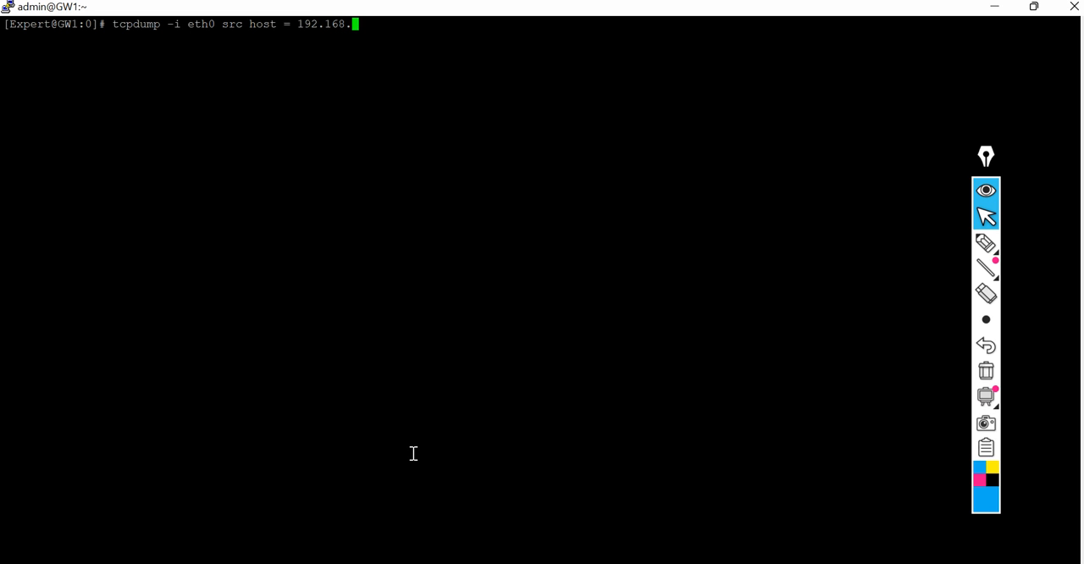
{"action": "type", "text": "1.21"}
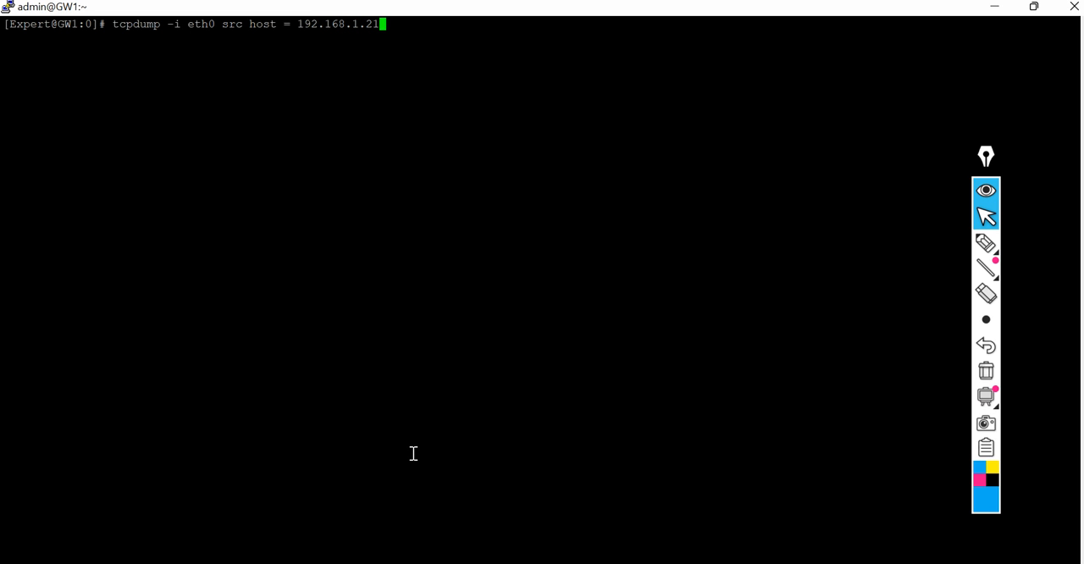
{"action": "type", "text": "and"}
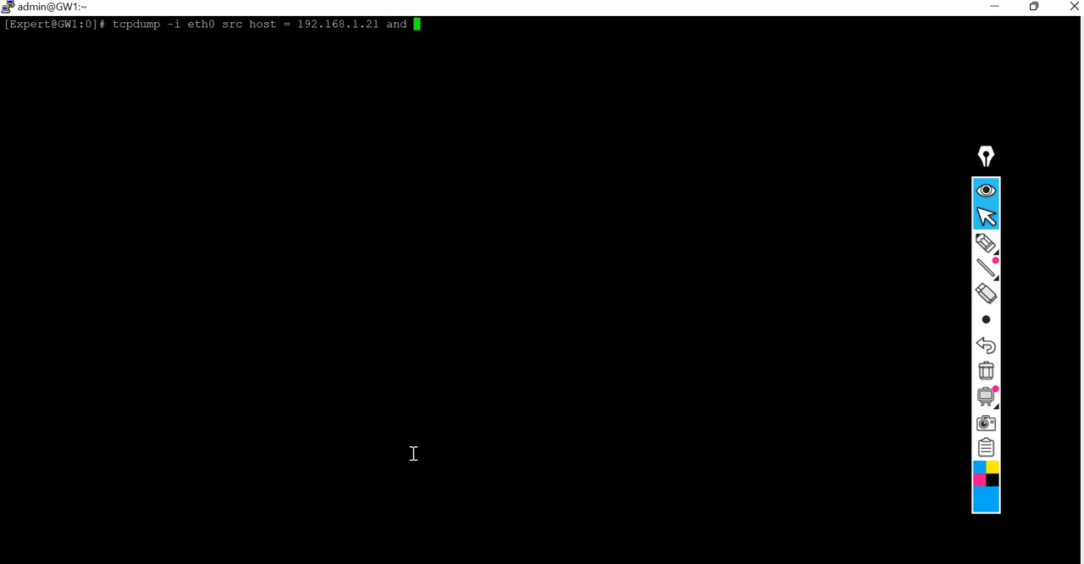
{"action": "type", "text": "dpo"}
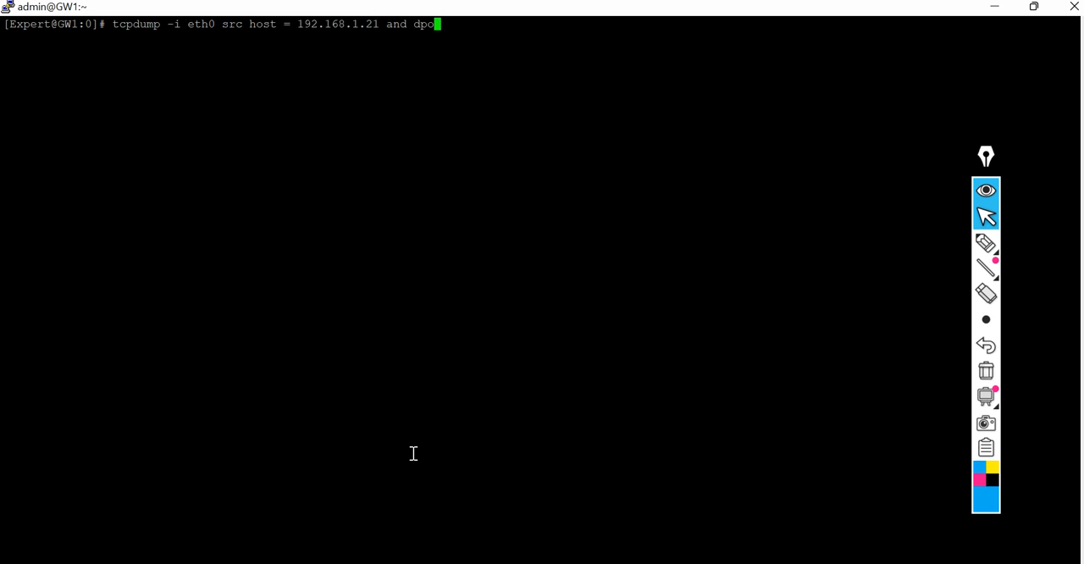
{"action": "type", "text": "rt"}
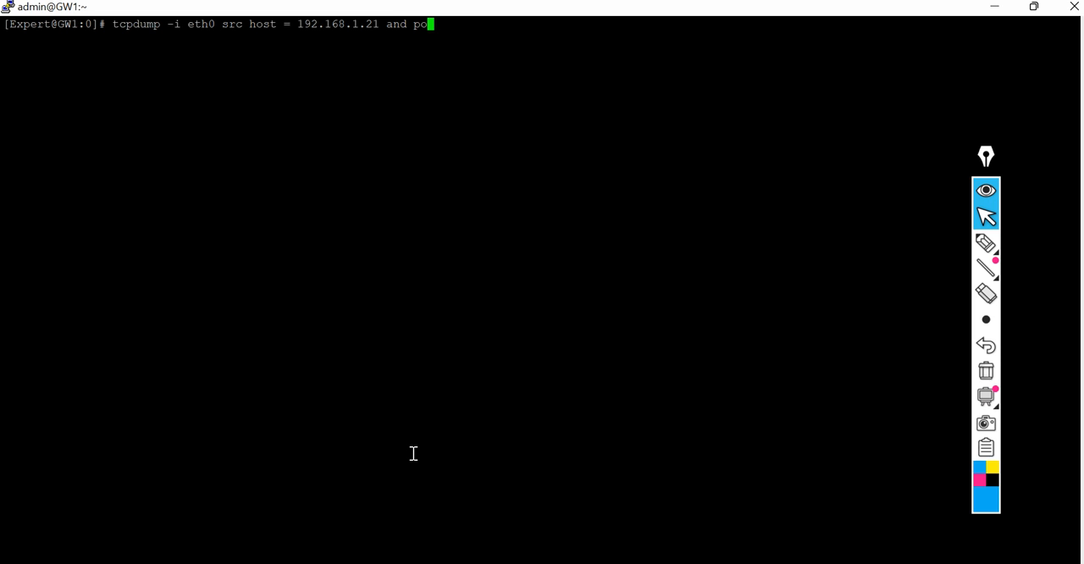
{"action": "type", "text": "rt="}
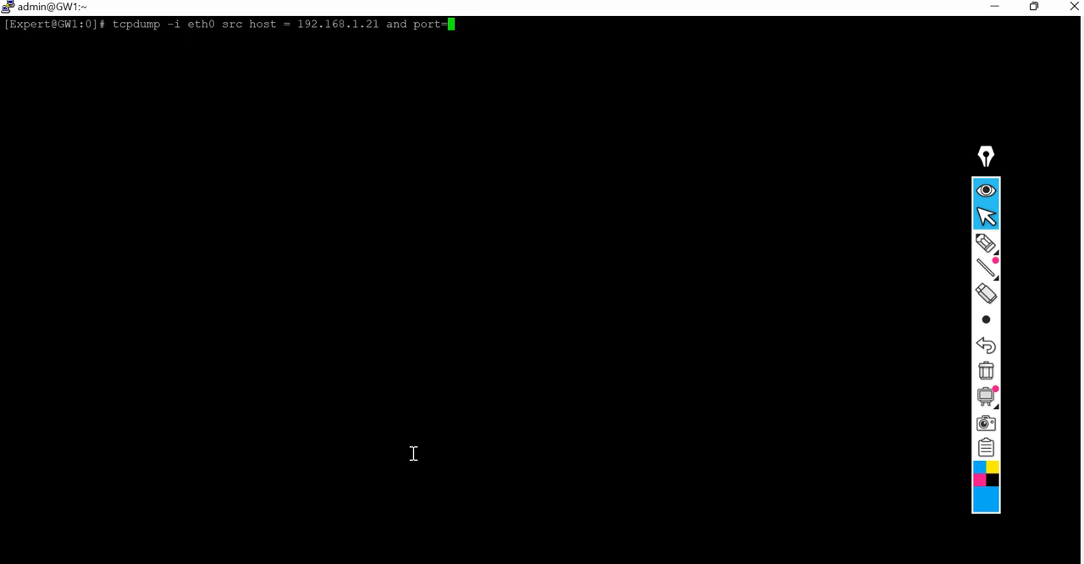
{"action": "key", "text": "Return"}
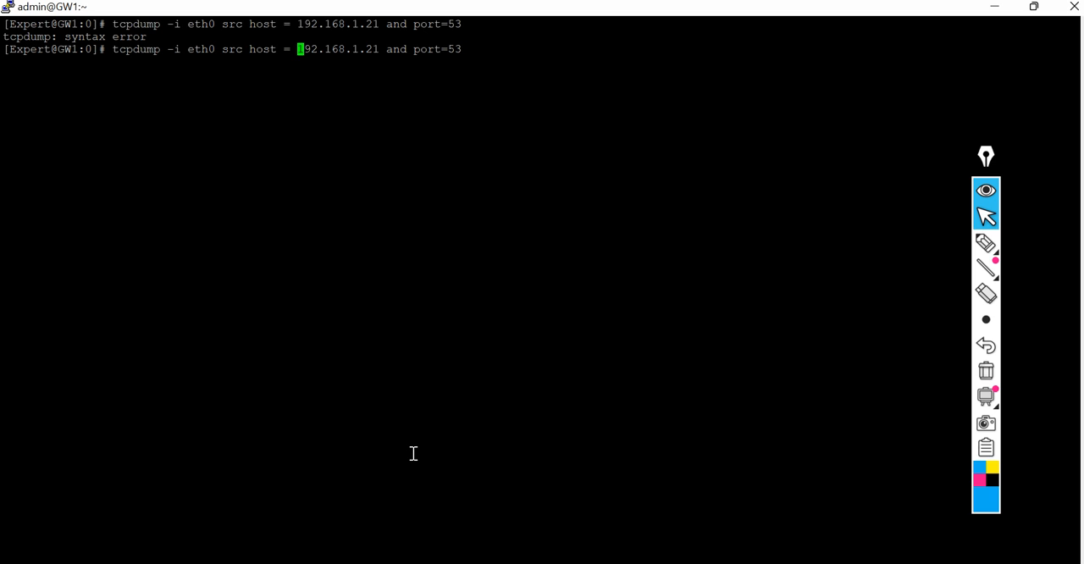
- Recall and rerun edited variants of the 192.168.1.21 port 53 filter, each still rejected as a syntax error
{"action": "key", "text": "Left"}
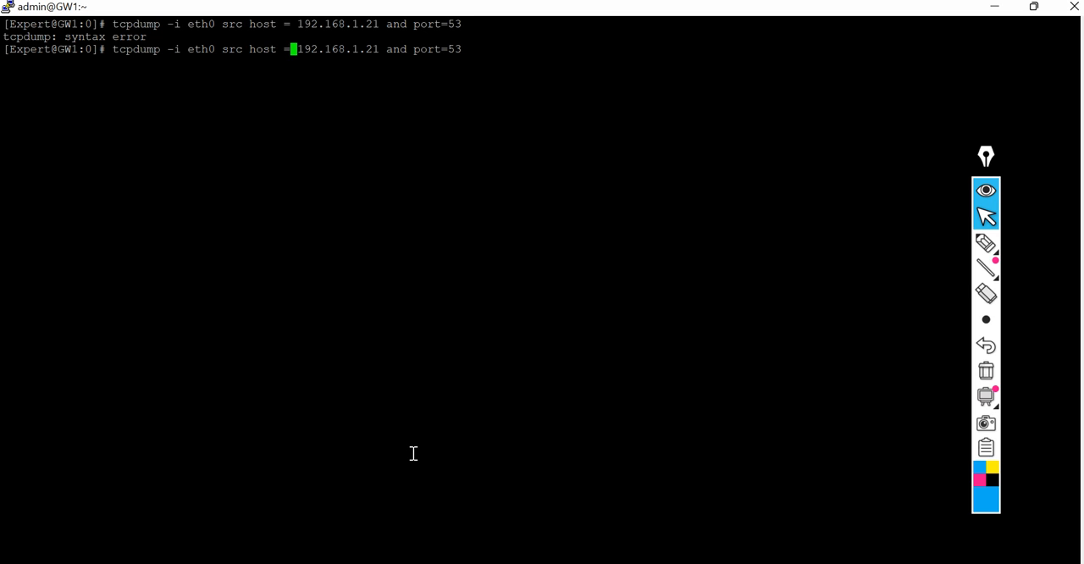
{"action": "type", "text": "="}
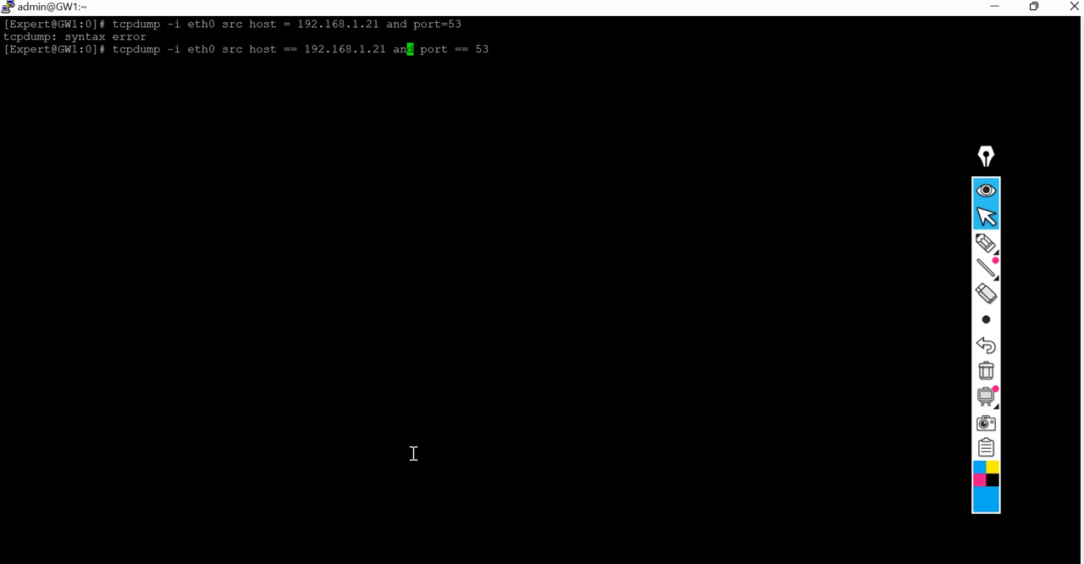
{"action": "key", "text": "Right"}
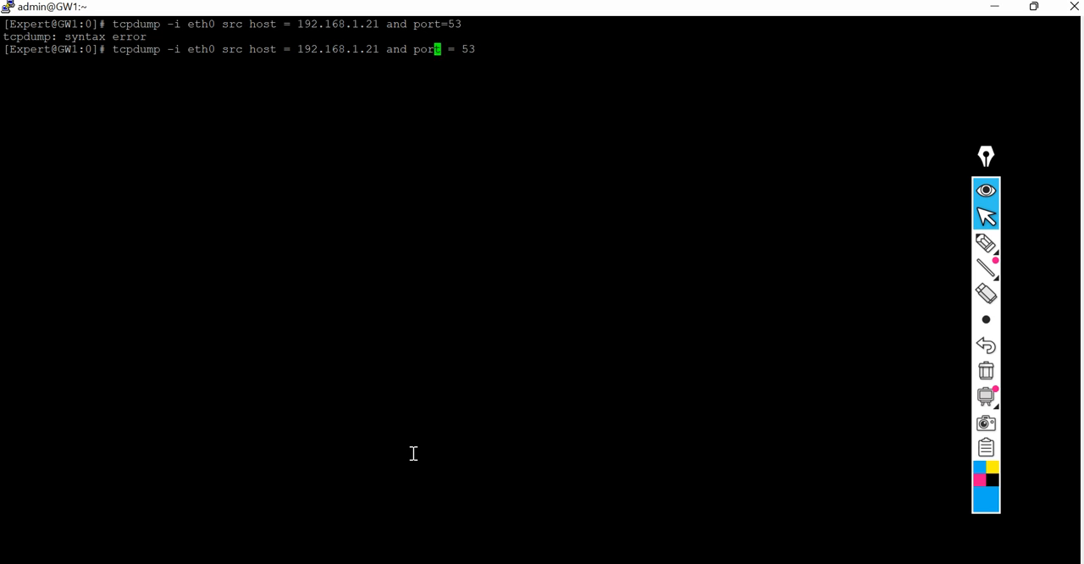
{"action": "key", "text": "End"}
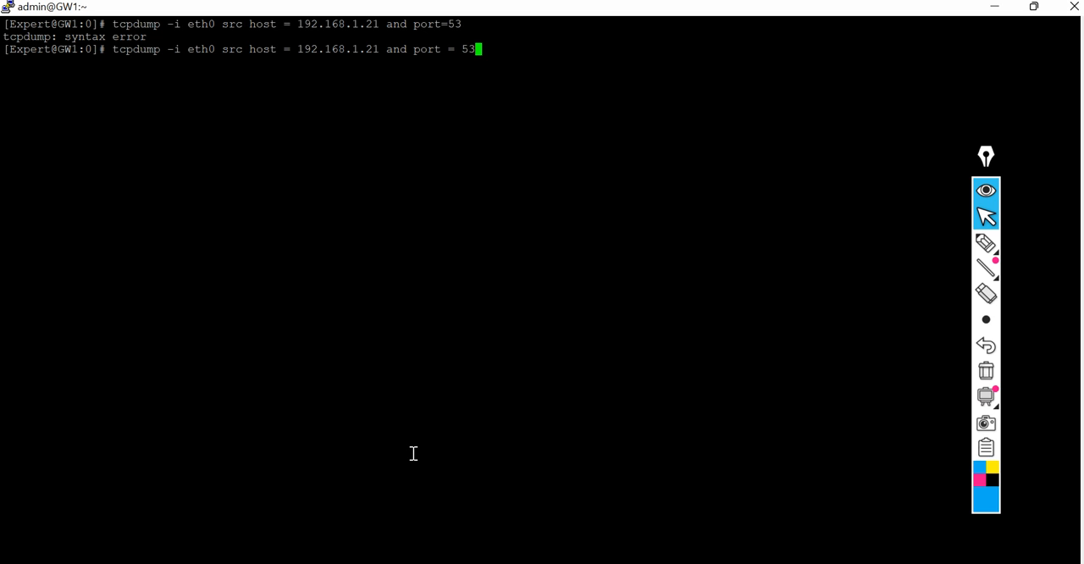
{"action": "key", "text": "Return"}
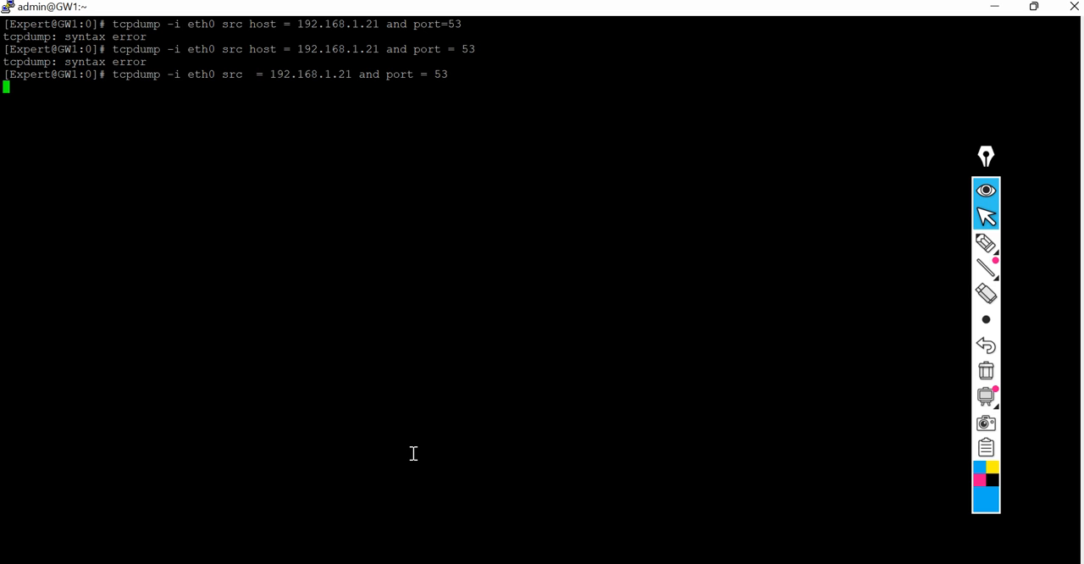
{"action": "key", "text": "Return"}
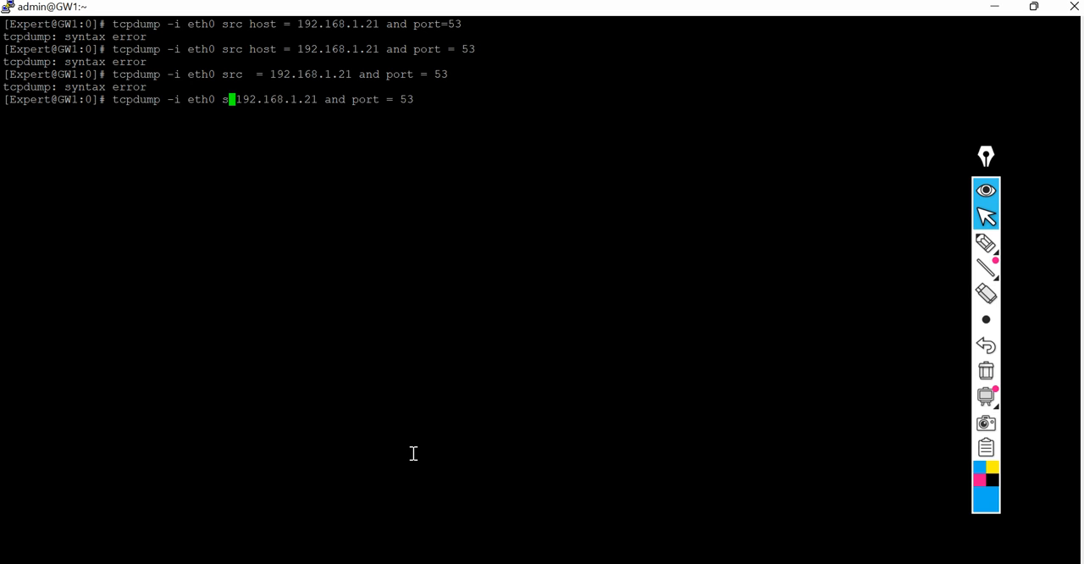
{"action": "type", "text": "host"}
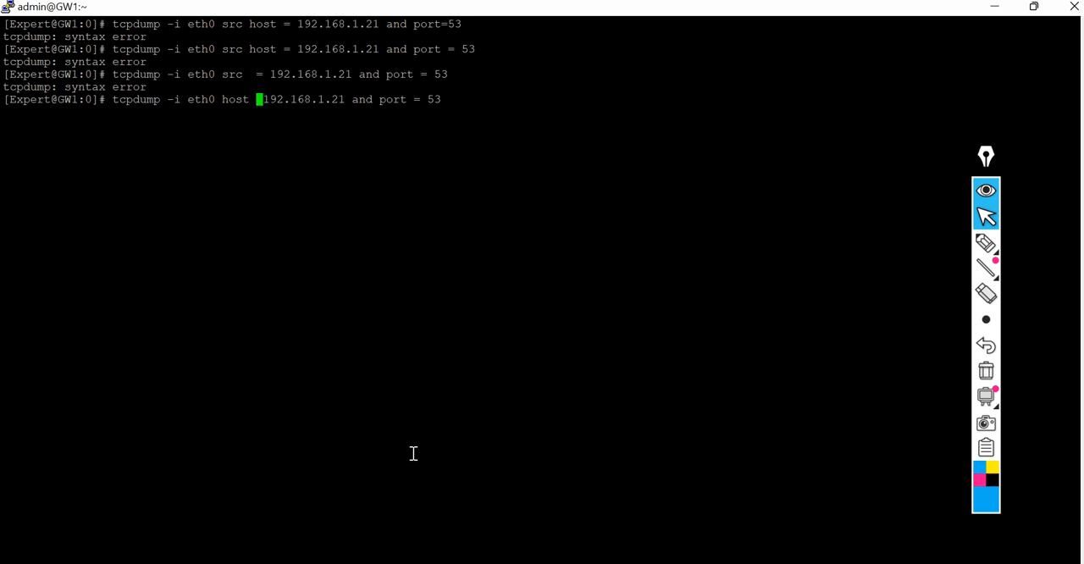
{"action": "key", "text": "Return"}
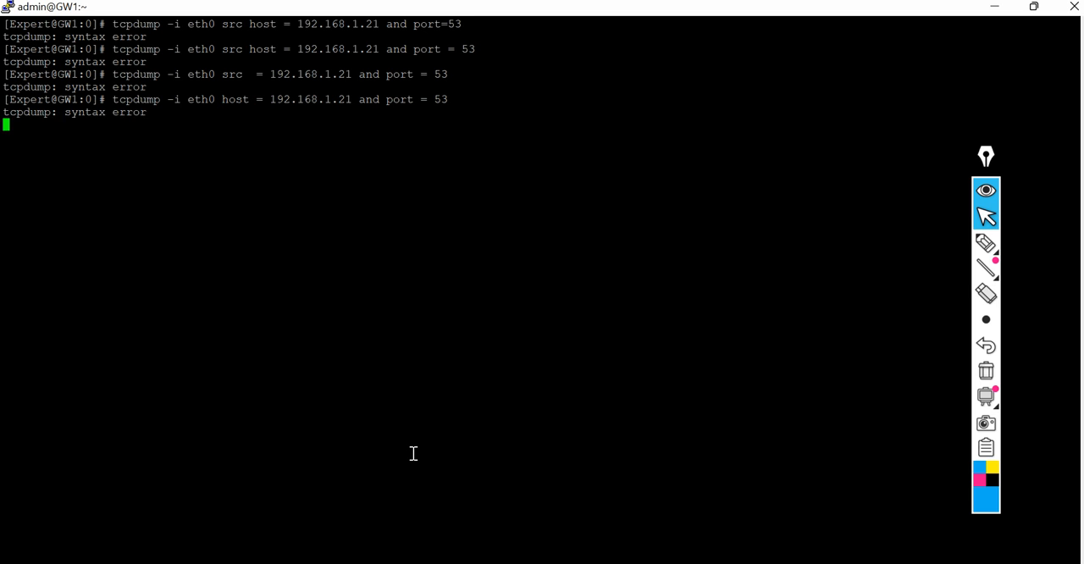
{"action": "key", "text": "Return"}
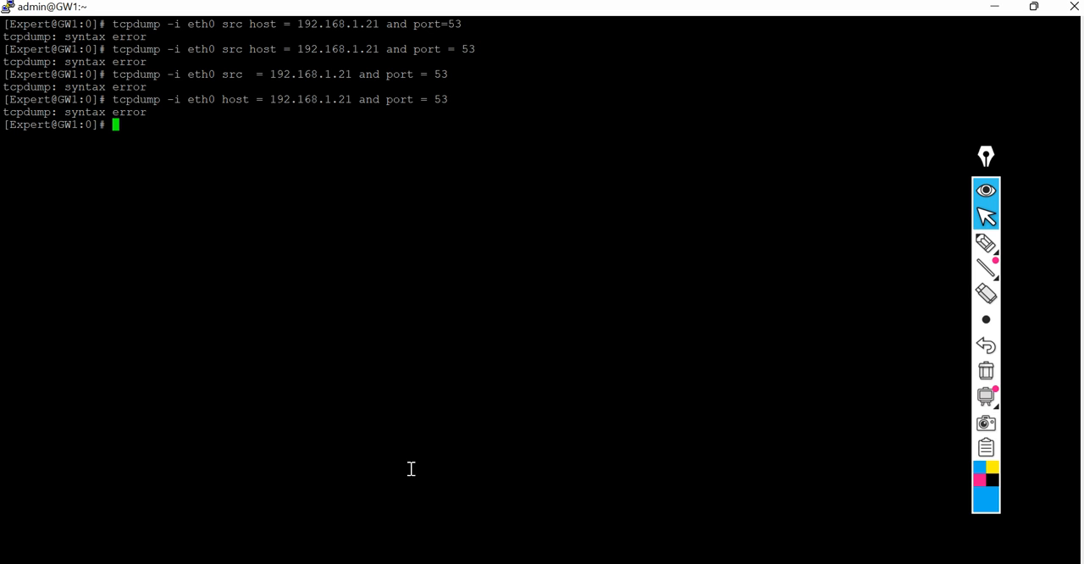
{"action": "mouse_move", "coordinate": [420, 551]}
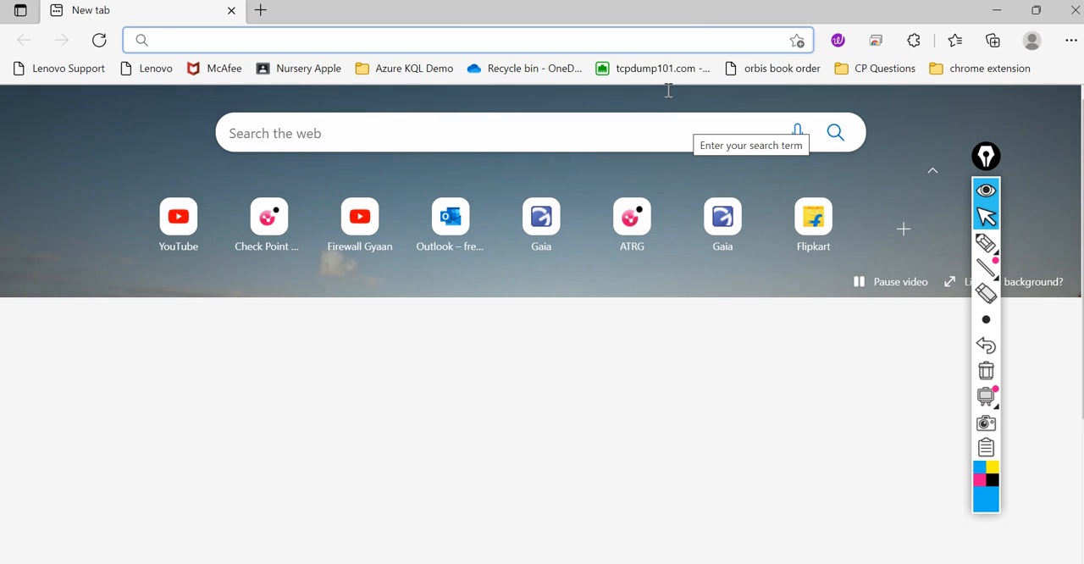
- In the tcpdump101 builder set interface eth0 and network 192.168.1.21 joined with AND
{"action": "left_click", "coordinate": [661, 68]}
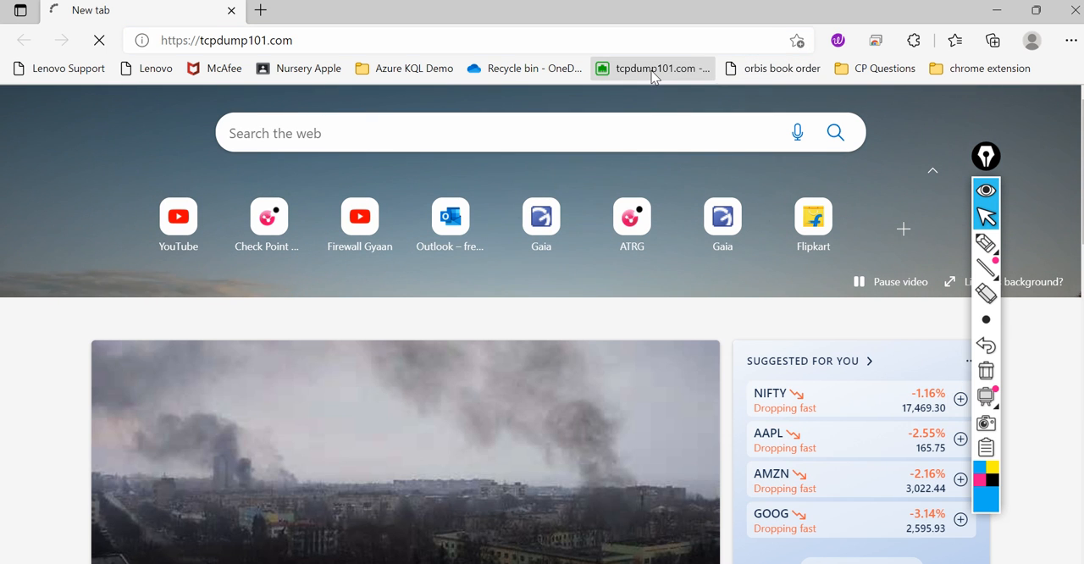
{"action": "left_click", "coordinate": [661, 67]}
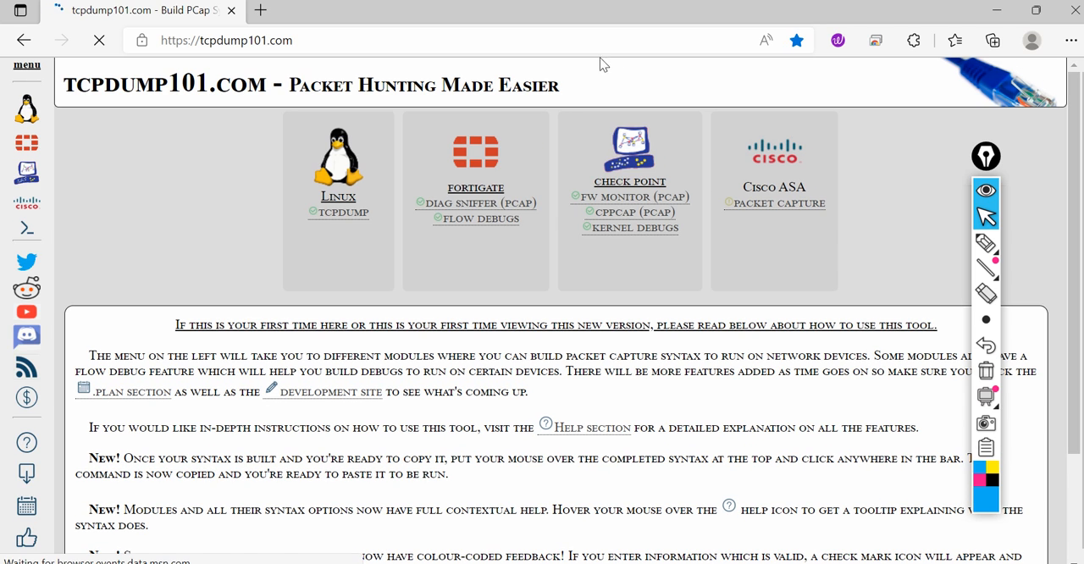
{"action": "left_click", "coordinate": [339, 211]}
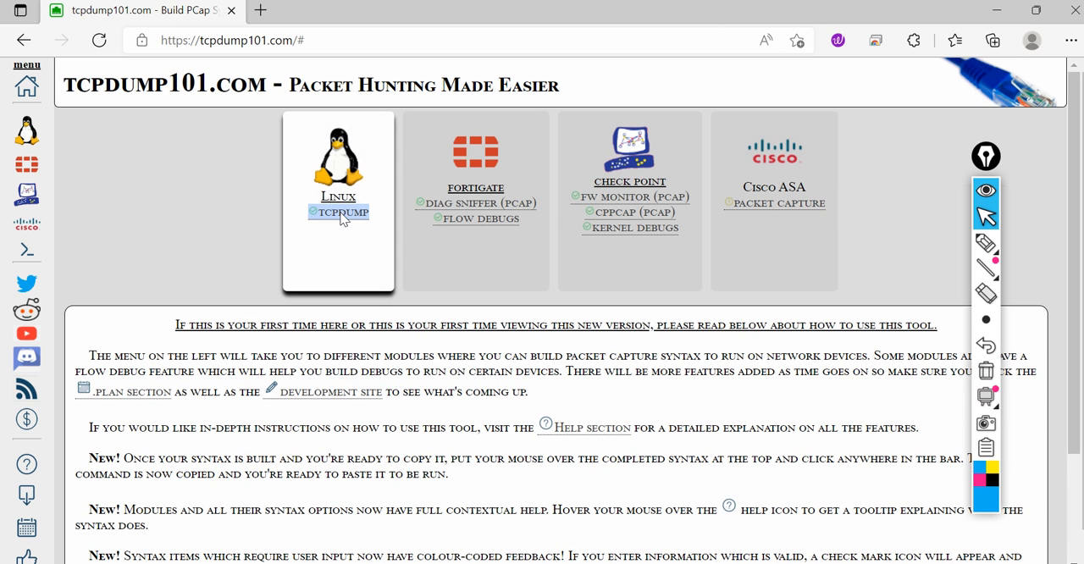
{"action": "left_click", "coordinate": [339, 211]}
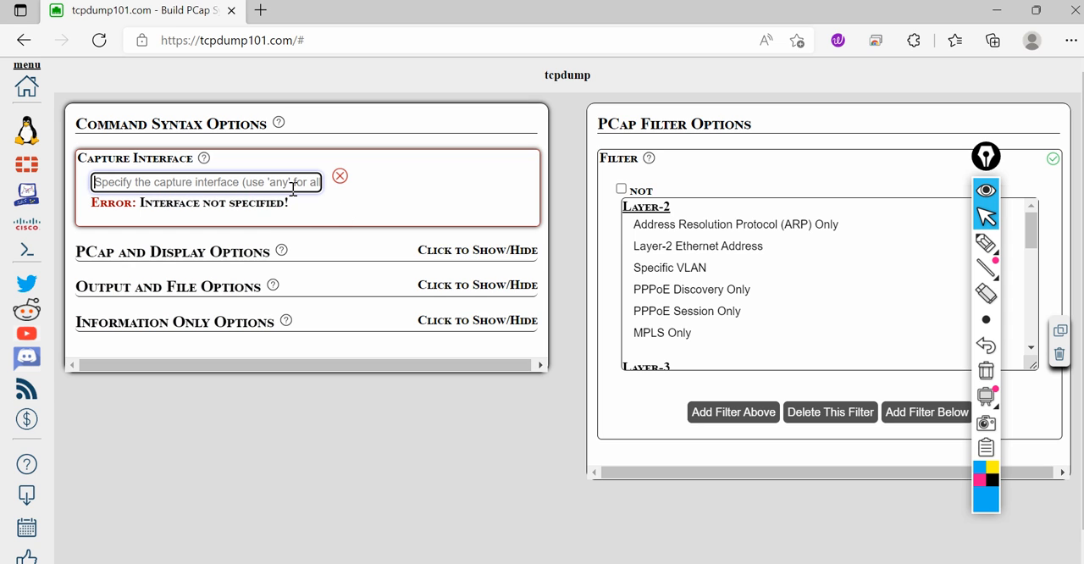
{"action": "type", "text": "eth"}
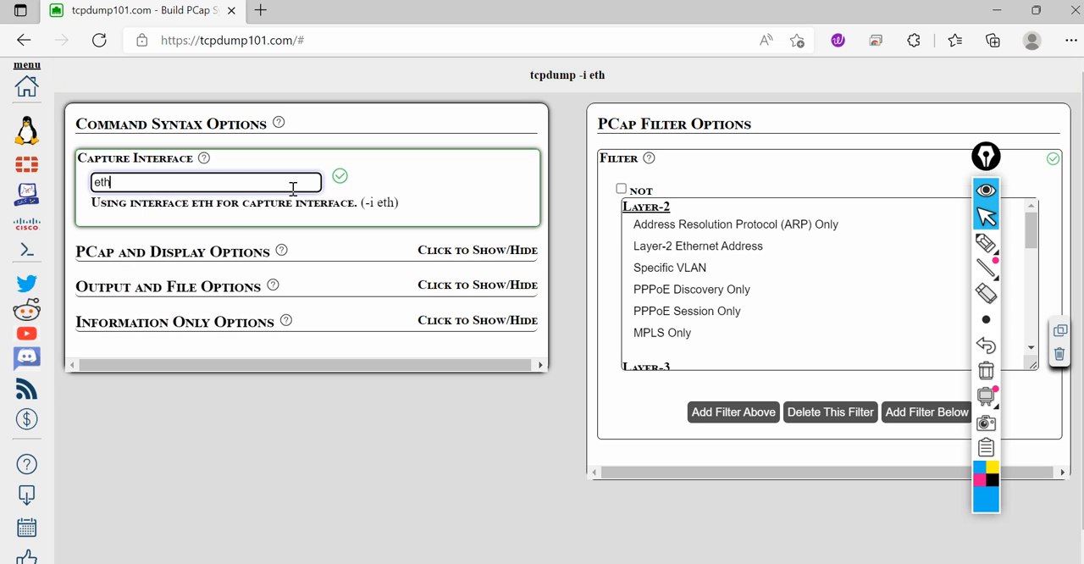
{"action": "type", "text": "0"}
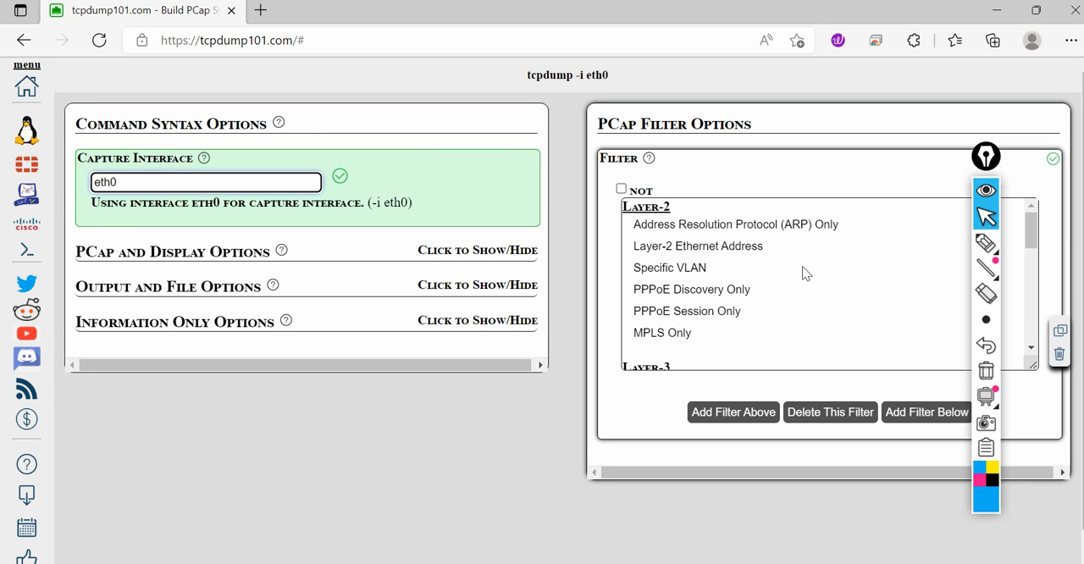
{"action": "mouse_move", "coordinate": [1001, 161]}
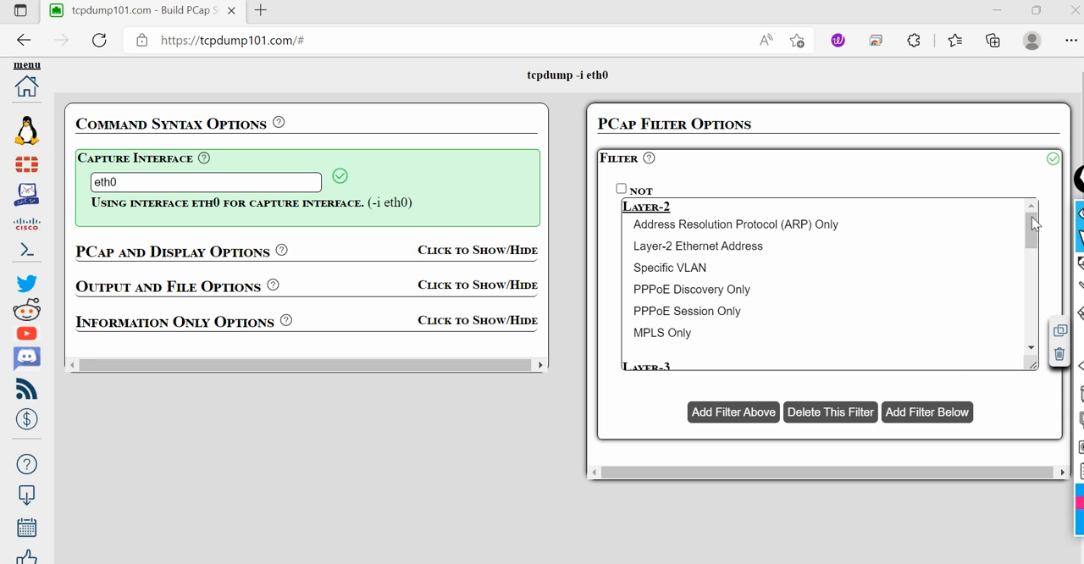
{"action": "scroll", "scroll_direction": "down", "scroll_amount": 3}
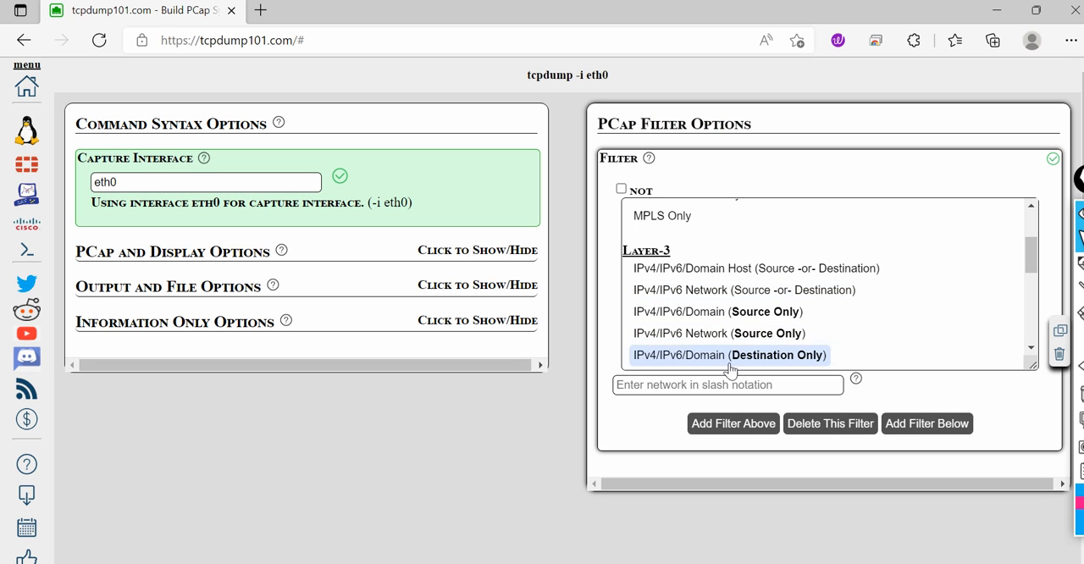
{"action": "type", "text": "192"}
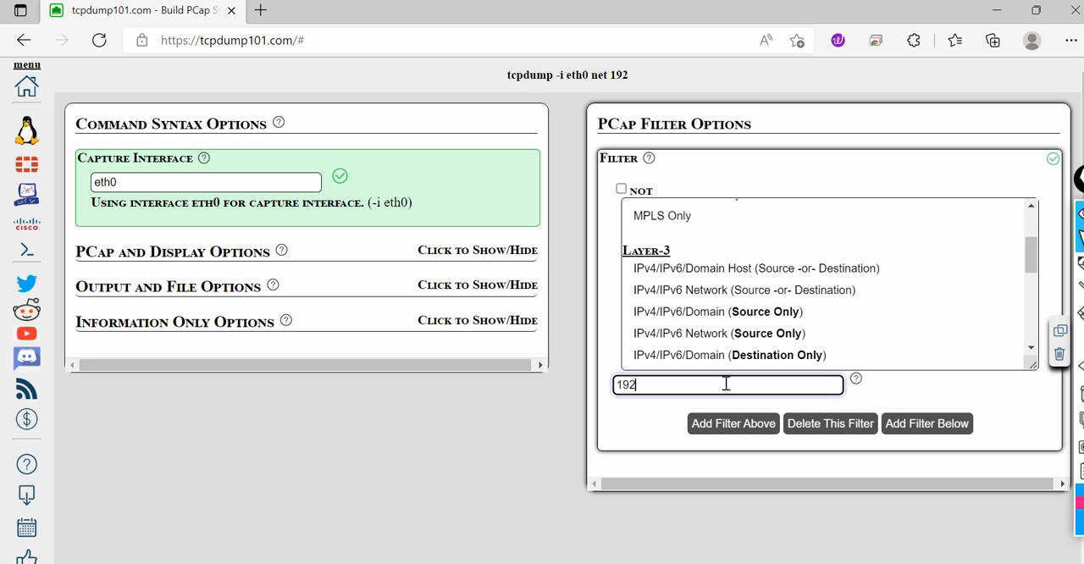
{"action": "type", "text": ".168.1."}
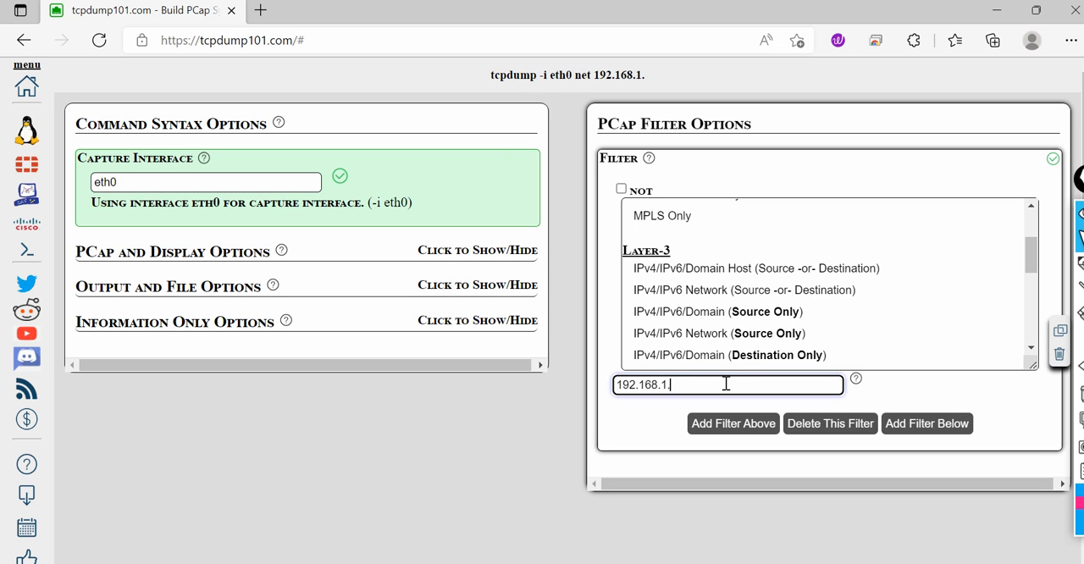
{"action": "type", "text": "21"}
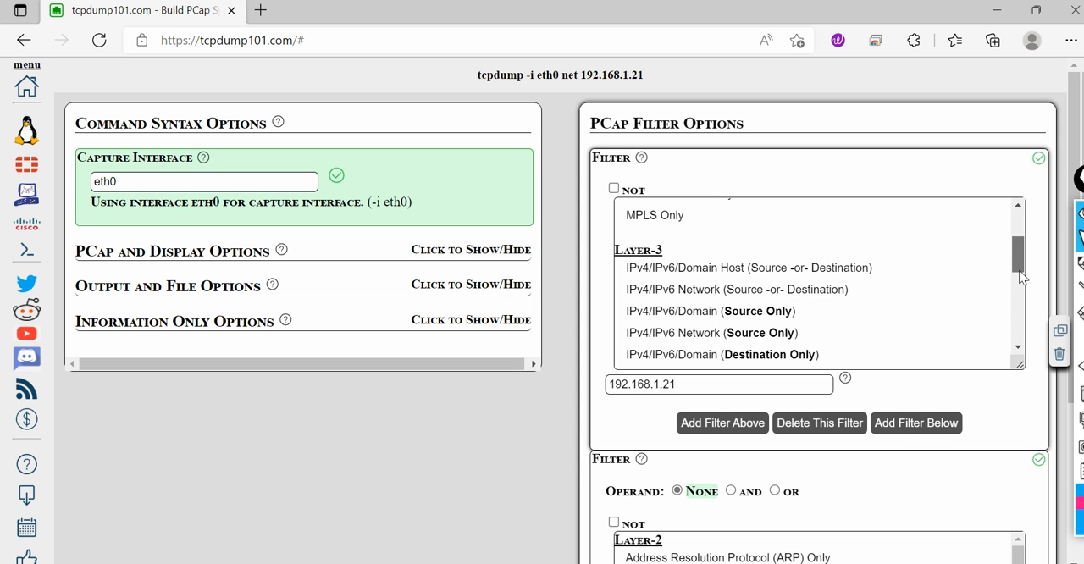
{"action": "scroll", "scroll_direction": "down", "scroll_amount": 3}
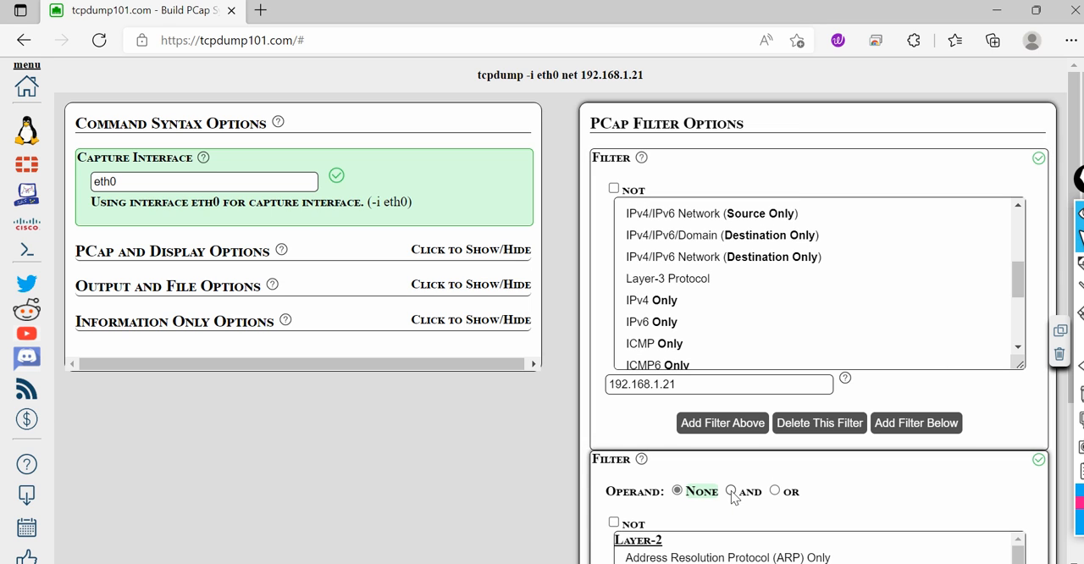
{"action": "left_click", "coordinate": [730, 491]}
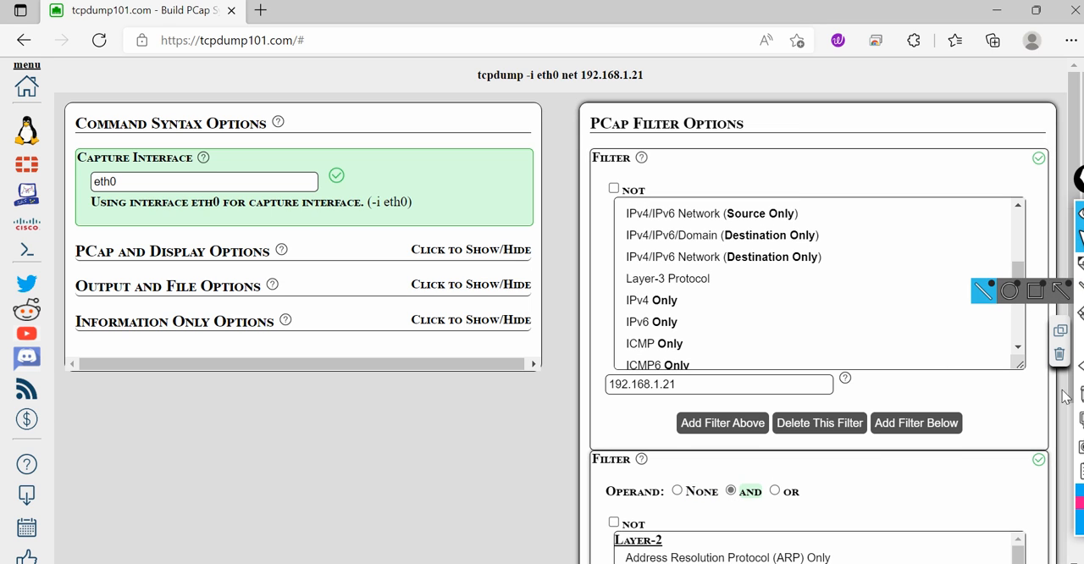
{"action": "mouse_move", "coordinate": [1065, 397]}
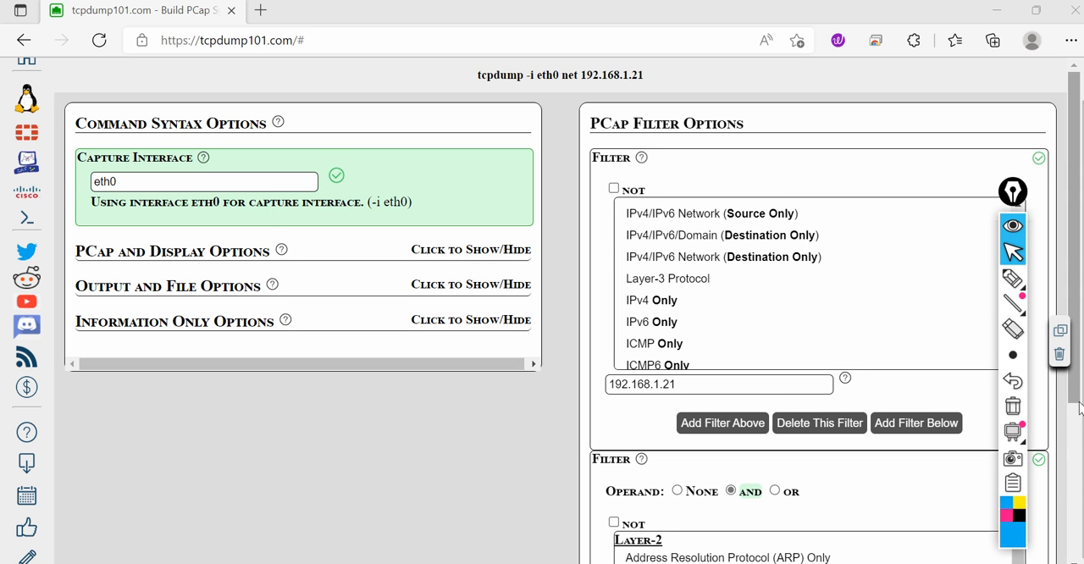
- Add a destination-only port 53 filter, copy the built command and return to the GW1 shell
{"action": "scroll", "scroll_direction": "down", "scroll_amount": 3}
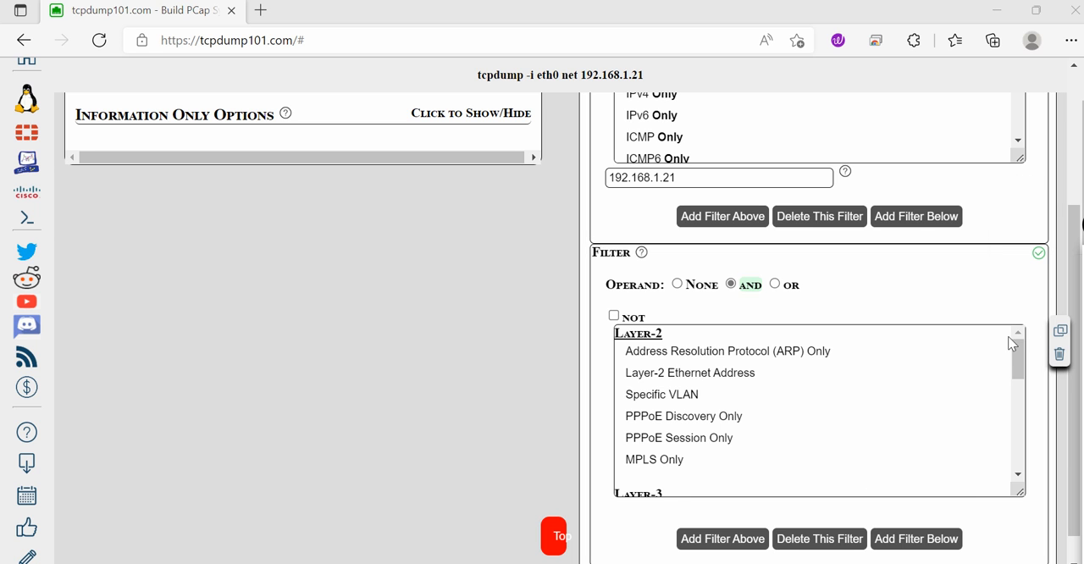
{"action": "scroll", "scroll_direction": "down", "scroll_amount": 3}
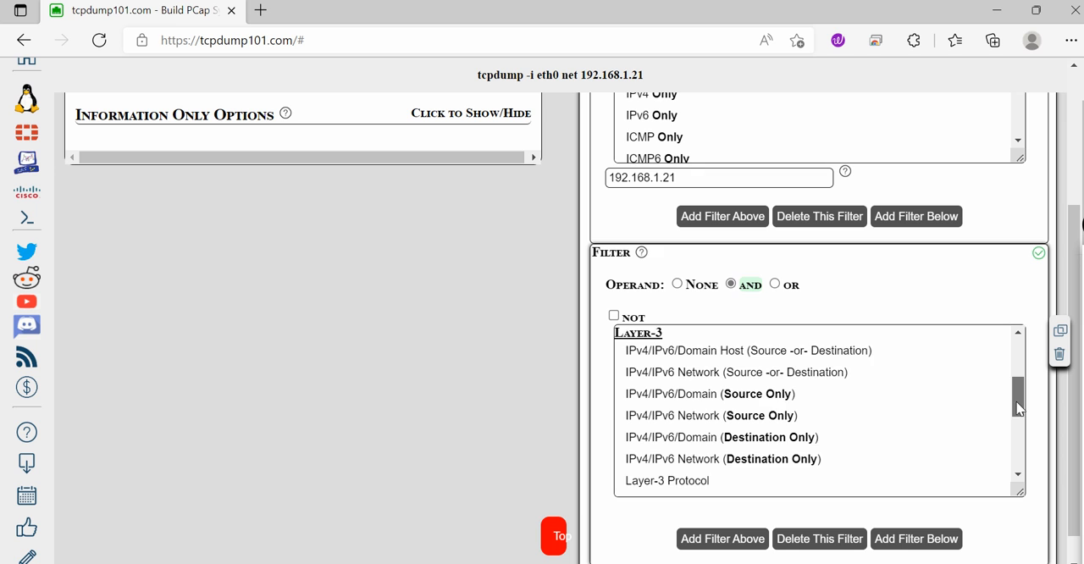
{"action": "scroll", "scroll_direction": "down", "scroll_amount": 3}
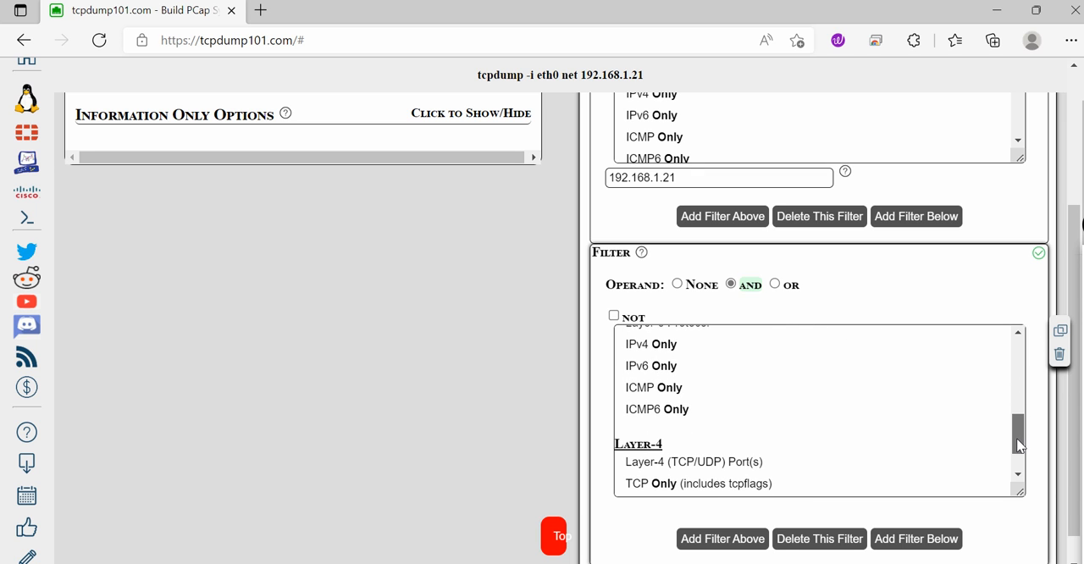
{"action": "left_click", "coordinate": [692, 447]}
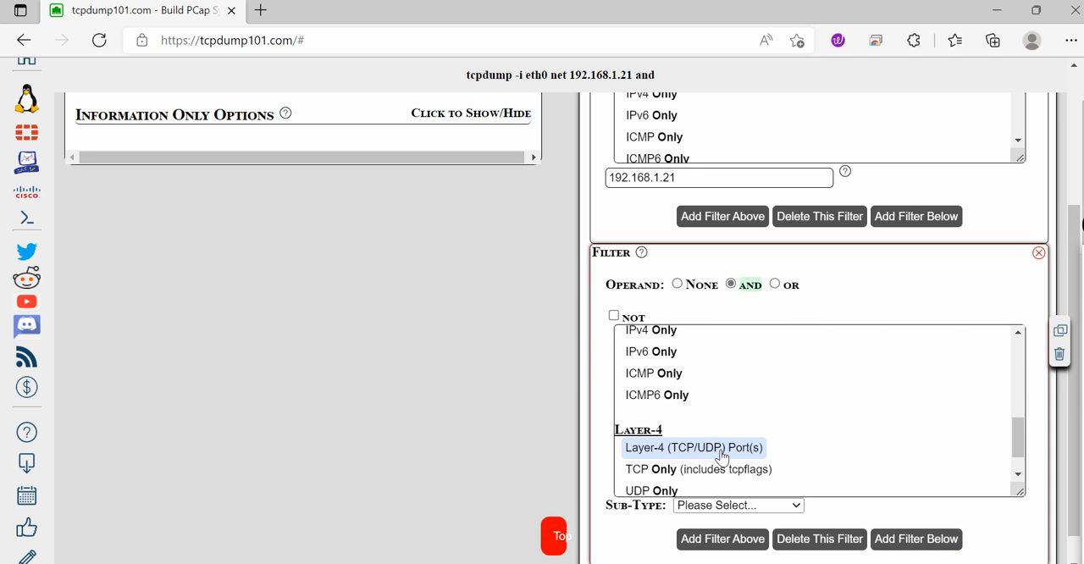
{"action": "left_click", "coordinate": [736, 505]}
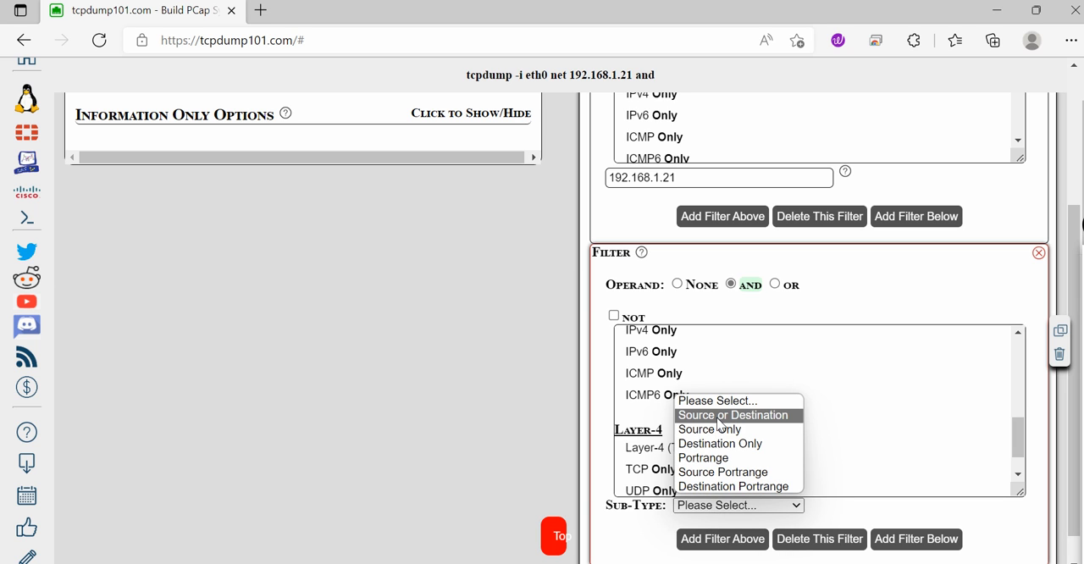
{"action": "left_click", "coordinate": [692, 447]}
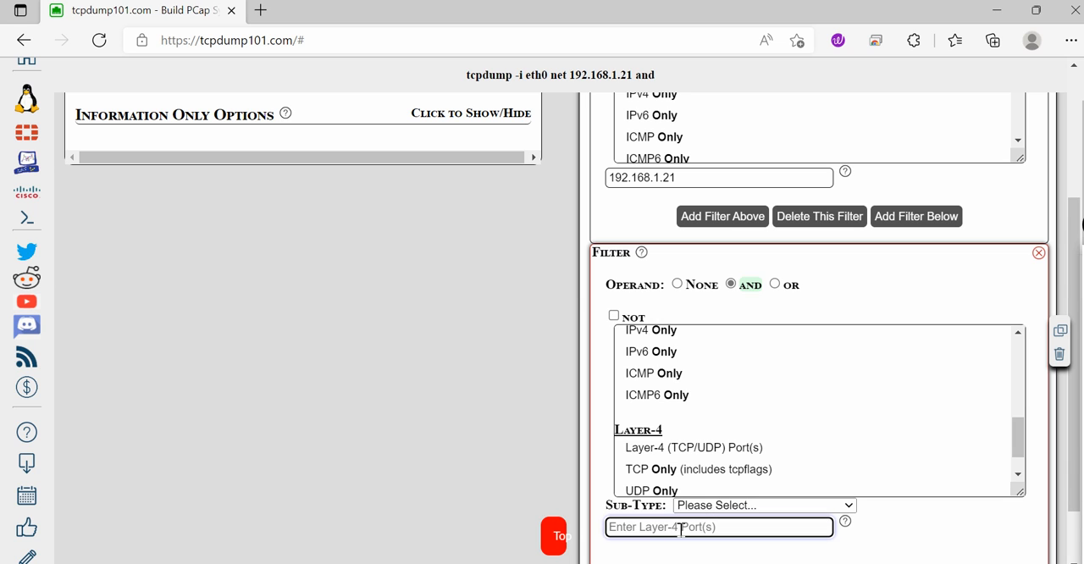
{"action": "type", "text": "53"}
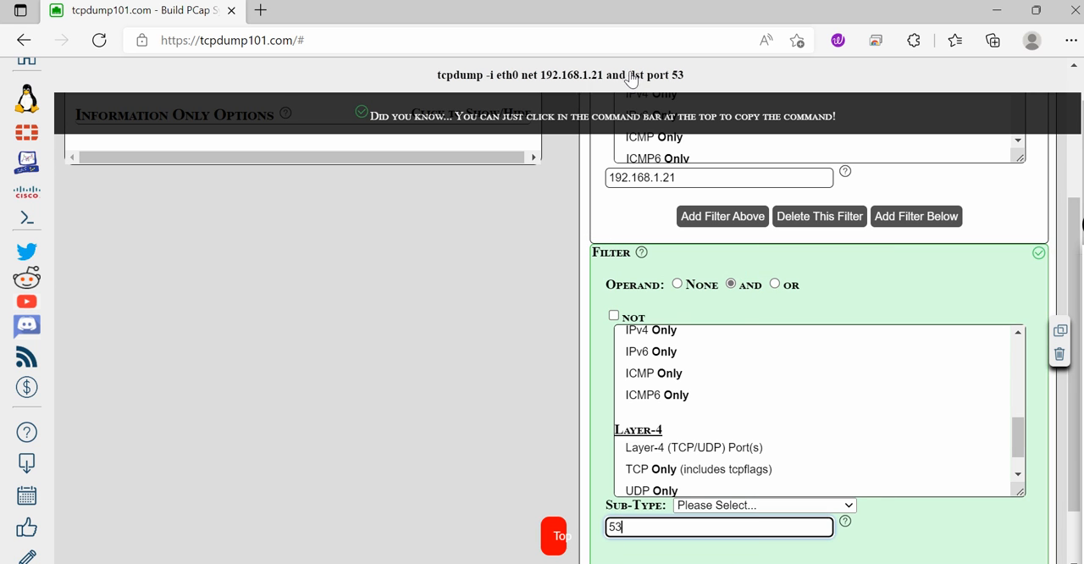
{"action": "left_click", "coordinate": [559, 74]}
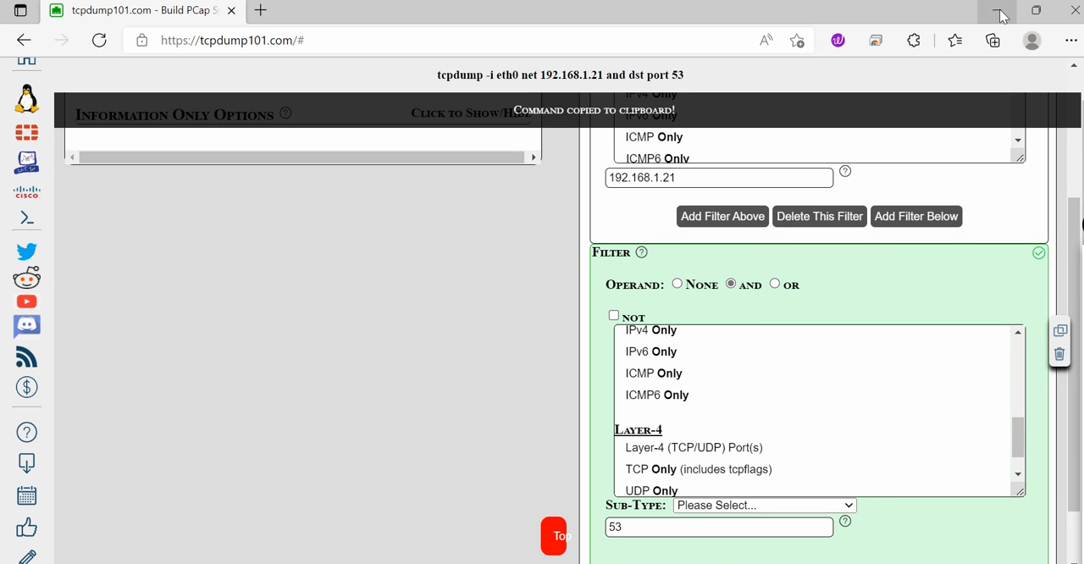
{"action": "left_click", "coordinate": [999, 10]}
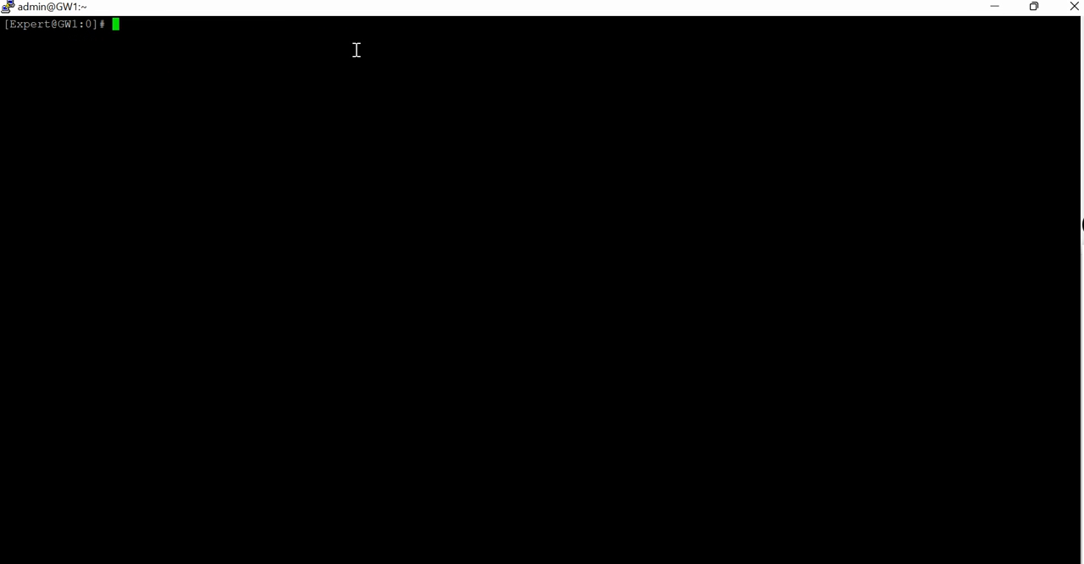
- Start tcpdump -i eth0 src 192.168.1.21 and dst port 53 on GW1
{"action": "type", "text": "tcpdump -i eth0 net 192.168.1.21 and dst port 53"}
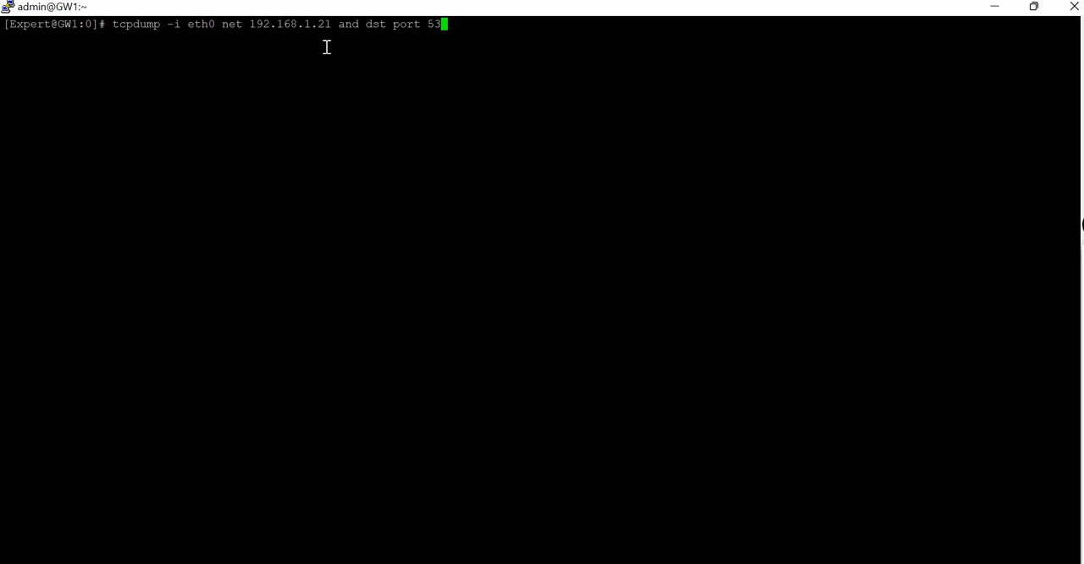
{"action": "mouse_move", "coordinate": [252, 24]}
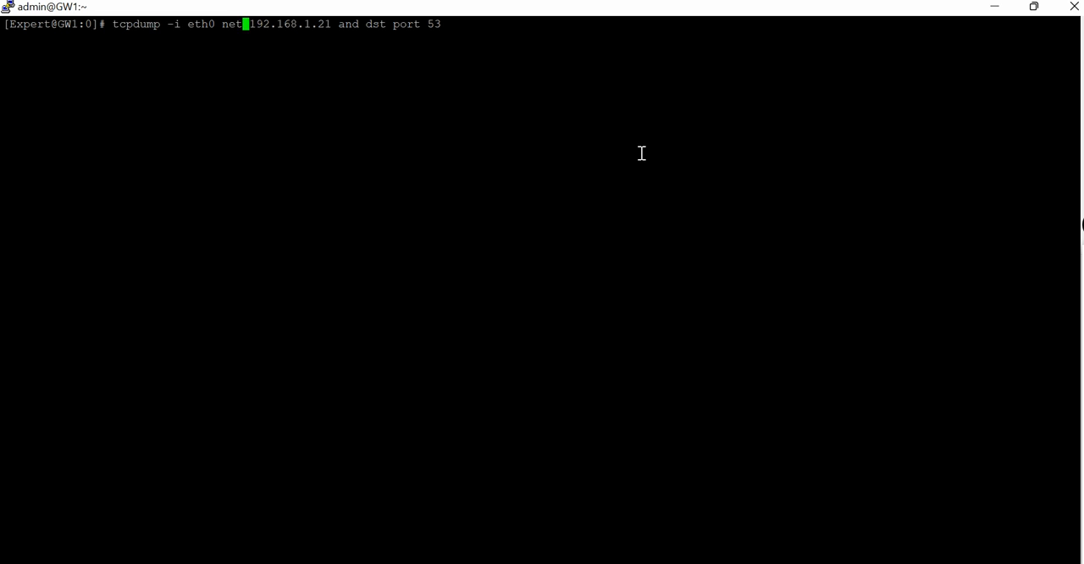
{"action": "key", "text": "BackSpace"}
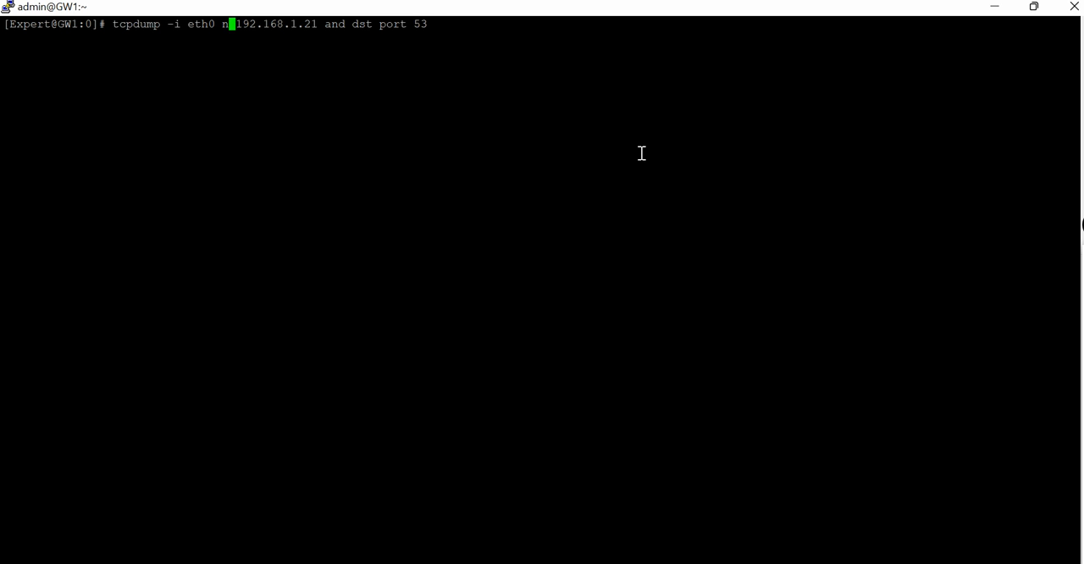
{"action": "type", "text": "src"}
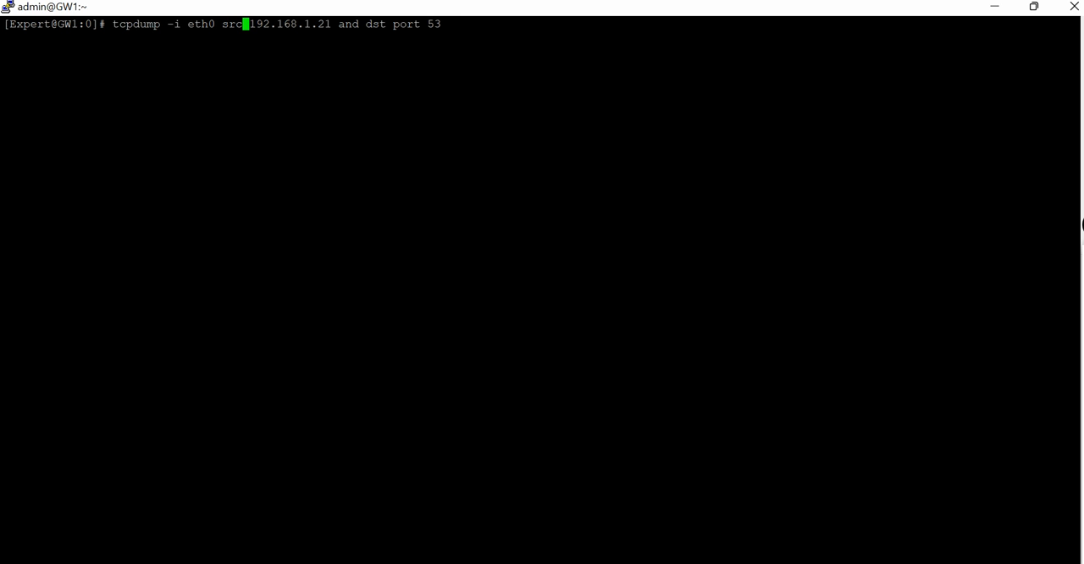
{"action": "key", "text": "Return"}
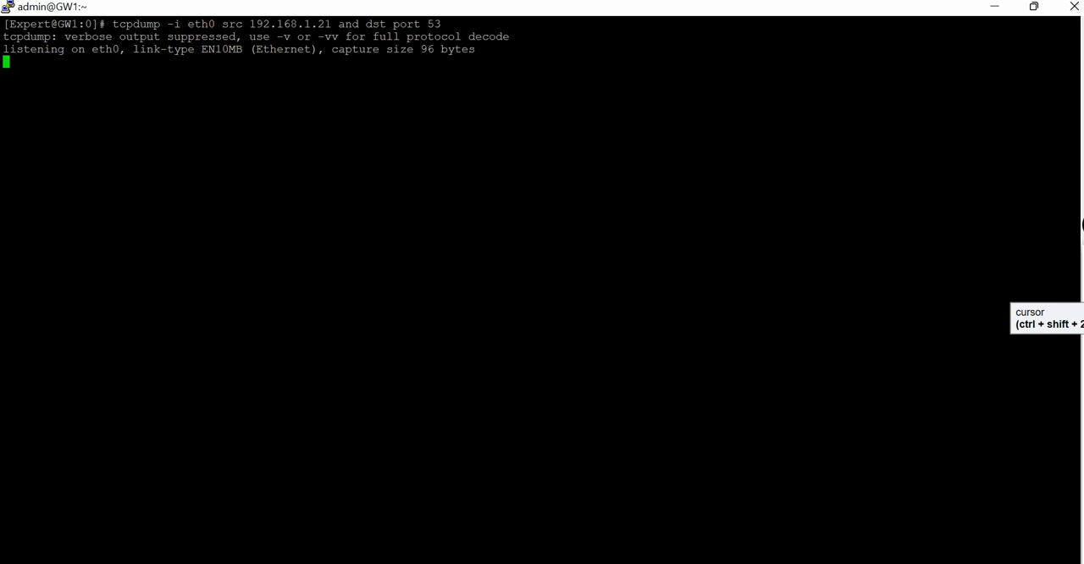
{"action": "mouse_move", "coordinate": [689, 413]}
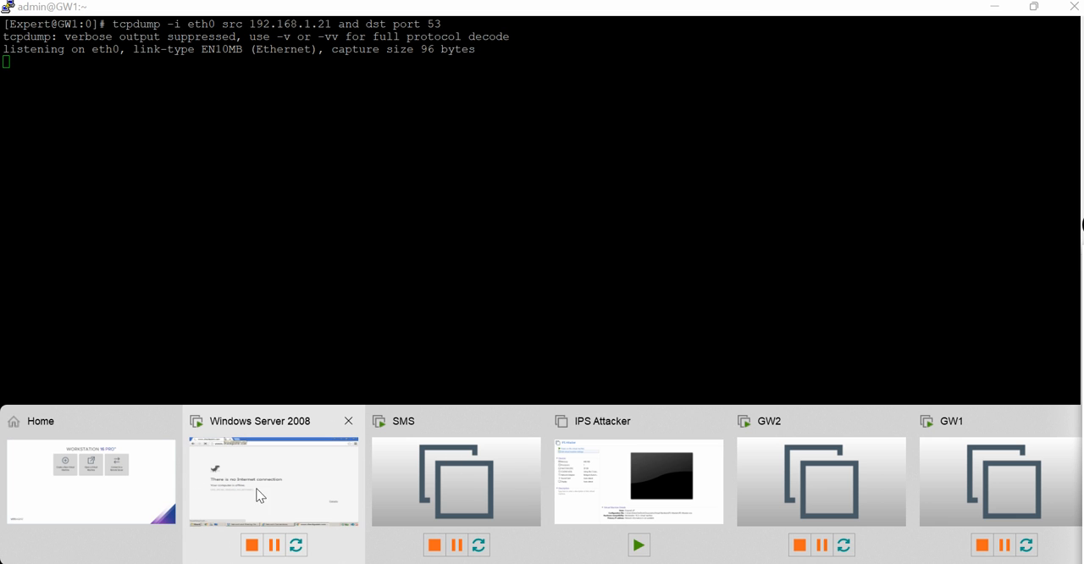
{"action": "left_click", "coordinate": [272, 481]}
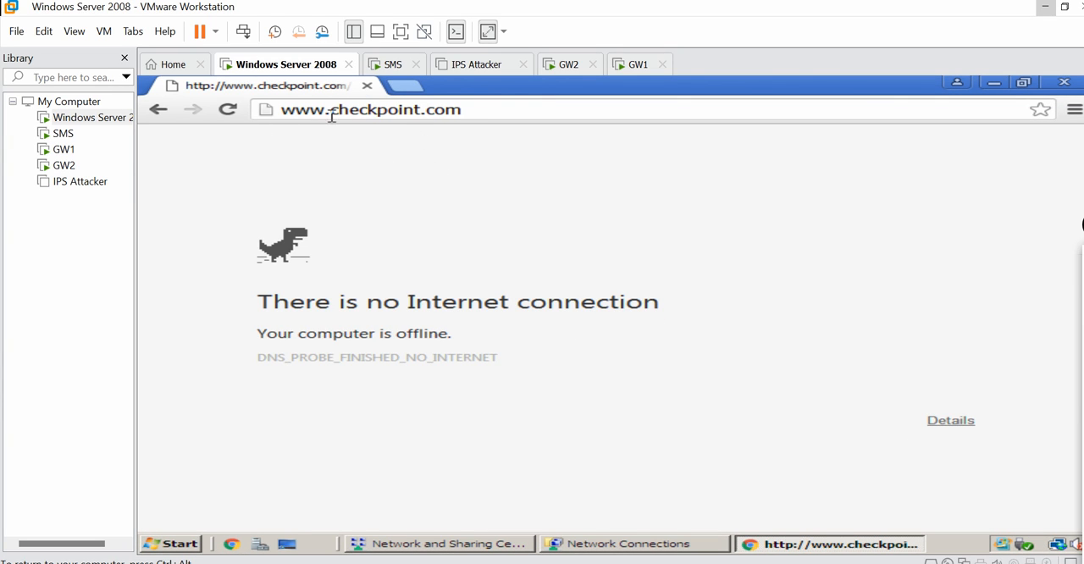
{"action": "left_click", "coordinate": [227, 108]}
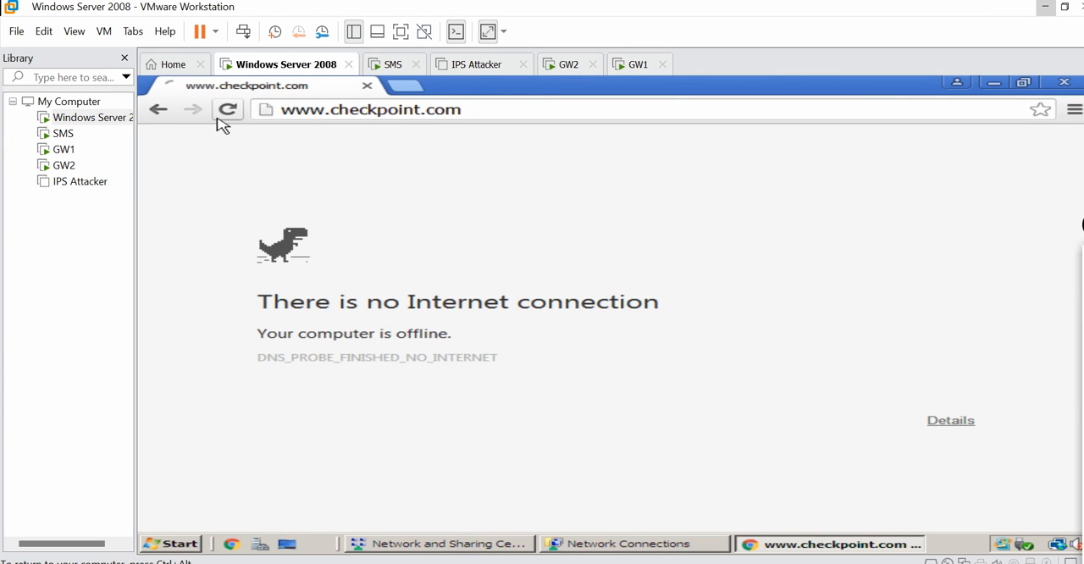
{"action": "left_click", "coordinate": [227, 109]}
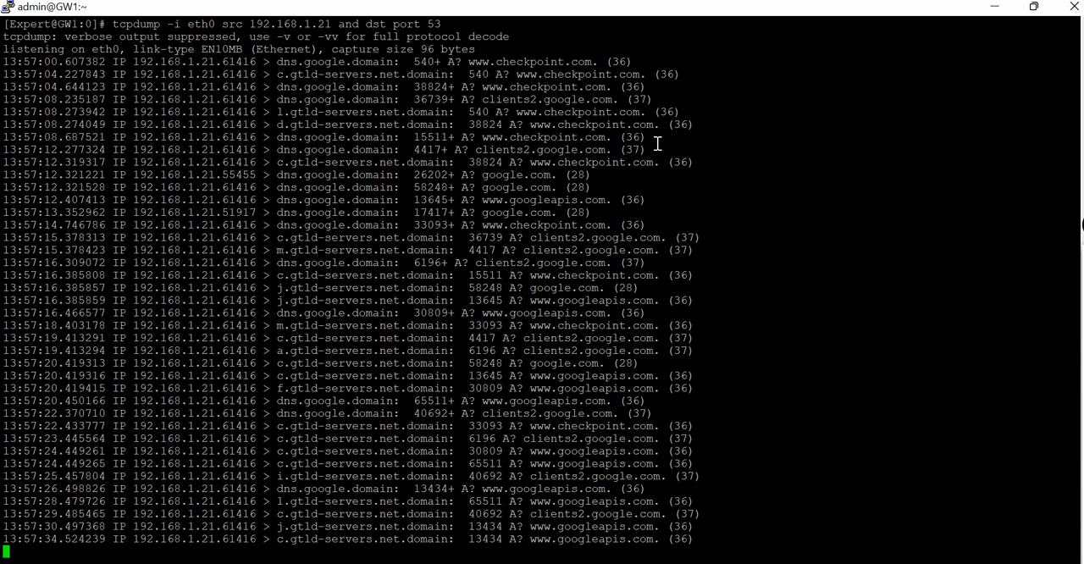
{"action": "mouse_move", "coordinate": [643, 161]}
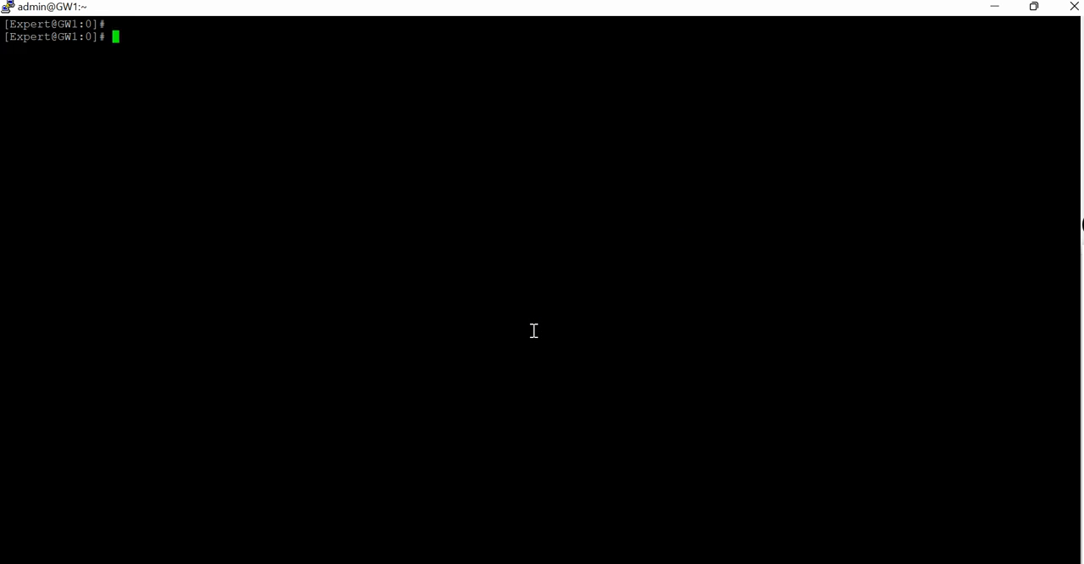
- Rerun the src 192.168.1.21 dst port 53 capture with '- w manual.pcap', hitting a syntax error
{"action": "type", "text": "tcpdump -i eth0 src 192.168.1.21 and dst port 53 -"}
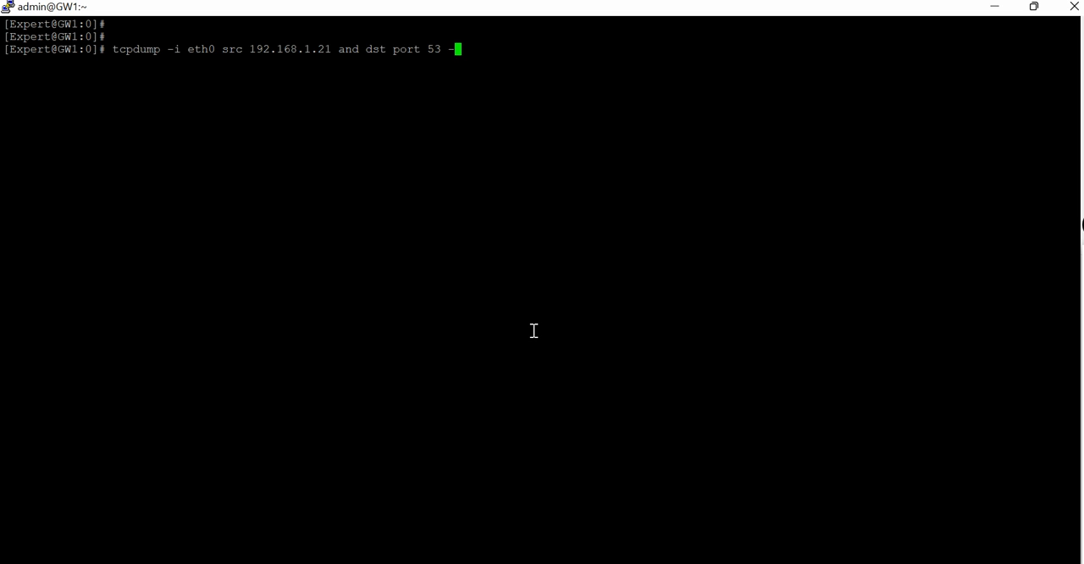
{"action": "type", "text": "w"}
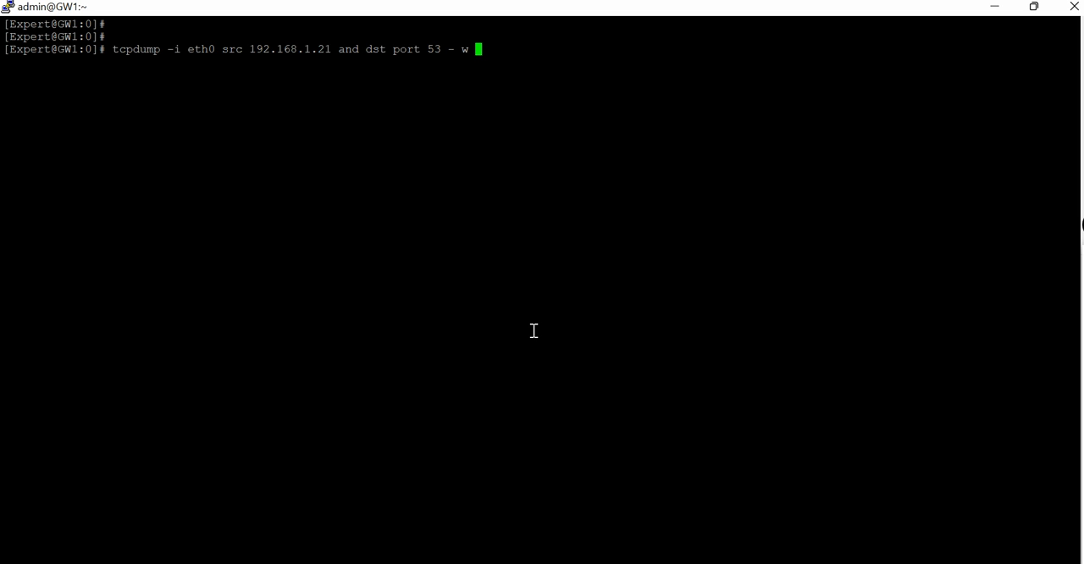
{"action": "type", "text": "manual"}
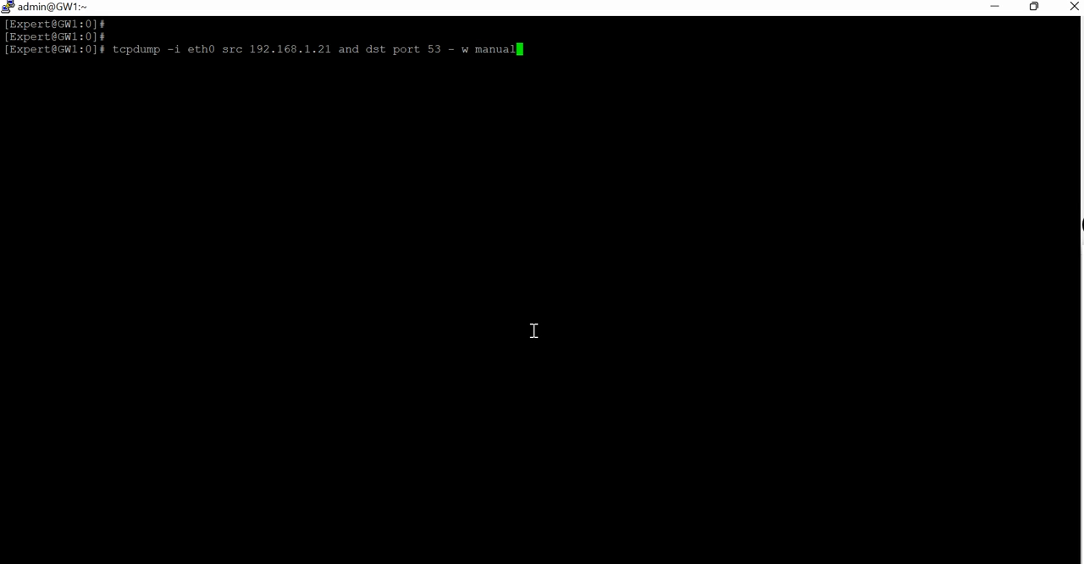
{"action": "type", "text": "."}
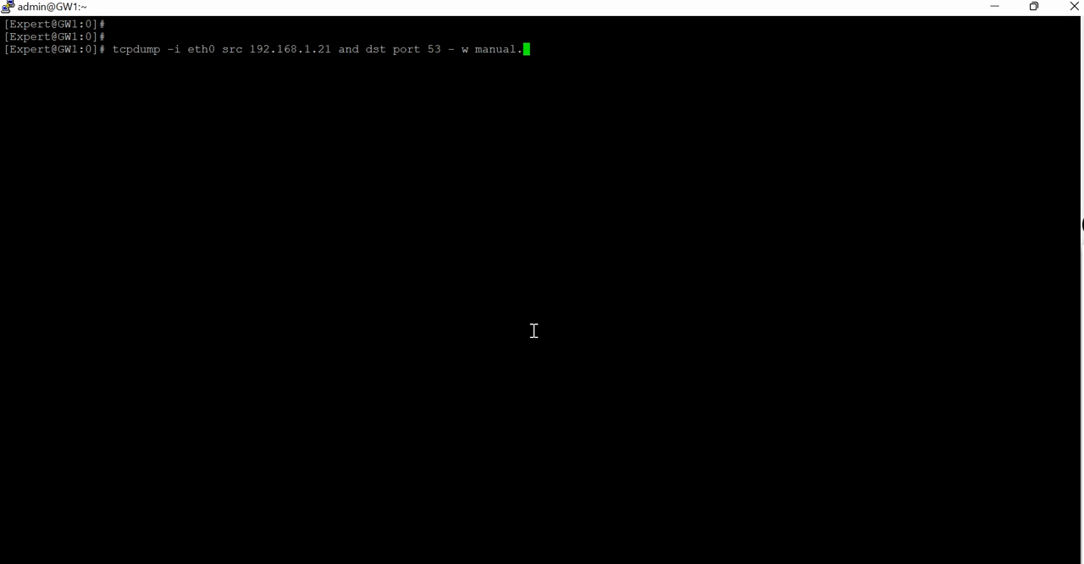
{"action": "key", "text": "Return"}
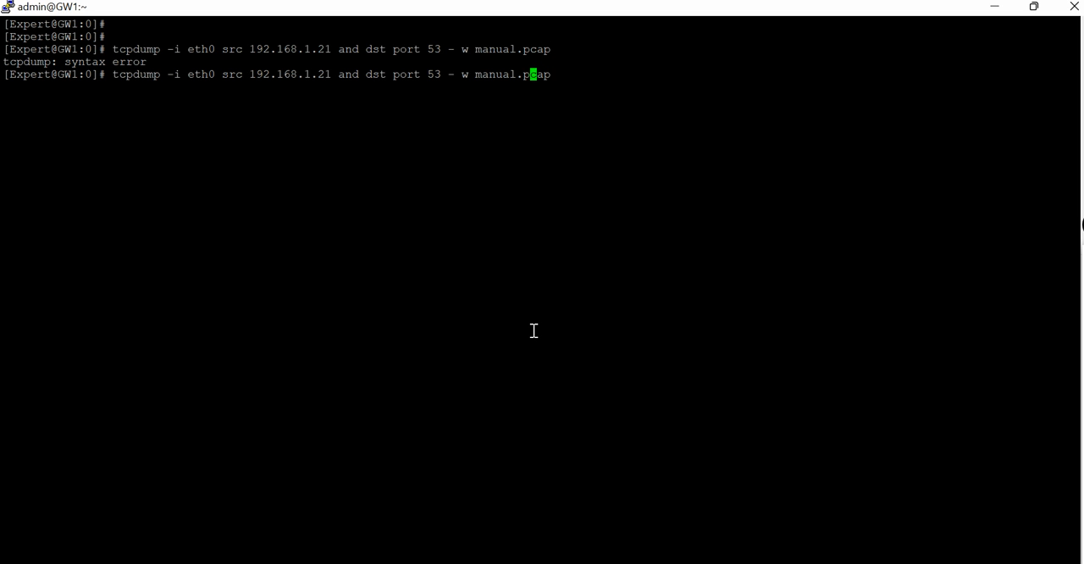
- Correct the option to -w manual.pcap and start the capture writing to that file
{"action": "key", "text": "Left"}
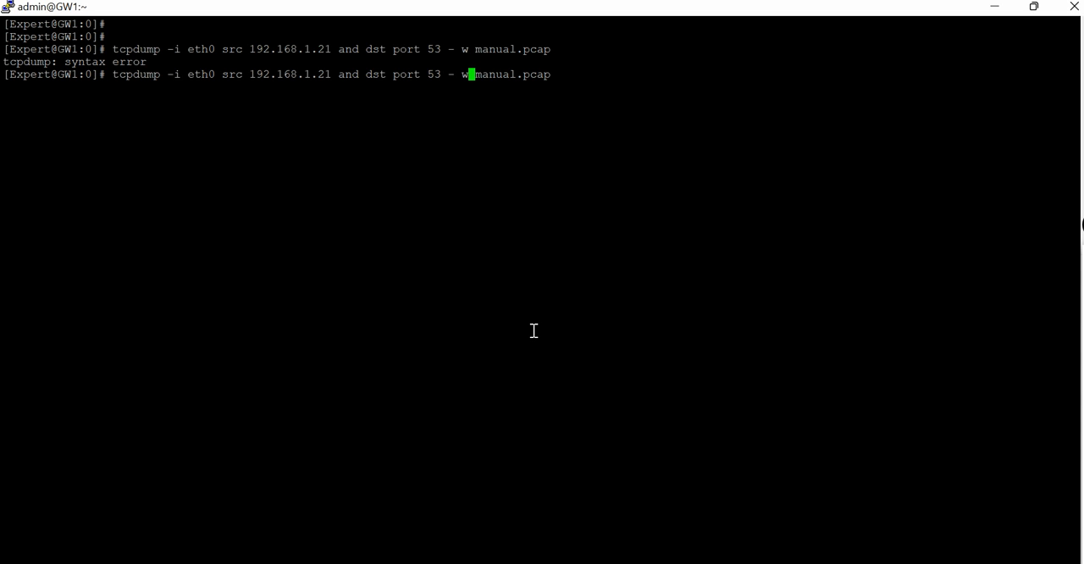
{"action": "key", "text": "Backspace"}
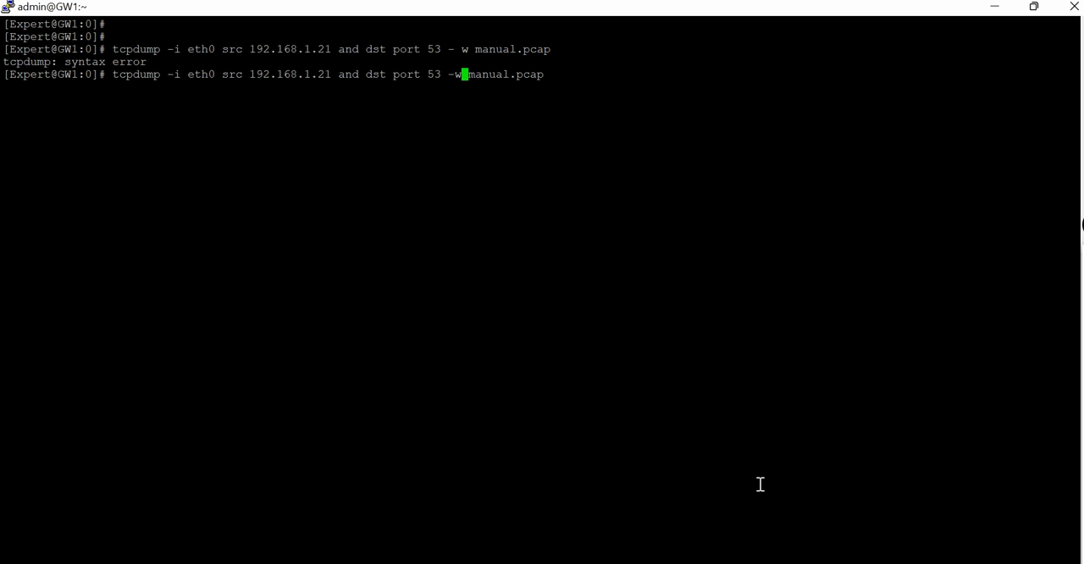
{"action": "key", "text": "Right"}
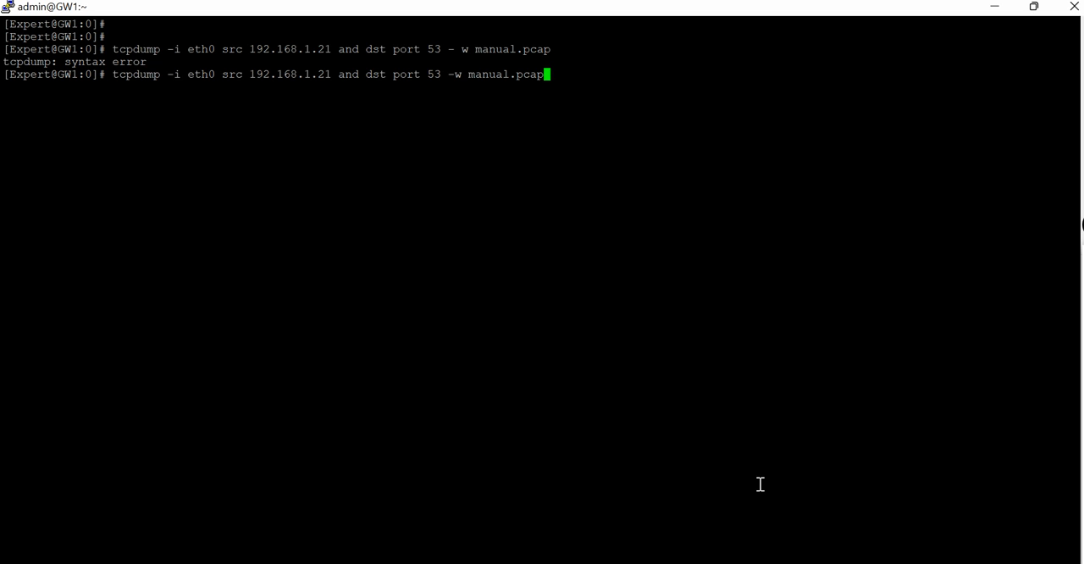
{"action": "key", "text": "Return"}
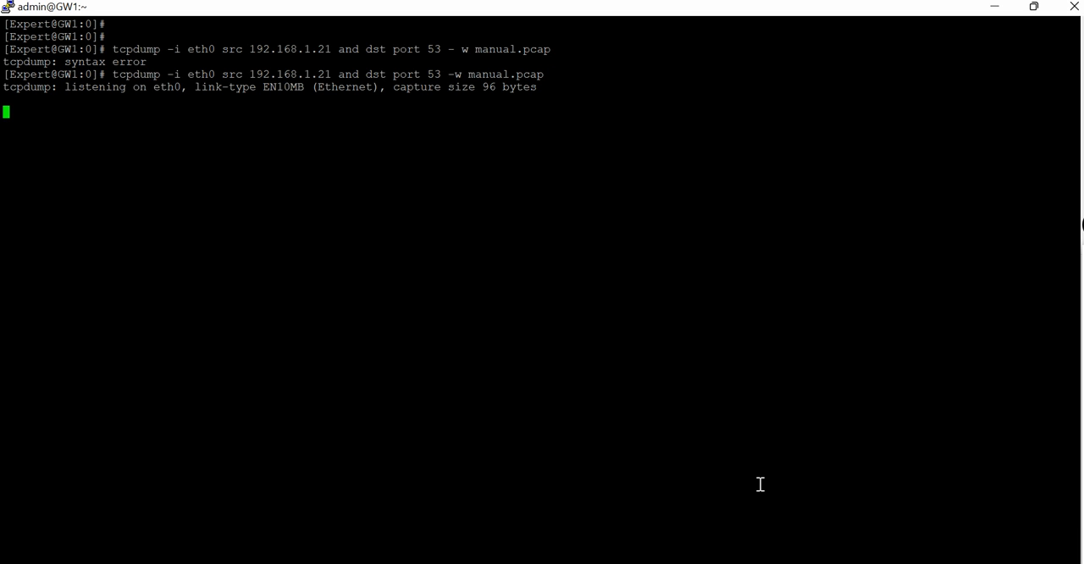
{"action": "mouse_move", "coordinate": [705, 454]}
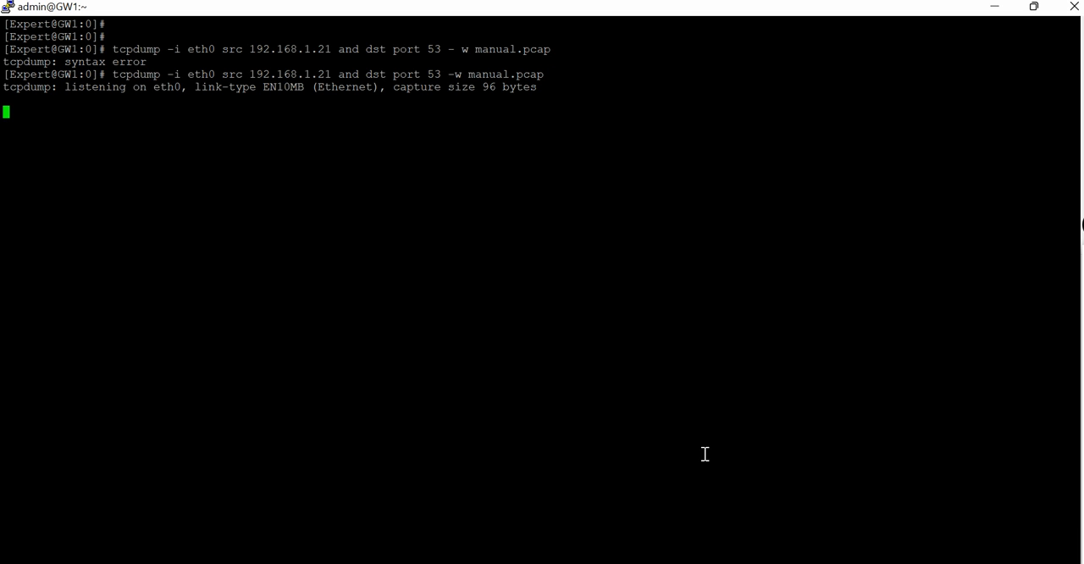
{"action": "mouse_move", "coordinate": [613, 437]}
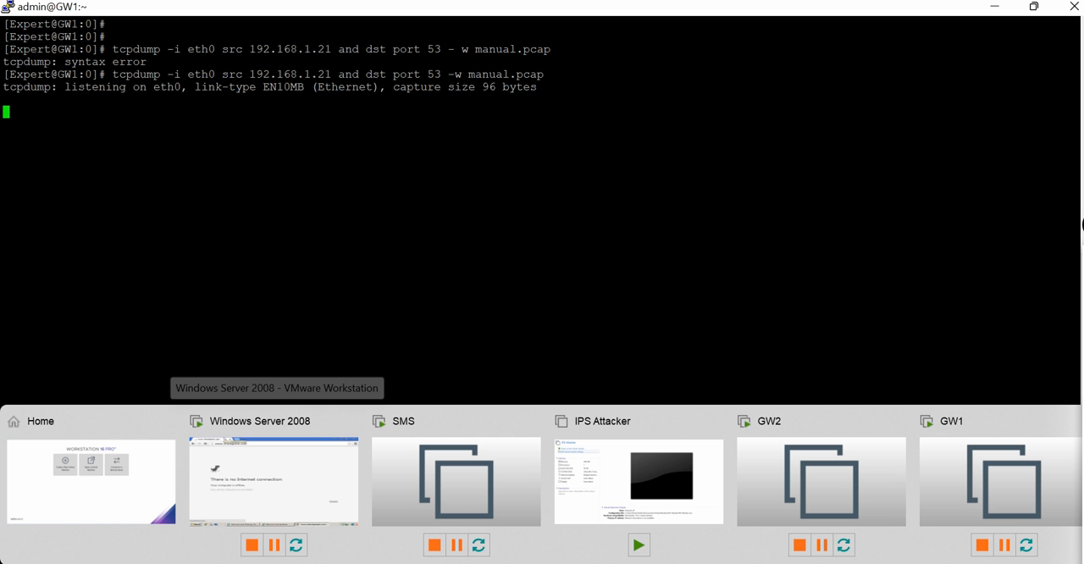
{"action": "mouse_move", "coordinate": [342, 466]}
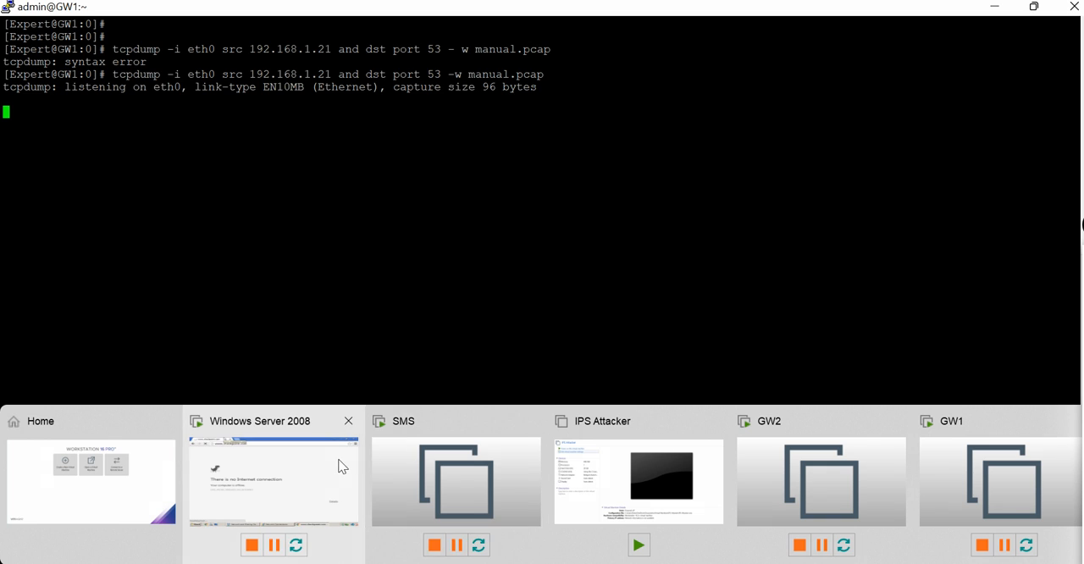
- Reload checkpoint.com in the Windows Server 2008 VM, then stop tcpdump at 6 packets in manual.pcap
{"action": "left_click", "coordinate": [273, 481]}
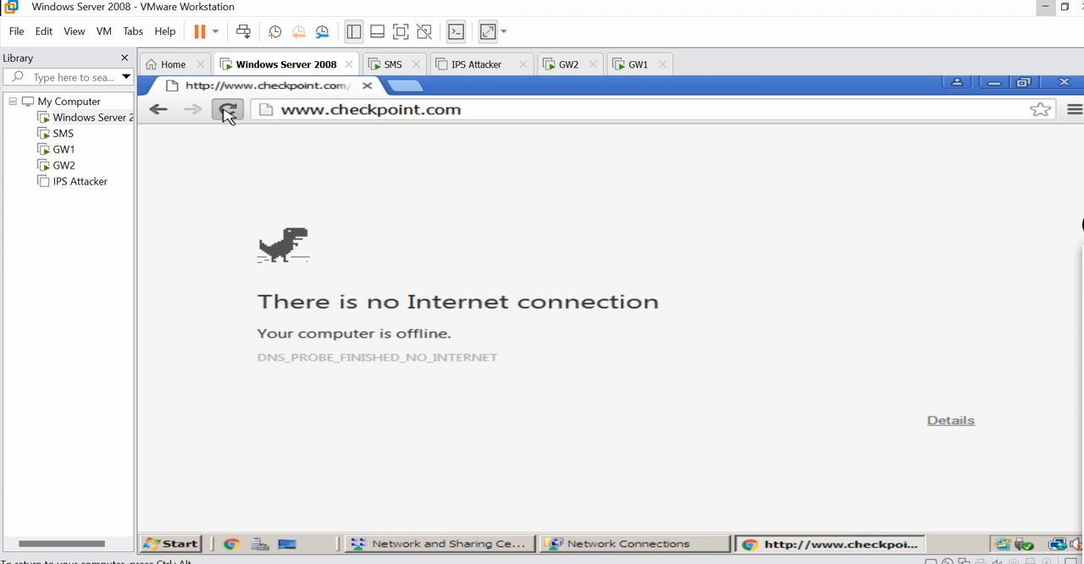
{"action": "left_click", "coordinate": [227, 108]}
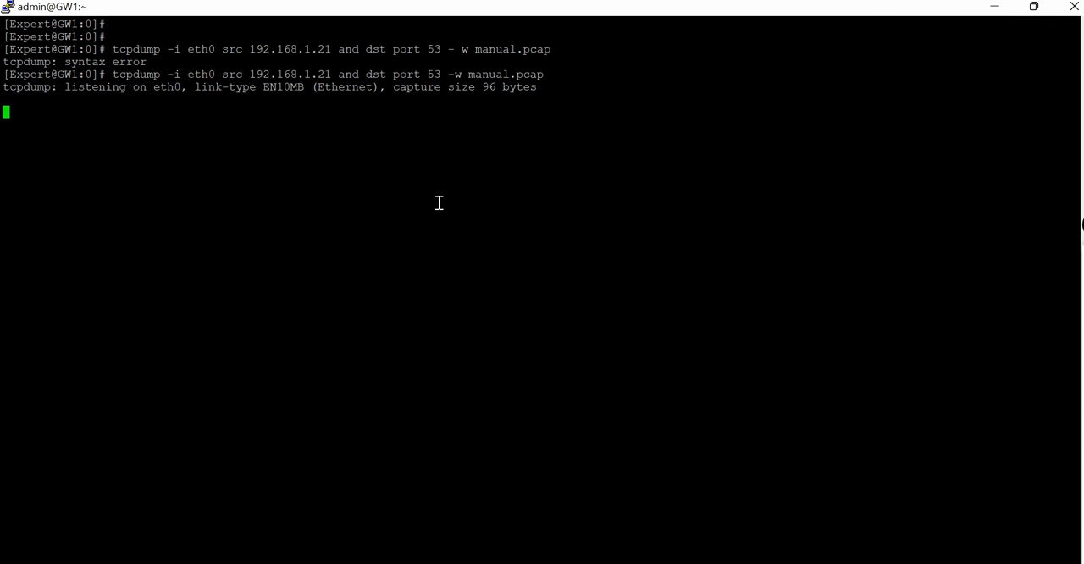
{"action": "mouse_move", "coordinate": [386, 201]}
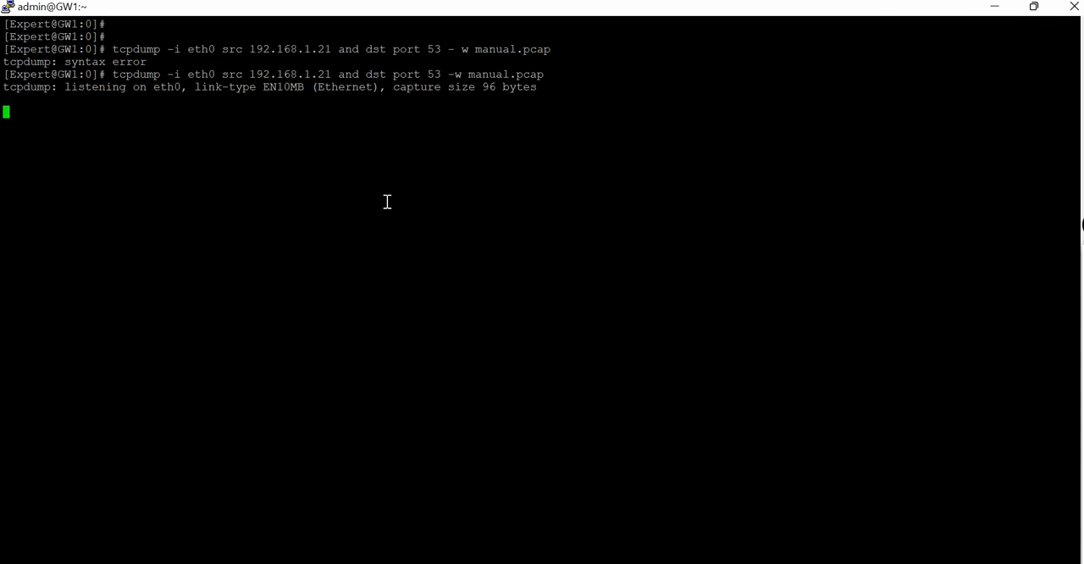
{"action": "mouse_move", "coordinate": [535, 188]}
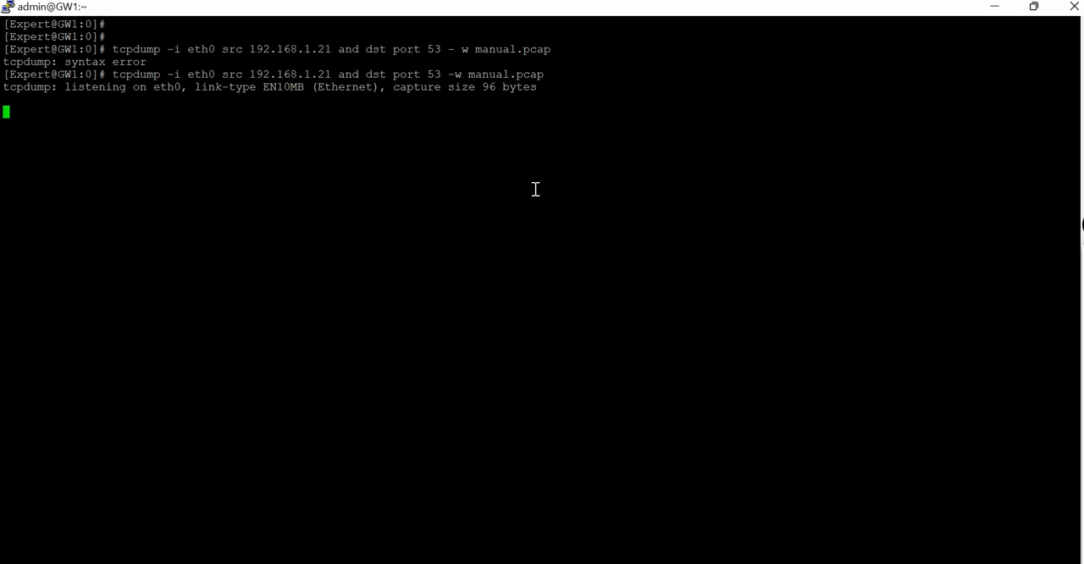
{"action": "mouse_move", "coordinate": [409, 166]}
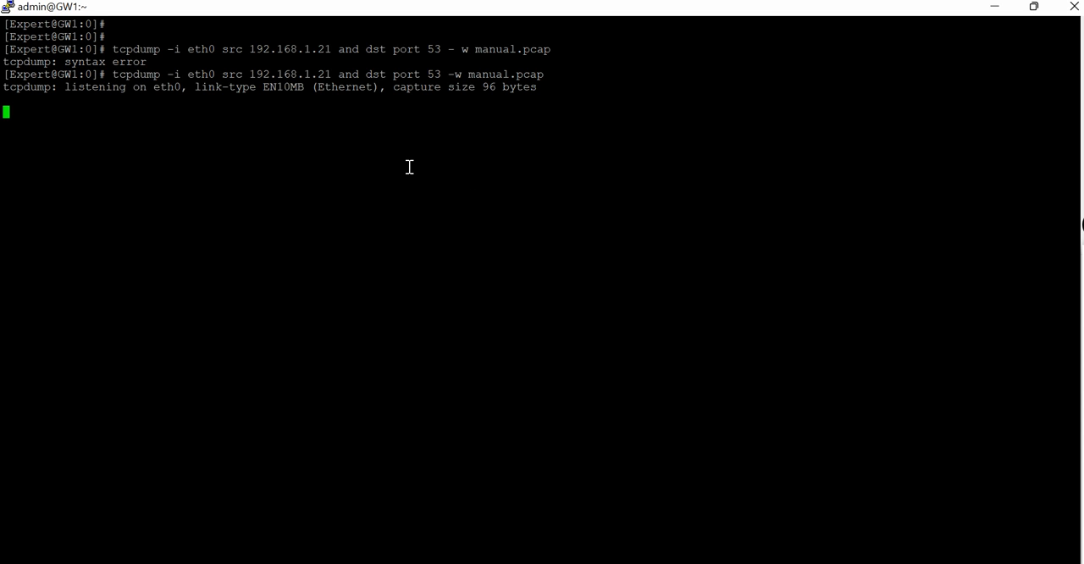
{"action": "key", "text": "ctrl+c"}
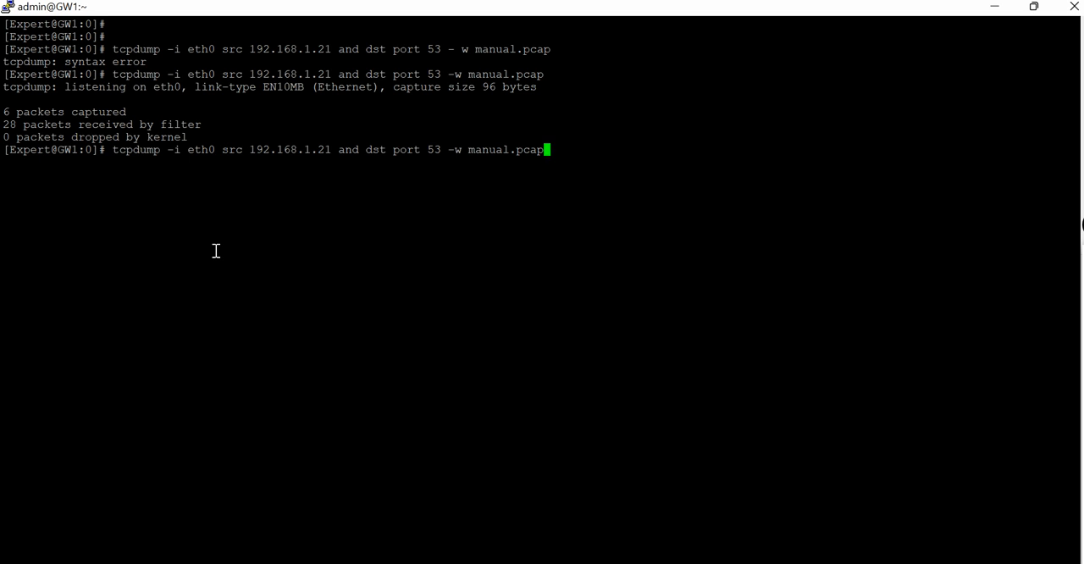
- Clear the screen and run fw monitor -e "accept host(192.168.1.21) and dport = 53;" -o manual1.pcap
{"action": "type", "text": "clear"}
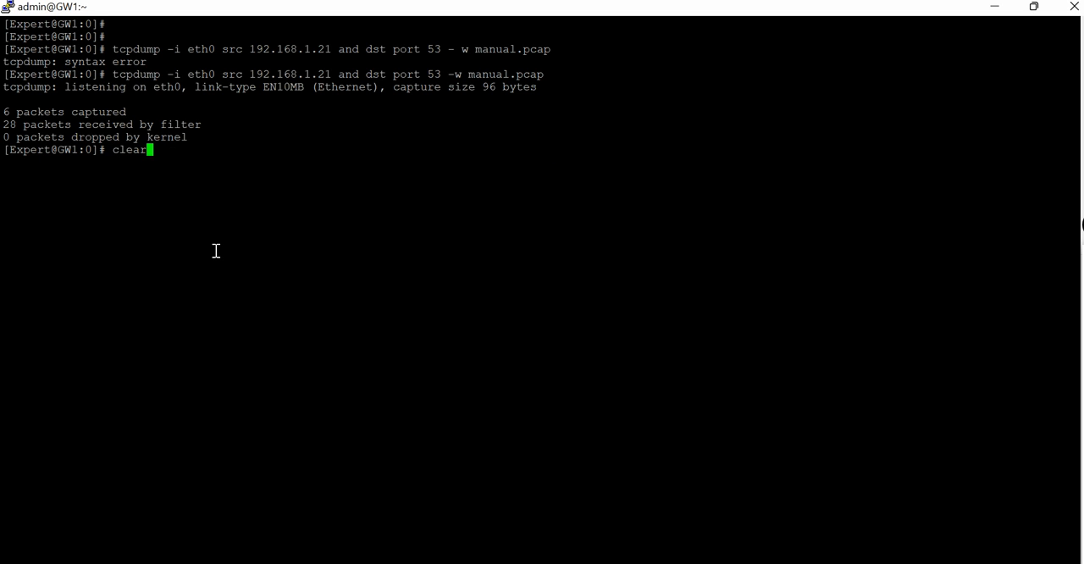
{"action": "type", "text": "fw monitor -e \"accept host(192.168.1.21) and dport = 53;\""}
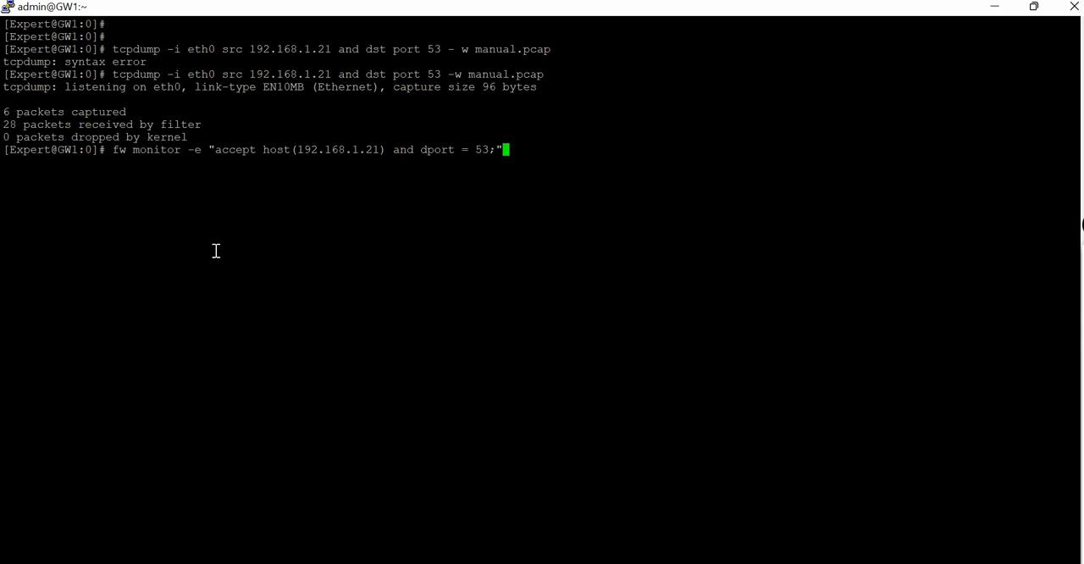
{"action": "type", "text": "-"}
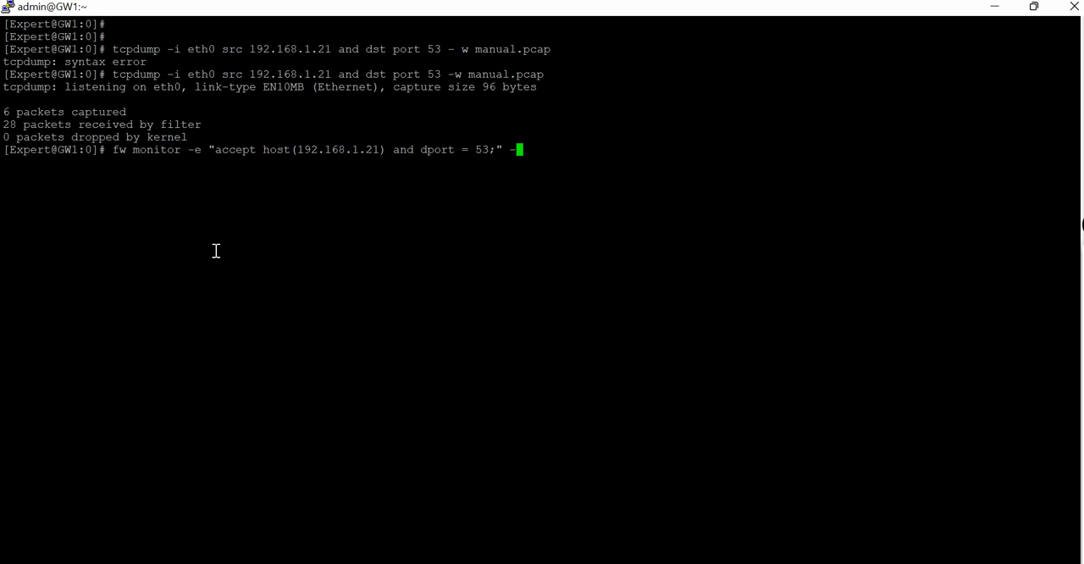
{"action": "type", "text": "o"}
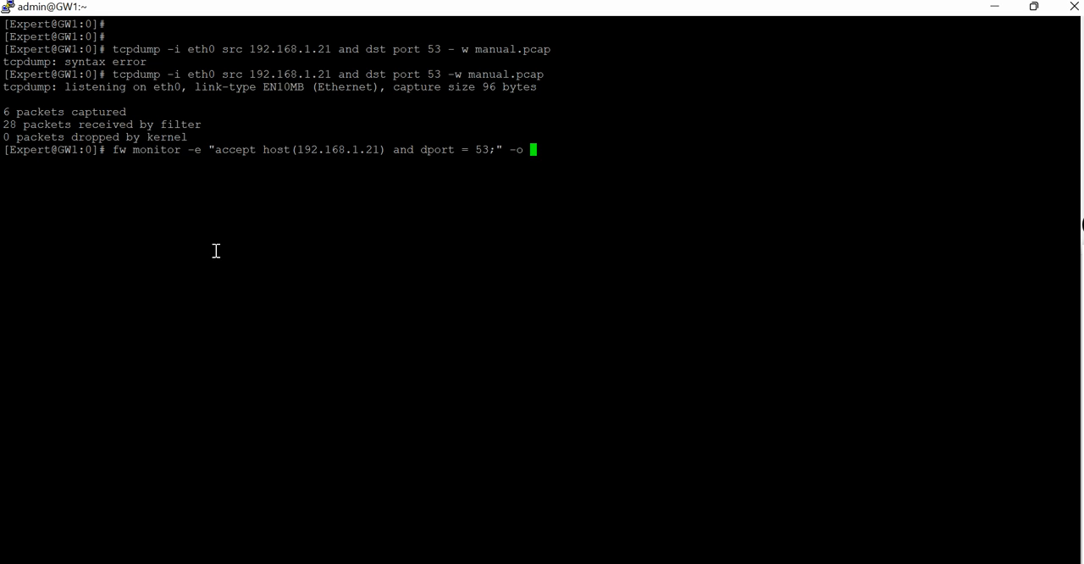
{"action": "type", "text": "m"}
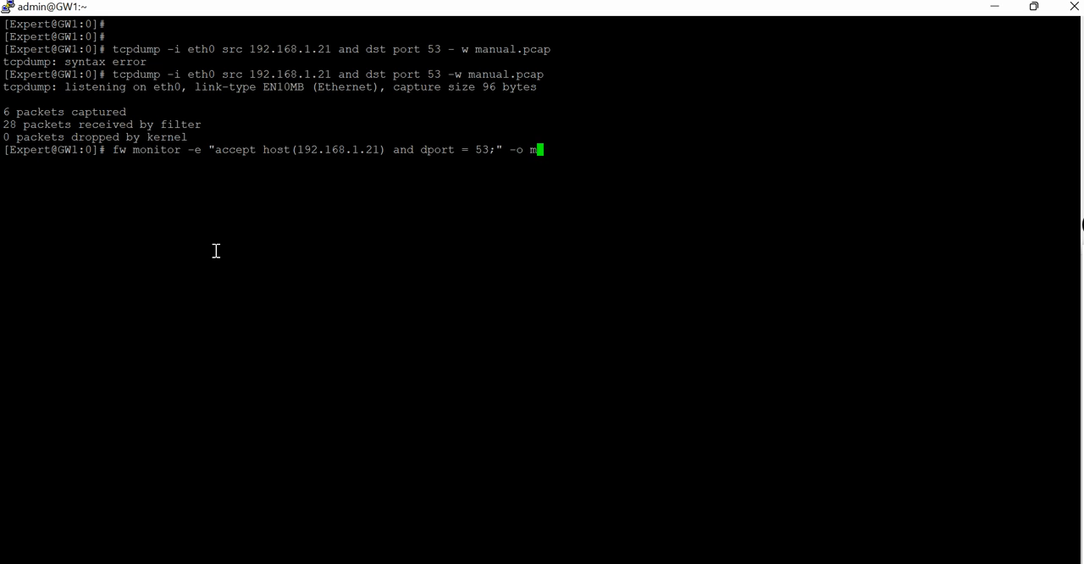
{"action": "type", "text": "anual"}
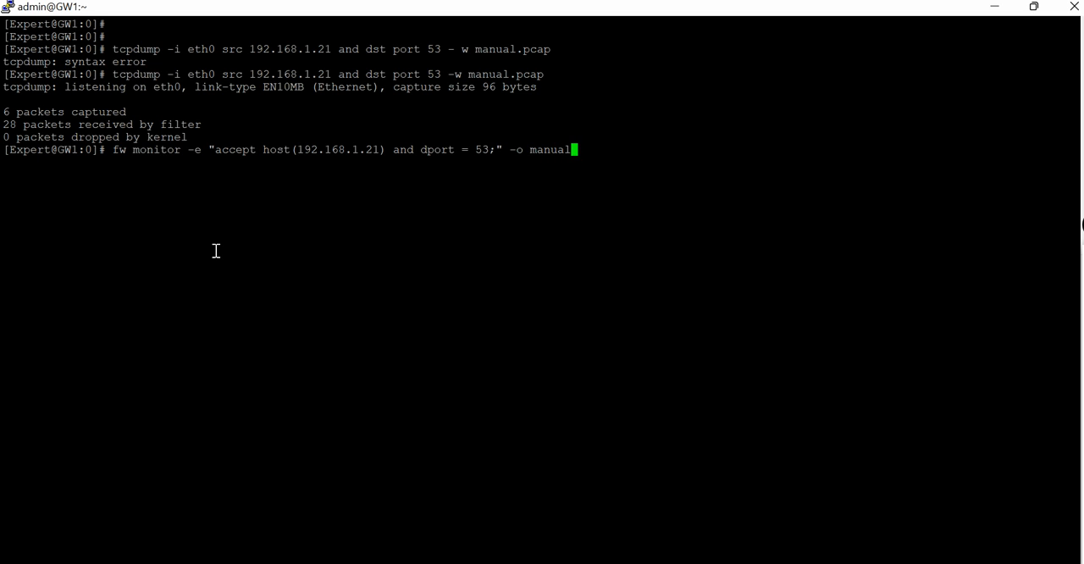
{"action": "type", "text": "1.pc"}
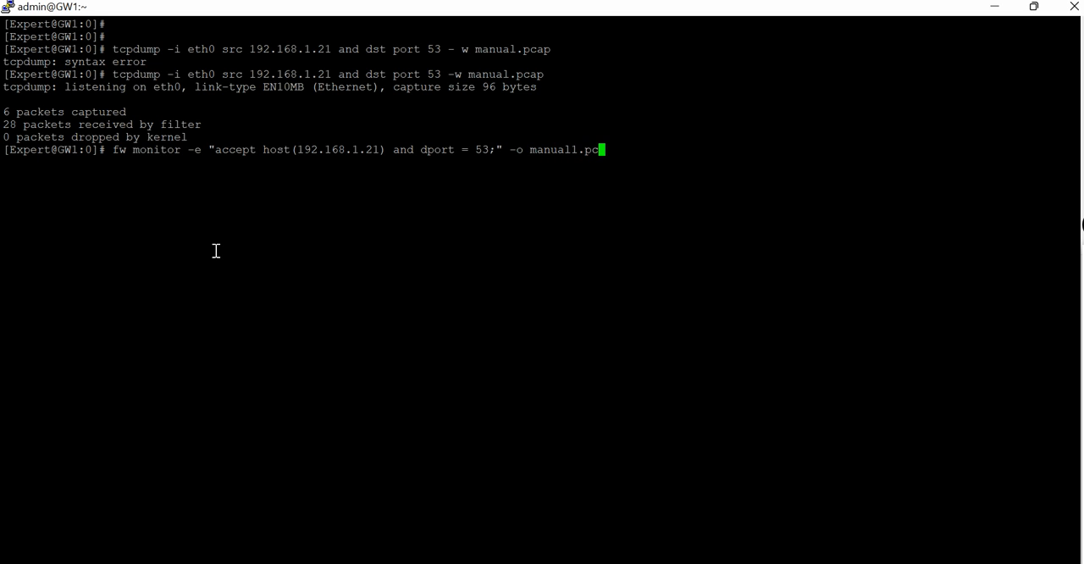
{"action": "key", "text": "Return"}
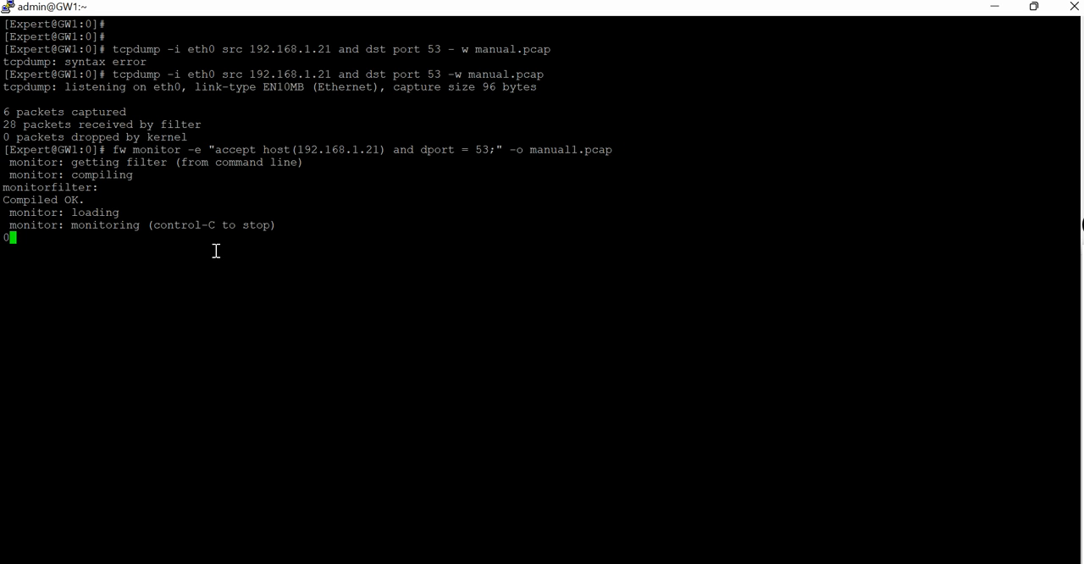
{"action": "mouse_move", "coordinate": [582, 555]}
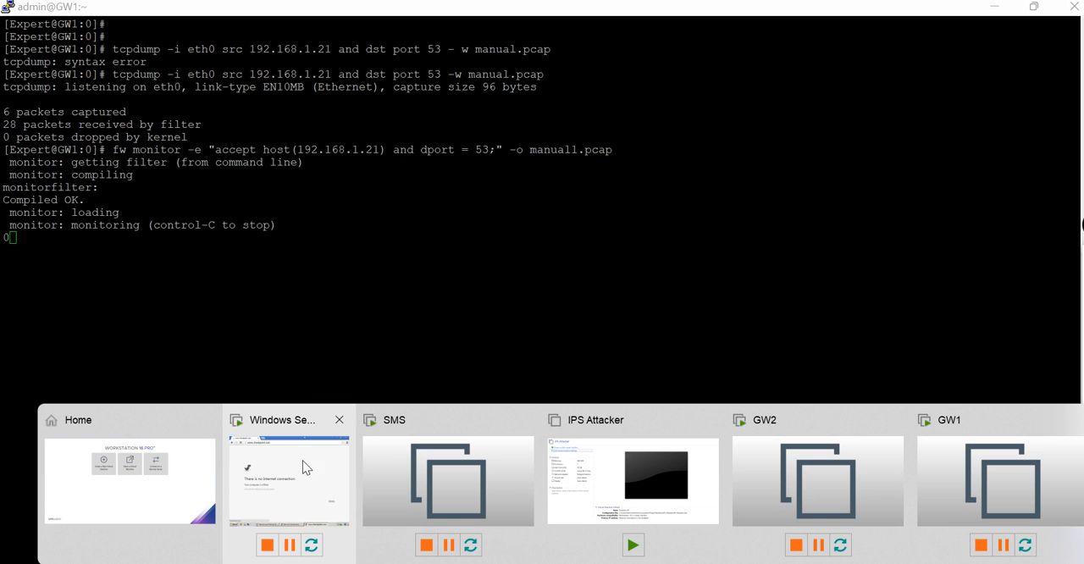
{"action": "left_click", "coordinate": [288, 481]}
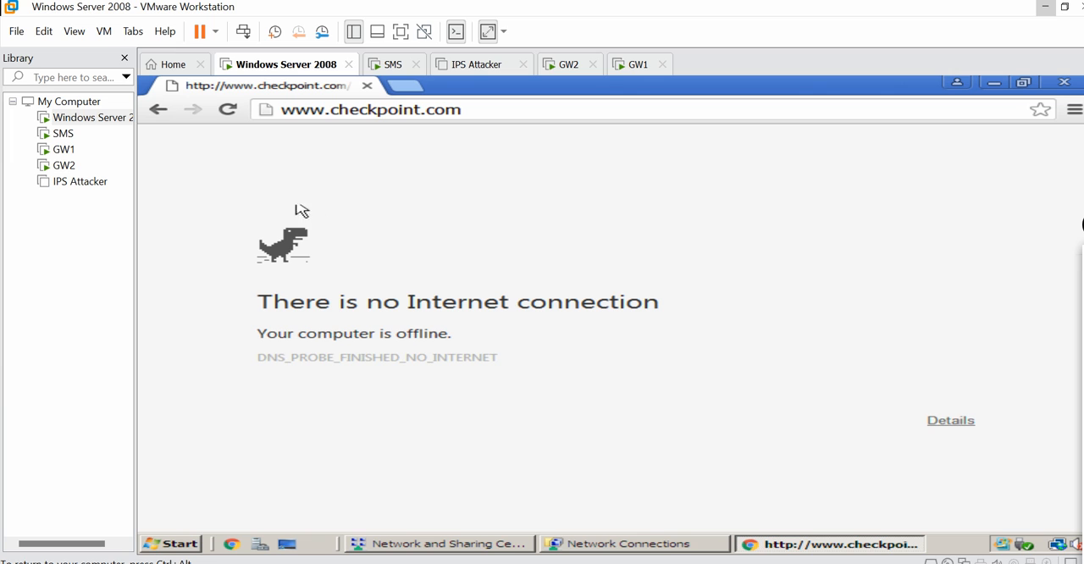
{"action": "left_click", "coordinate": [227, 108]}
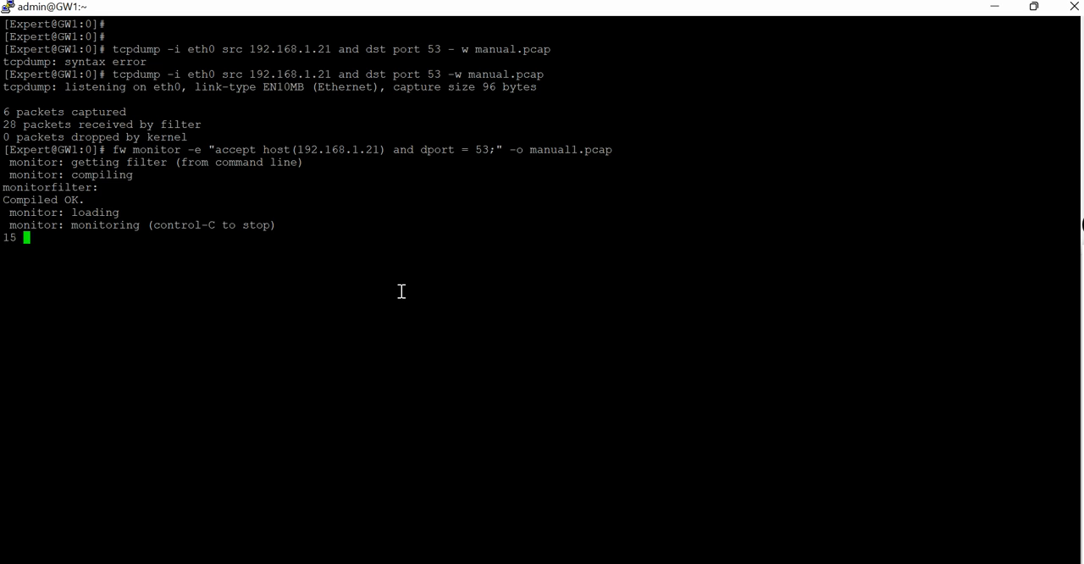
- Stop fw monitor, run chsh -s /bin/bash admin on GW1, and launch WinSCP
{"action": "key", "text": "ctrl+c"}
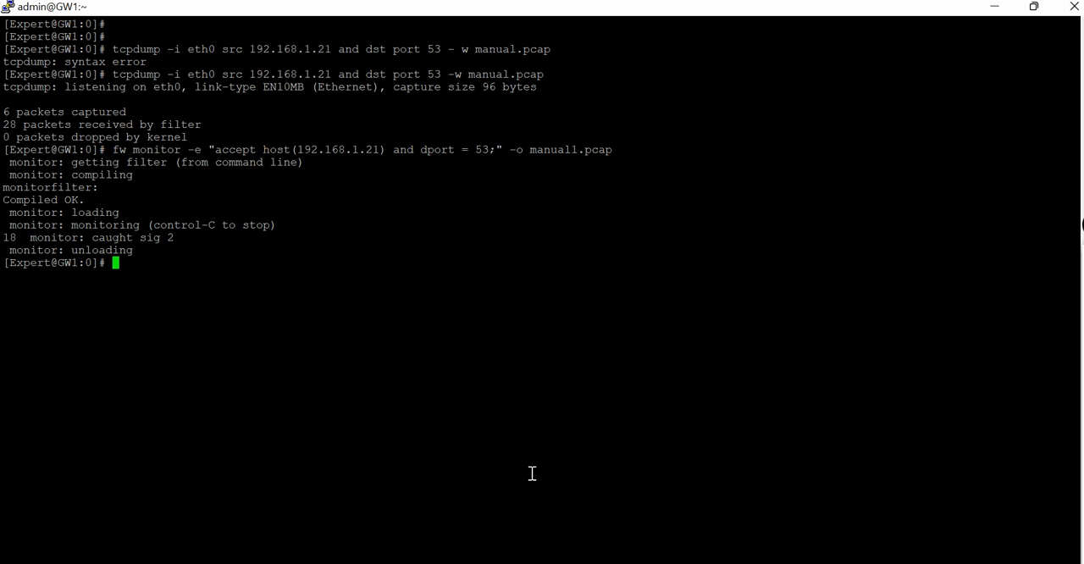
{"action": "type", "text": "c"}
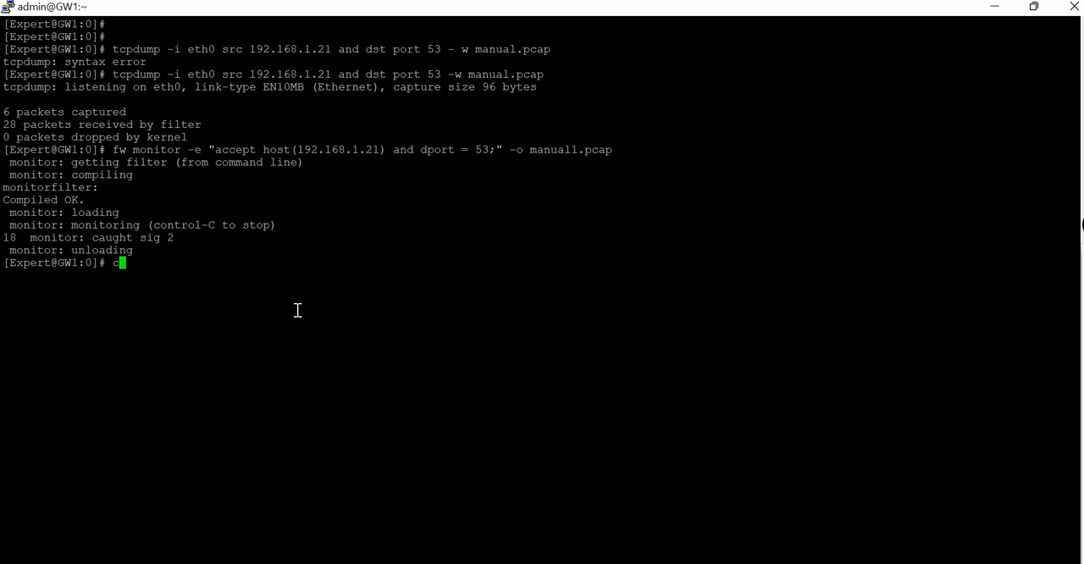
{"action": "type", "text": "sh"}
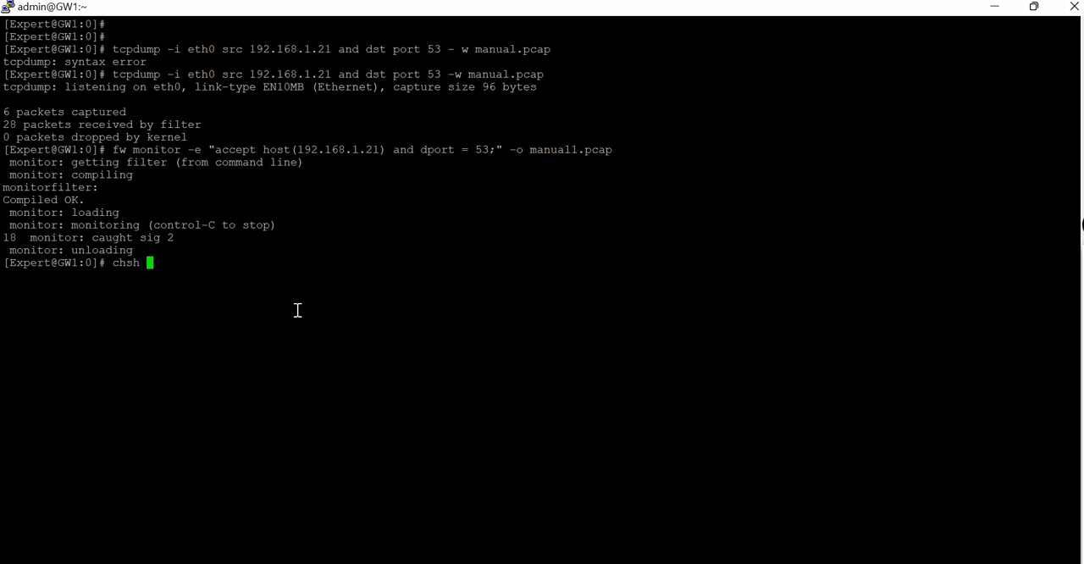
{"action": "type", "text": "-s"}
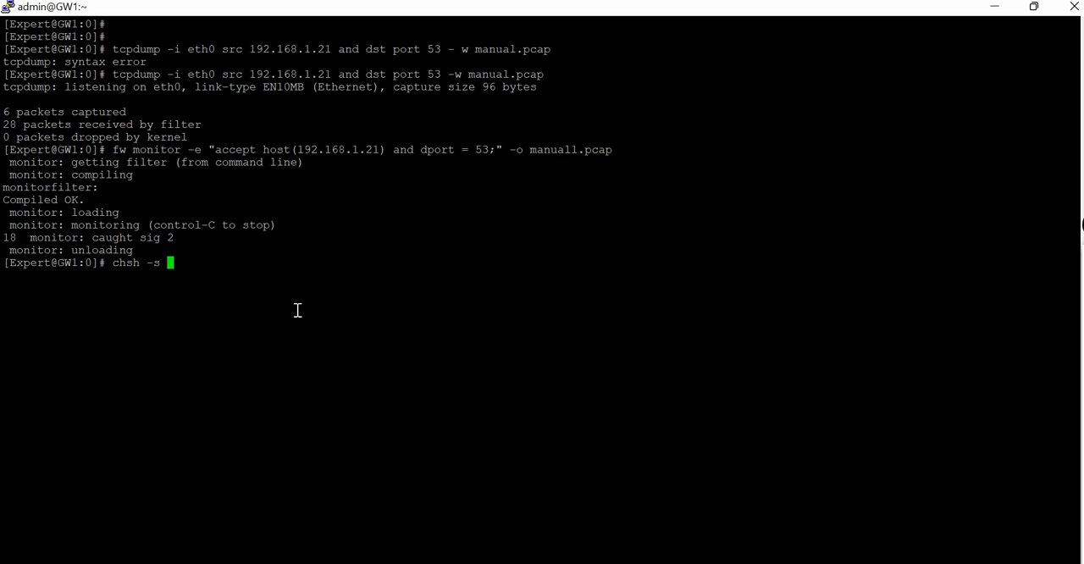
{"action": "type", "text": "/bin/"}
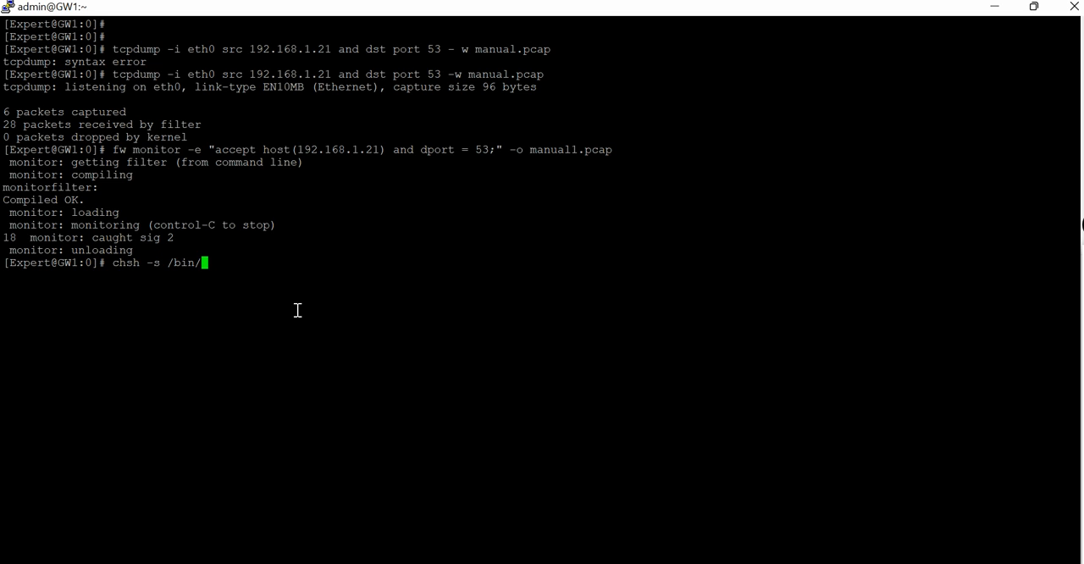
{"action": "type", "text": "bash a"}
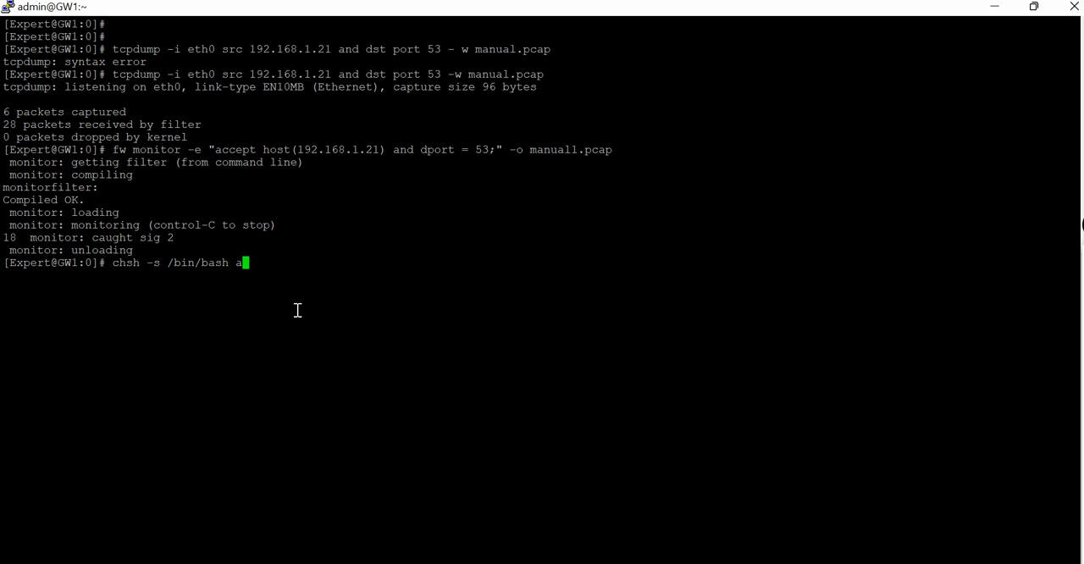
{"action": "key", "text": "Return"}
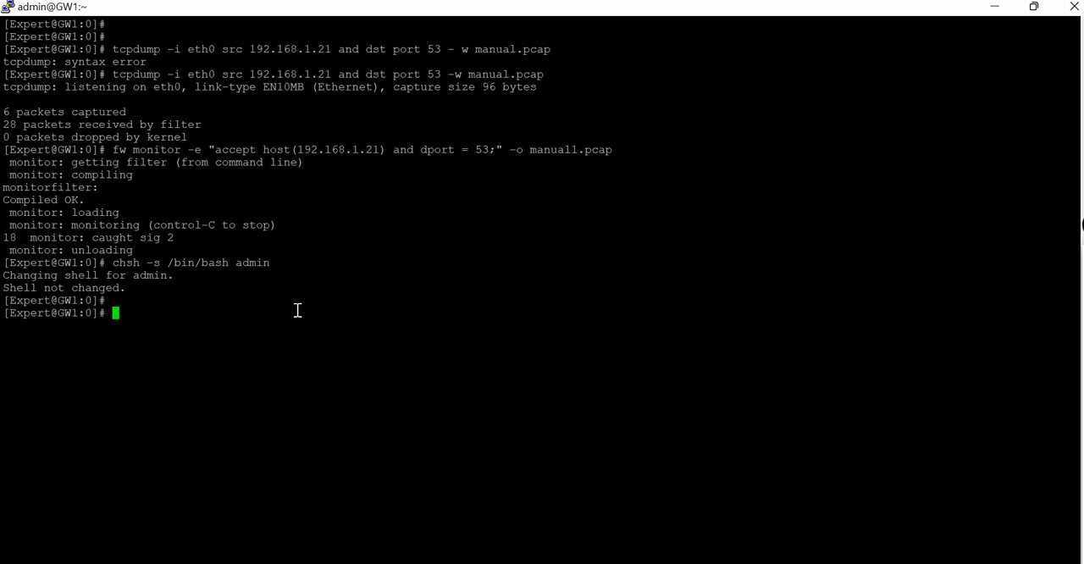
{"action": "mouse_move", "coordinate": [298, 312]}
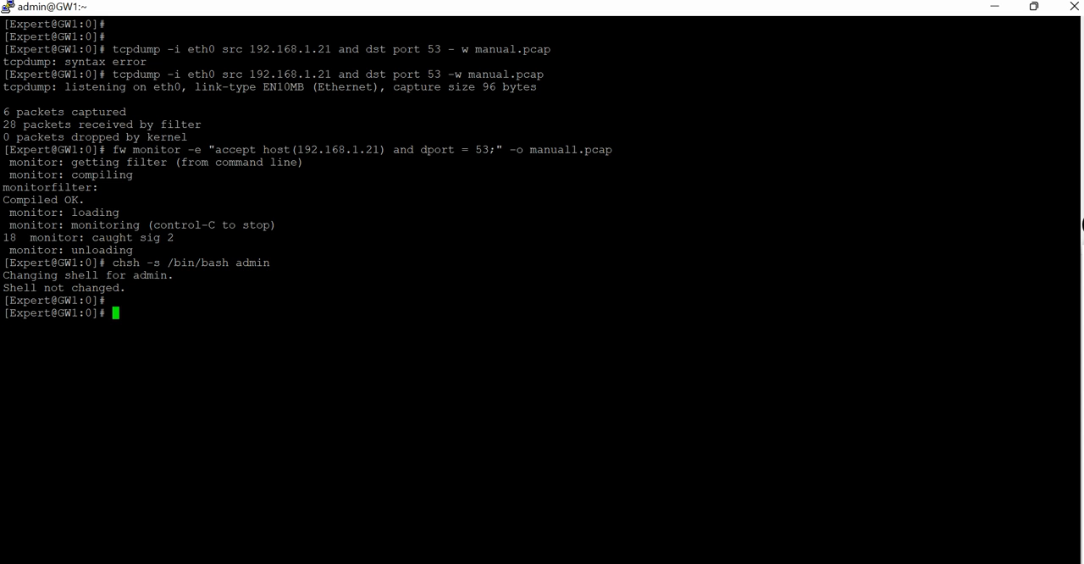
{"action": "type", "text": "win"}
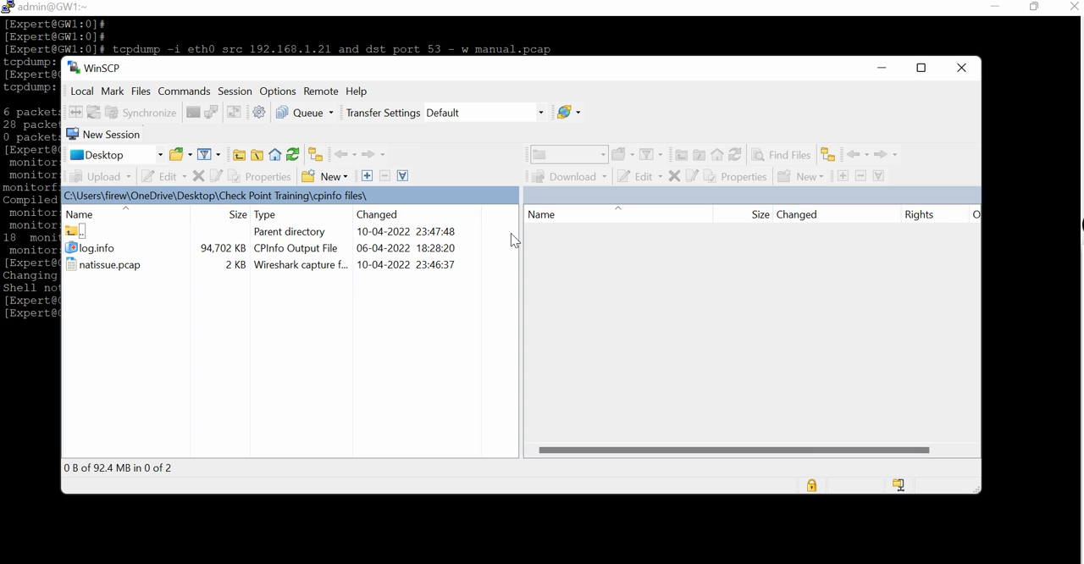
- Log in to a new WinSCP site at 192.168.1.101 as admin, listing /home/admin
{"action": "left_click", "coordinate": [110, 134]}
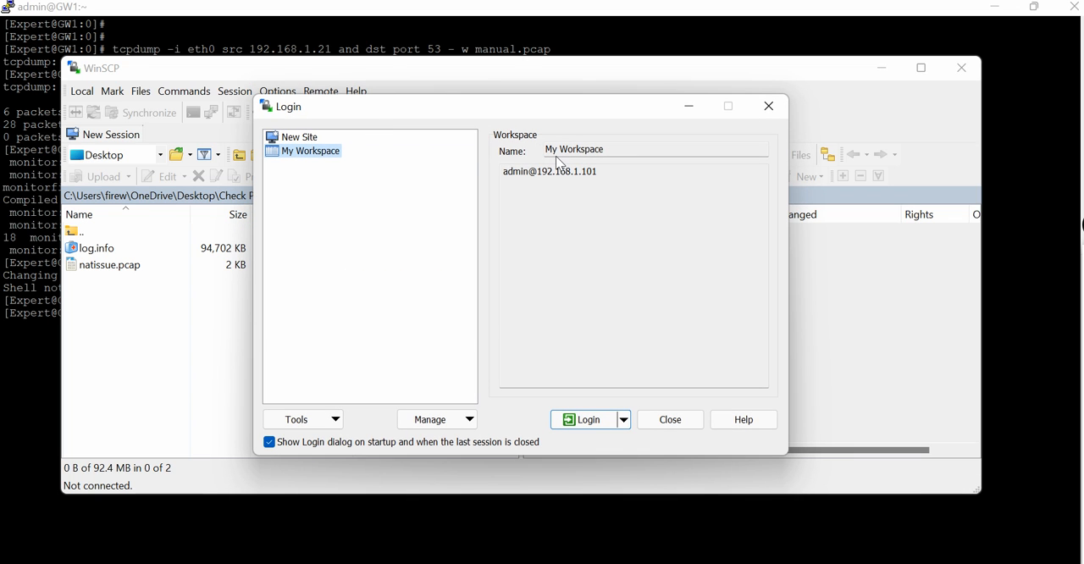
{"action": "left_click", "coordinate": [298, 135]}
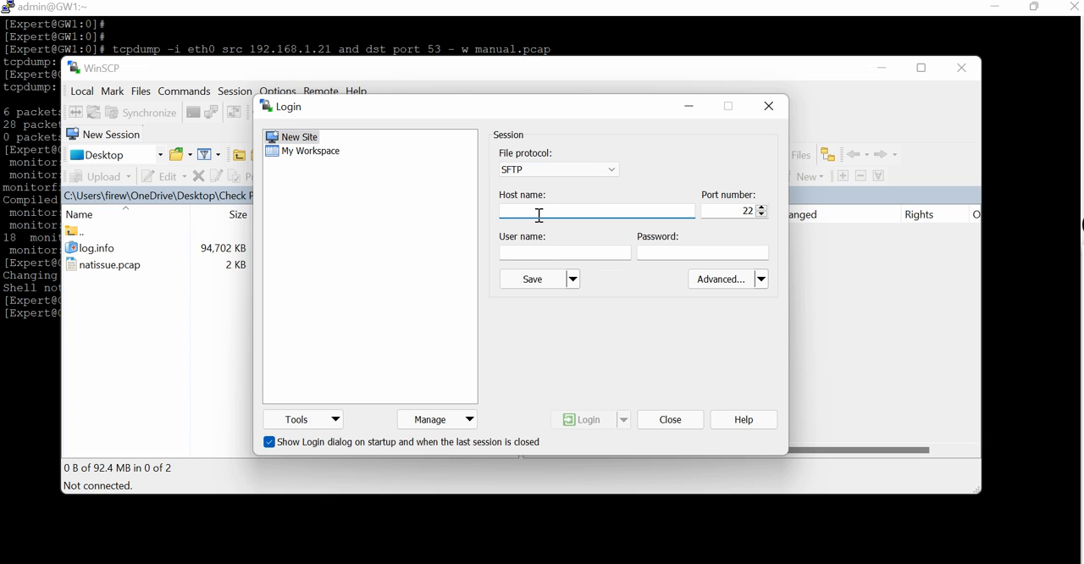
{"action": "type", "text": "192.168.1.101"}
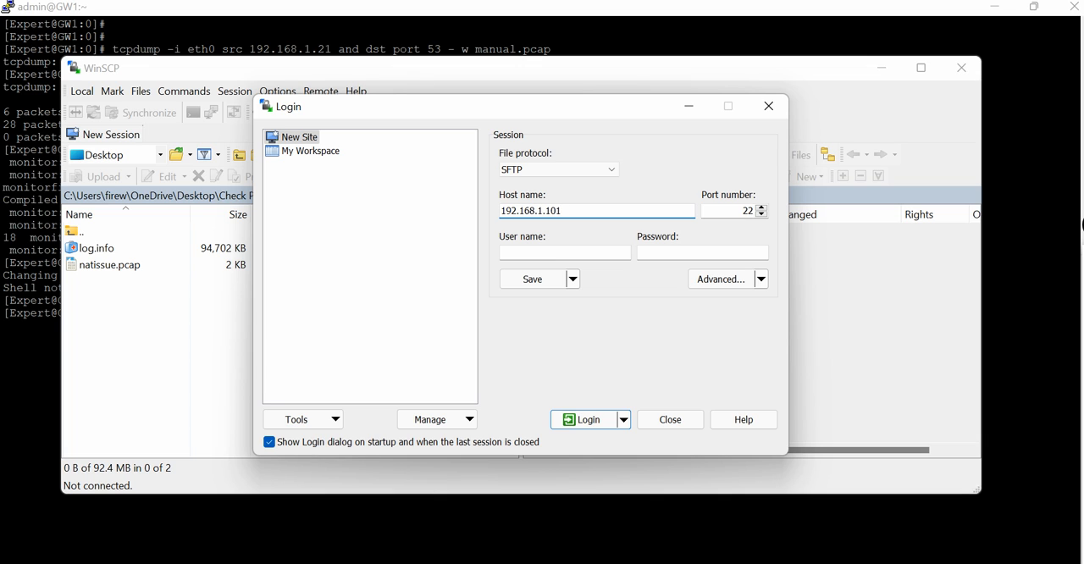
{"action": "type", "text": "admin"}
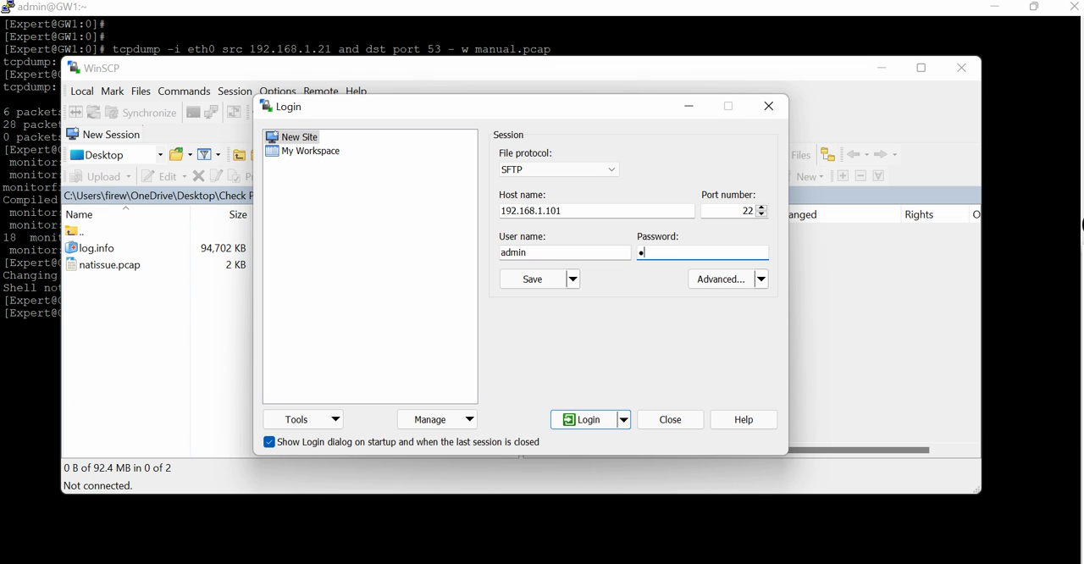
{"action": "left_click", "coordinate": [586, 420]}
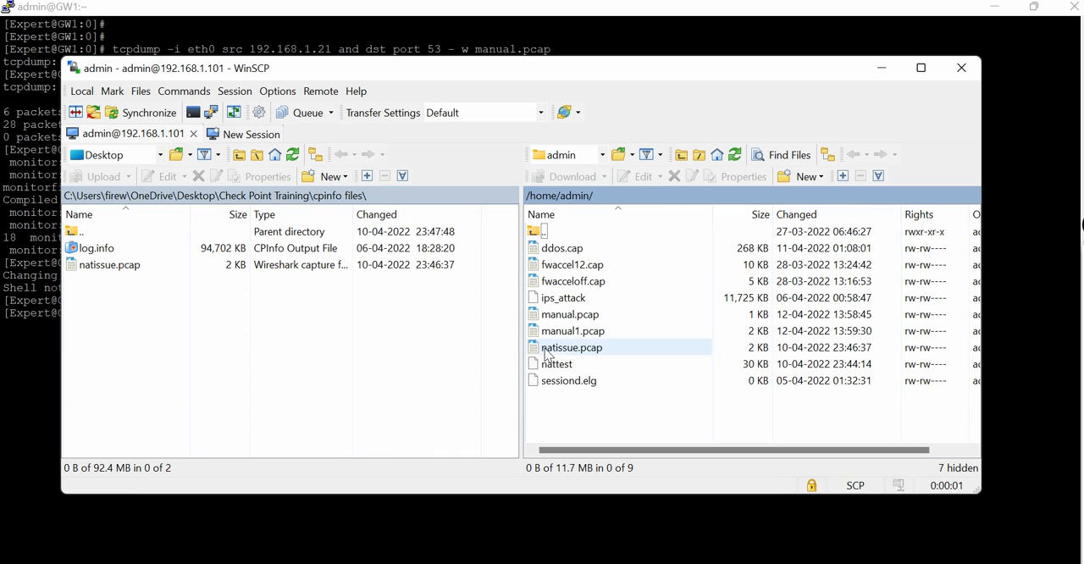
- Download manual.pcap and manual1.pcap from /home/admin into the local cpinfo files folder
{"action": "left_click", "coordinate": [573, 331]}
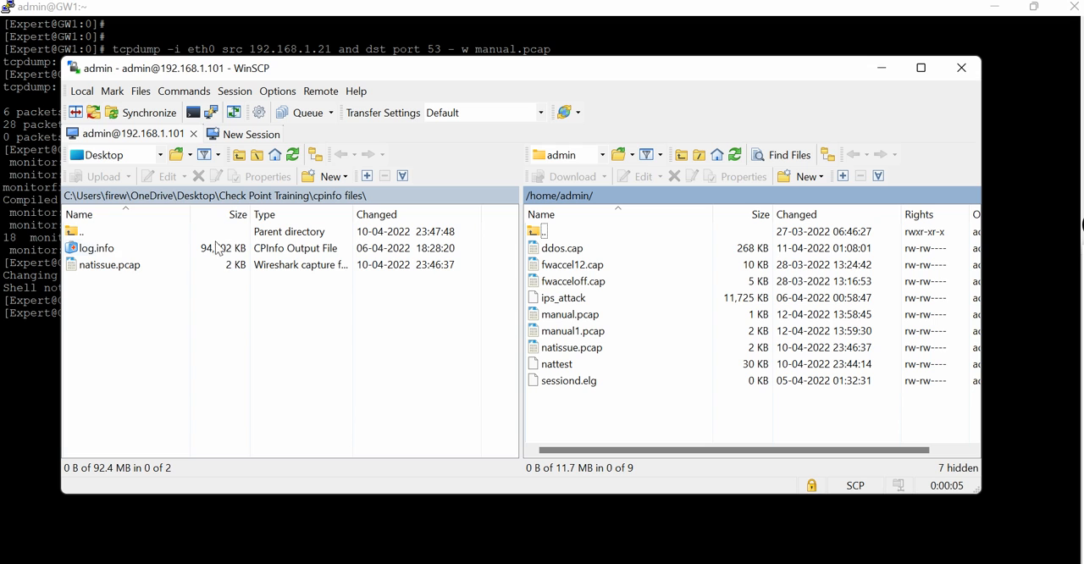
{"action": "mouse_move", "coordinate": [291, 210]}
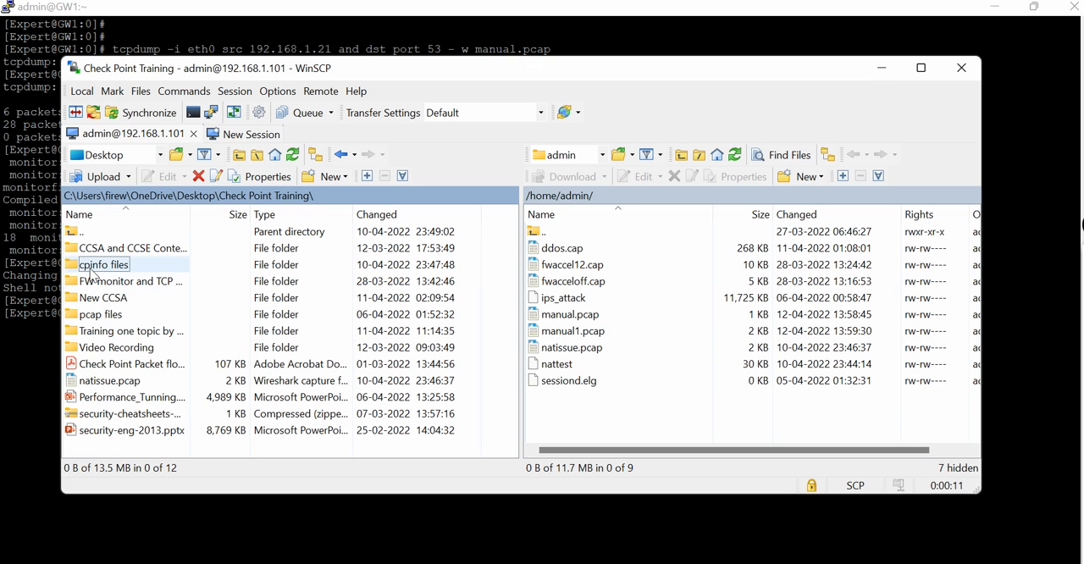
{"action": "double_click", "coordinate": [104, 264]}
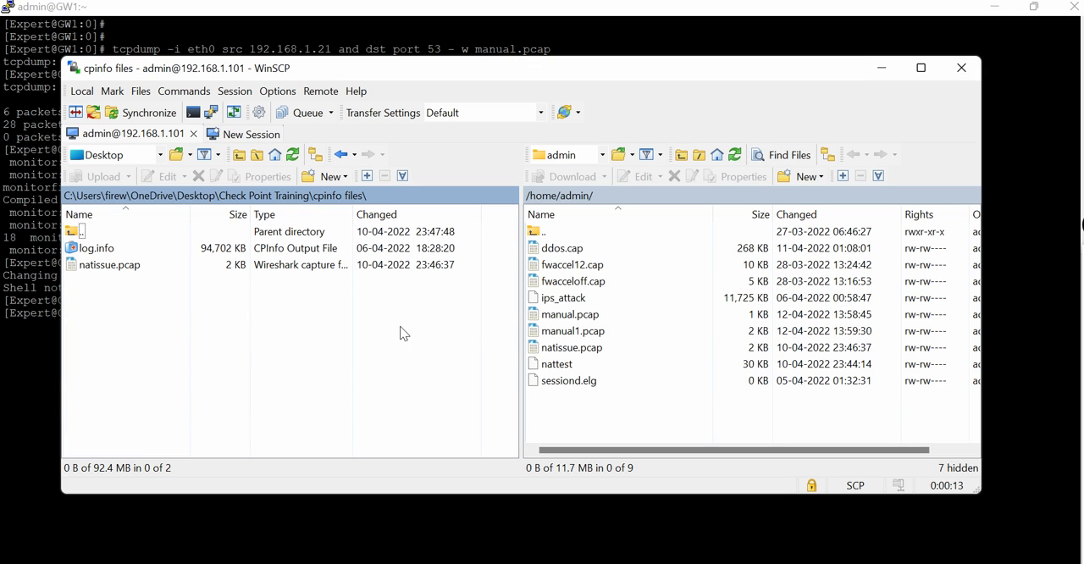
{"action": "left_click", "coordinate": [562, 247]}
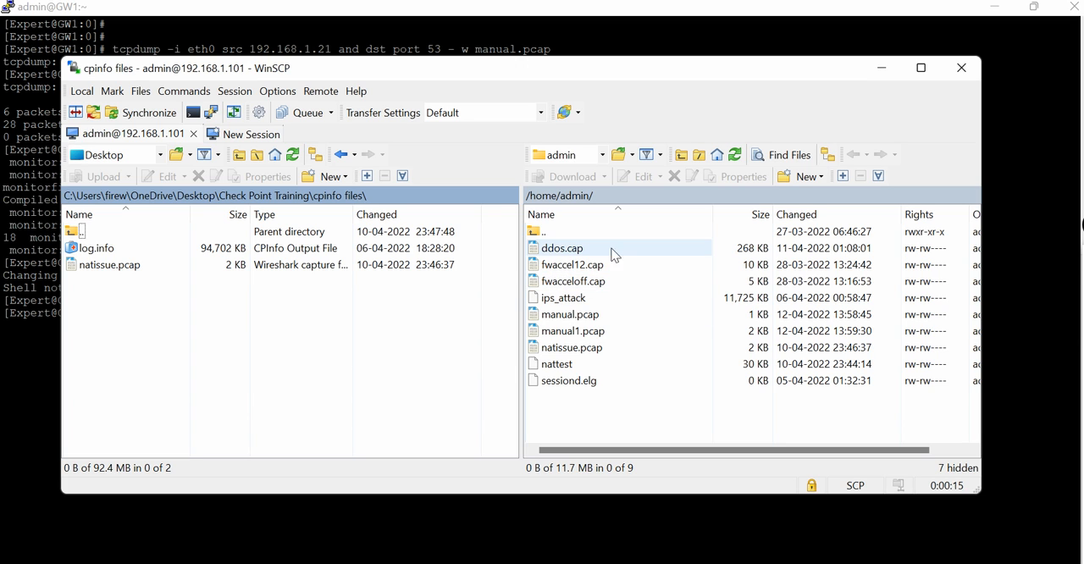
{"action": "left_click", "coordinate": [569, 315]}
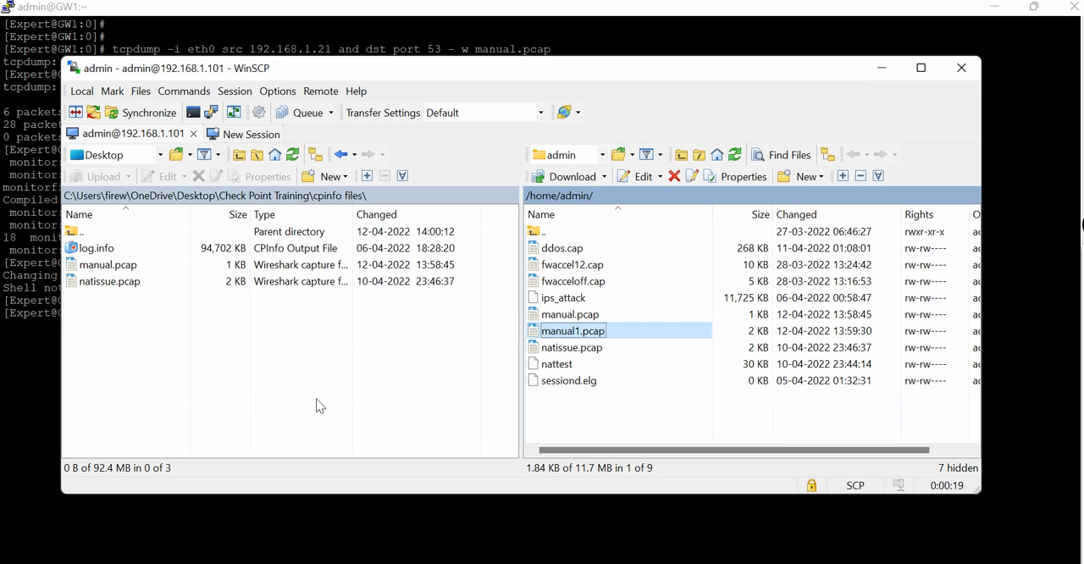
{"action": "mouse_move", "coordinate": [284, 364]}
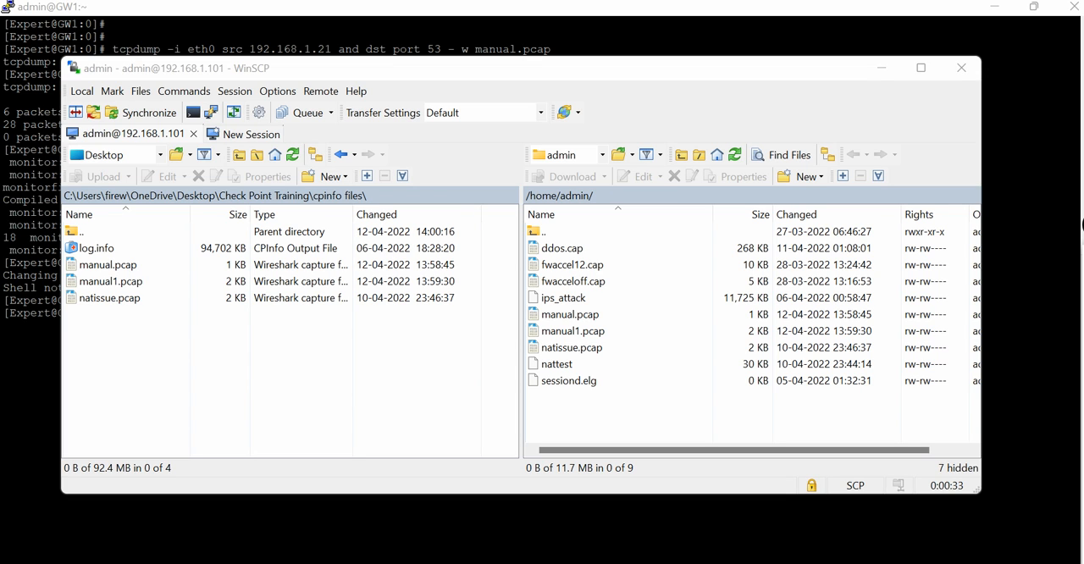
{"action": "mouse_move", "coordinate": [440, 552]}
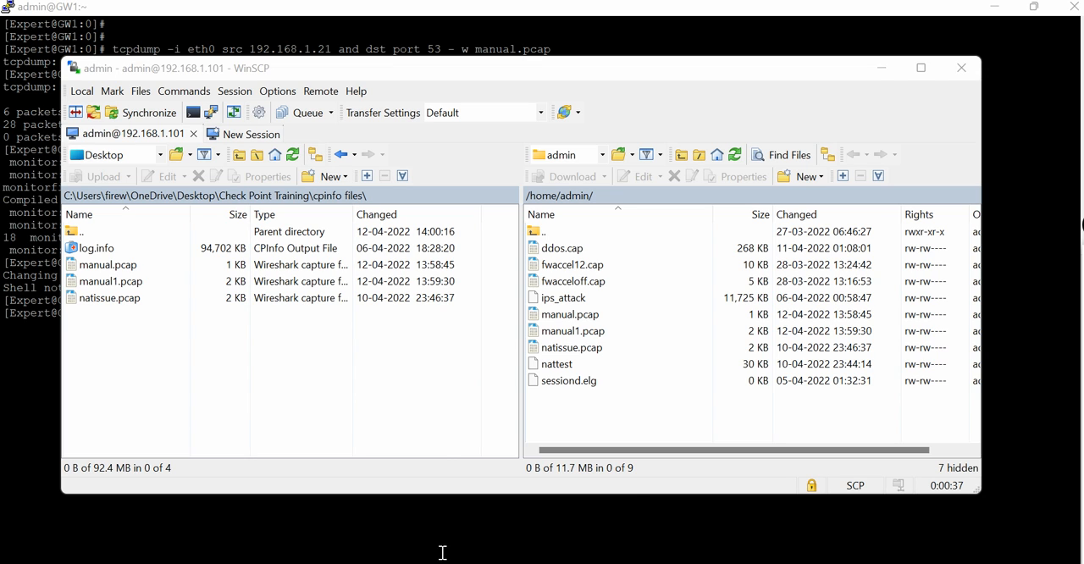
{"action": "mouse_move", "coordinate": [712, 112]}
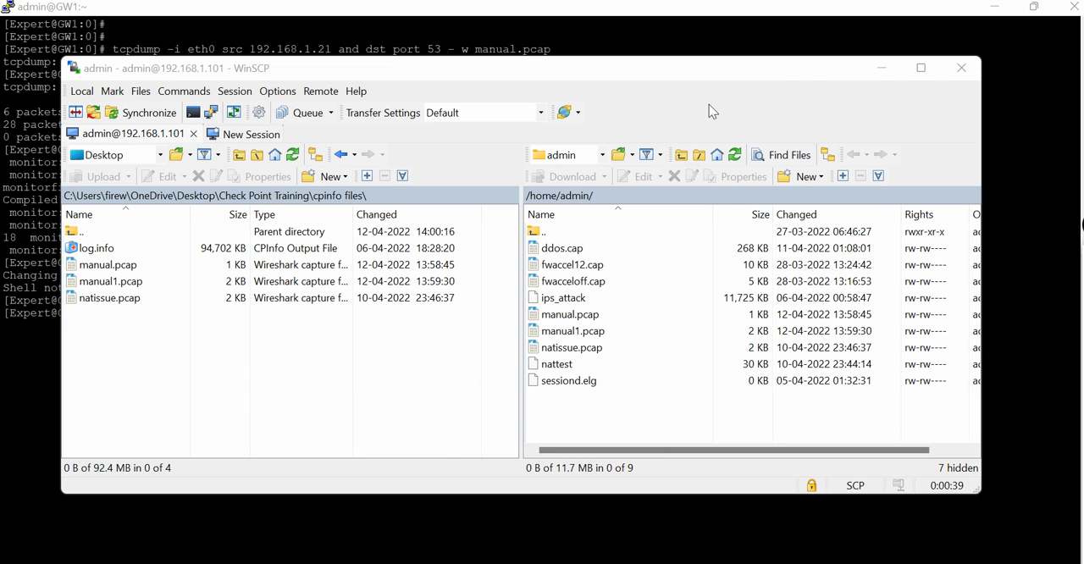
{"action": "left_click", "coordinate": [573, 330]}
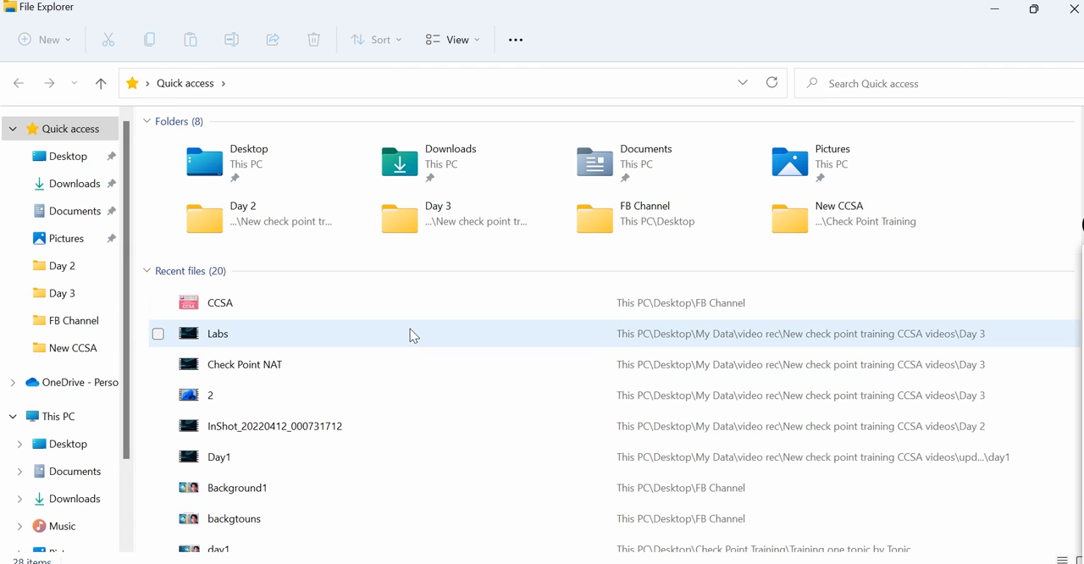
{"action": "mouse_move", "coordinate": [159, 366]}
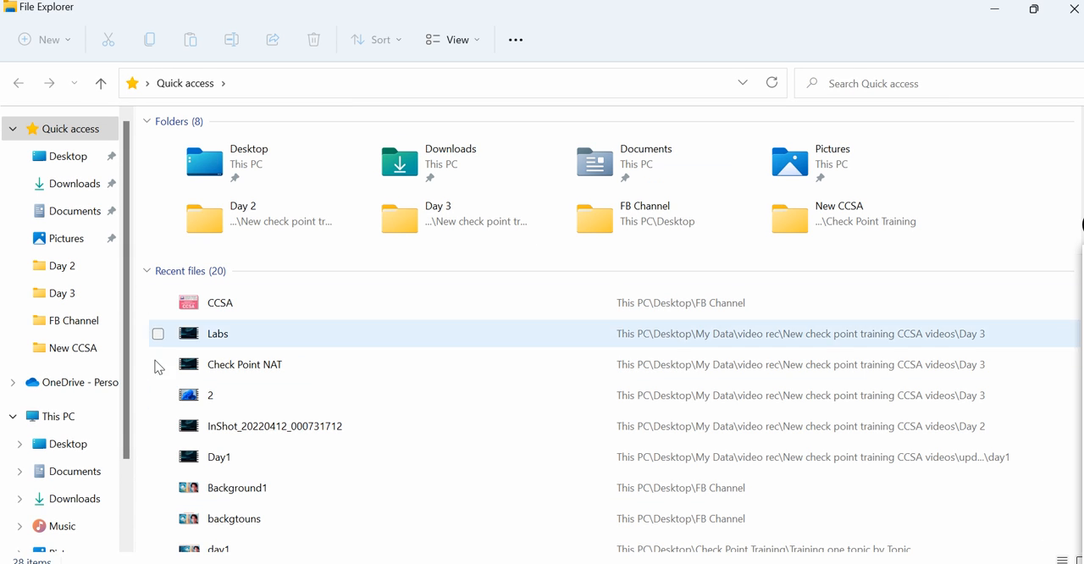
- Browse Desktop > Check Point Training > cpinfo files and open the manual capture in Wireshark
{"action": "left_click", "coordinate": [67, 156]}
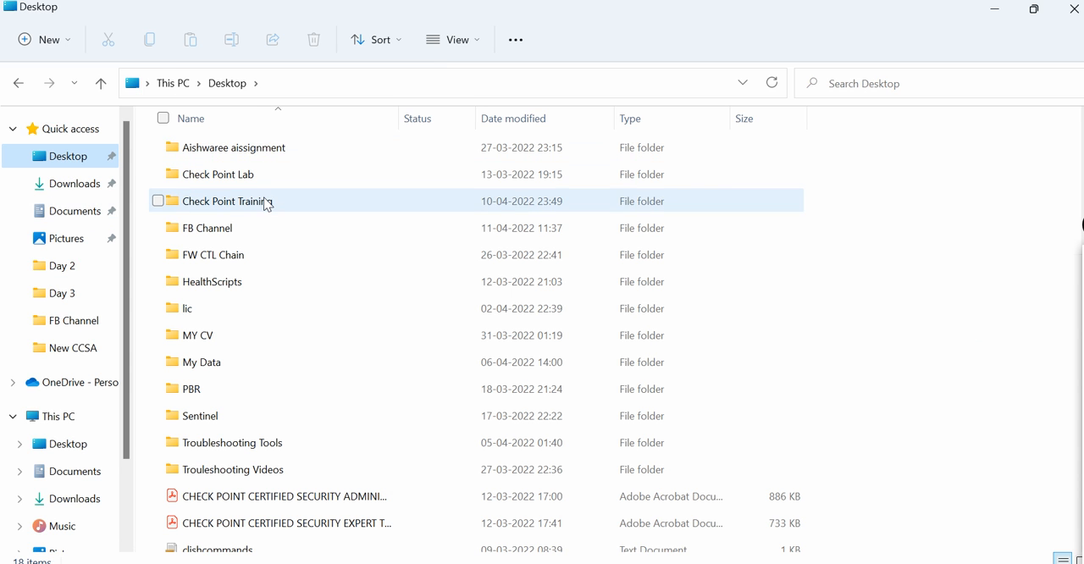
{"action": "double_click", "coordinate": [226, 200]}
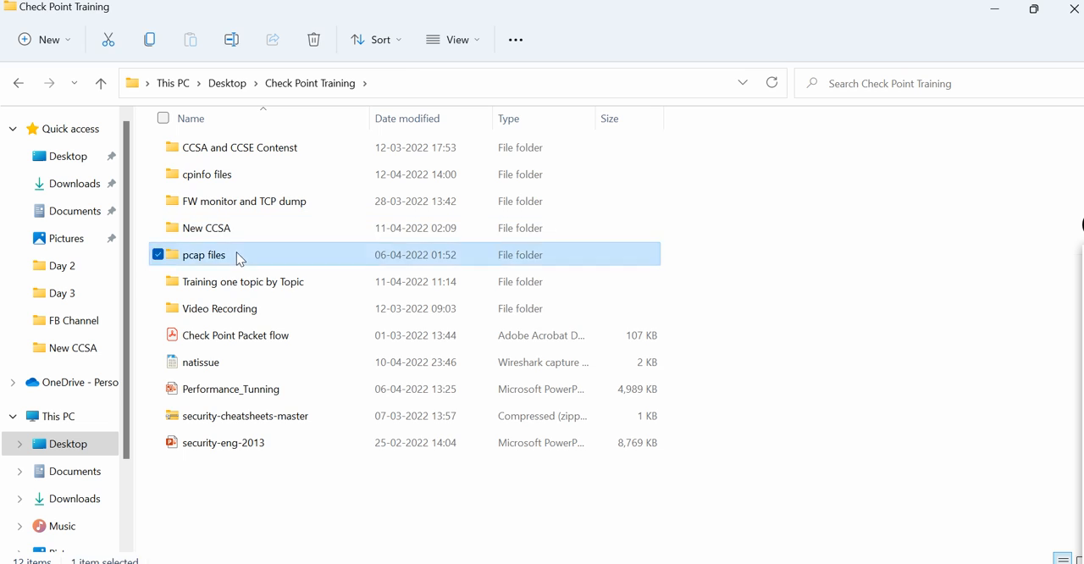
{"action": "double_click", "coordinate": [203, 254]}
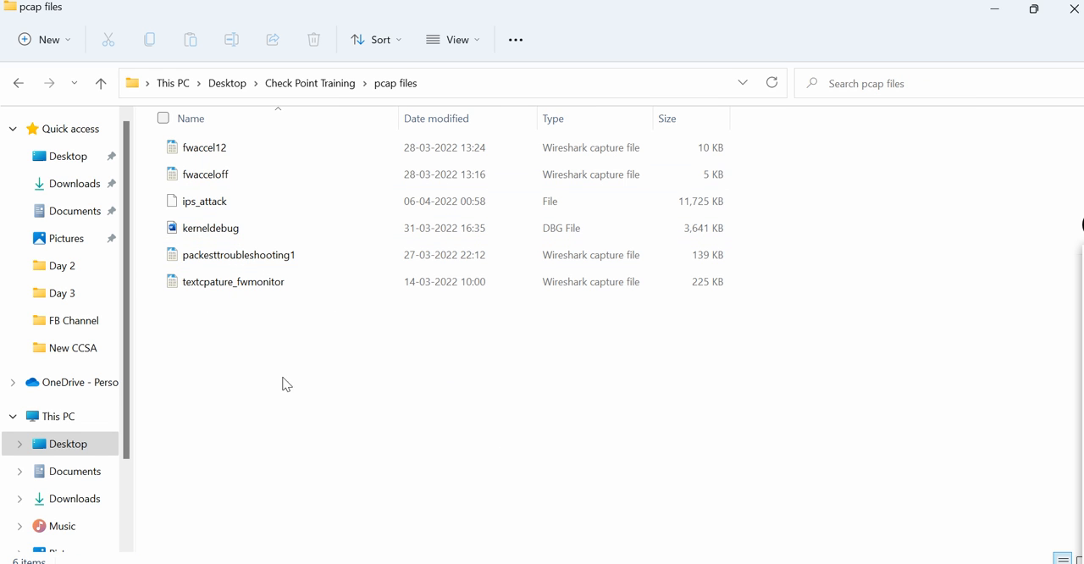
{"action": "mouse_move", "coordinate": [339, 369]}
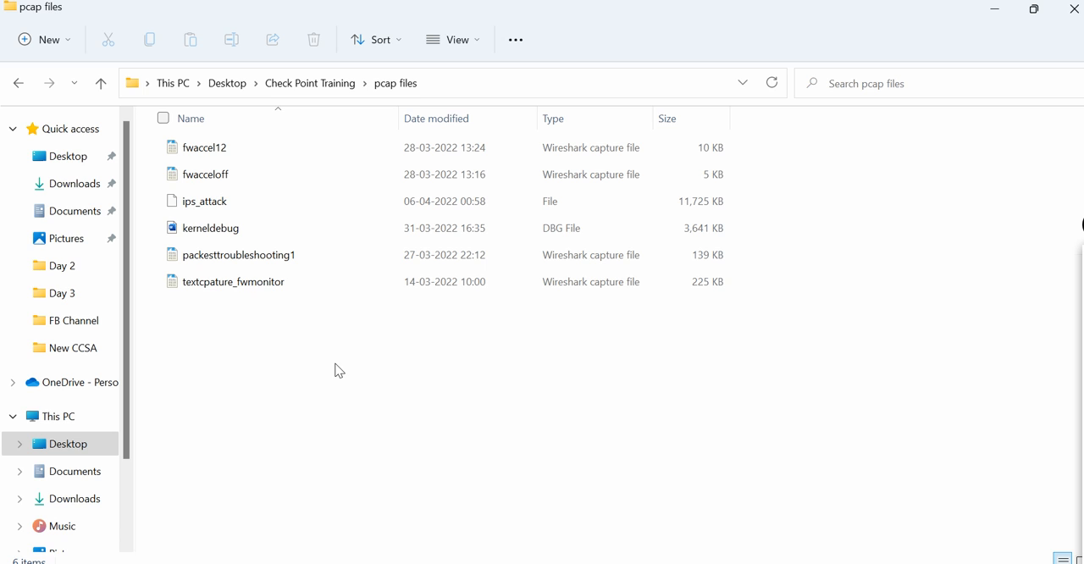
{"action": "mouse_move", "coordinate": [271, 393]}
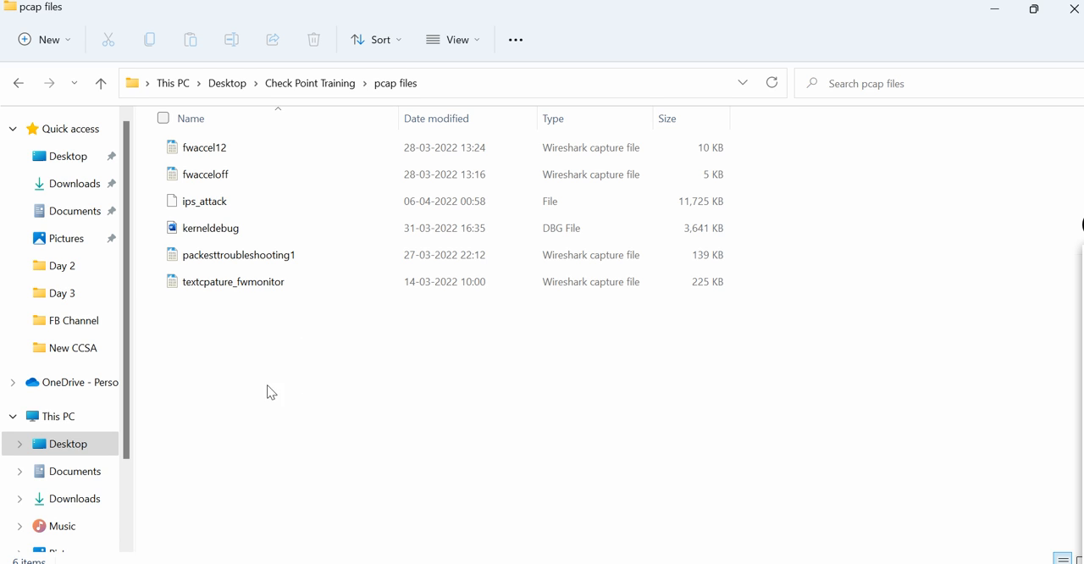
{"action": "mouse_move", "coordinate": [31, 88]}
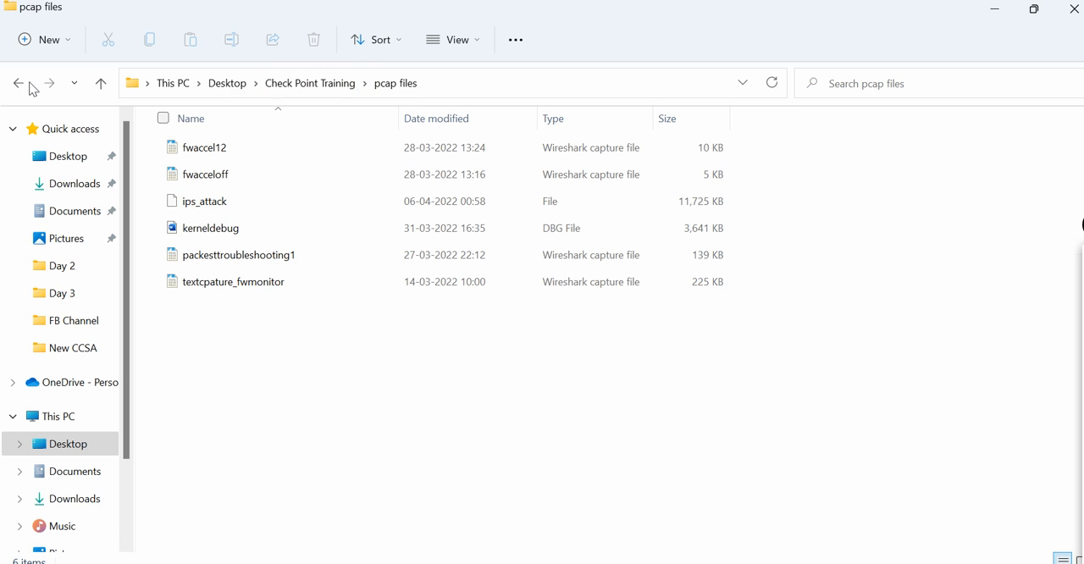
{"action": "left_click", "coordinate": [19, 83]}
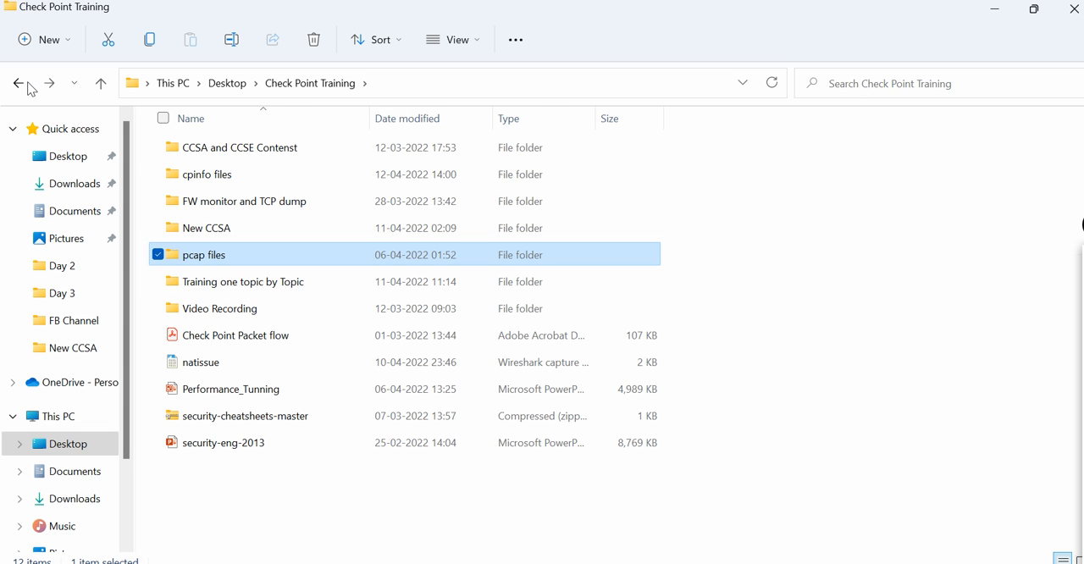
{"action": "double_click", "coordinate": [206, 172]}
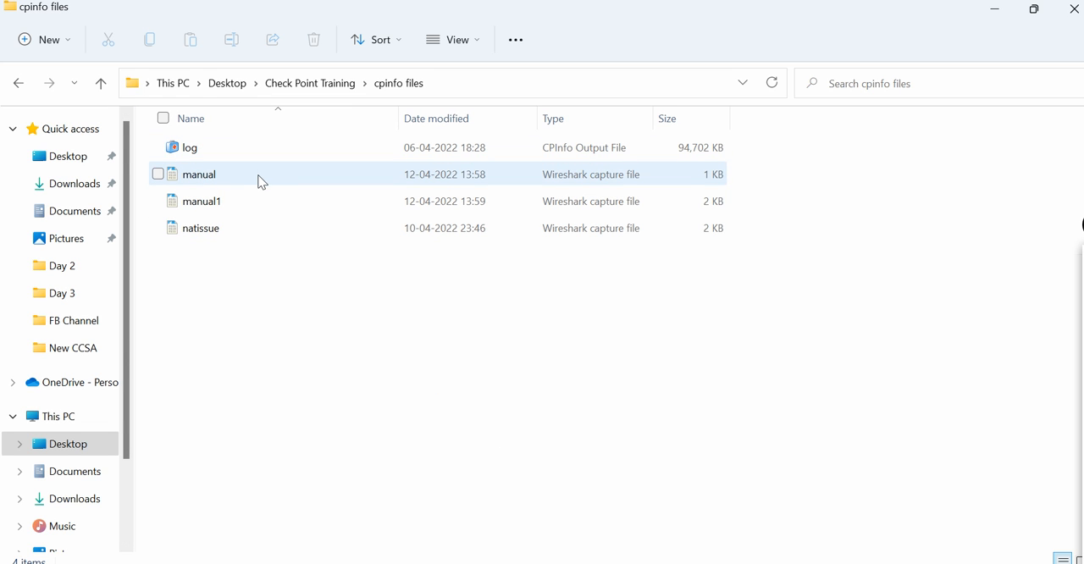
{"action": "left_click", "coordinate": [200, 173]}
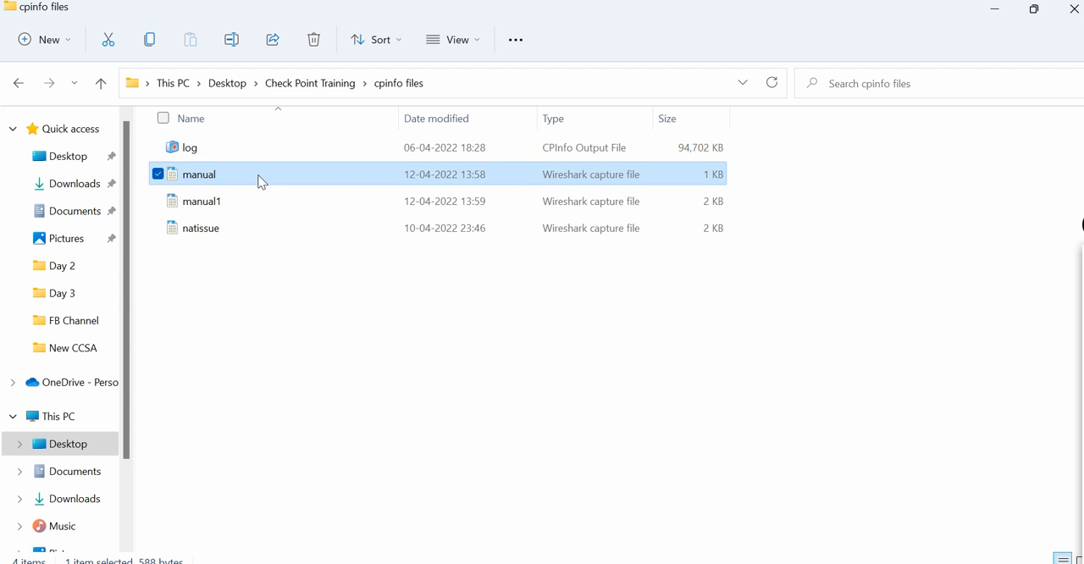
{"action": "double_click", "coordinate": [200, 172]}
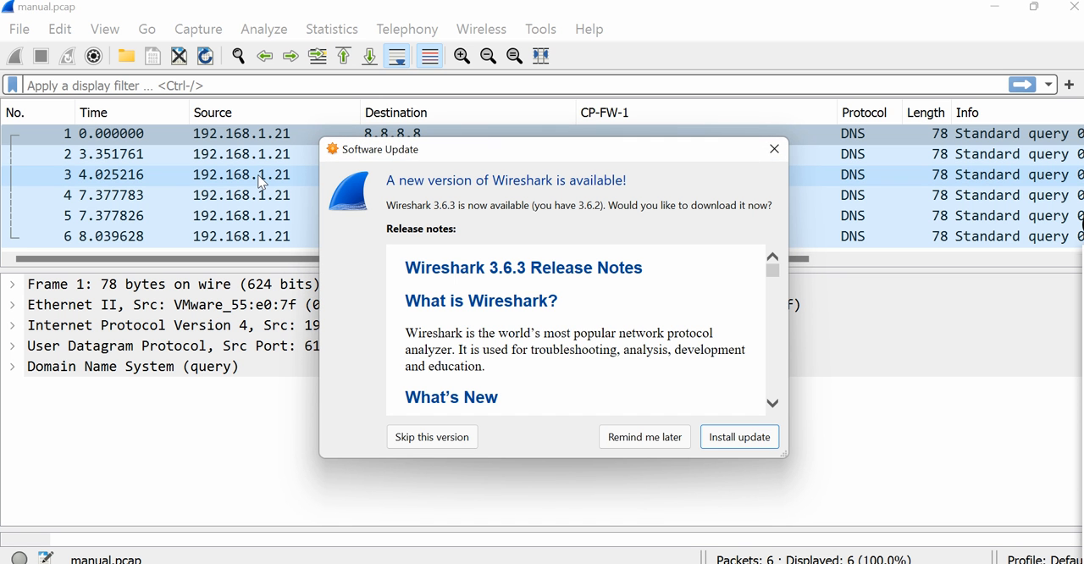
- Dismiss the update notice and expand frame 2's IPv4 header, 192.168.1.21 to 192.42.93.30
{"action": "left_click", "coordinate": [772, 150]}
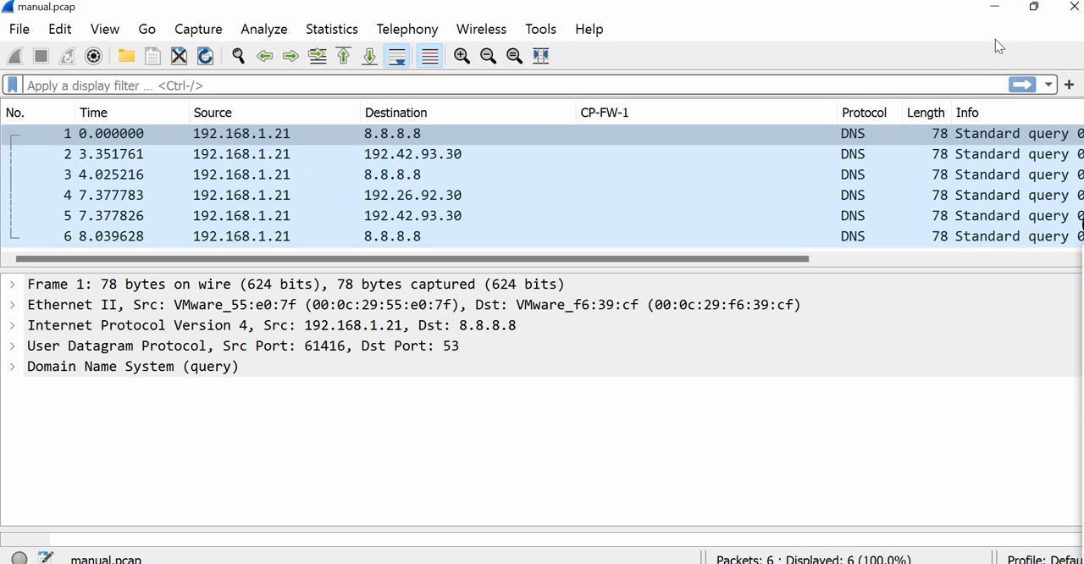
{"action": "mouse_move", "coordinate": [1033, 7]}
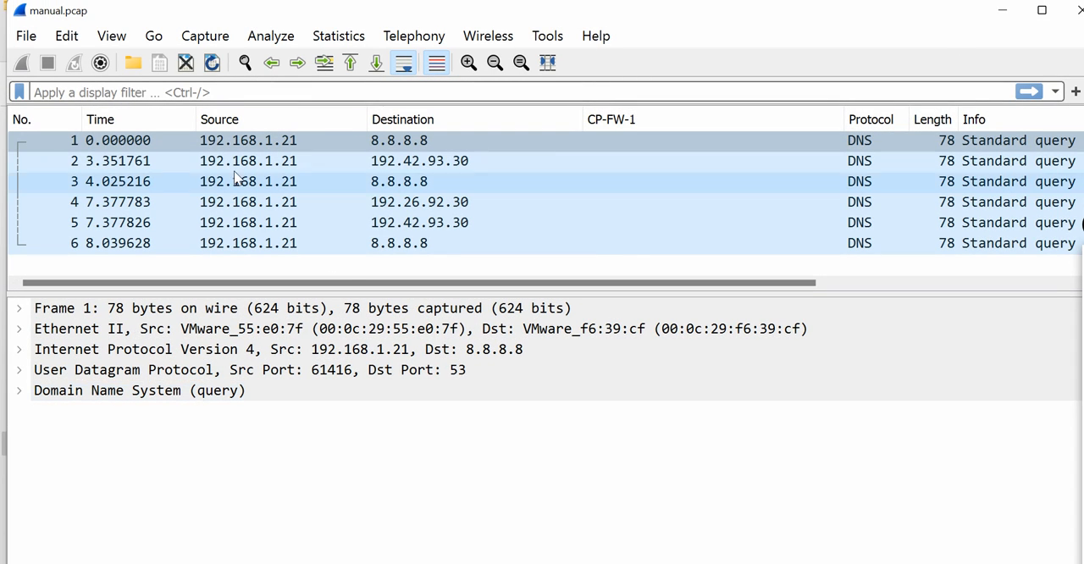
{"action": "left_click", "coordinate": [247, 161]}
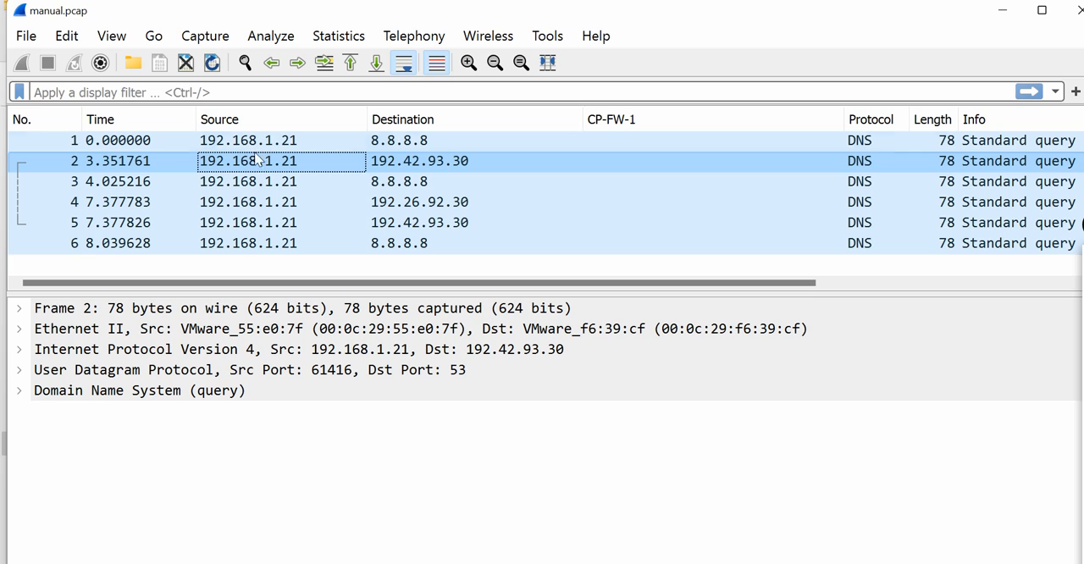
{"action": "mouse_move", "coordinate": [346, 142]}
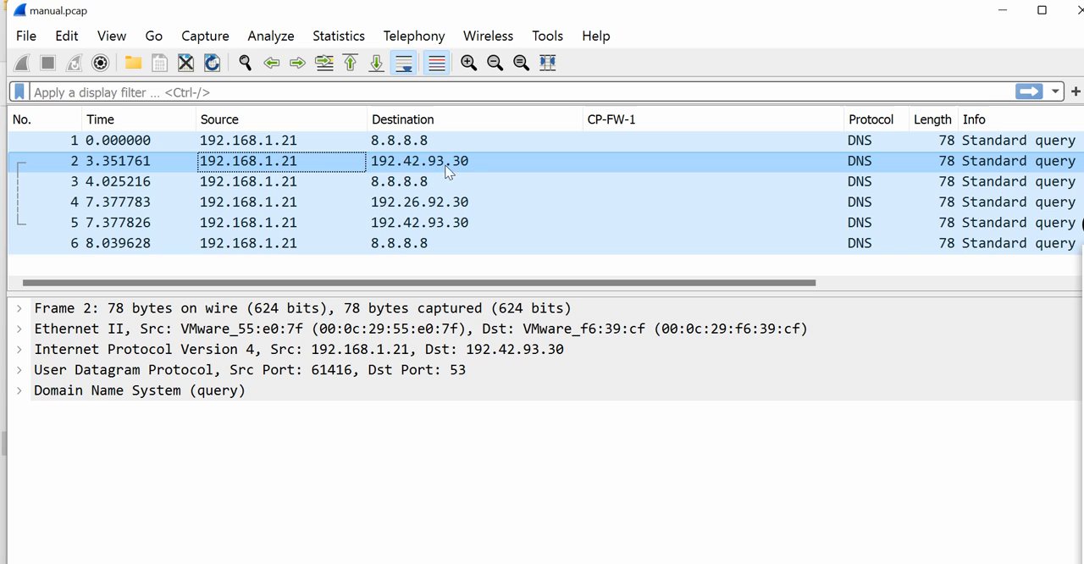
{"action": "mouse_move", "coordinate": [472, 166]}
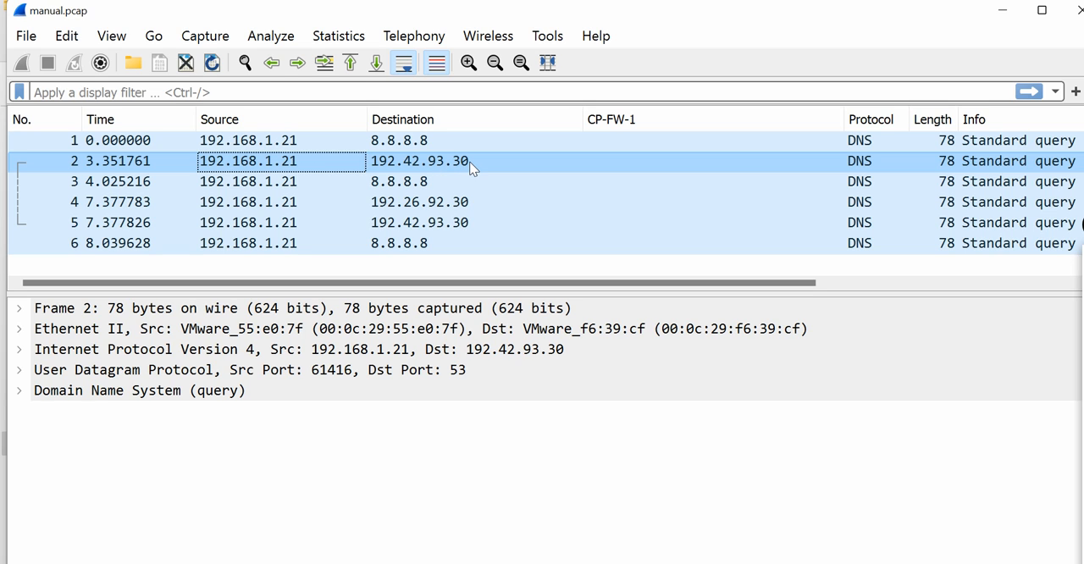
{"action": "left_click", "coordinate": [418, 161]}
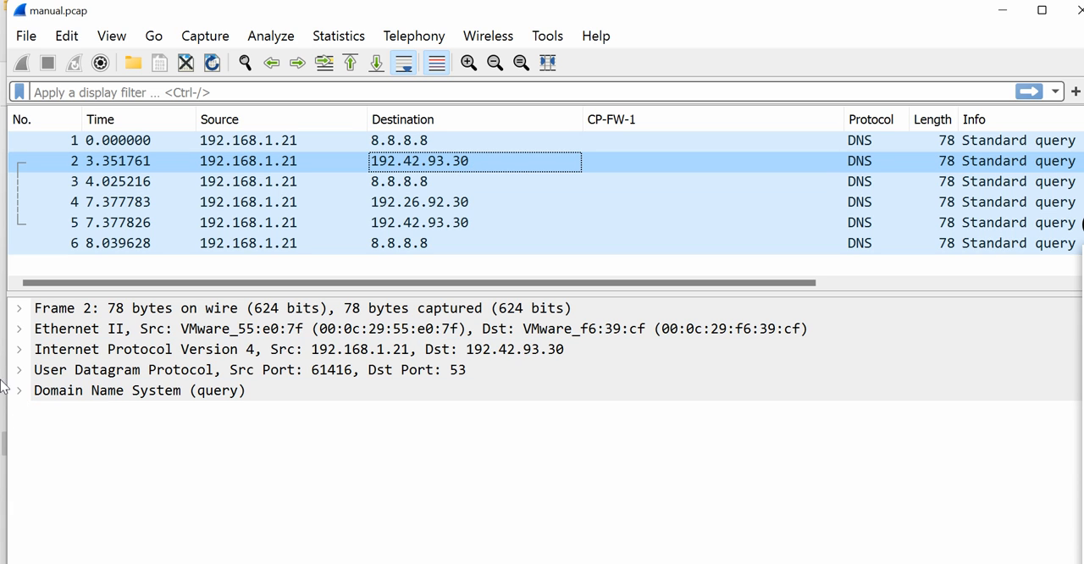
{"action": "left_click", "coordinate": [20, 349]}
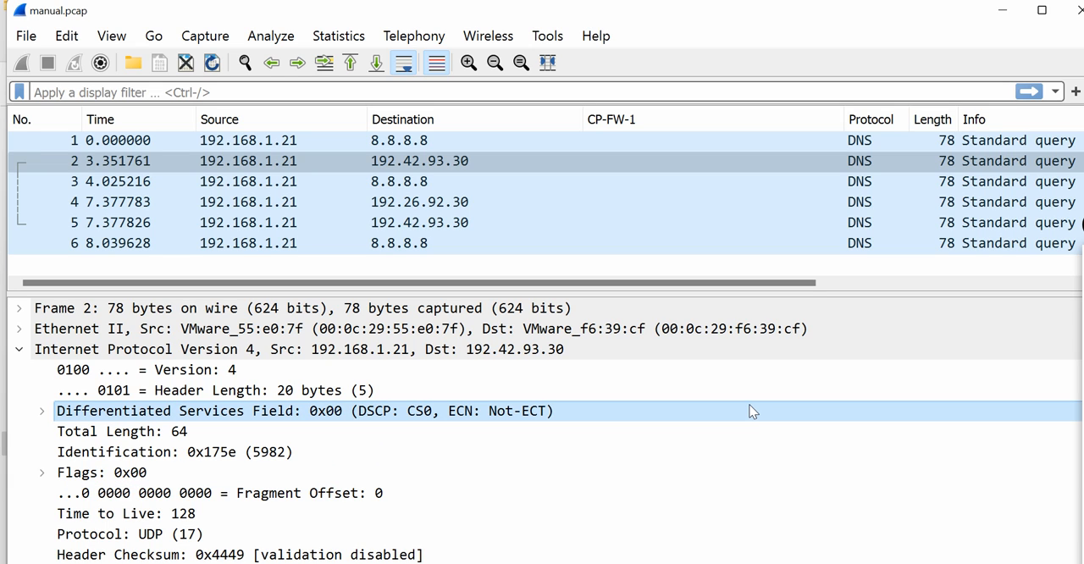
- Review frame 2's IPv4, UDP and DNS query fields, then select frame 3 to 8.8.8.8
{"action": "scroll", "scroll_direction": "down", "scroll_amount": 3}
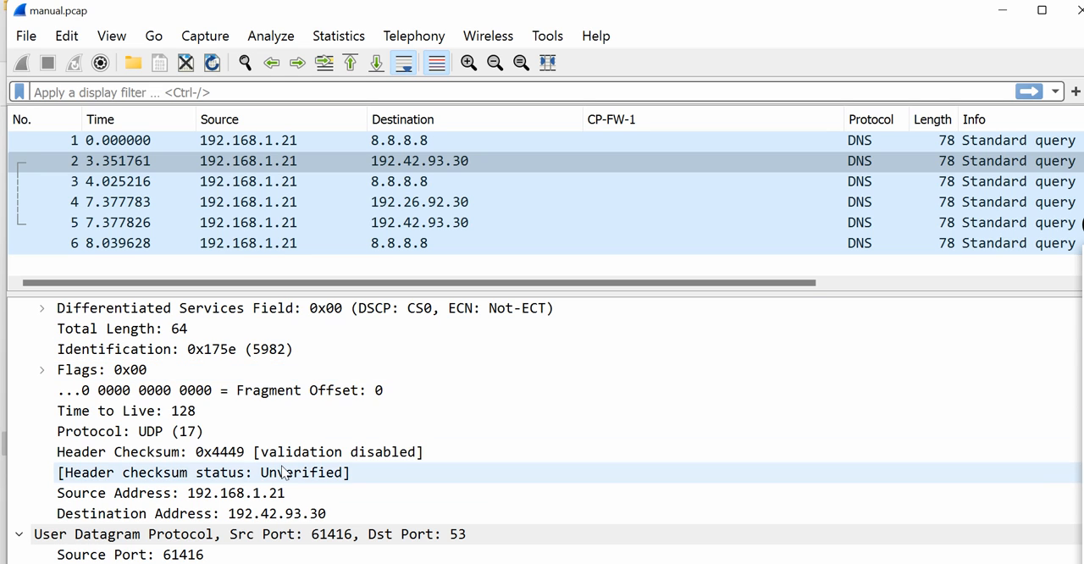
{"action": "scroll", "scroll_direction": "down", "scroll_amount": 3}
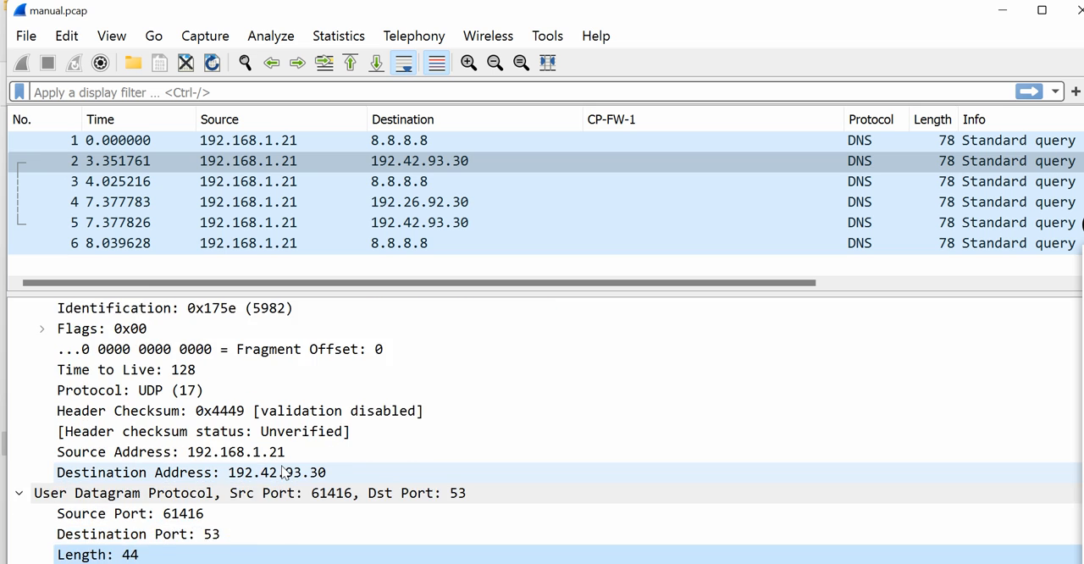
{"action": "scroll", "scroll_direction": "down", "scroll_amount": 3}
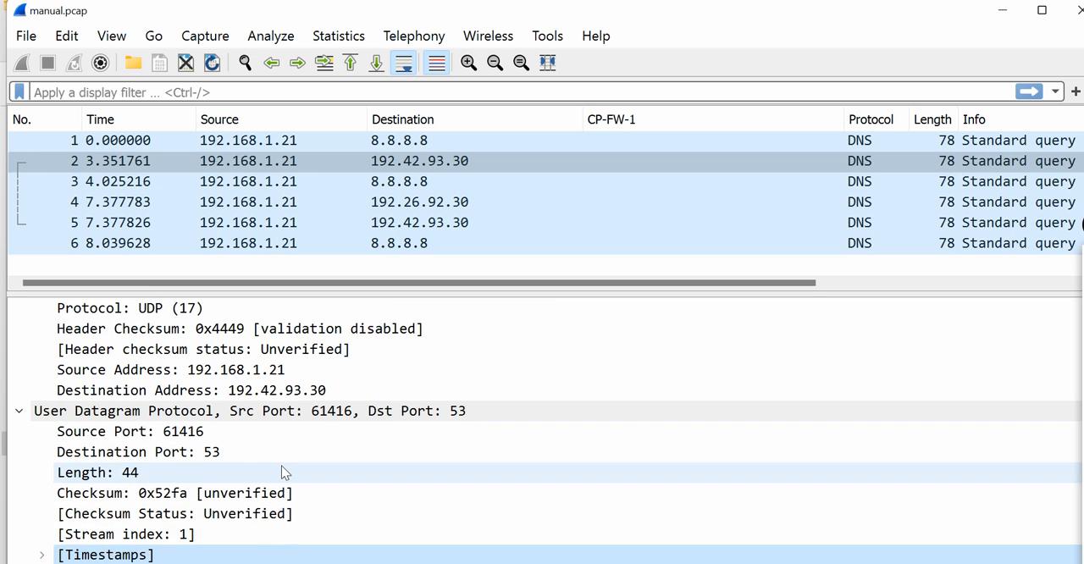
{"action": "scroll", "scroll_direction": "down", "scroll_amount": 3}
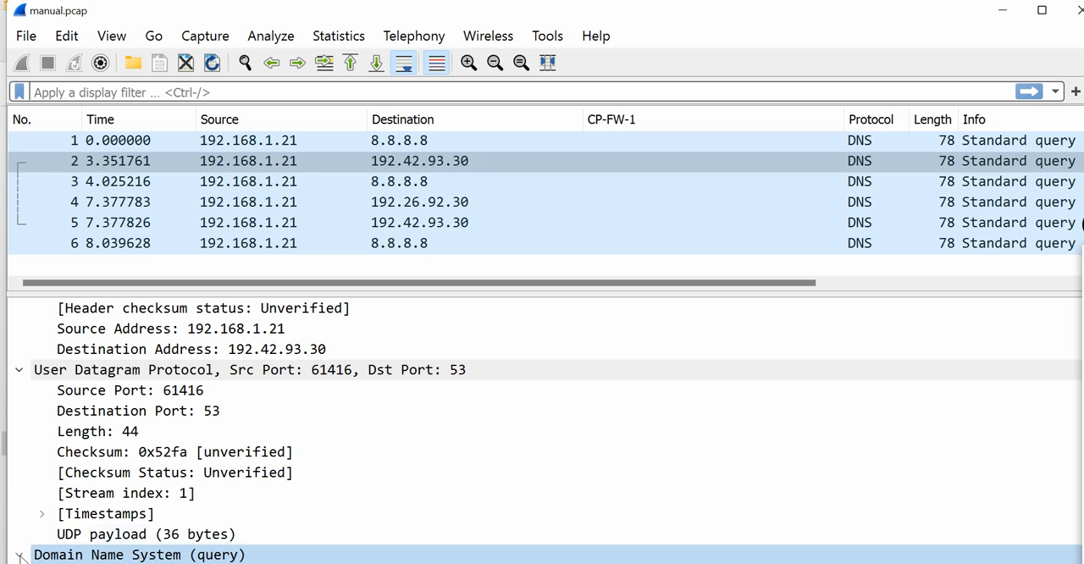
{"action": "scroll", "scroll_direction": "down", "scroll_amount": 3}
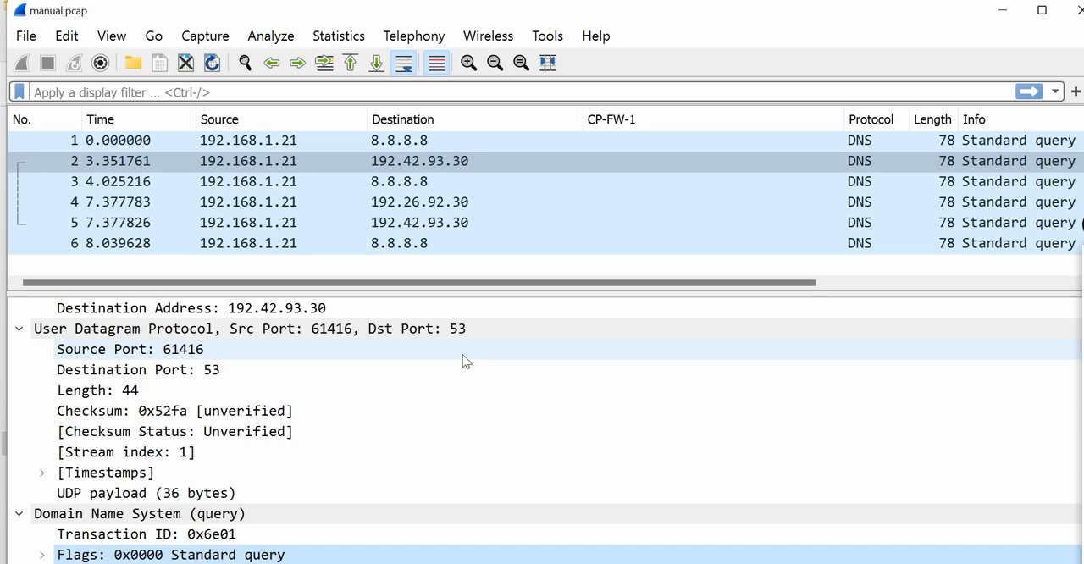
{"action": "scroll", "scroll_direction": "down", "scroll_amount": 3}
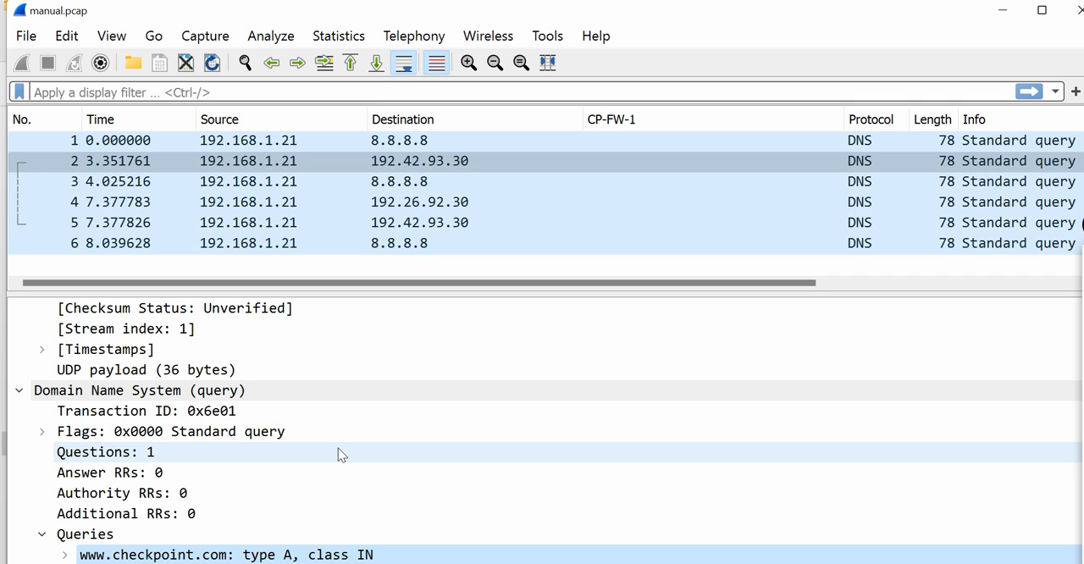
{"action": "scroll", "scroll_direction": "up", "scroll_amount": 3}
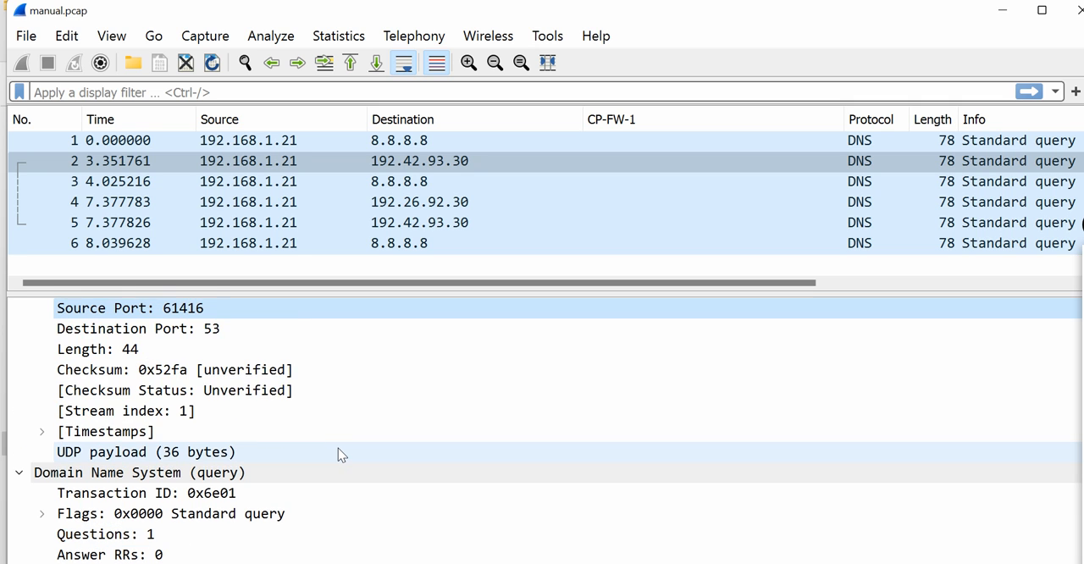
{"action": "scroll", "scroll_direction": "up", "scroll_amount": 3}
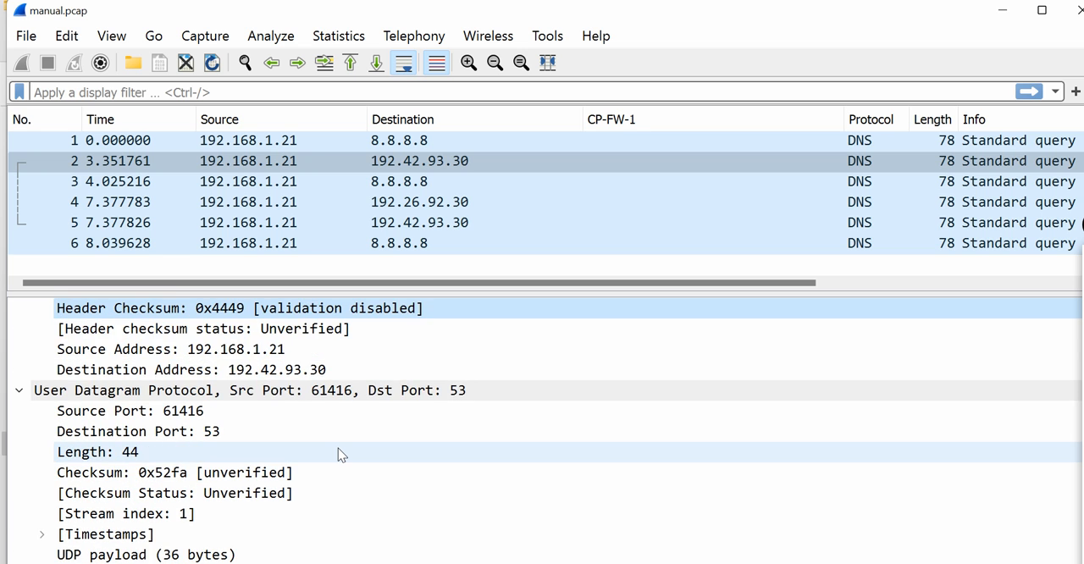
{"action": "scroll", "scroll_direction": "up", "scroll_amount": 3}
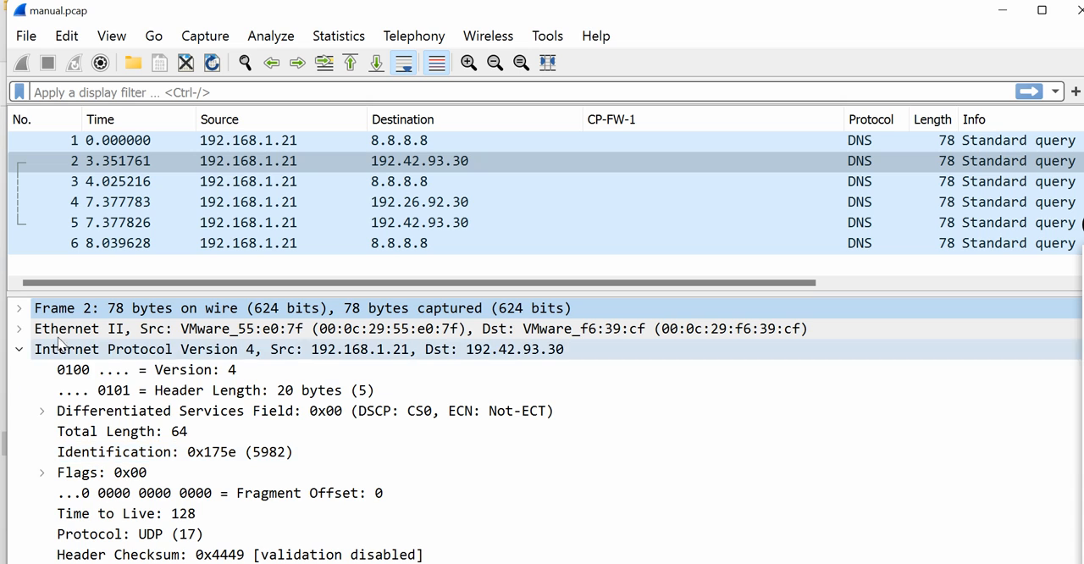
{"action": "left_click", "coordinate": [20, 329]}
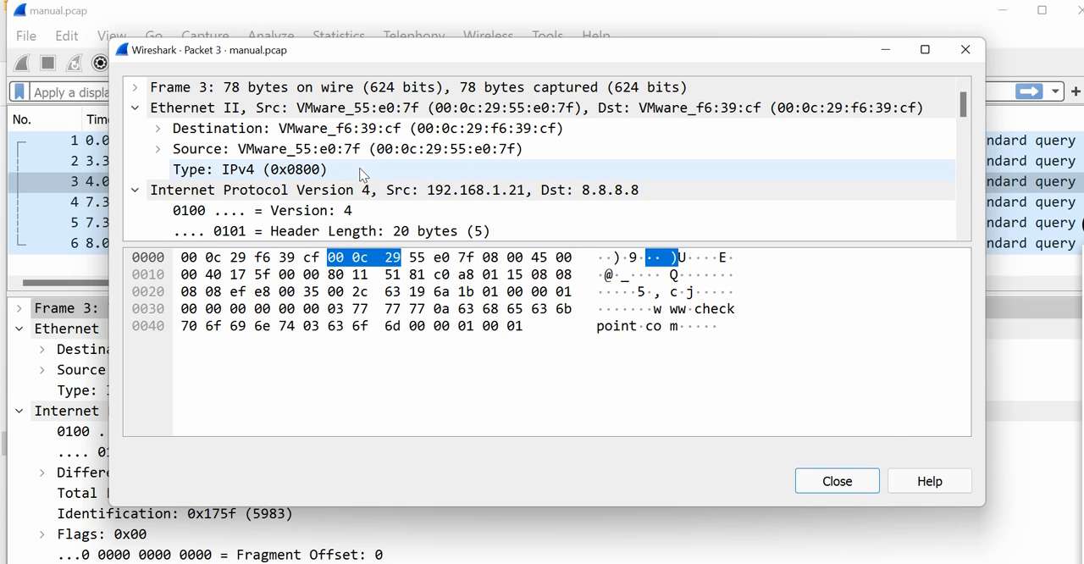
- Inspect packet 3's EtherType, IPv4 and Ethernet II trees in its own window, then close it
{"action": "left_click", "coordinate": [241, 170]}
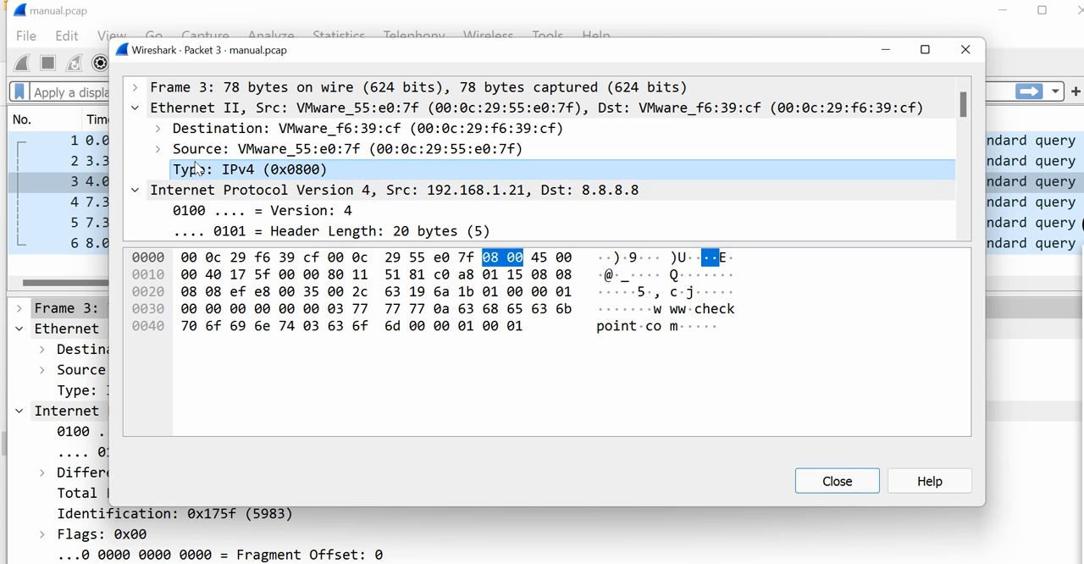
{"action": "left_click", "coordinate": [135, 190]}
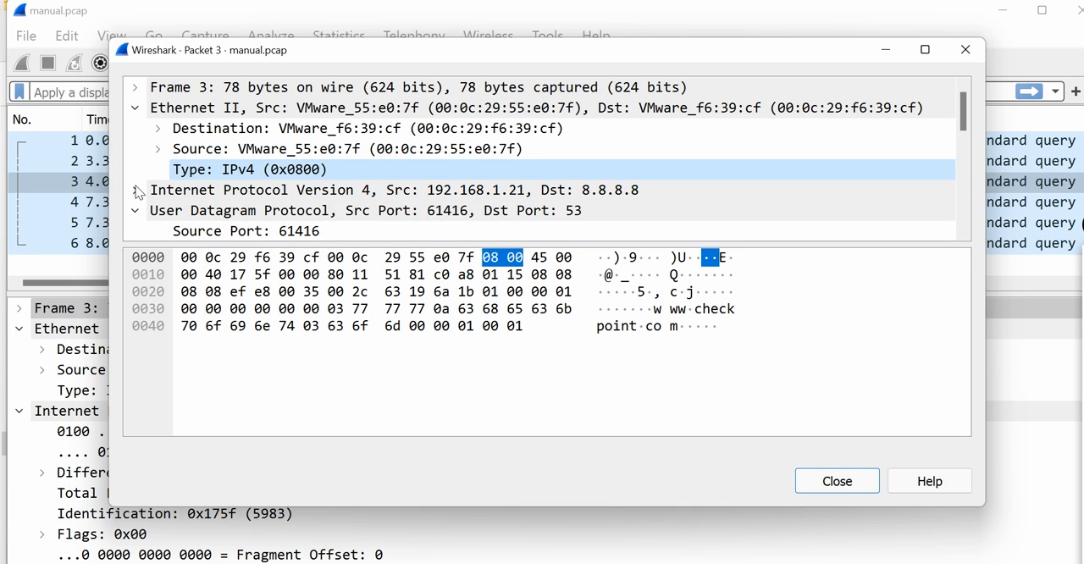
{"action": "left_click", "coordinate": [136, 190]}
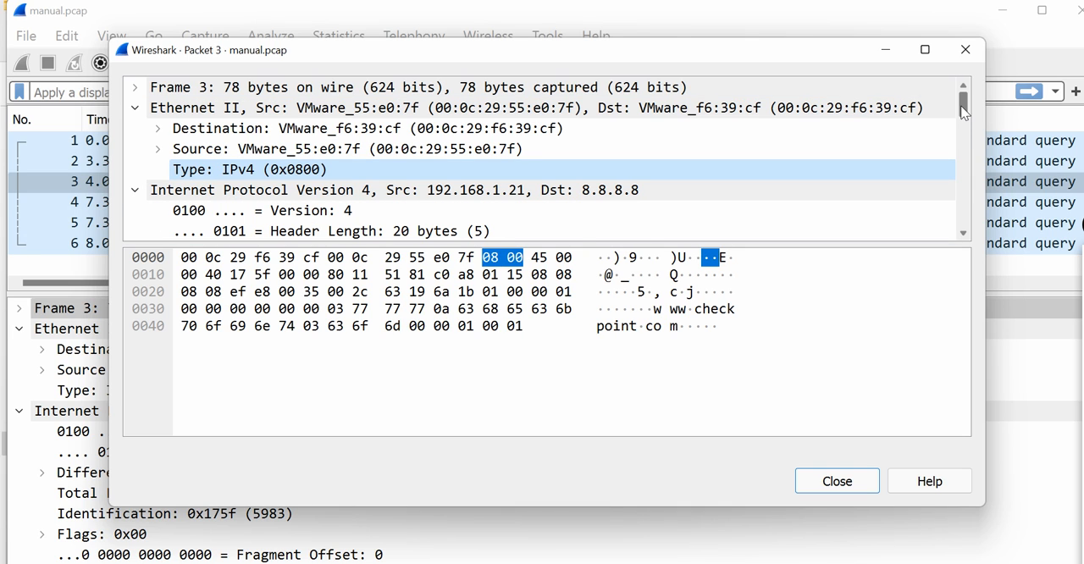
{"action": "scroll", "scroll_direction": "down", "scroll_amount": 3}
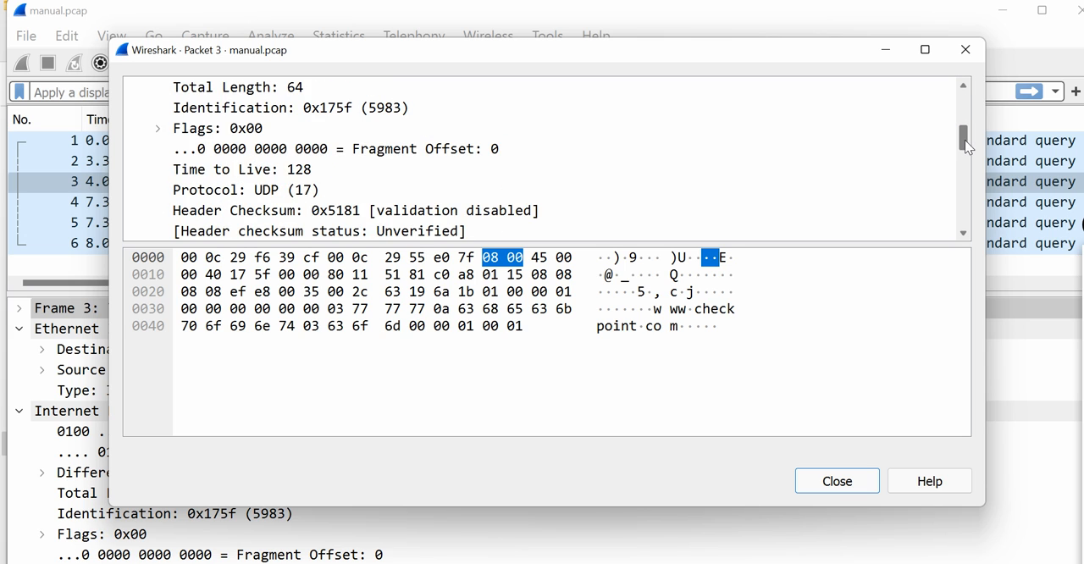
{"action": "scroll", "scroll_direction": "down", "scroll_amount": 3}
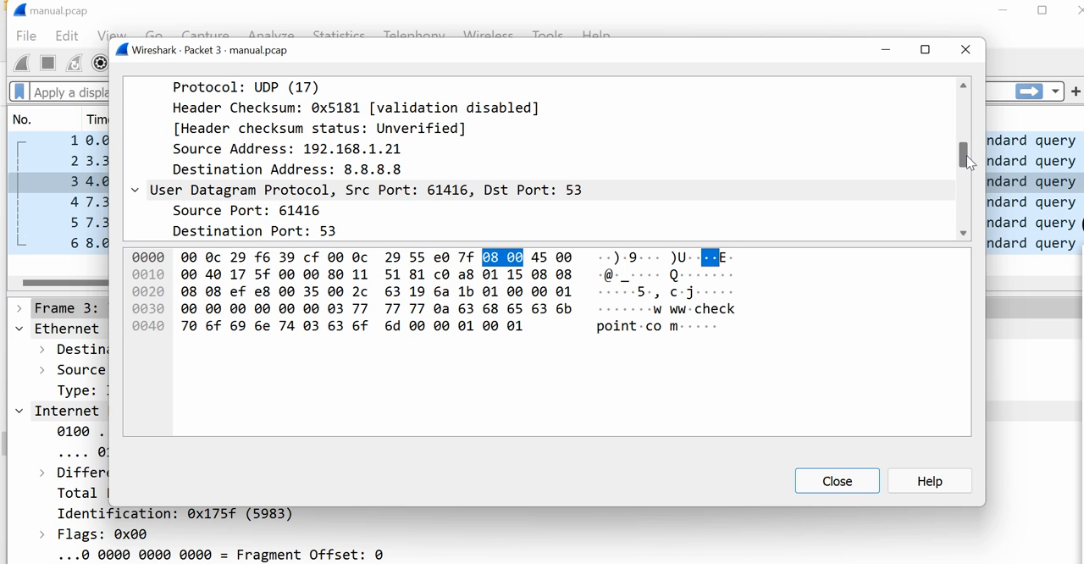
{"action": "scroll", "scroll_direction": "down", "scroll_amount": 3}
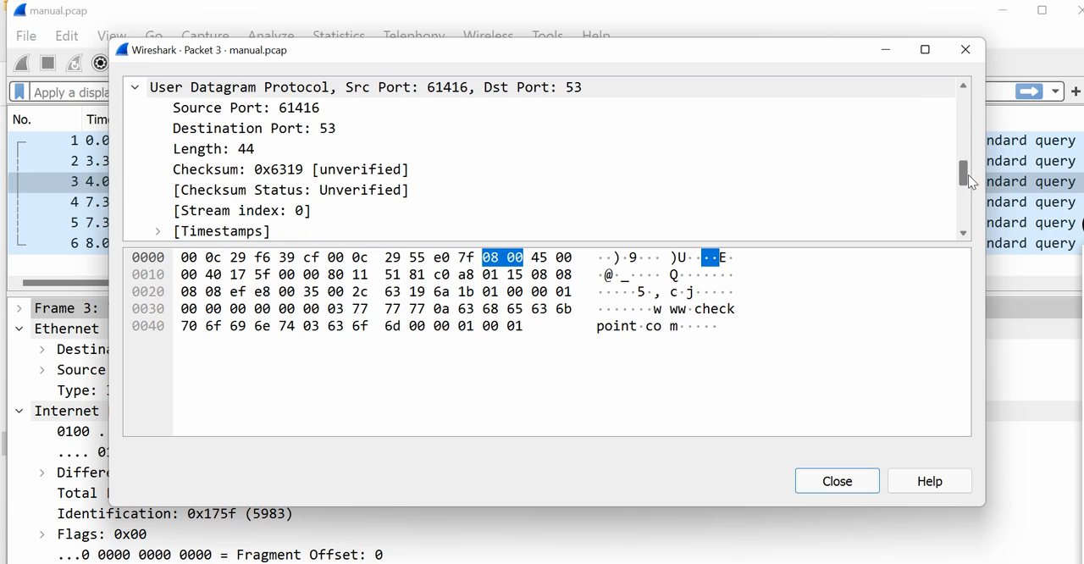
{"action": "scroll", "scroll_direction": "down", "scroll_amount": 3}
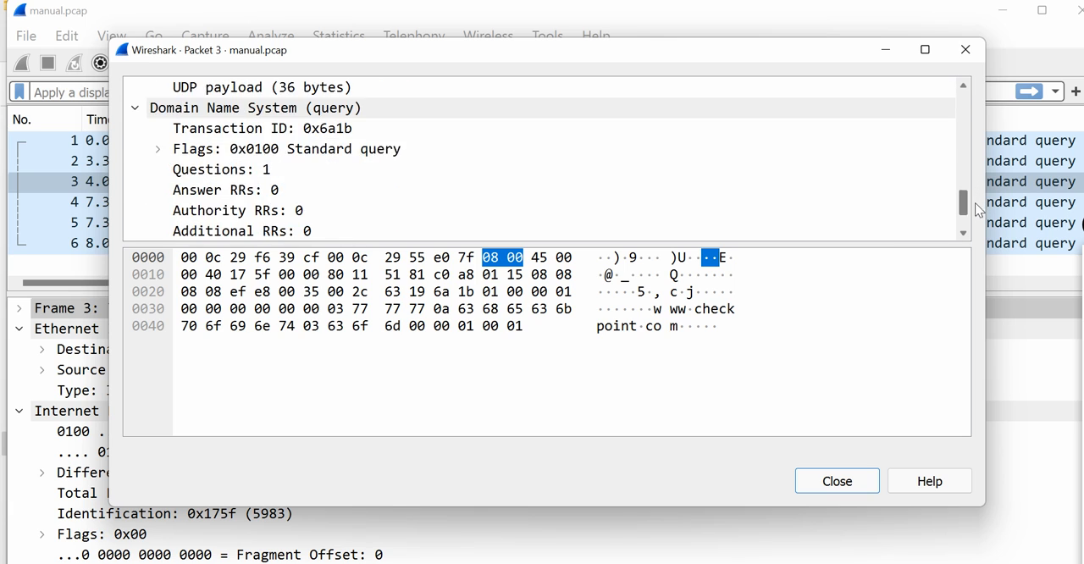
{"action": "scroll", "scroll_direction": "up", "scroll_amount": 3}
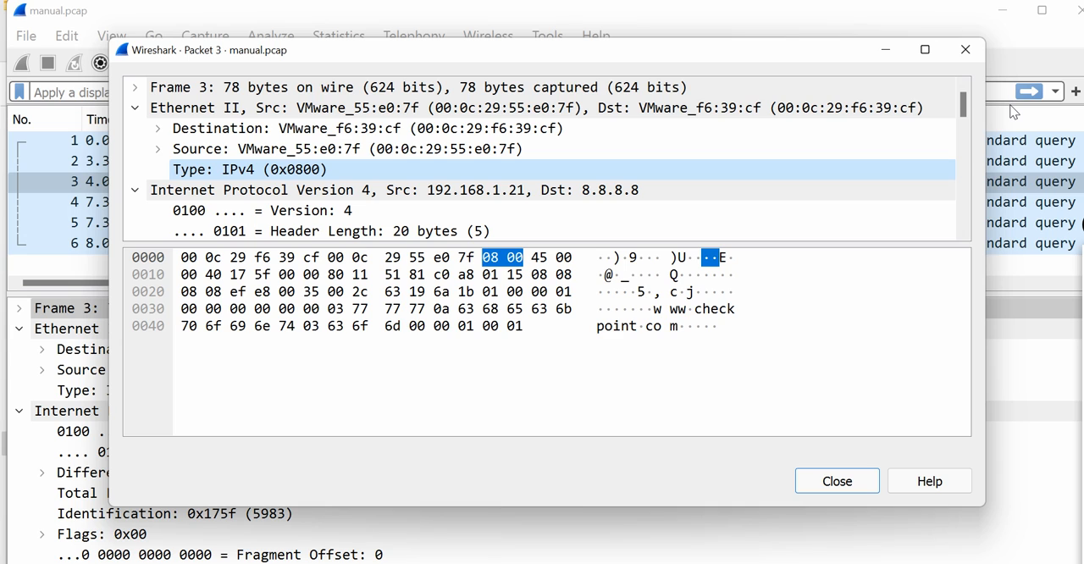
{"action": "mouse_move", "coordinate": [561, 189]}
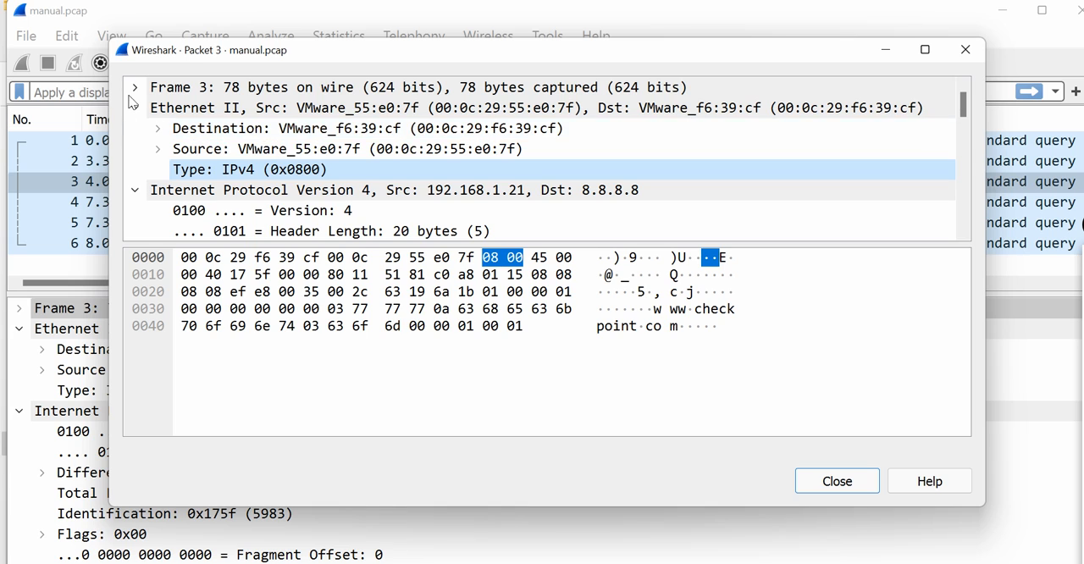
{"action": "left_click", "coordinate": [134, 108]}
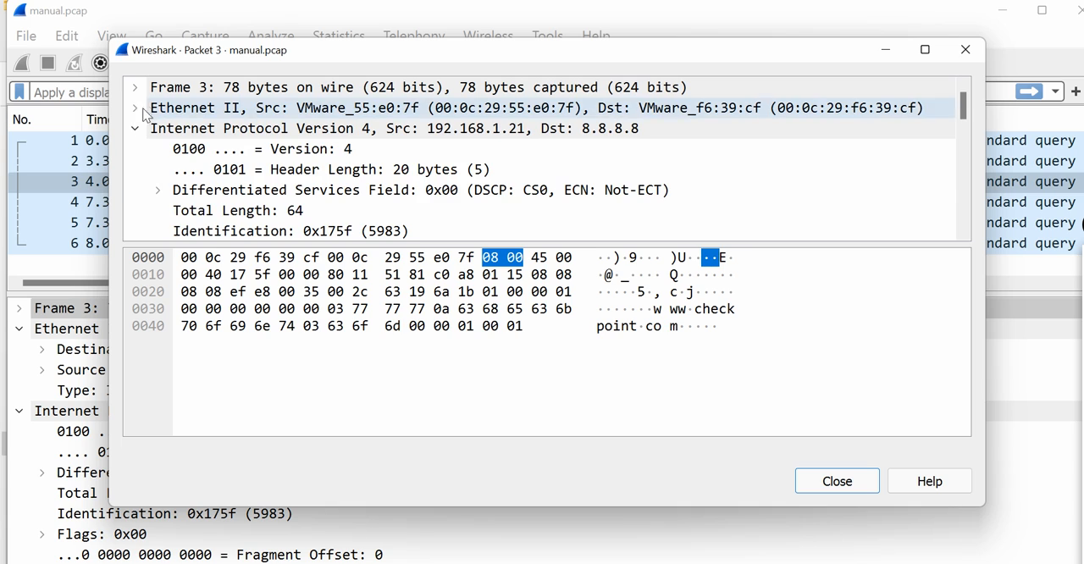
{"action": "left_click", "coordinate": [136, 109]}
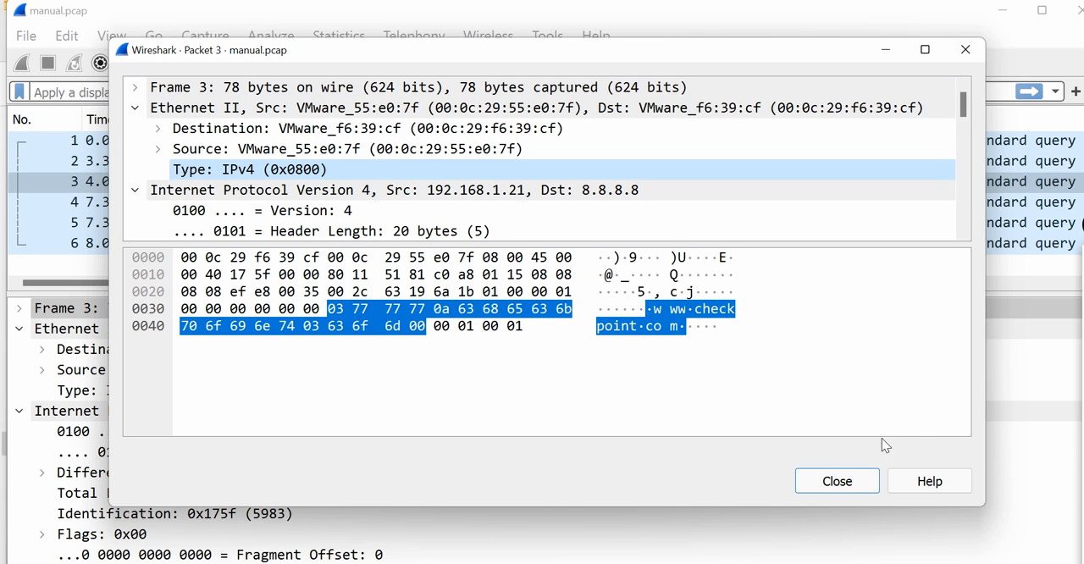
{"action": "left_click", "coordinate": [837, 481]}
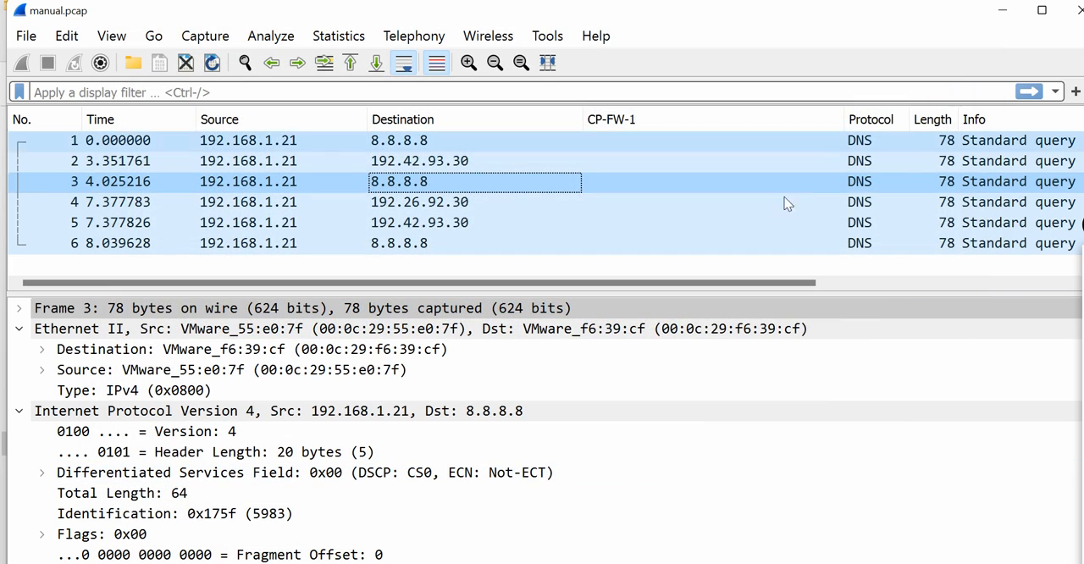
{"action": "mouse_move", "coordinate": [718, 145]}
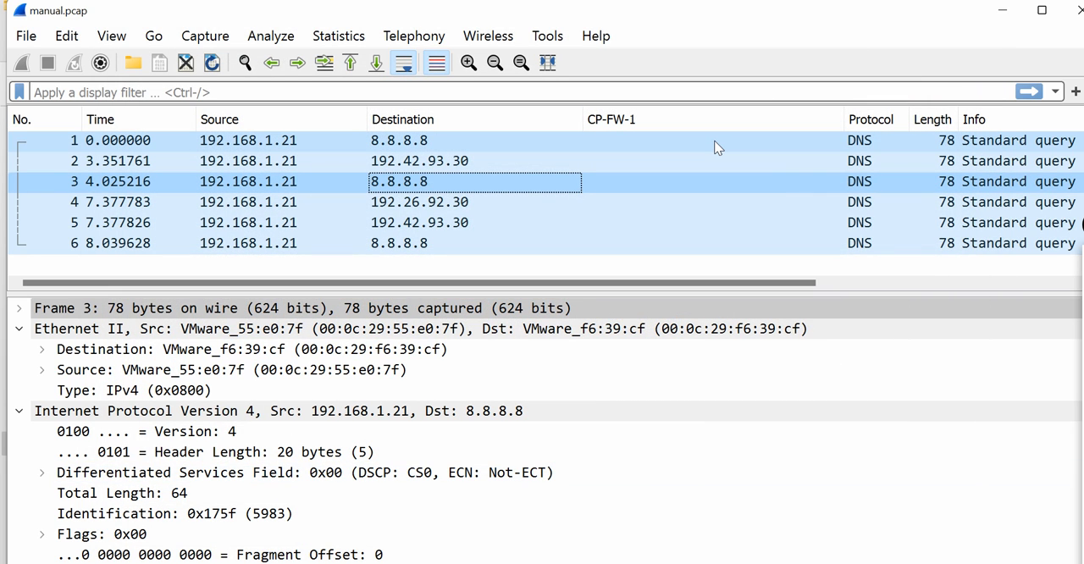
{"action": "mouse_move", "coordinate": [637, 223]}
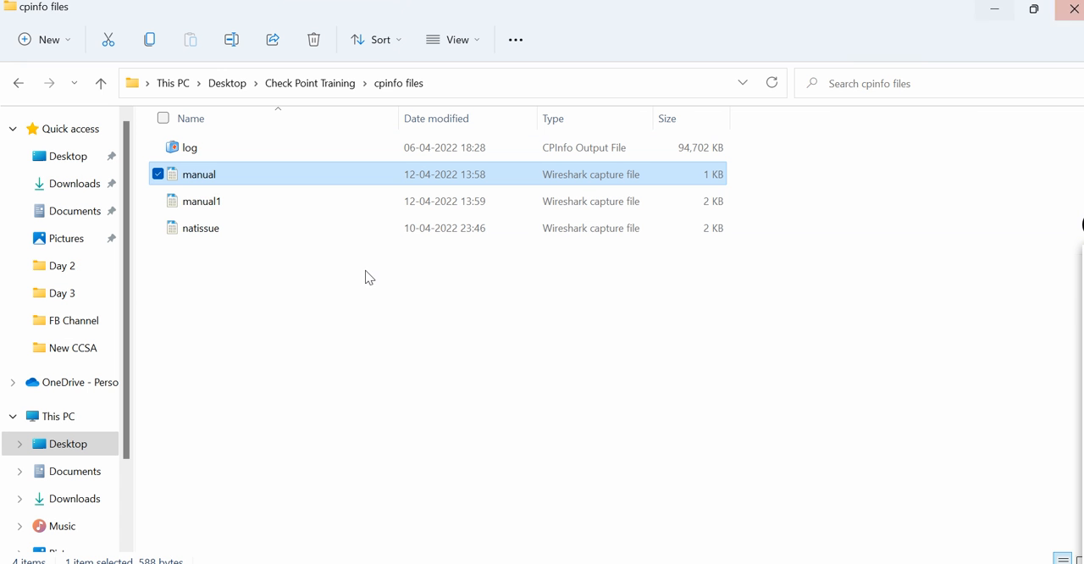
- Open manual1.pcap and review the CP-FW-1 column's i, I, o chain points for 192.168.1.21
{"action": "left_click", "coordinate": [200, 199]}
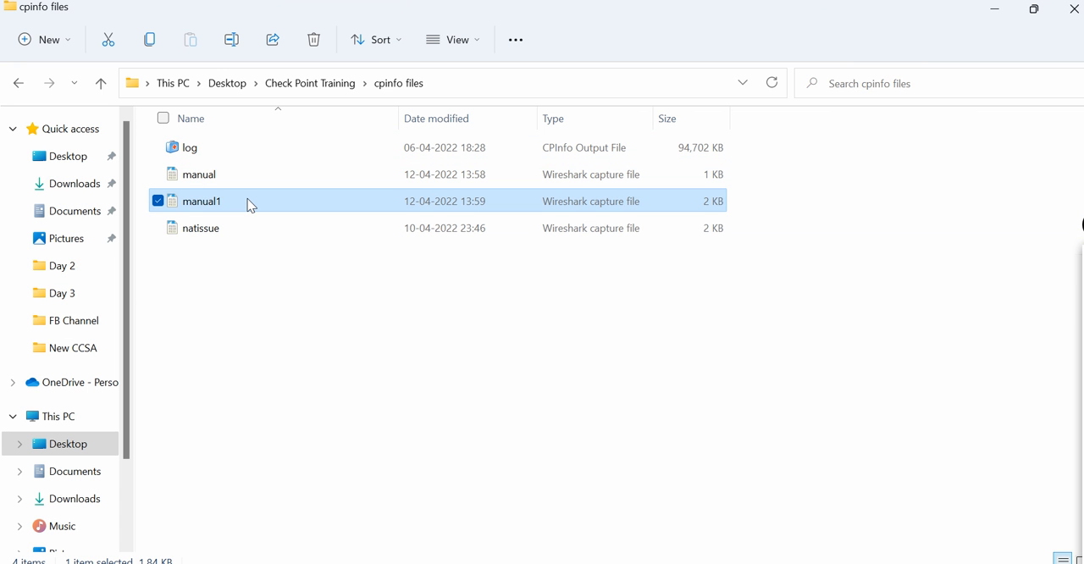
{"action": "double_click", "coordinate": [201, 200]}
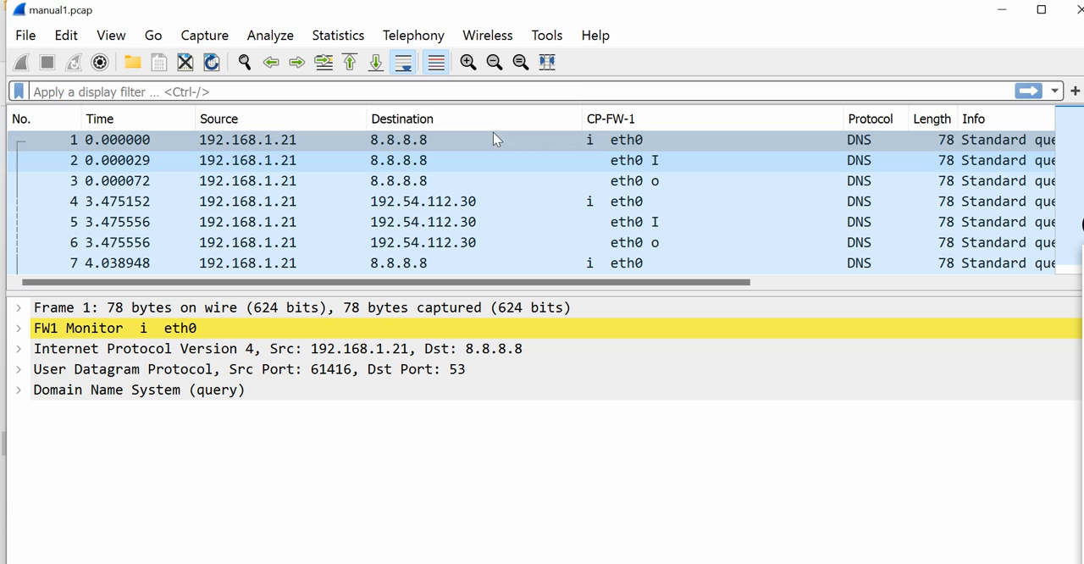
{"action": "mouse_move", "coordinate": [603, 176]}
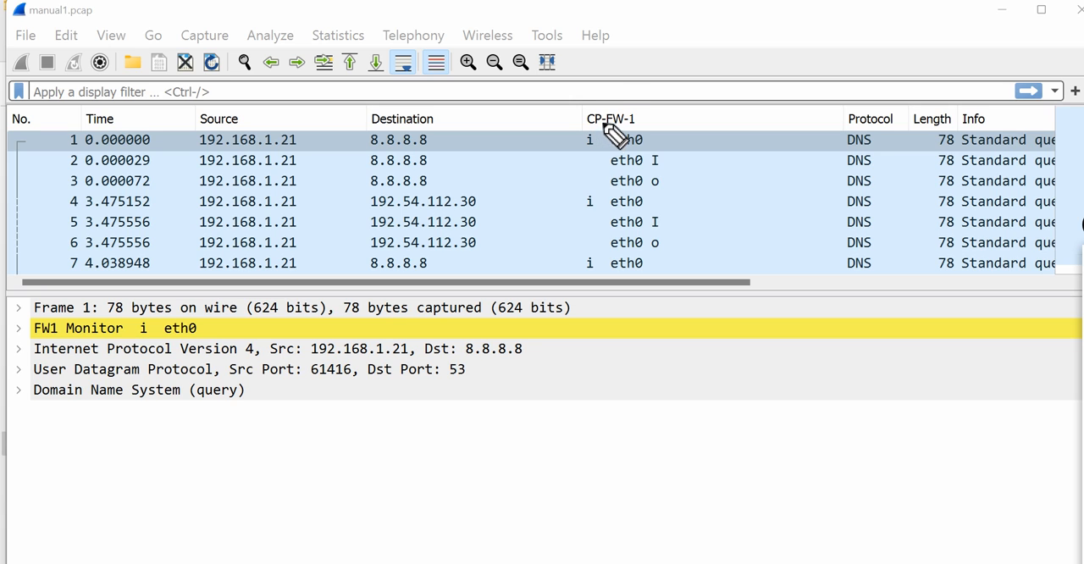
{"action": "mouse_move", "coordinate": [618, 251]}
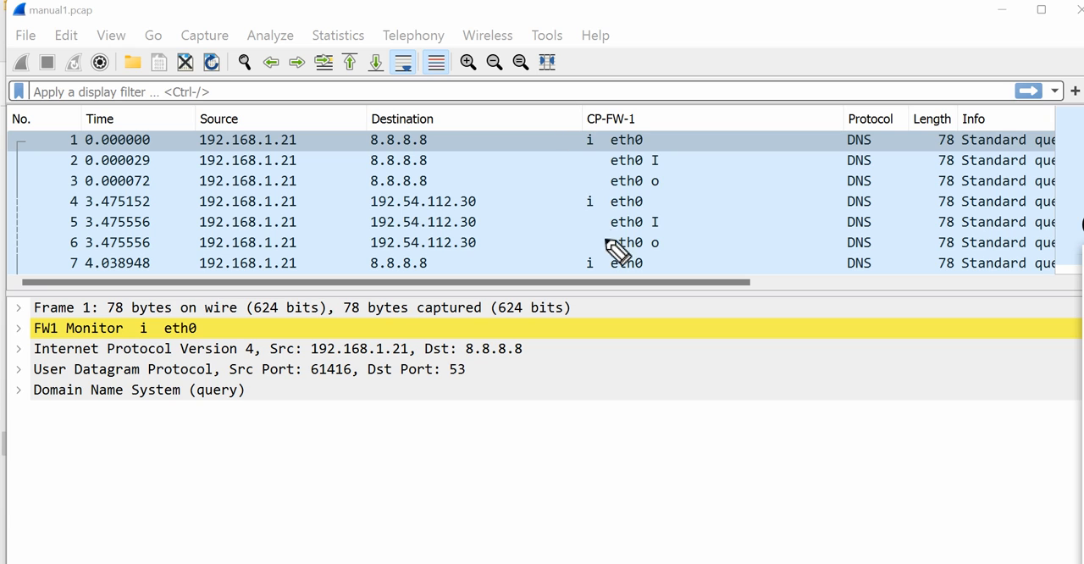
{"action": "mouse_move", "coordinate": [136, 230]}
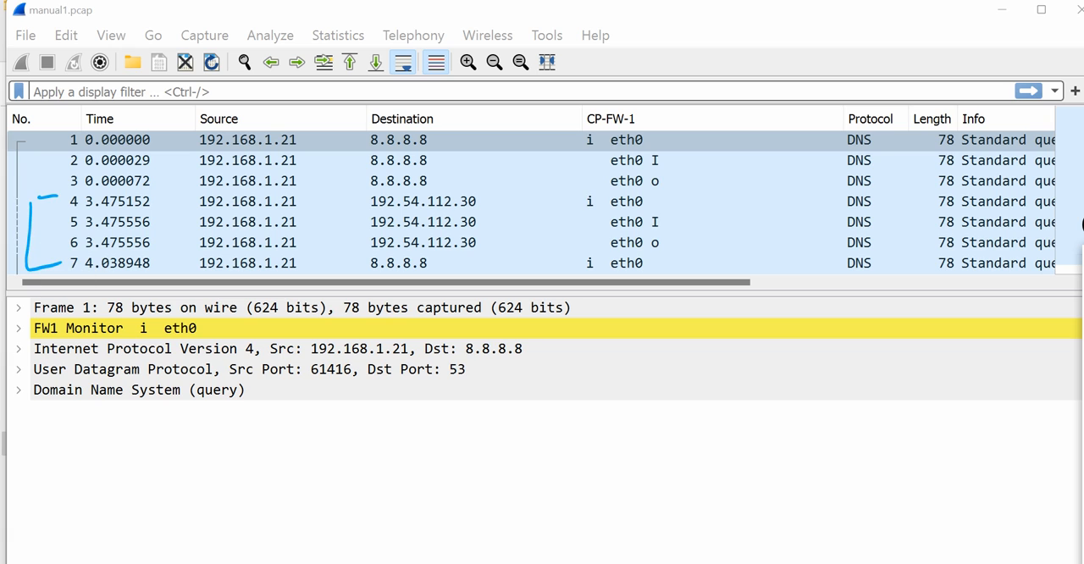
{"action": "mouse_move", "coordinate": [606, 199]}
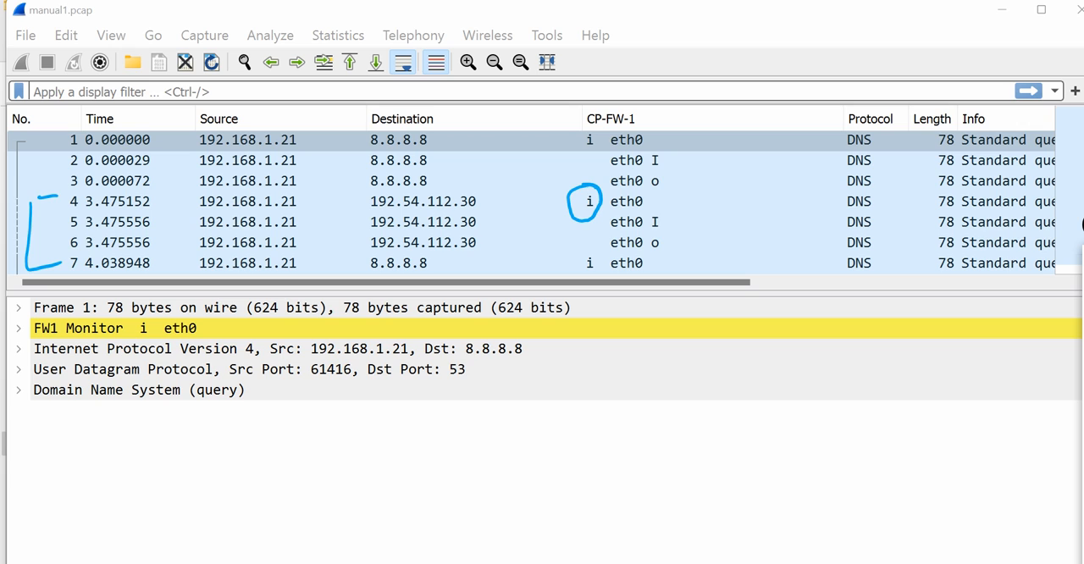
{"action": "mouse_move", "coordinate": [681, 222]}
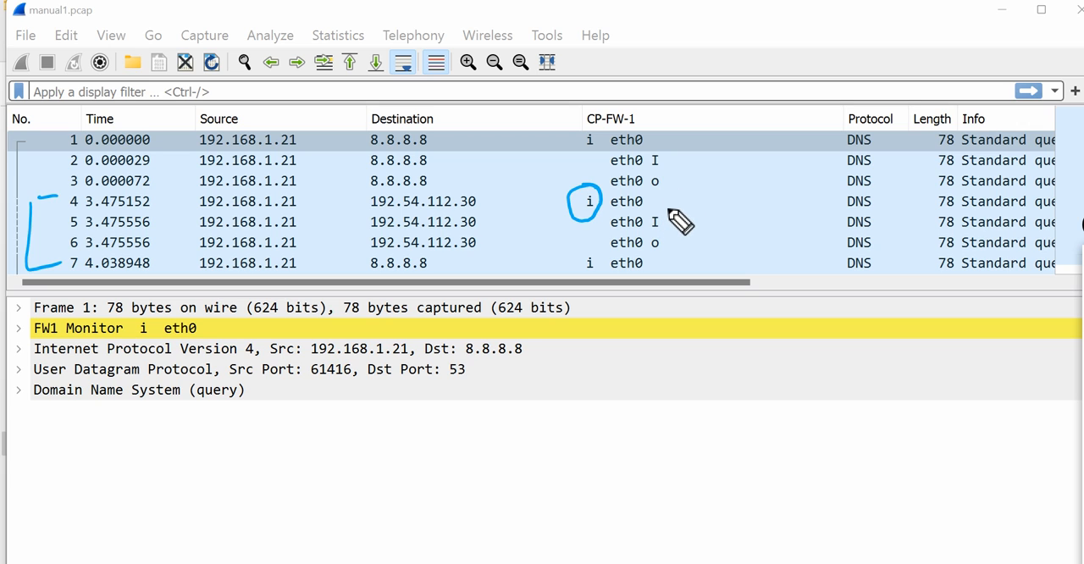
{"action": "mouse_move", "coordinate": [681, 229]}
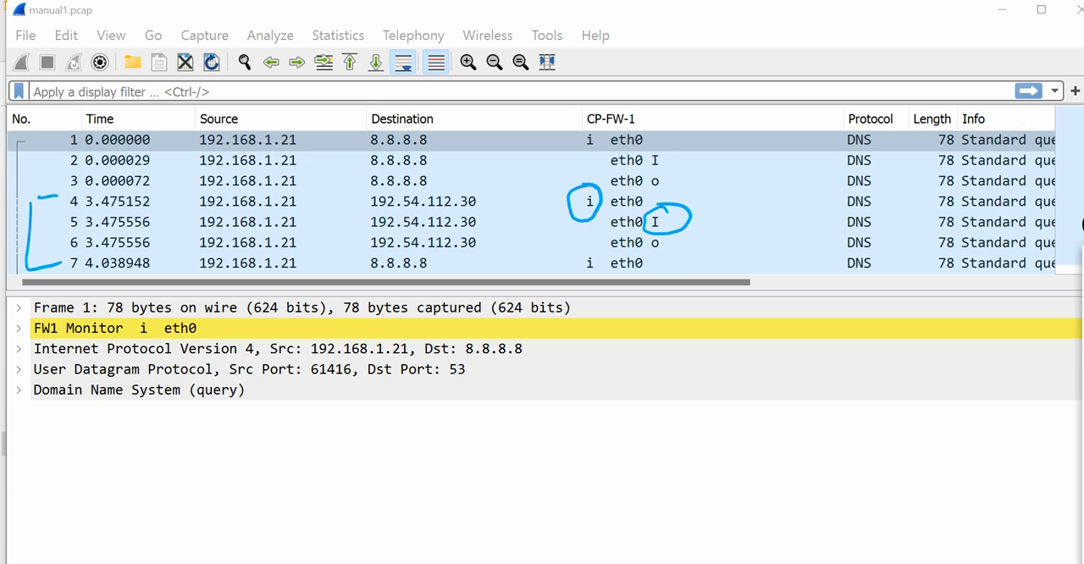
{"action": "mouse_move", "coordinate": [669, 228]}
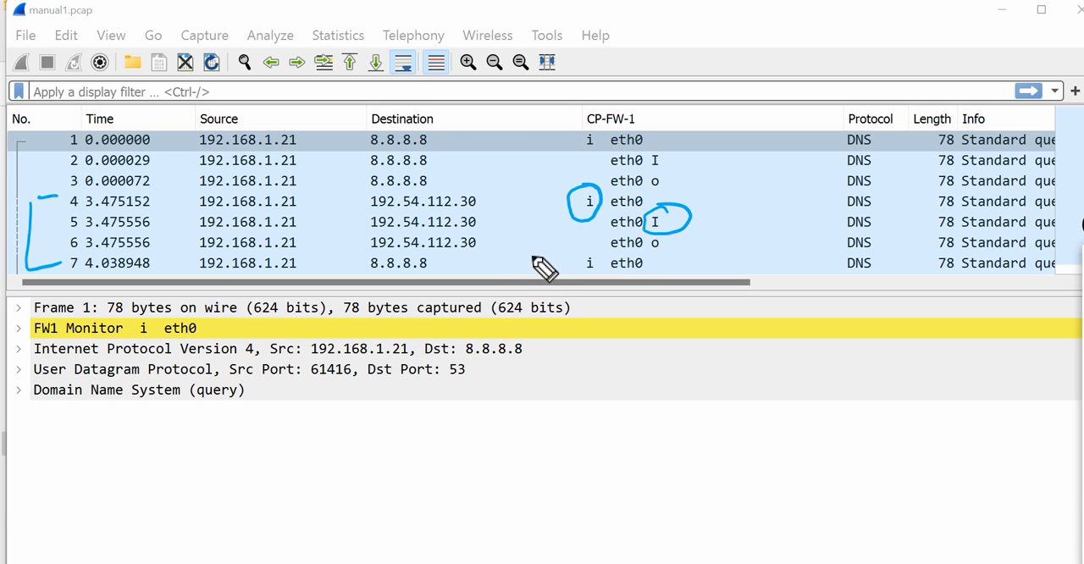
{"action": "mouse_move", "coordinate": [674, 251]}
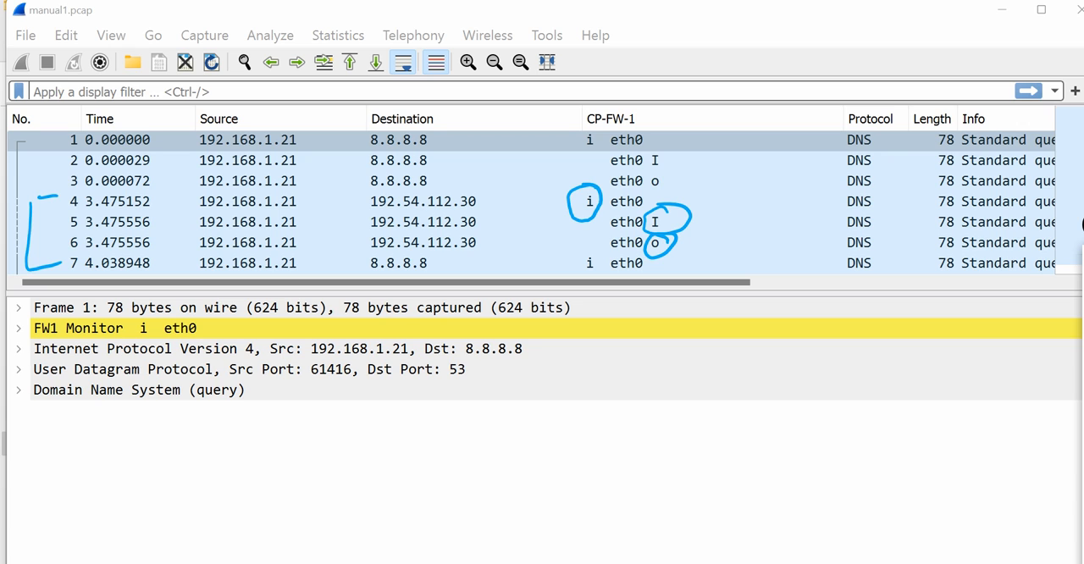
{"action": "mouse_move", "coordinate": [689, 259]}
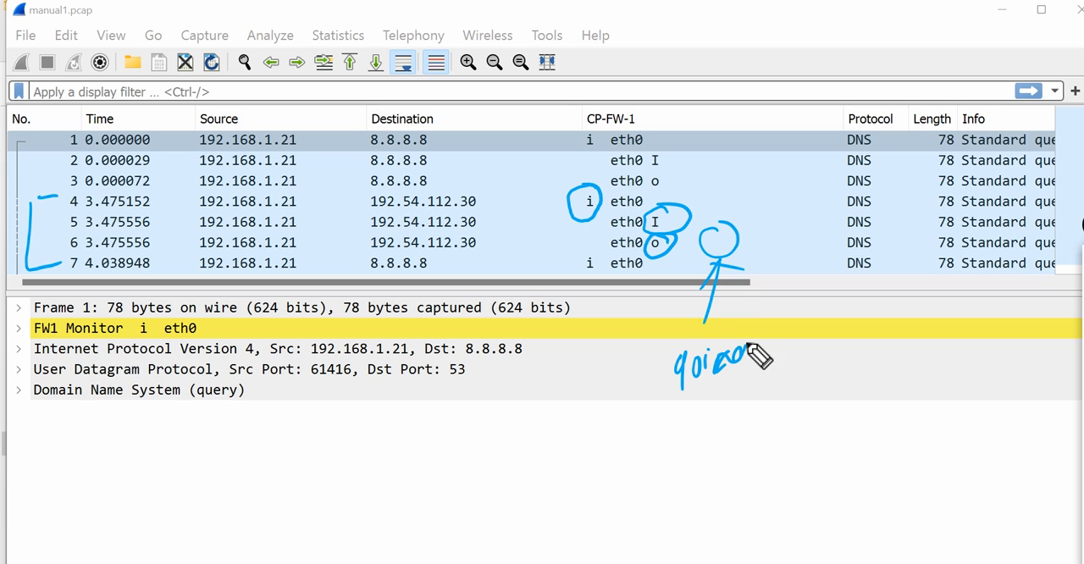
{"action": "left_click_drag", "start_coordinate": [753, 356], "coordinate": [799, 352]}
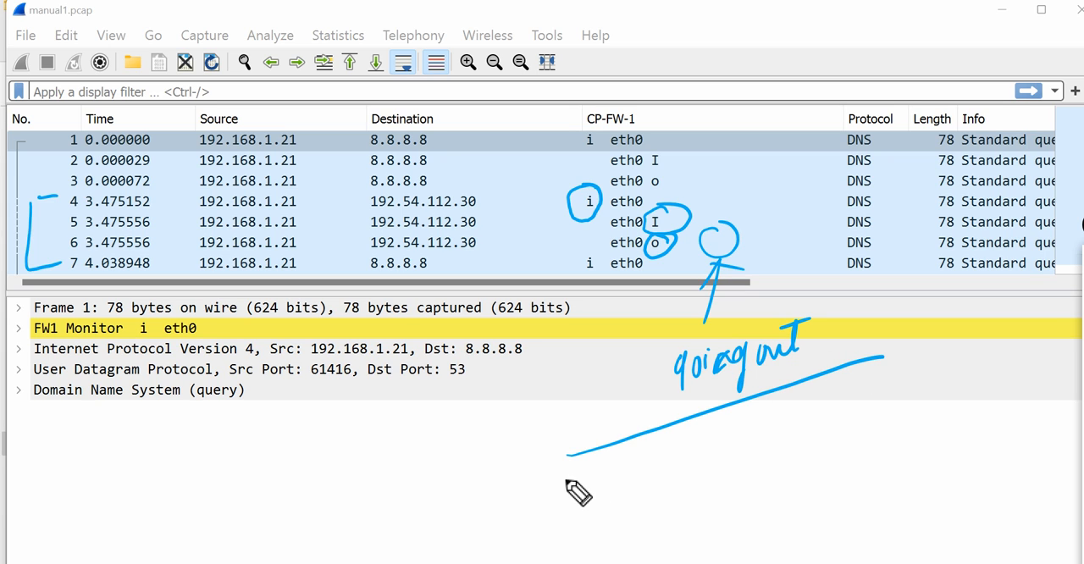
{"action": "left_click_drag", "start_coordinate": [559, 488], "coordinate": [618, 495]}
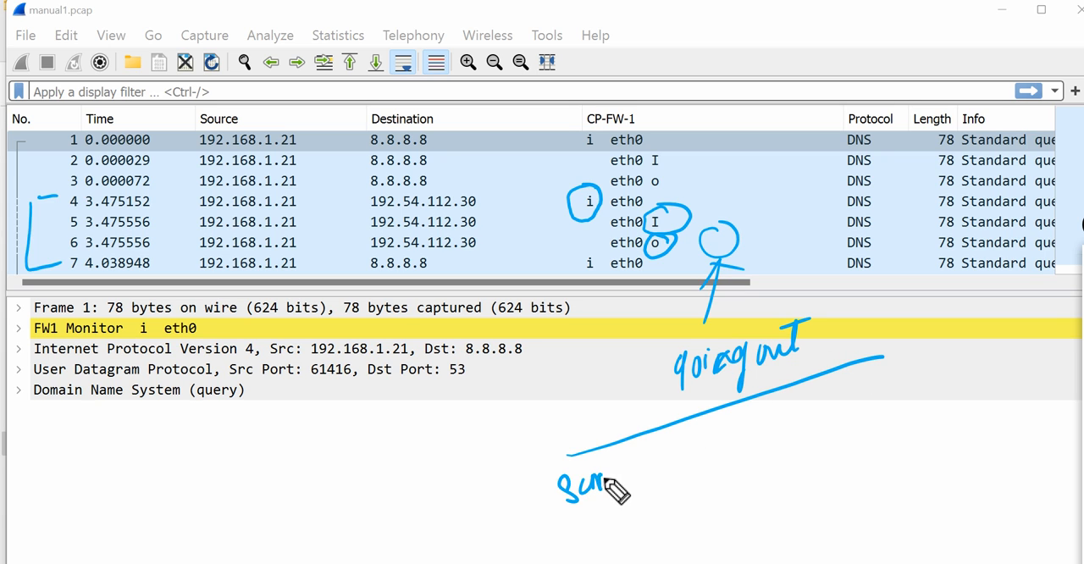
{"action": "left_click_drag", "start_coordinate": [601, 491], "coordinate": [678, 474]}
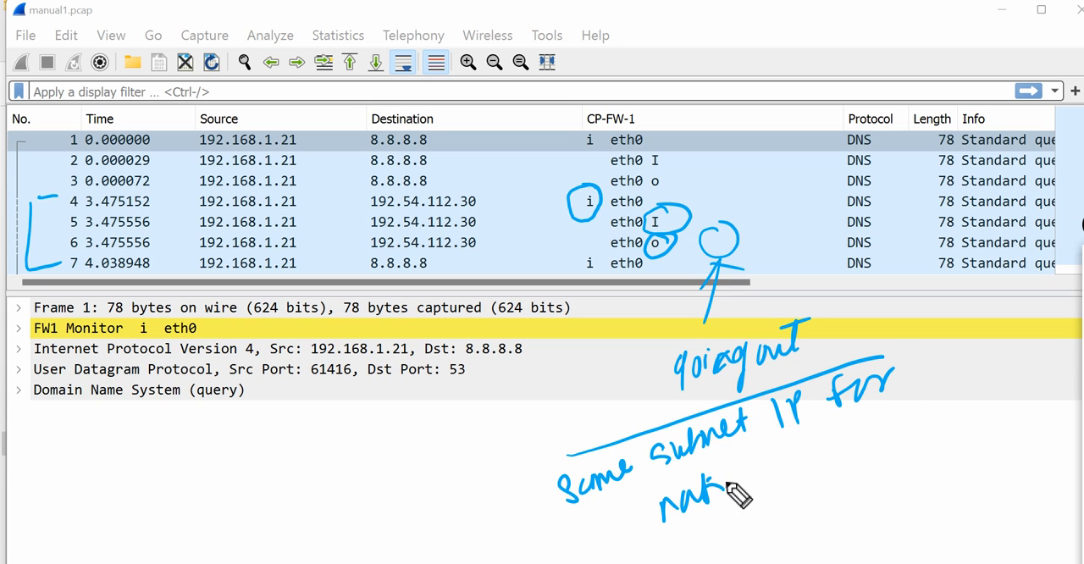
{"action": "left_click_drag", "start_coordinate": [720, 495], "coordinate": [847, 461]}
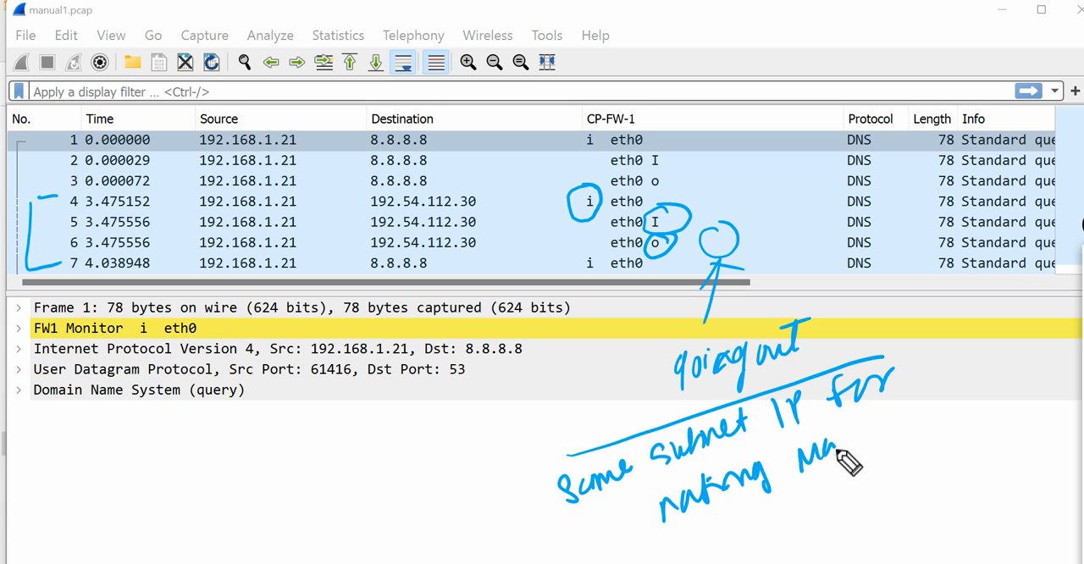
{"action": "left_click_drag", "start_coordinate": [813, 458], "coordinate": [923, 415]}
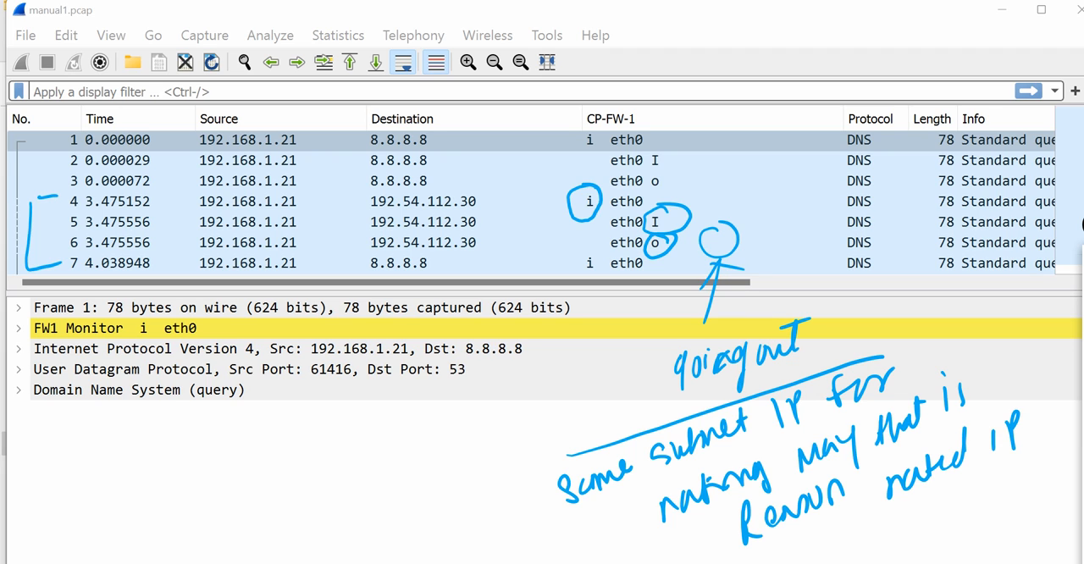
{"action": "mouse_move", "coordinate": [1067, 309]}
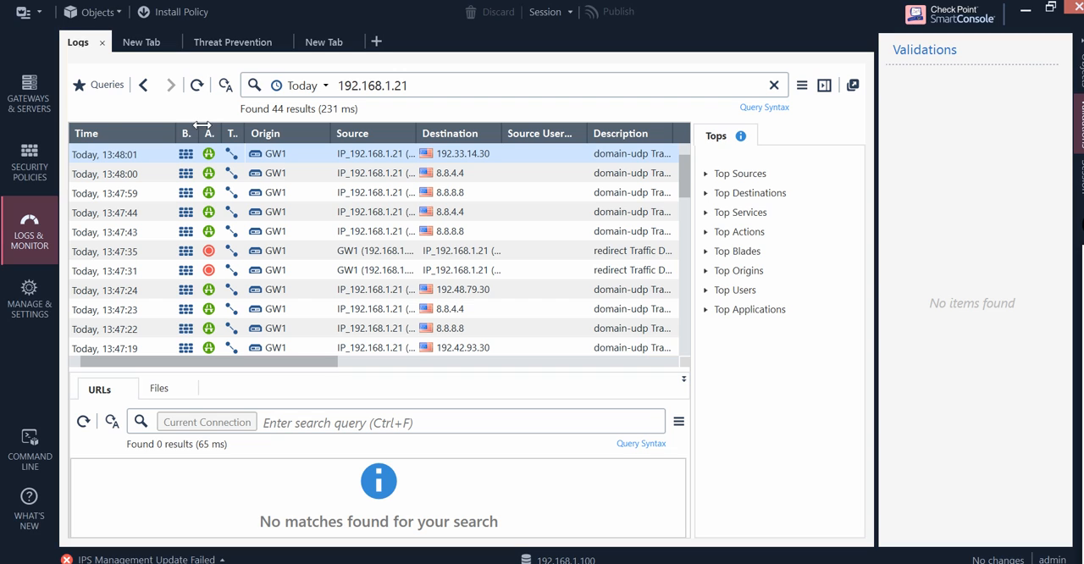
- In the NAT policy, reset rule Public Access to Internal Server's translated source to Original
{"action": "left_click", "coordinate": [28, 161]}
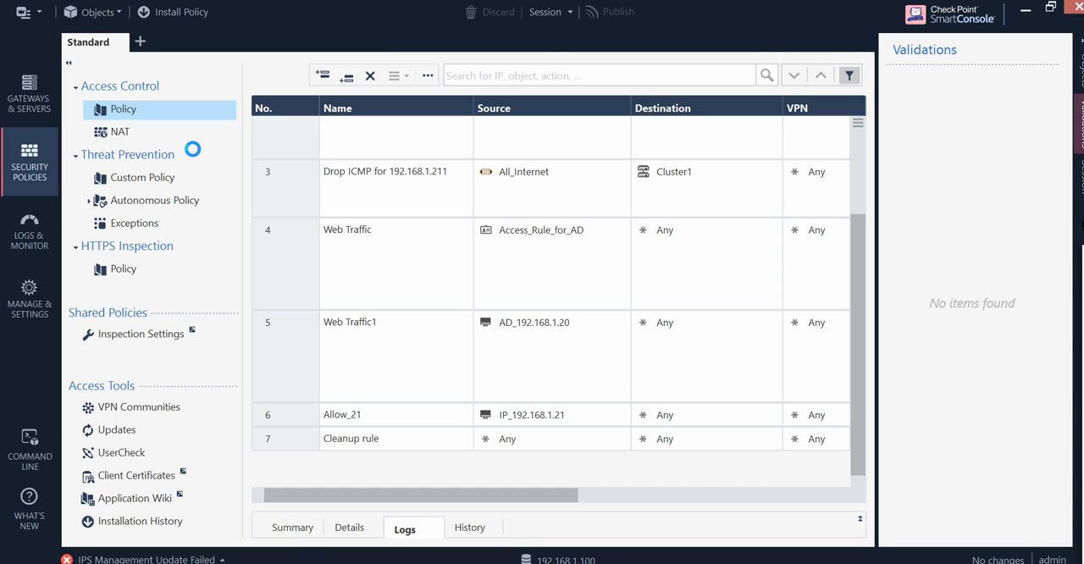
{"action": "left_click", "coordinate": [122, 132]}
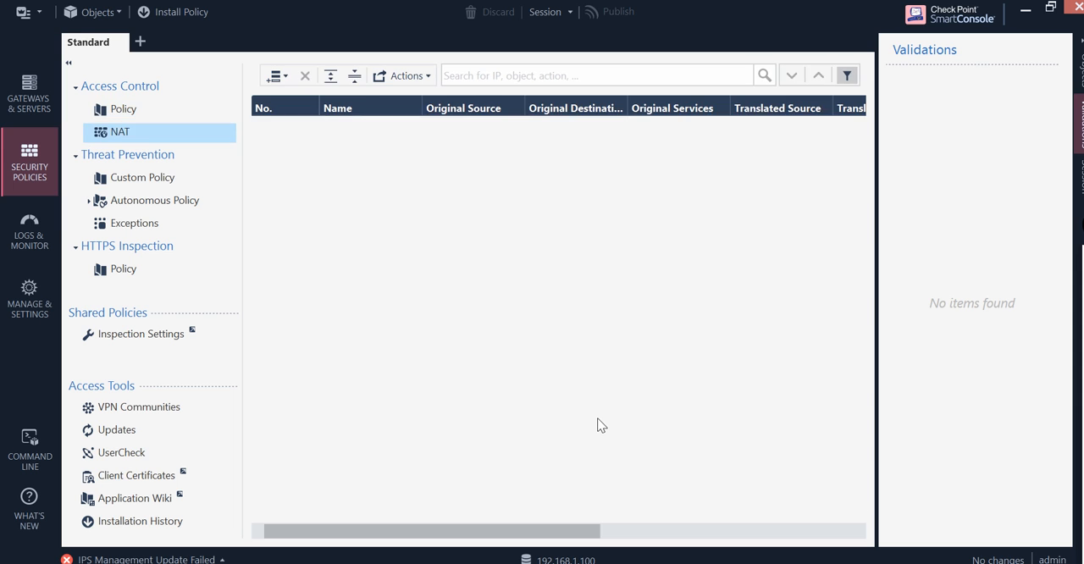
{"action": "left_click", "coordinate": [112, 132]}
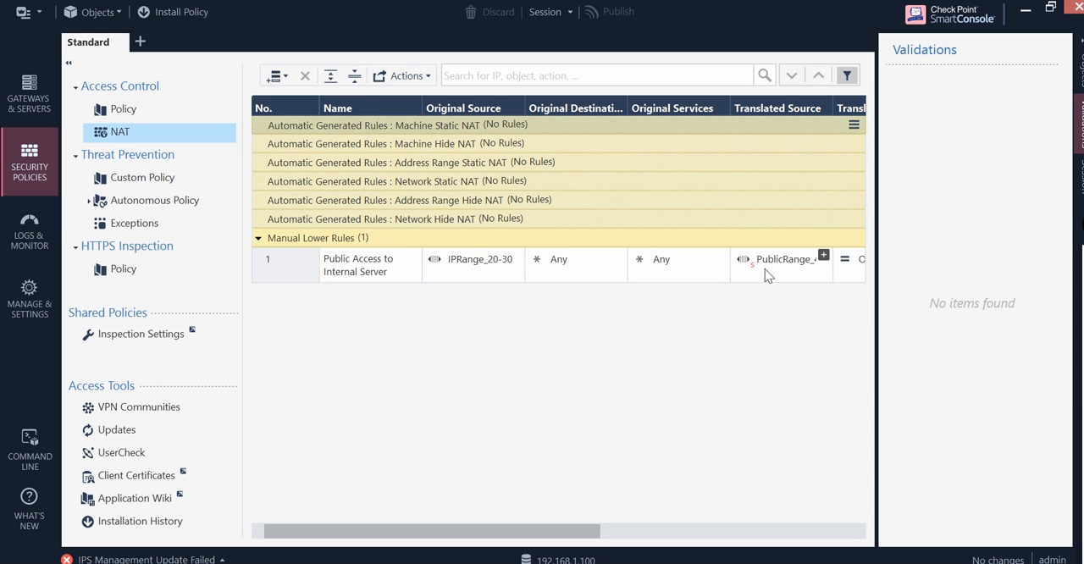
{"action": "left_click", "coordinate": [779, 259]}
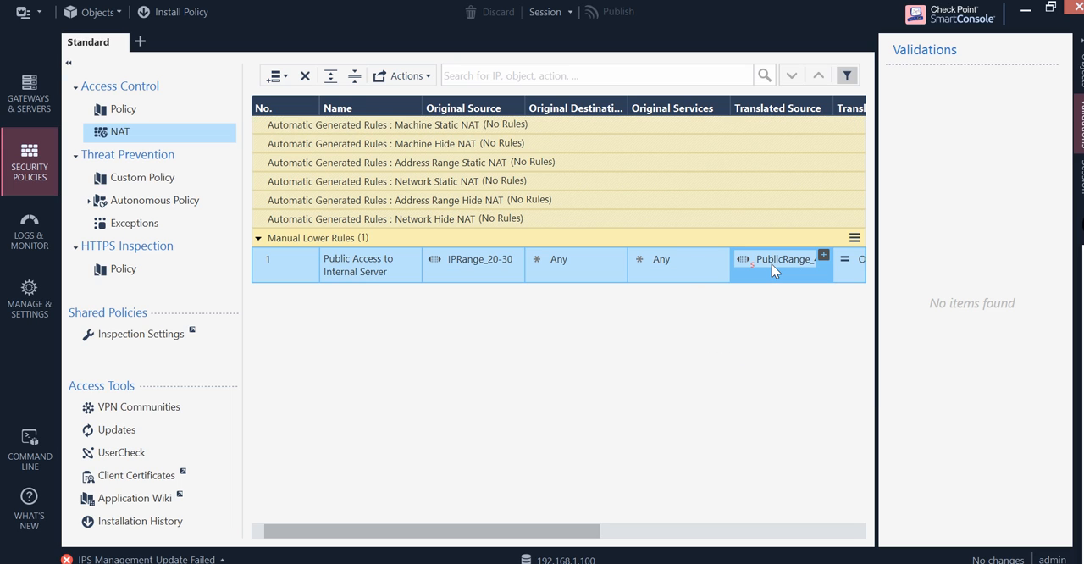
{"action": "left_click", "coordinate": [823, 255]}
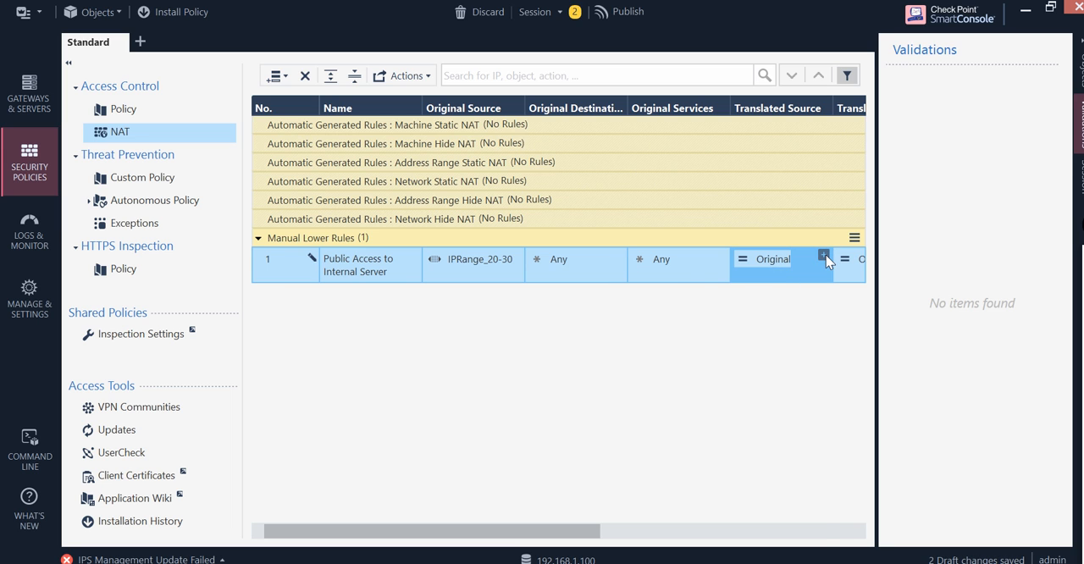
- Start creating a new network object for the rule's translated source
{"action": "left_click", "coordinate": [823, 254]}
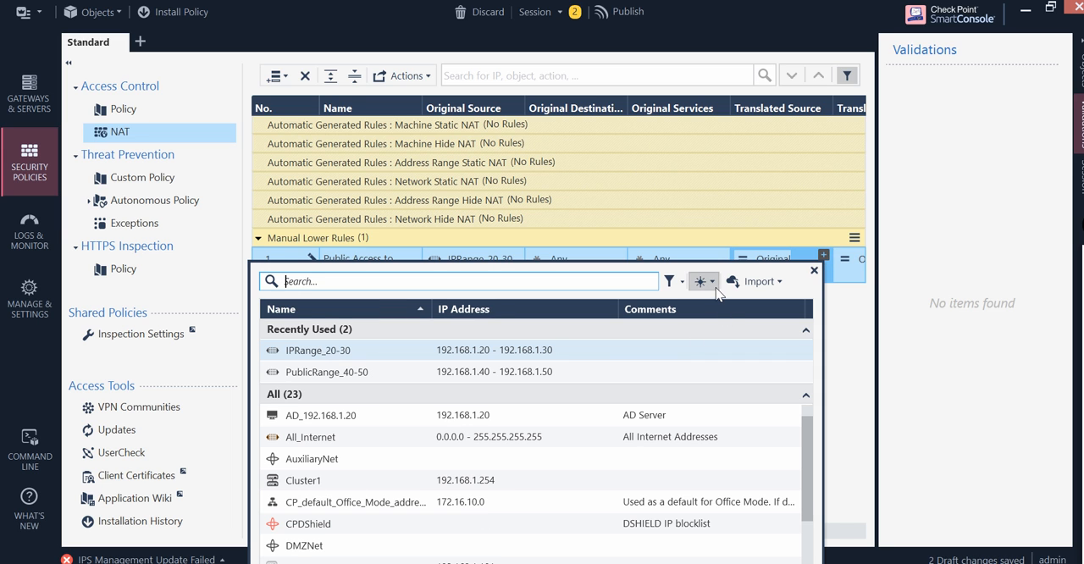
{"action": "left_click", "coordinate": [703, 281]}
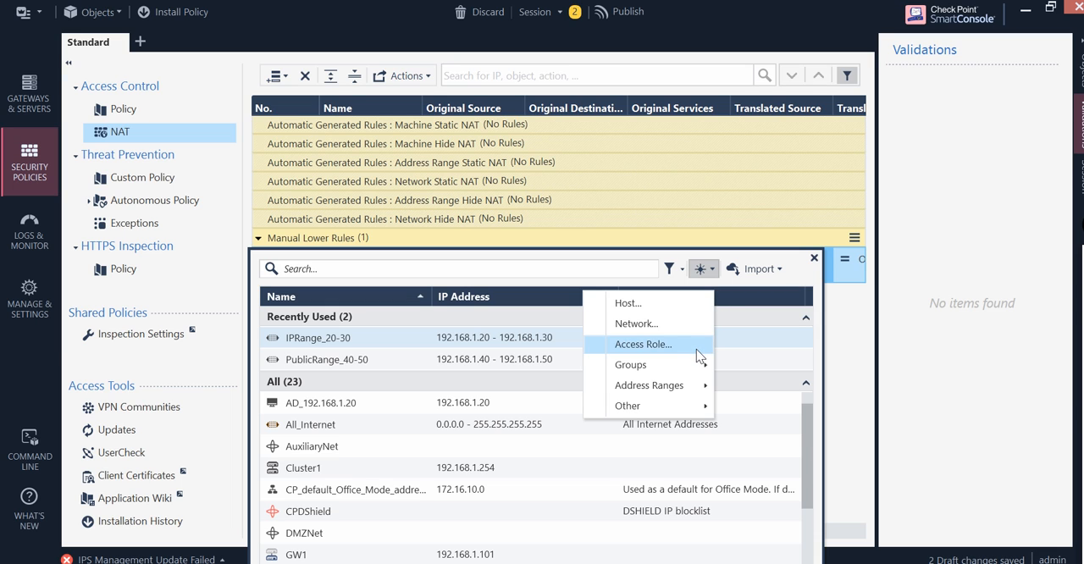
{"action": "mouse_move", "coordinate": [637, 323]}
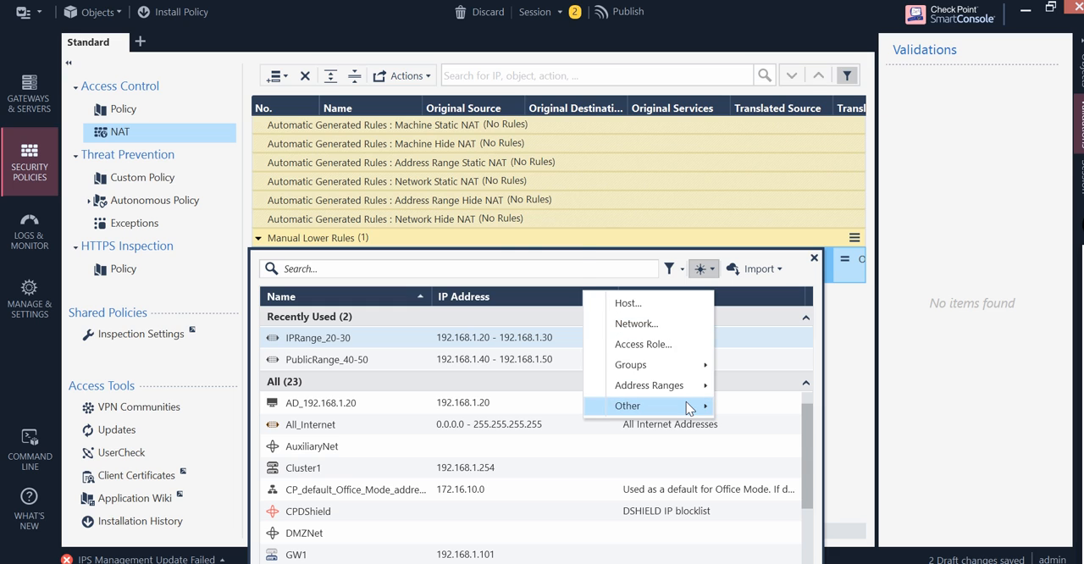
{"action": "left_click", "coordinate": [627, 407]}
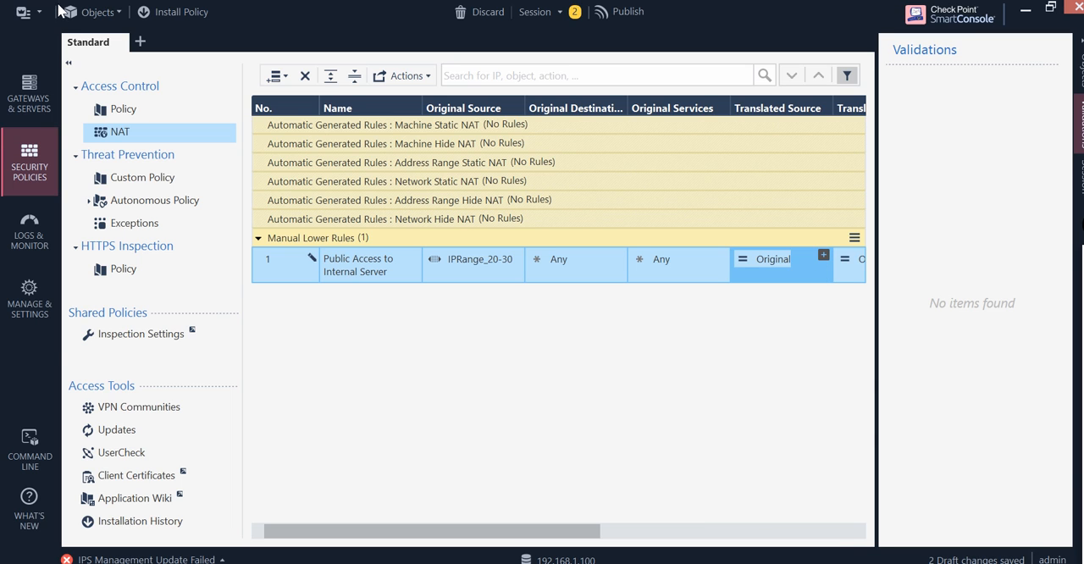
{"action": "left_click", "coordinate": [92, 10]}
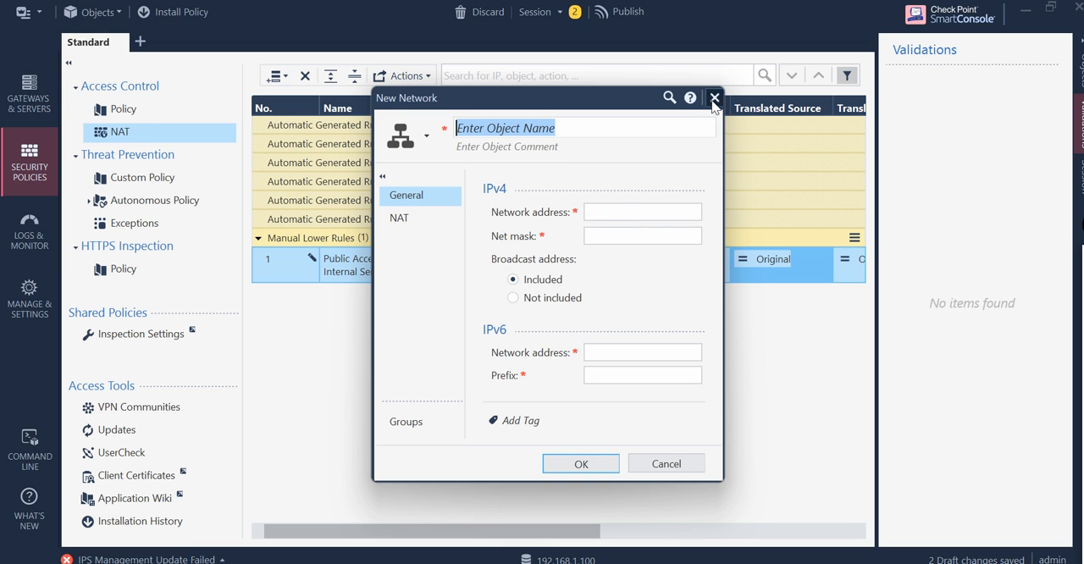
- Cancel the New Network dialog and start a New Address Range object instead
{"action": "left_click", "coordinate": [714, 98]}
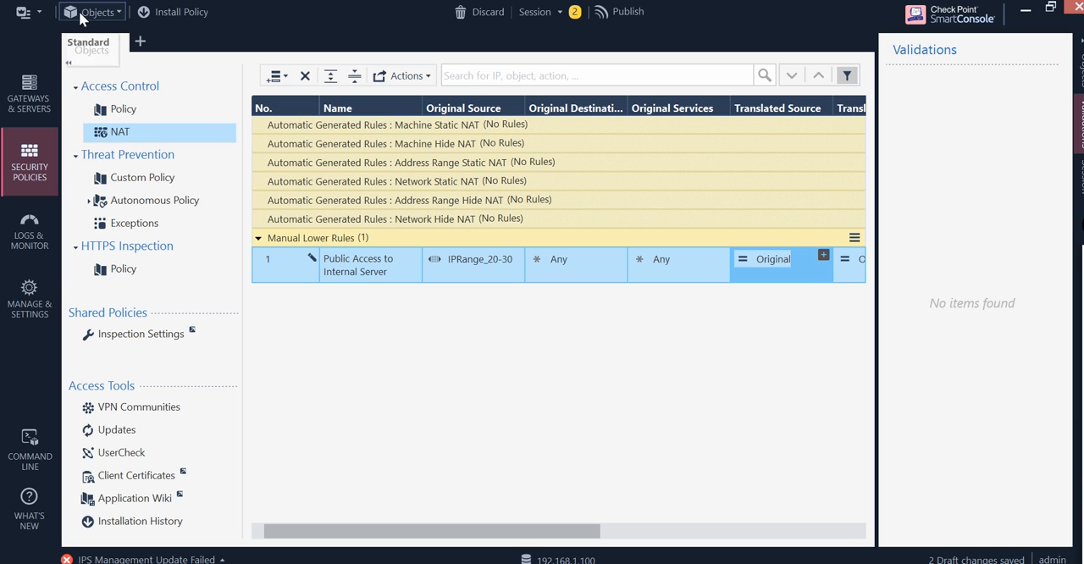
{"action": "left_click", "coordinate": [91, 12]}
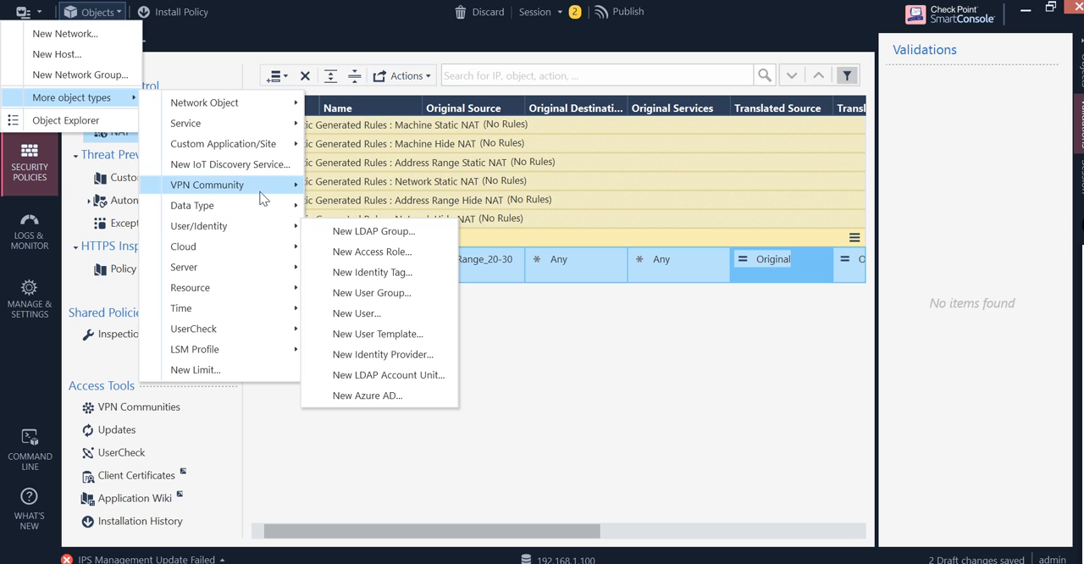
{"action": "mouse_move", "coordinate": [279, 301]}
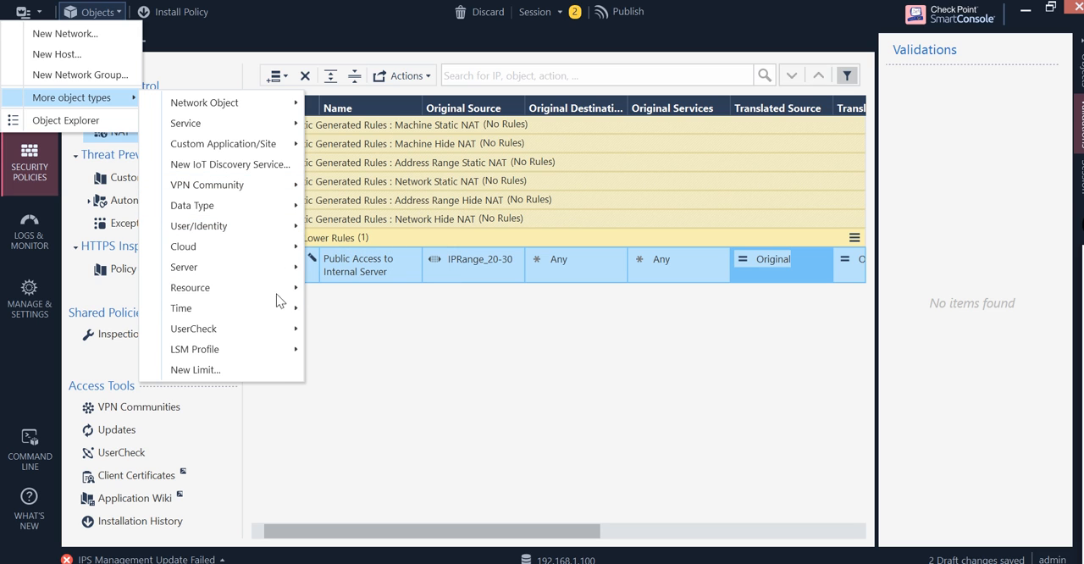
{"action": "mouse_move", "coordinate": [263, 244]}
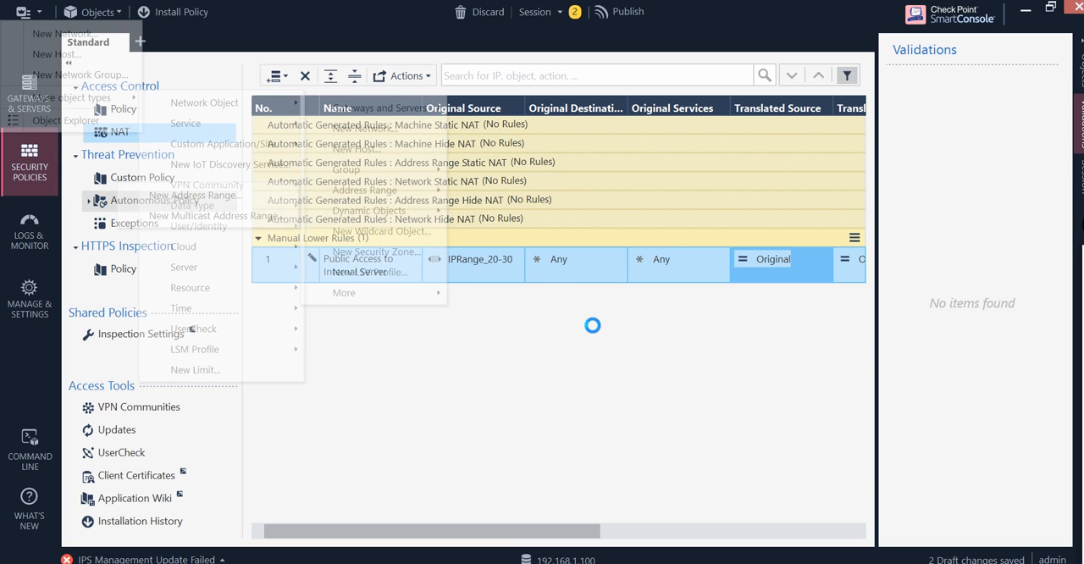
{"action": "left_click", "coordinate": [189, 195]}
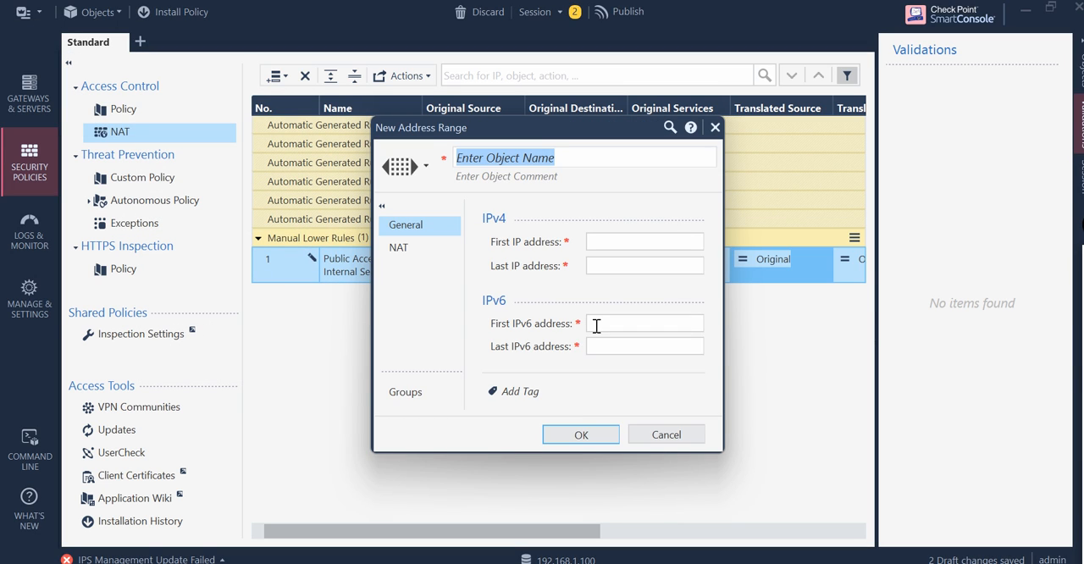
- Create address range Public_10.1.1.10-20 from 10.1.1.10 to 10.1.1.20 as the translated source
{"action": "type", "text": "P"}
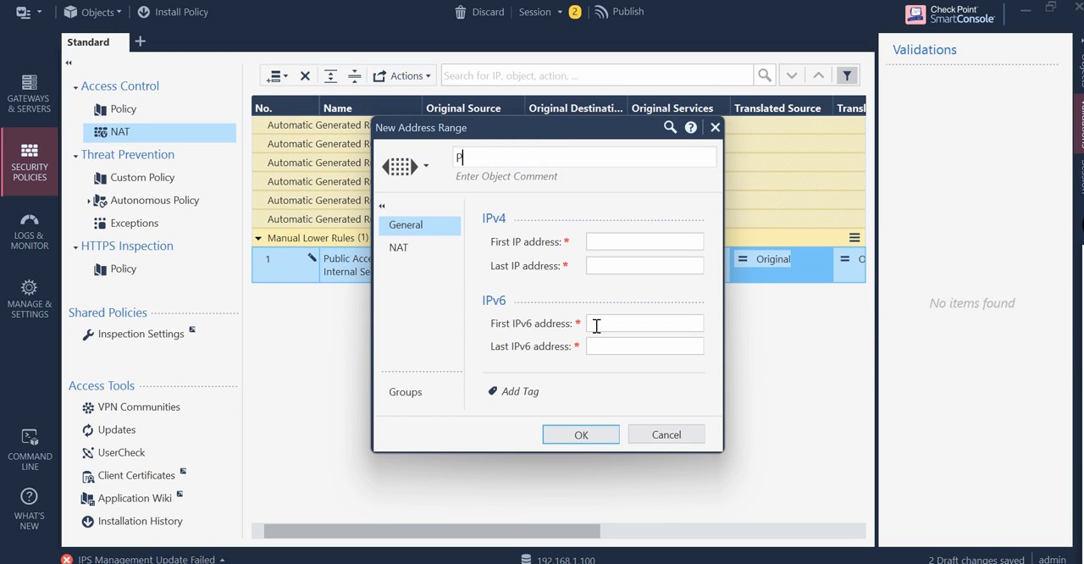
{"action": "type", "text": "ublic"}
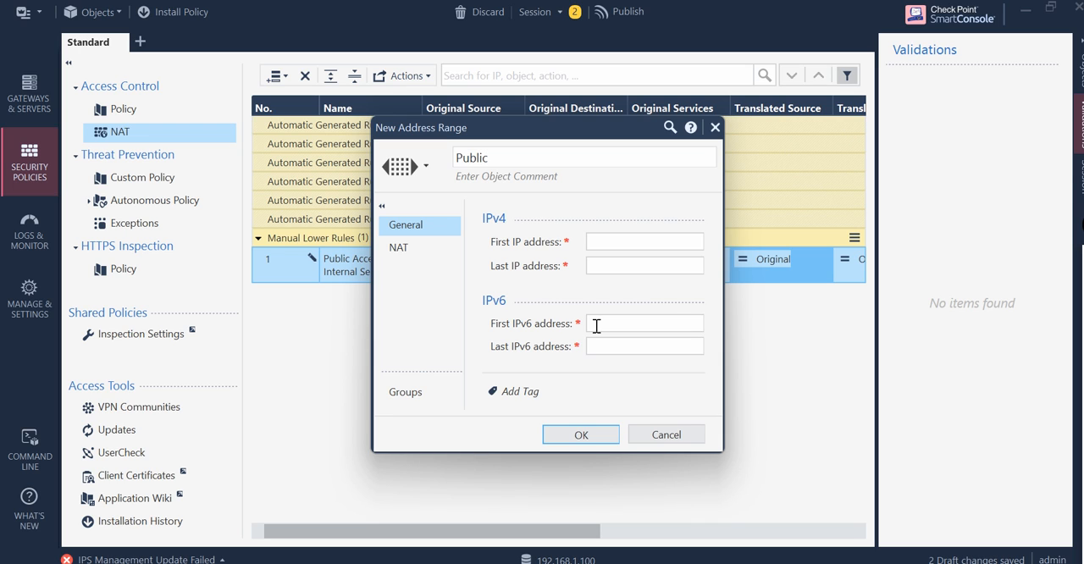
{"action": "type", "text": "_1"}
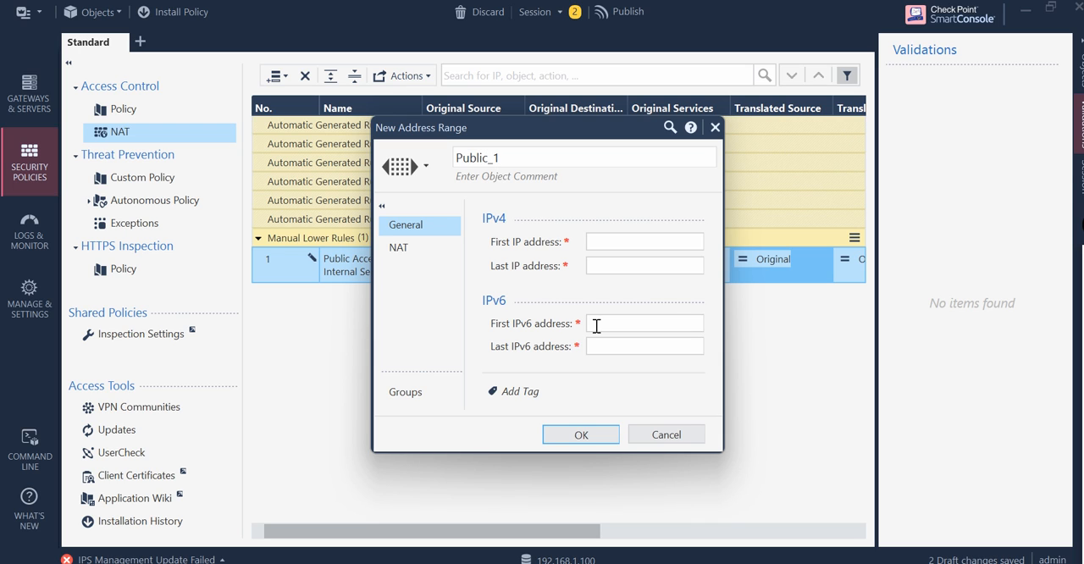
{"action": "type", "text": "0.1.1.10"}
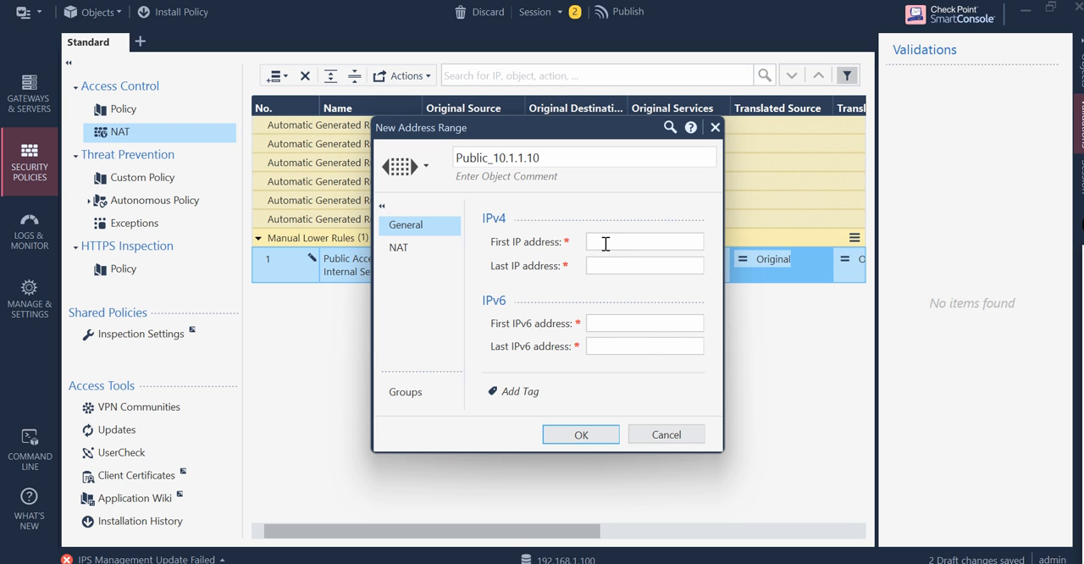
{"action": "type", "text": "-20"}
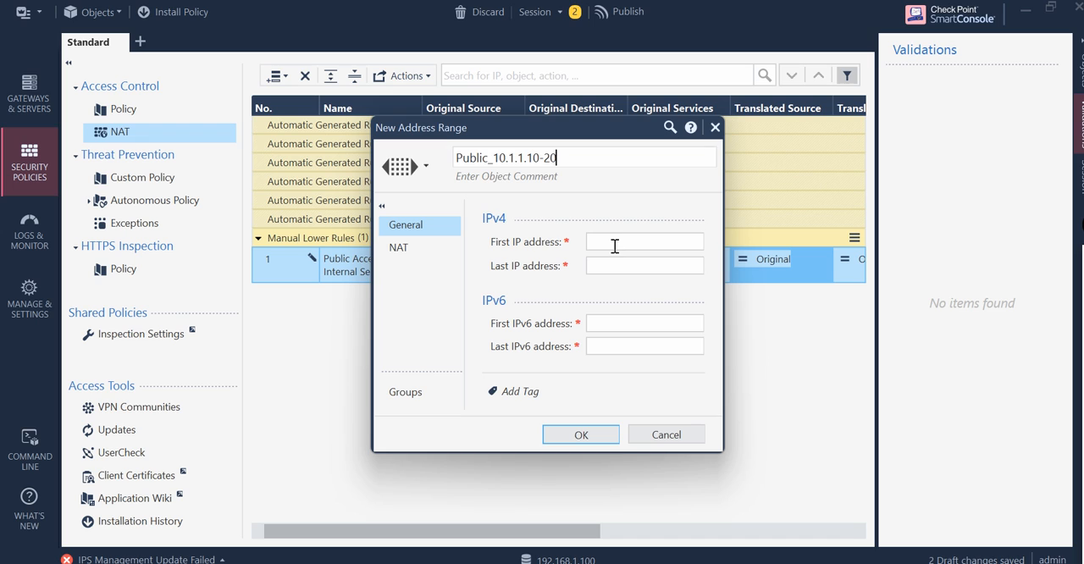
{"action": "type", "text": "192"}
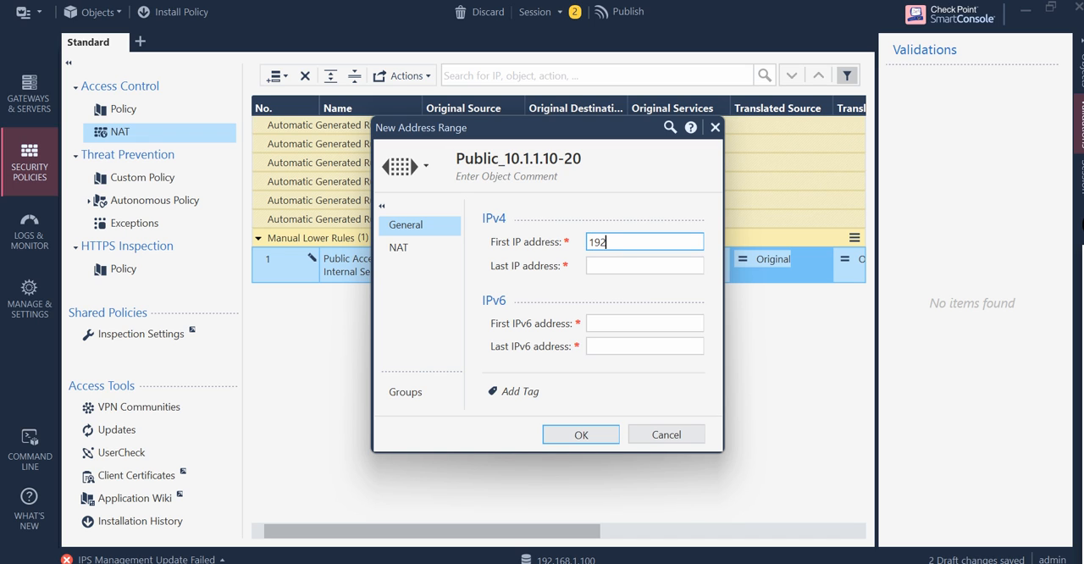
{"action": "type", "text": "11"}
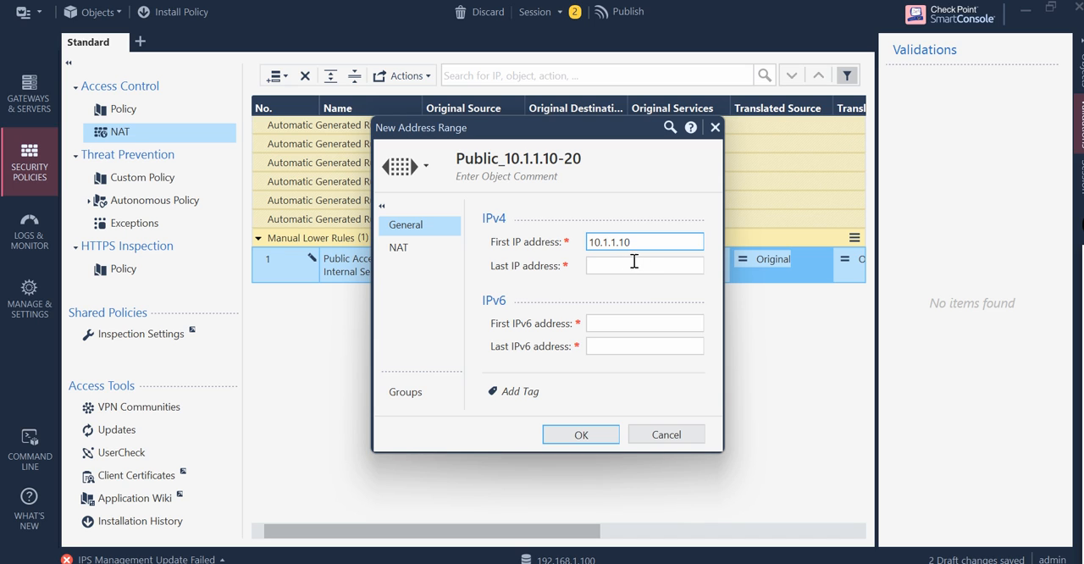
{"action": "type", "text": "1"}
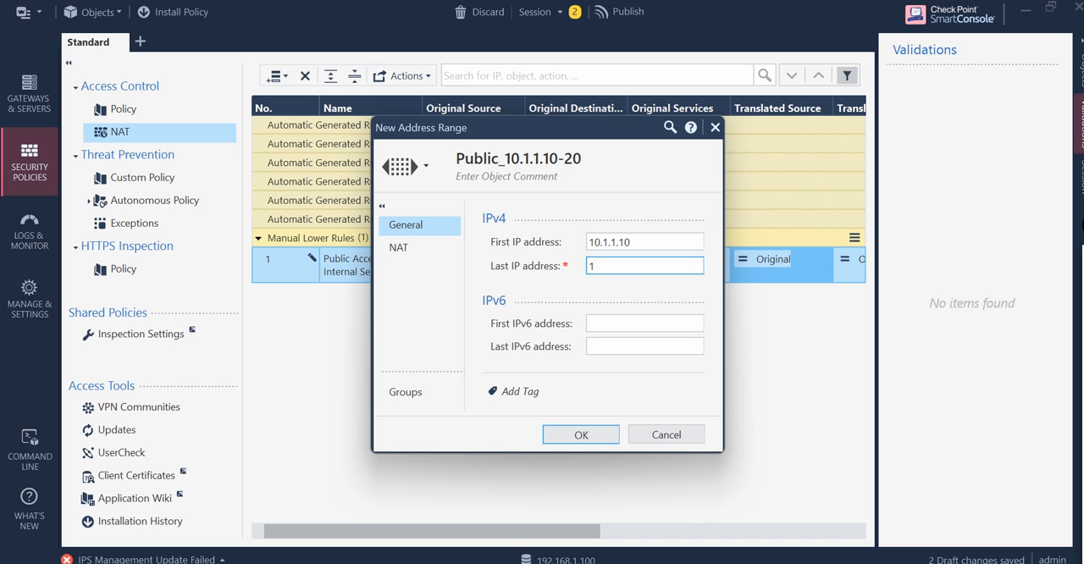
{"action": "type", "text": "0.1.1.2"}
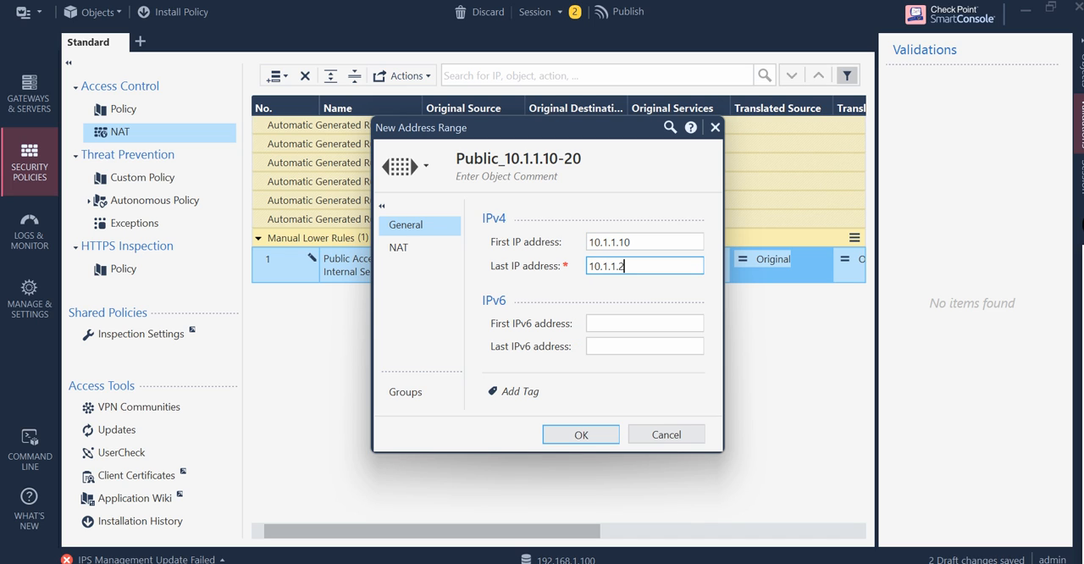
{"action": "type", "text": "0"}
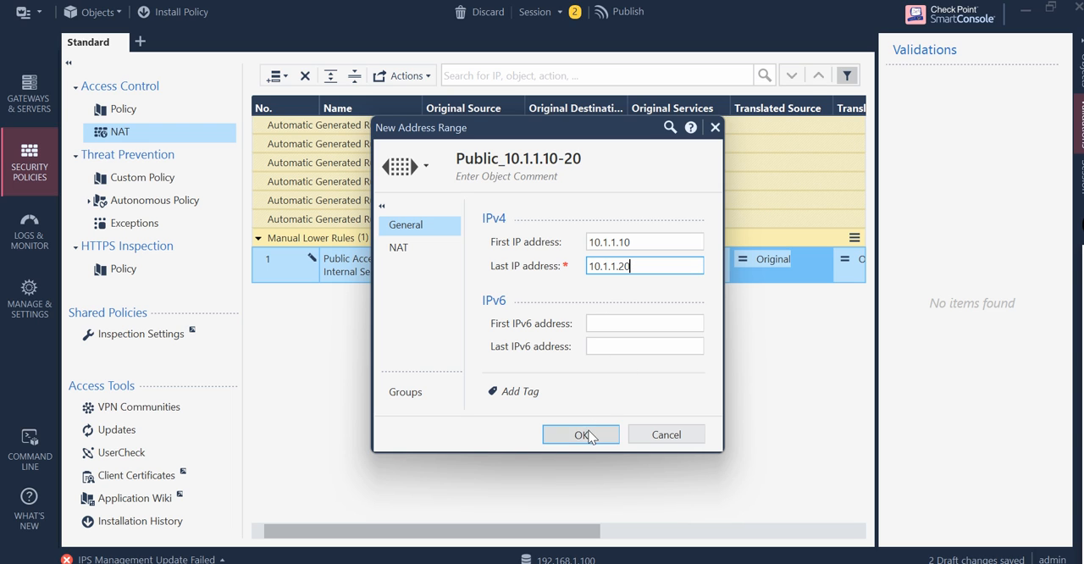
{"action": "left_click", "coordinate": [579, 433]}
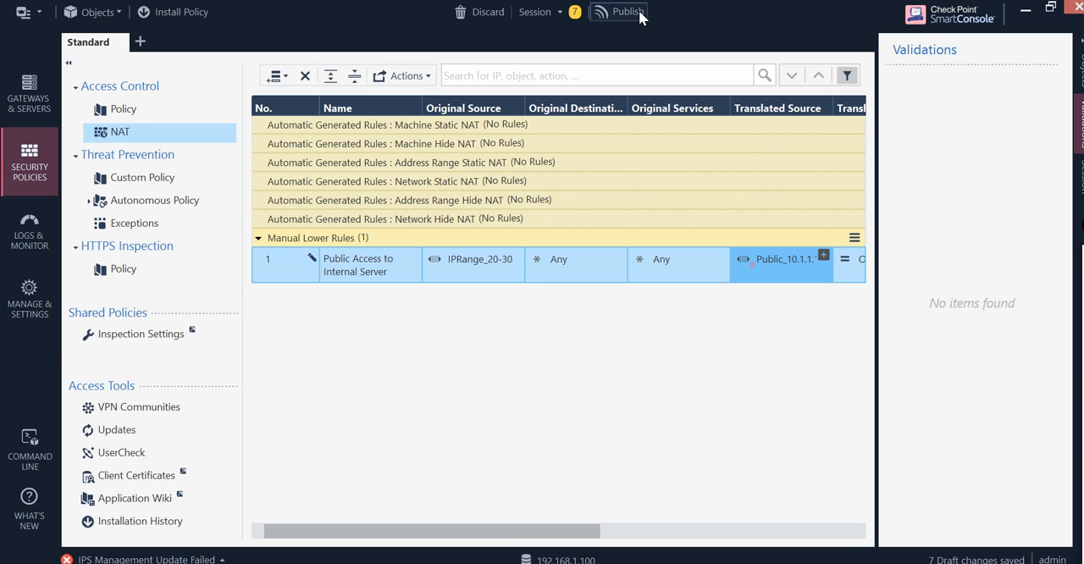
- Publish the session's seven changes and review the failed IPS Management Update task details
{"action": "left_click", "coordinate": [625, 12]}
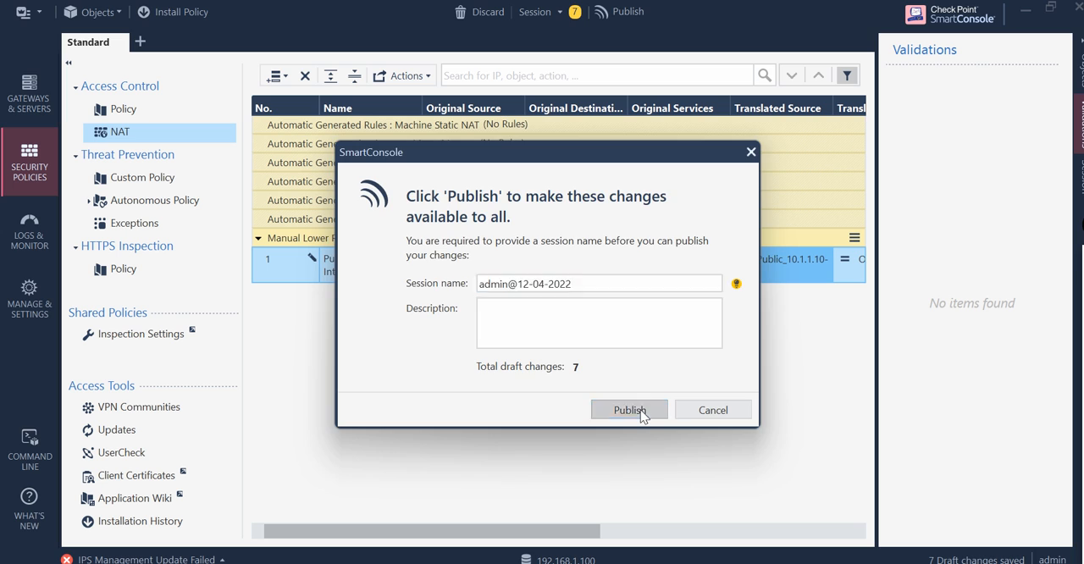
{"action": "left_click", "coordinate": [628, 410]}
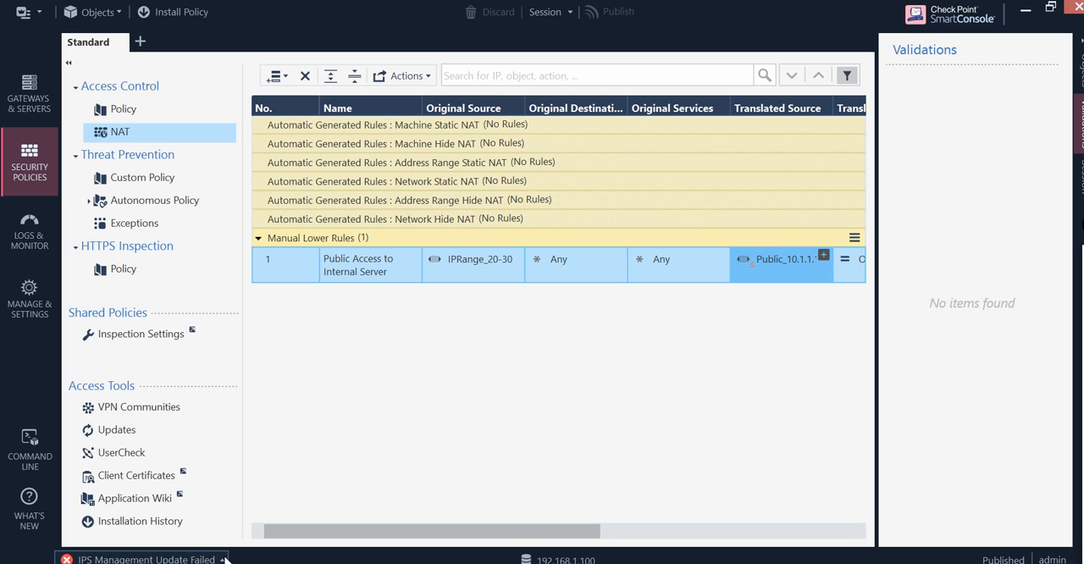
{"action": "left_click", "coordinate": [139, 558]}
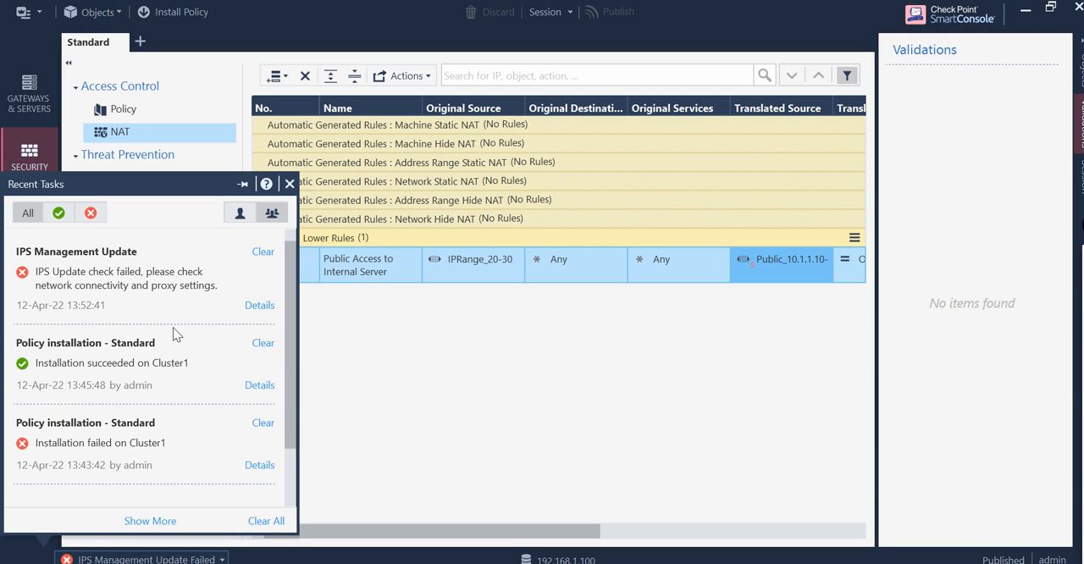
{"action": "left_click", "coordinate": [259, 304]}
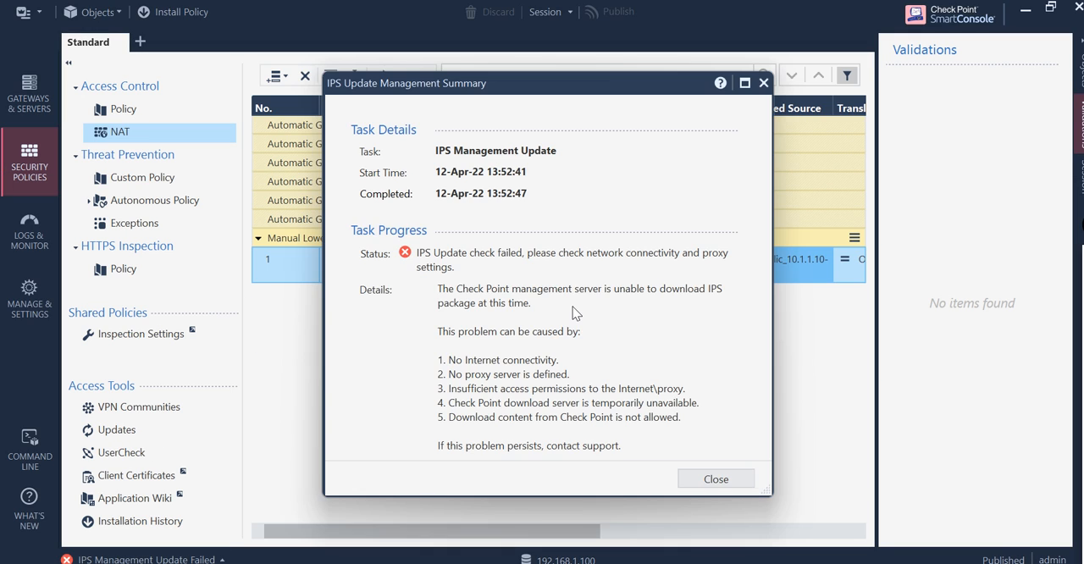
{"action": "mouse_move", "coordinate": [671, 371]}
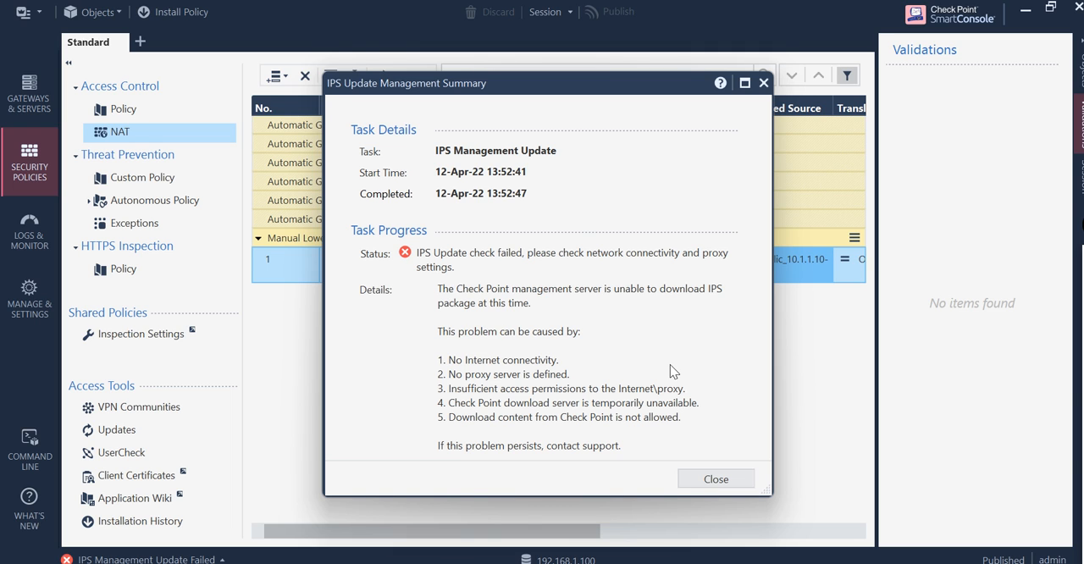
{"action": "left_click", "coordinate": [714, 477]}
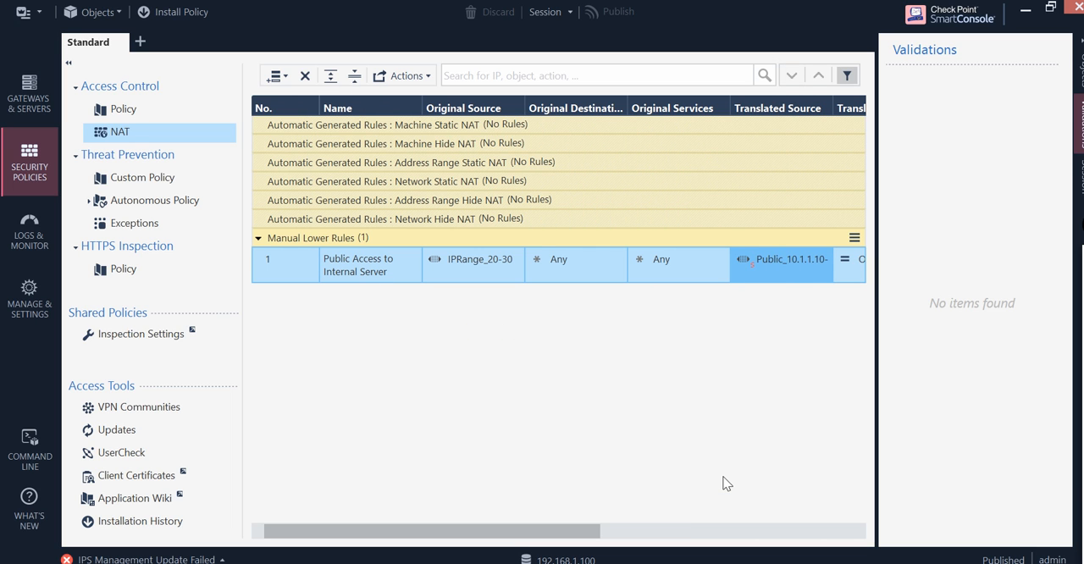
{"action": "mouse_move", "coordinate": [417, 474]}
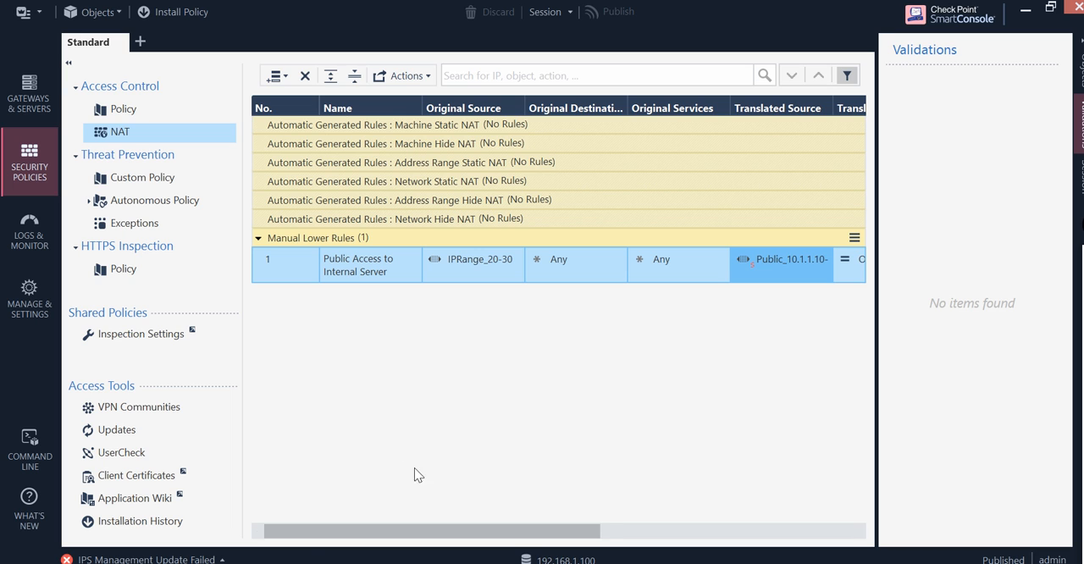
{"action": "mouse_move", "coordinate": [284, 271]}
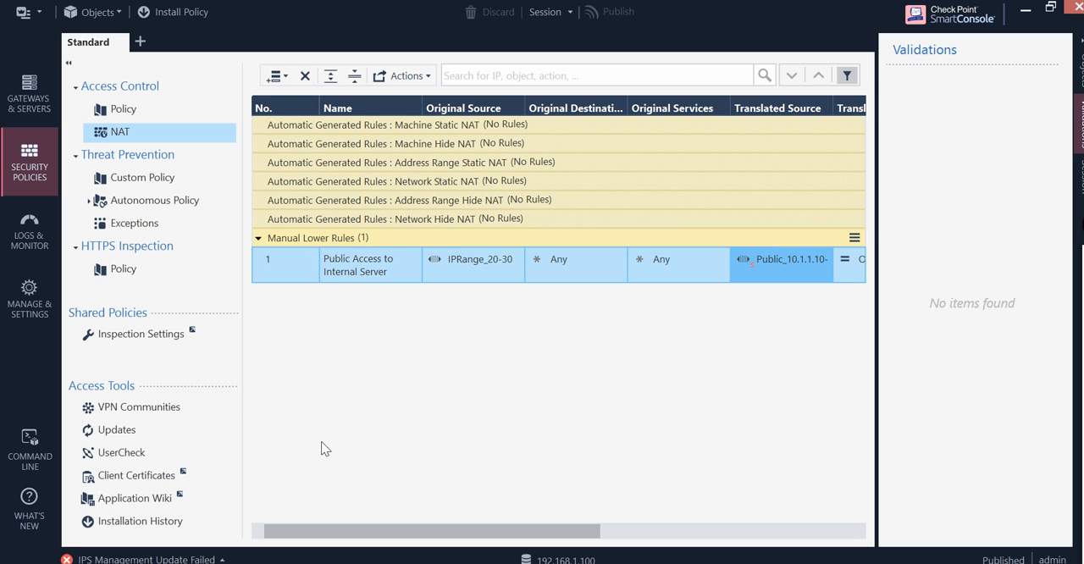
{"action": "left_click", "coordinate": [144, 559]}
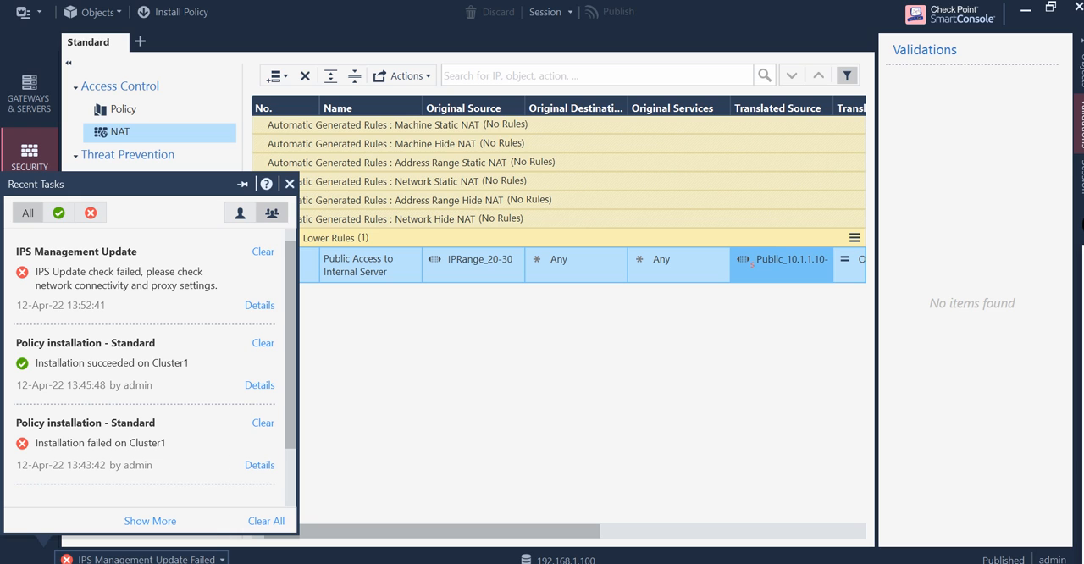
{"action": "left_click", "coordinate": [289, 183]}
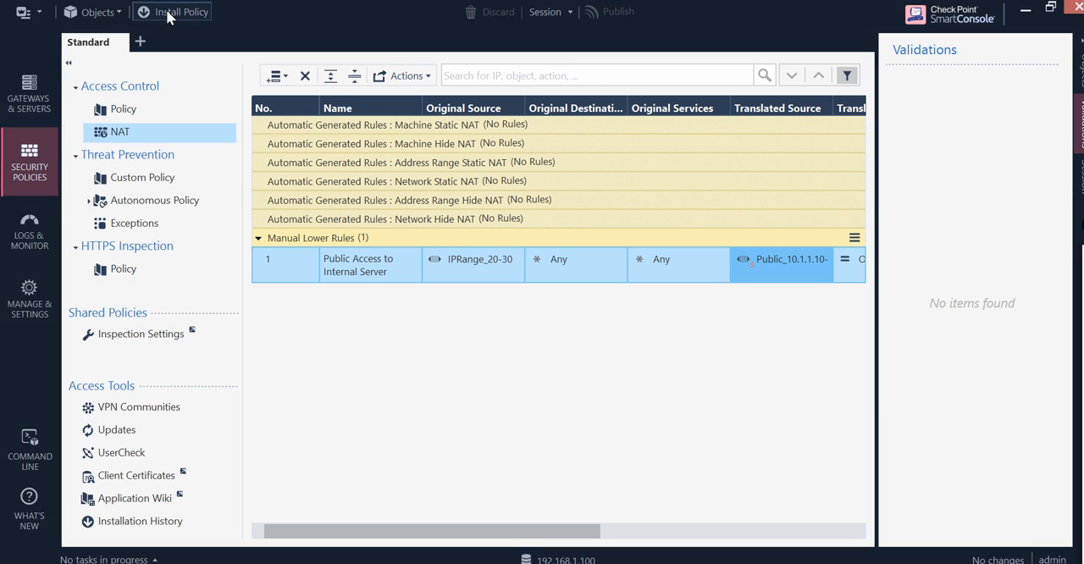
- Install the Standard policy on Cluster1 and wait for it to succeed
{"action": "left_click", "coordinate": [180, 10]}
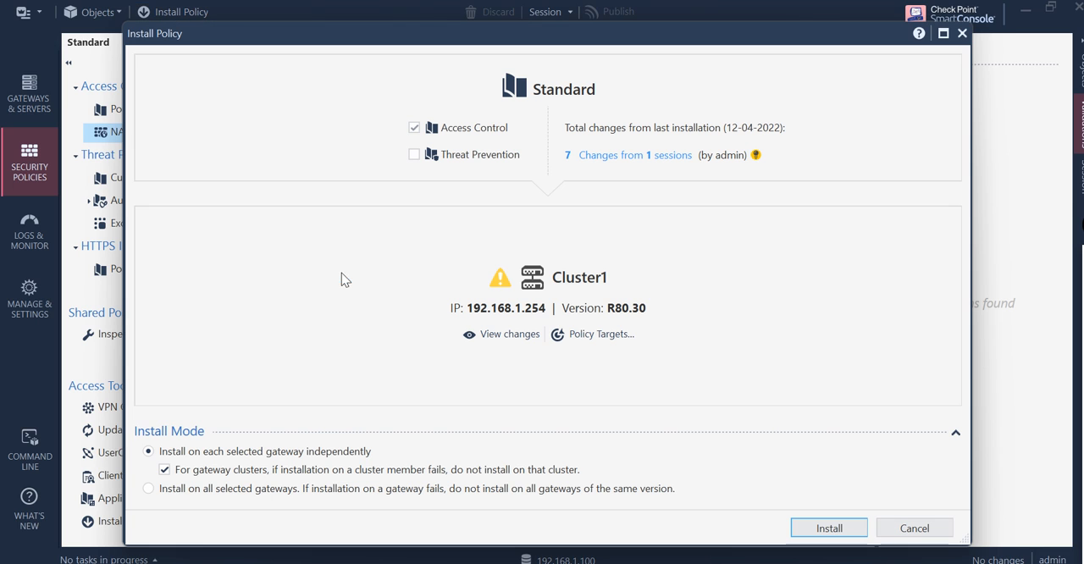
{"action": "mouse_move", "coordinate": [657, 392]}
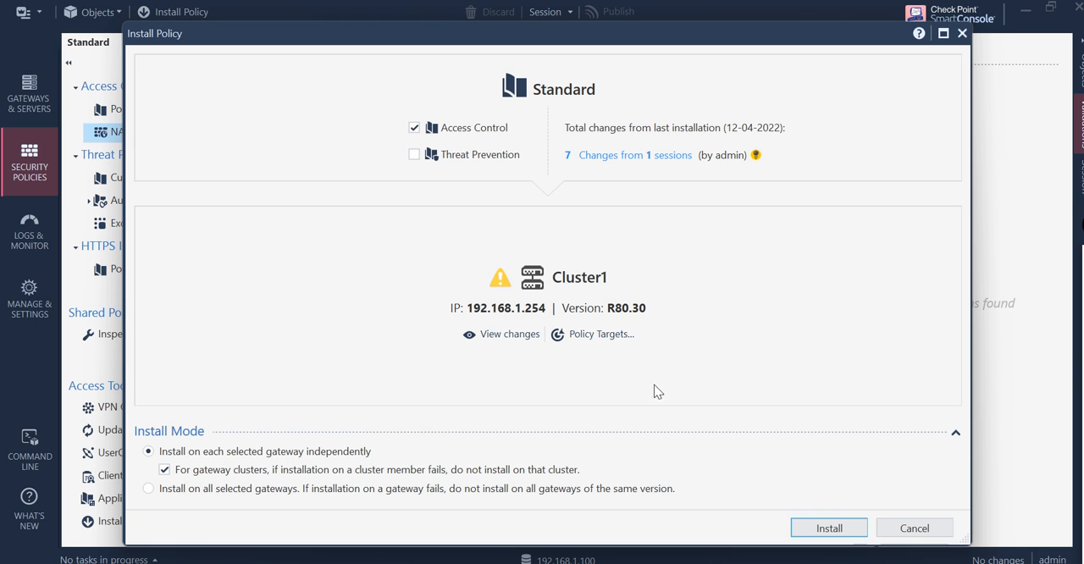
{"action": "mouse_move", "coordinate": [828, 528]}
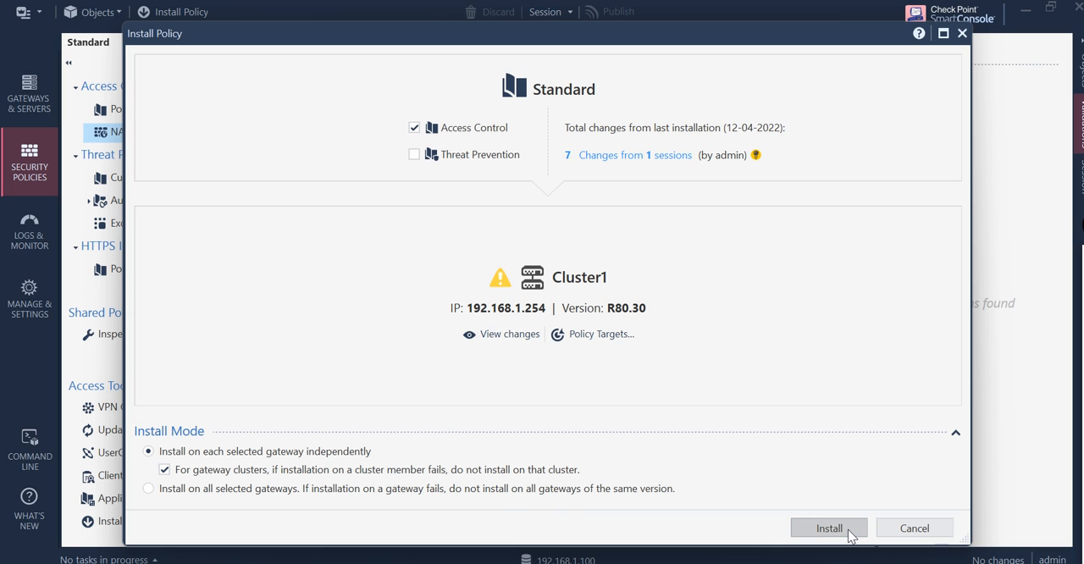
{"action": "left_click", "coordinate": [828, 528]}
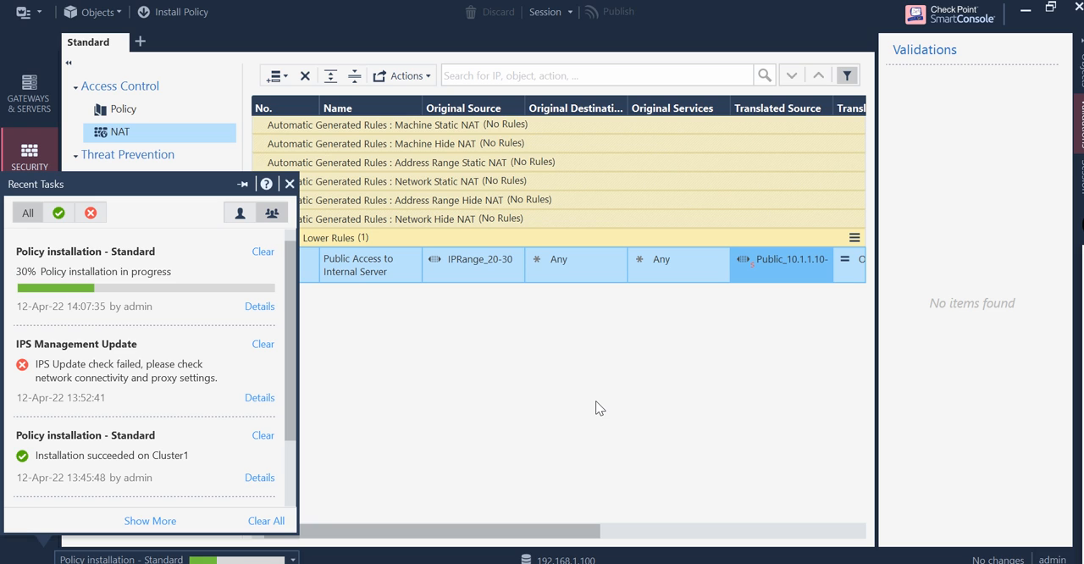
{"action": "left_click", "coordinate": [289, 183]}
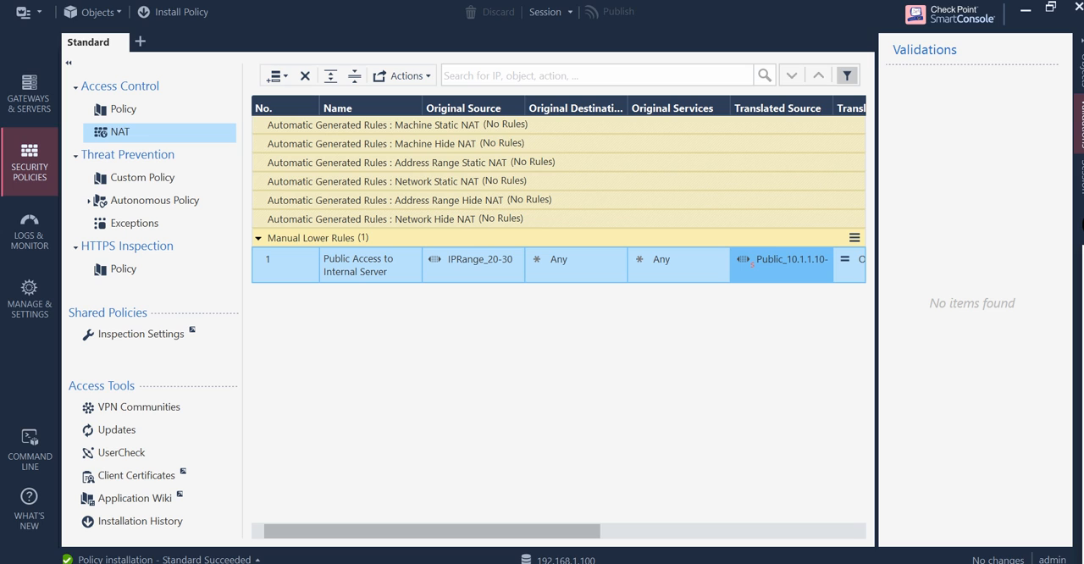
{"action": "mouse_move", "coordinate": [636, 508]}
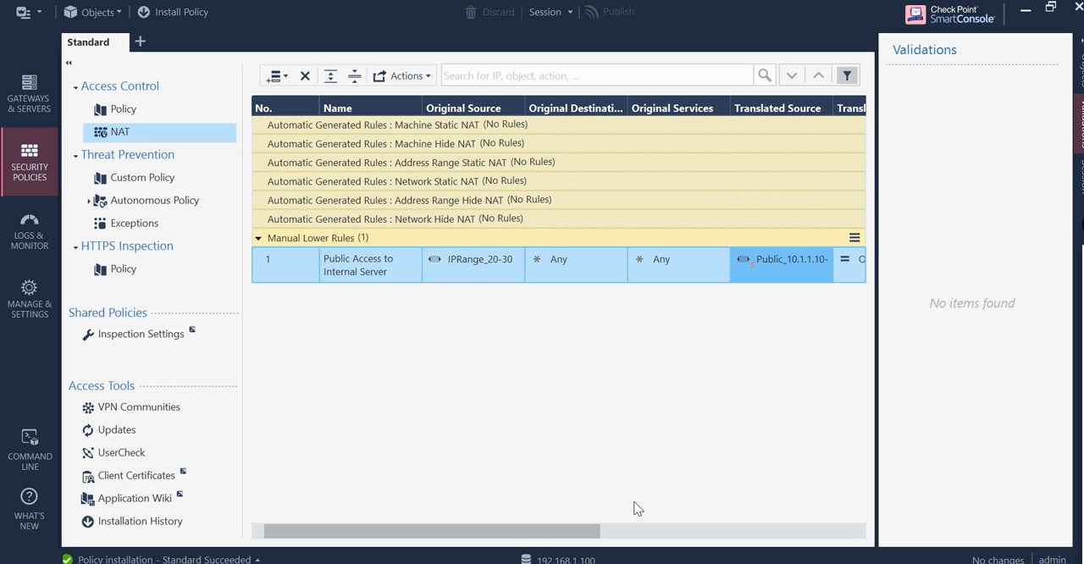
{"action": "mouse_move", "coordinate": [704, 515]}
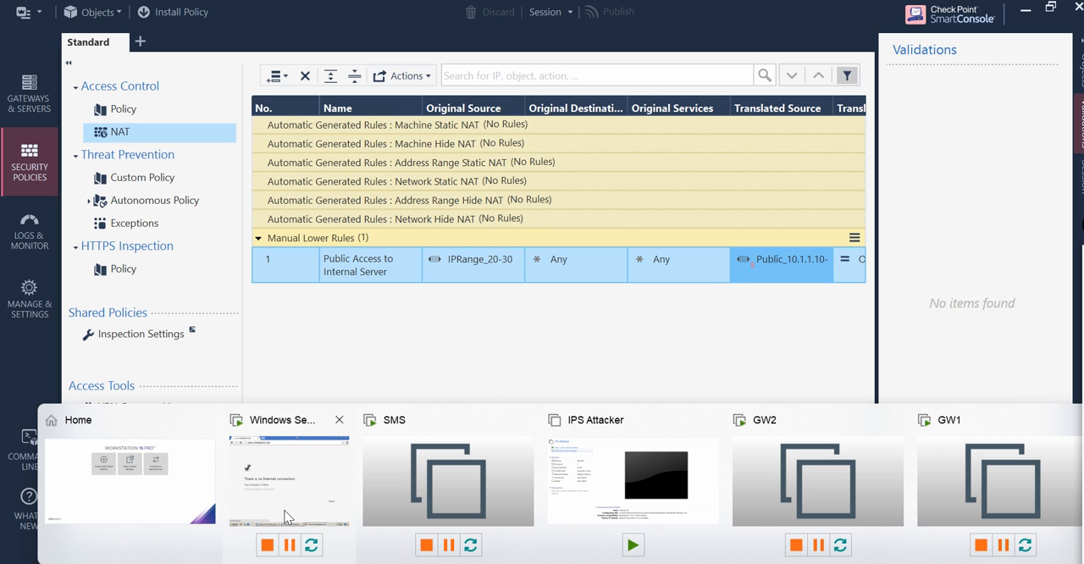
{"action": "left_click", "coordinate": [288, 481]}
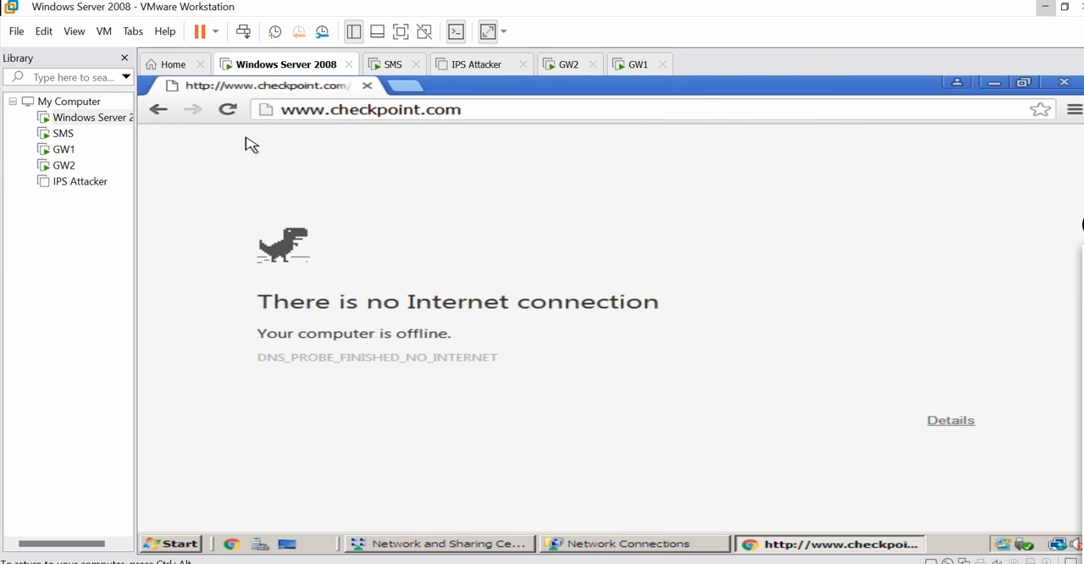
{"action": "left_click", "coordinate": [227, 109]}
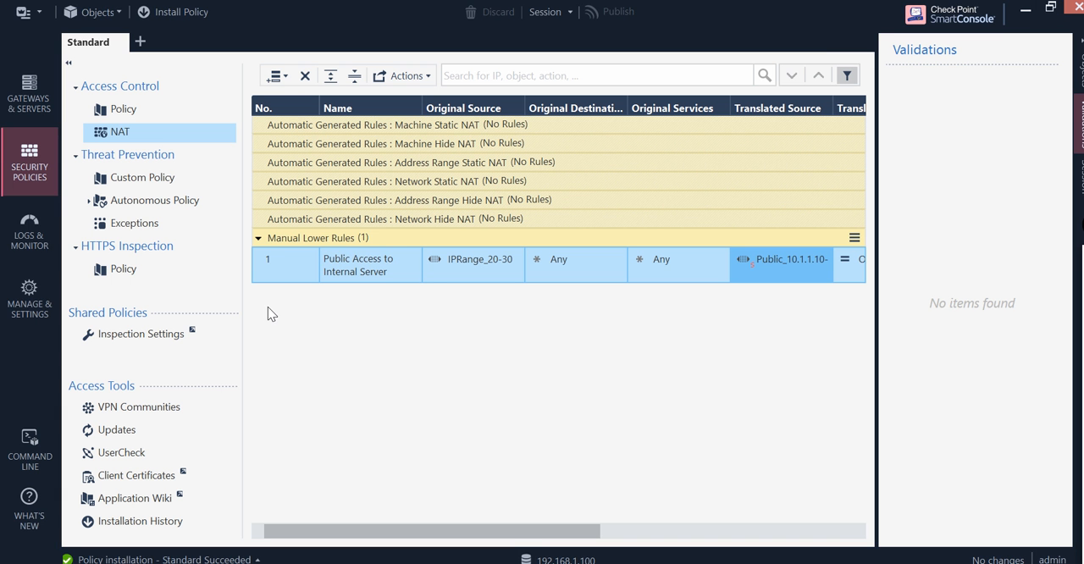
- In Logs & Monitor, refresh the 192.168.1.21 query and check the newest log's details
{"action": "left_click", "coordinate": [29, 229]}
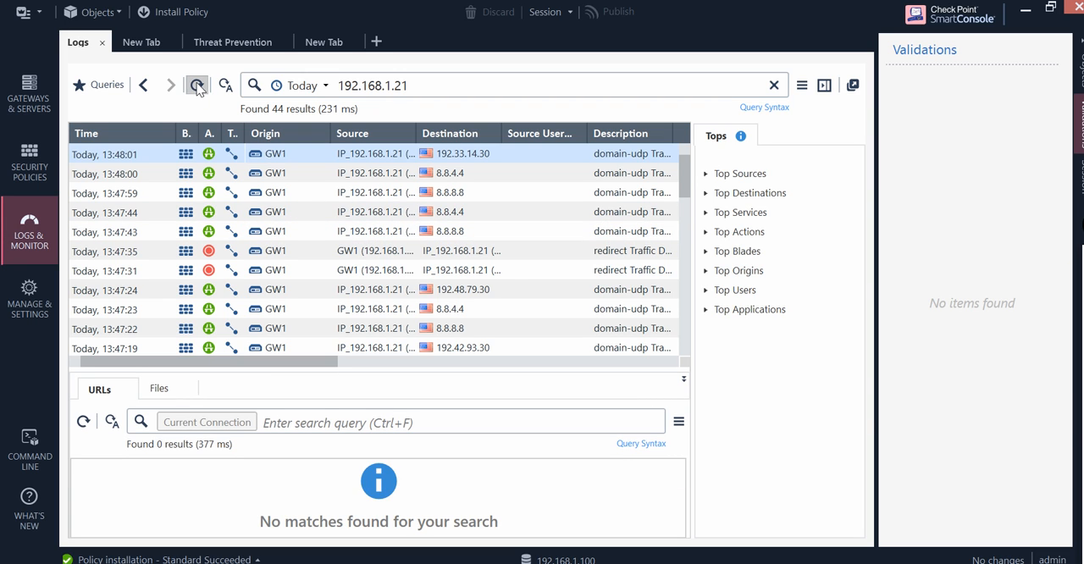
{"action": "left_click", "coordinate": [197, 85]}
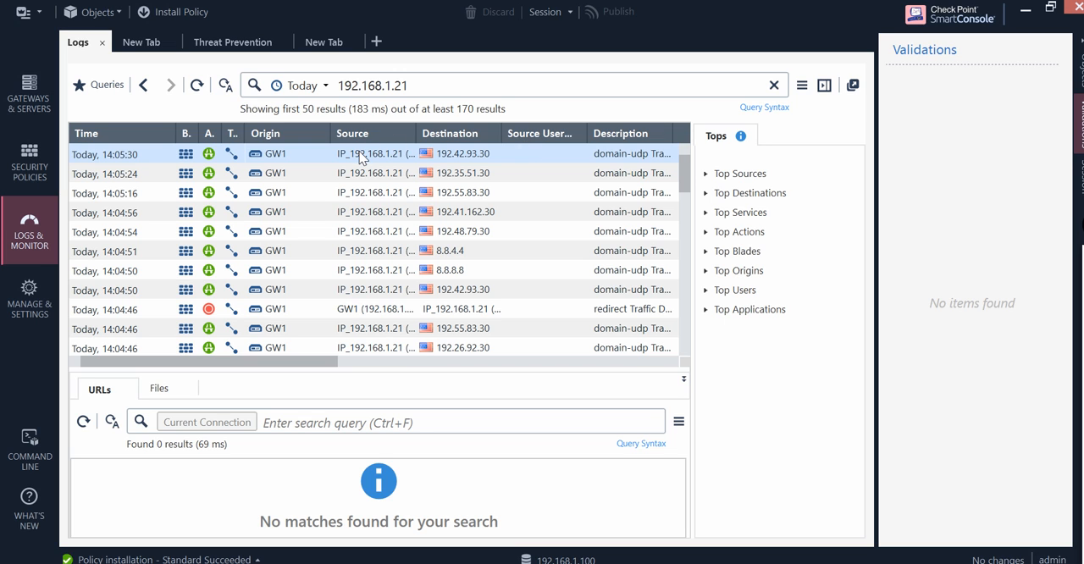
{"action": "double_click", "coordinate": [372, 152]}
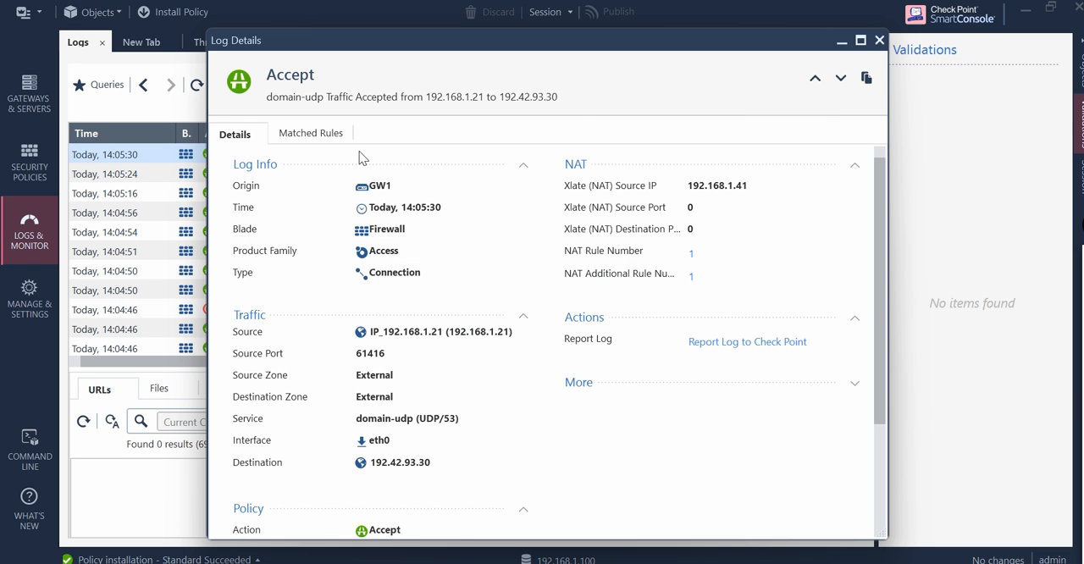
{"action": "left_click", "coordinate": [879, 41]}
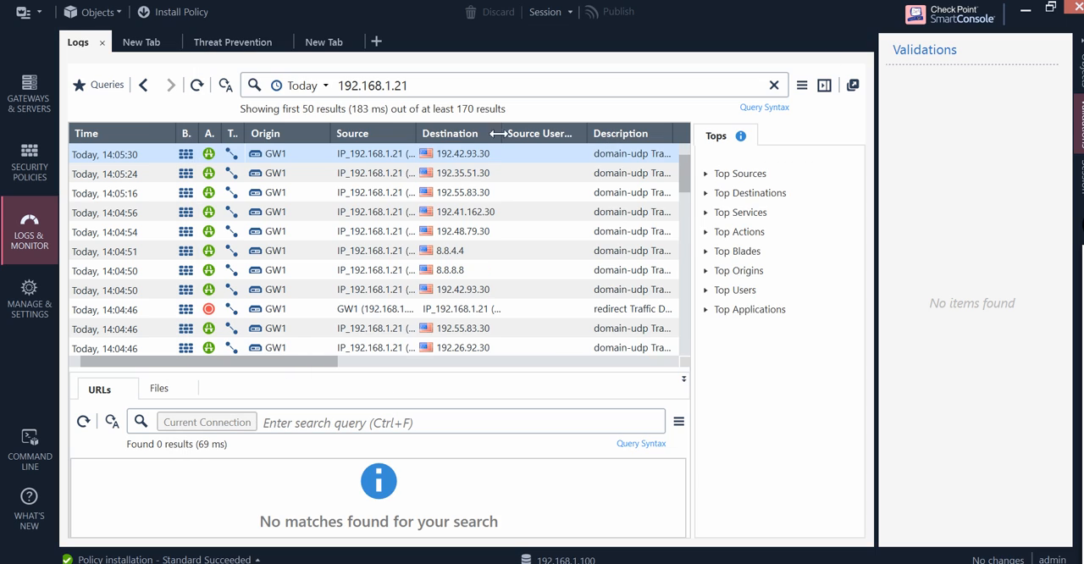
- Refresh again and confirm the 14:09:07 DNS accept shows Xlate Source IP 10.1.1.11
{"action": "left_click", "coordinate": [197, 84]}
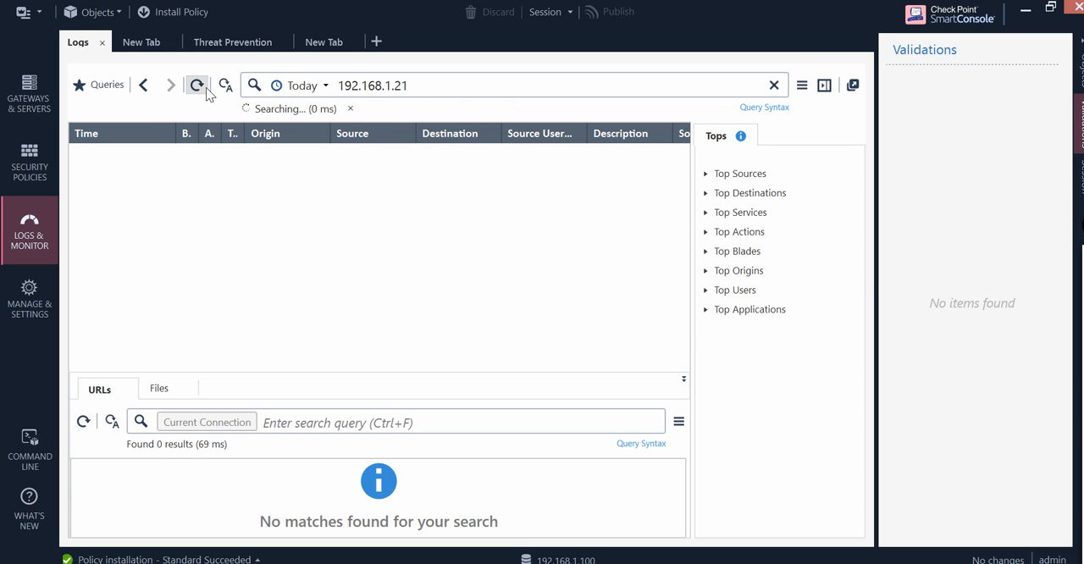
{"action": "left_click", "coordinate": [197, 85]}
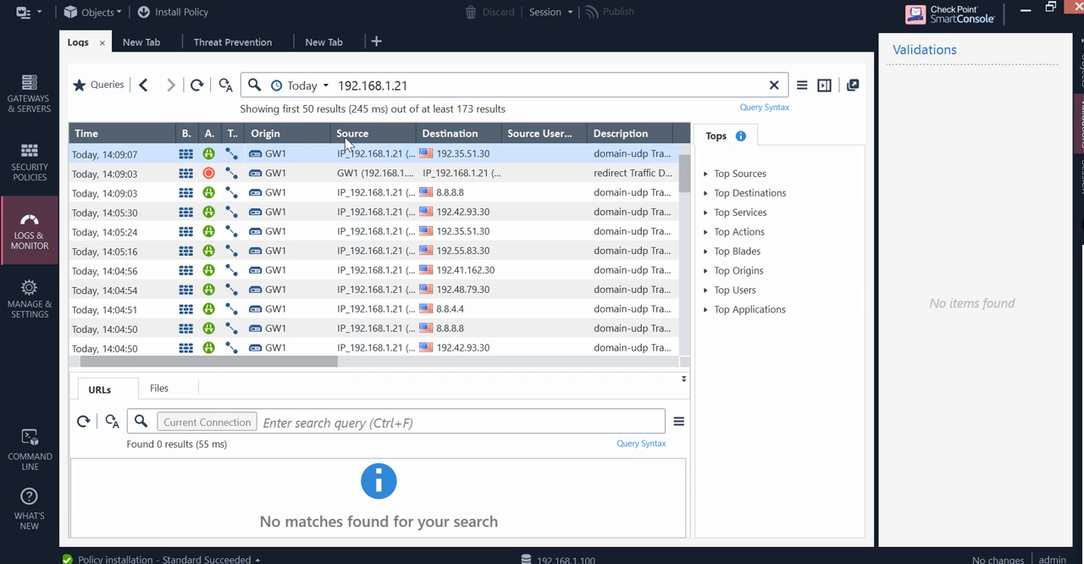
{"action": "mouse_move", "coordinate": [330, 161]}
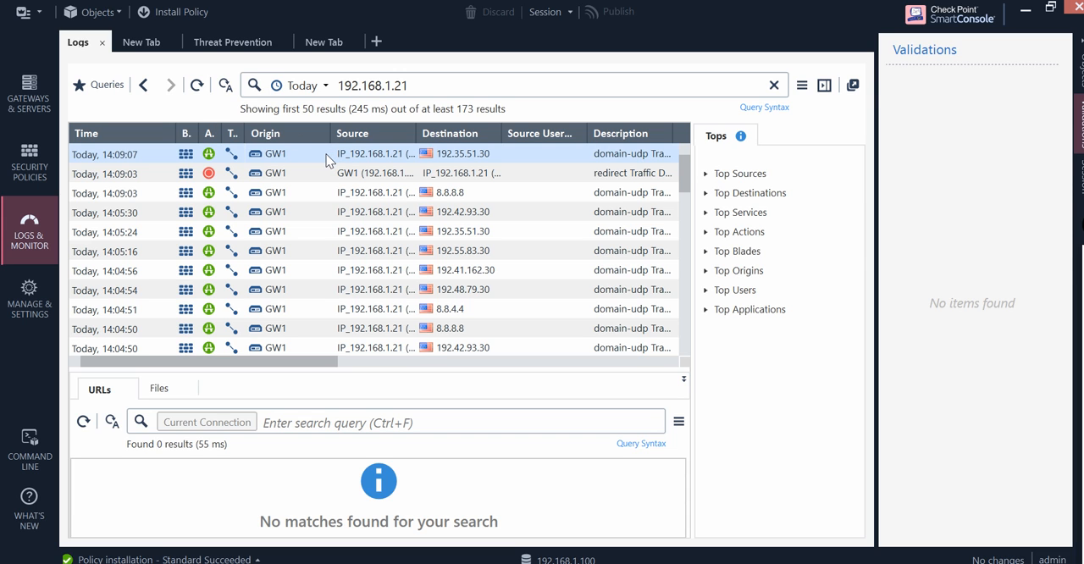
{"action": "double_click", "coordinate": [372, 152]}
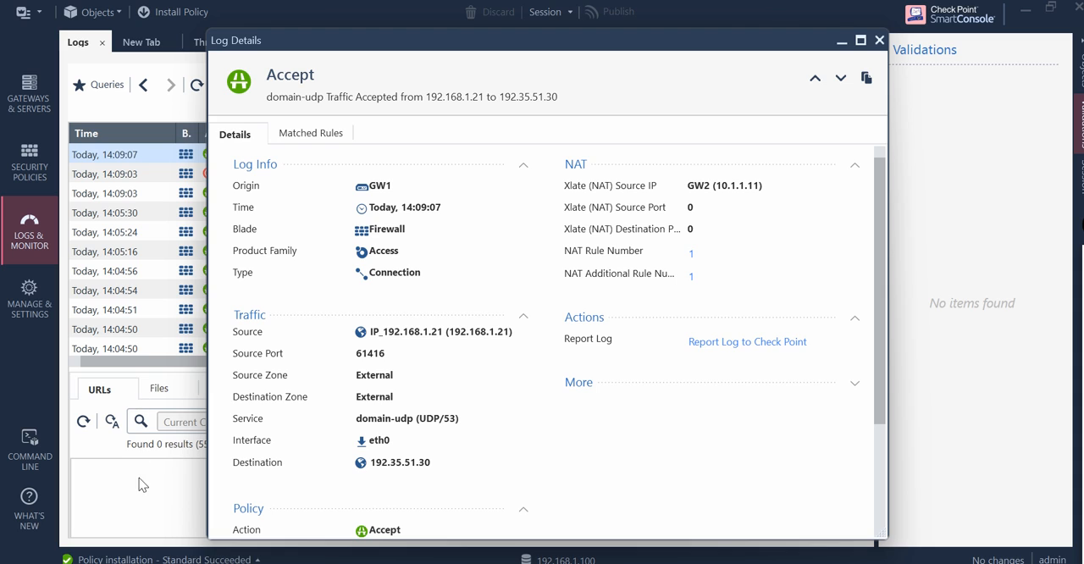
{"action": "mouse_move", "coordinate": [743, 237]}
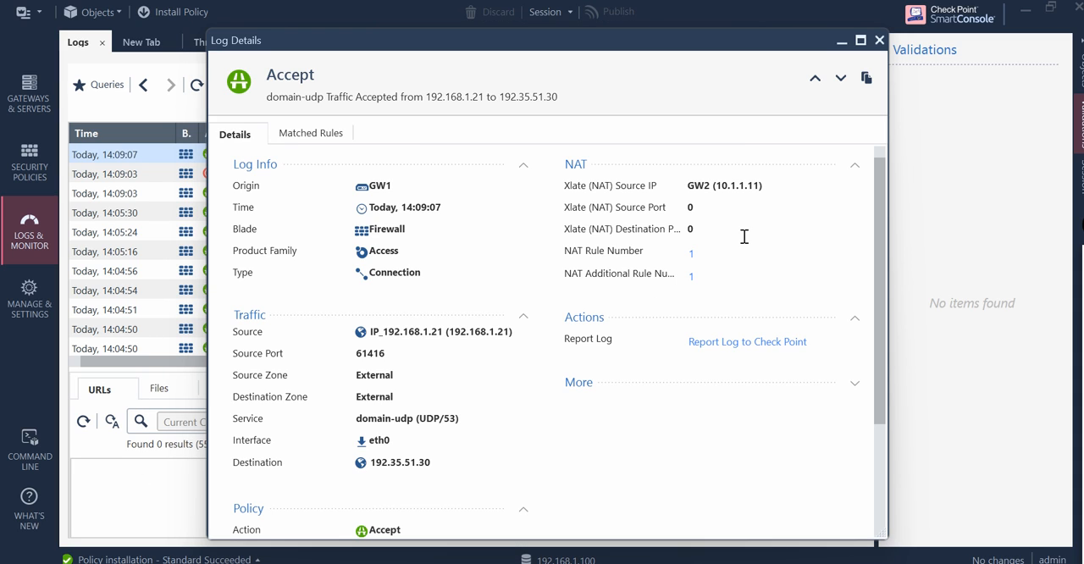
{"action": "mouse_move", "coordinate": [726, 190]}
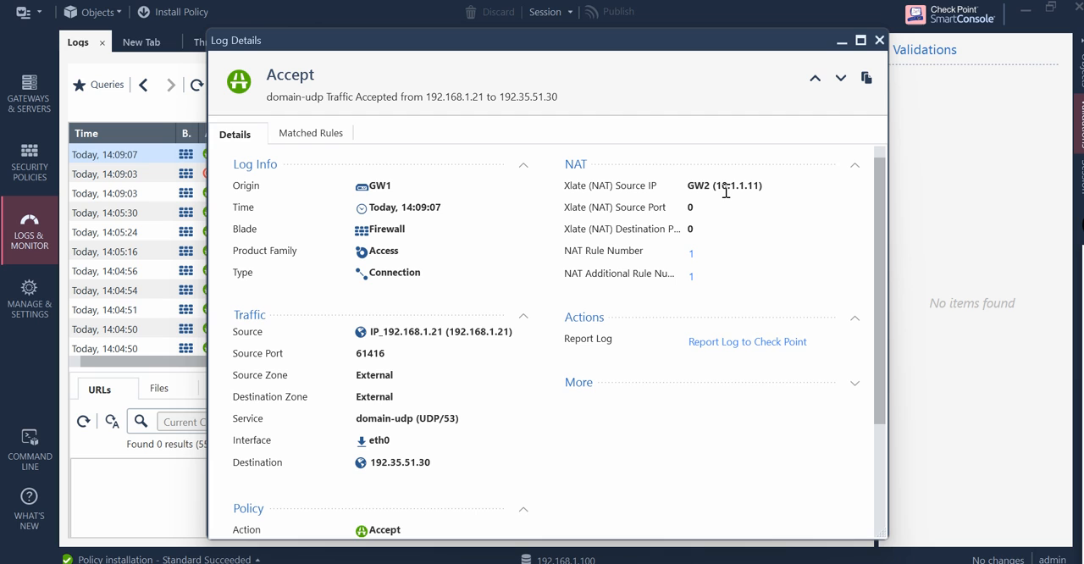
{"action": "double_click", "coordinate": [739, 187]}
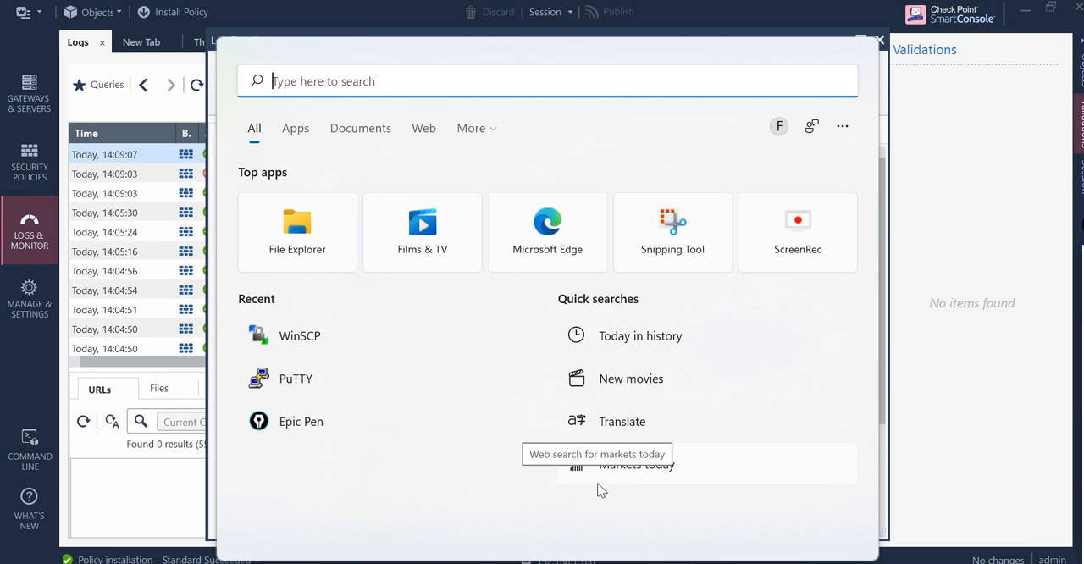
- Launch PuTTY and start an SSH session to 192.168.1.101 on port 22
{"action": "type", "text": "putty"}
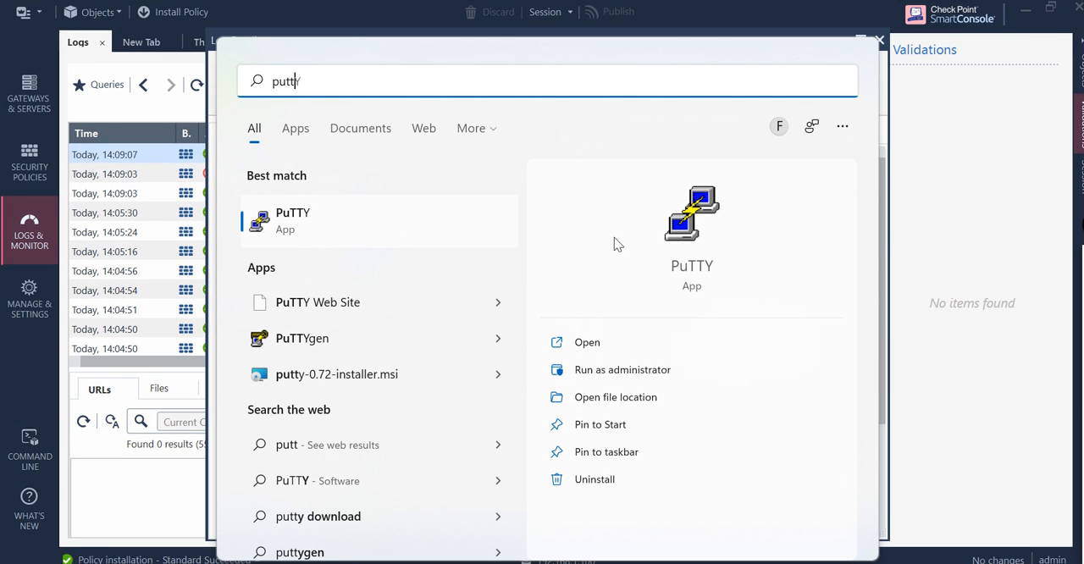
{"action": "left_click", "coordinate": [586, 342]}
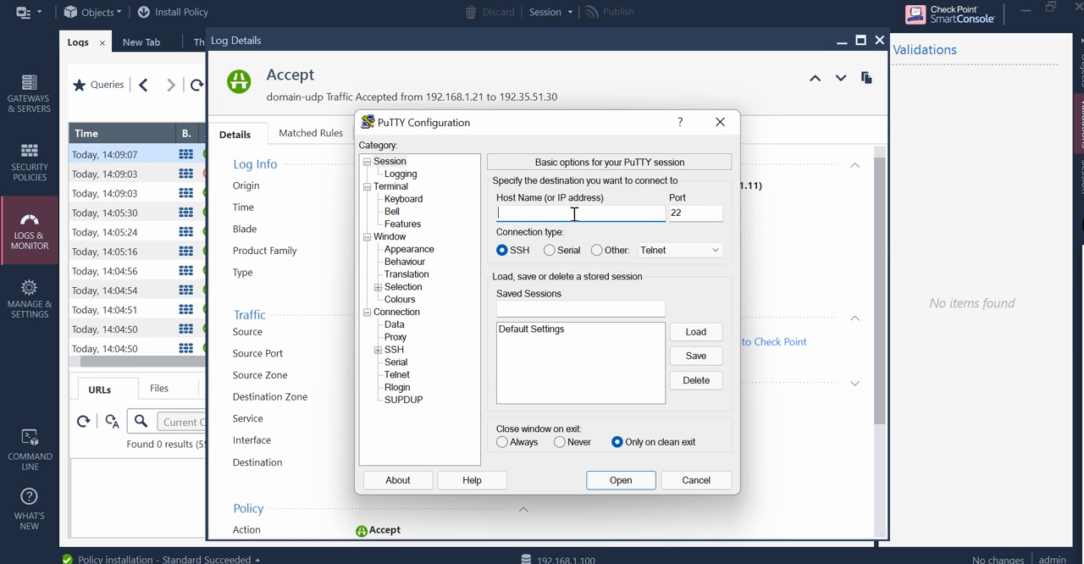
{"action": "type", "text": "192.168.1"}
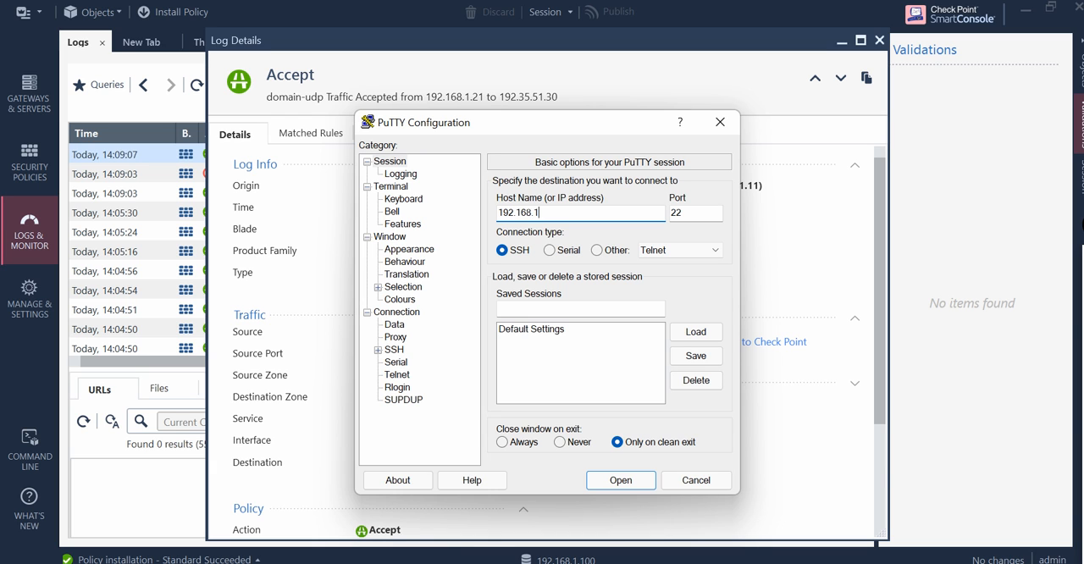
{"action": "left_click", "coordinate": [620, 481]}
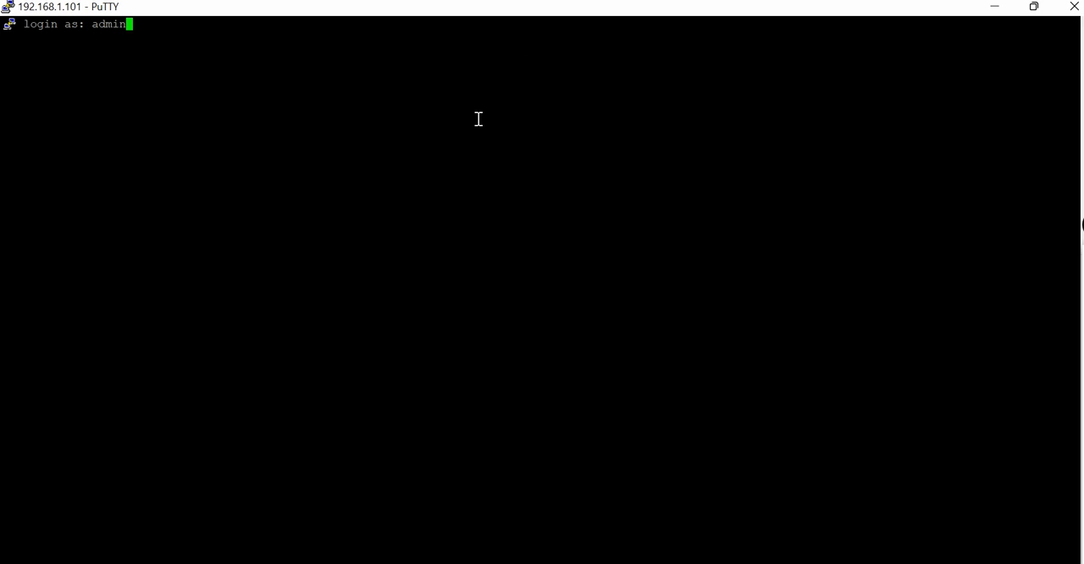
- Log in to GW1 as admin with the password
{"action": "key", "text": "Return"}
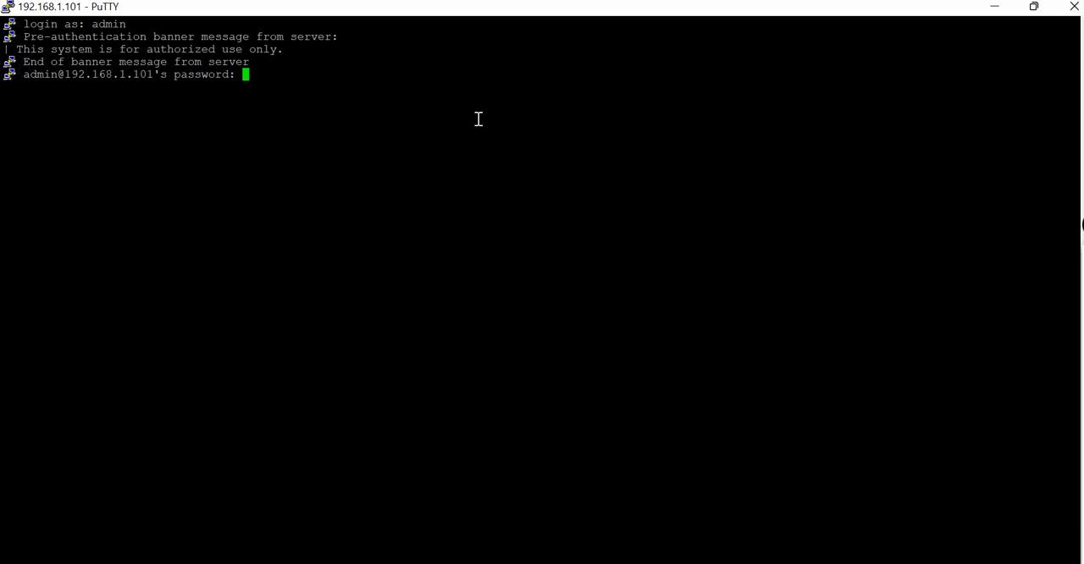
{"action": "key", "text": "Return"}
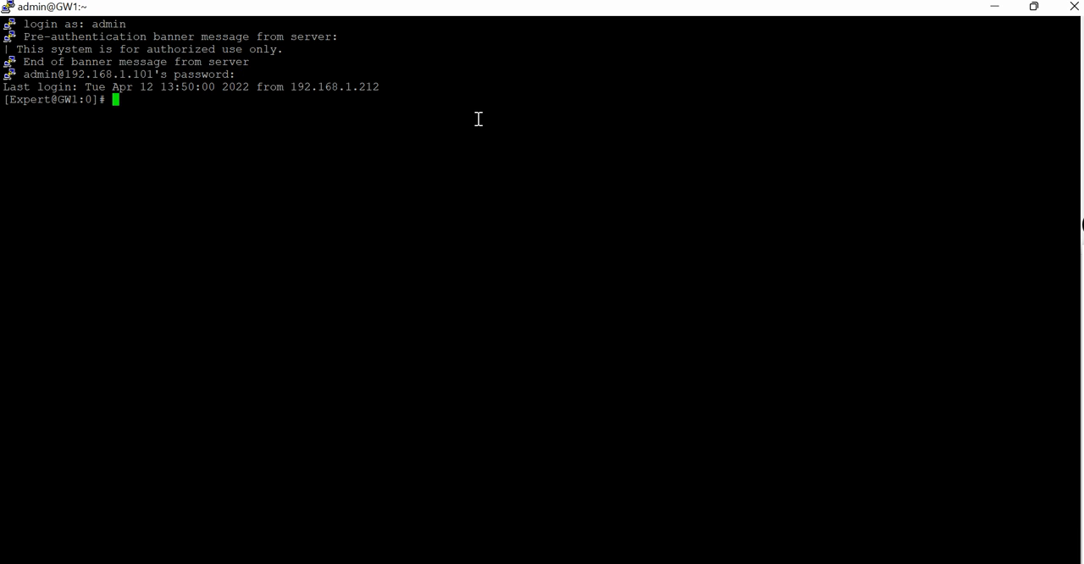
- Run fw monitor -e "accept host(192.168.1.21) and dport=53;" to watch the host's DNS traffic
{"action": "type", "text": "fw"}
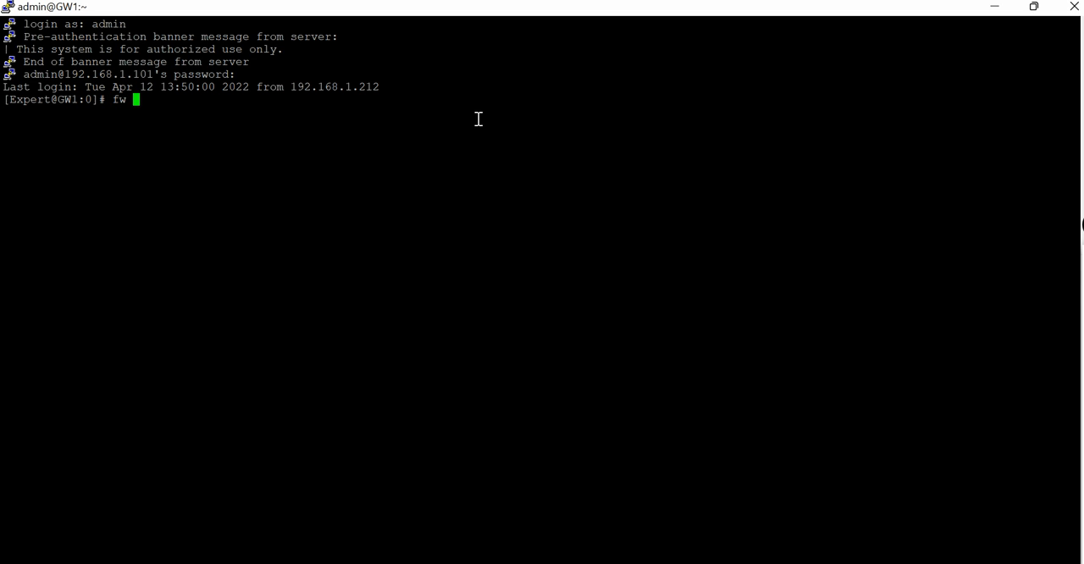
{"action": "type", "text": "mo"}
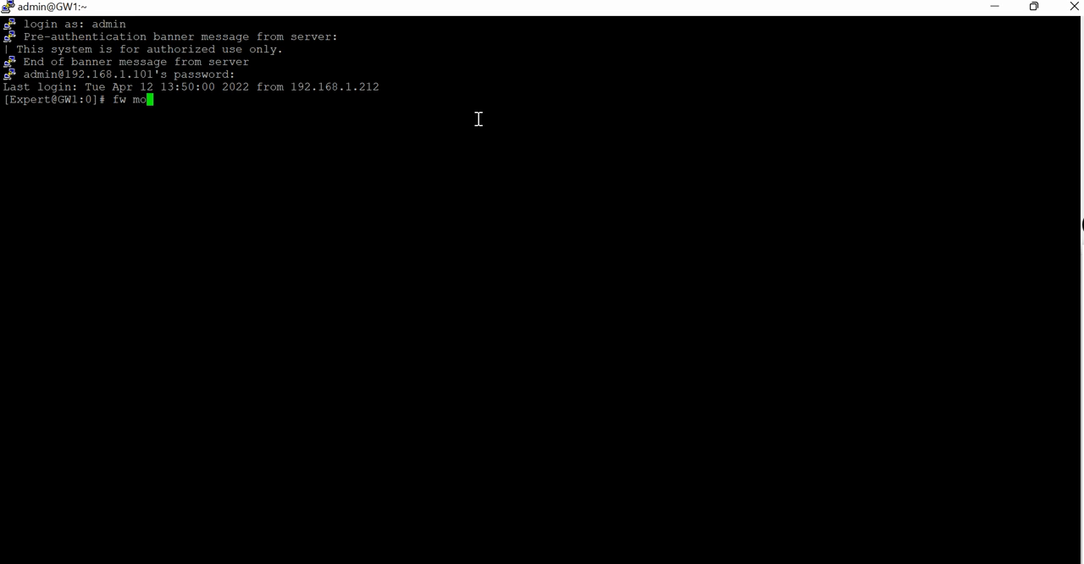
{"action": "type", "text": "nitor"}
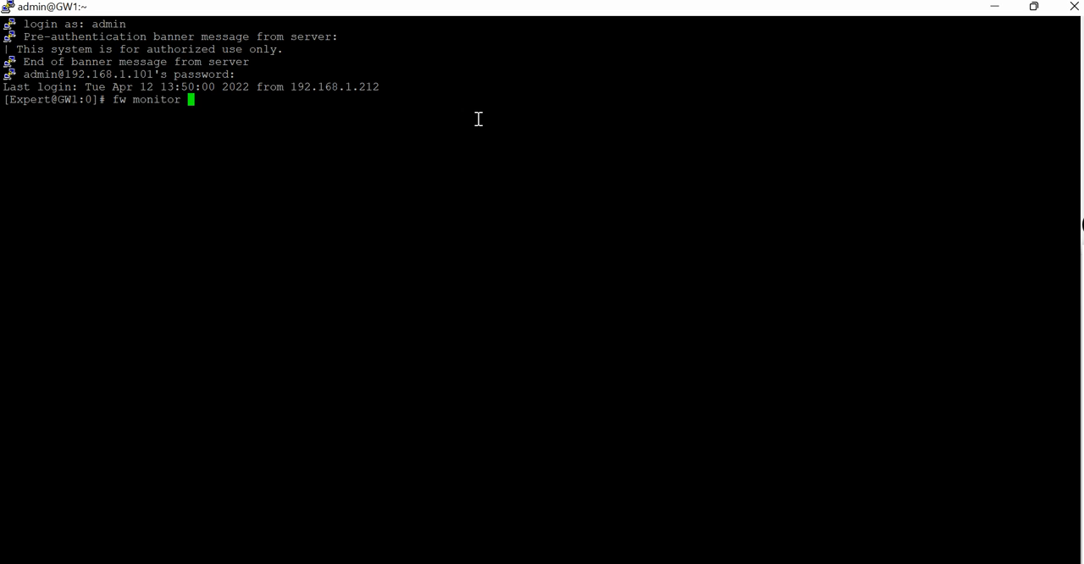
{"action": "type", "text": "-e \"\""}
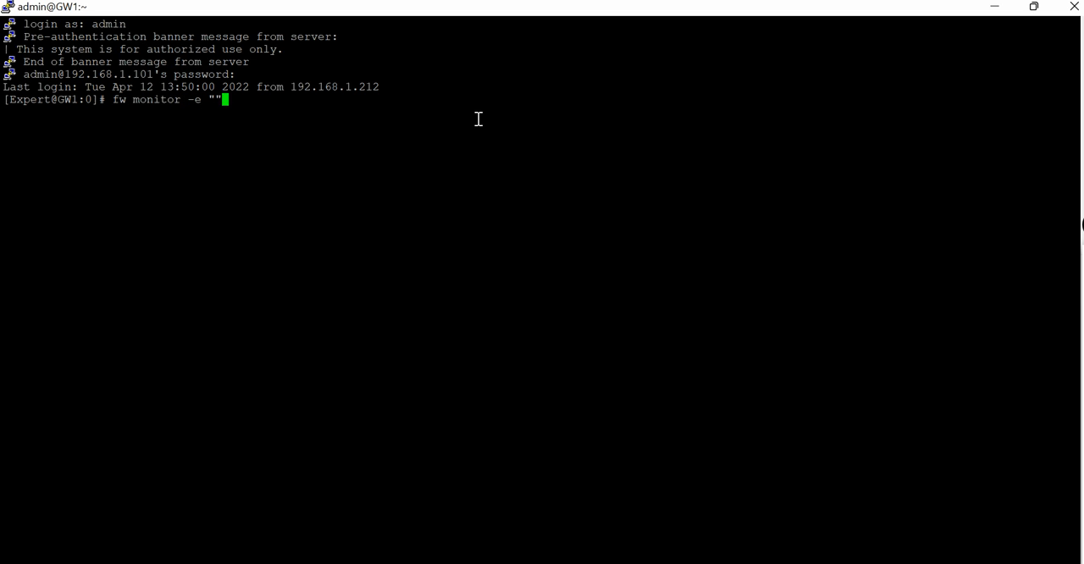
{"action": "type", "text": "accept hos"}
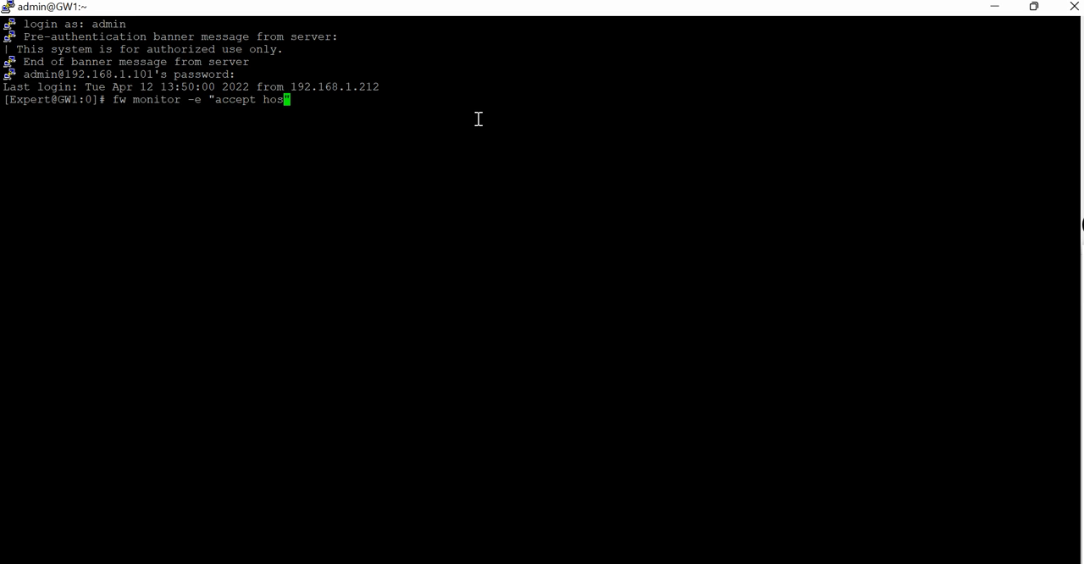
{"action": "type", "text": "("}
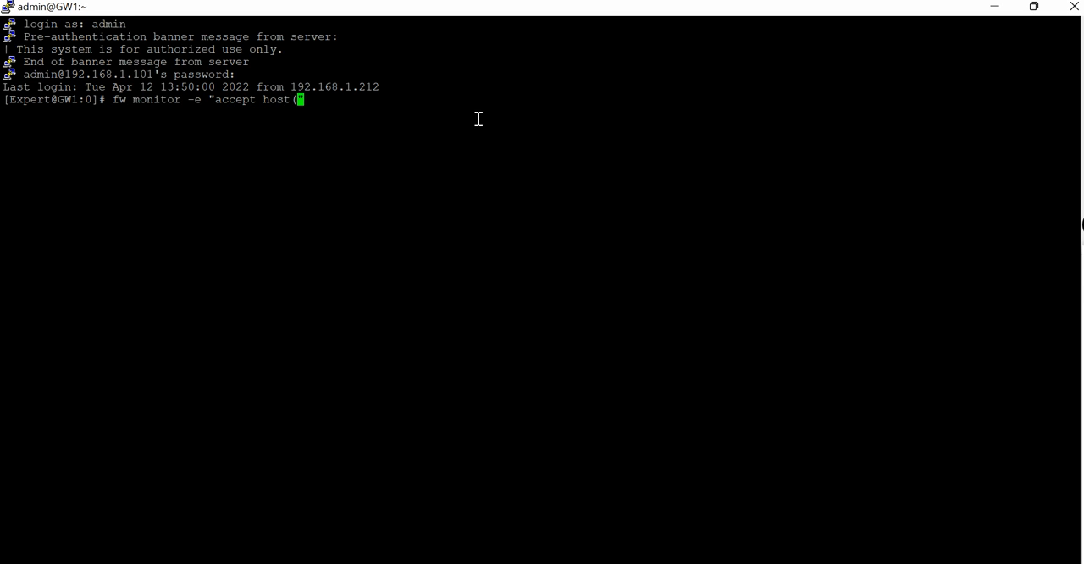
{"action": "type", "text": "192"}
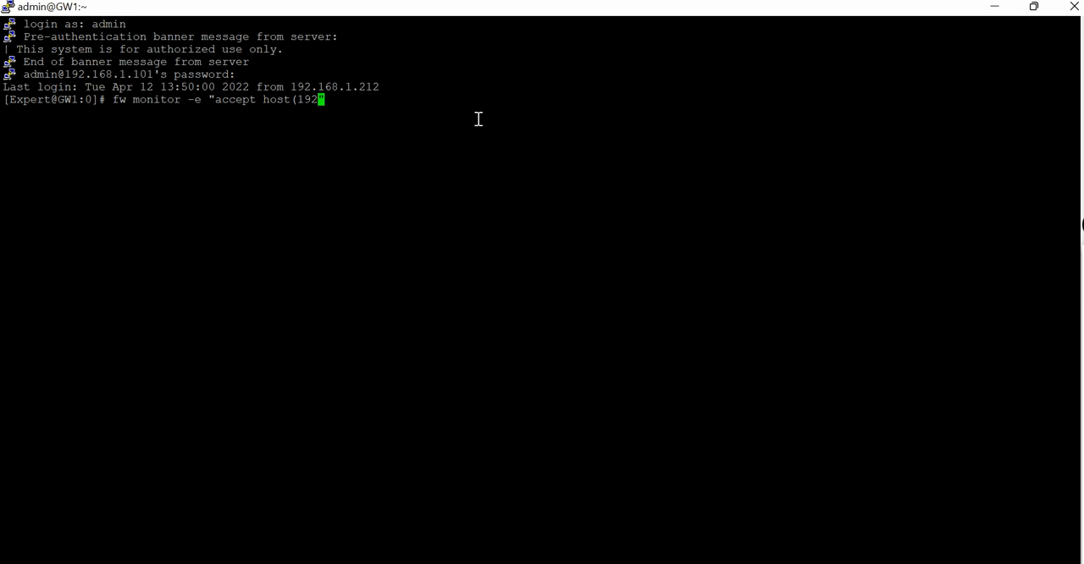
{"action": "type", "text": "168.1."}
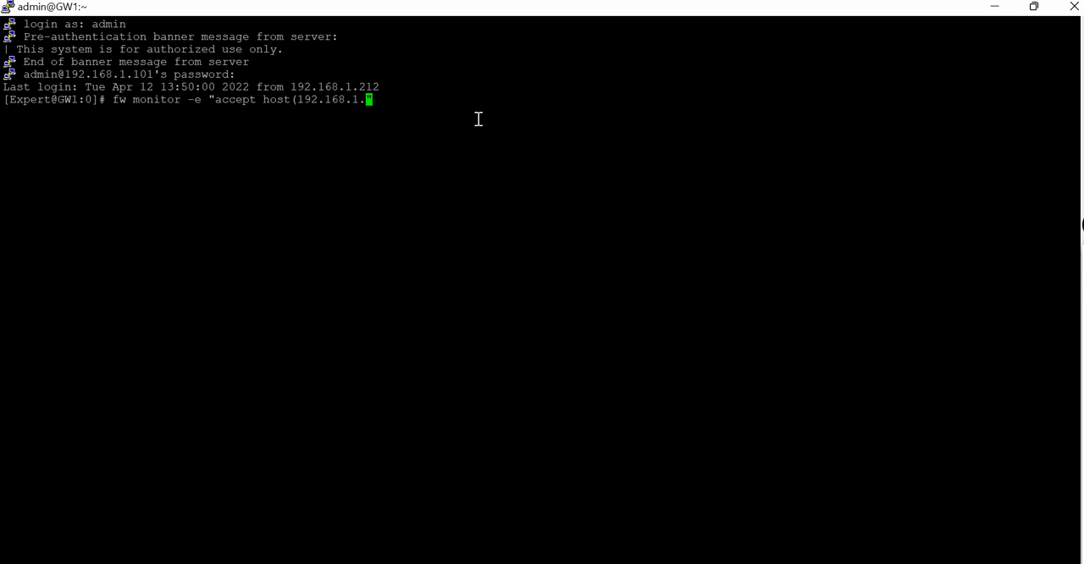
{"action": "type", "text": "21"}
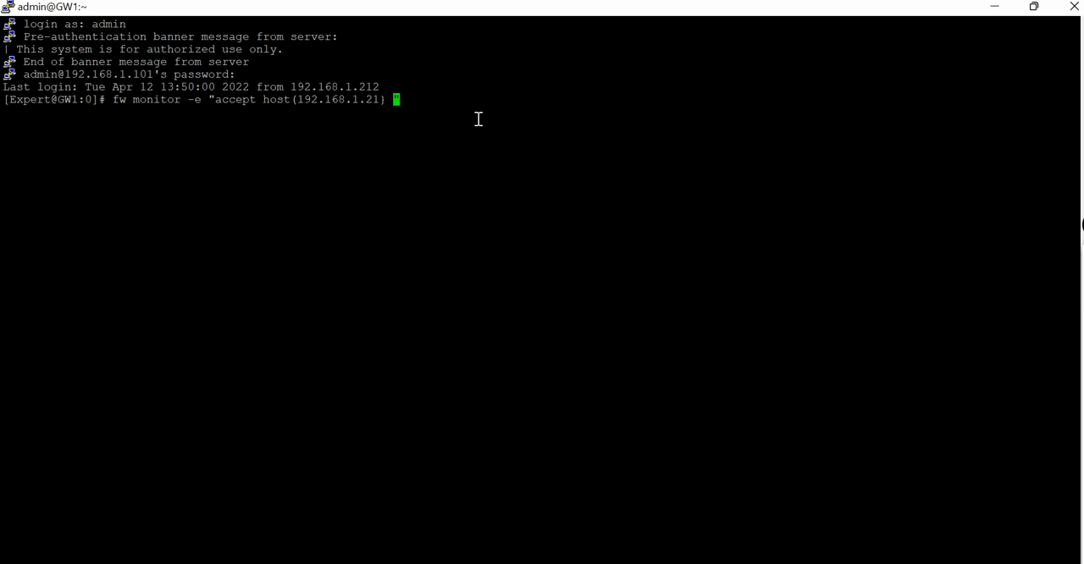
{"action": "key", "text": "Backspace"}
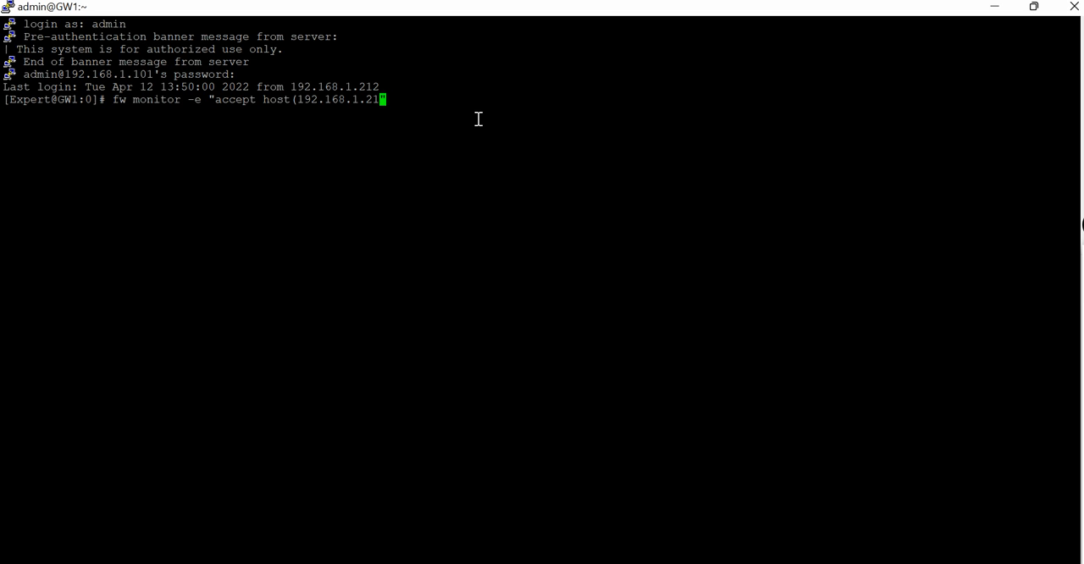
{"action": "type", "text": ") and dport"}
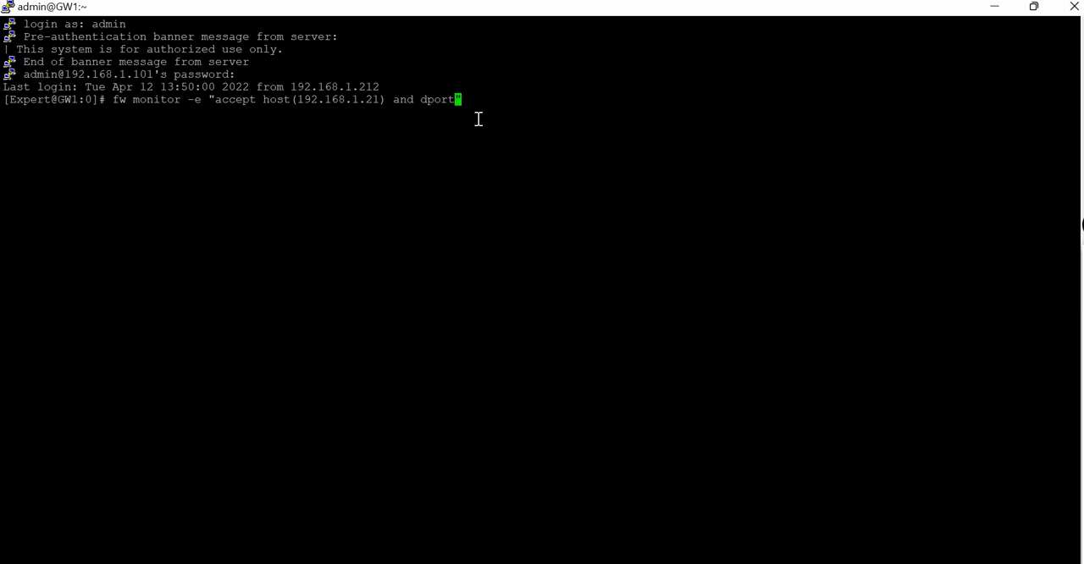
{"action": "type", "text": "="}
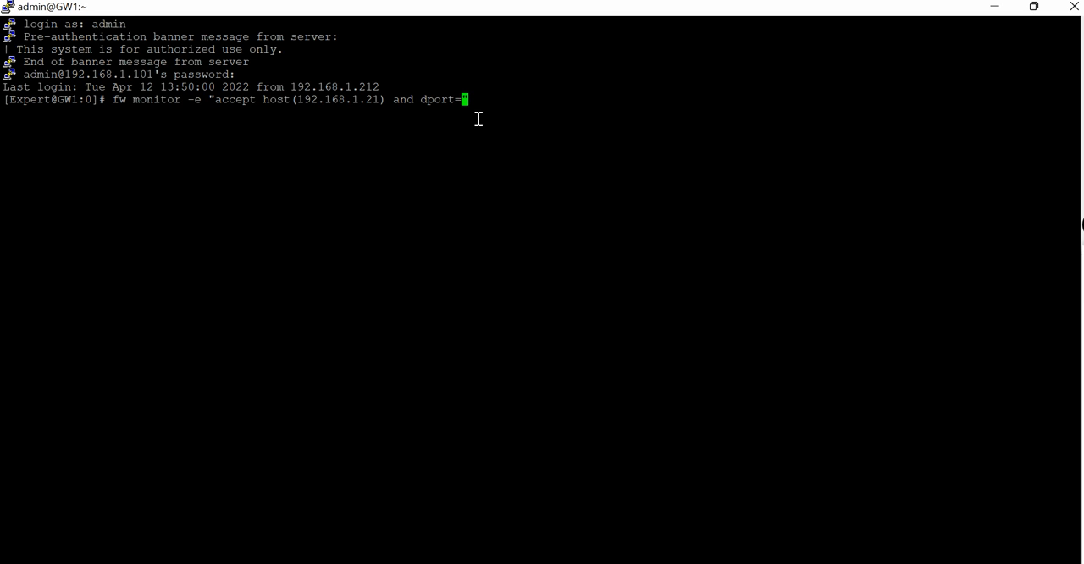
{"action": "type", "text": "53"}
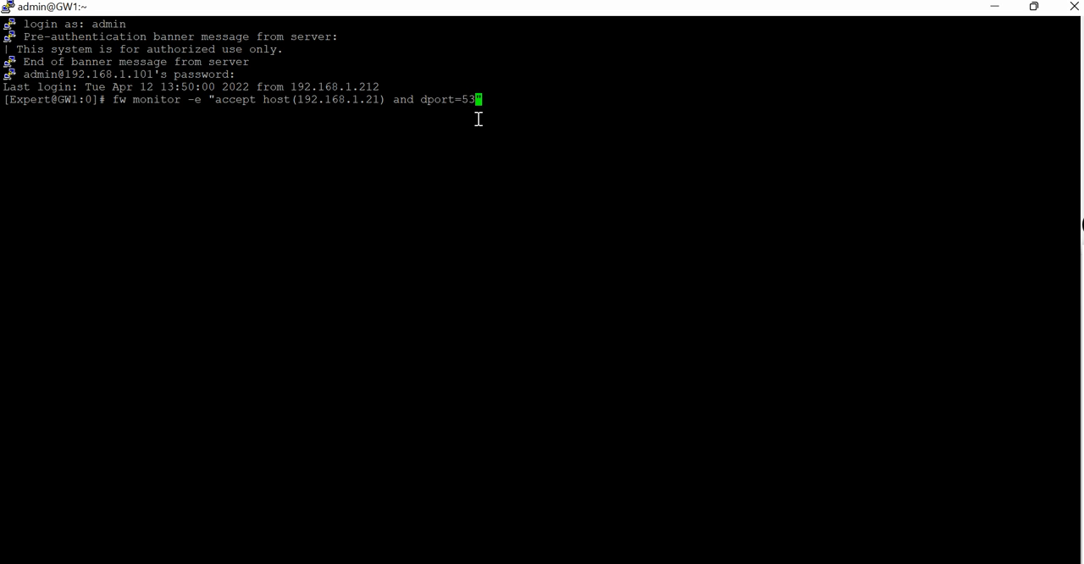
{"action": "key", "text": "Return"}
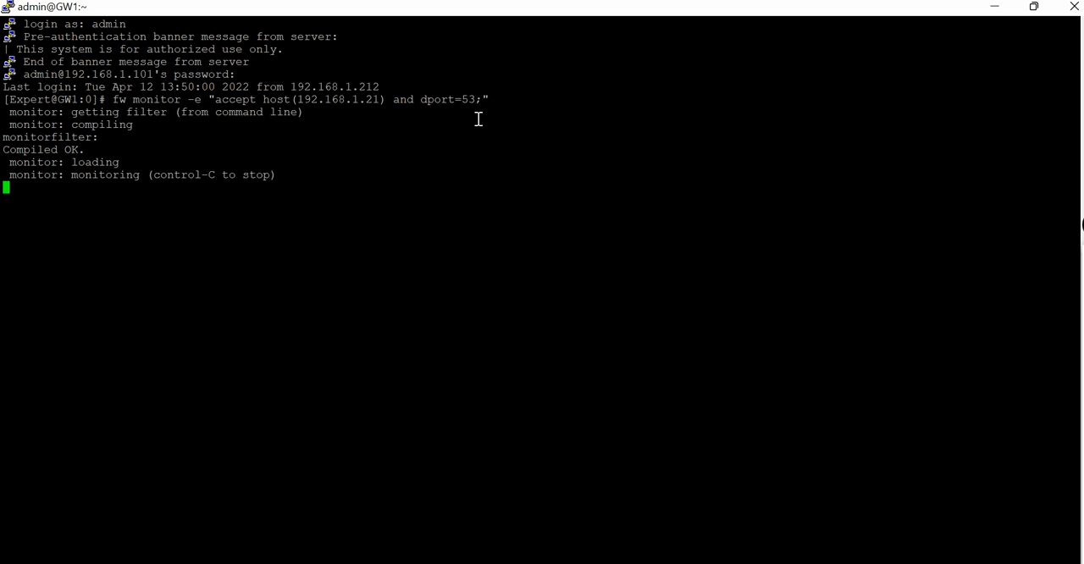
{"action": "mouse_move", "coordinate": [532, 430]}
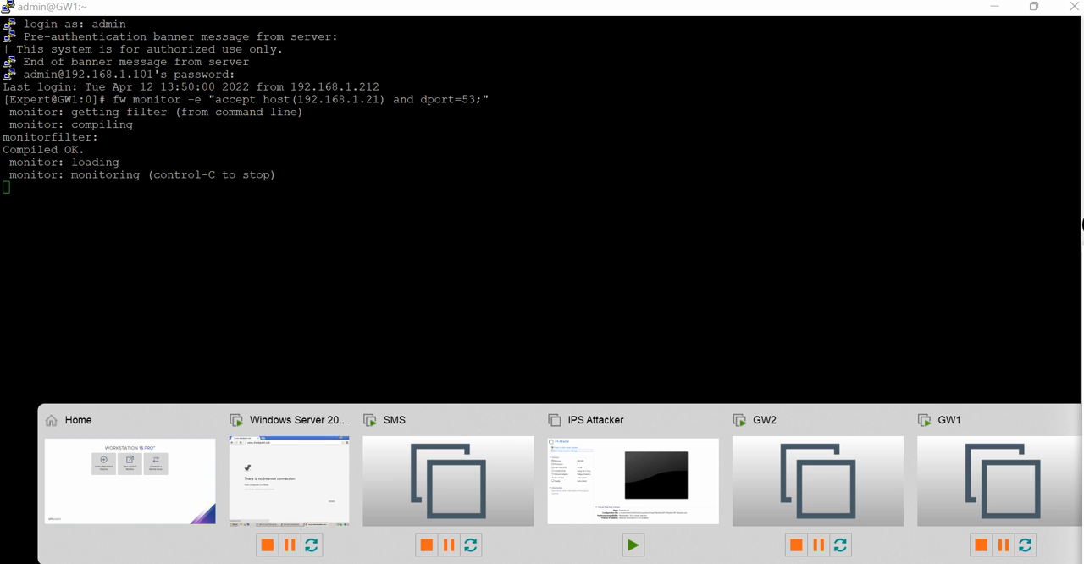
{"action": "mouse_move", "coordinate": [725, 491]}
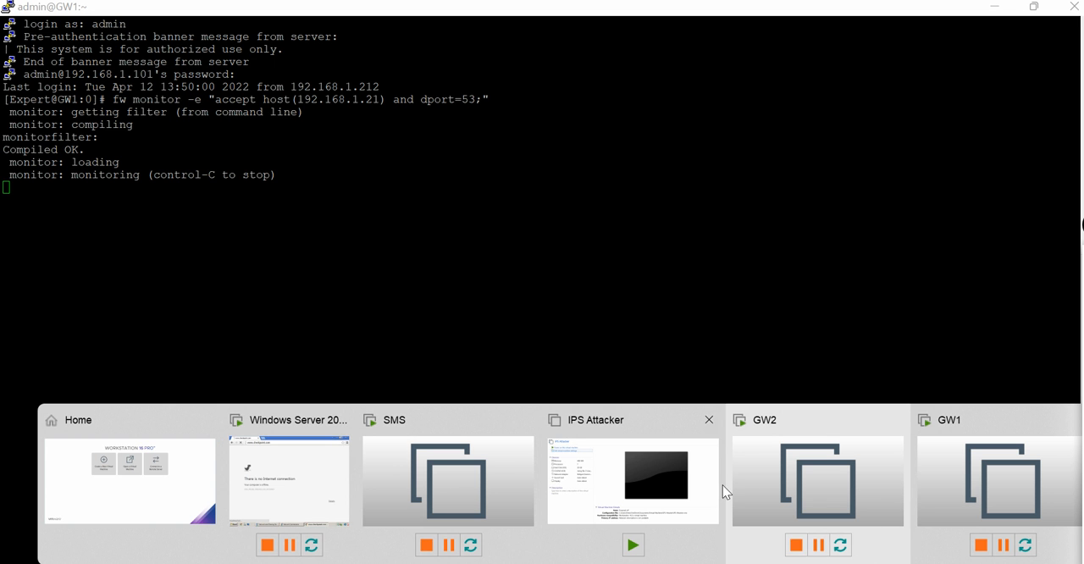
- Reload checkpoint.com on the Windows Server 2008 VM, review the captured DNS packets, then stop fw monitor
{"action": "left_click", "coordinate": [287, 481]}
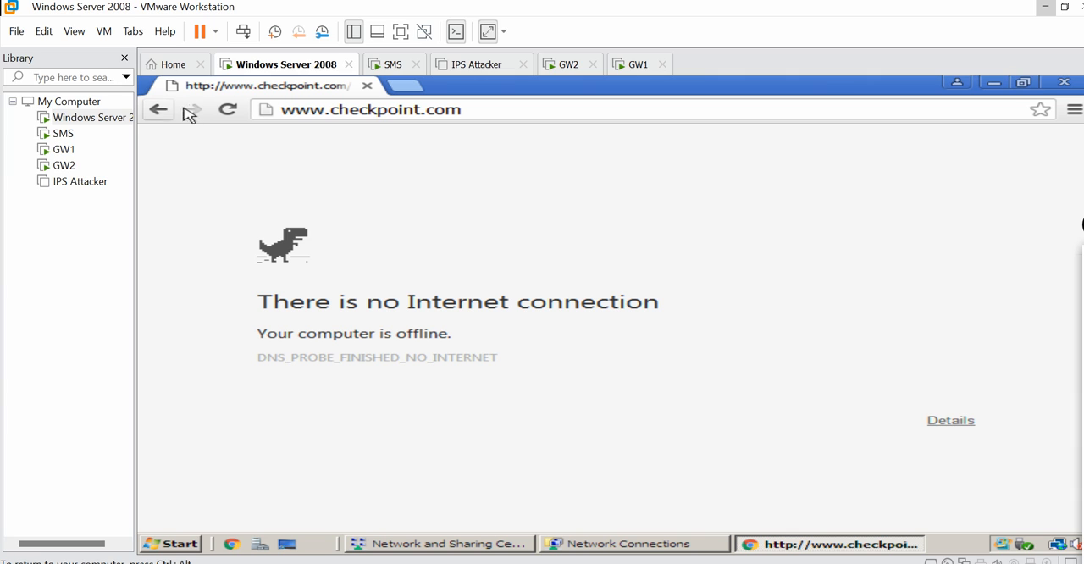
{"action": "left_click", "coordinate": [226, 108]}
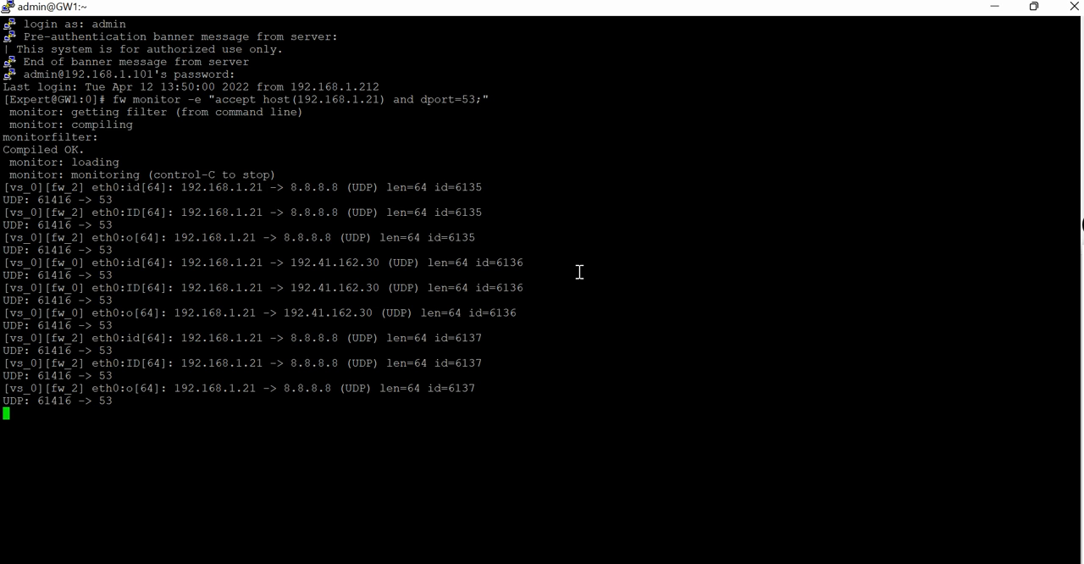
{"action": "scroll", "scroll_direction": "down", "scroll_amount": 3}
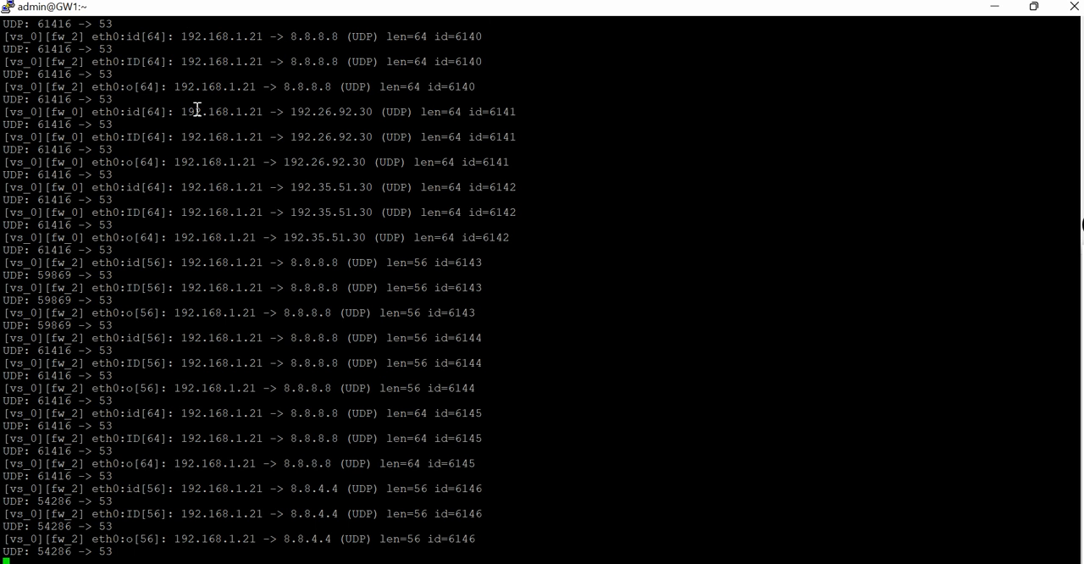
{"action": "scroll", "scroll_direction": "down", "scroll_amount": 3}
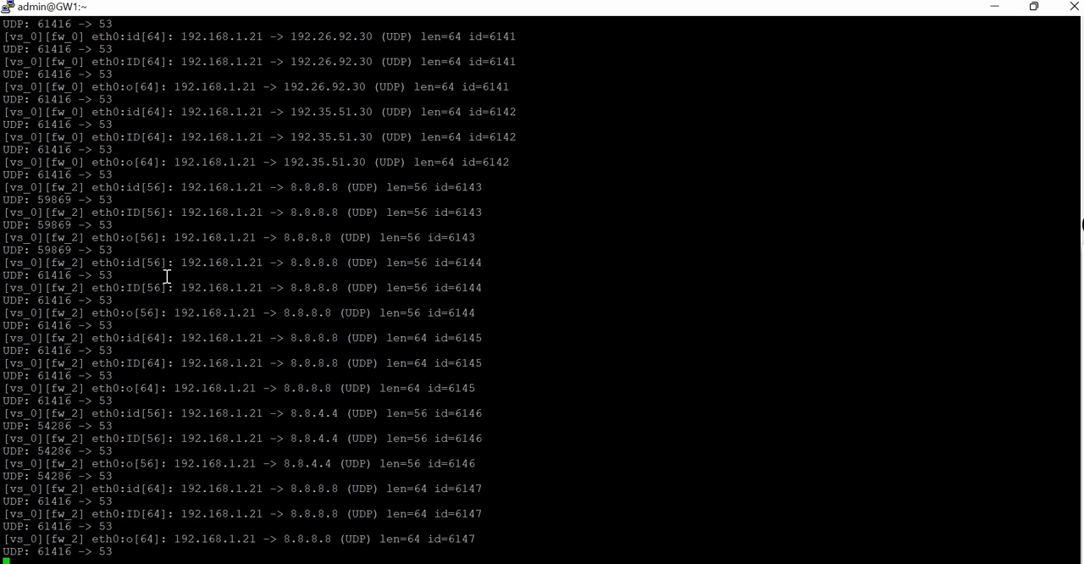
{"action": "scroll", "scroll_direction": "down", "scroll_amount": 3}
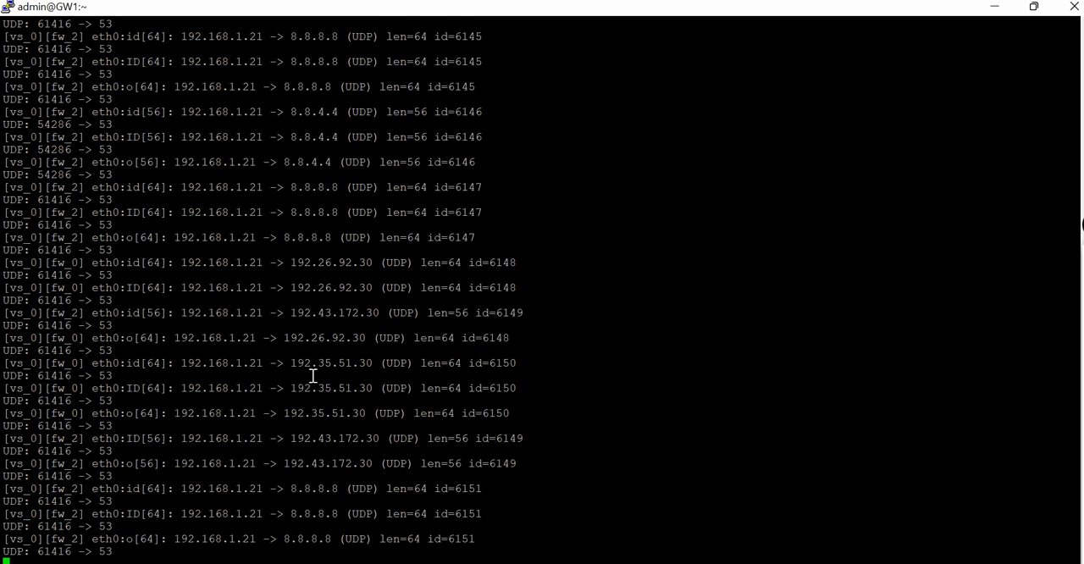
{"action": "scroll", "scroll_direction": "down", "scroll_amount": 3}
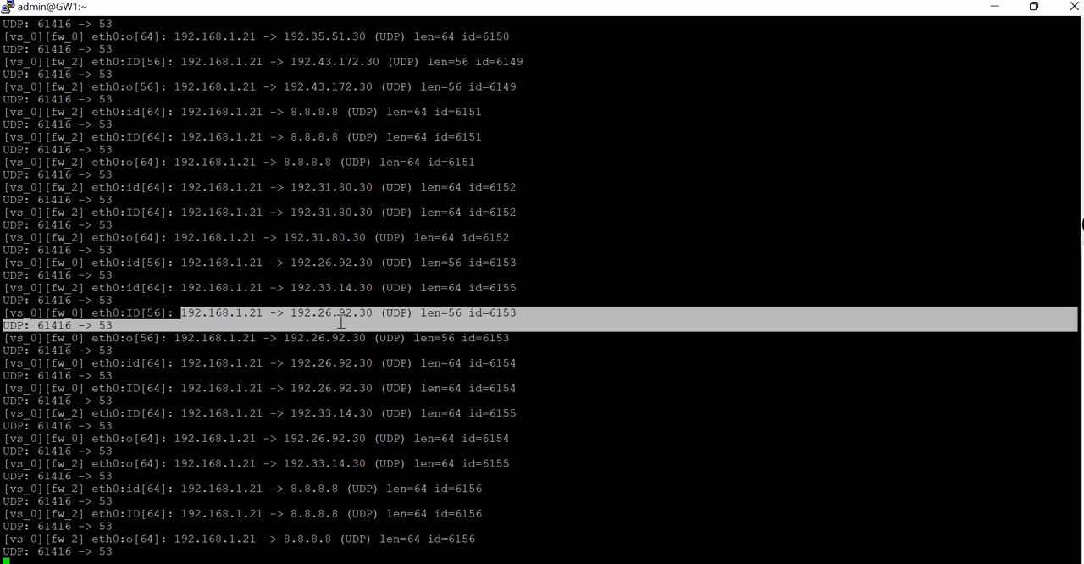
{"action": "scroll", "scroll_direction": "down", "scroll_amount": 3}
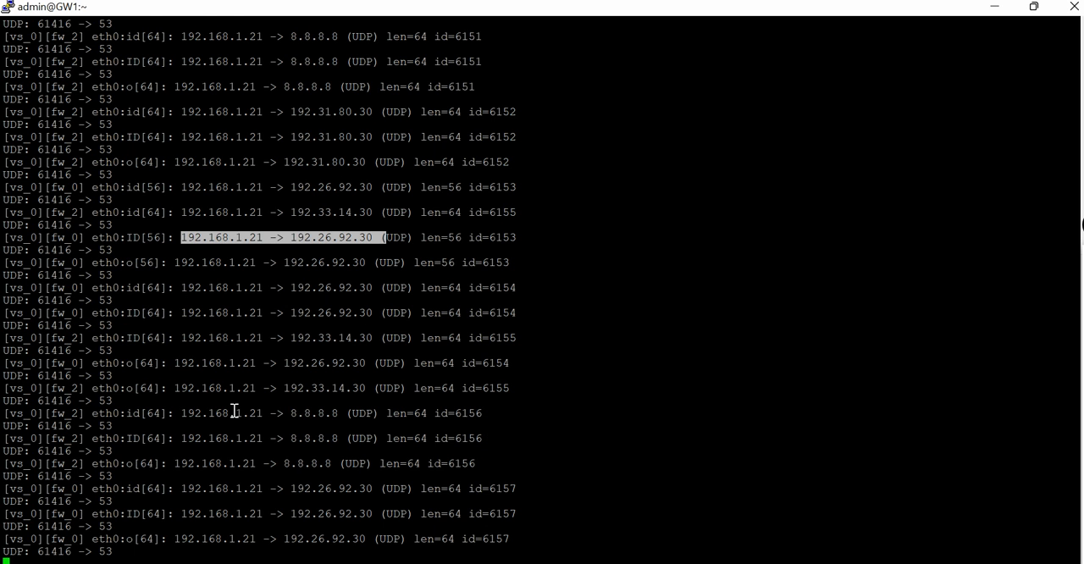
{"action": "scroll", "scroll_direction": "down", "scroll_amount": 3}
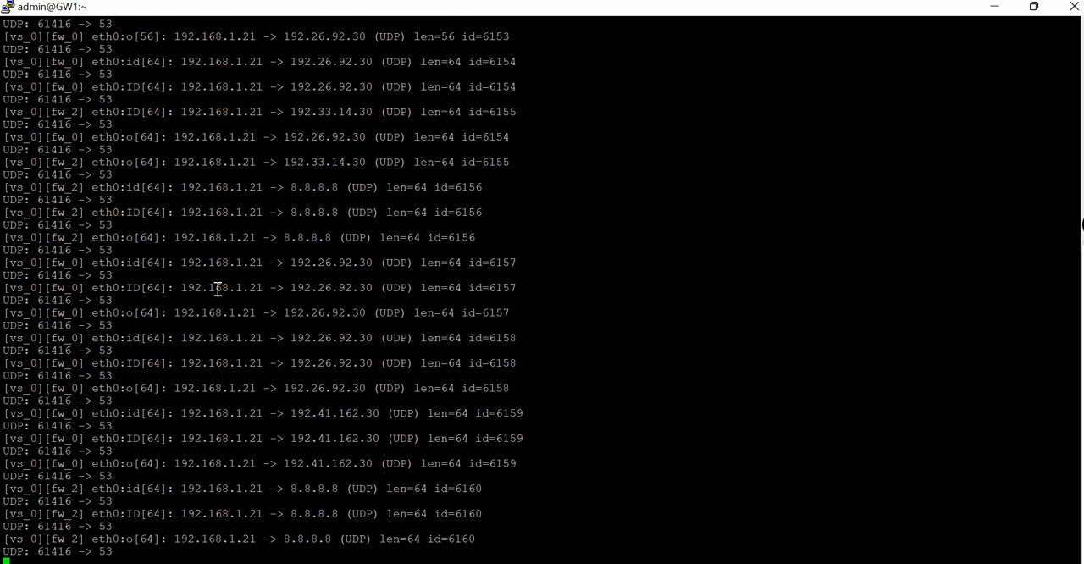
{"action": "scroll", "scroll_direction": "down", "scroll_amount": 3}
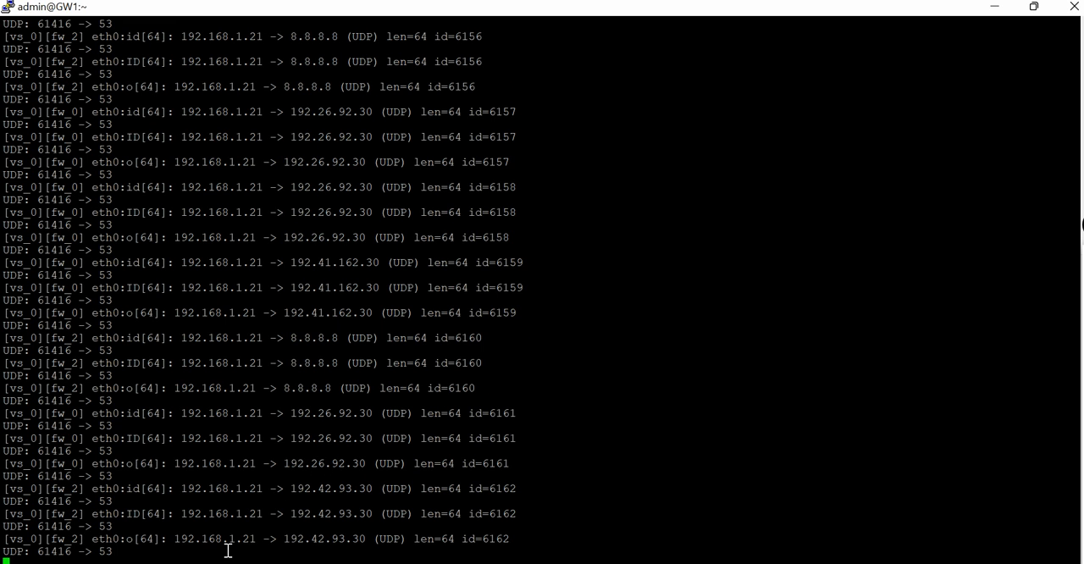
{"action": "key", "text": "ctrl+c"}
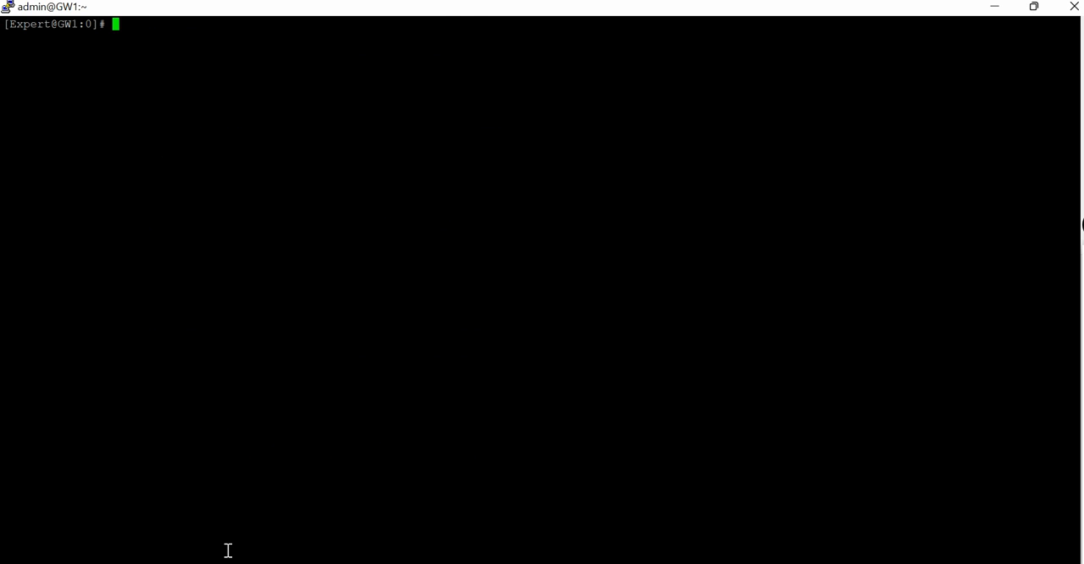
- Clear the screen and run tcpdump -i eth0 src 192.168.1.101 and dst port 53
{"action": "type", "text": "clear"}
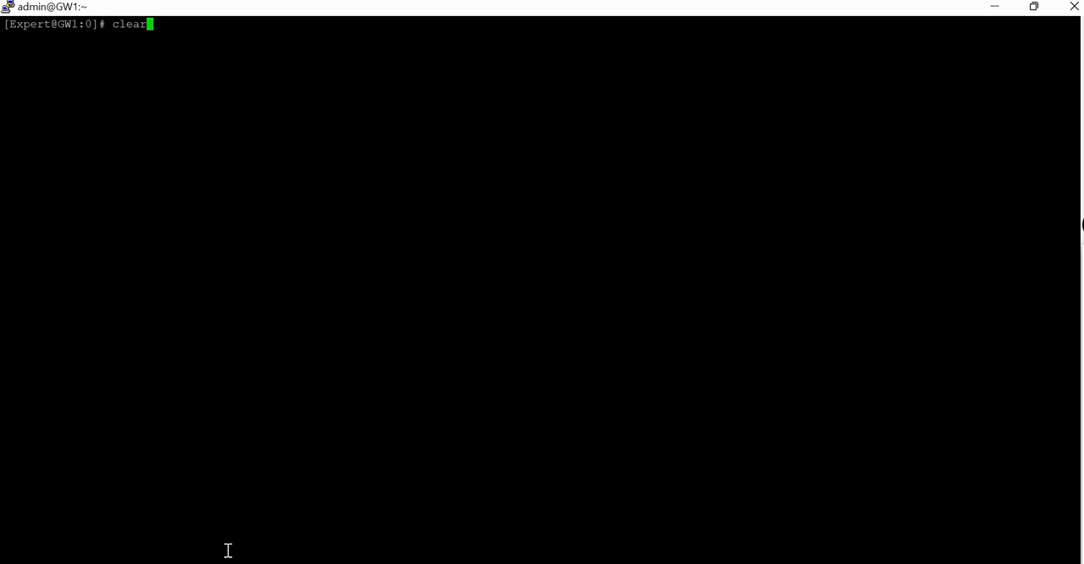
{"action": "type", "text": "fw monitor -e \"accept host(192.168.1.21) and dport=53;\""}
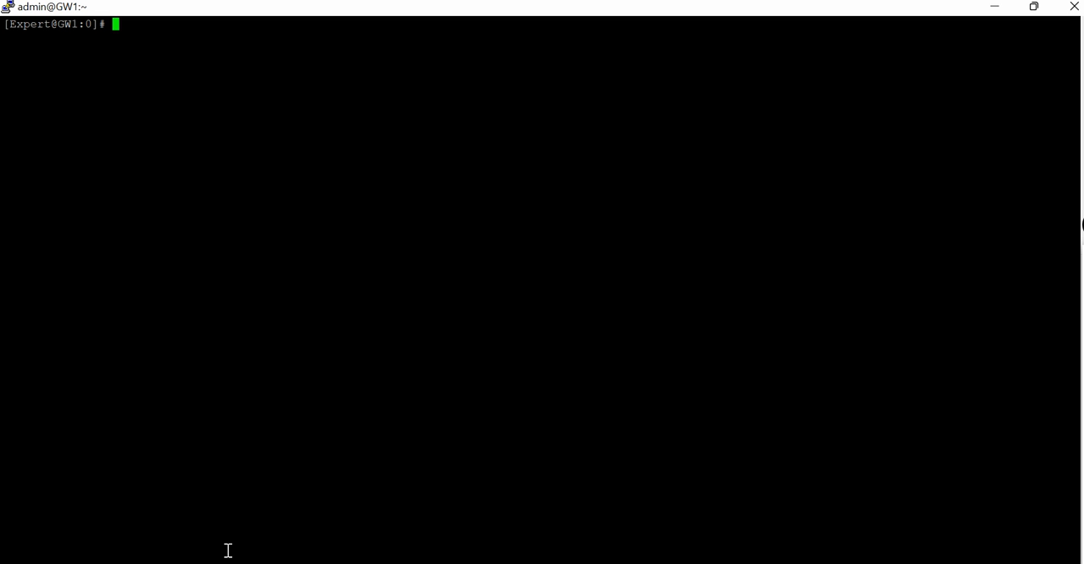
{"action": "type", "text": "tc"}
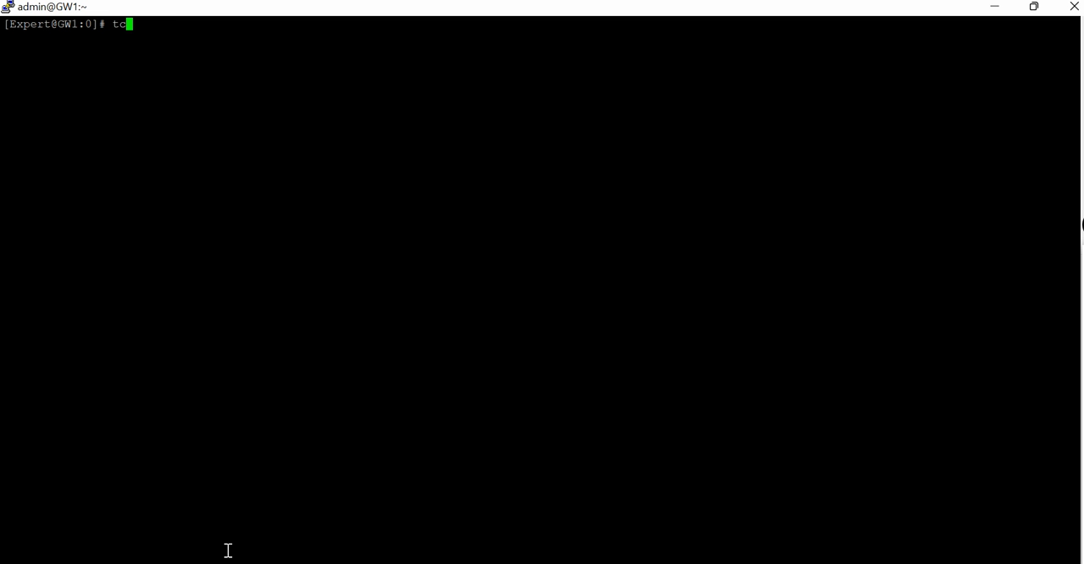
{"action": "type", "text": "pdump"}
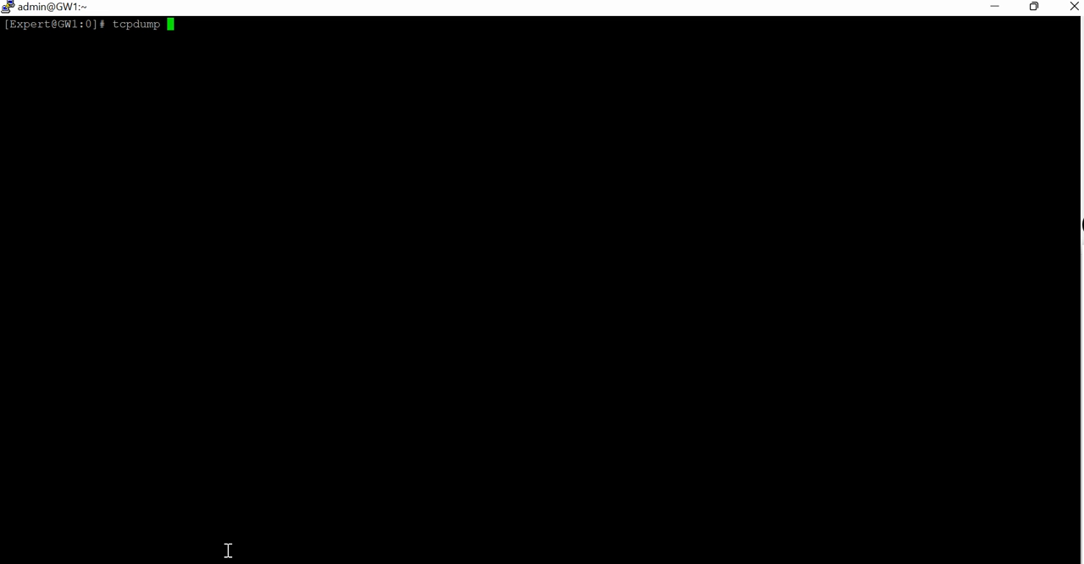
{"action": "type", "text": "-i"}
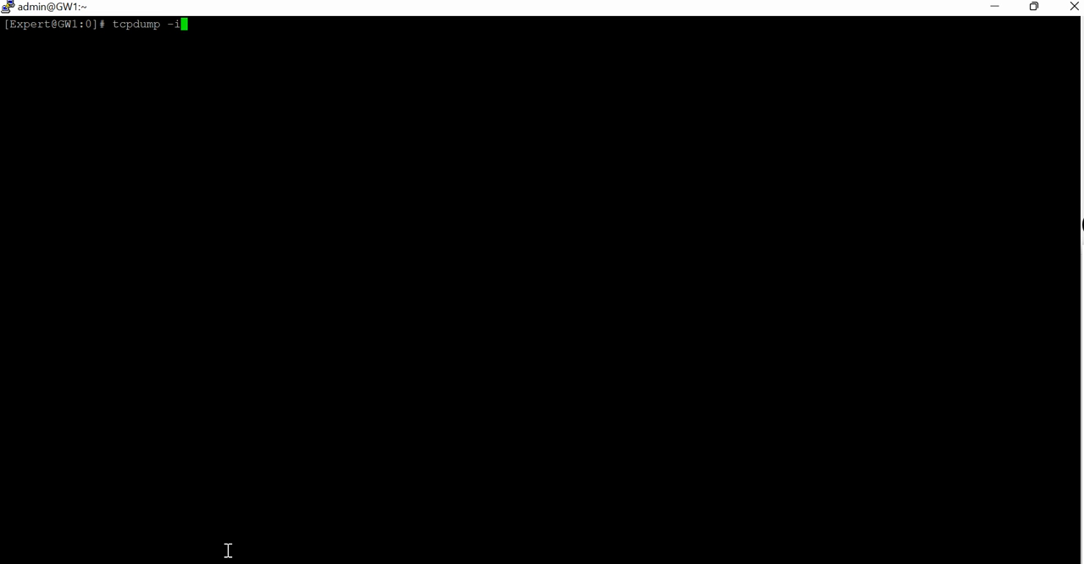
{"action": "type", "text": "eth"}
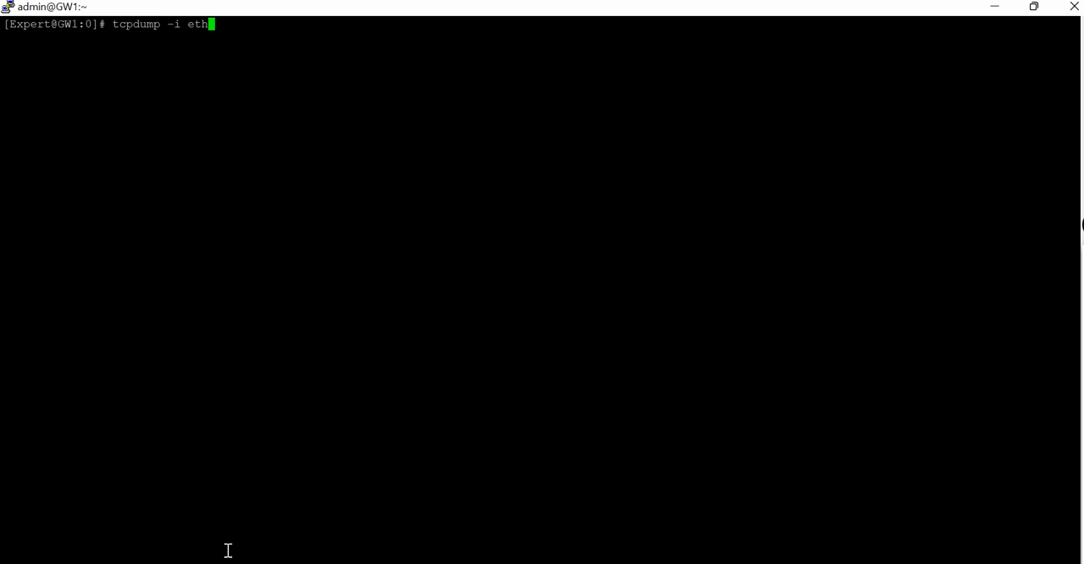
{"action": "type", "text": "0"}
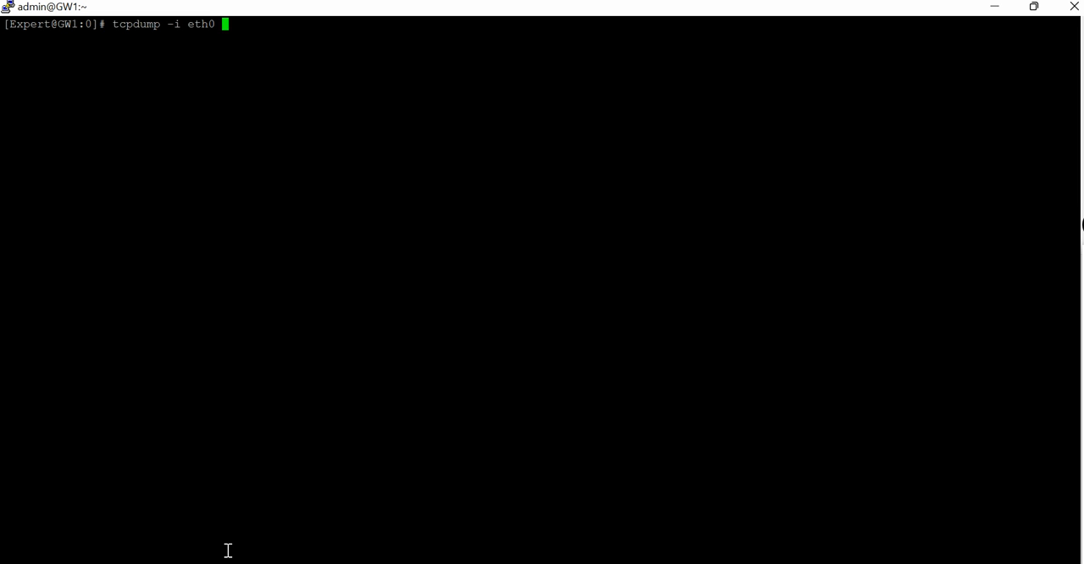
{"action": "type", "text": "src"}
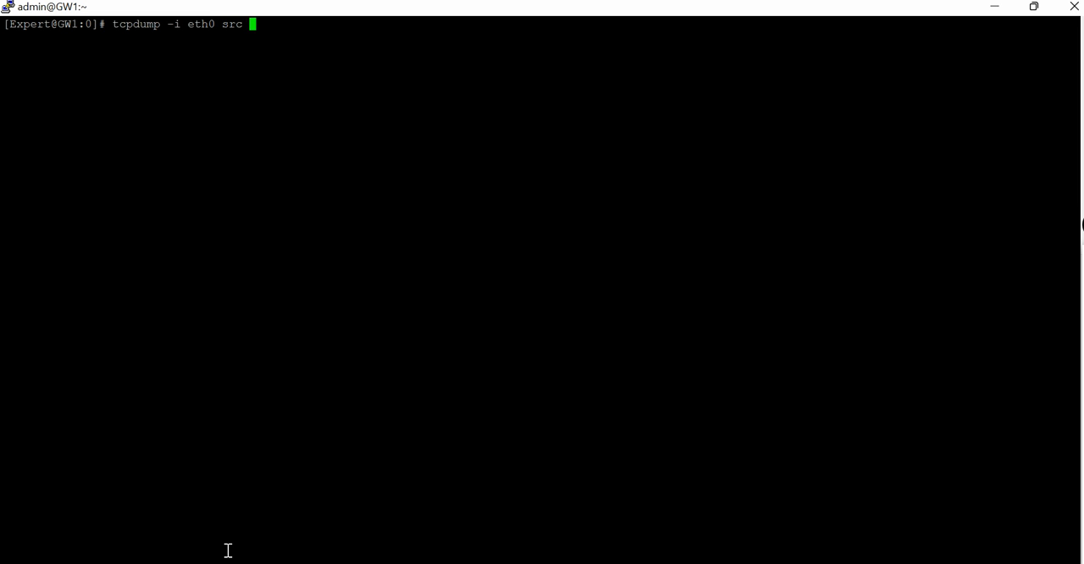
{"action": "type", "text": "192."}
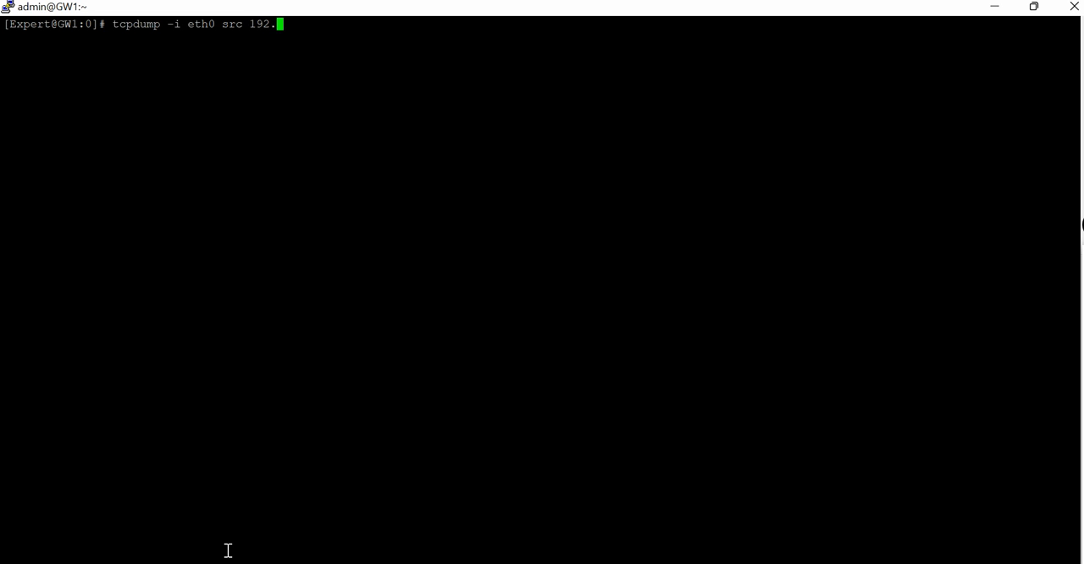
{"action": "type", "text": "168.1."}
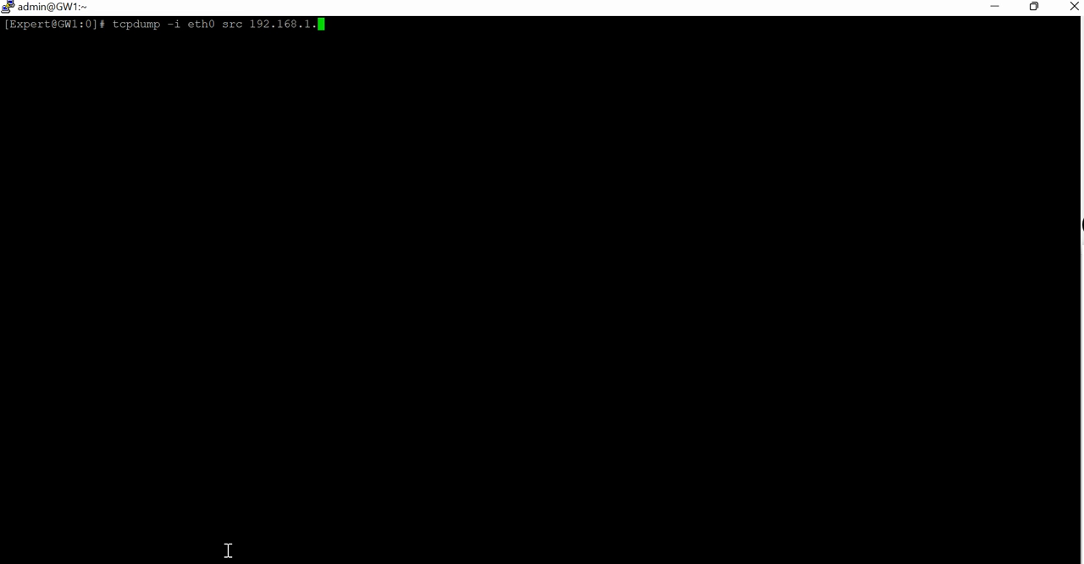
{"action": "type", "text": "101 a"}
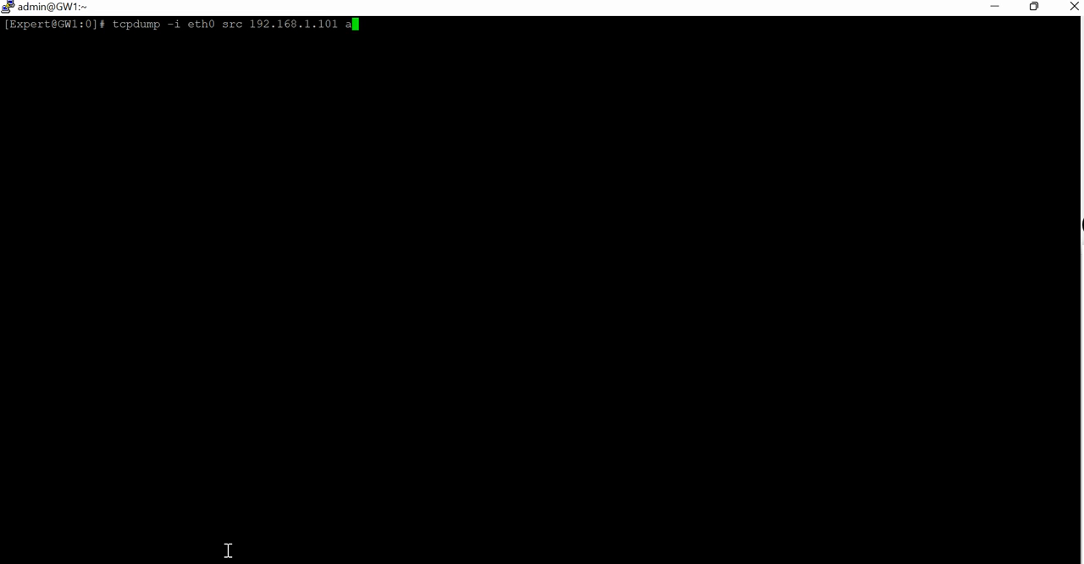
{"action": "type", "text": "nd dst"}
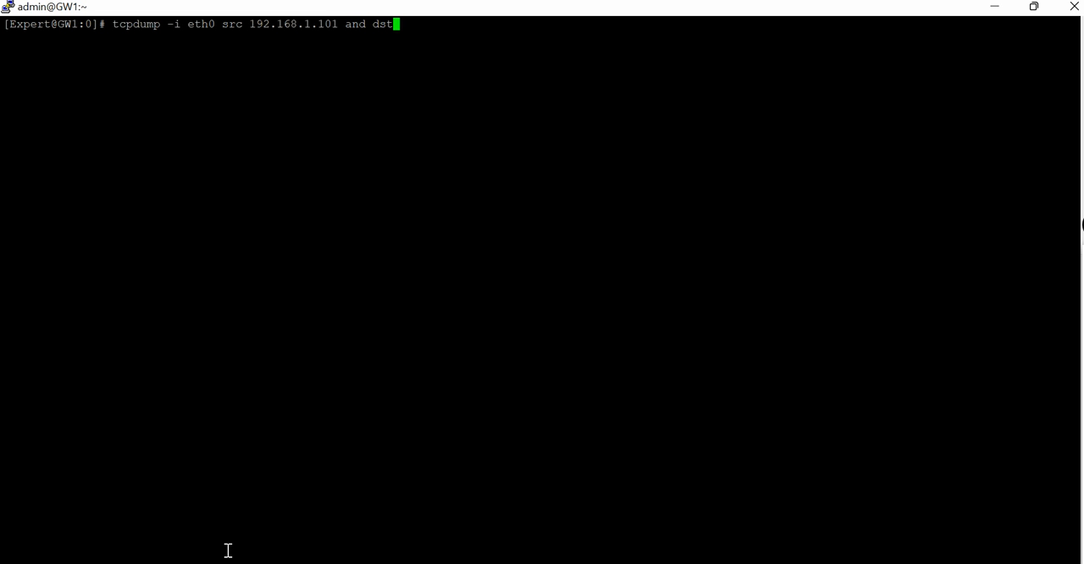
{"action": "type", "text": "port"}
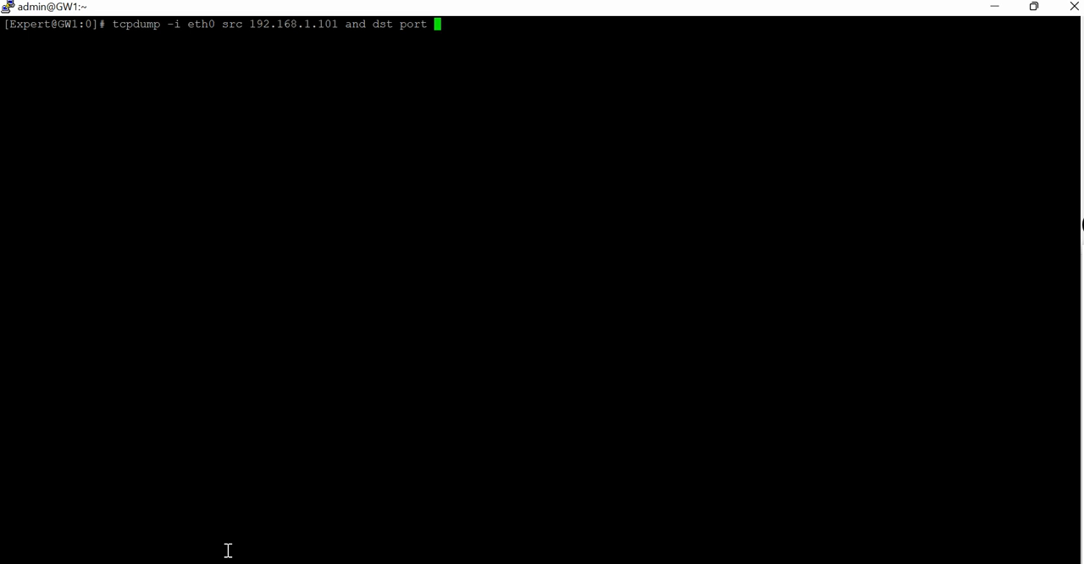
{"action": "type", "text": "53"}
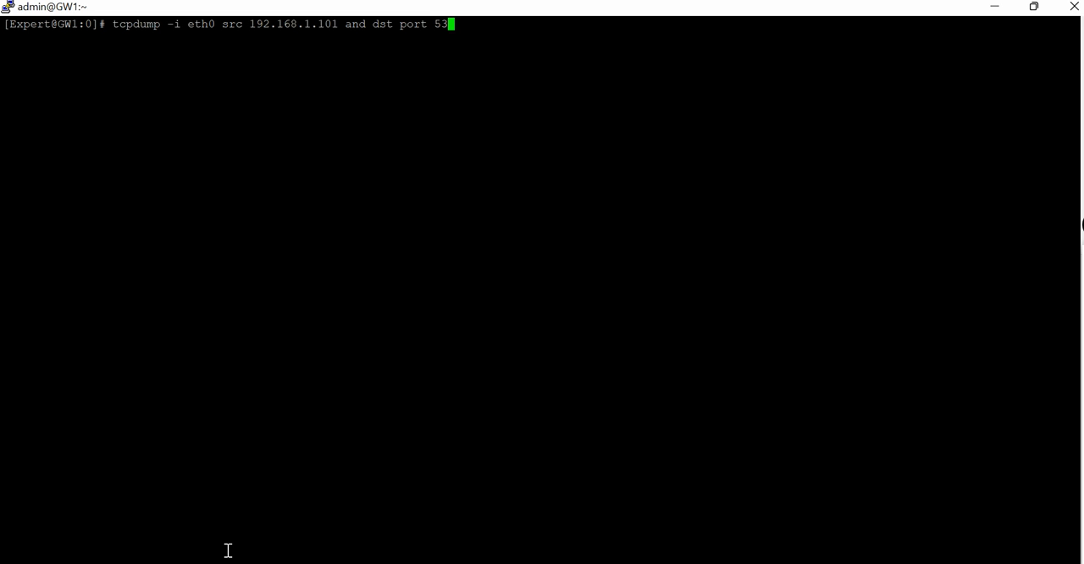
{"action": "key", "text": "Return"}
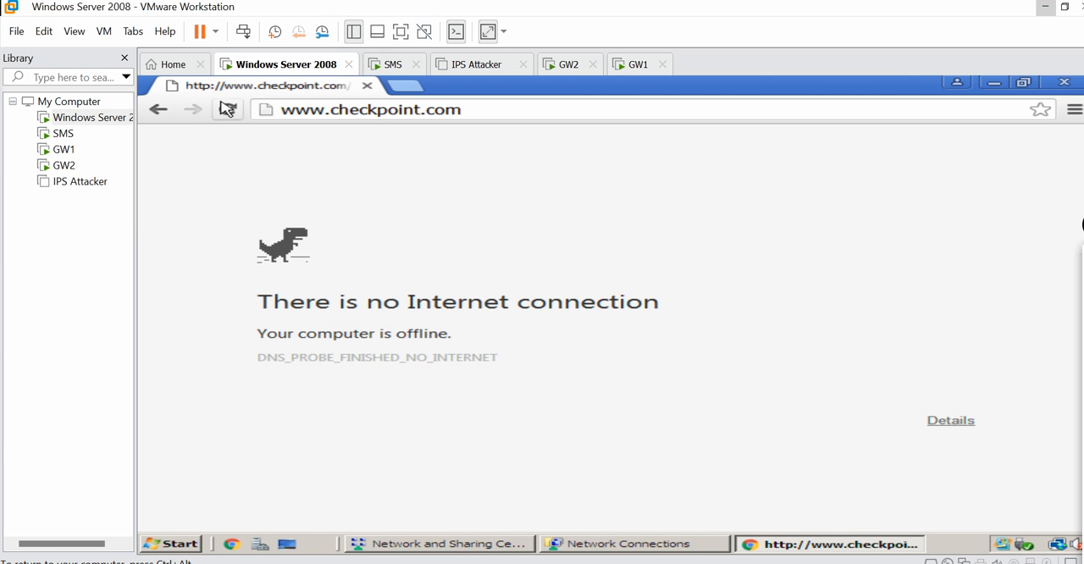
{"action": "left_click", "coordinate": [227, 109]}
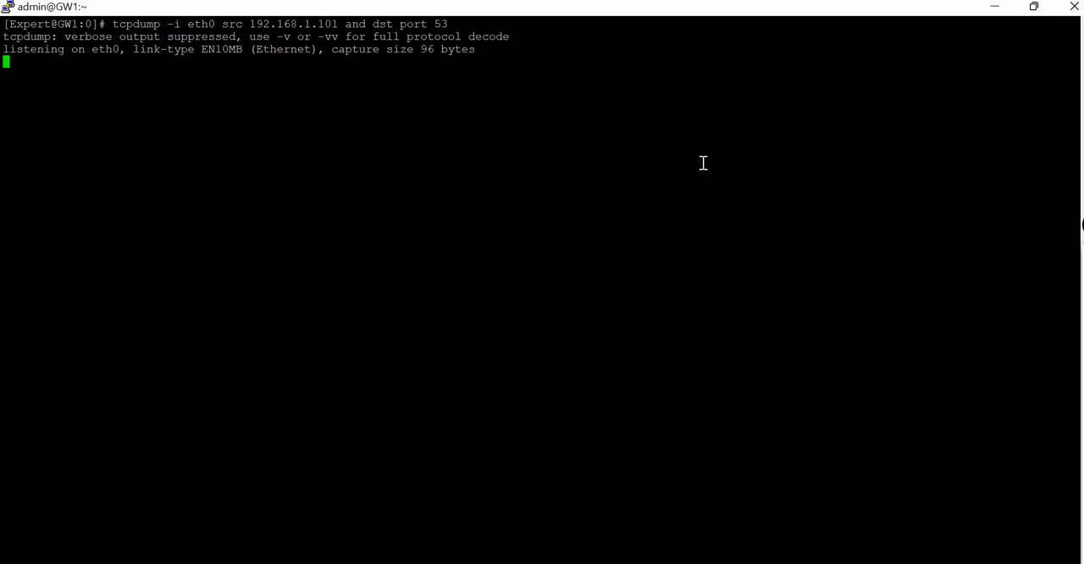
{"action": "mouse_move", "coordinate": [636, 203]}
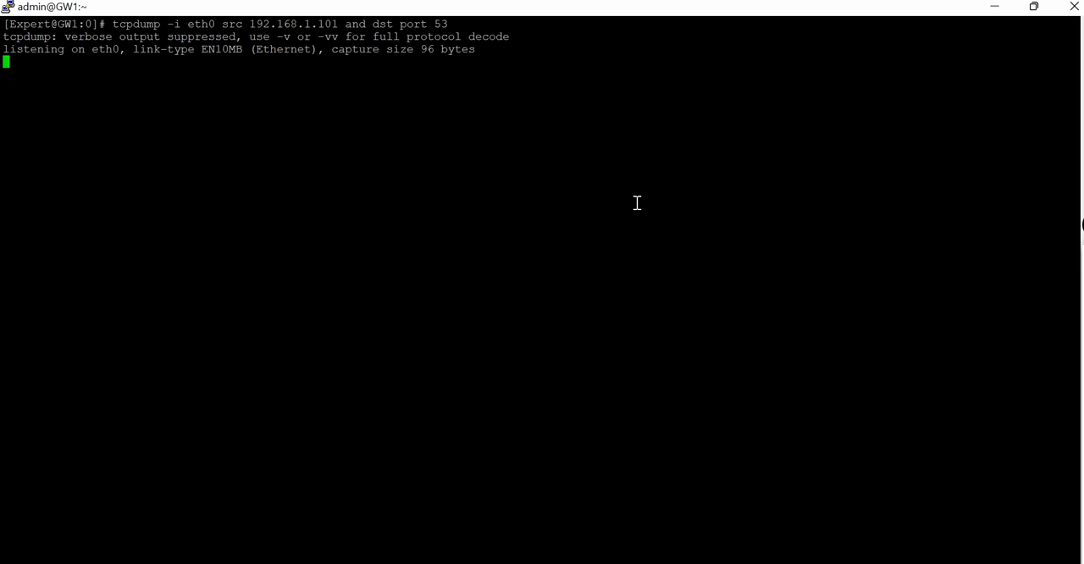
- Stop the empty capture and rerun tcpdump with src 192.168.1.21 to list its DNS queries
{"action": "type", "text": "clear"}
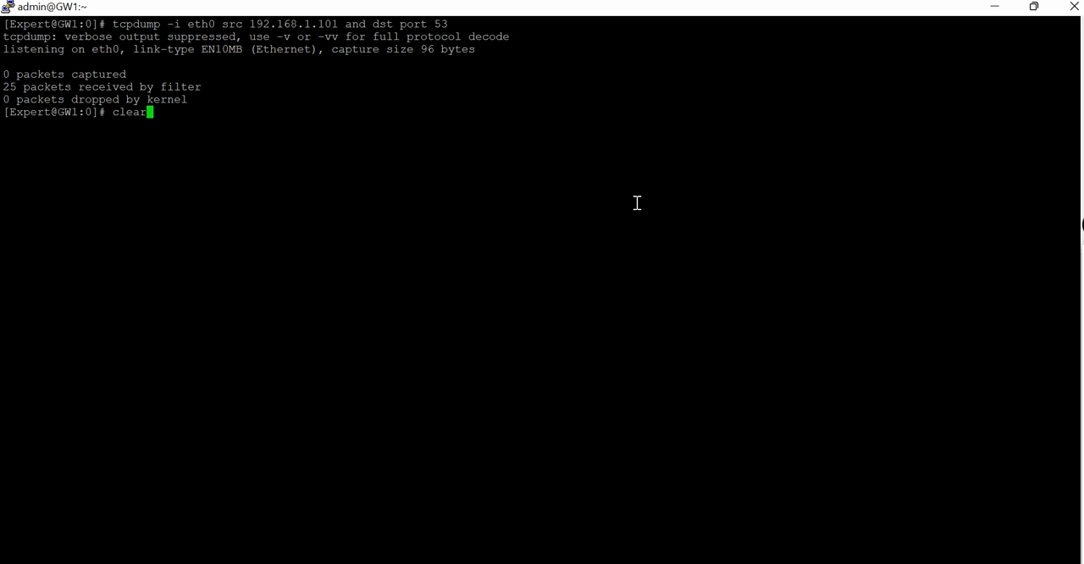
{"action": "type", "text": "fw monitor -e \"accept host(192.168.1.21) and dport=53;\""}
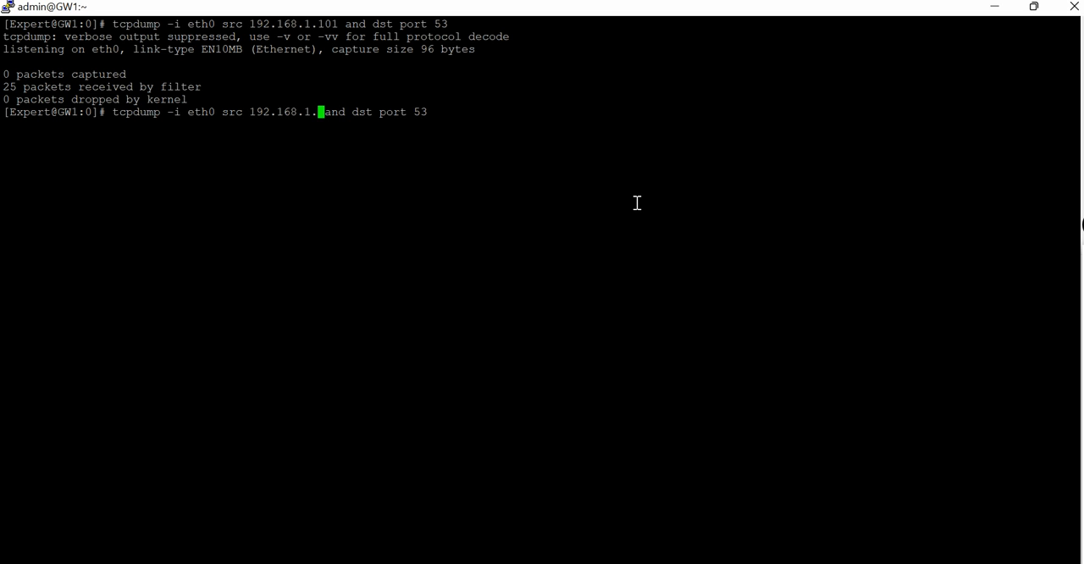
{"action": "key", "text": "Return"}
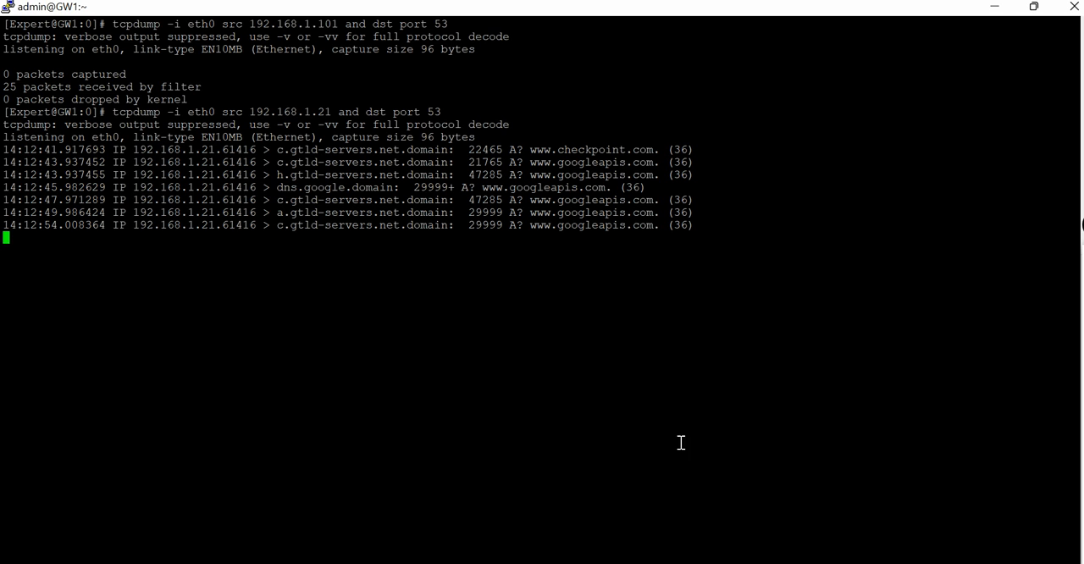
{"action": "mouse_move", "coordinate": [728, 520]}
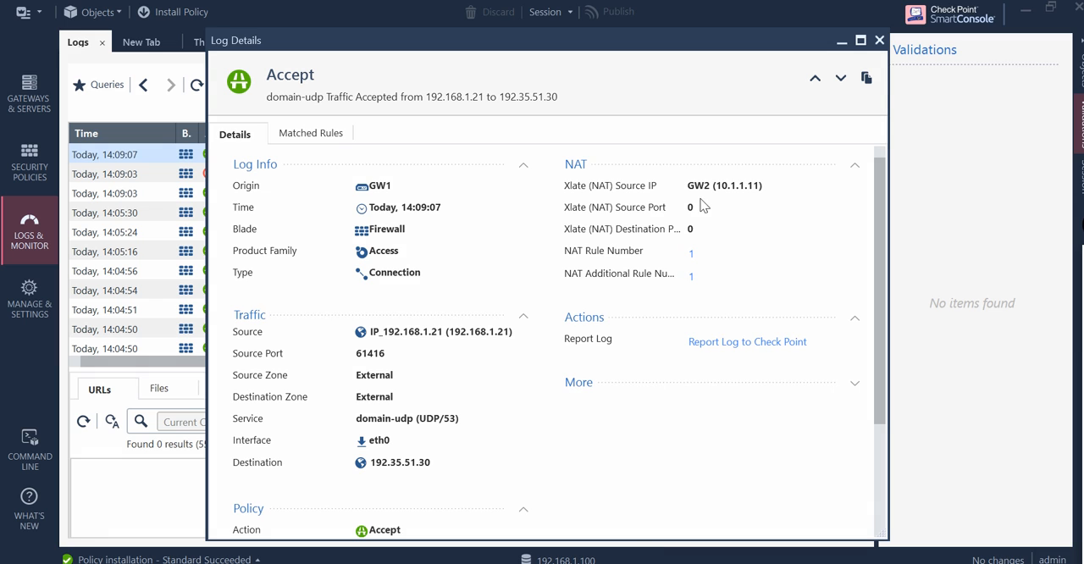
- Refresh the 192.168.1.21 logs and confirm the 14:12:37 DNS accept is translated to GW2 (10.1.1.11)
{"action": "left_click", "coordinate": [879, 41]}
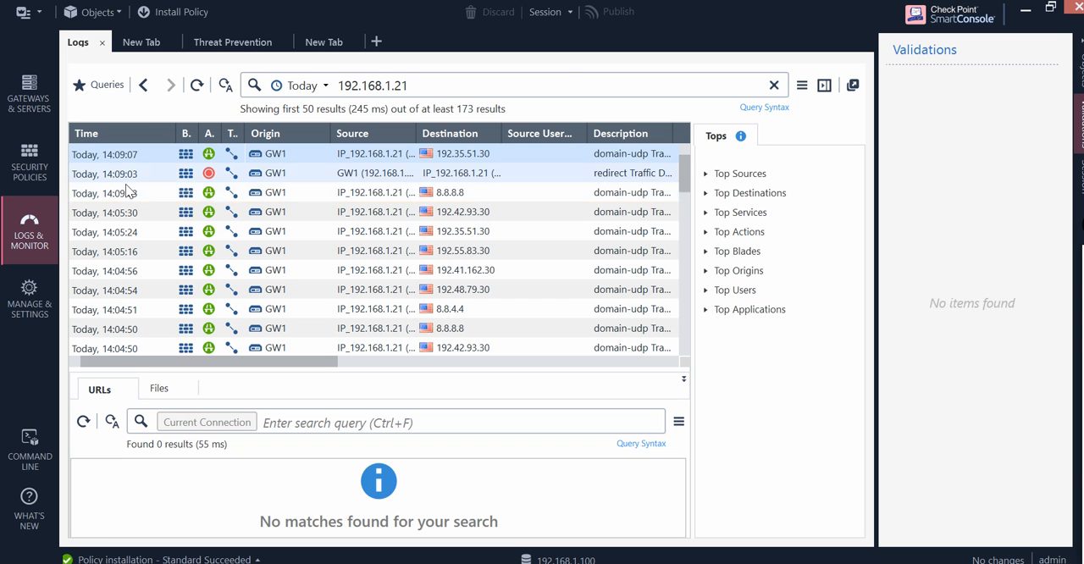
{"action": "left_click", "coordinate": [197, 85]}
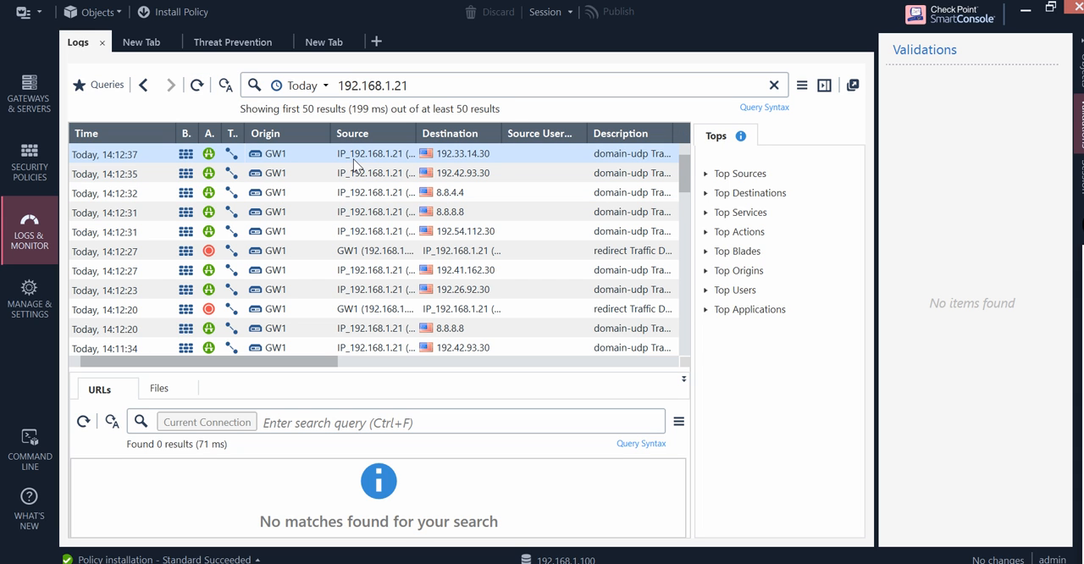
{"action": "double_click", "coordinate": [372, 152]}
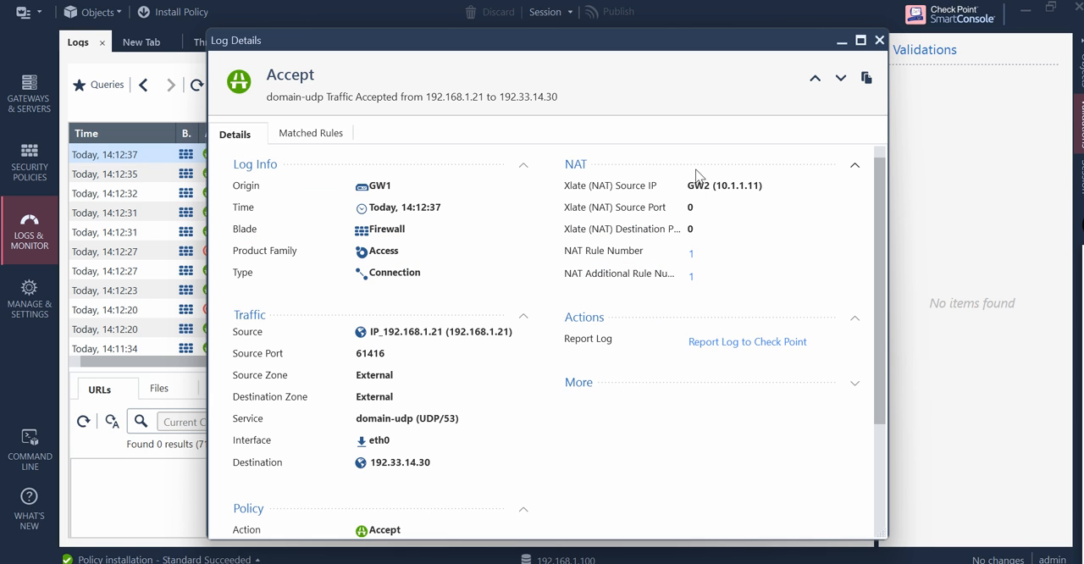
{"action": "double_click", "coordinate": [725, 185]}
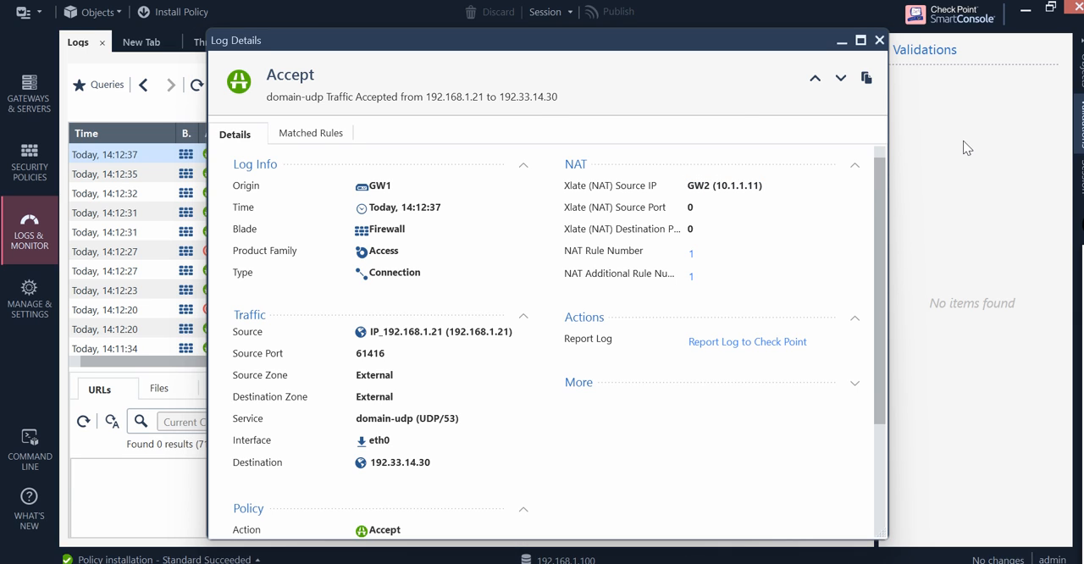
{"action": "left_click", "coordinate": [879, 40]}
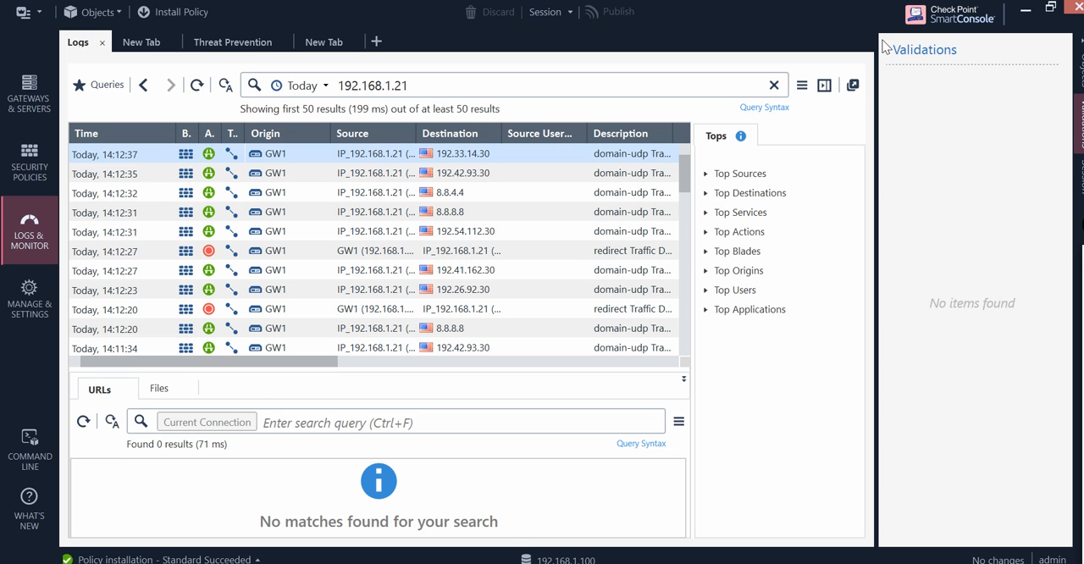
{"action": "mouse_move", "coordinate": [955, 112]}
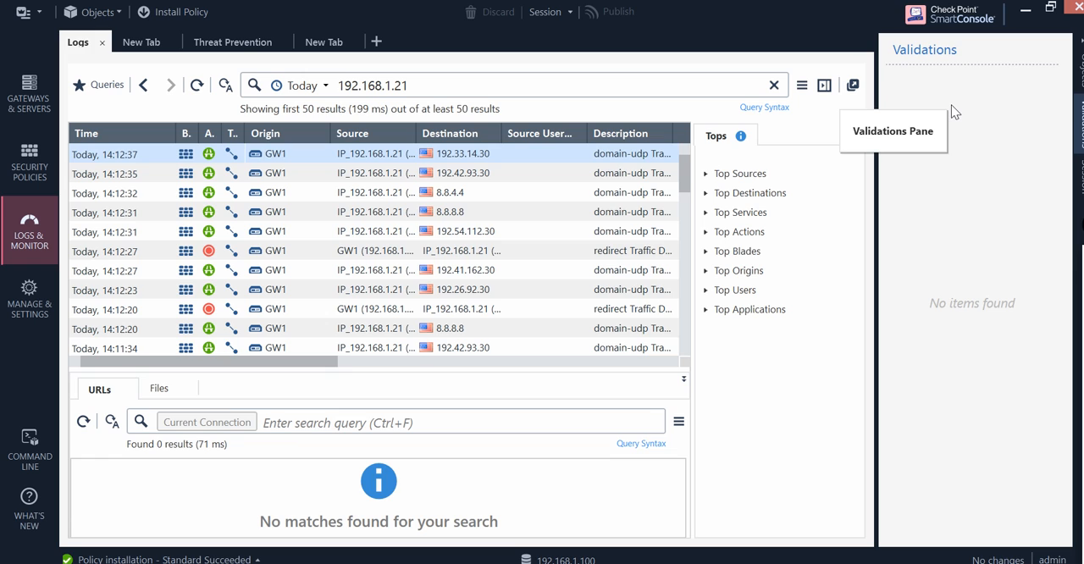
{"action": "mouse_move", "coordinate": [952, 112]}
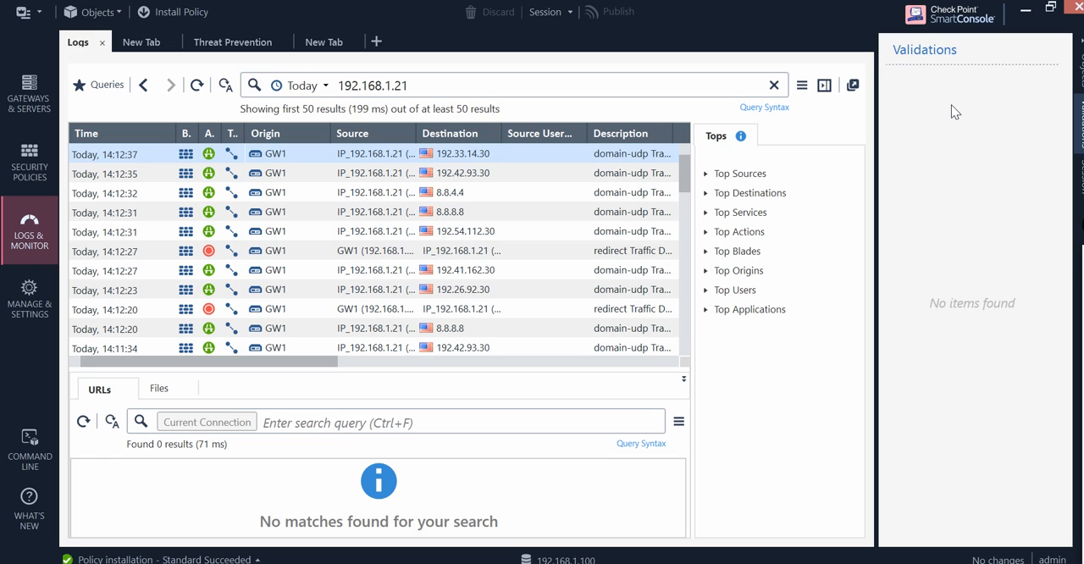
{"action": "mouse_move", "coordinate": [1025, 56]}
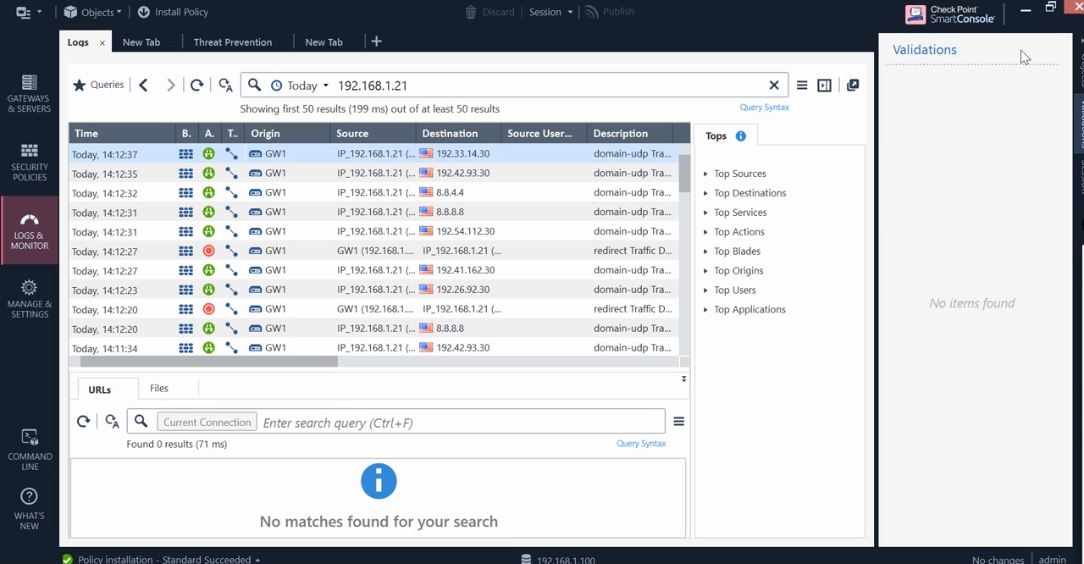